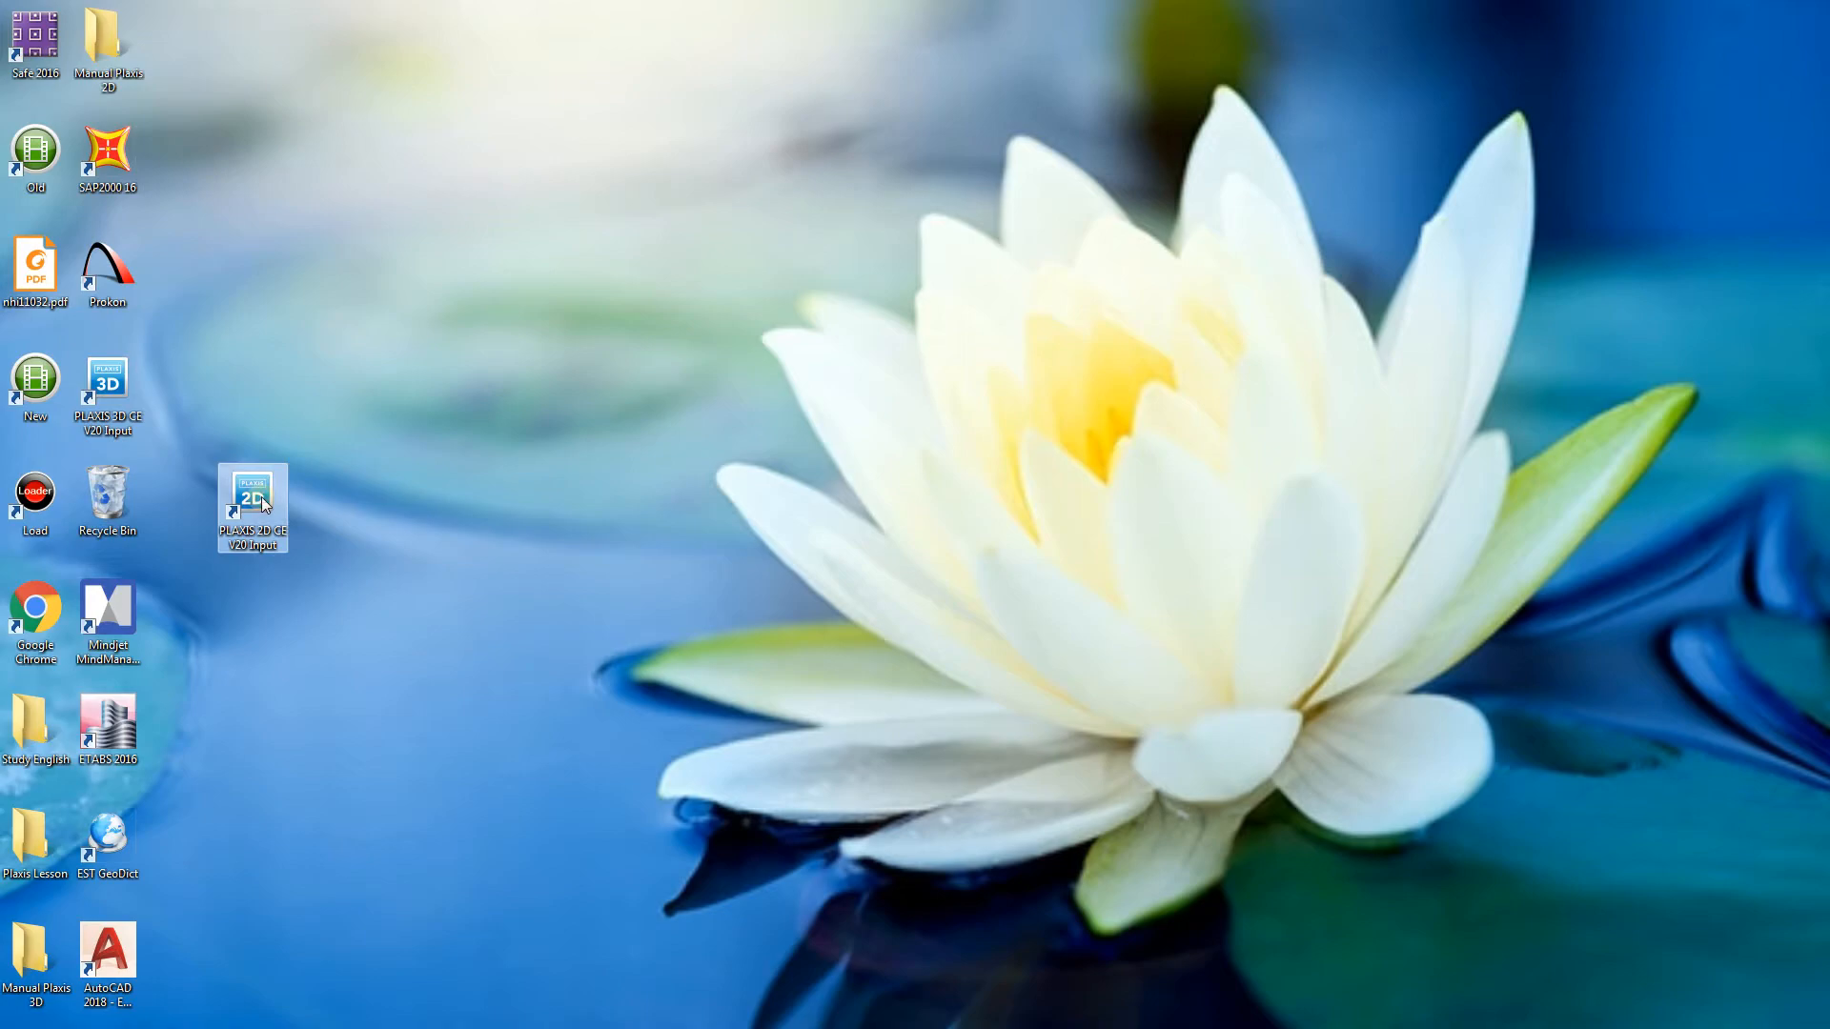
- Launch PLAXIS 2D and start a new project titled 'Lesson 1b' with company GASE
{"action": "double_click", "coordinate": [252, 506]}
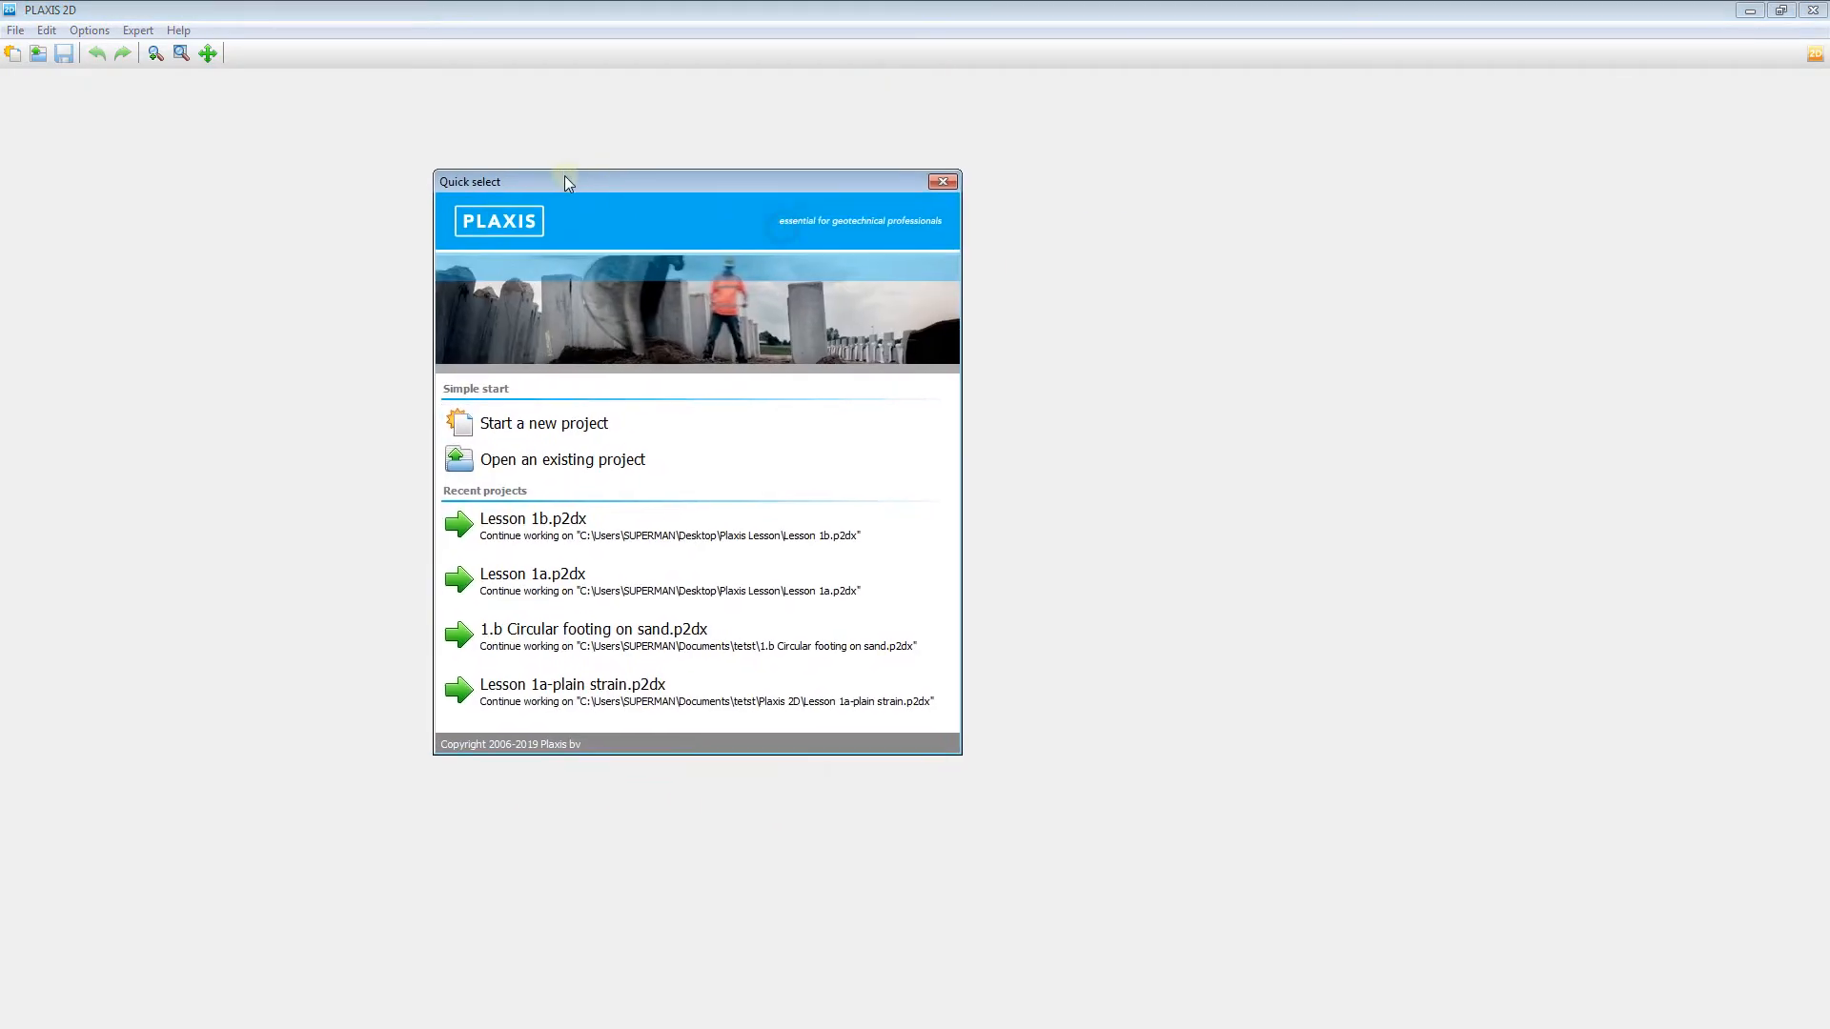
{"action": "left_click", "coordinate": [544, 422]}
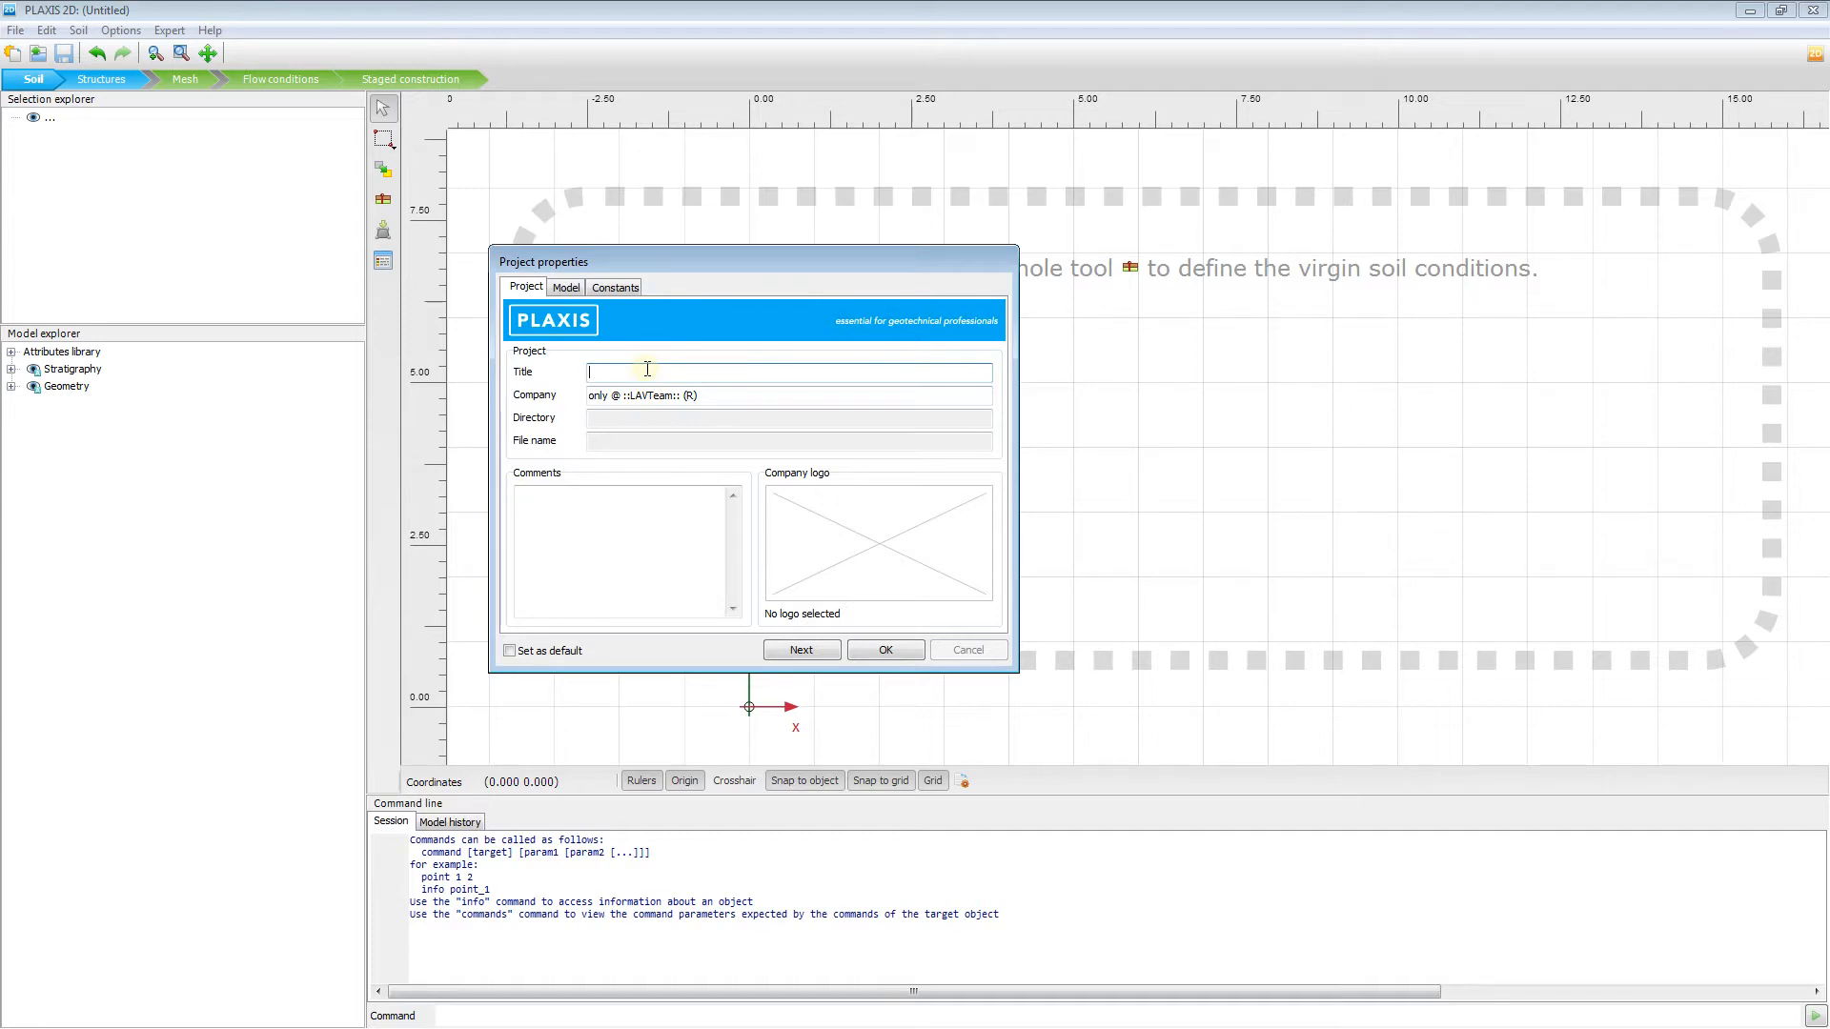
{"action": "type", "text": "Lesson 1b"}
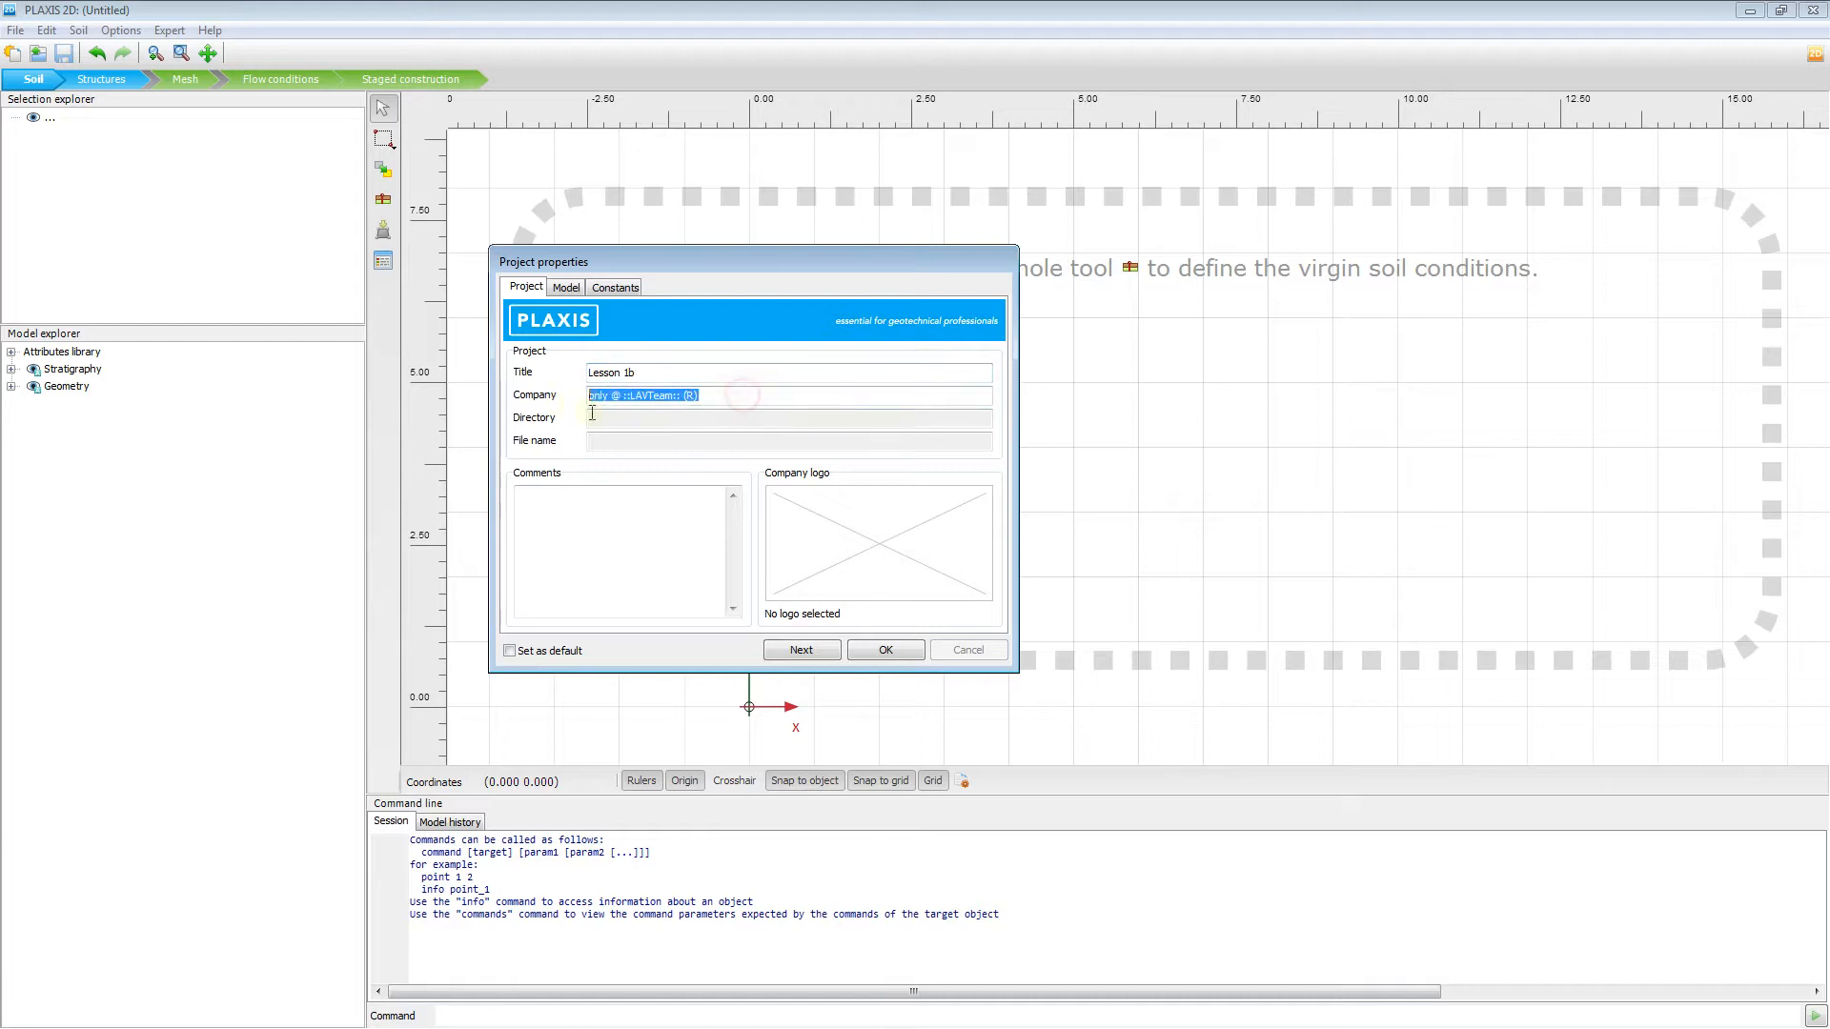
{"action": "mouse_move", "coordinate": [653, 441]}
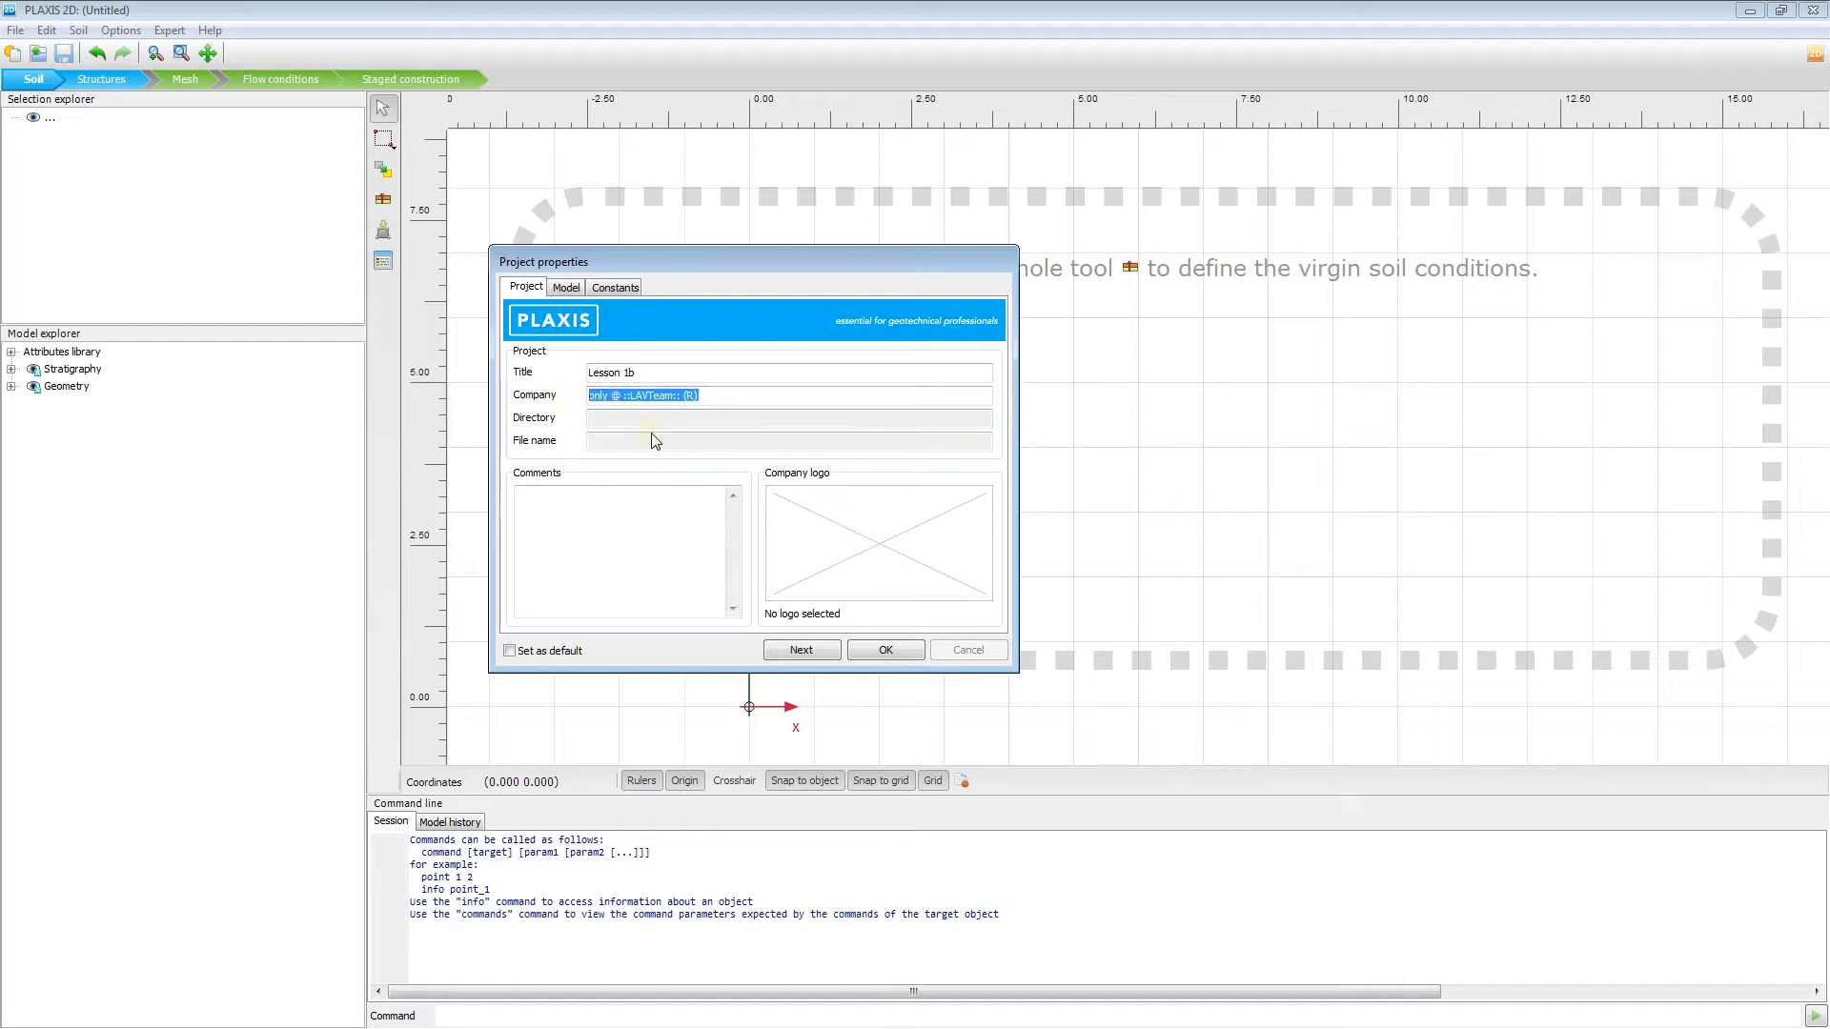
{"action": "type", "text": "GASE"}
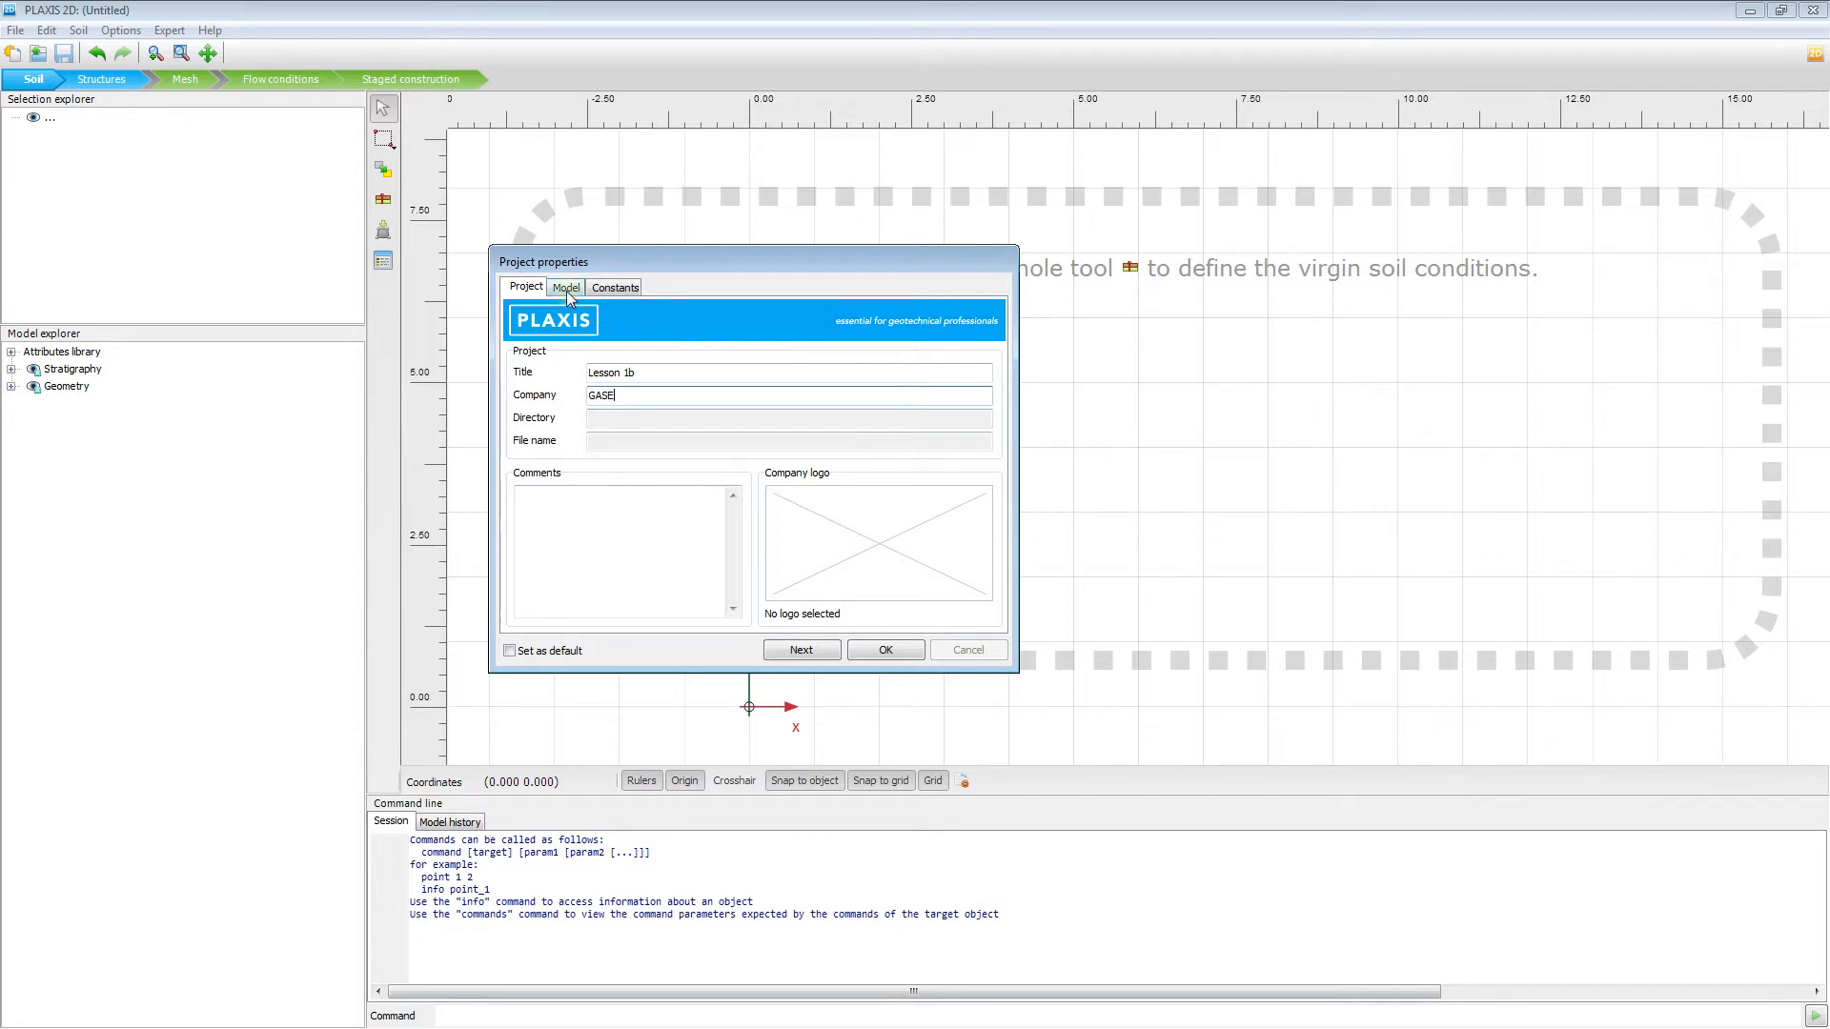
- Keep the axisymmetric model and set the soil contour to x max 5 and y max 4
{"action": "left_click", "coordinate": [566, 286]}
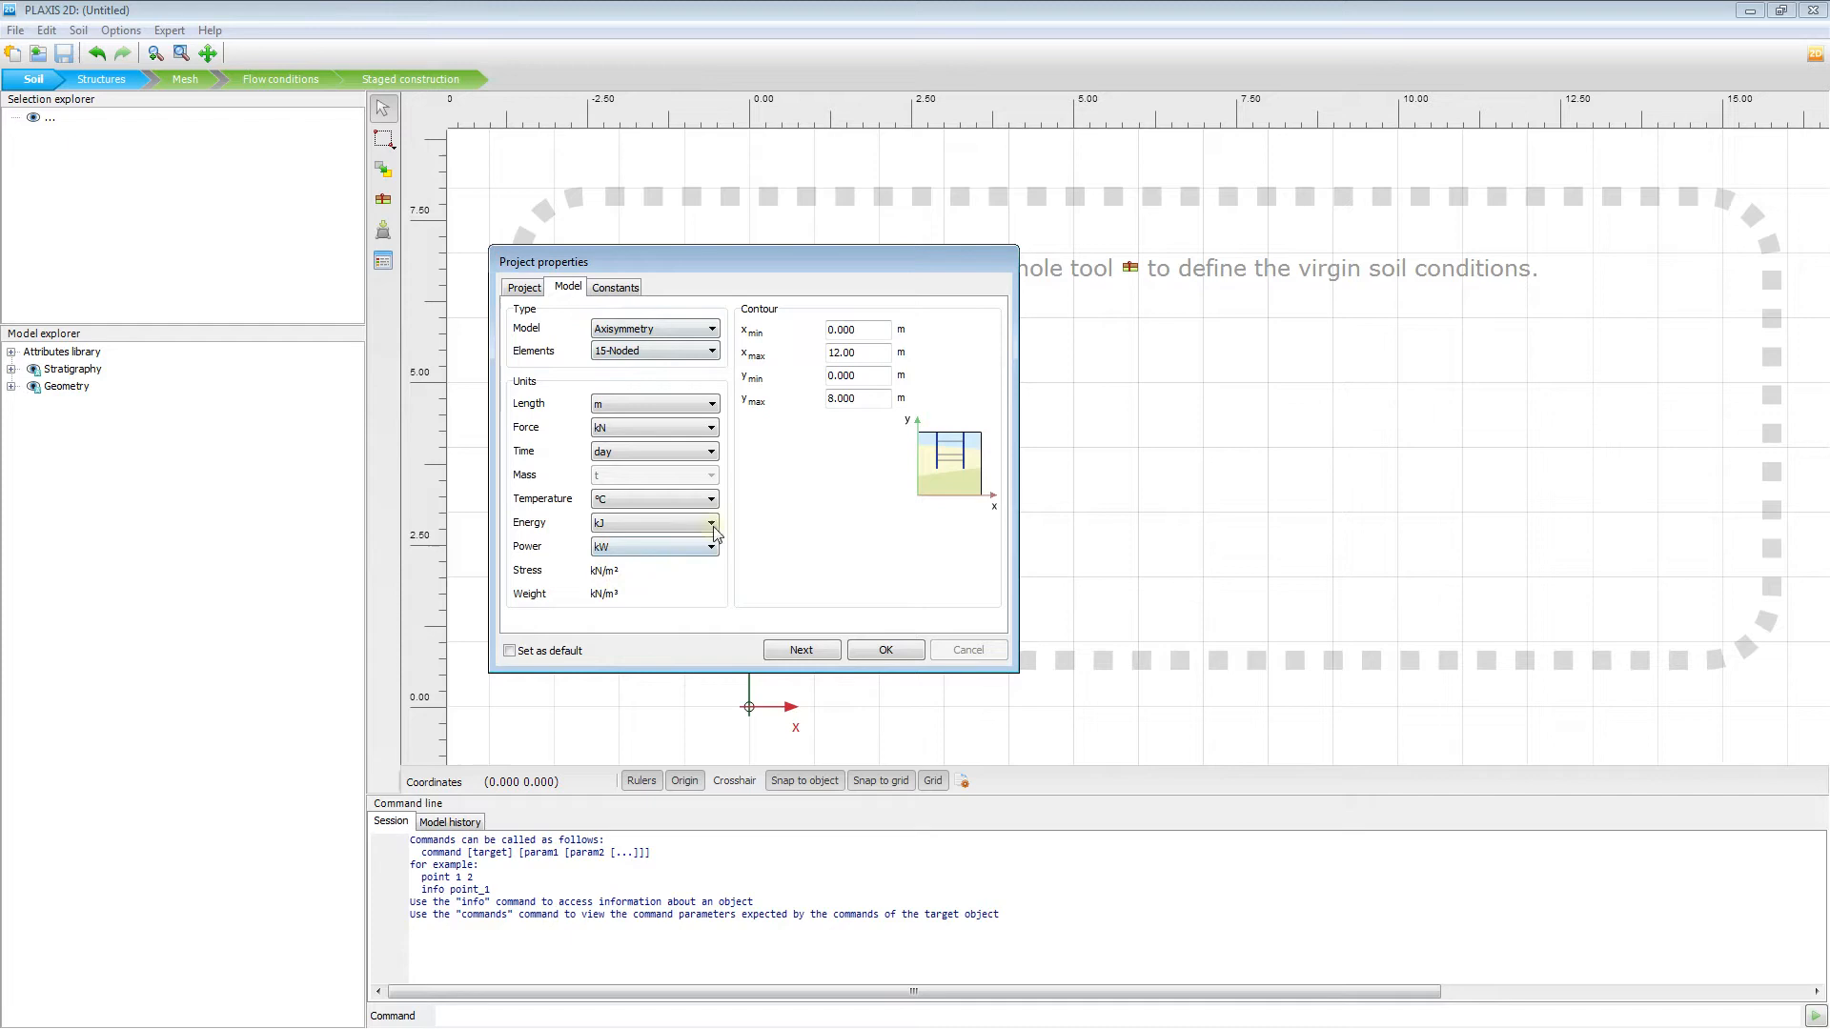
{"action": "mouse_move", "coordinate": [778, 364]}
{"action": "type", "text": "5"}
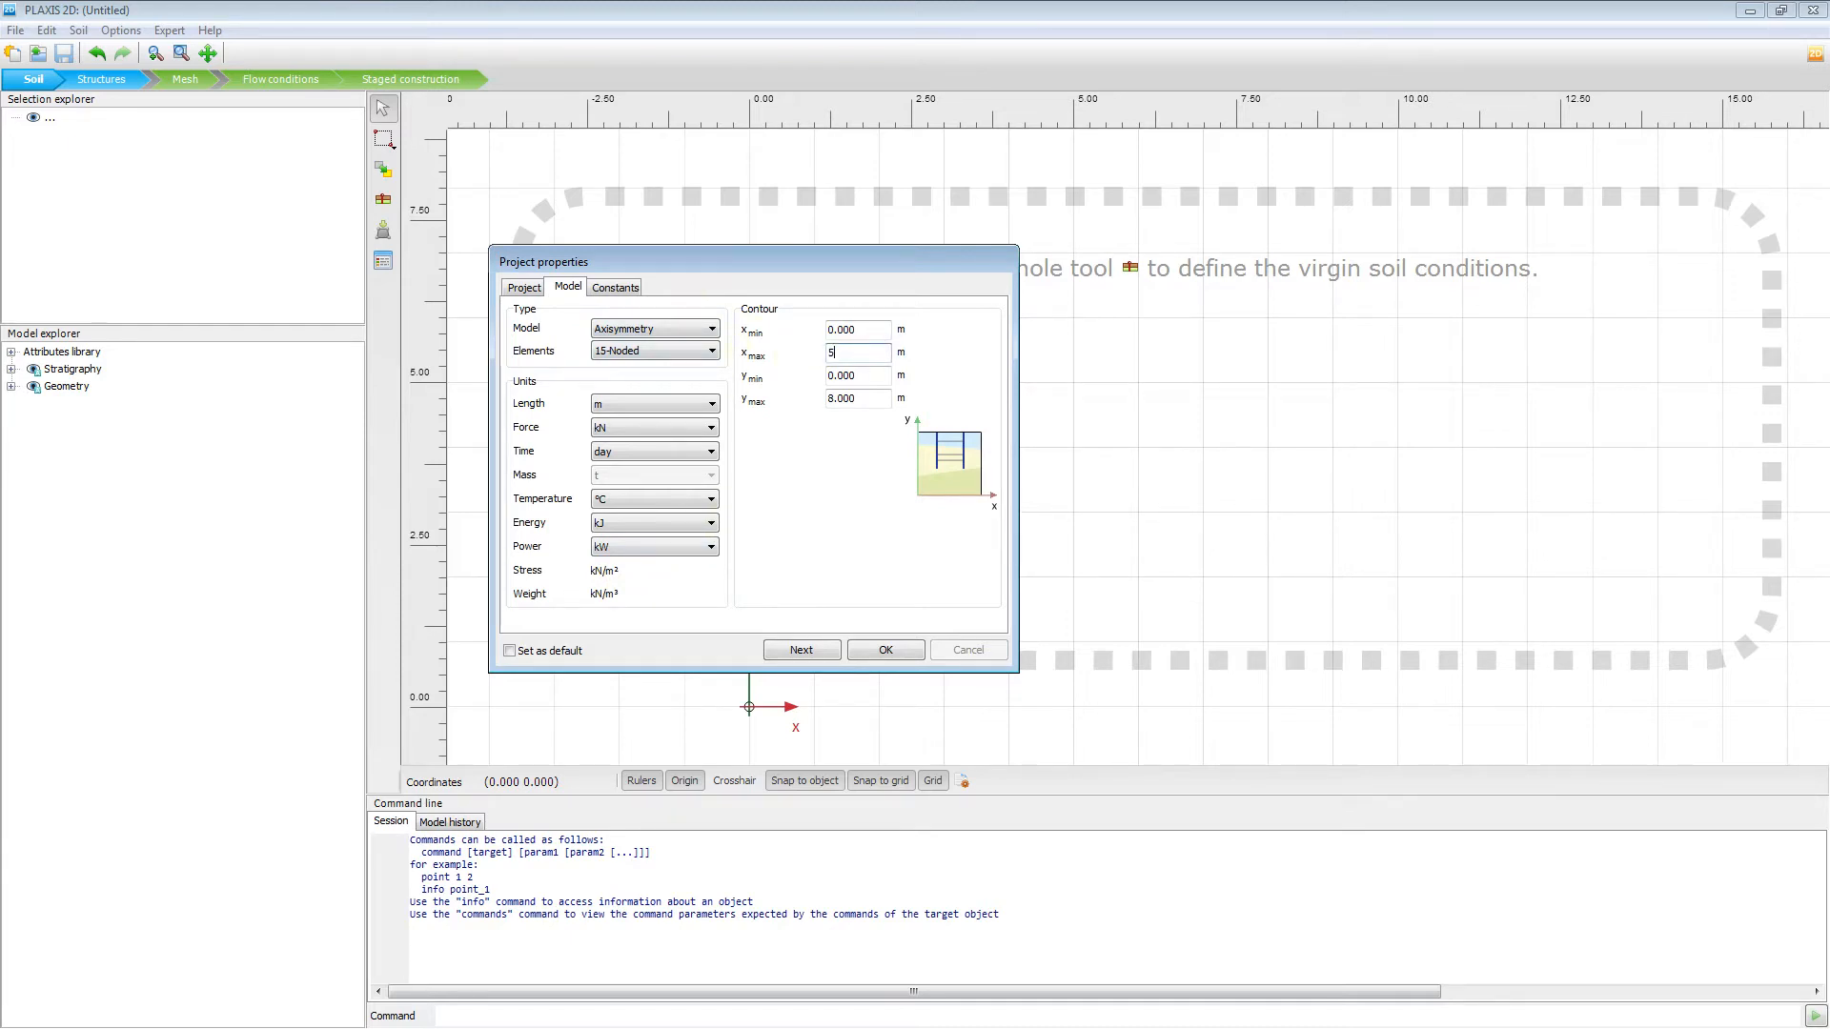
{"action": "mouse_move", "coordinate": [857, 398]}
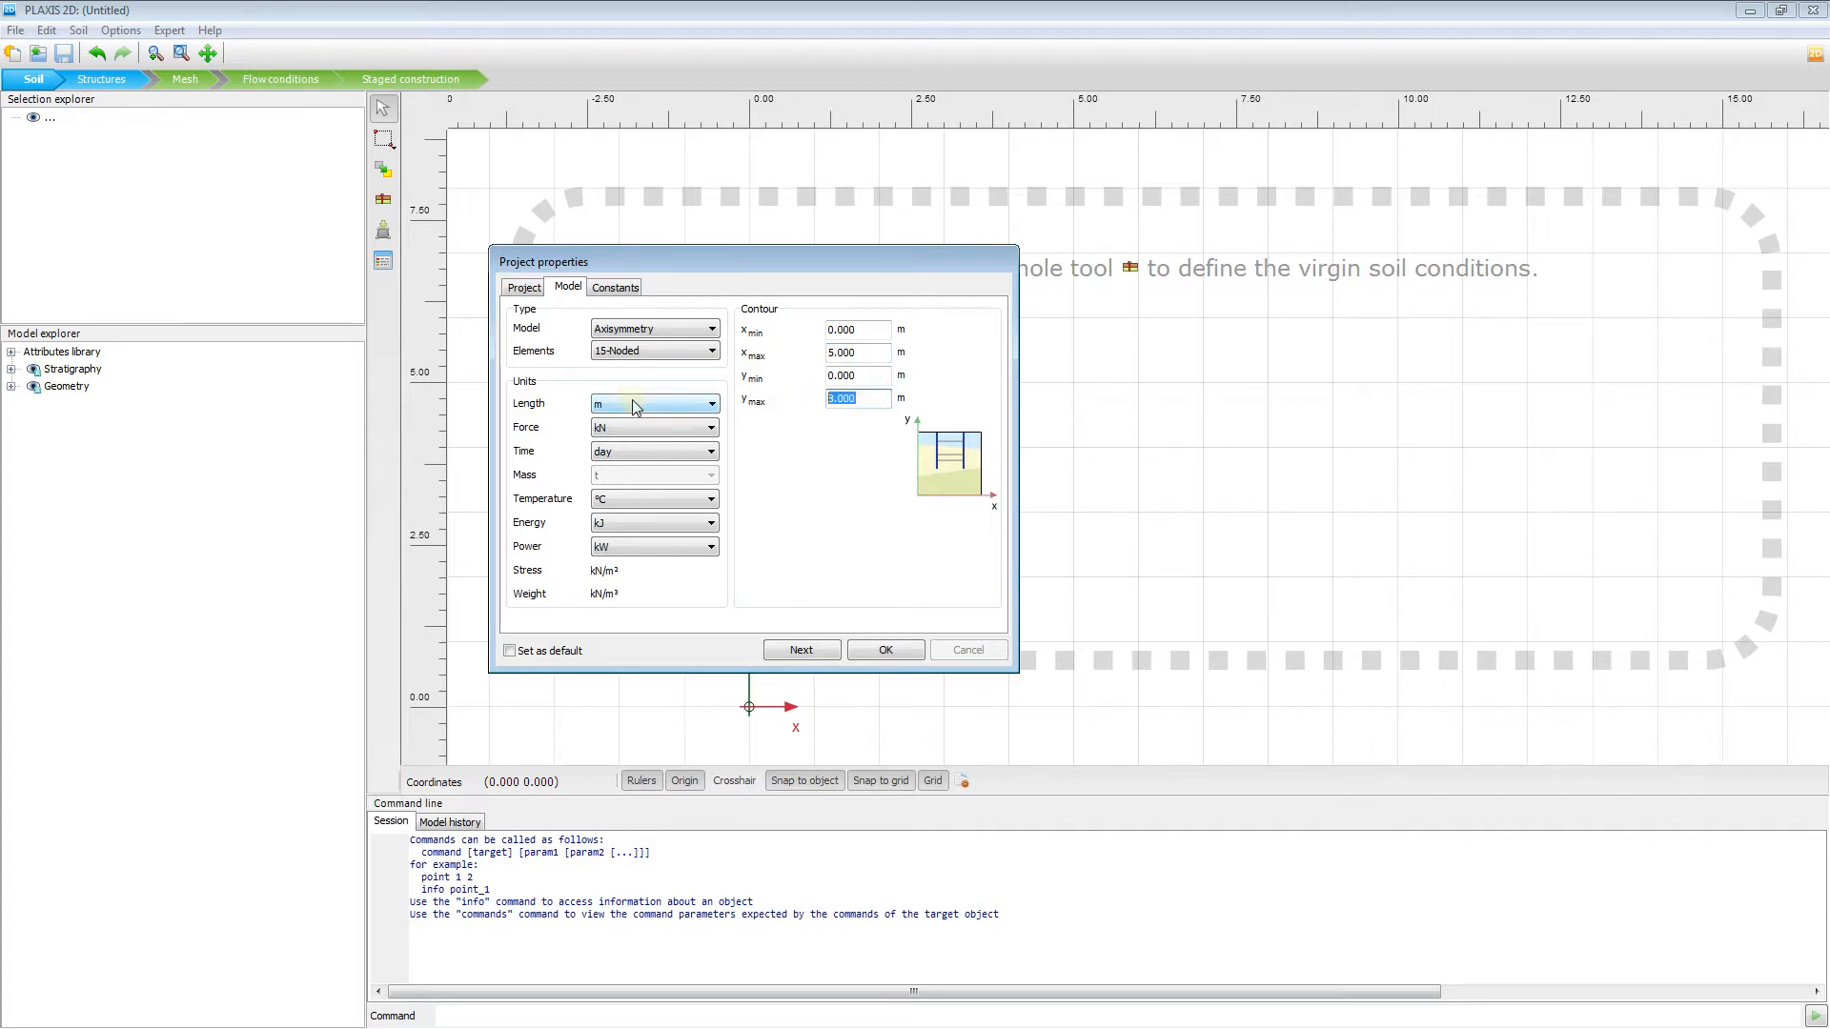
{"action": "left_click", "coordinate": [883, 650]}
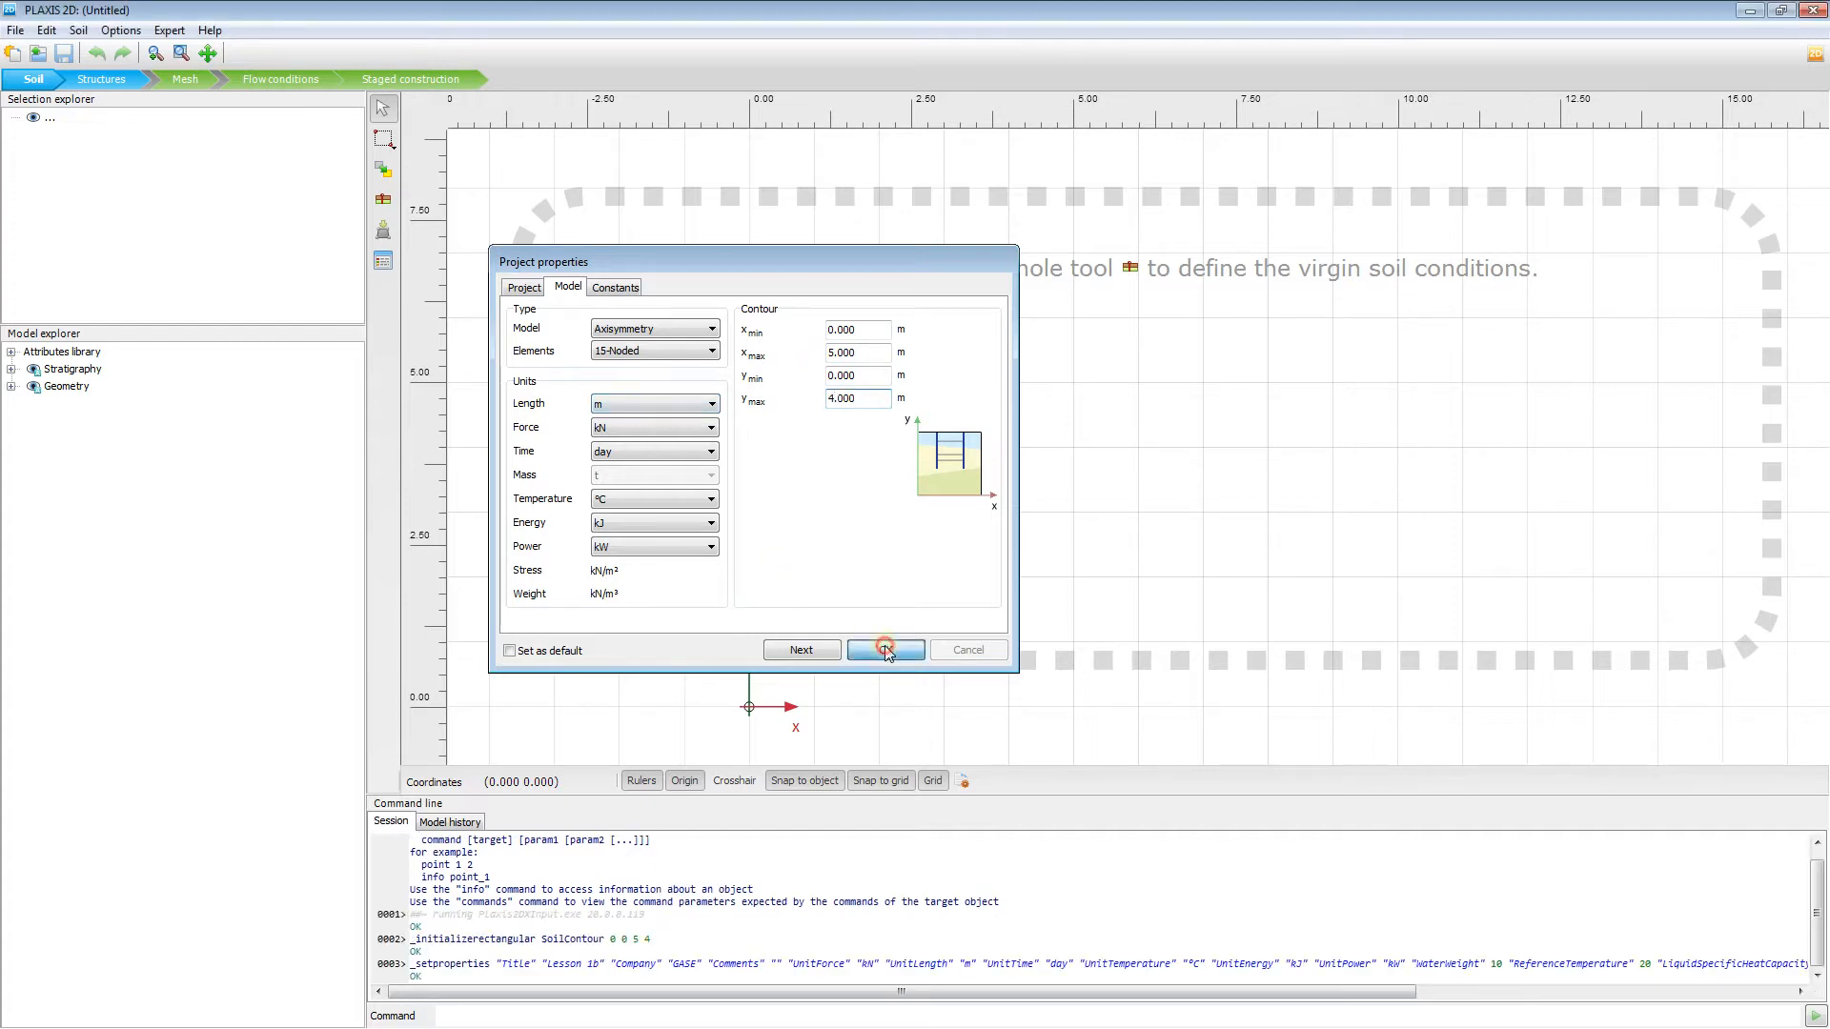
- Create a borehole at x = 0 and add a first soil layer with no material yet
{"action": "left_click", "coordinate": [883, 650]}
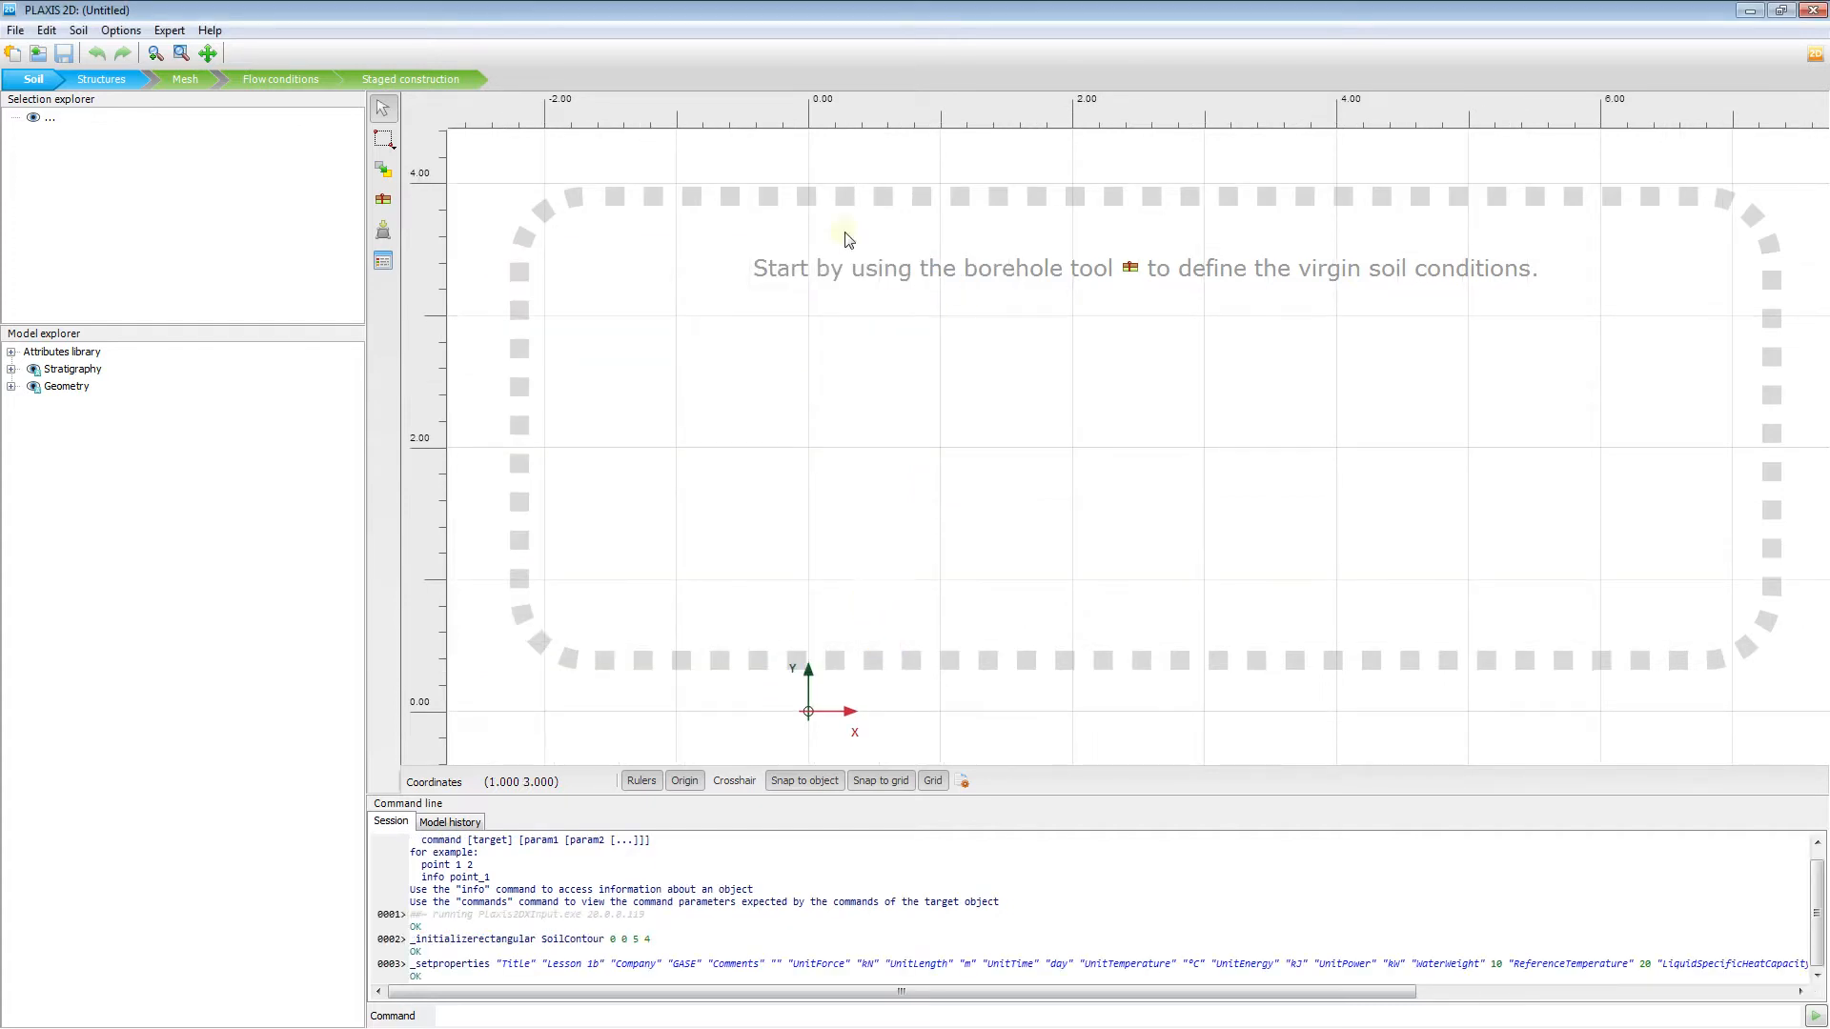
{"action": "mouse_move", "coordinate": [877, 523]}
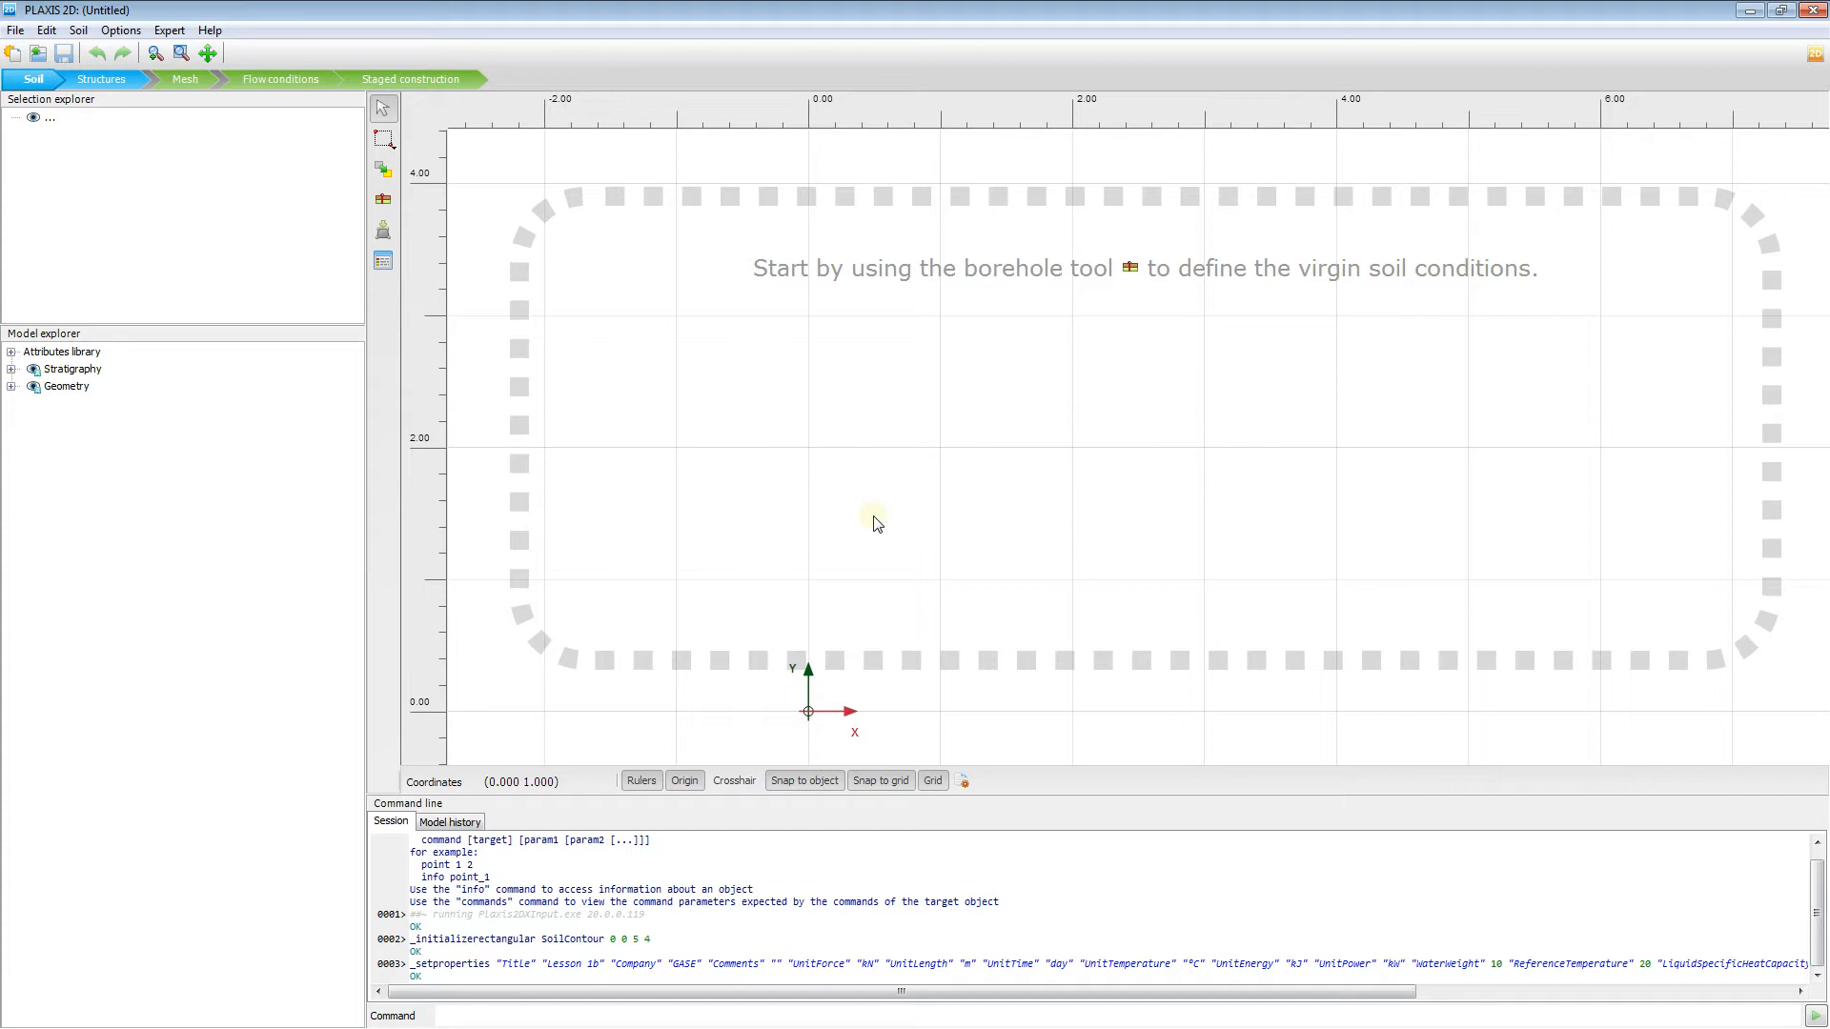
{"action": "mouse_move", "coordinate": [385, 198]}
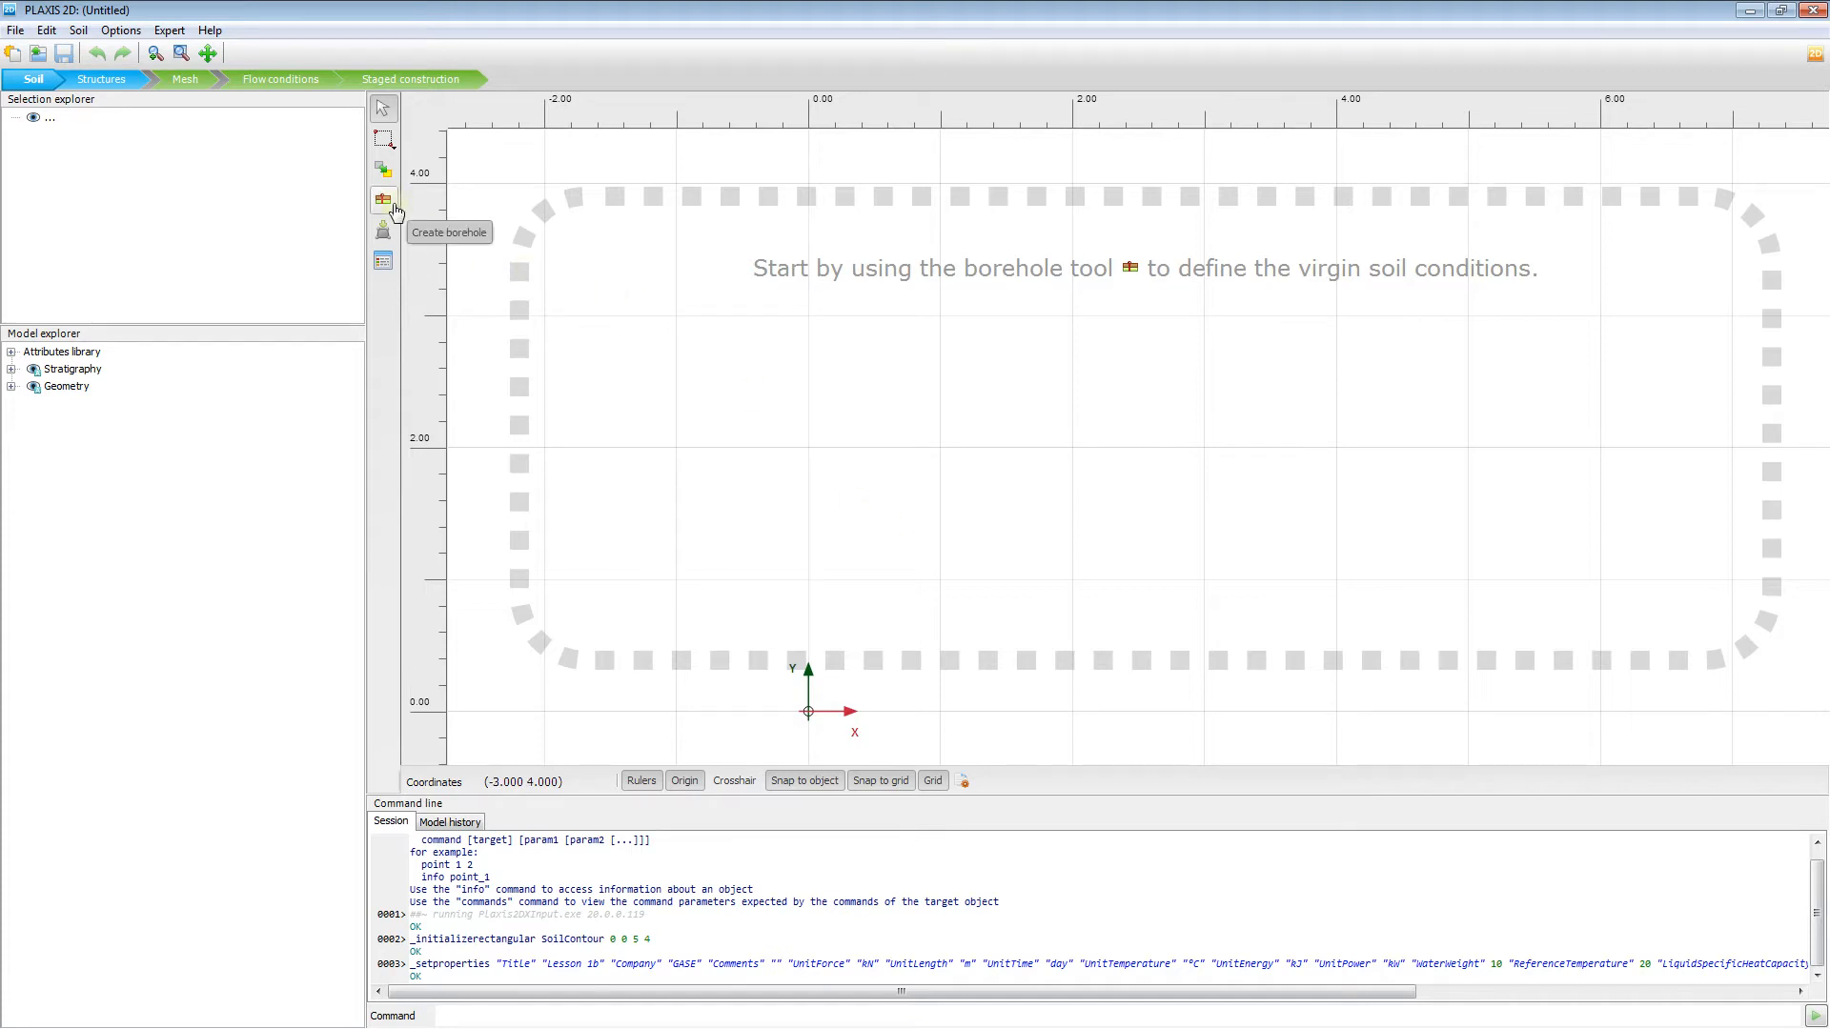
{"action": "mouse_move", "coordinate": [388, 206]}
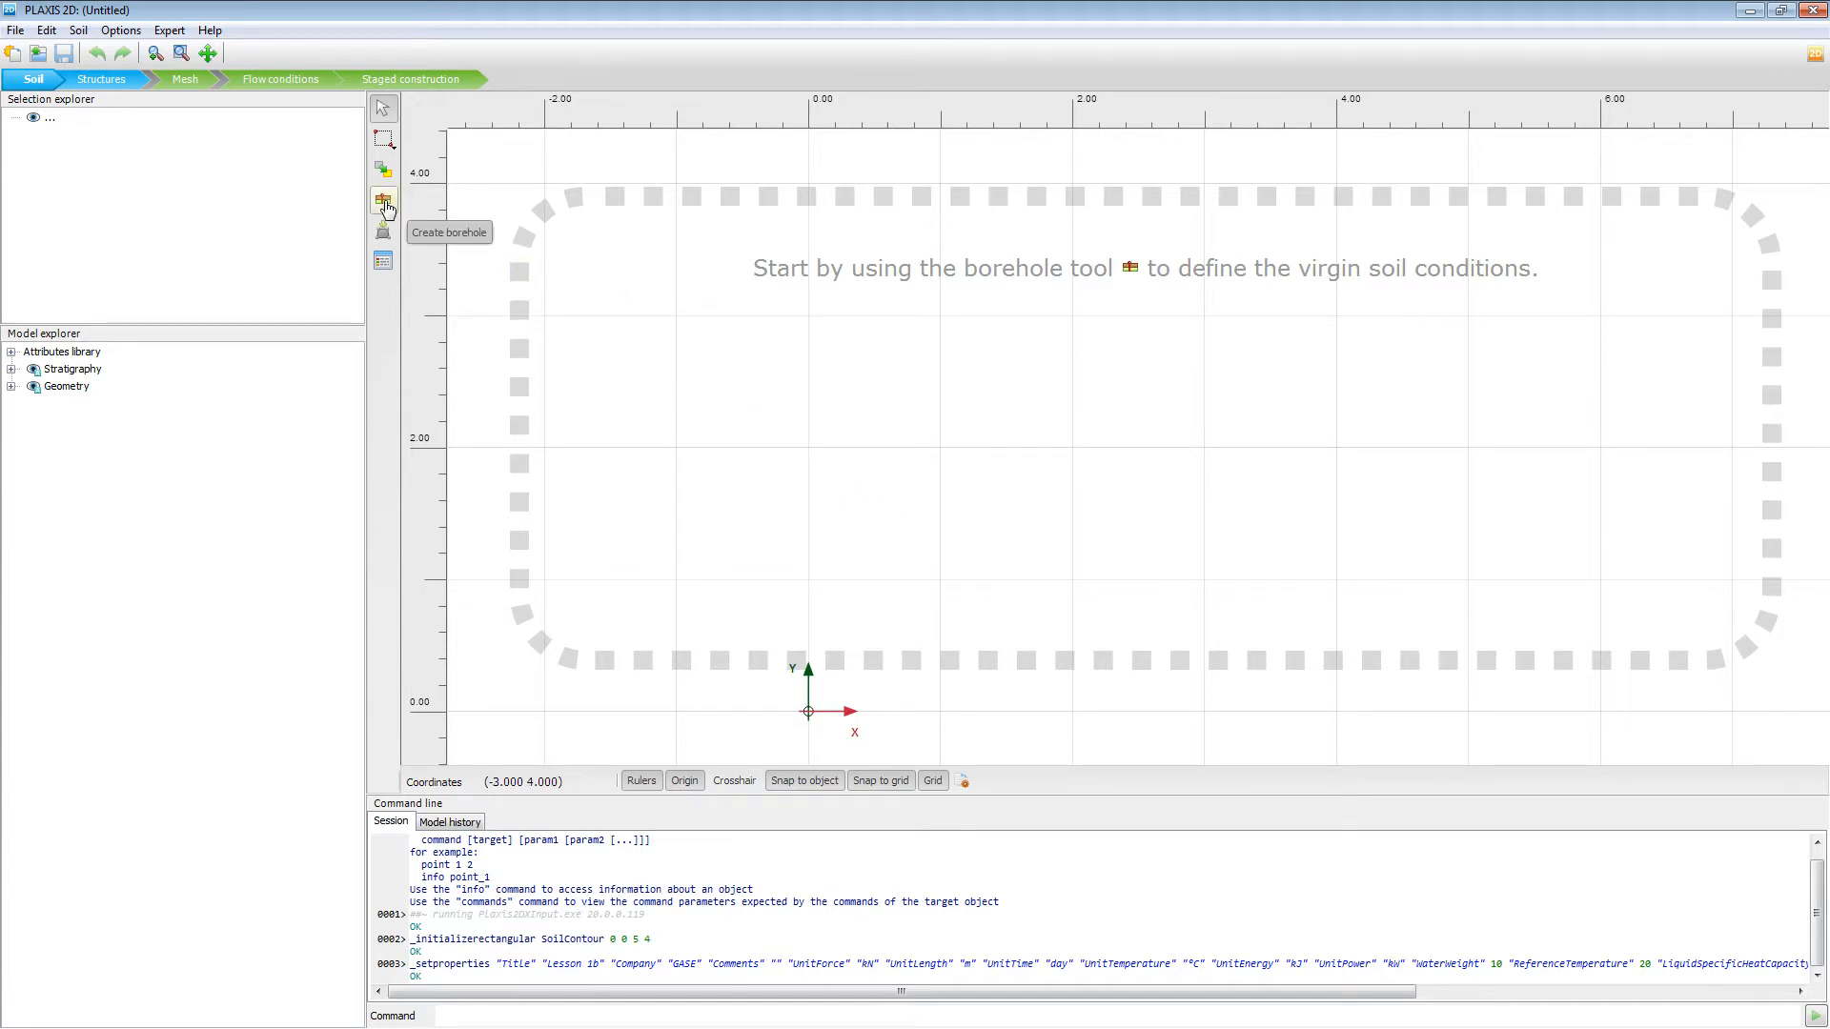
{"action": "left_click", "coordinate": [385, 199]}
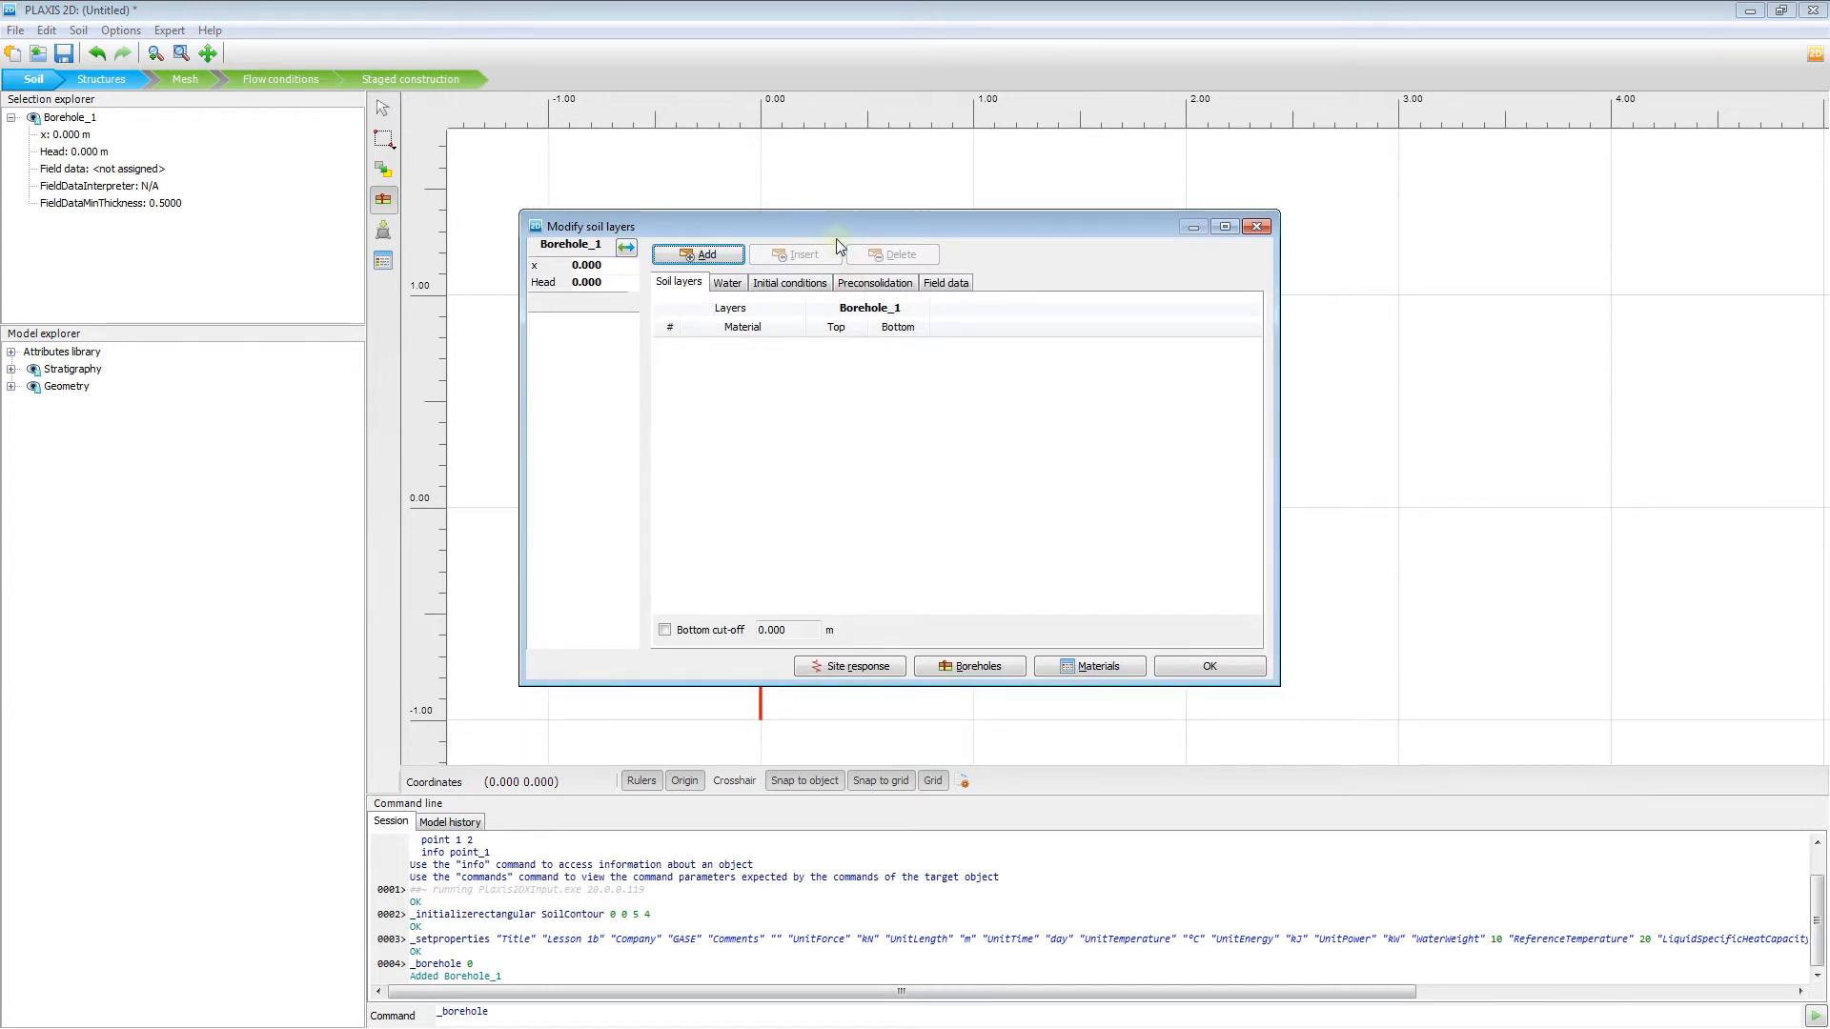
{"action": "mouse_move", "coordinate": [887, 431]}
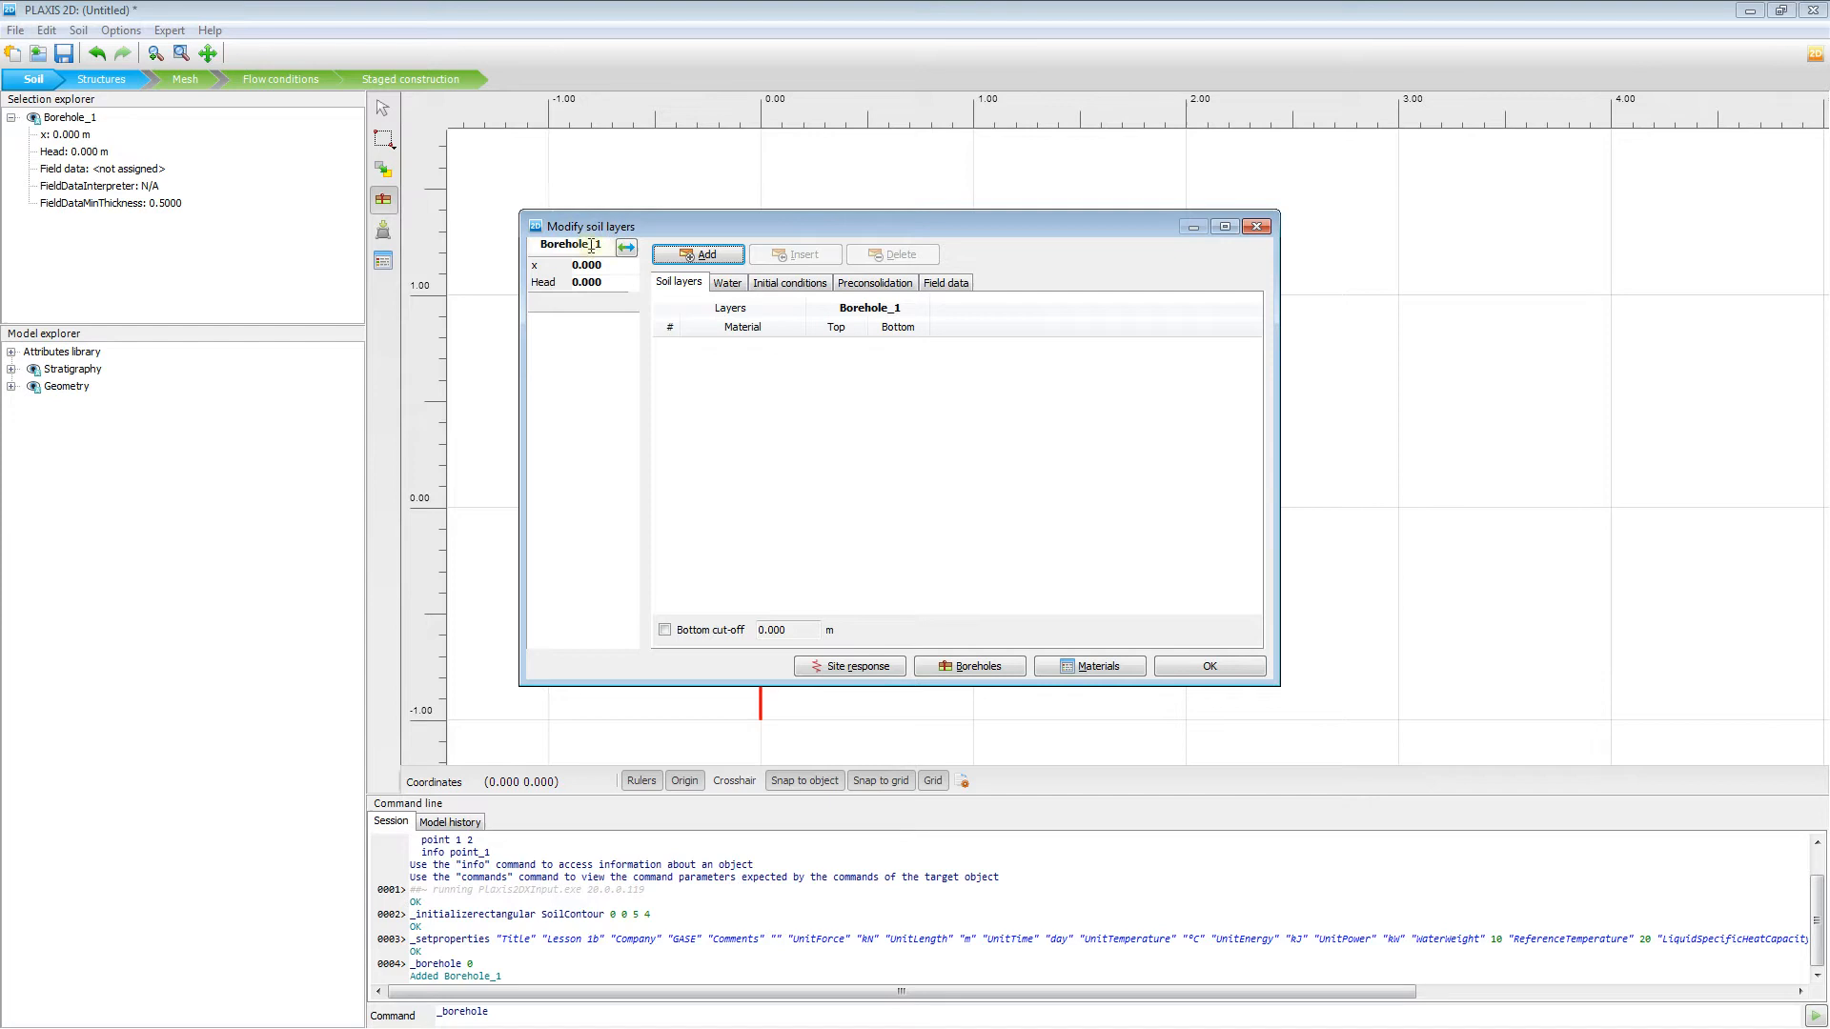
{"action": "left_click", "coordinate": [697, 254]}
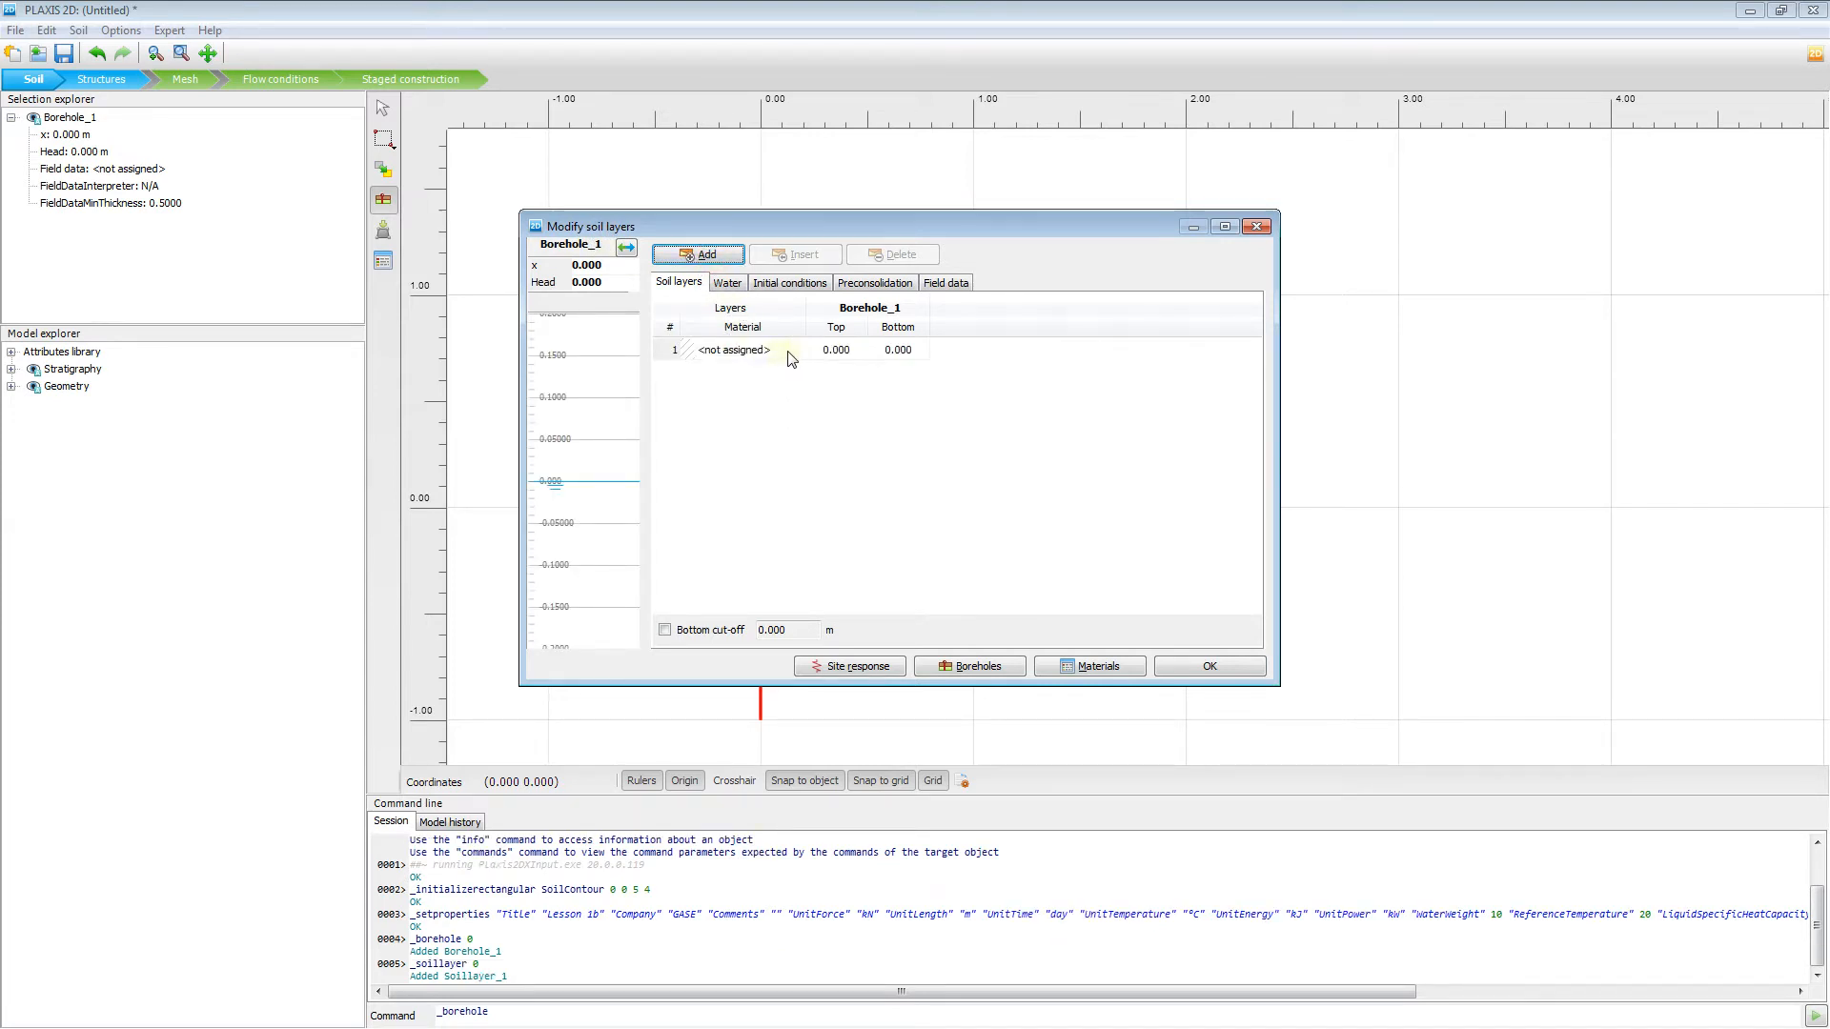
{"action": "left_click", "coordinate": [743, 350]}
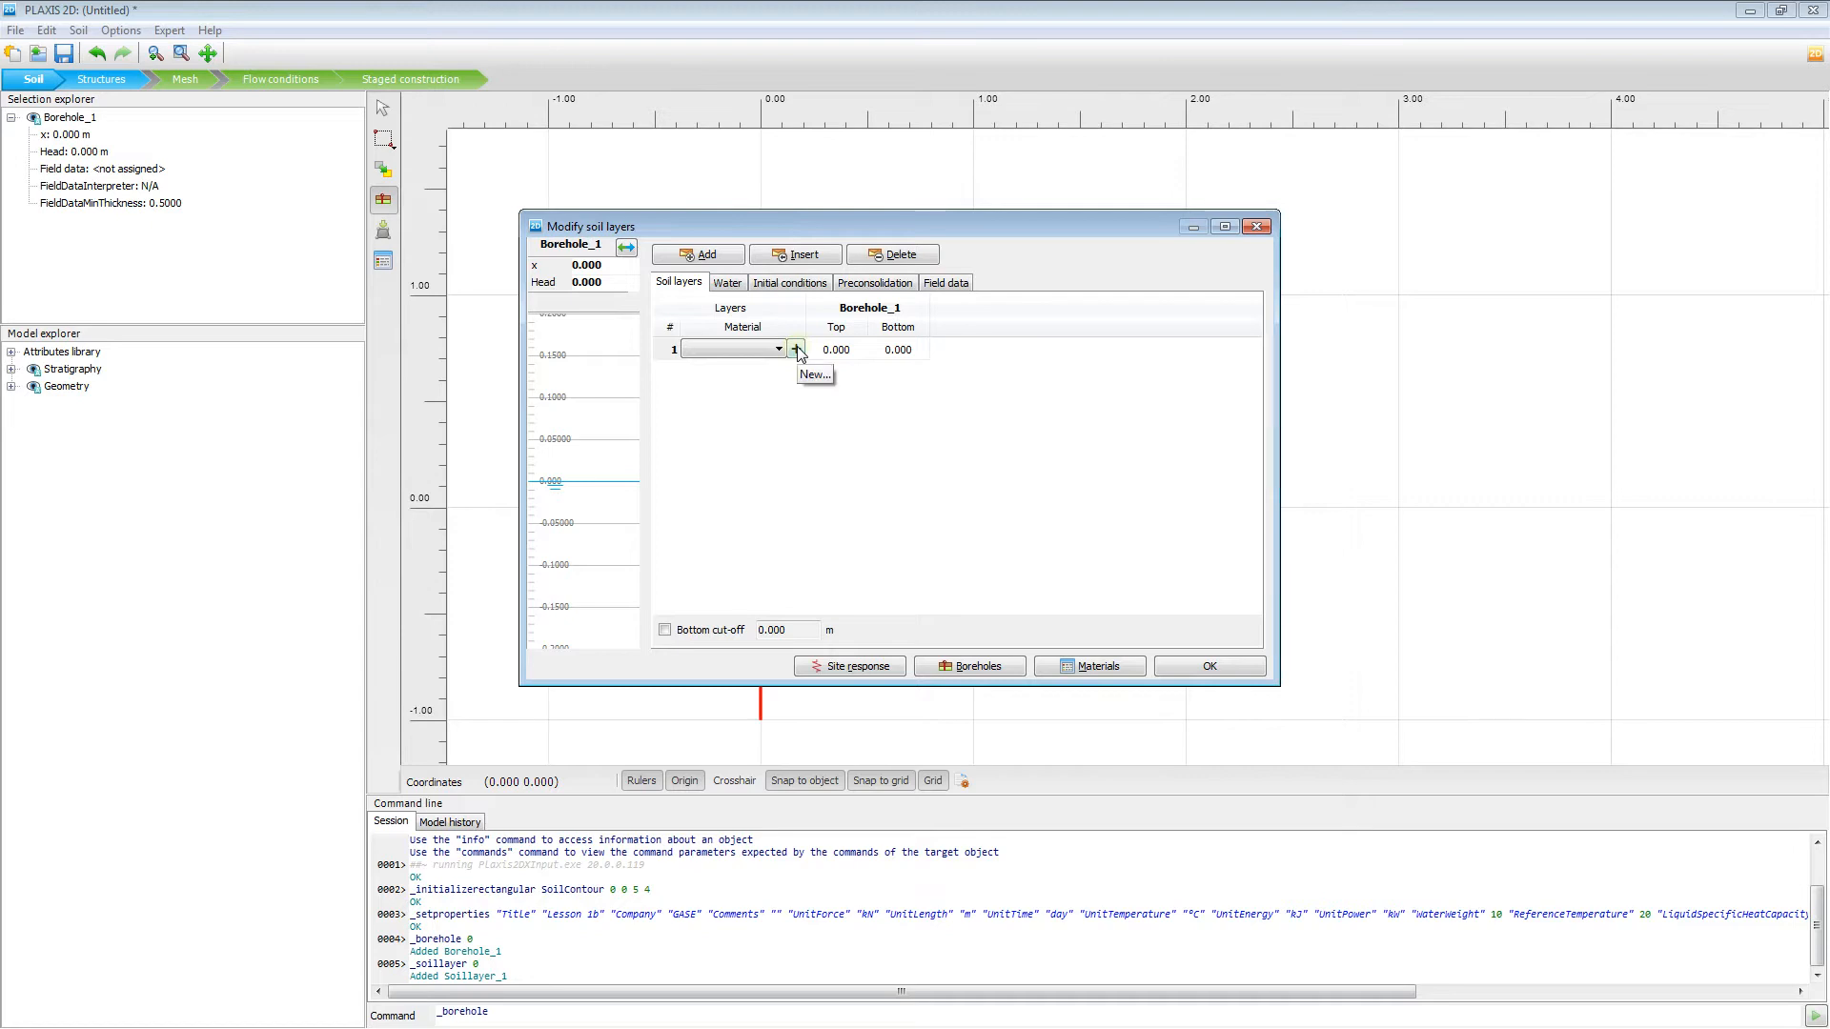
- Create a new Mohr-Coulomb material 'Sand' with γunsat 17 and γsat 20 kN/m³
{"action": "left_click", "coordinate": [813, 375]}
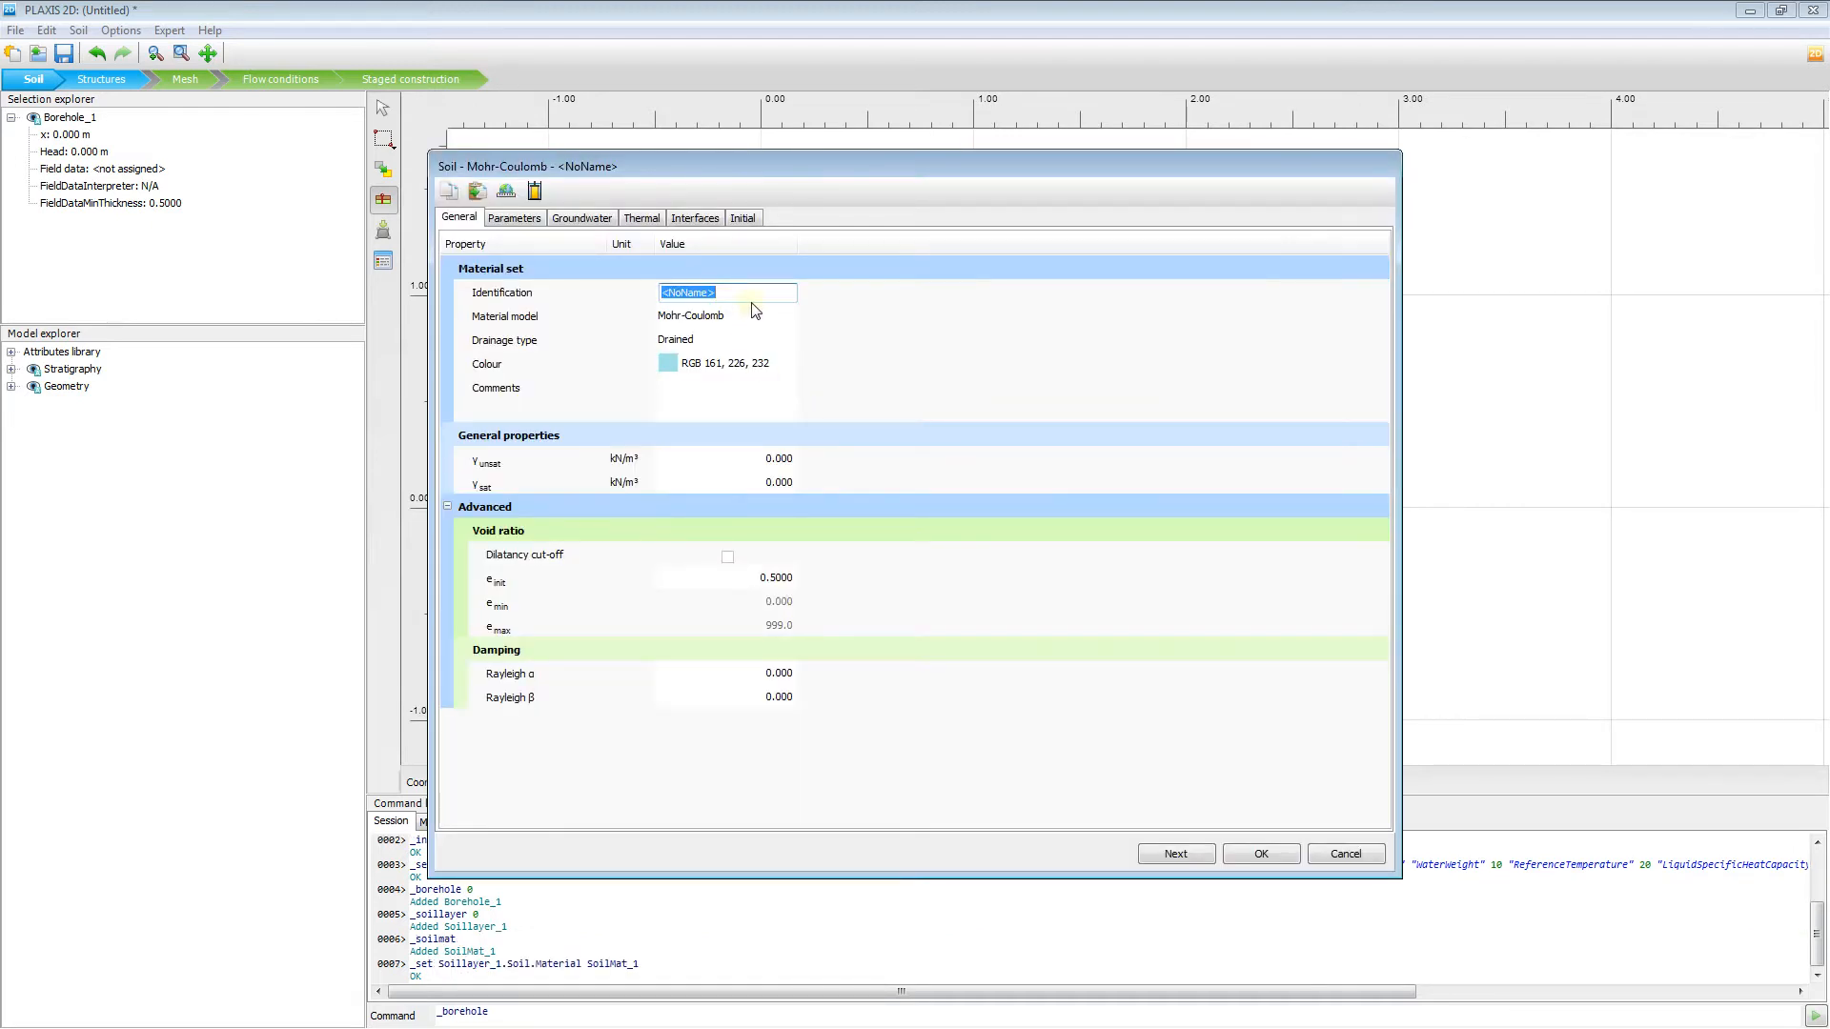
{"action": "mouse_move", "coordinate": [607, 312]}
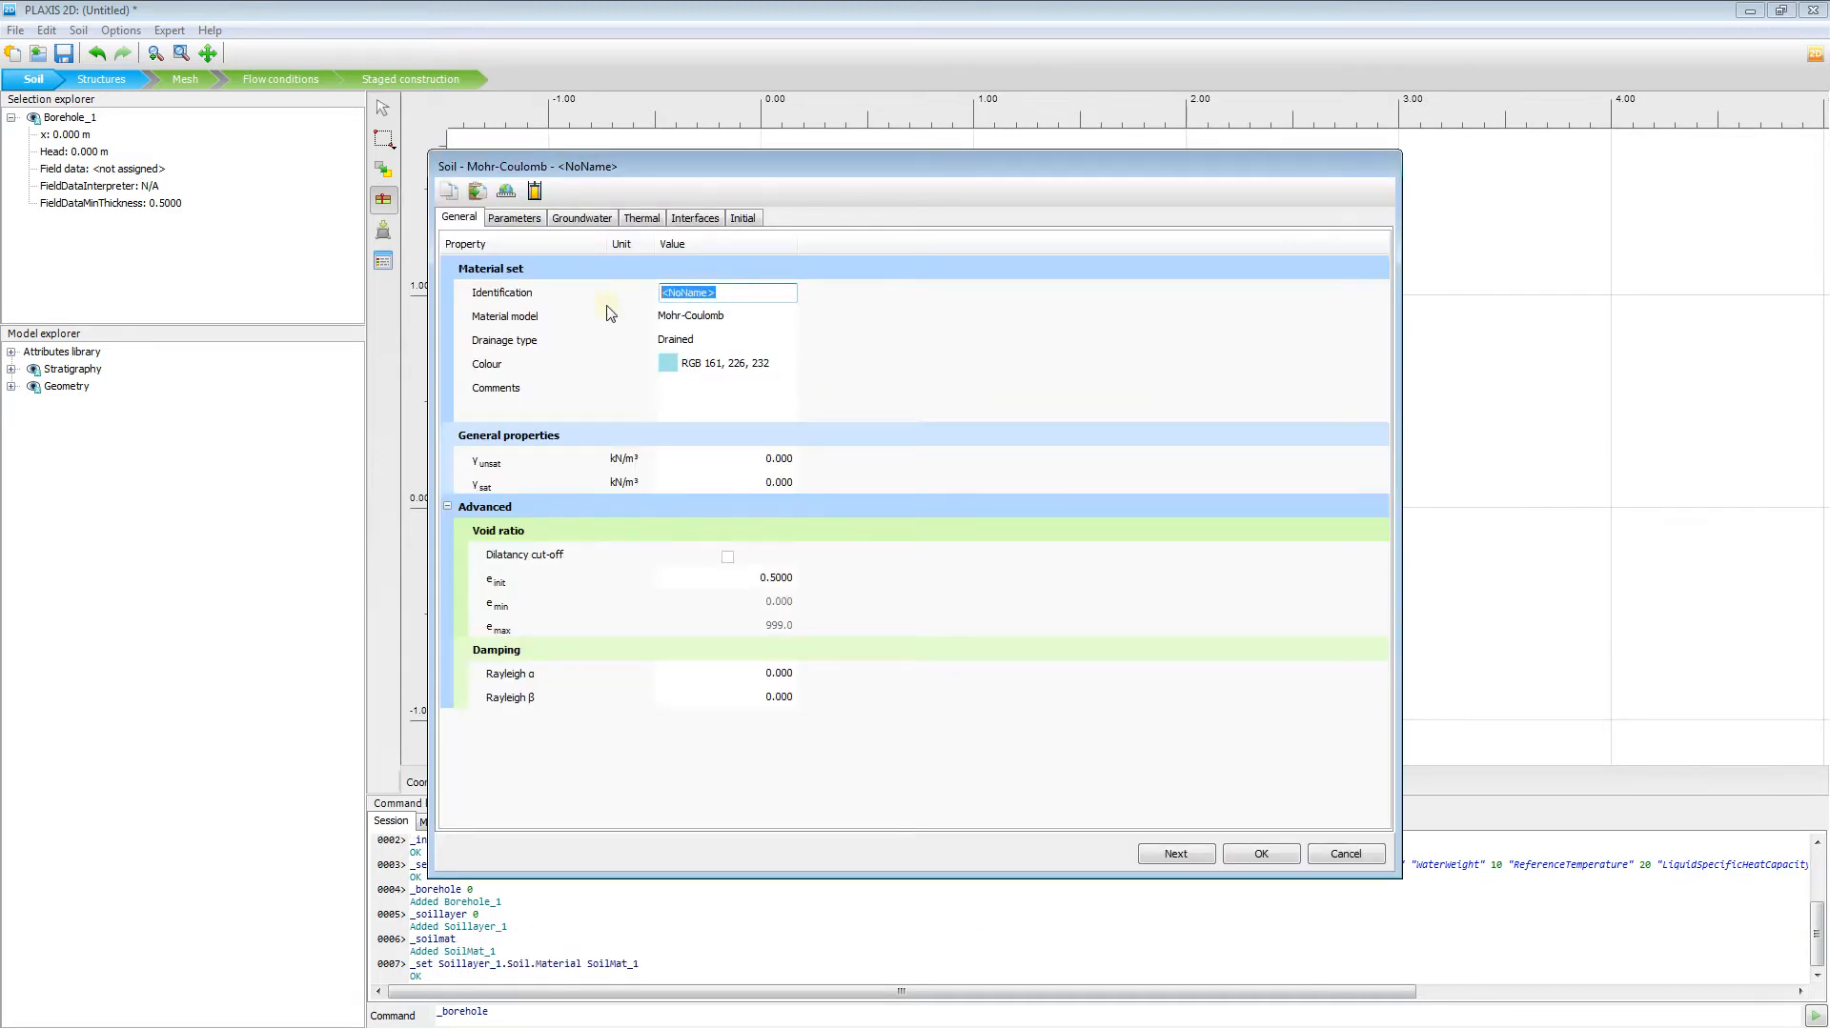
{"action": "type", "text": "S"}
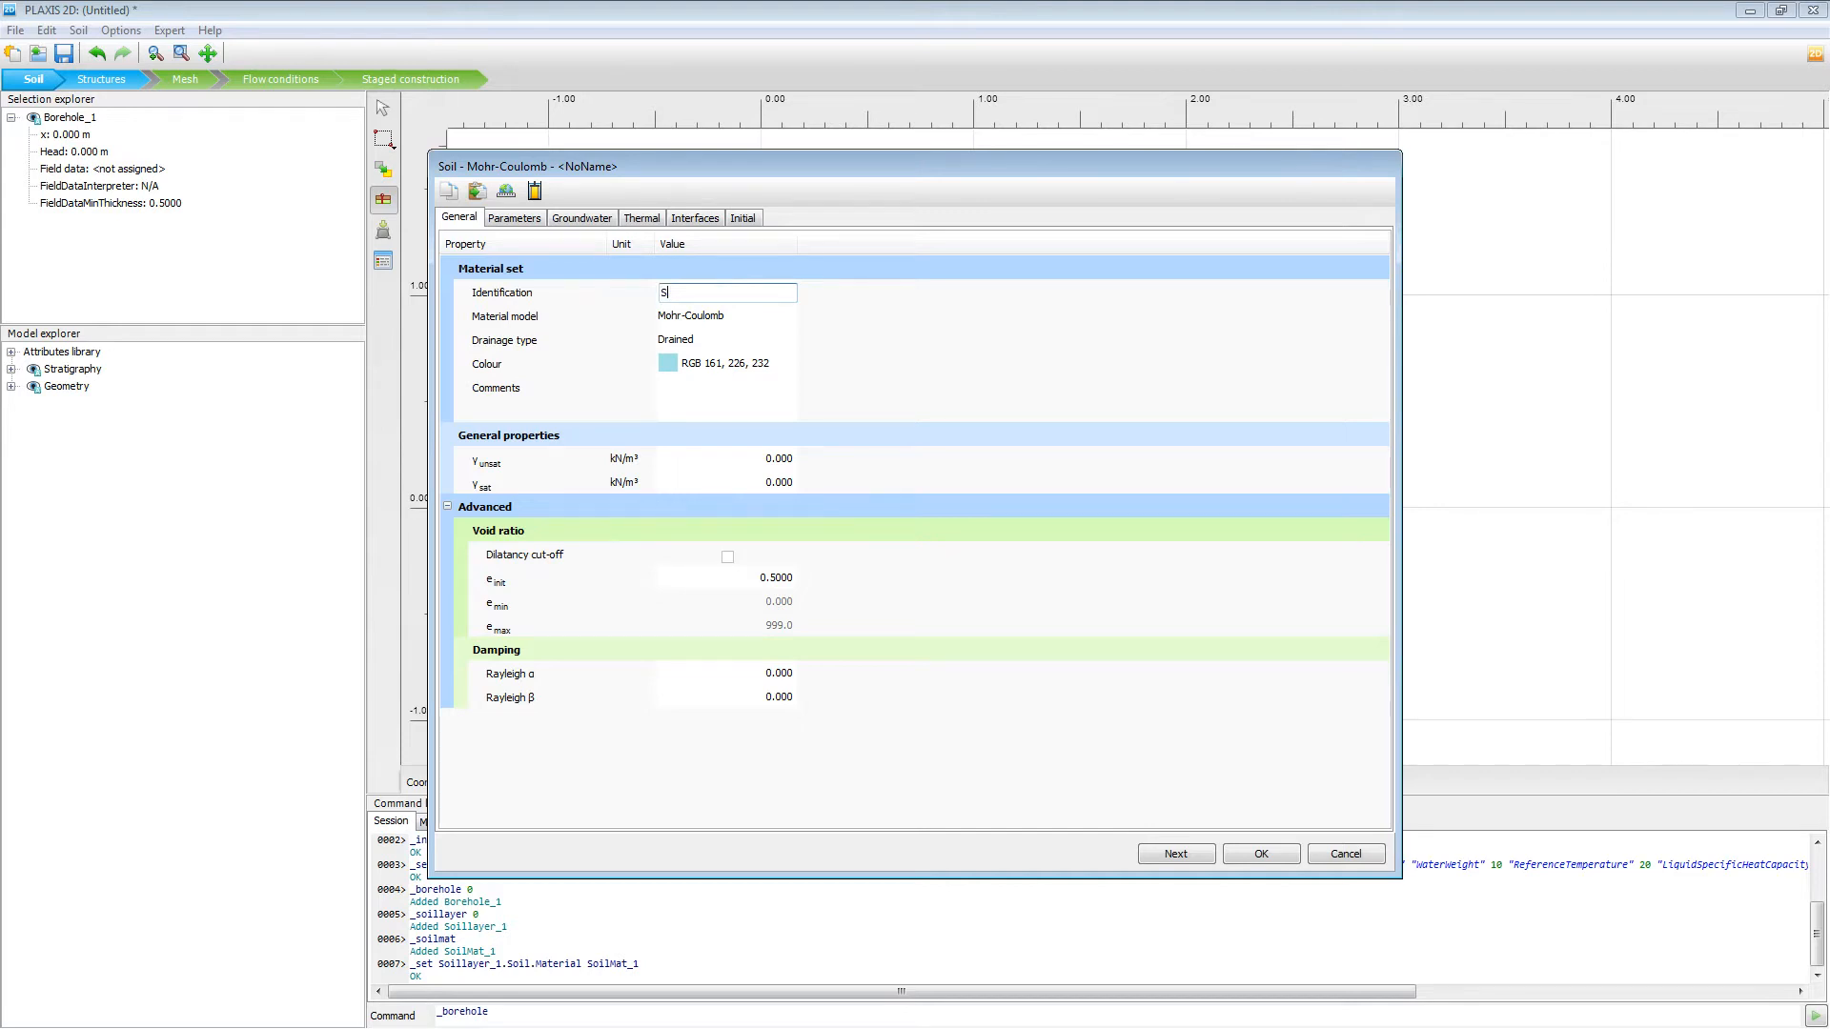
{"action": "type", "text": "and"}
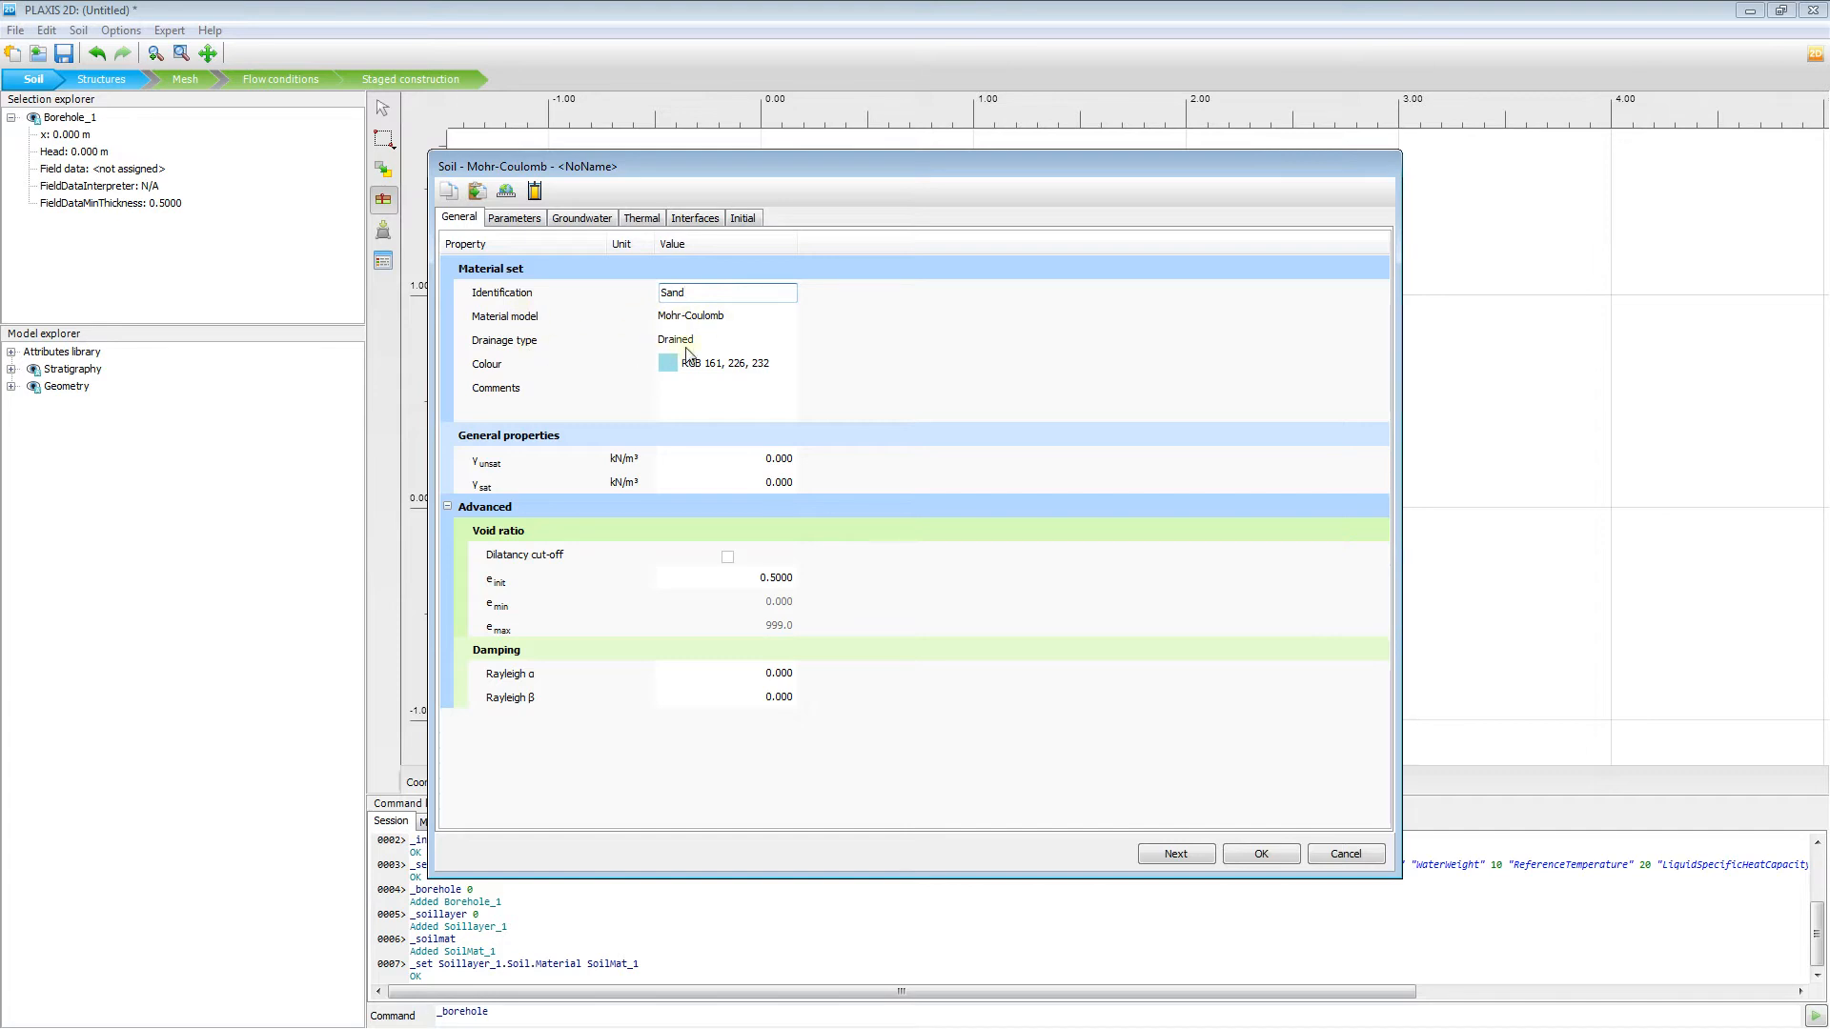
{"action": "mouse_move", "coordinate": [700, 355]}
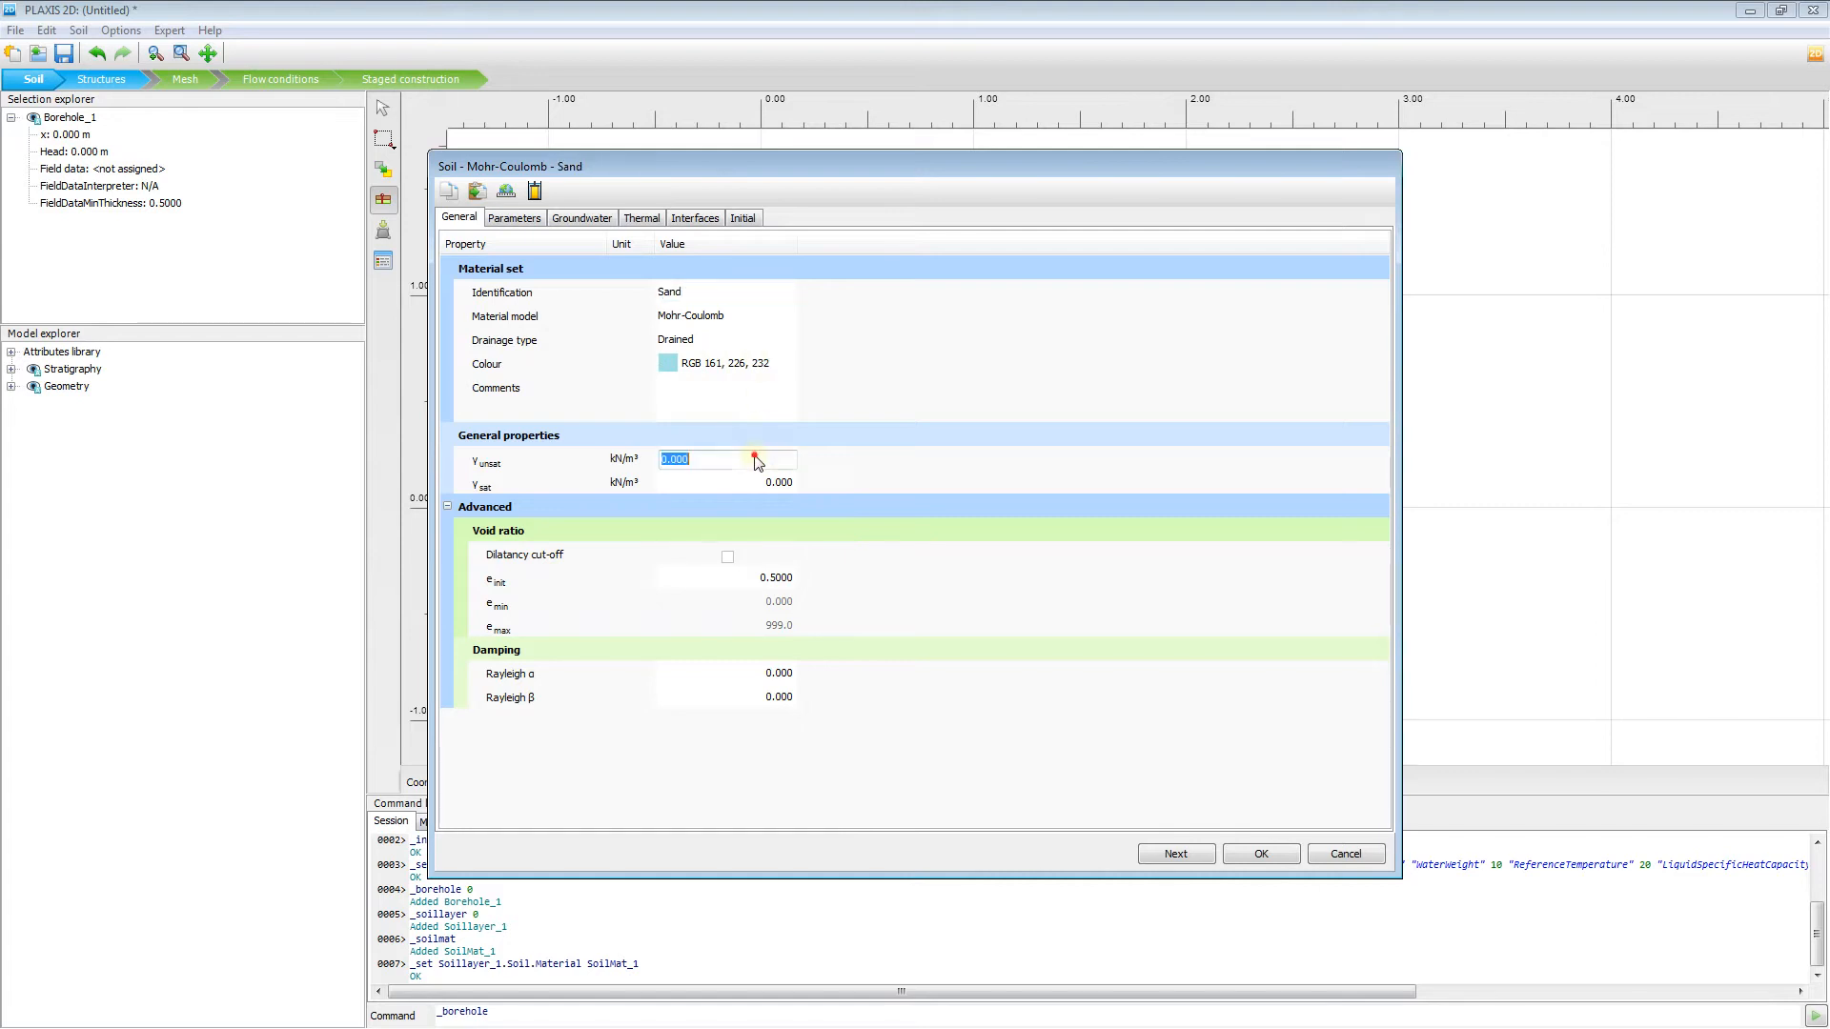
{"action": "type", "text": "17"}
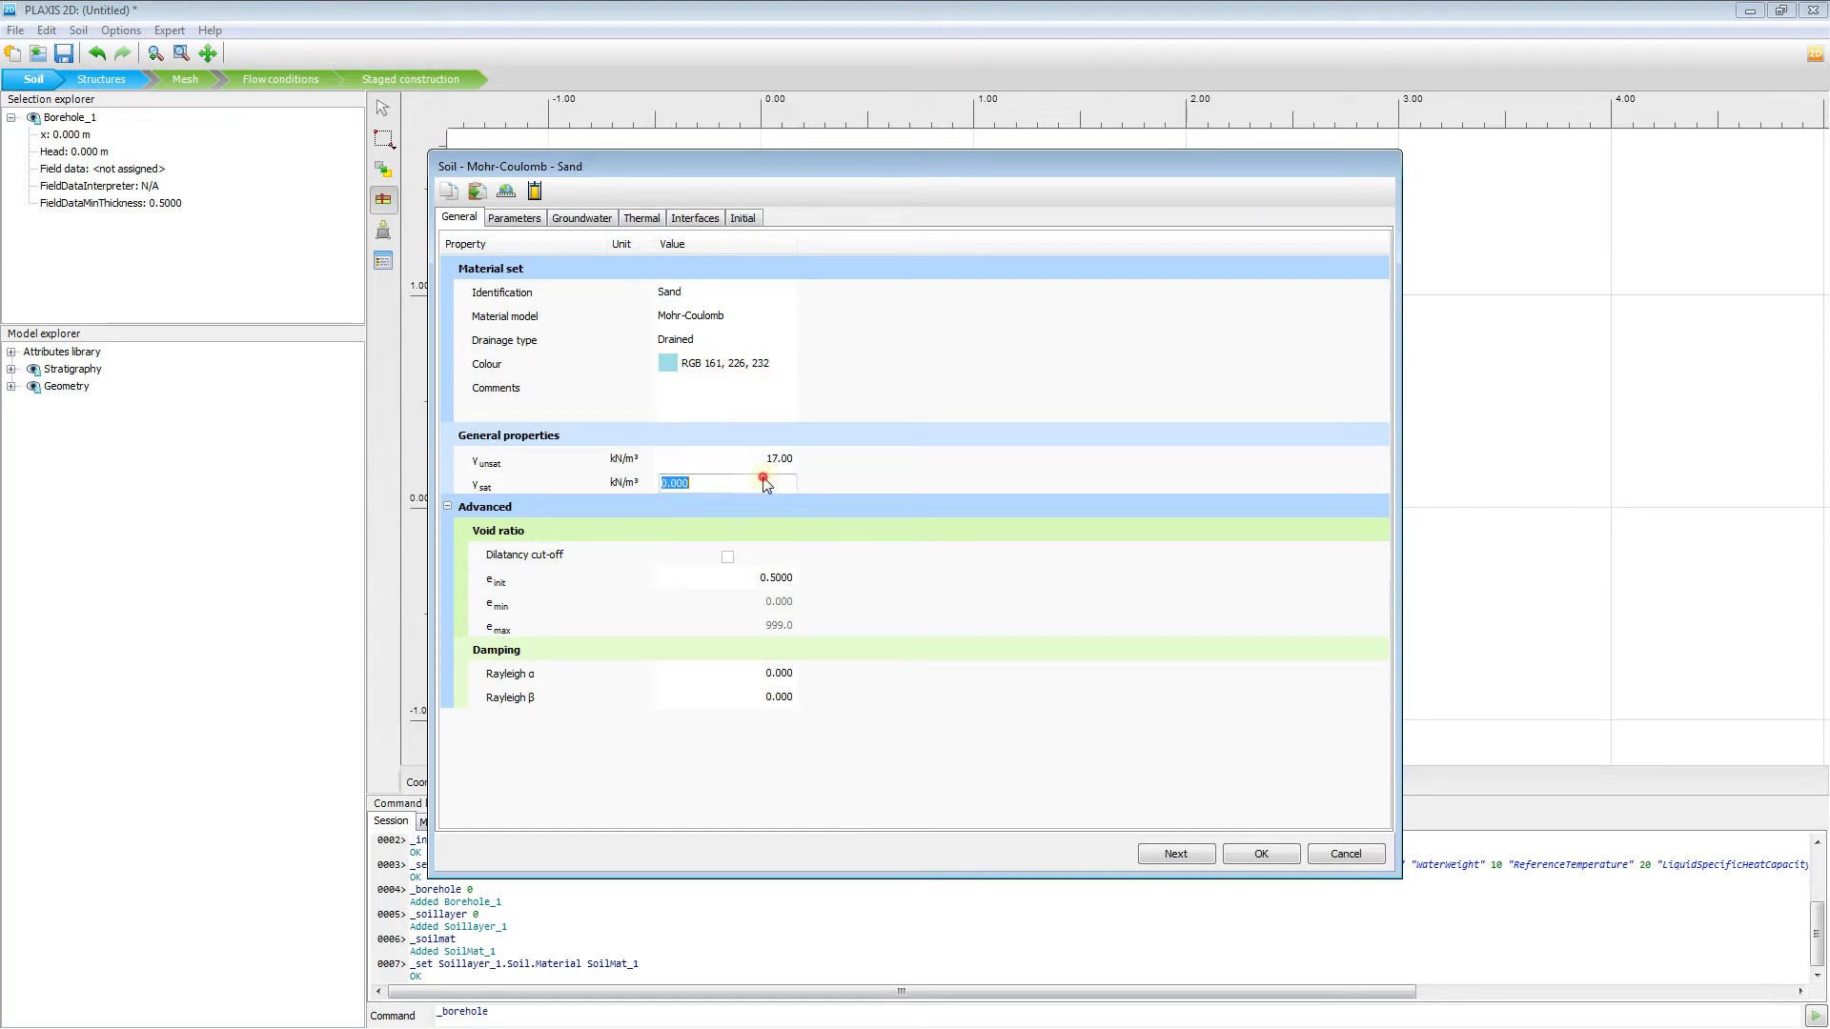
{"action": "type", "text": "20"}
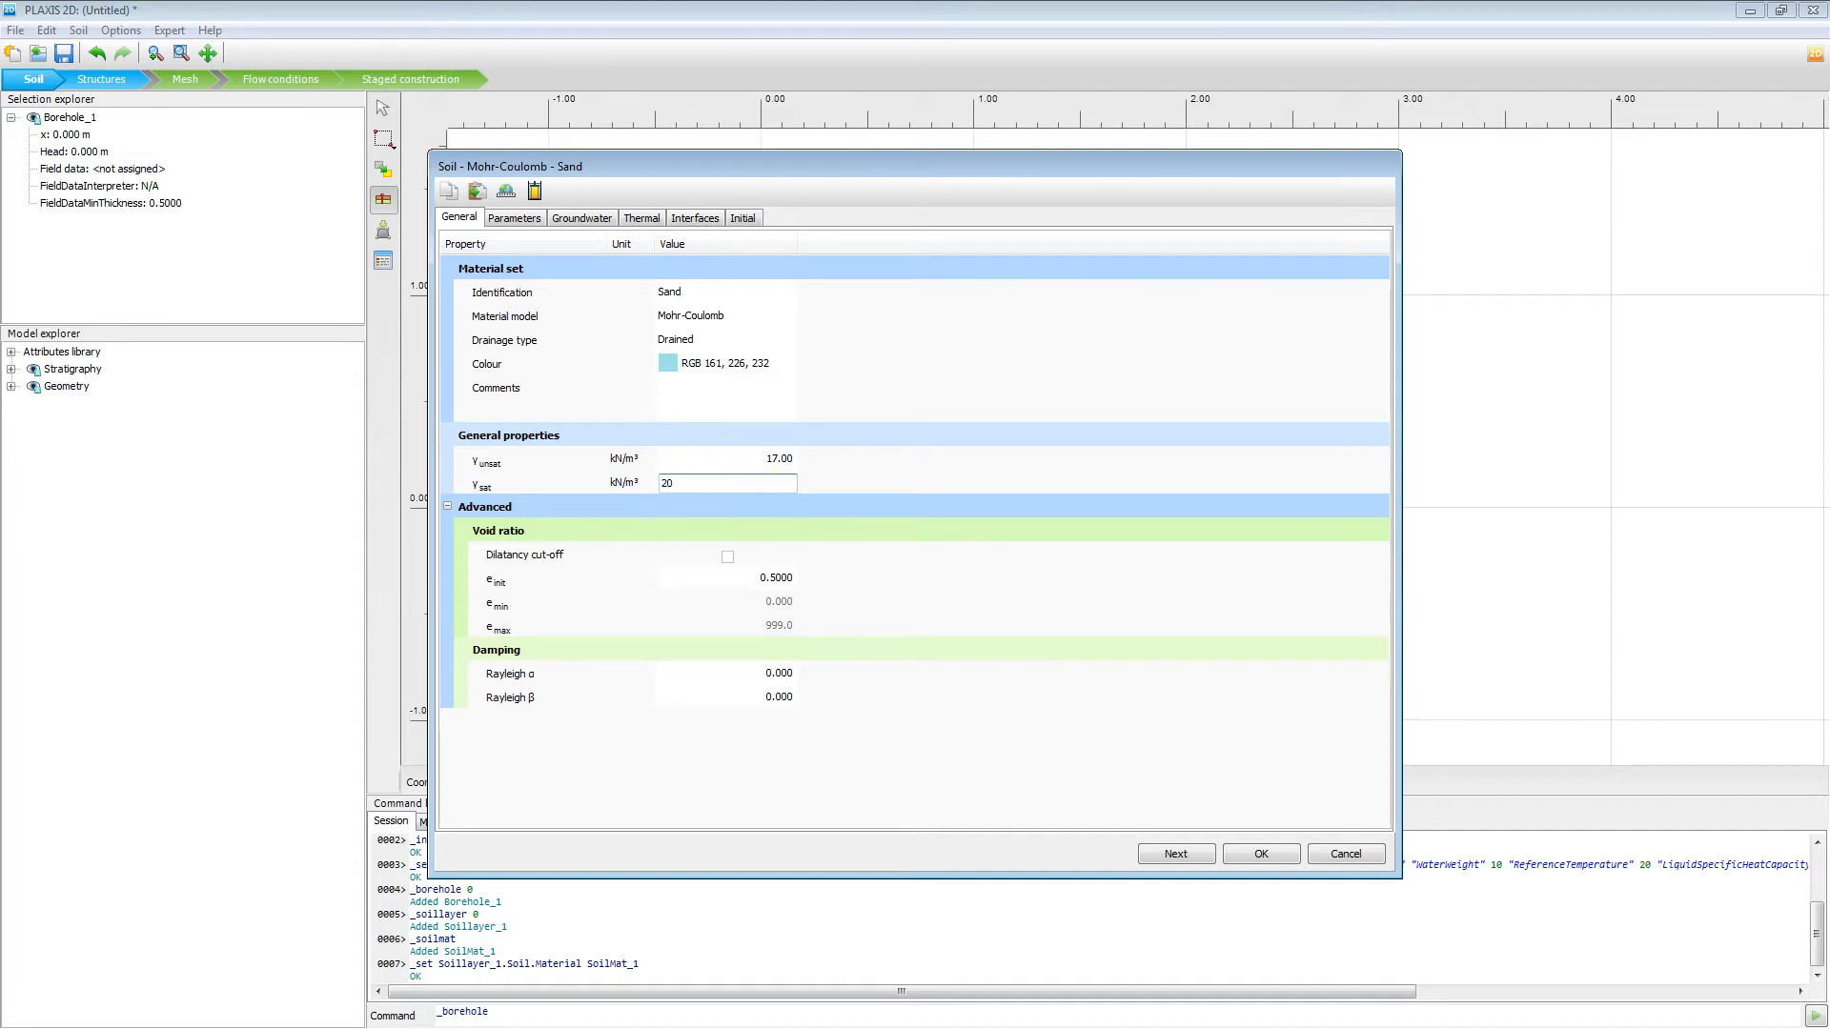
{"action": "left_click", "coordinate": [514, 217]}
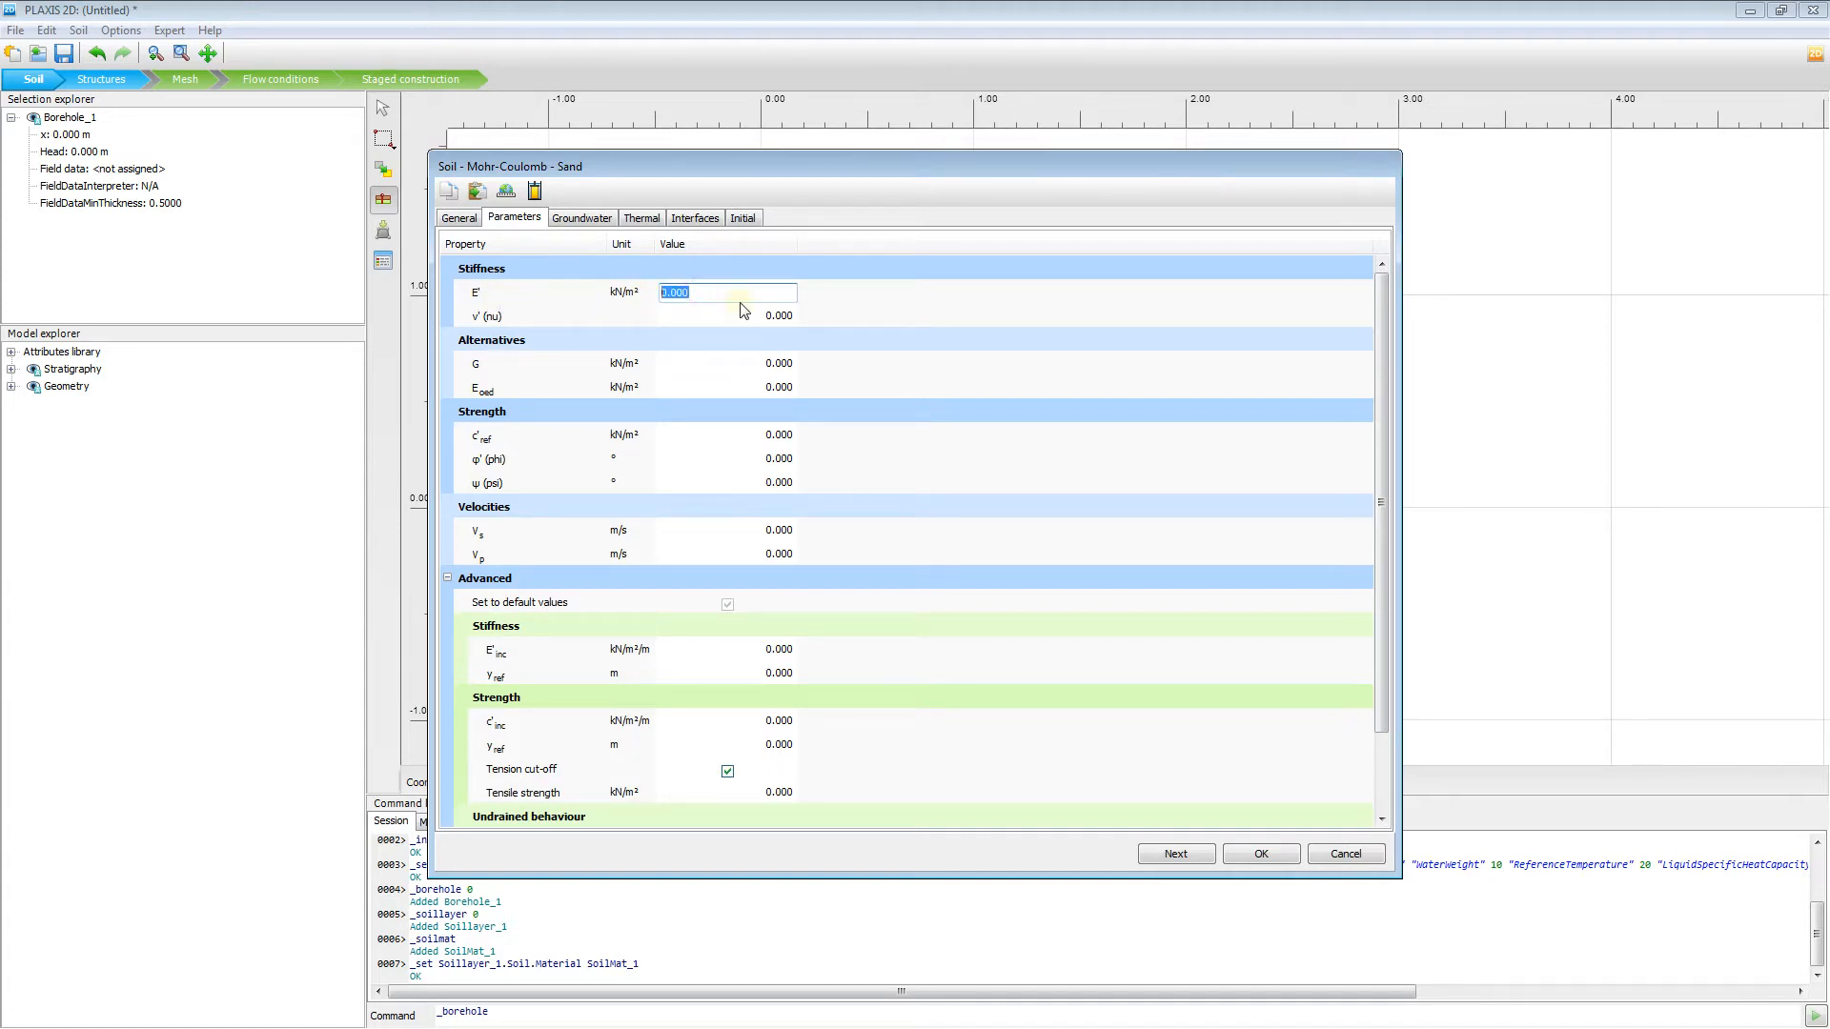
- Give Sand E' 13,000 kN/m², Poisson's ratio 0.3, cohesion 1 kN/m² and friction angle 30°
{"action": "type", "text": "13e3"}
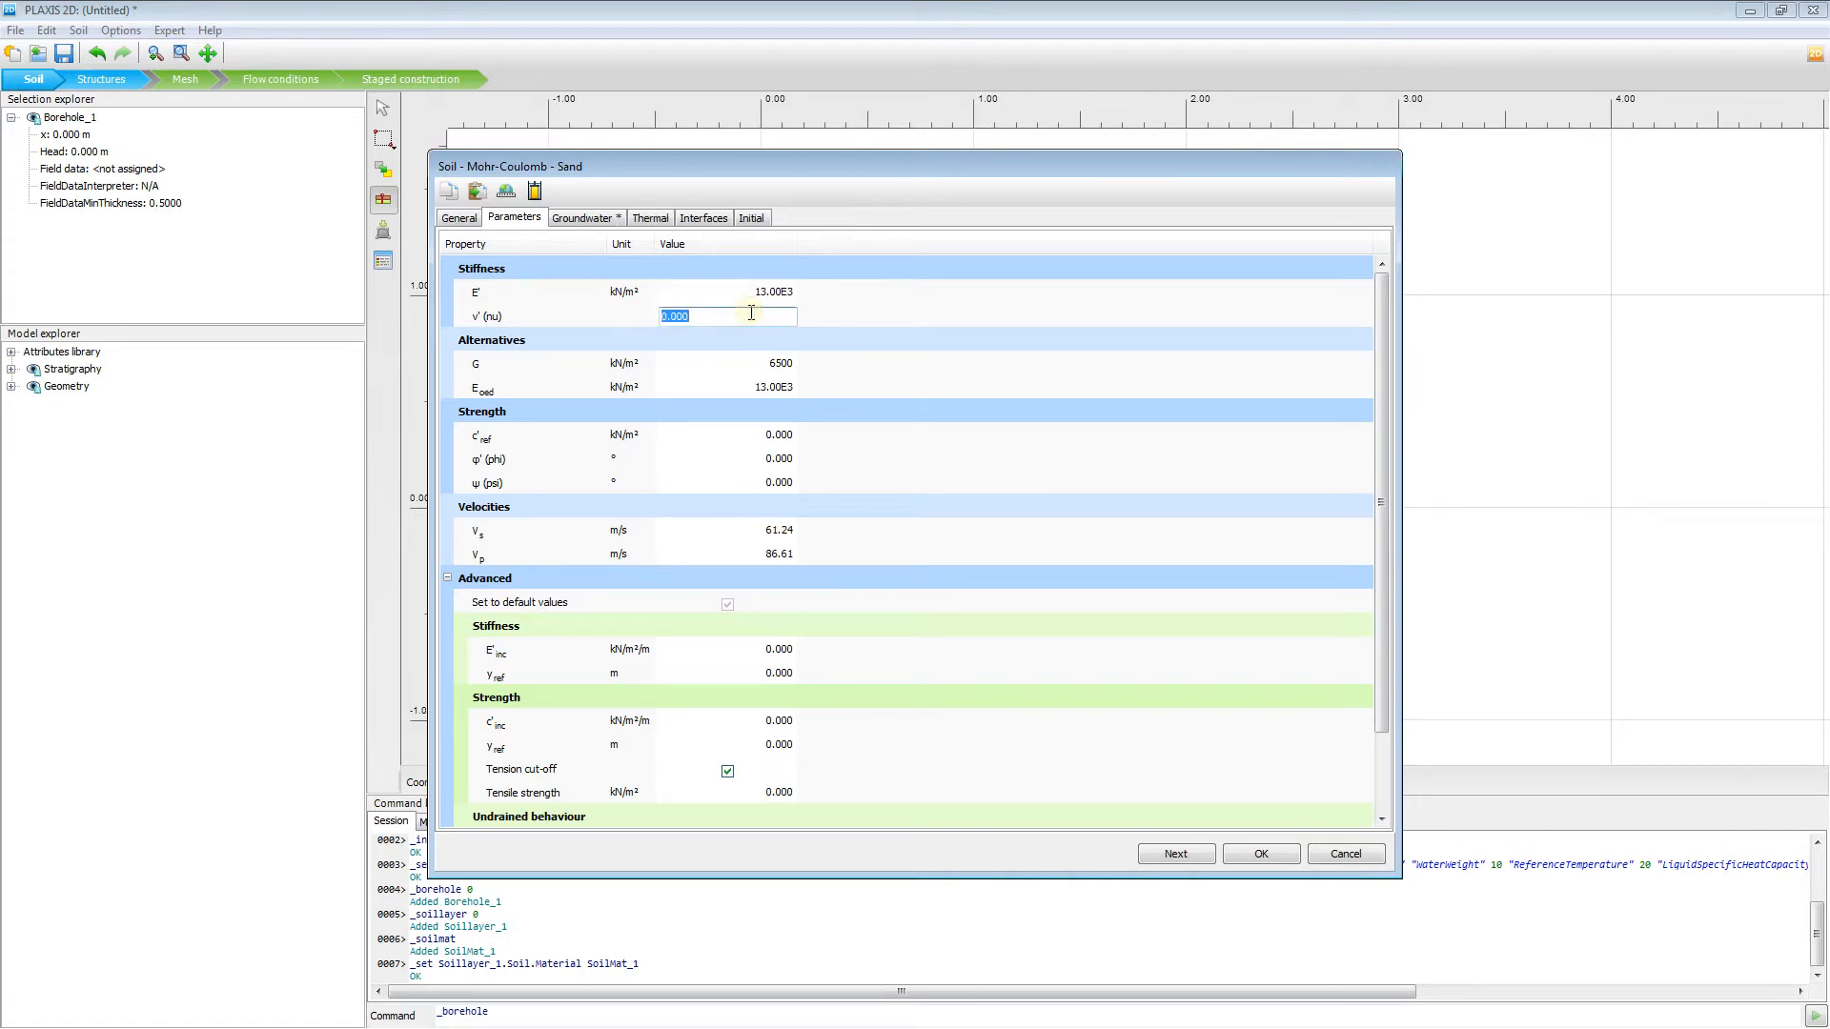
{"action": "type", "text": "0.3"}
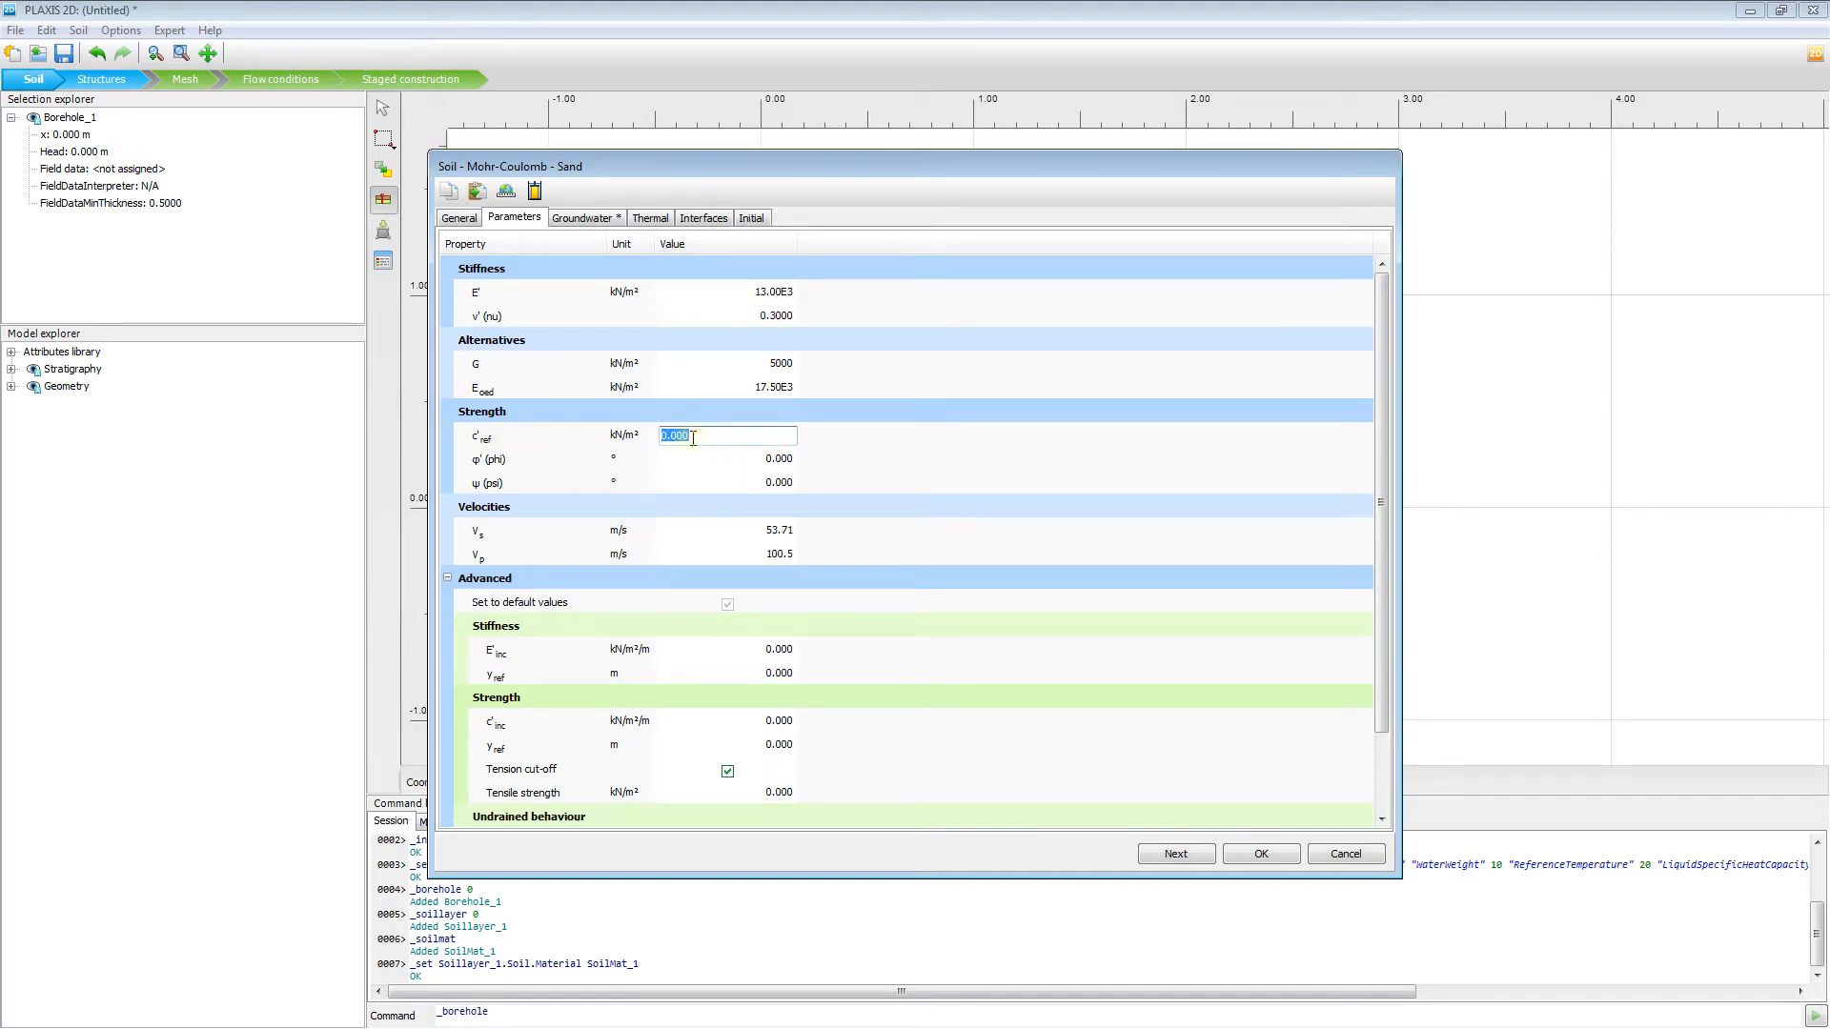
{"action": "type", "text": "1"}
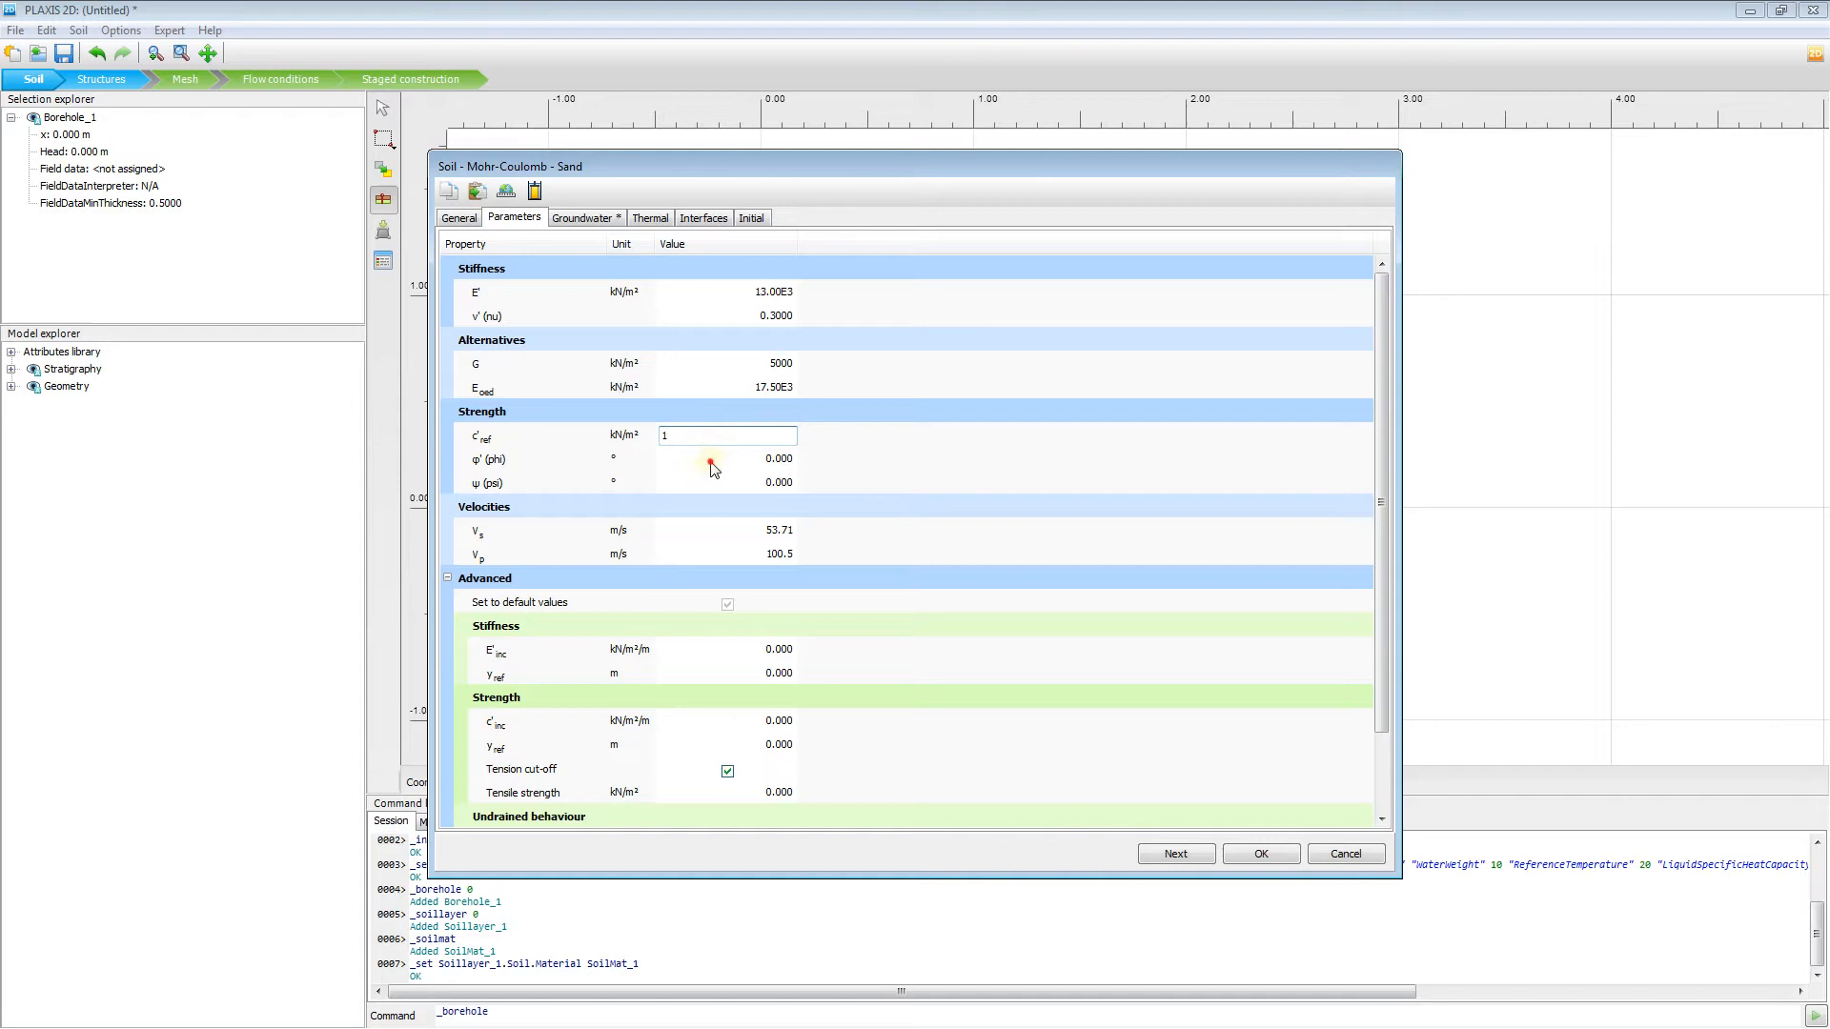
{"action": "left_click", "coordinate": [726, 458]}
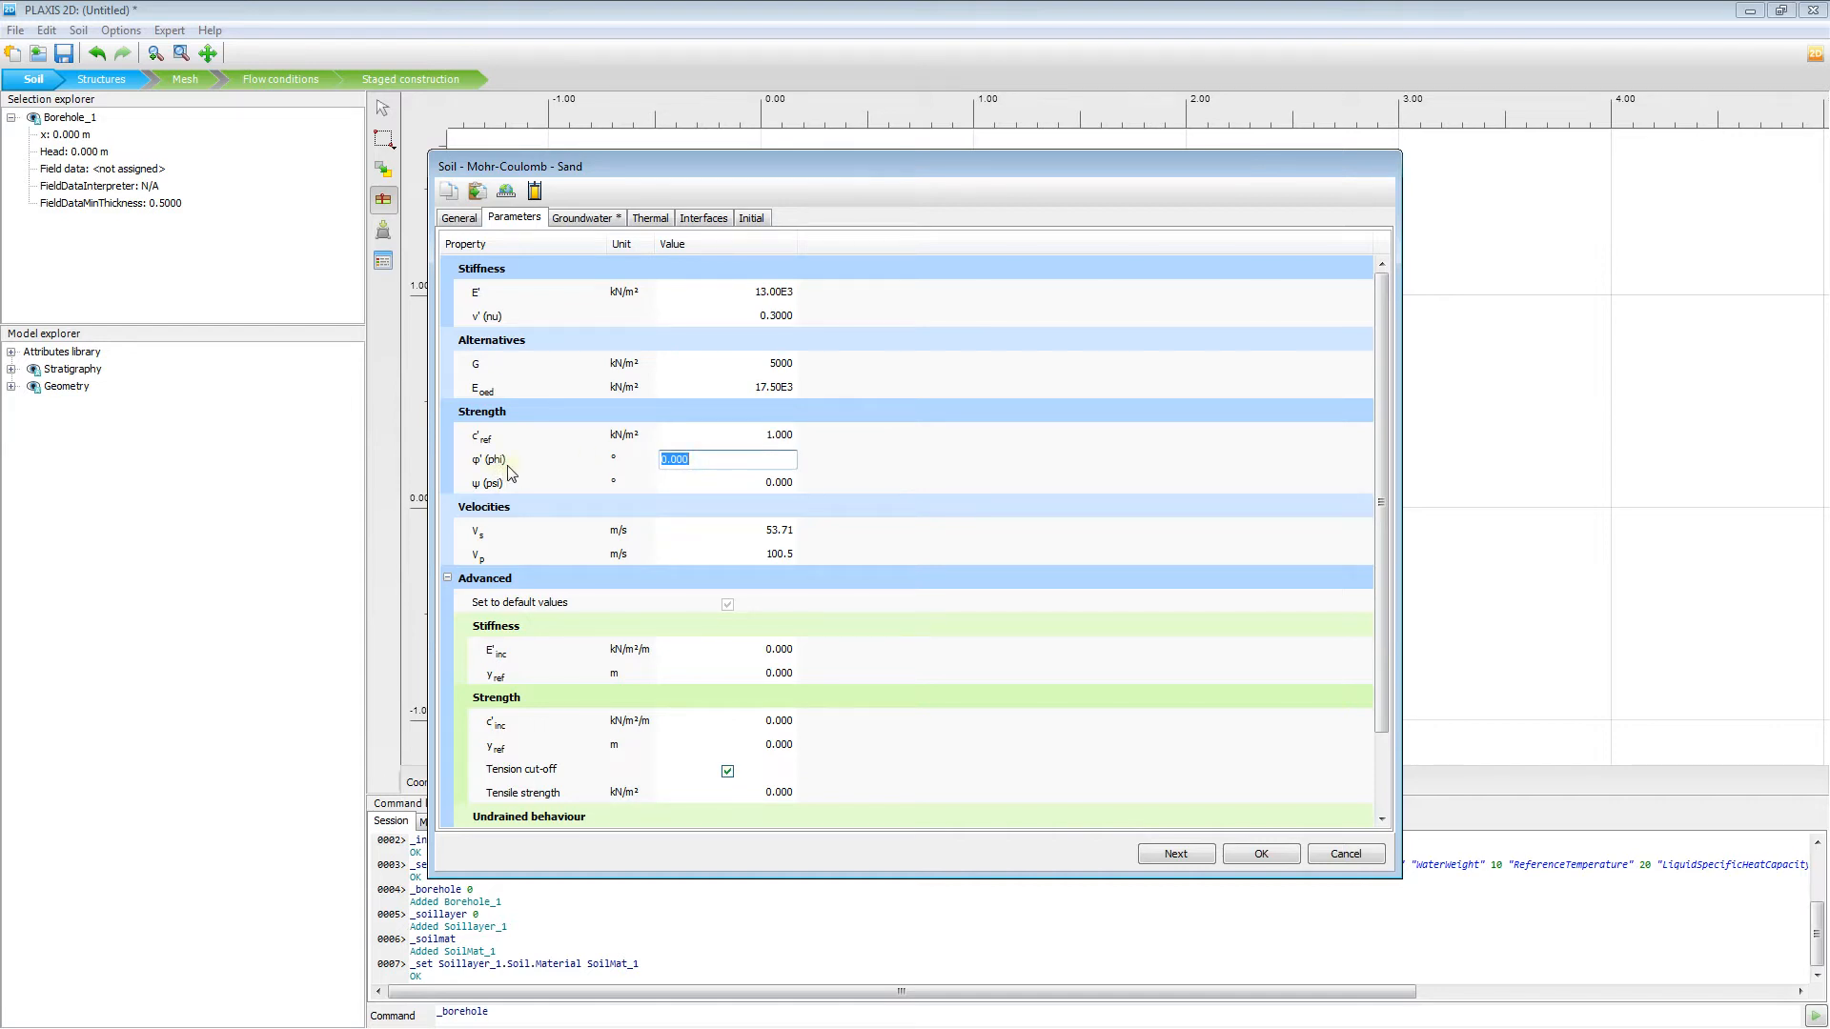
{"action": "mouse_move", "coordinate": [718, 458]}
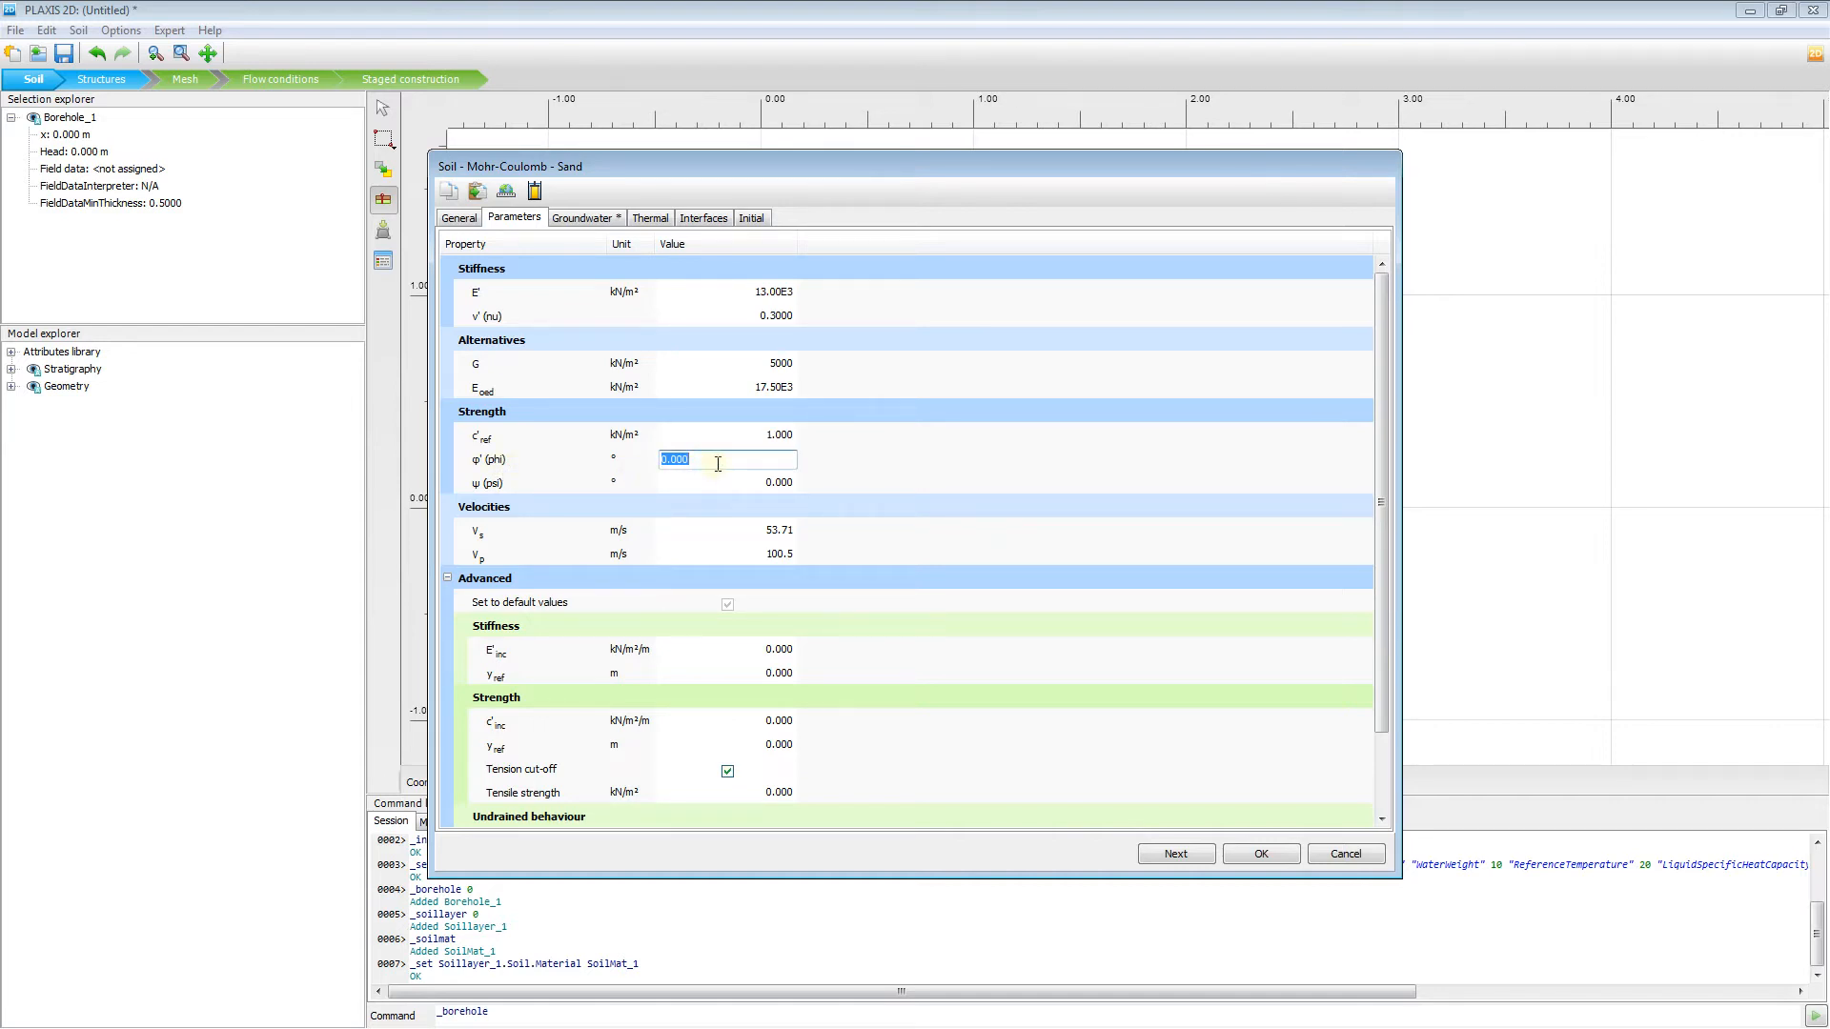
{"action": "type", "text": "30"}
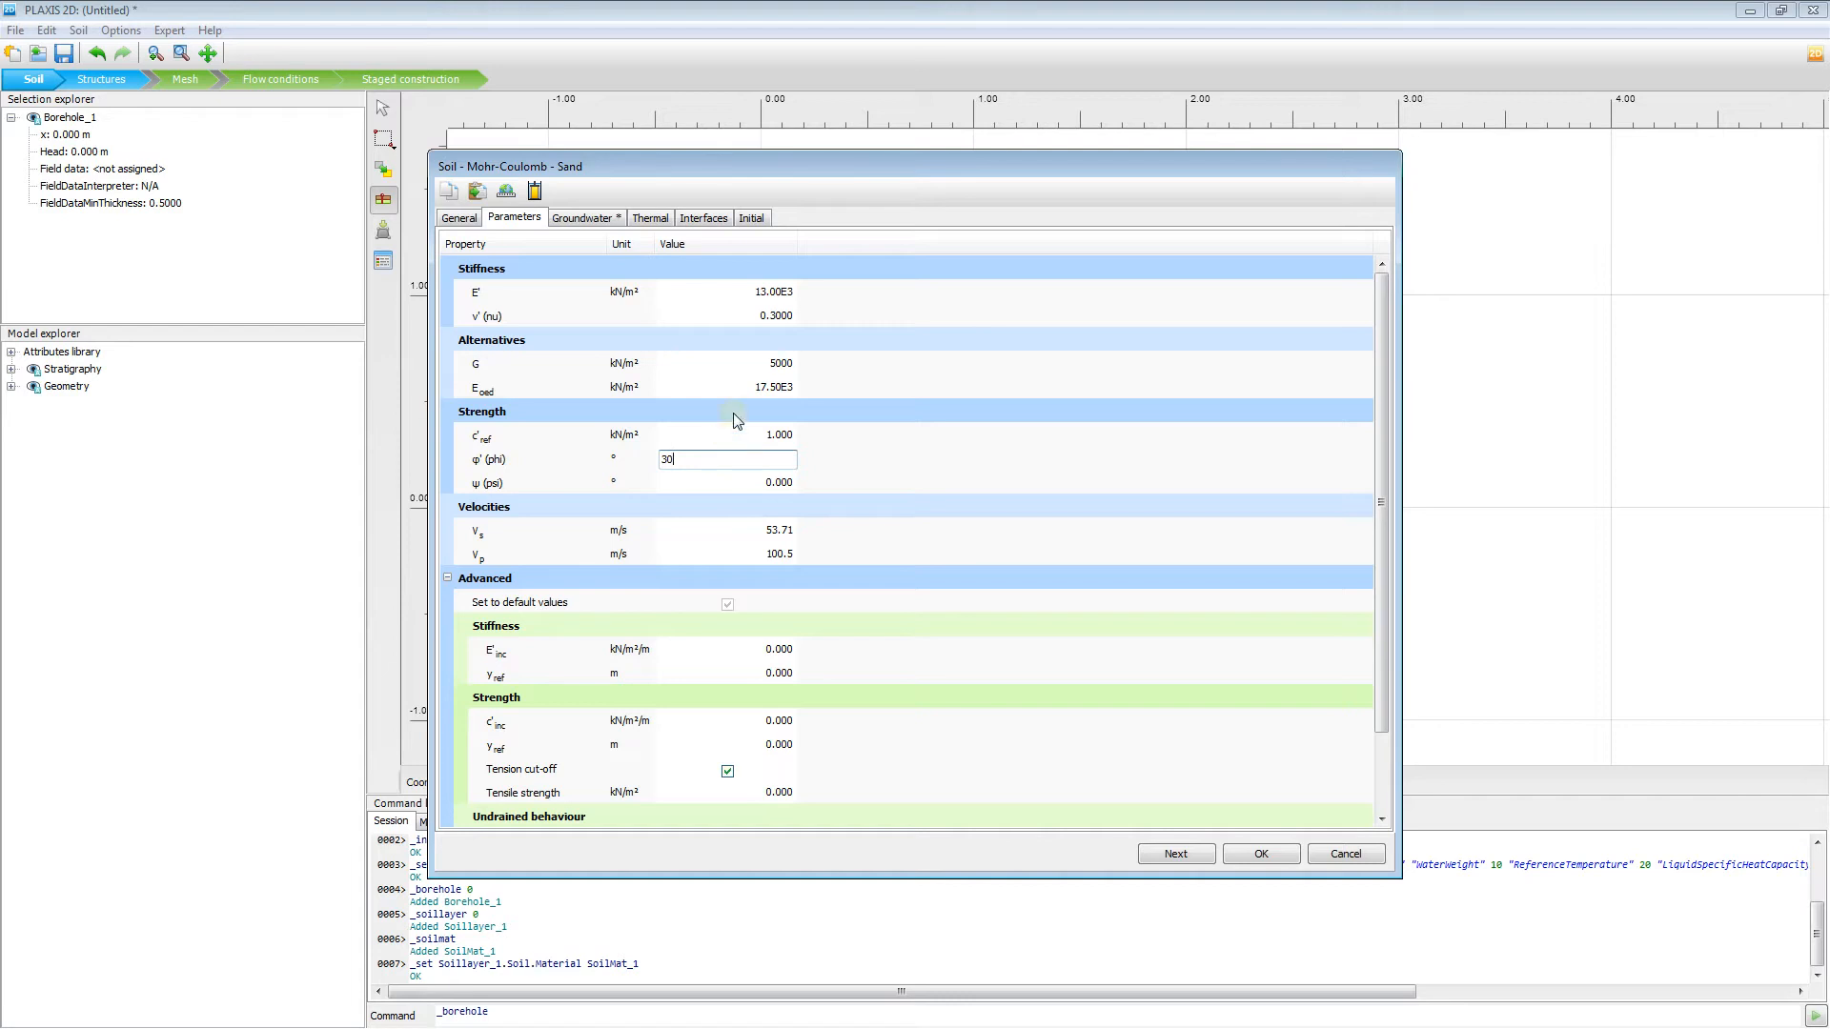
{"action": "left_click", "coordinate": [1258, 853]}
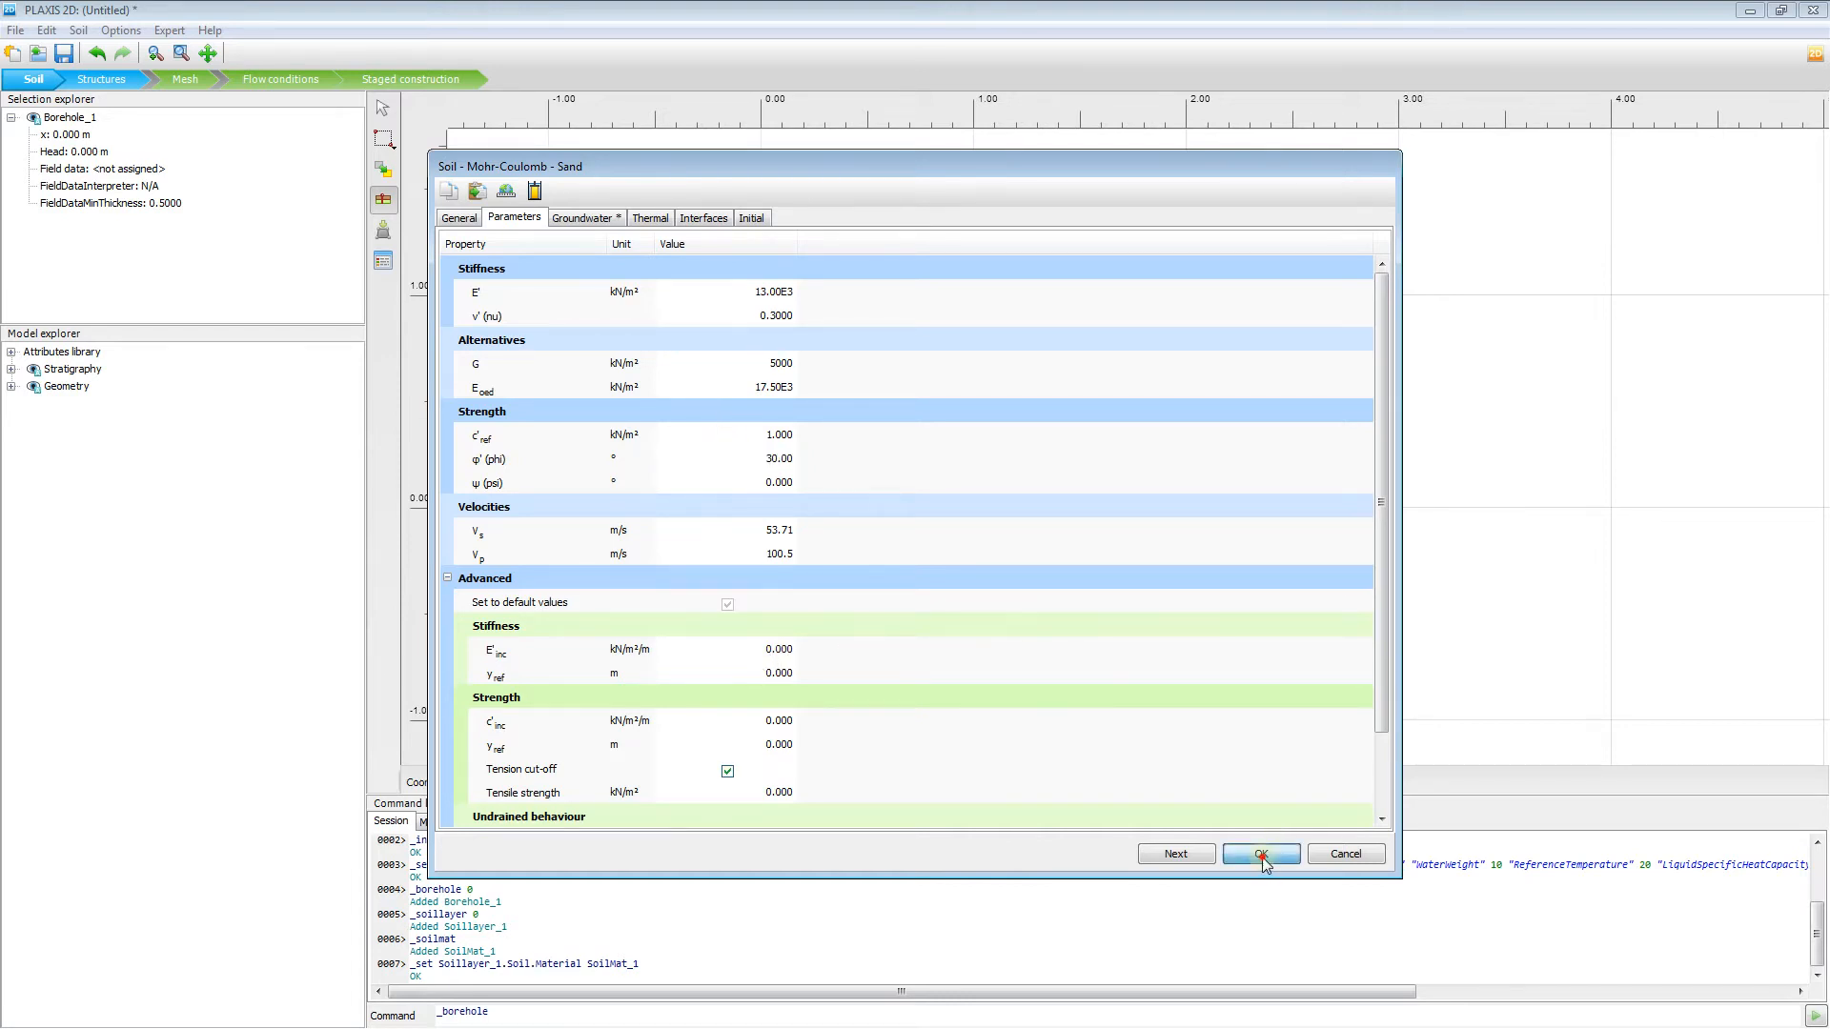
- Save the Sand material, set the layer top to 4 m and head to 2 m
{"action": "left_click", "coordinate": [1260, 853]}
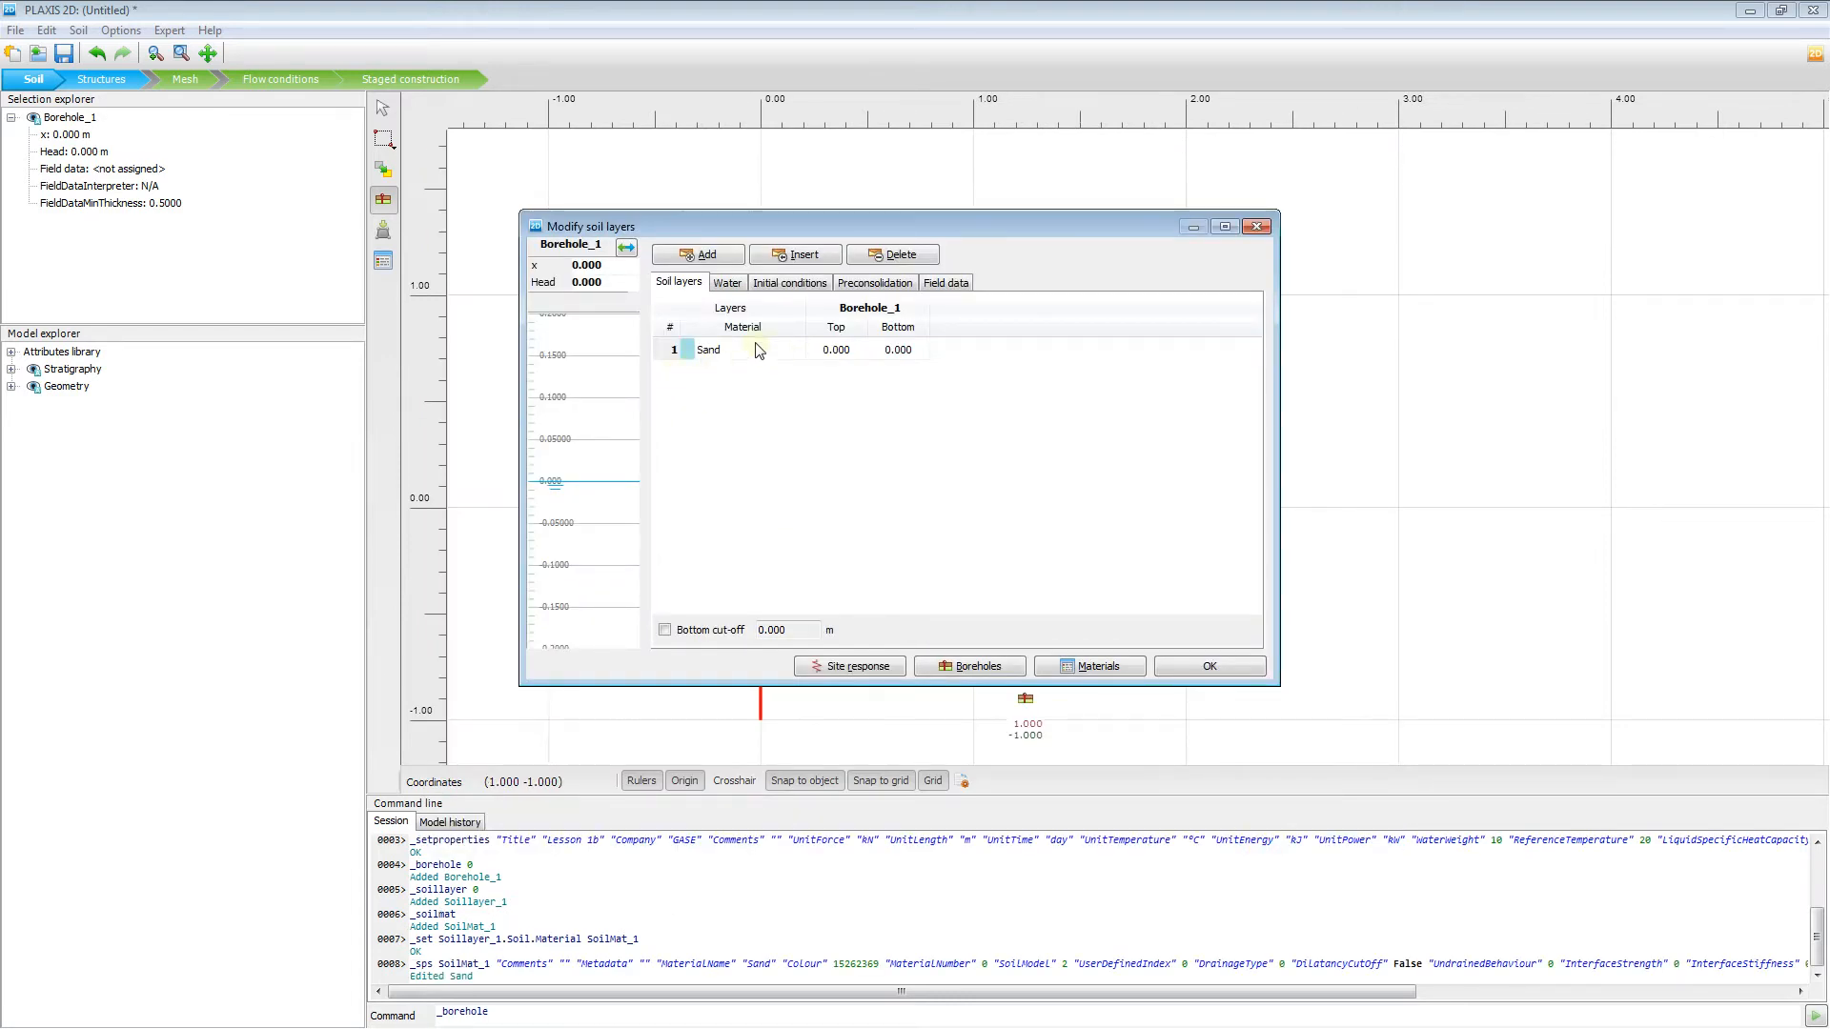
{"action": "left_click", "coordinate": [836, 348]}
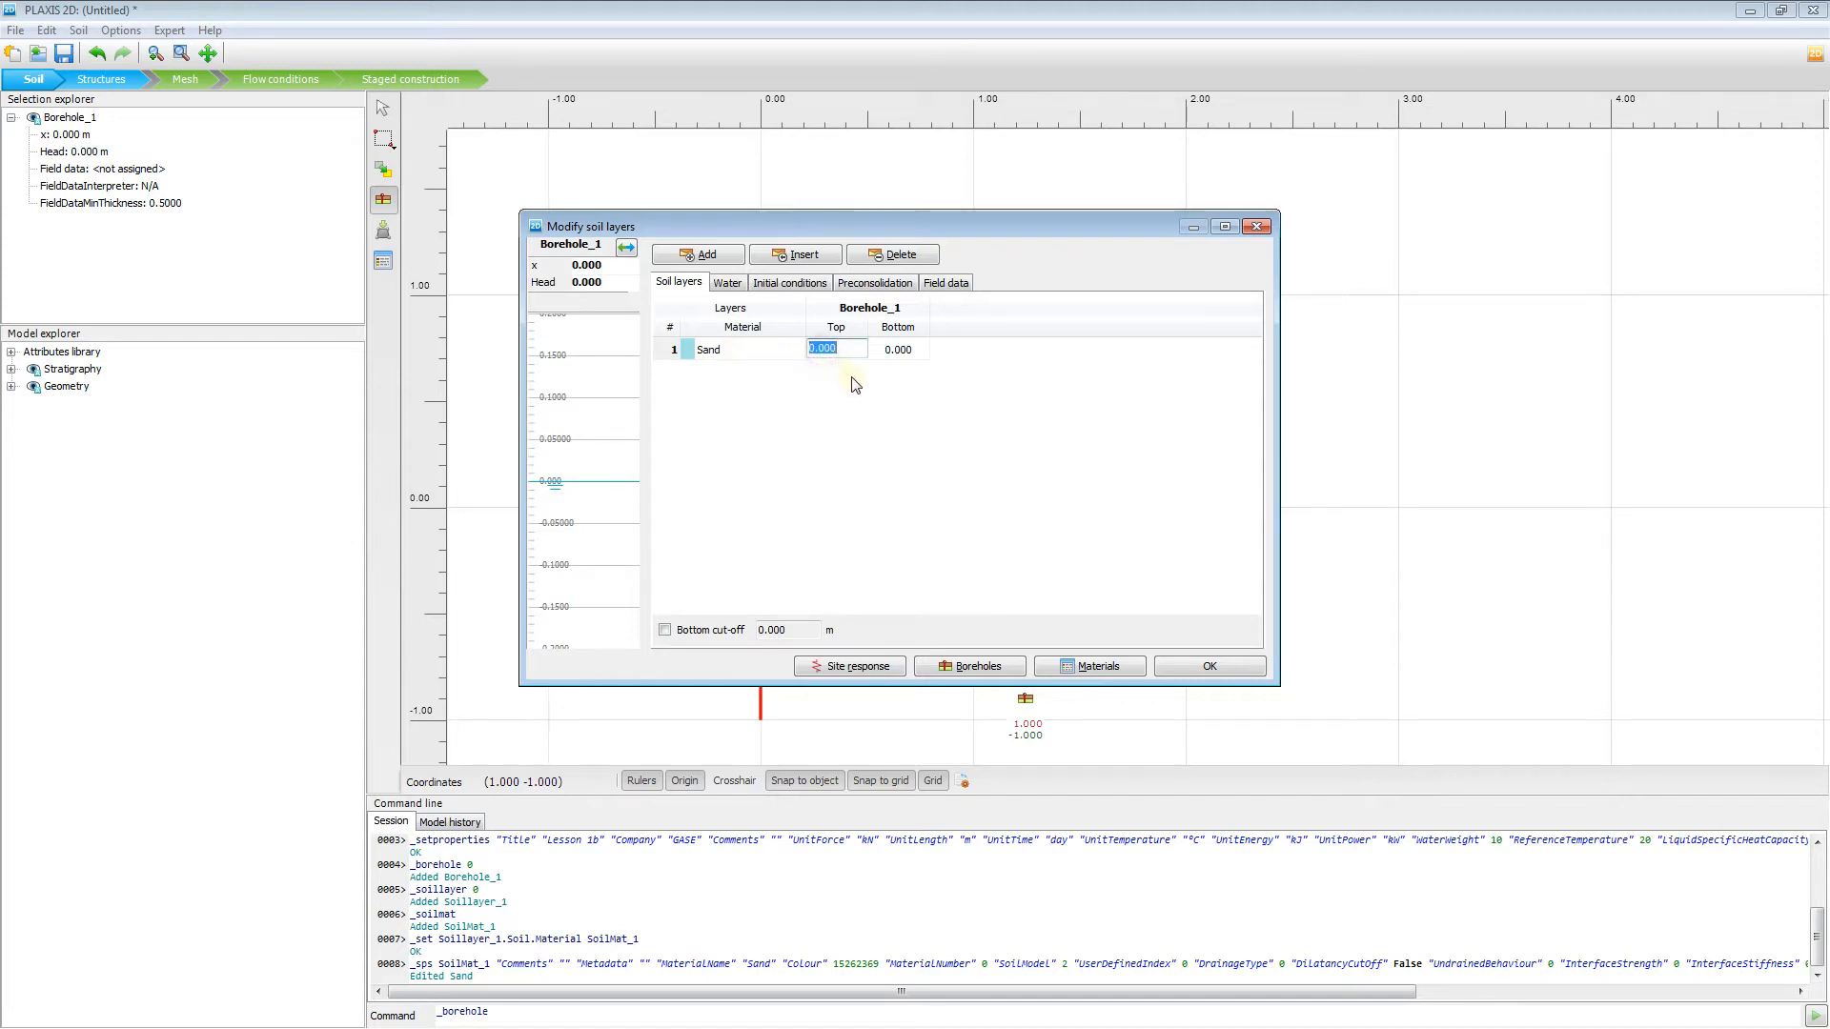
{"action": "type", "text": "4"}
{"action": "left_click", "coordinate": [603, 282]}
{"action": "type", "text": "2"}
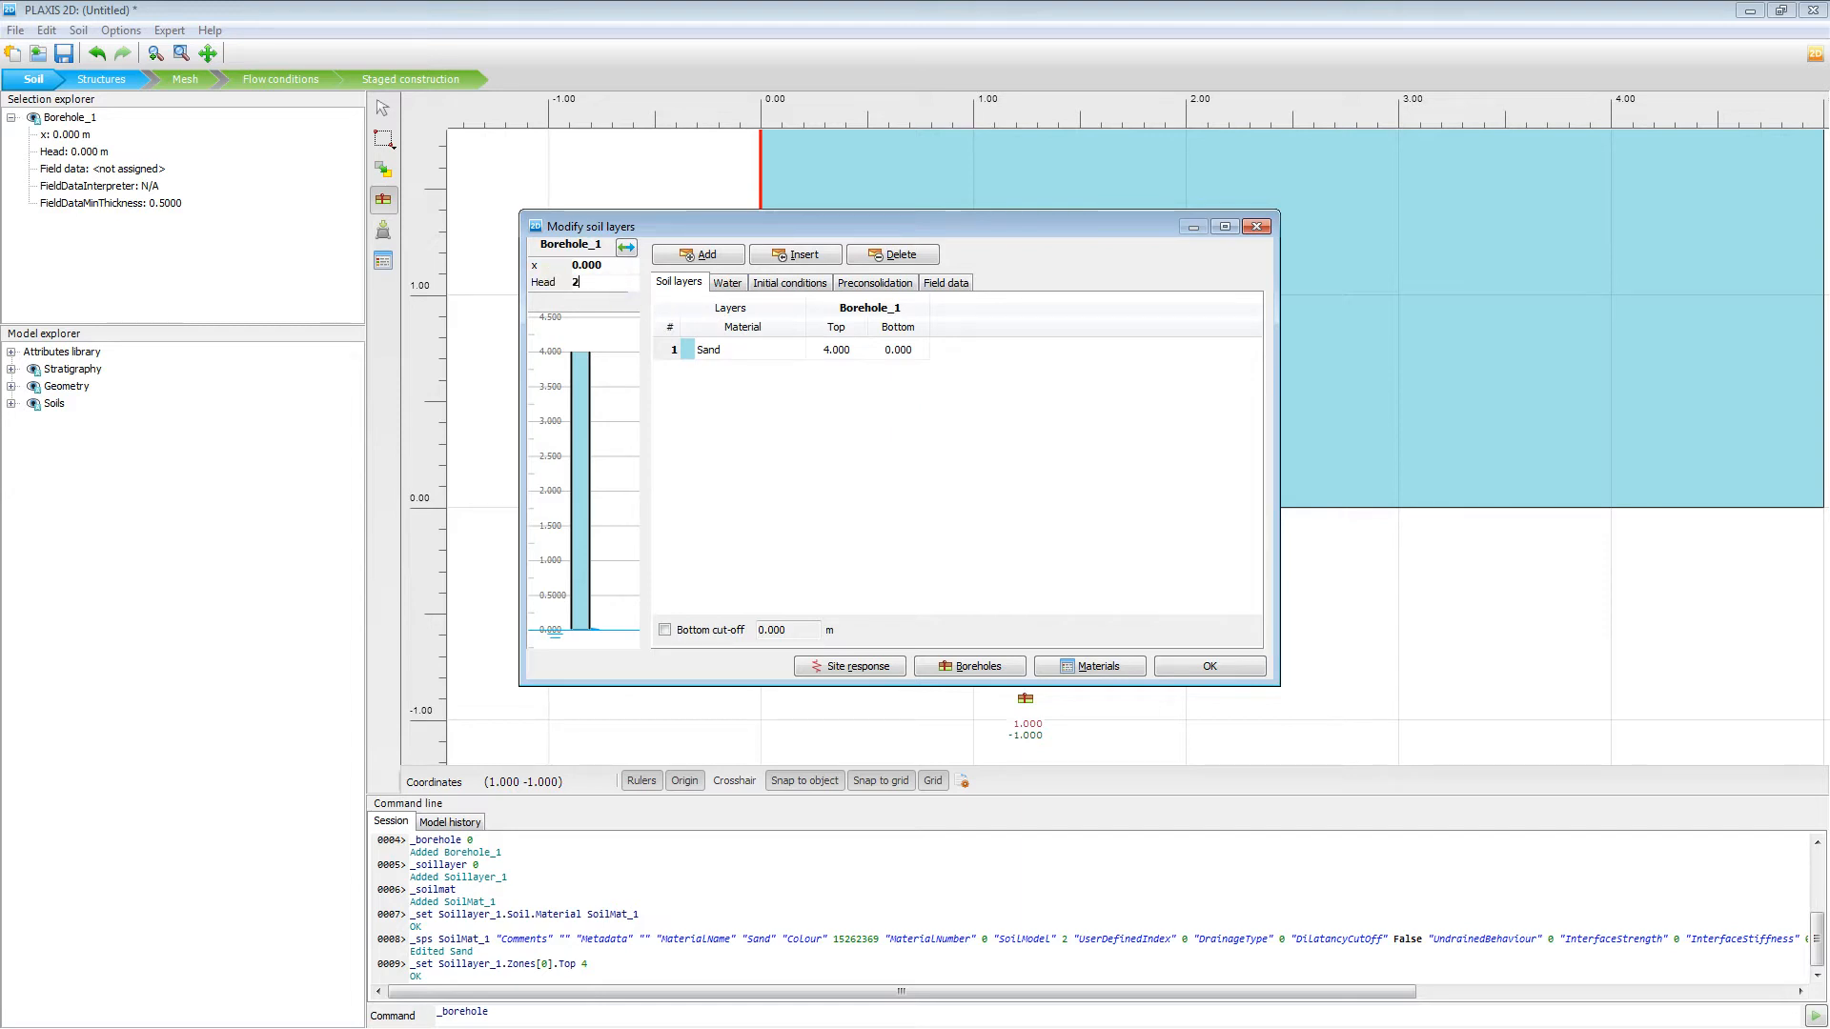
{"action": "key", "text": "Return"}
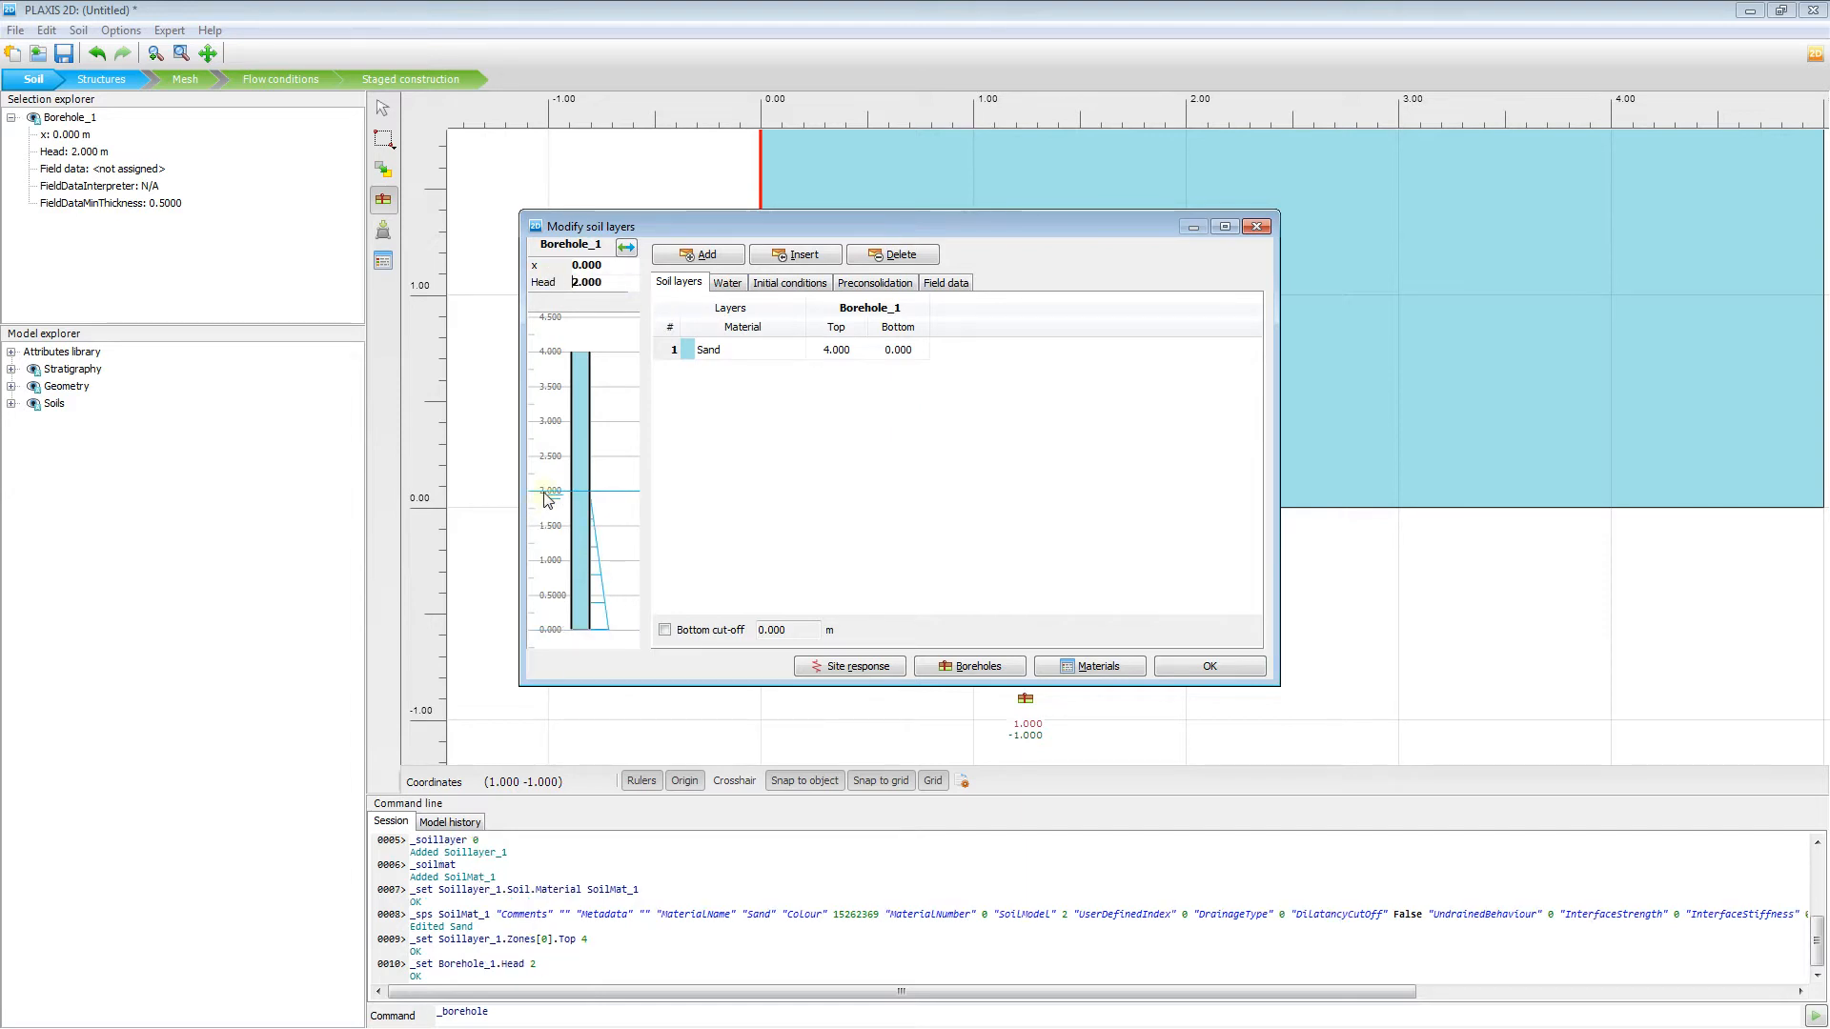
{"action": "left_click", "coordinate": [1207, 665]}
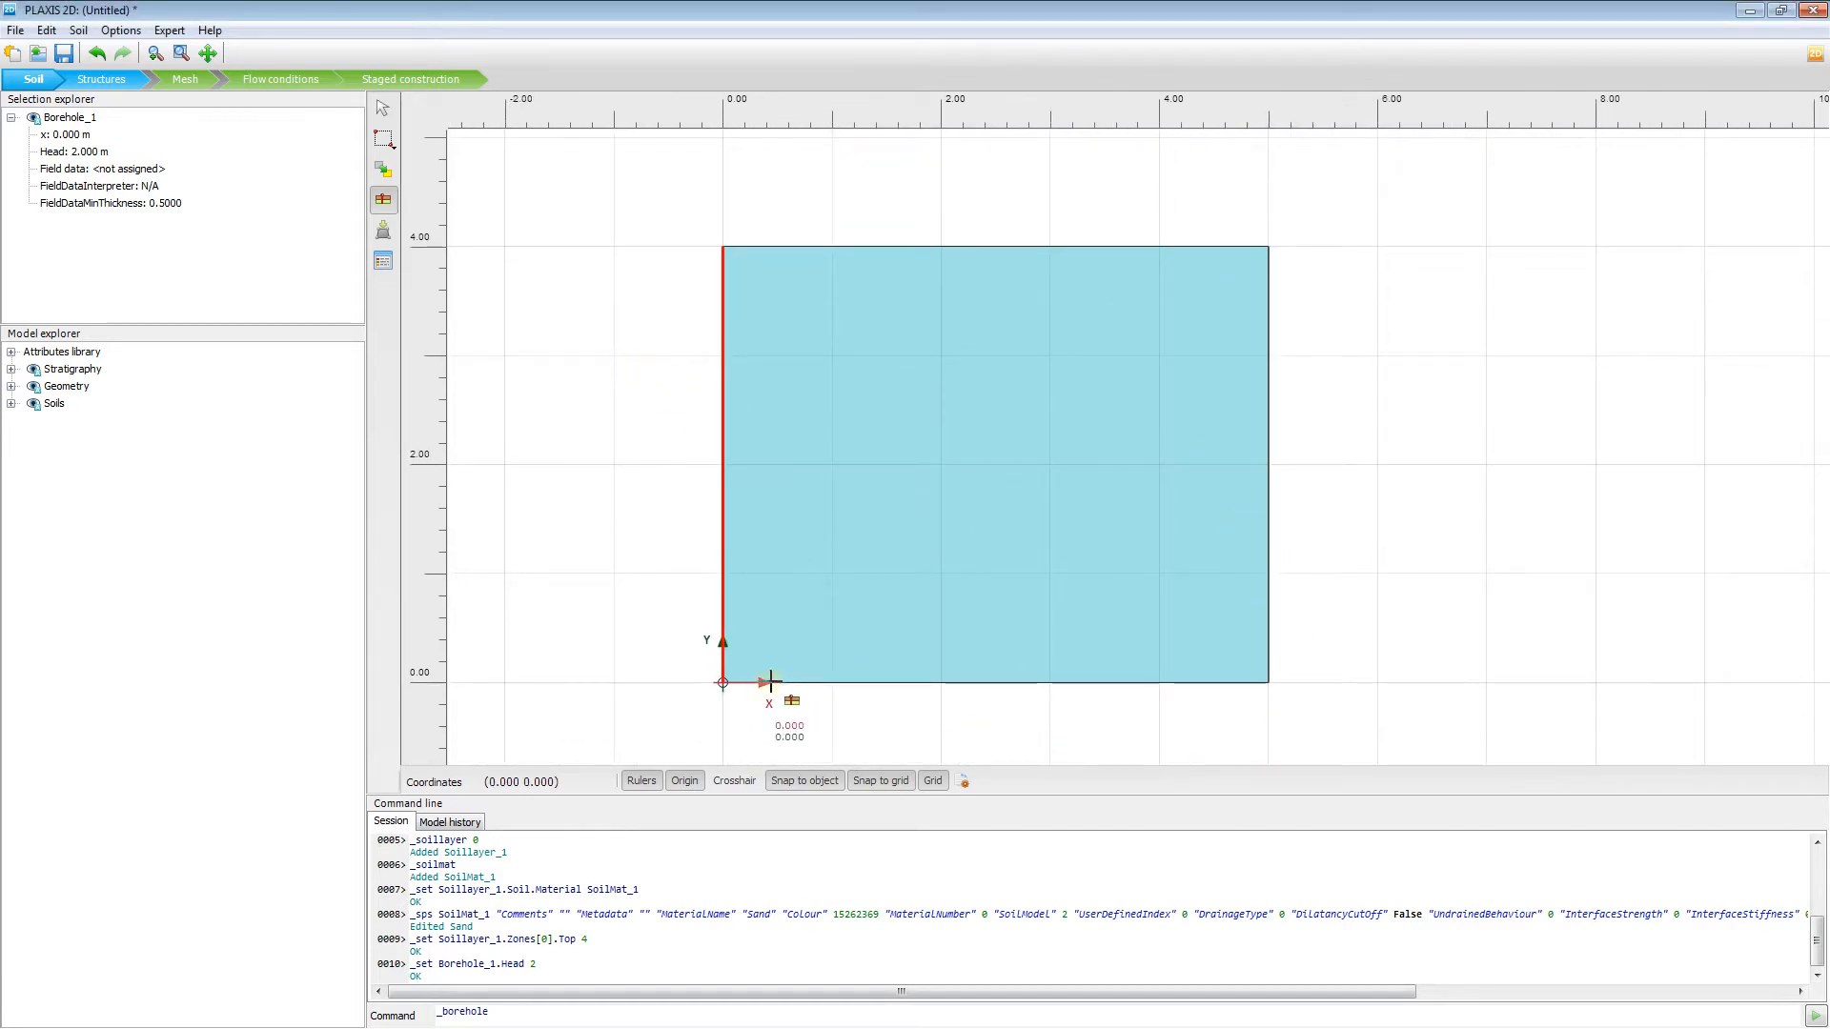
{"action": "mouse_move", "coordinate": [567, 307]}
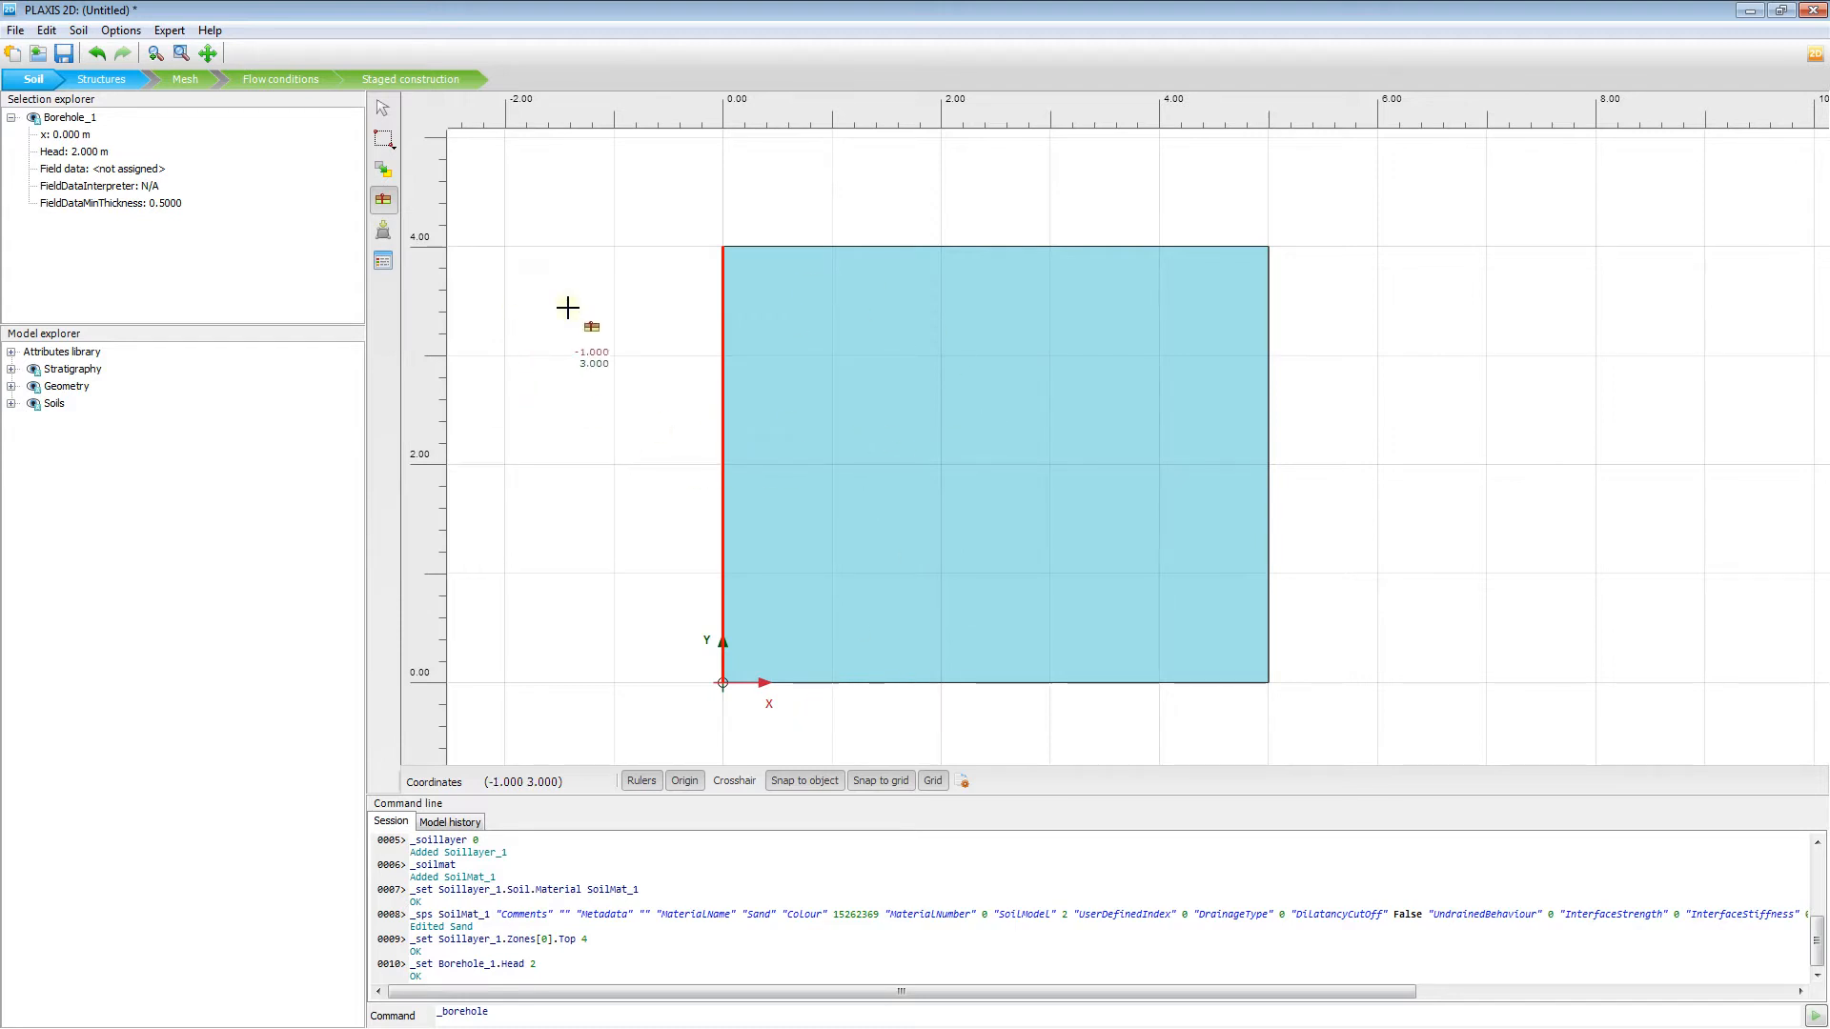
{"action": "mouse_move", "coordinate": [425, 331]}
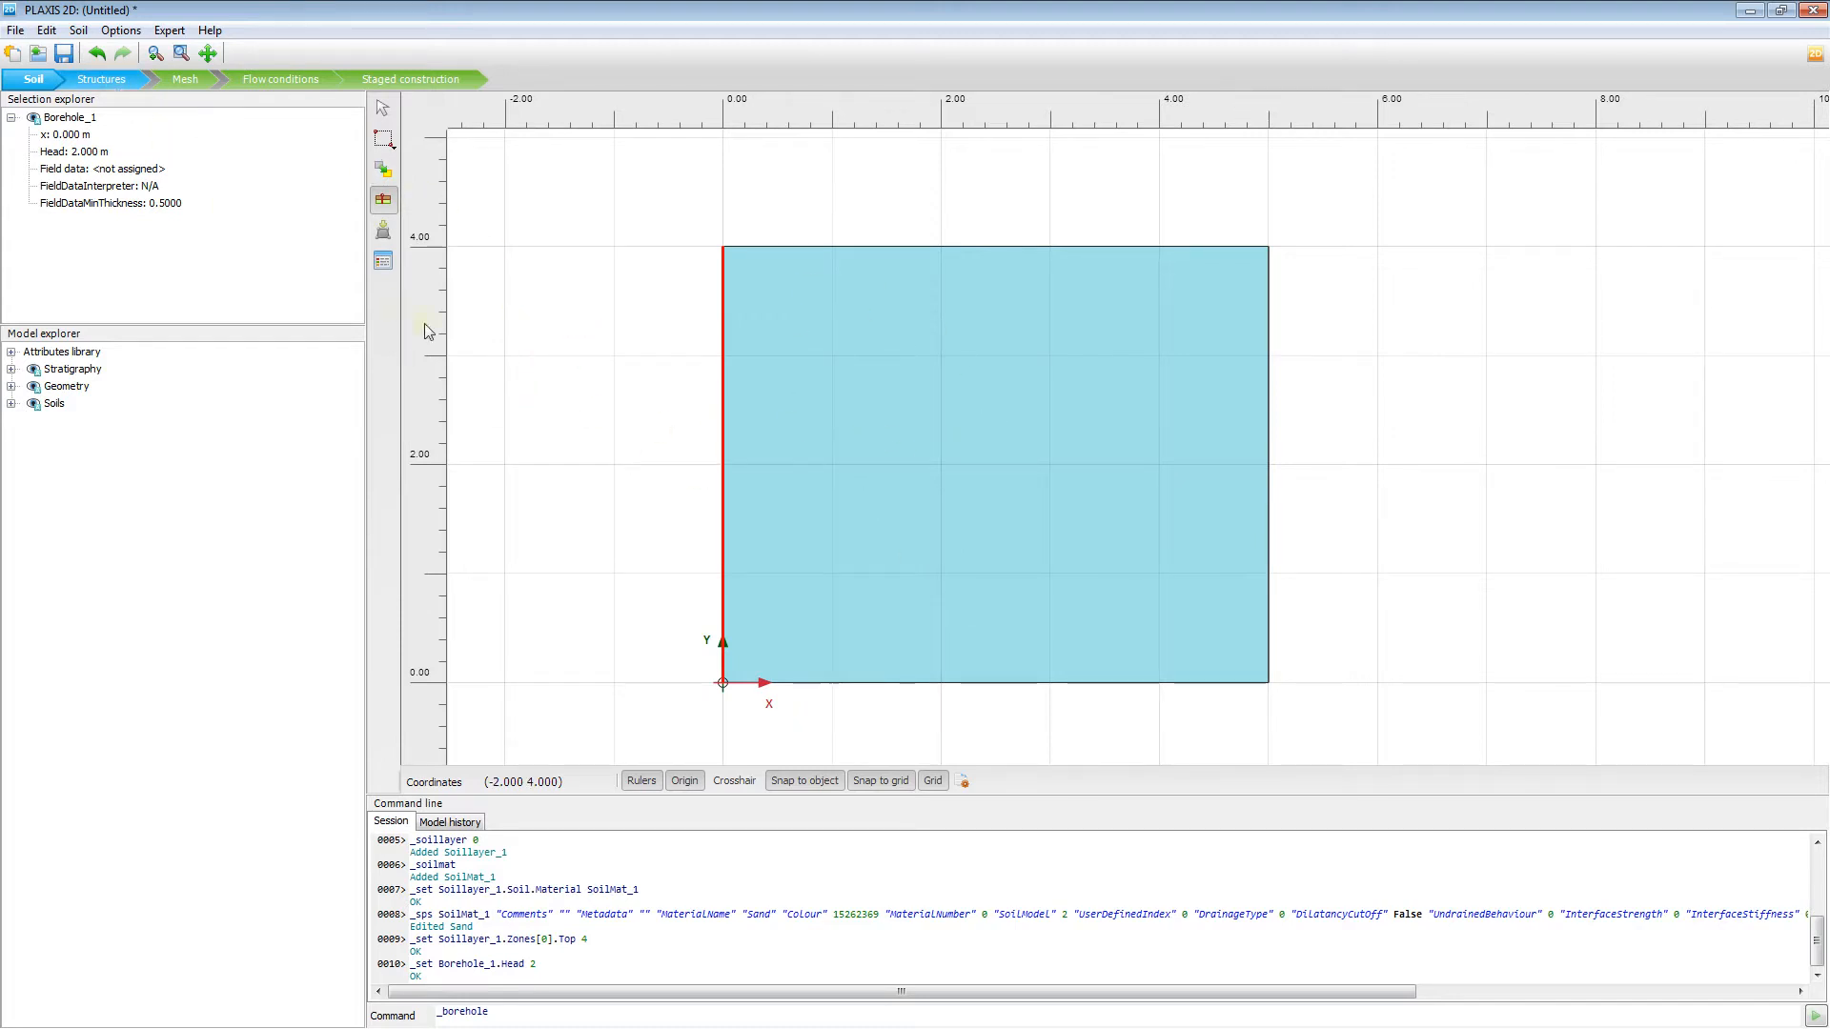
{"action": "mouse_move", "coordinate": [160, 132]}
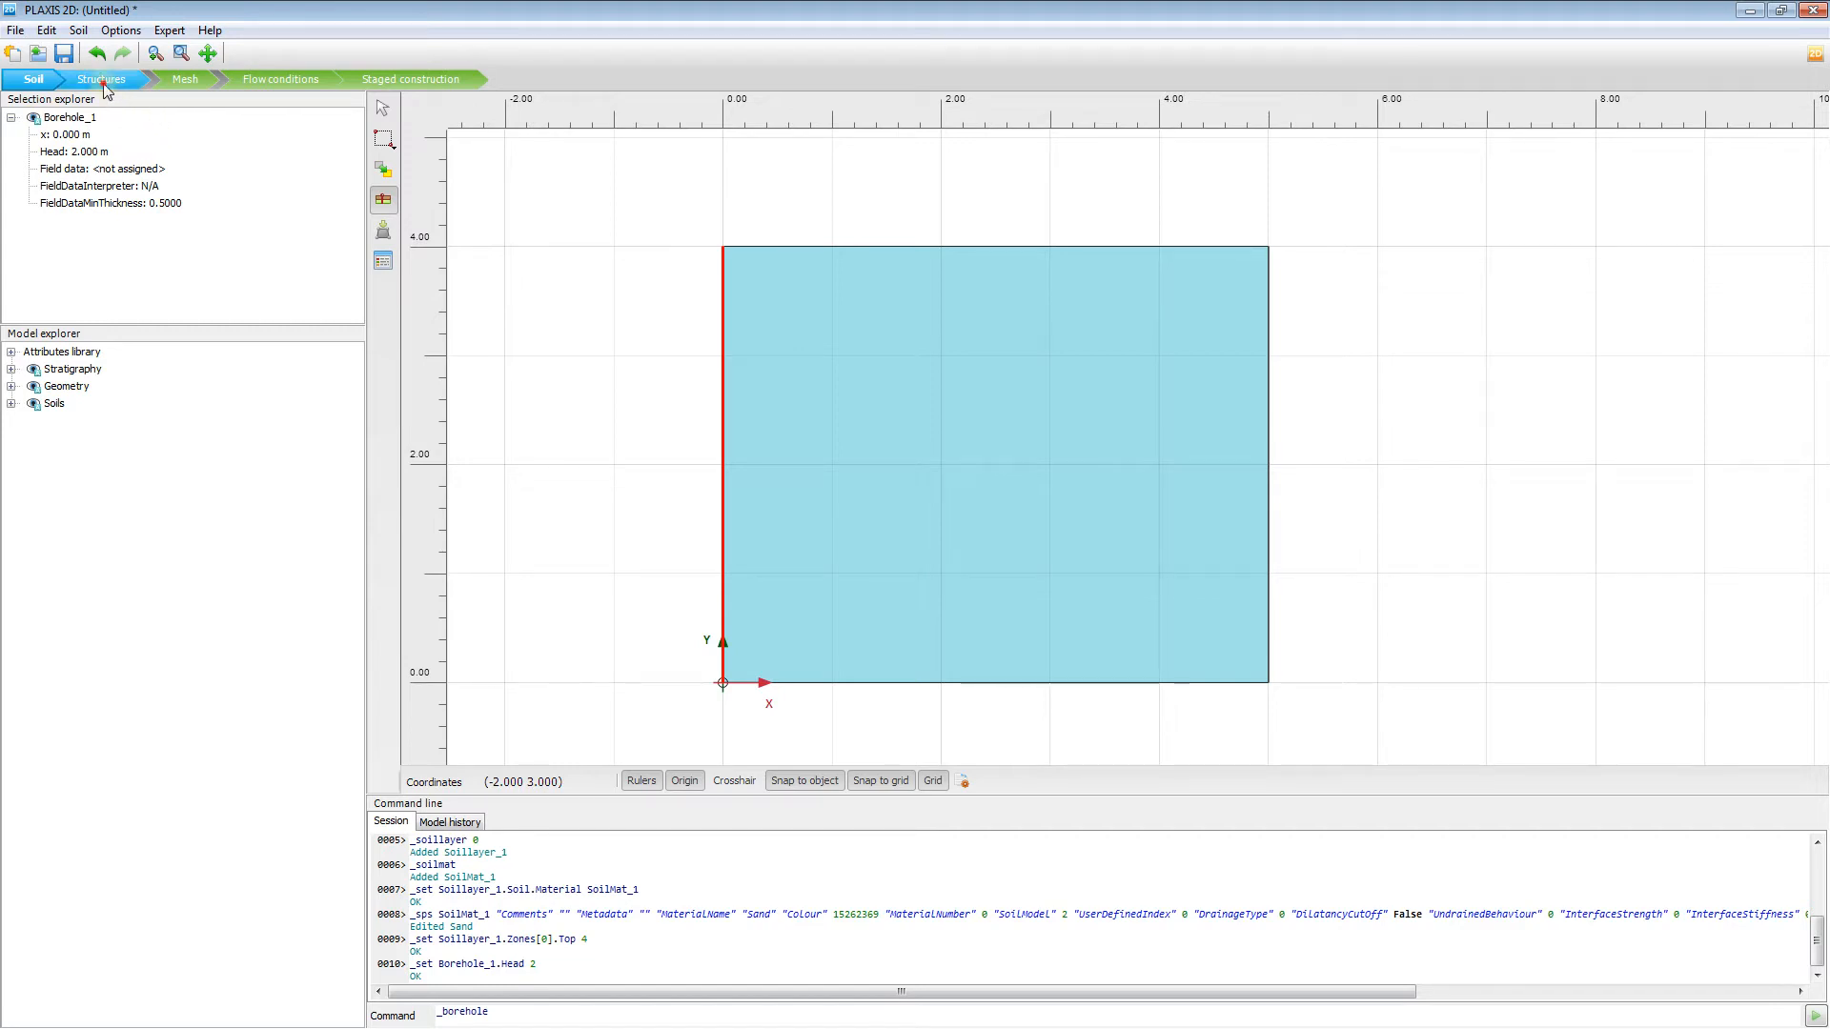
- Draw a plate along the soil surface from (0, 4) to (1, 4)
{"action": "left_click", "coordinate": [102, 78]}
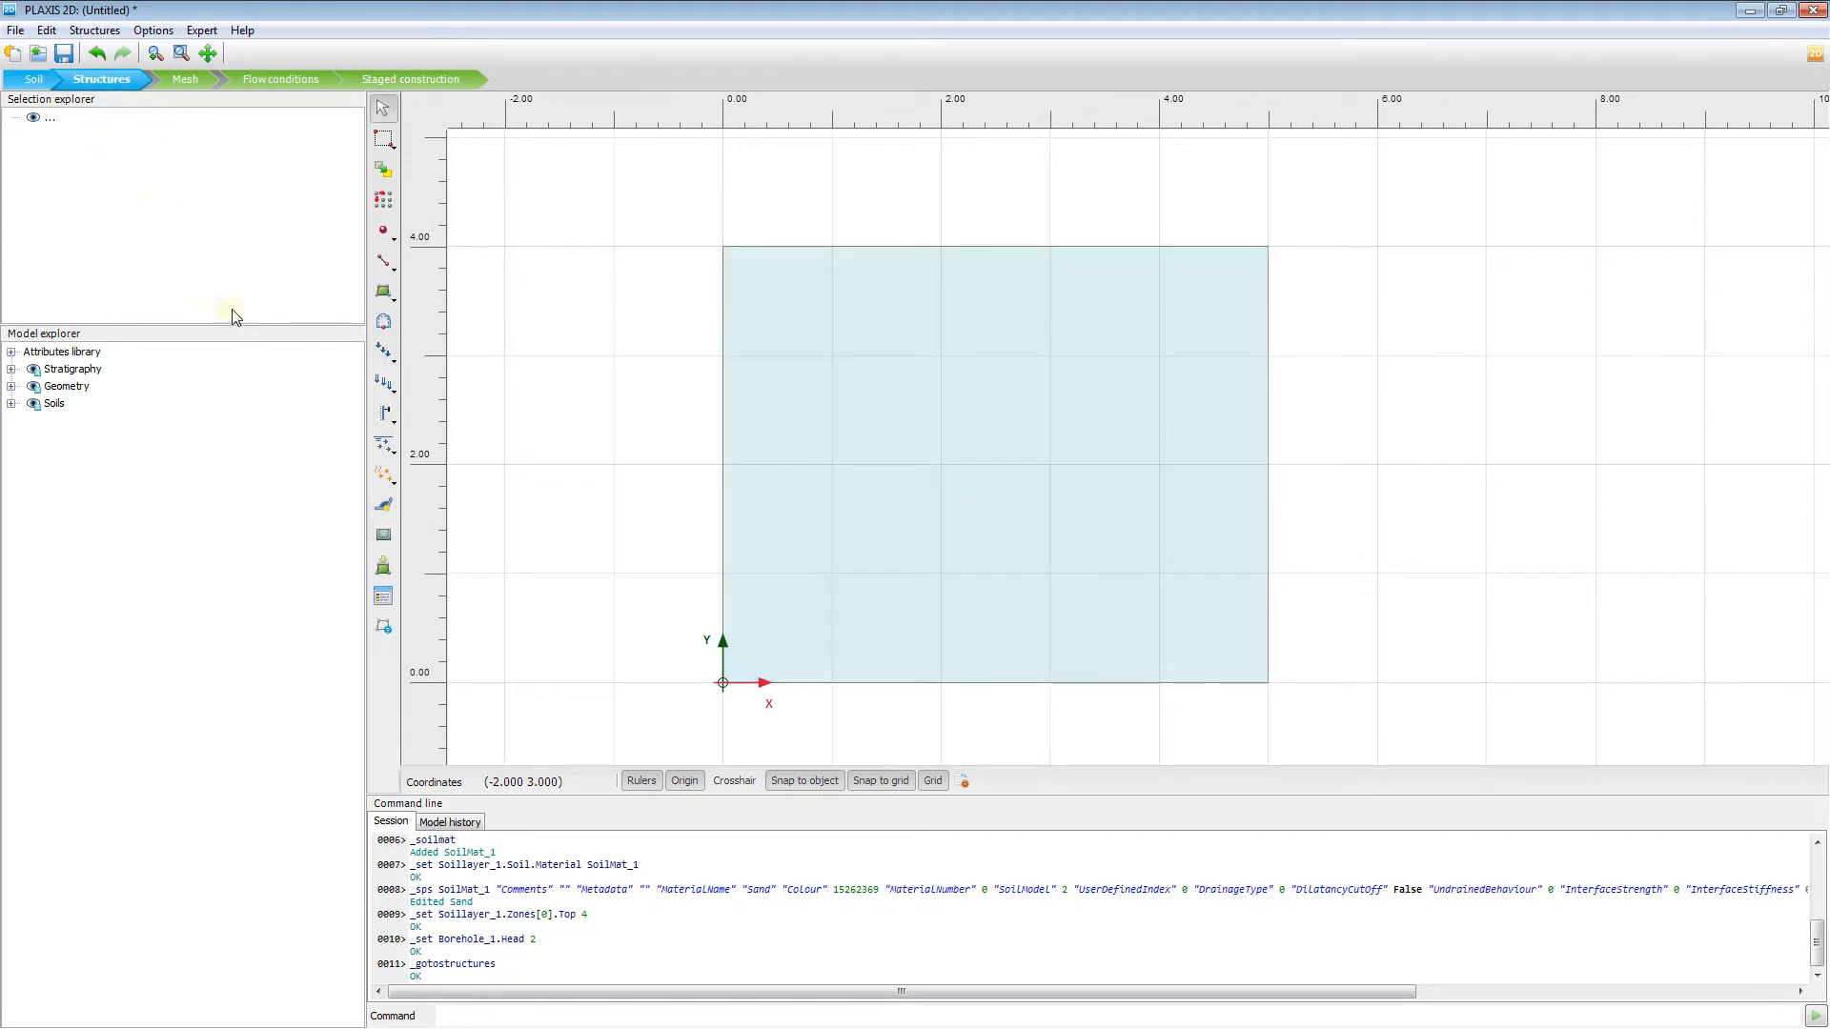
{"action": "left_click", "coordinate": [383, 291]}
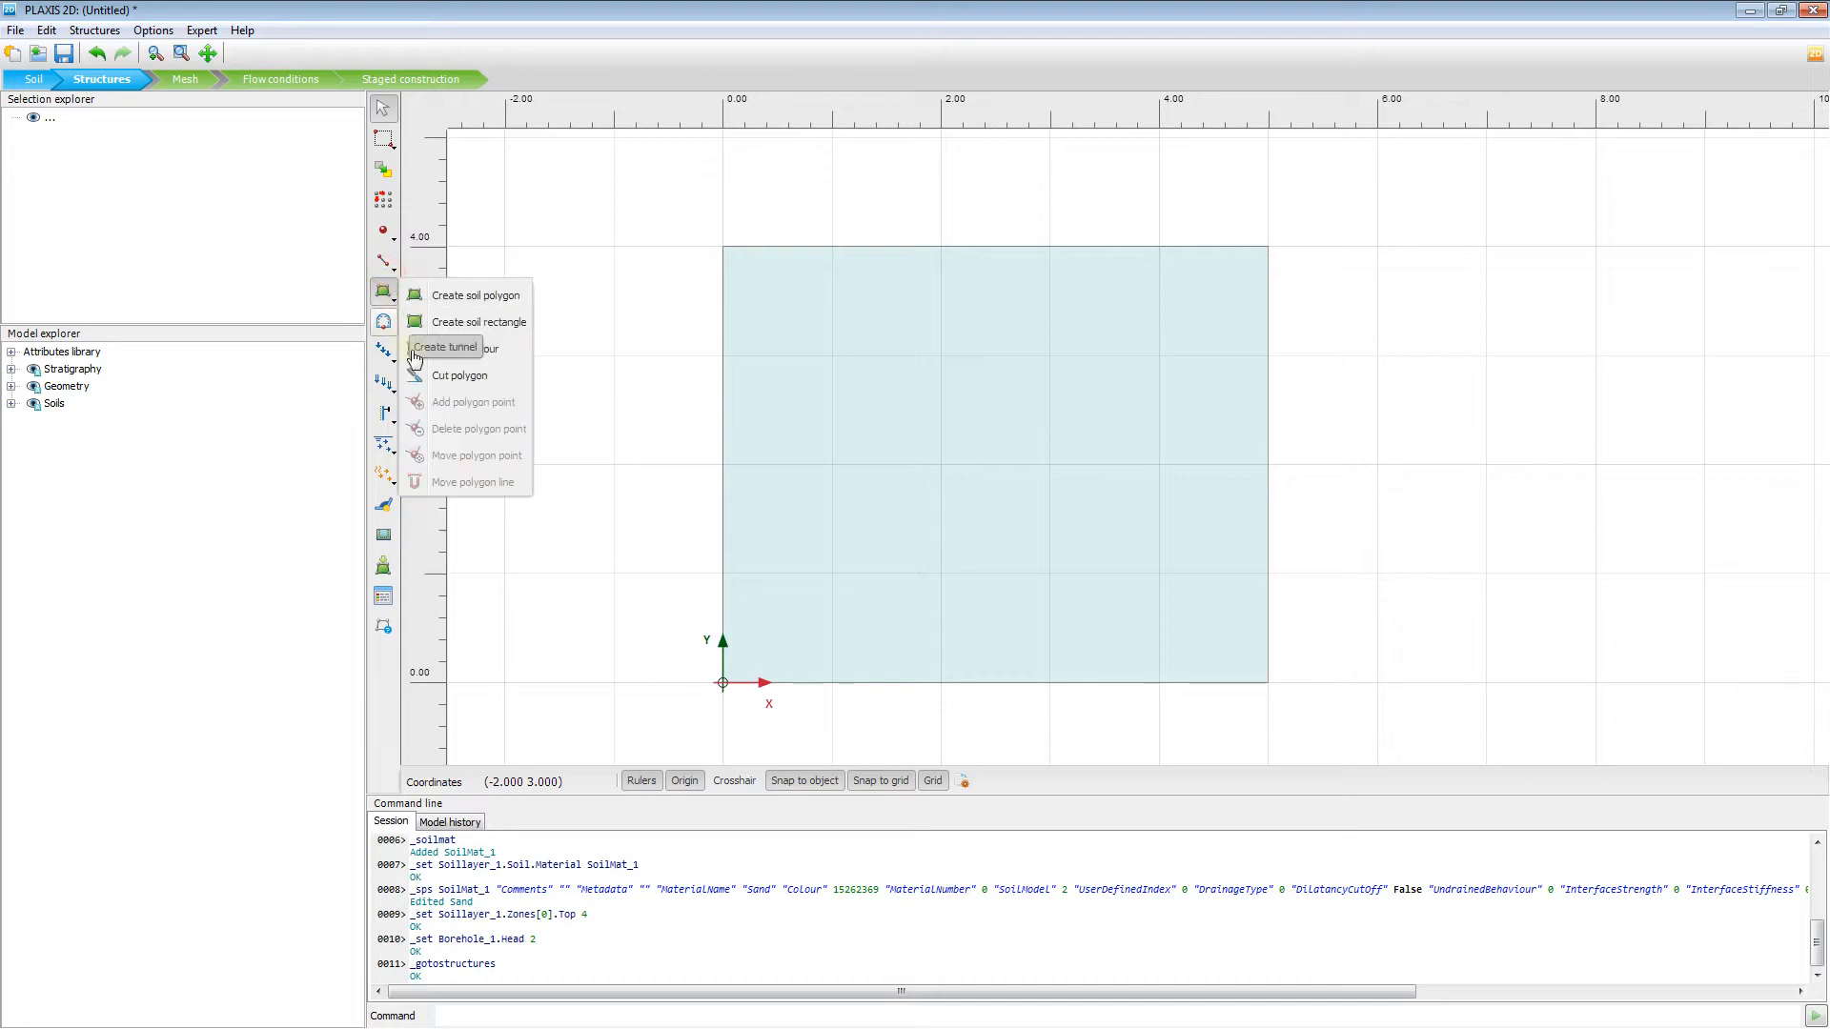
{"action": "left_click", "coordinate": [384, 260]}
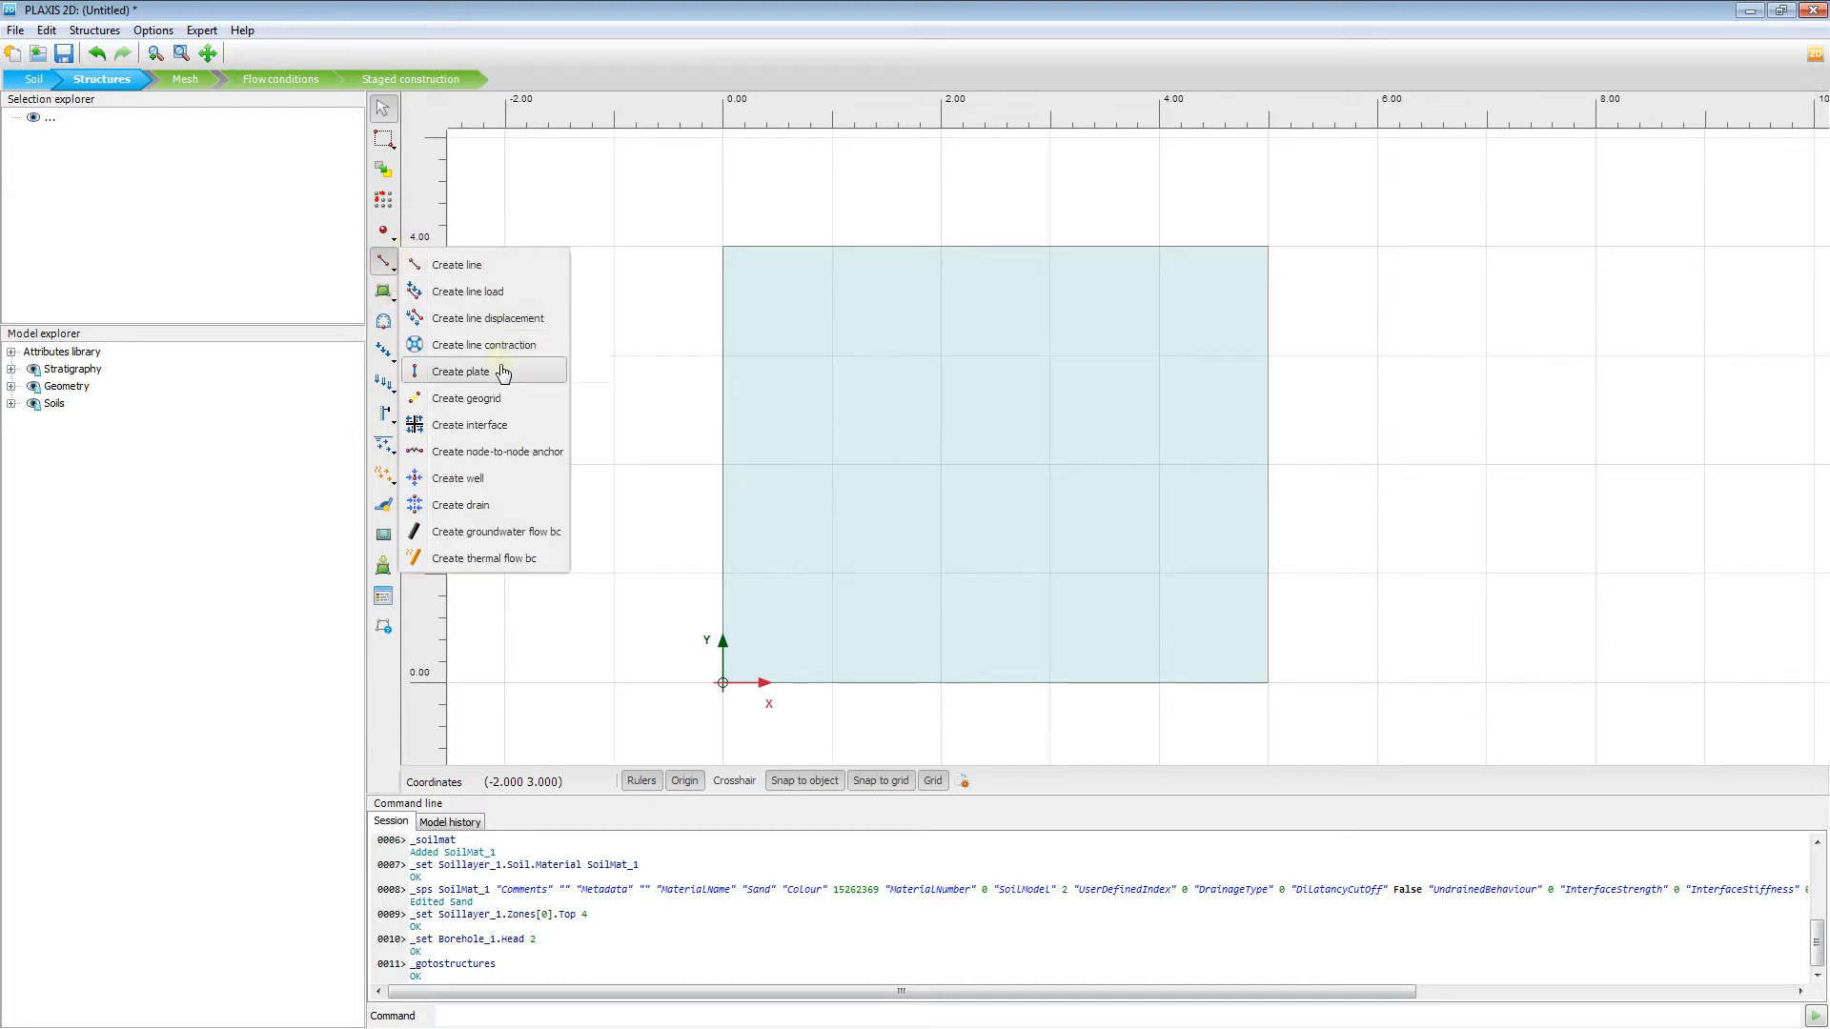
{"action": "left_click", "coordinate": [459, 371]}
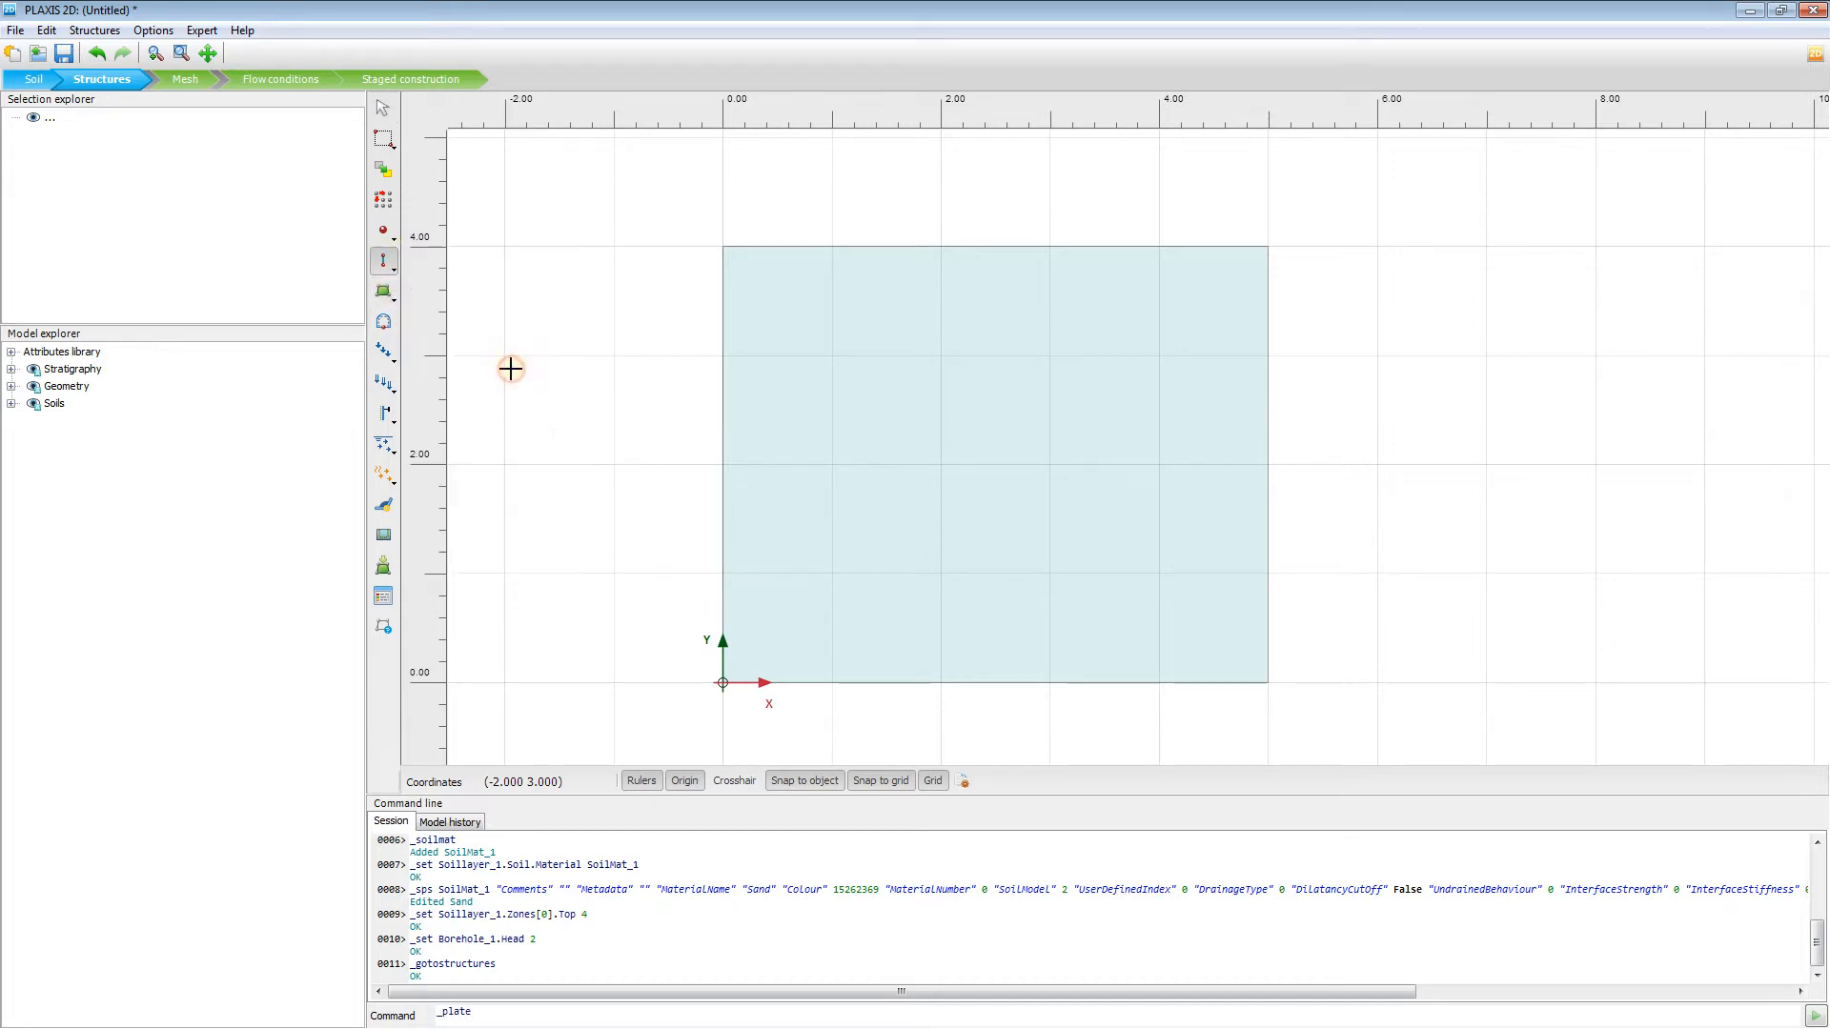
{"action": "mouse_move", "coordinate": [723, 248]}
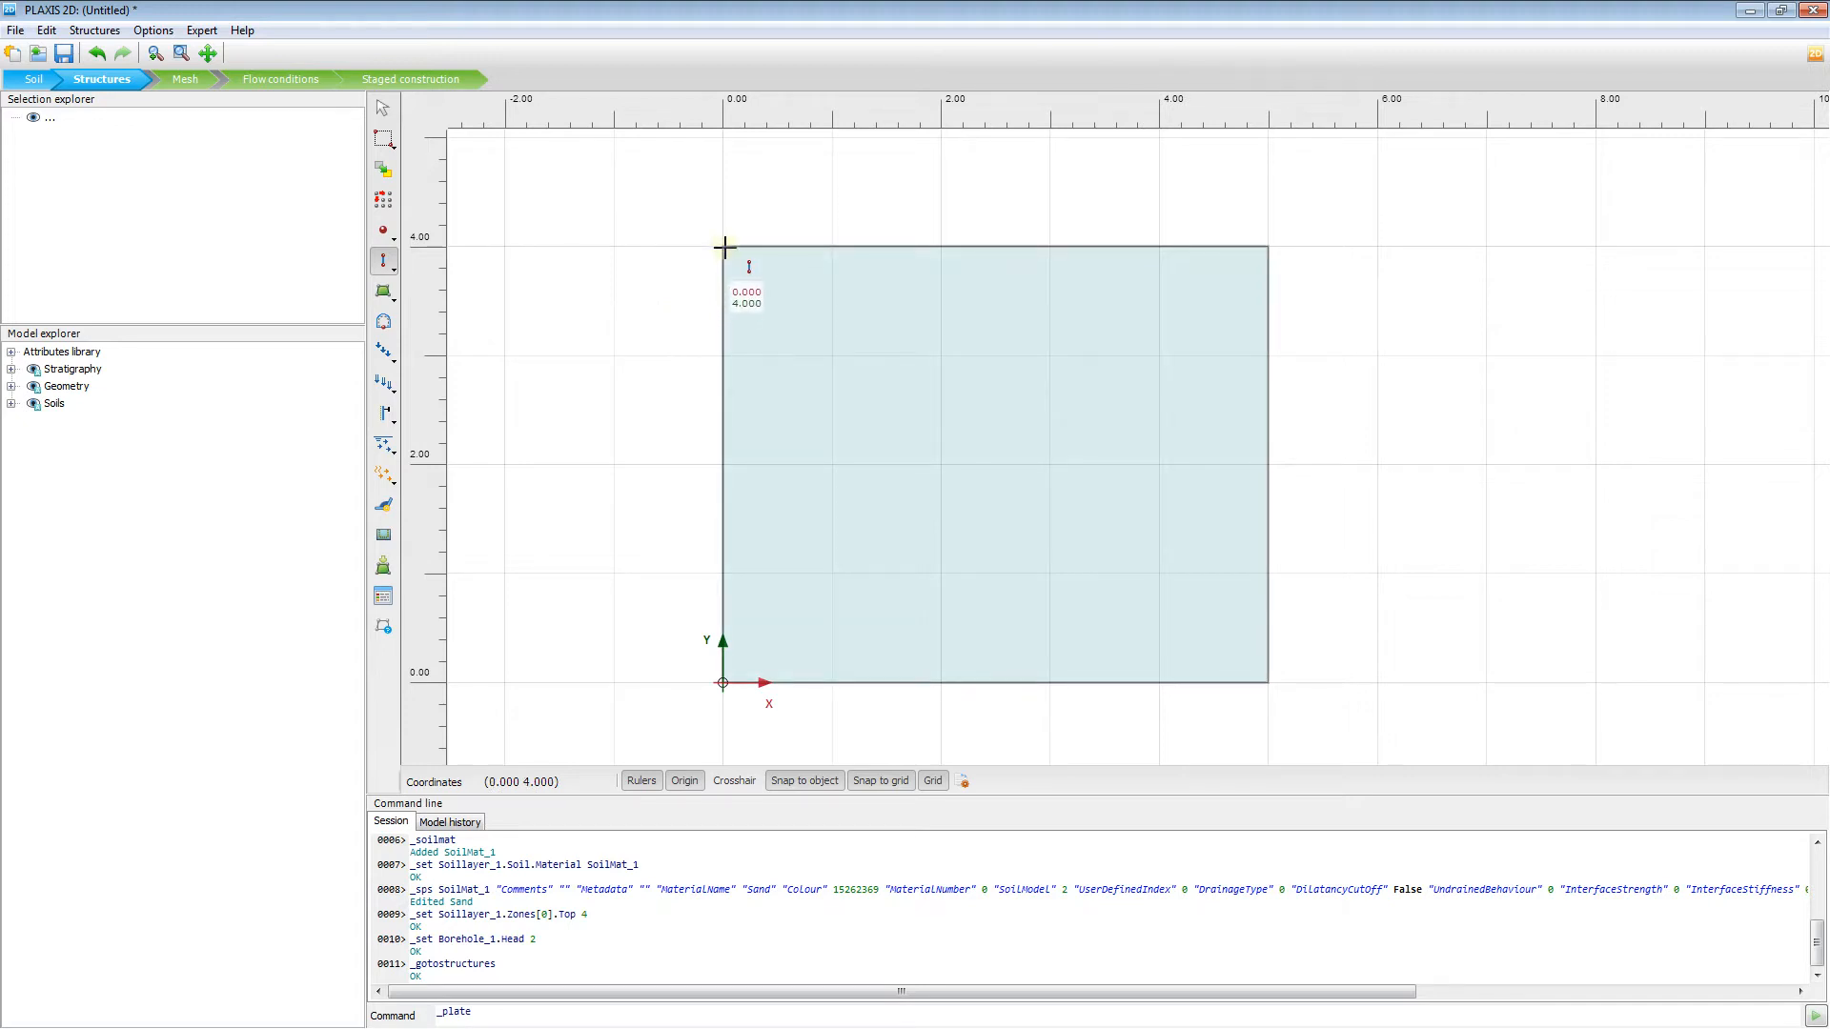
{"action": "left_click", "coordinate": [723, 246]}
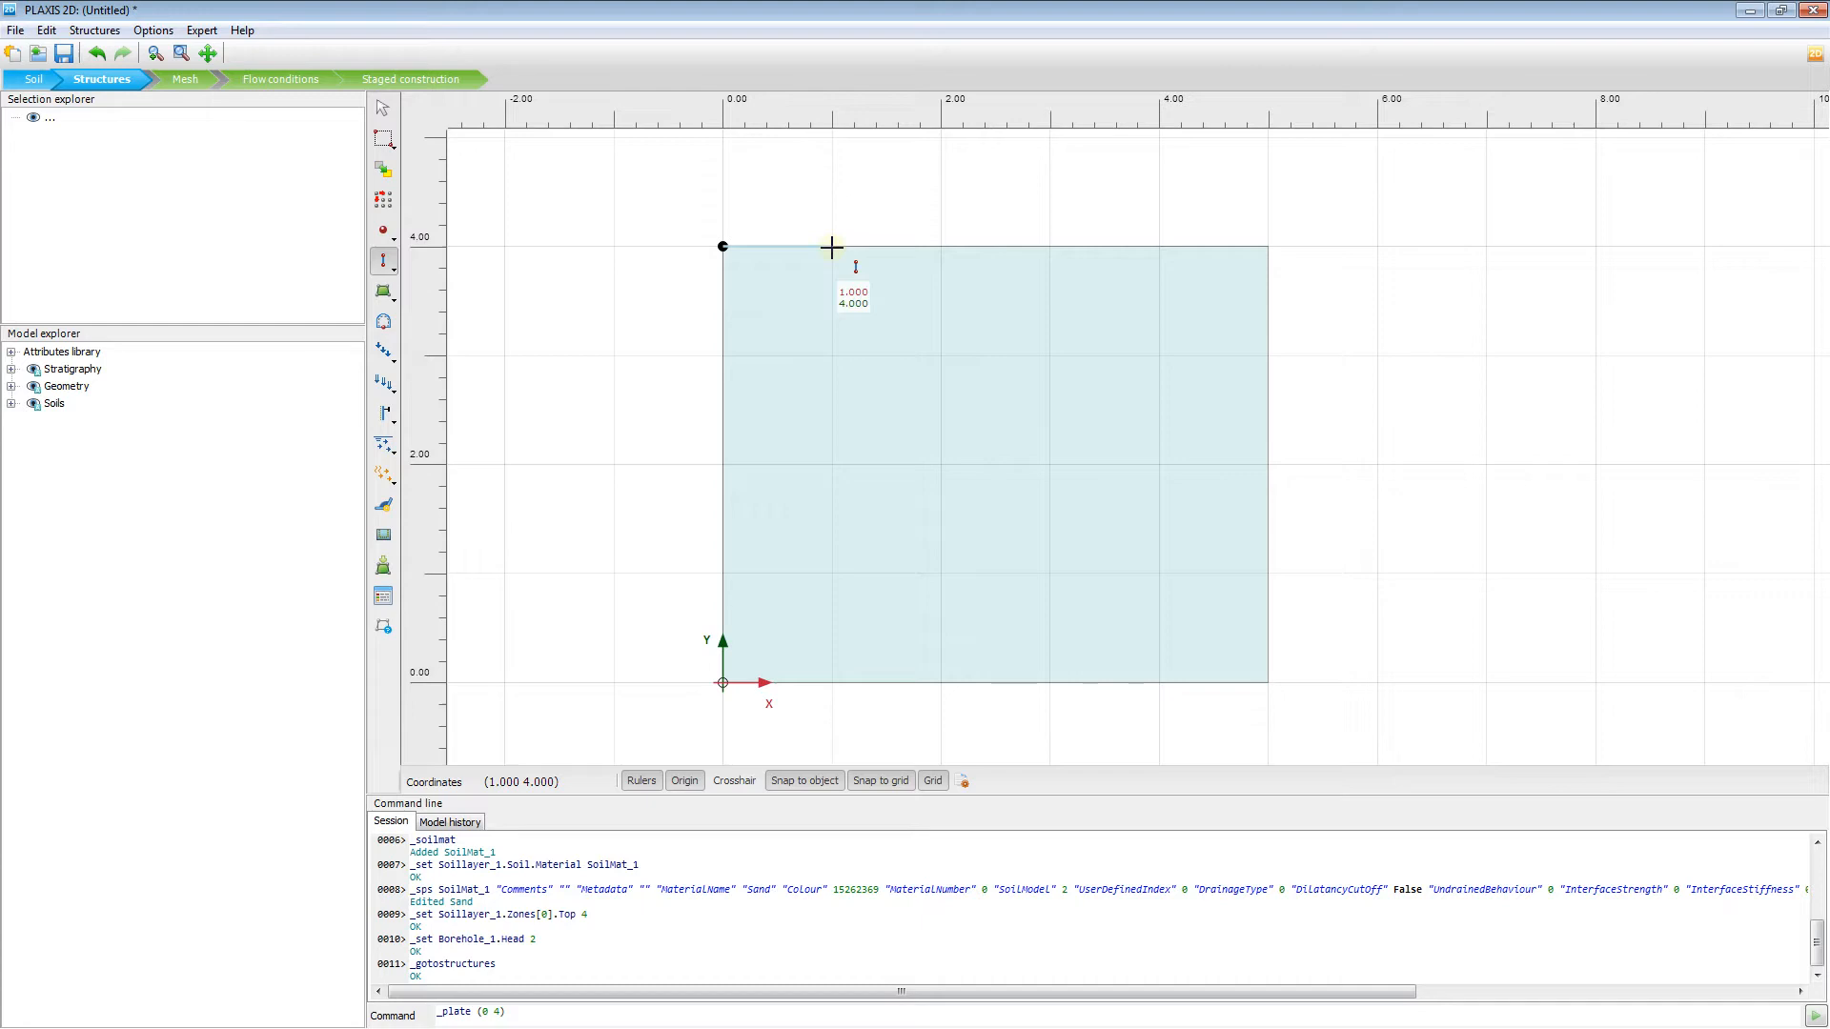
{"action": "left_click", "coordinate": [831, 246]}
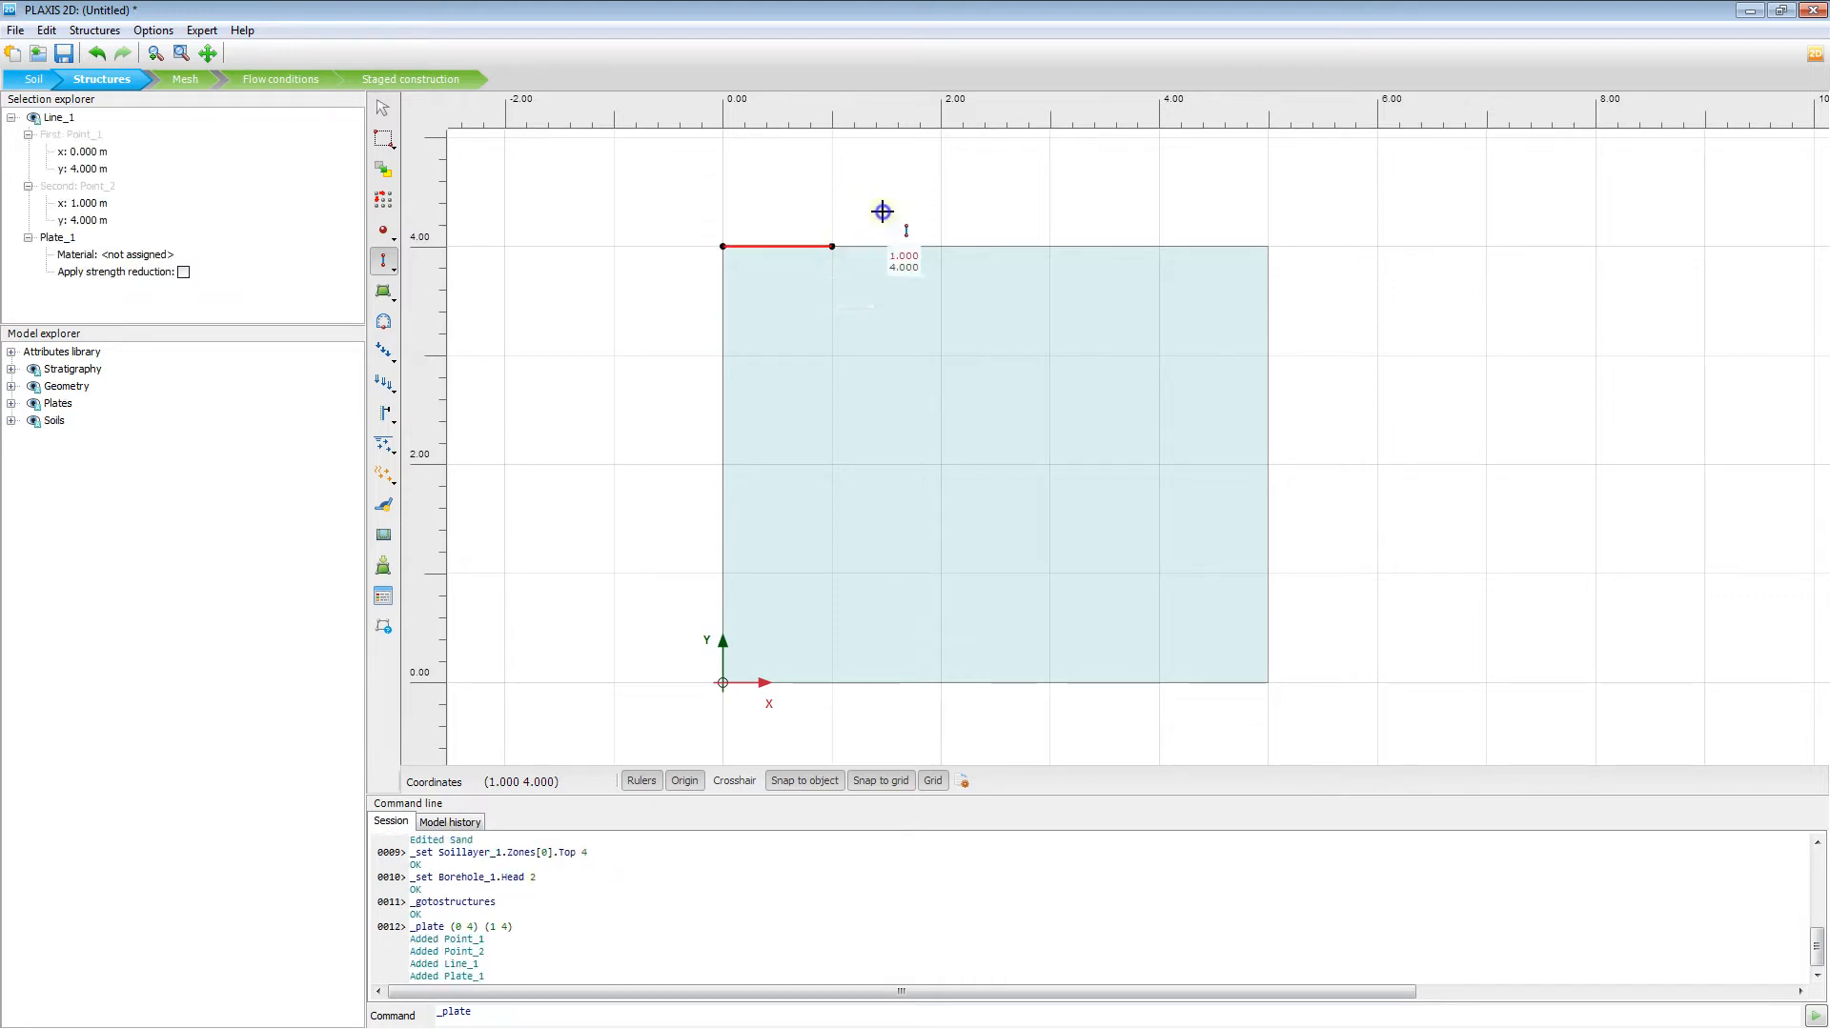
{"action": "mouse_move", "coordinate": [791, 266]}
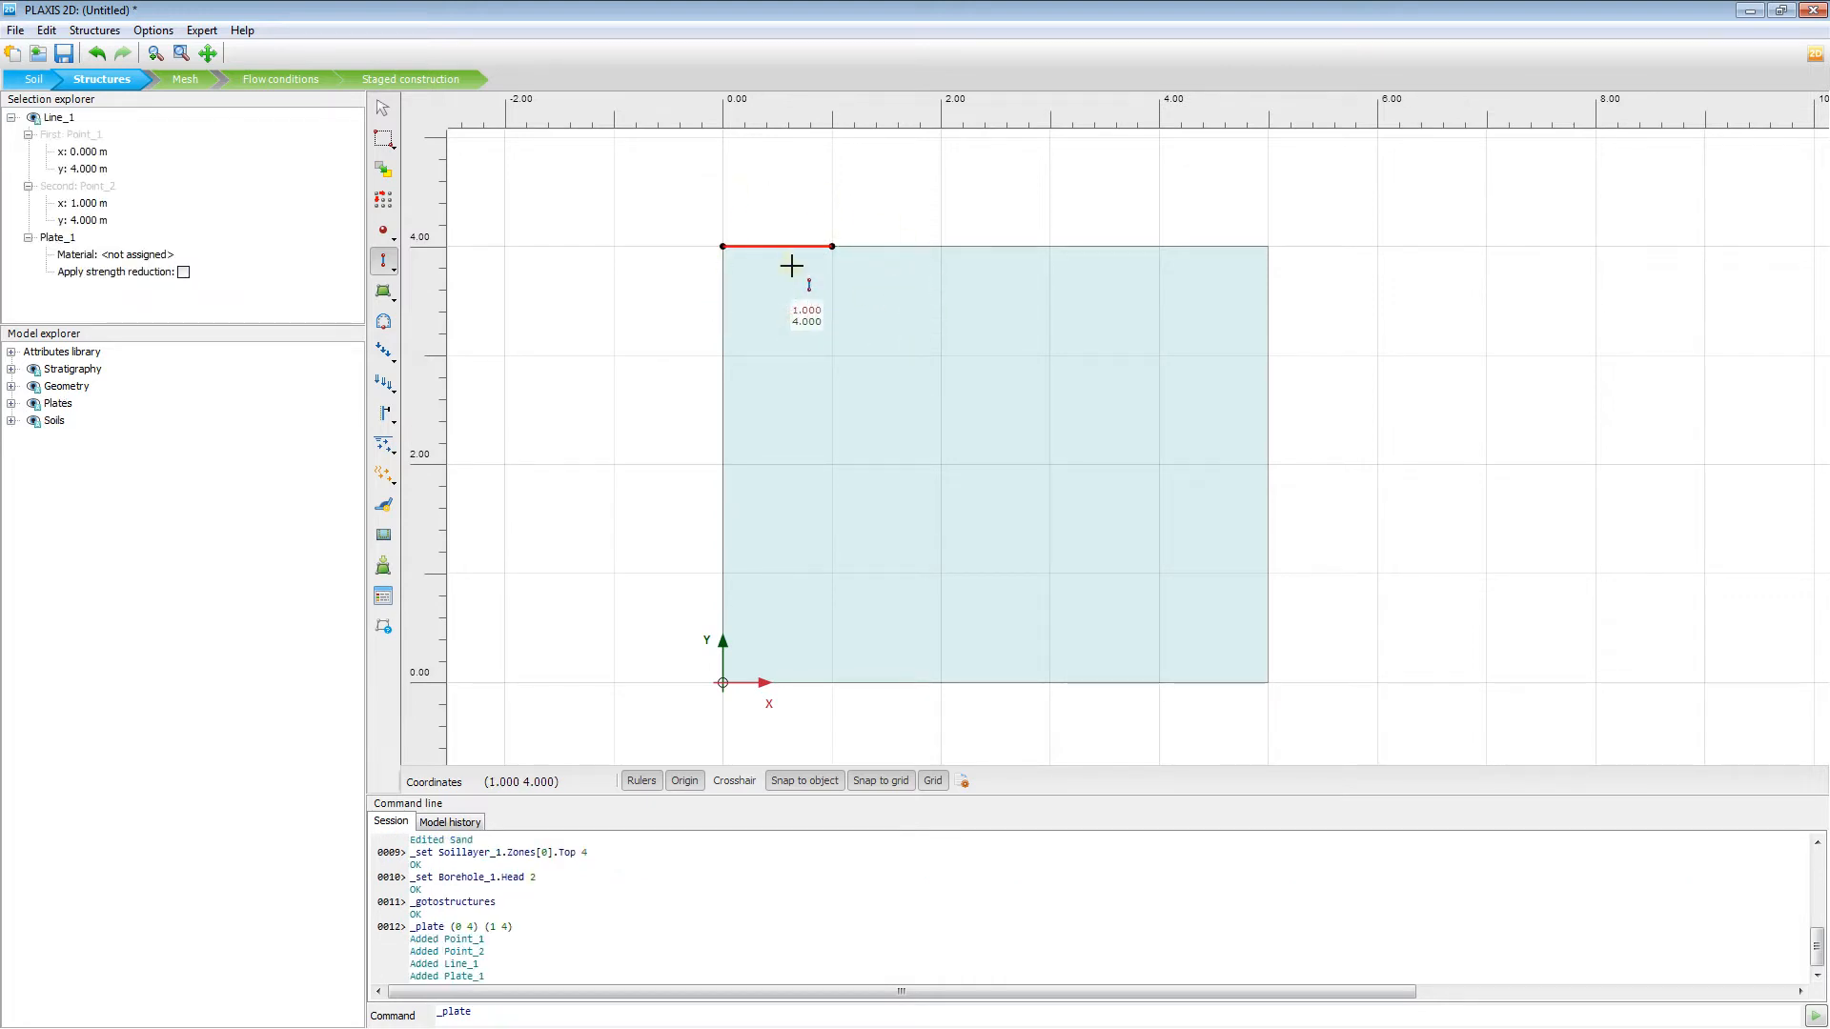
{"action": "mouse_move", "coordinate": [814, 254]}
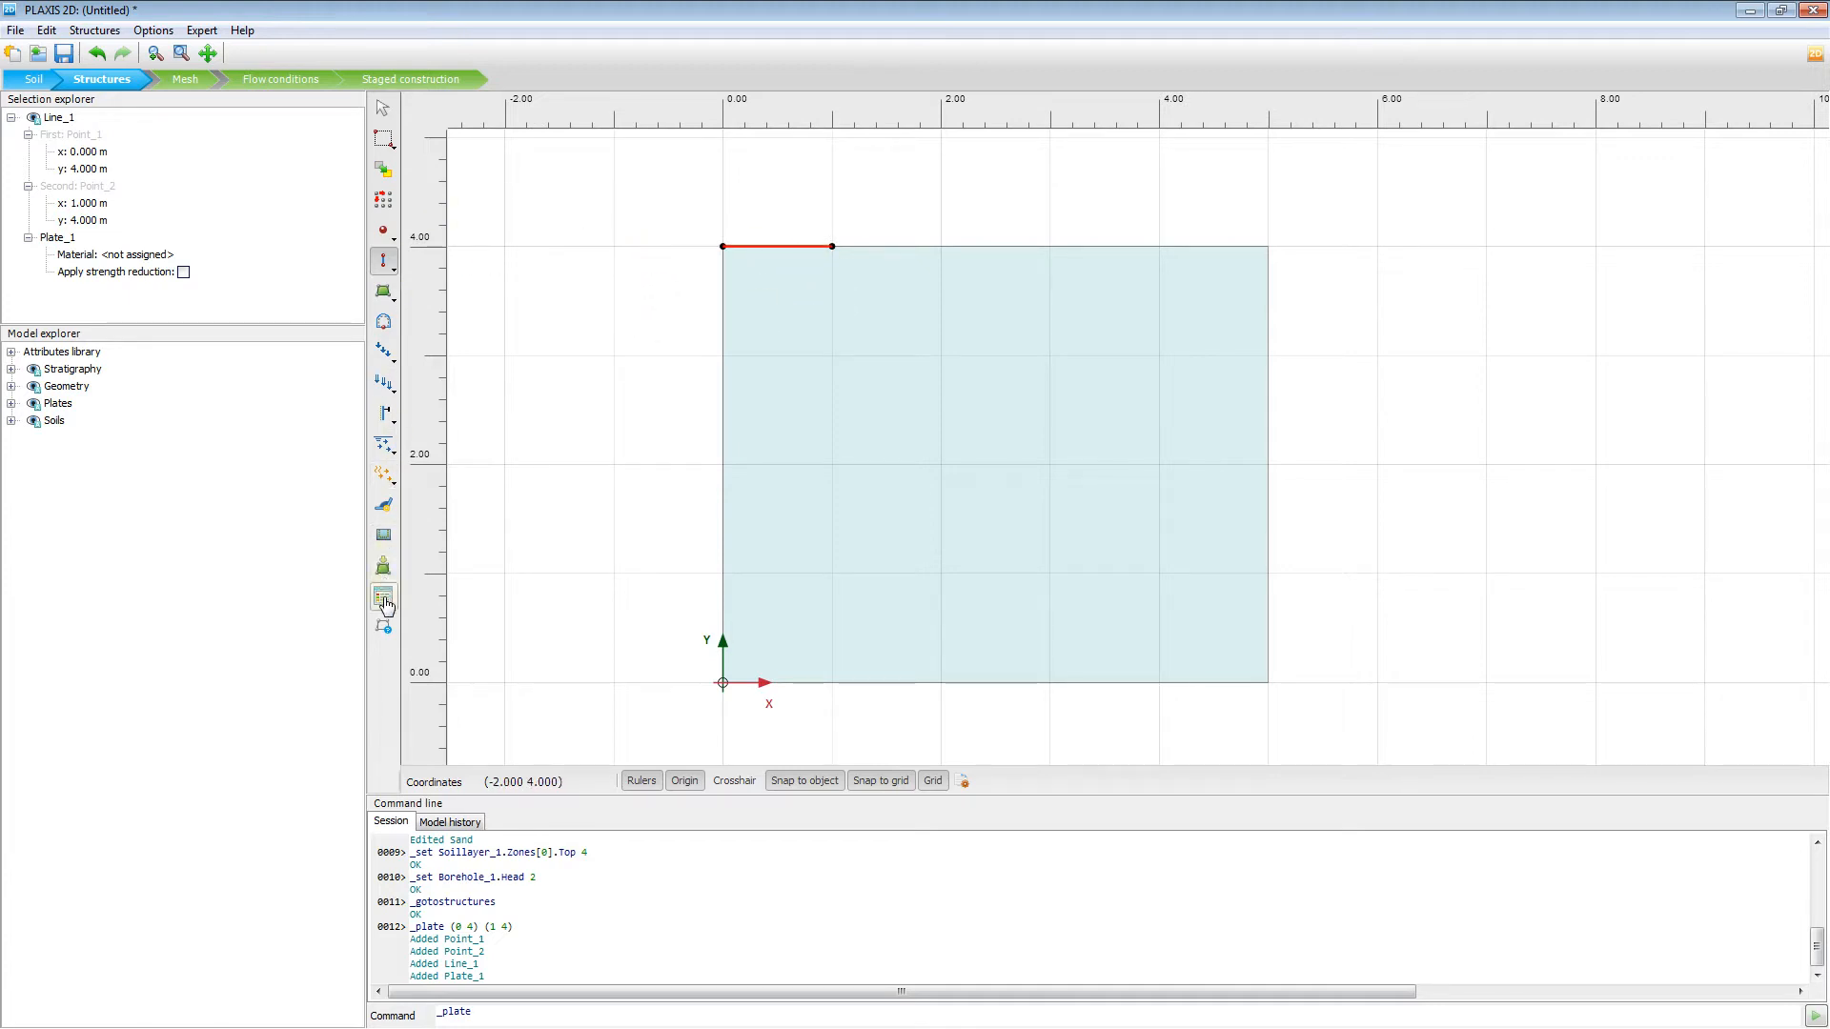
- Open the material sets and filter the set type to Plates
{"action": "left_click", "coordinate": [384, 597]}
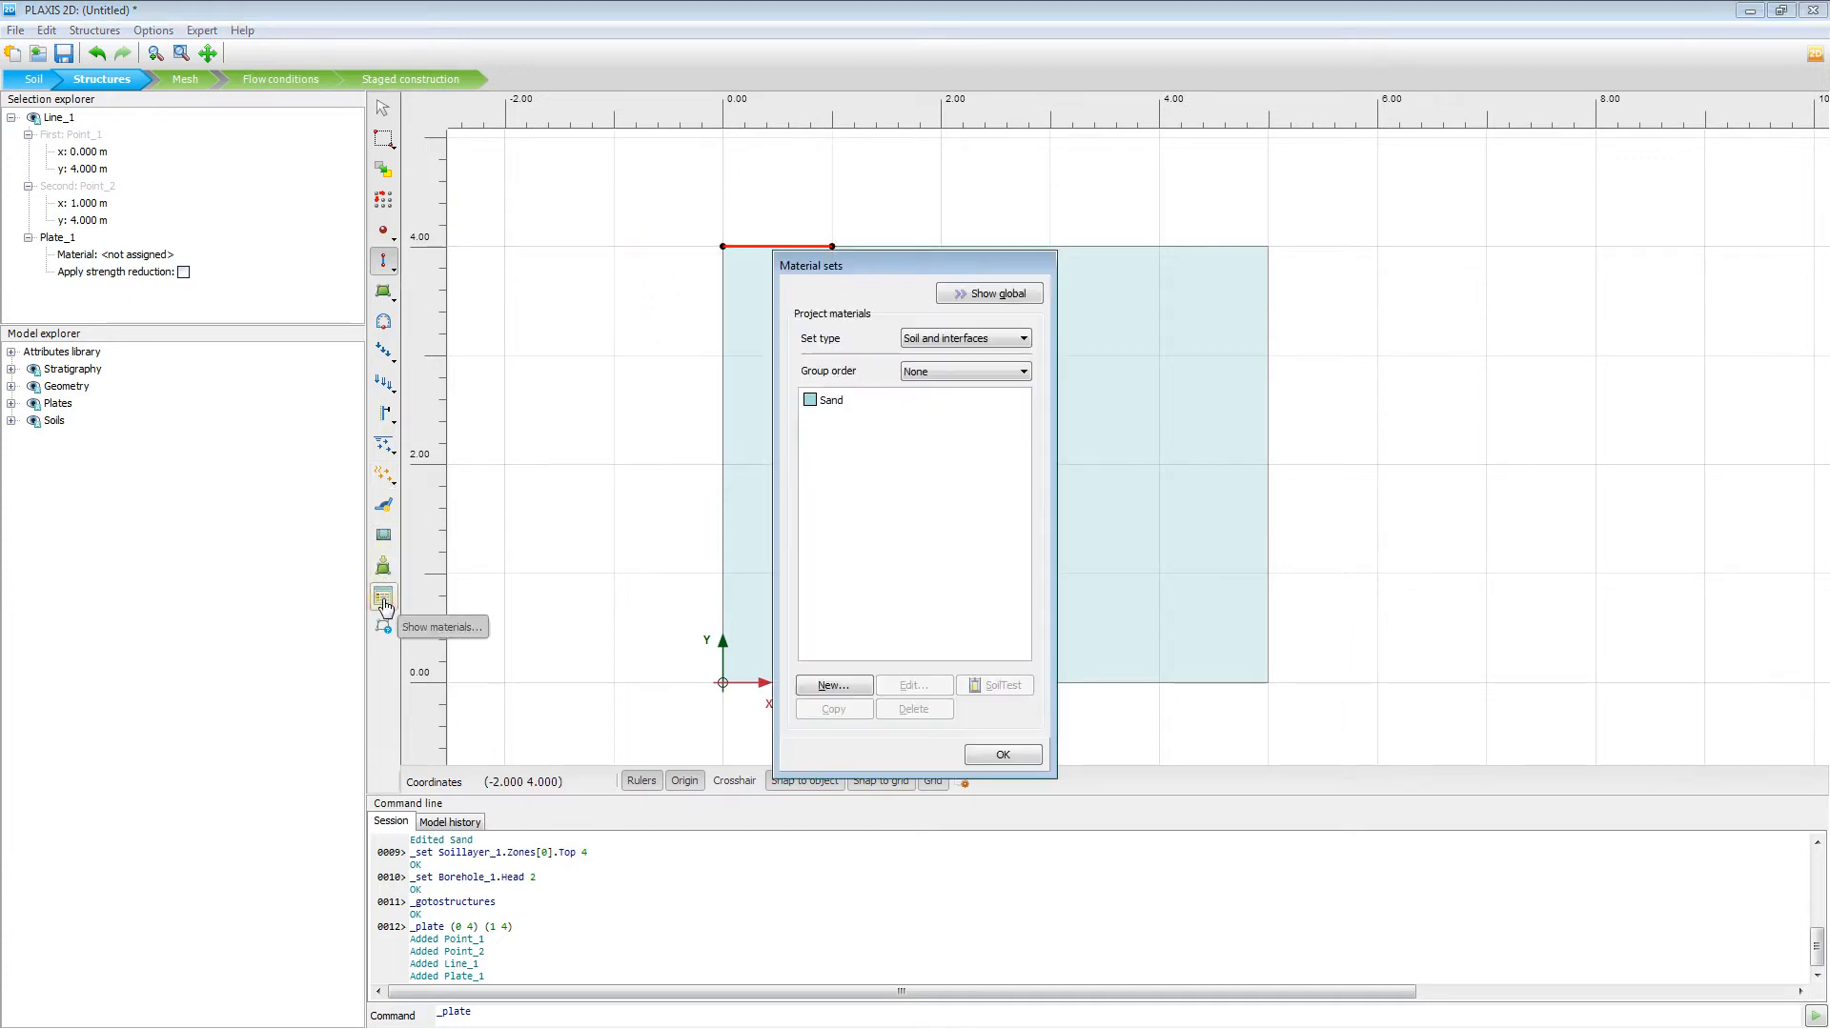
{"action": "left_click", "coordinate": [1019, 337]}
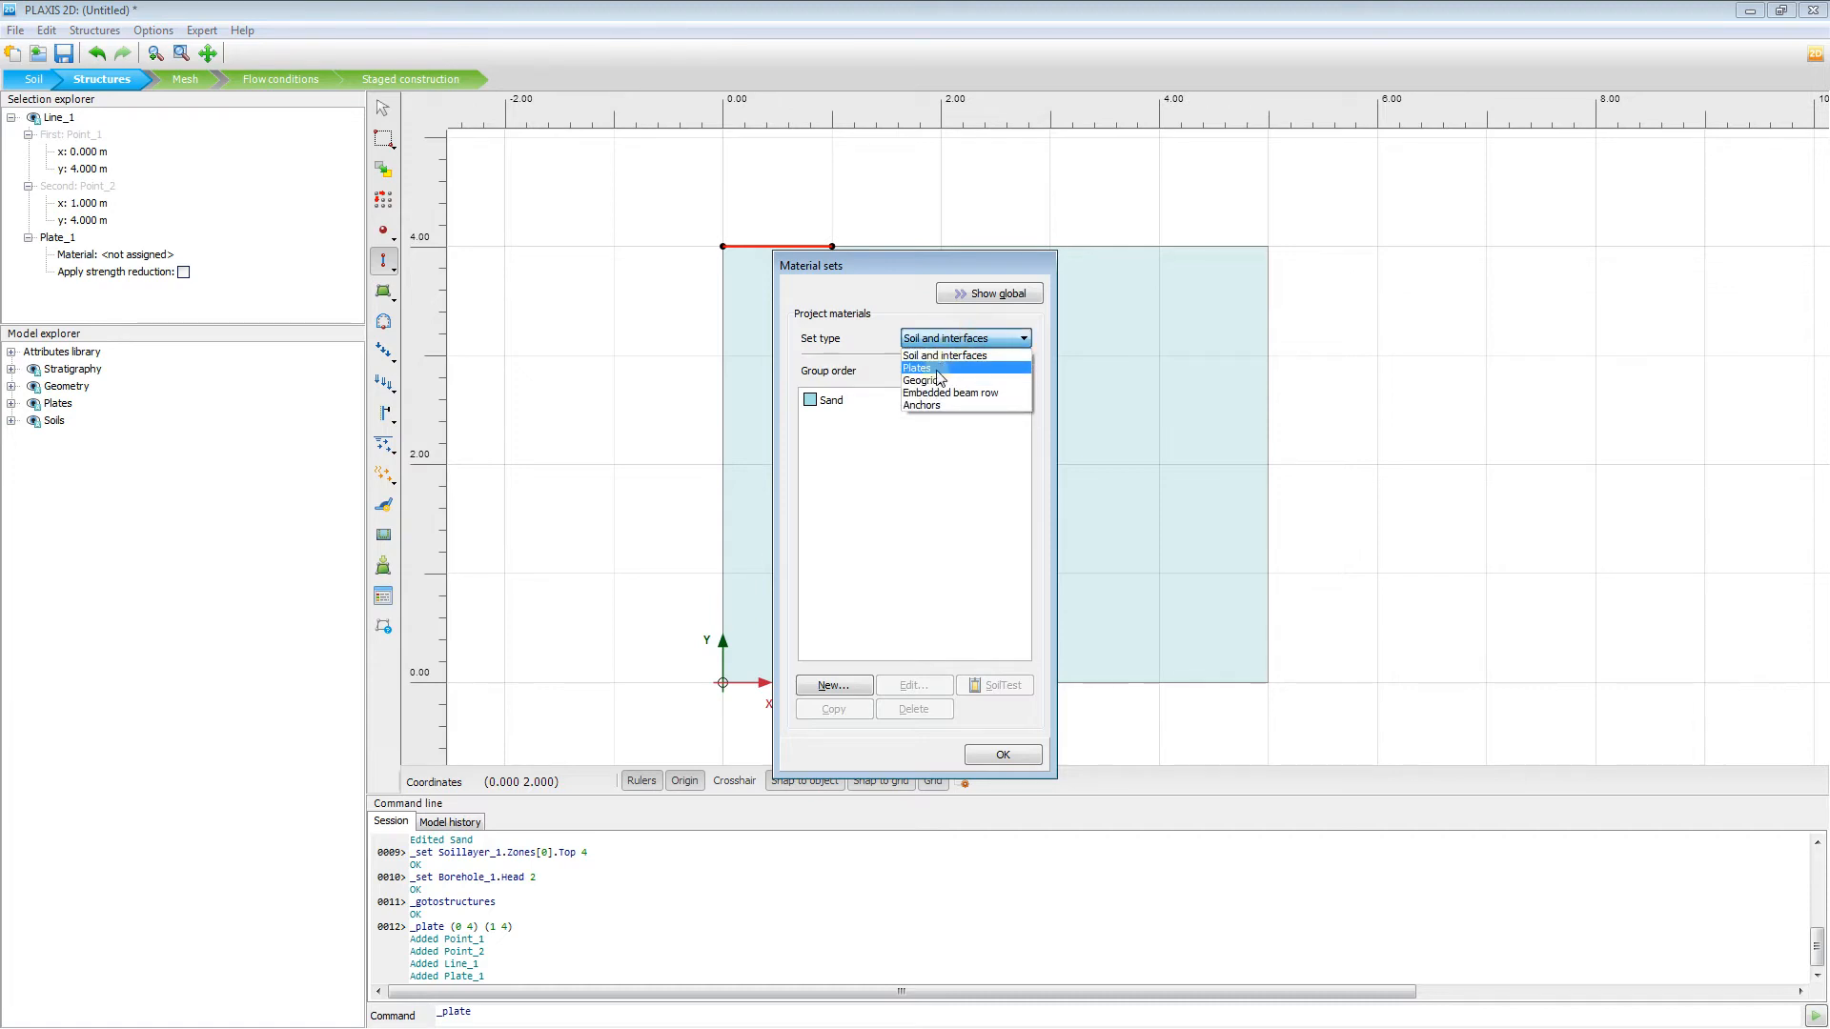
{"action": "left_click", "coordinate": [917, 367]}
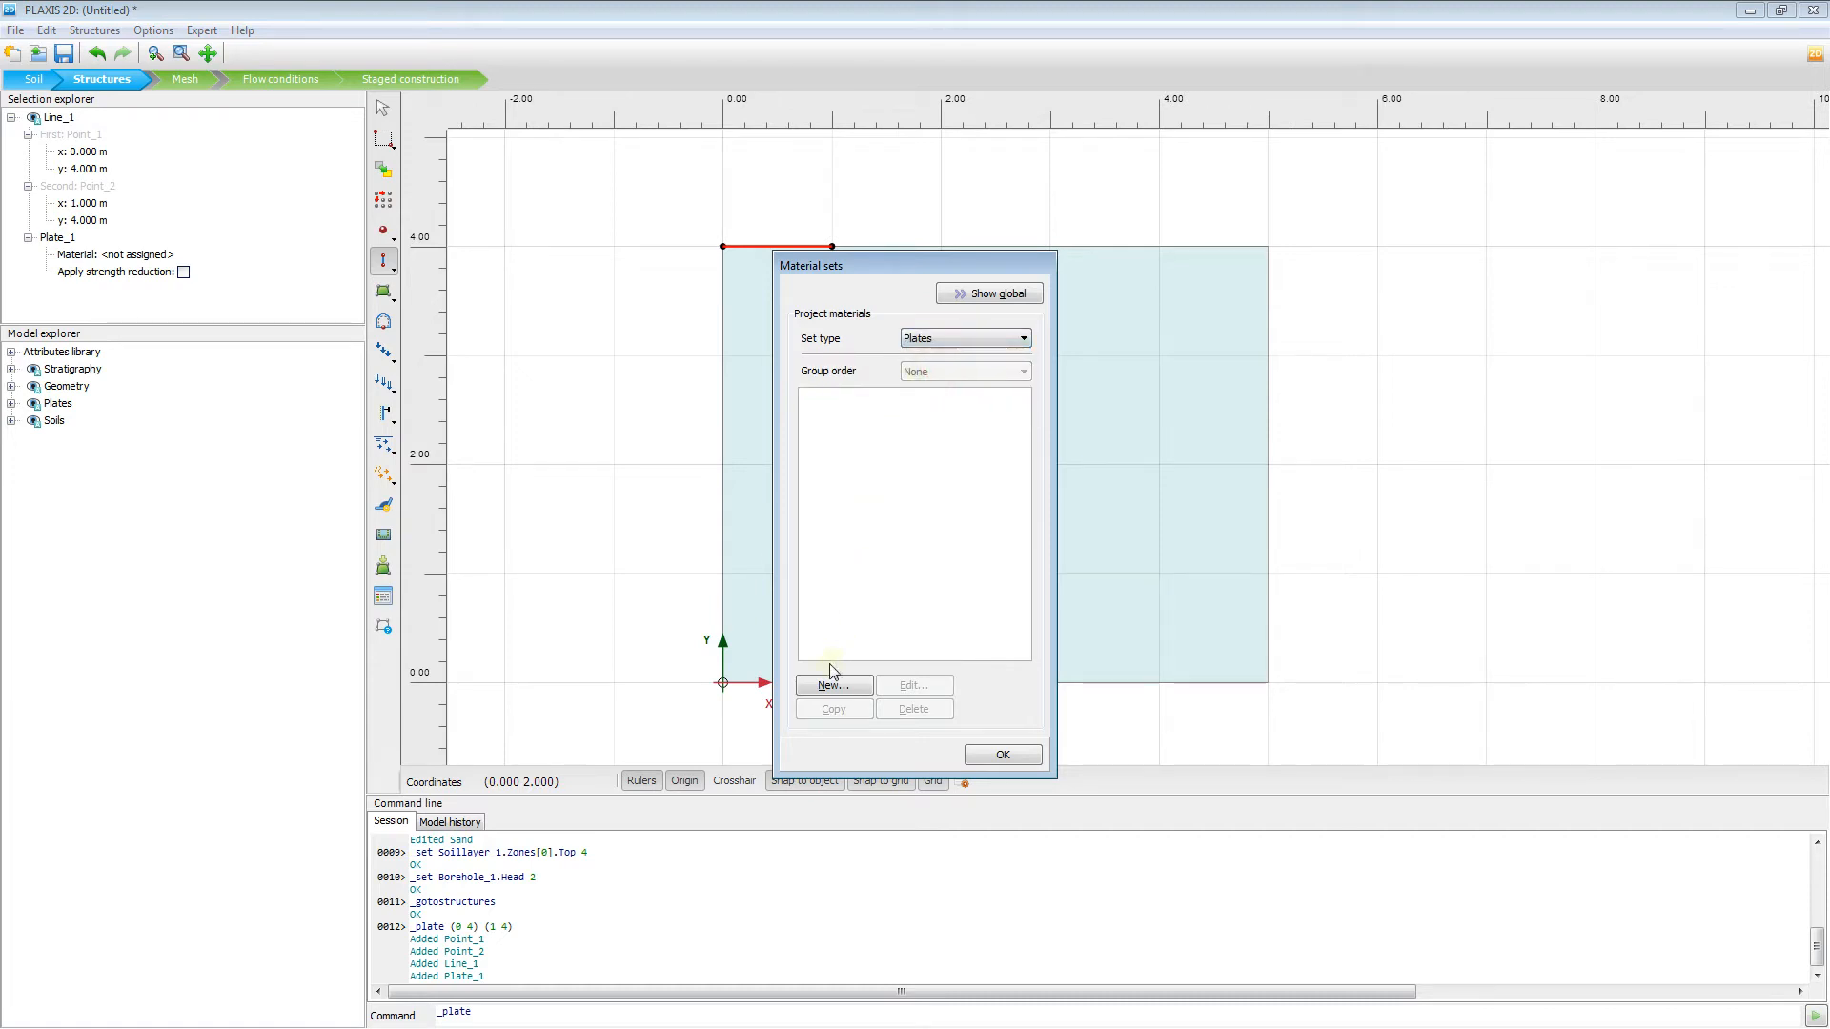
- Create a new plate material set named Footing and choose its material type
{"action": "left_click", "coordinate": [833, 685]}
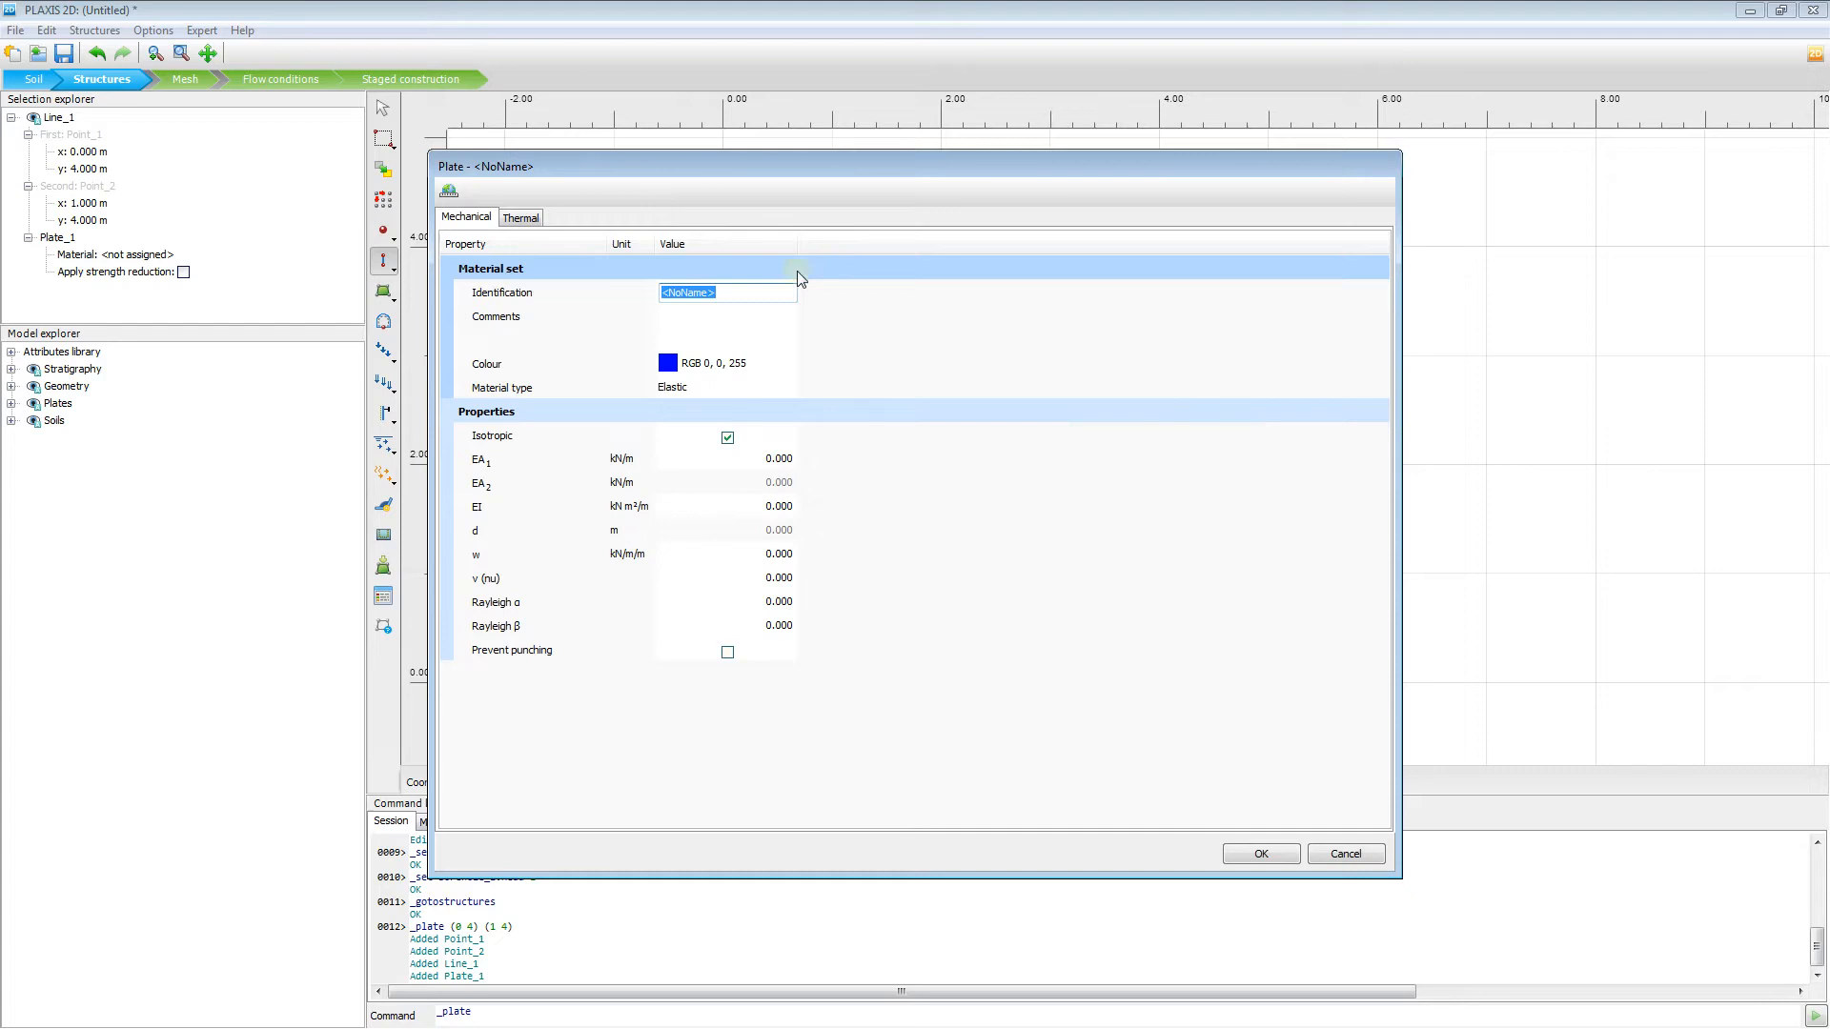
{"action": "mouse_move", "coordinate": [642, 309]}
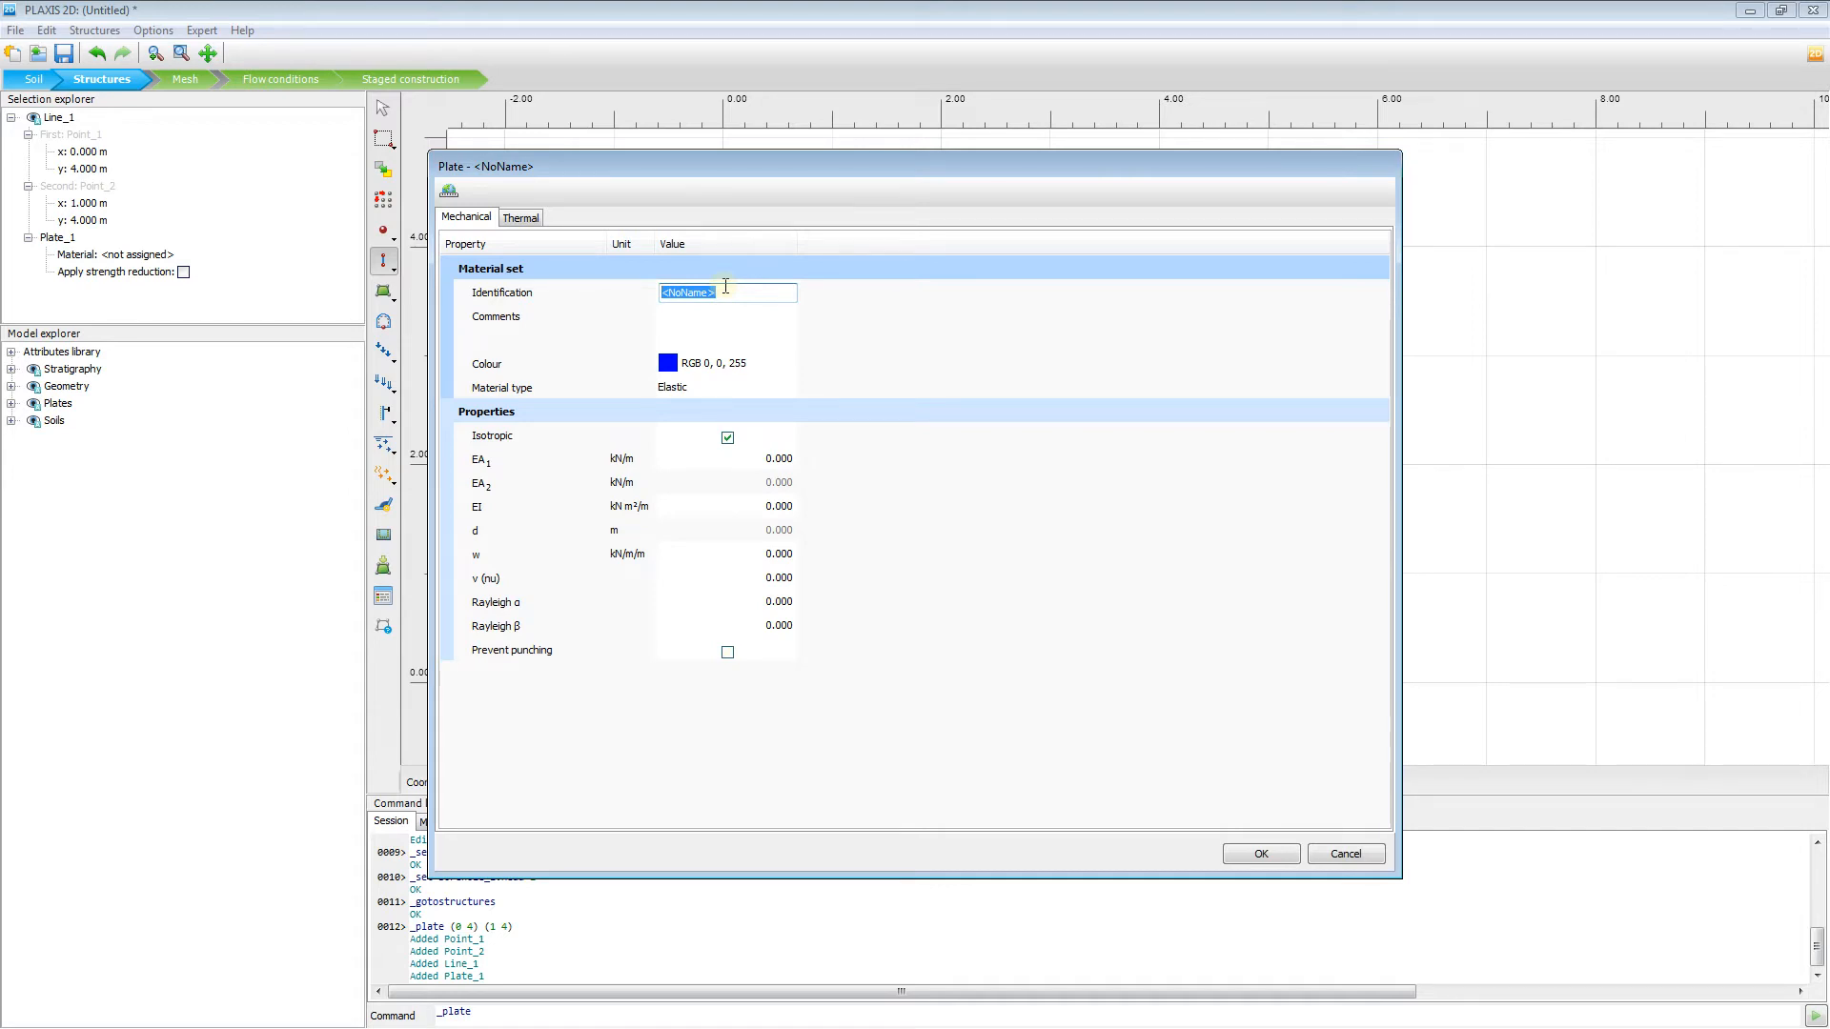
{"action": "type", "text": "Footing"}
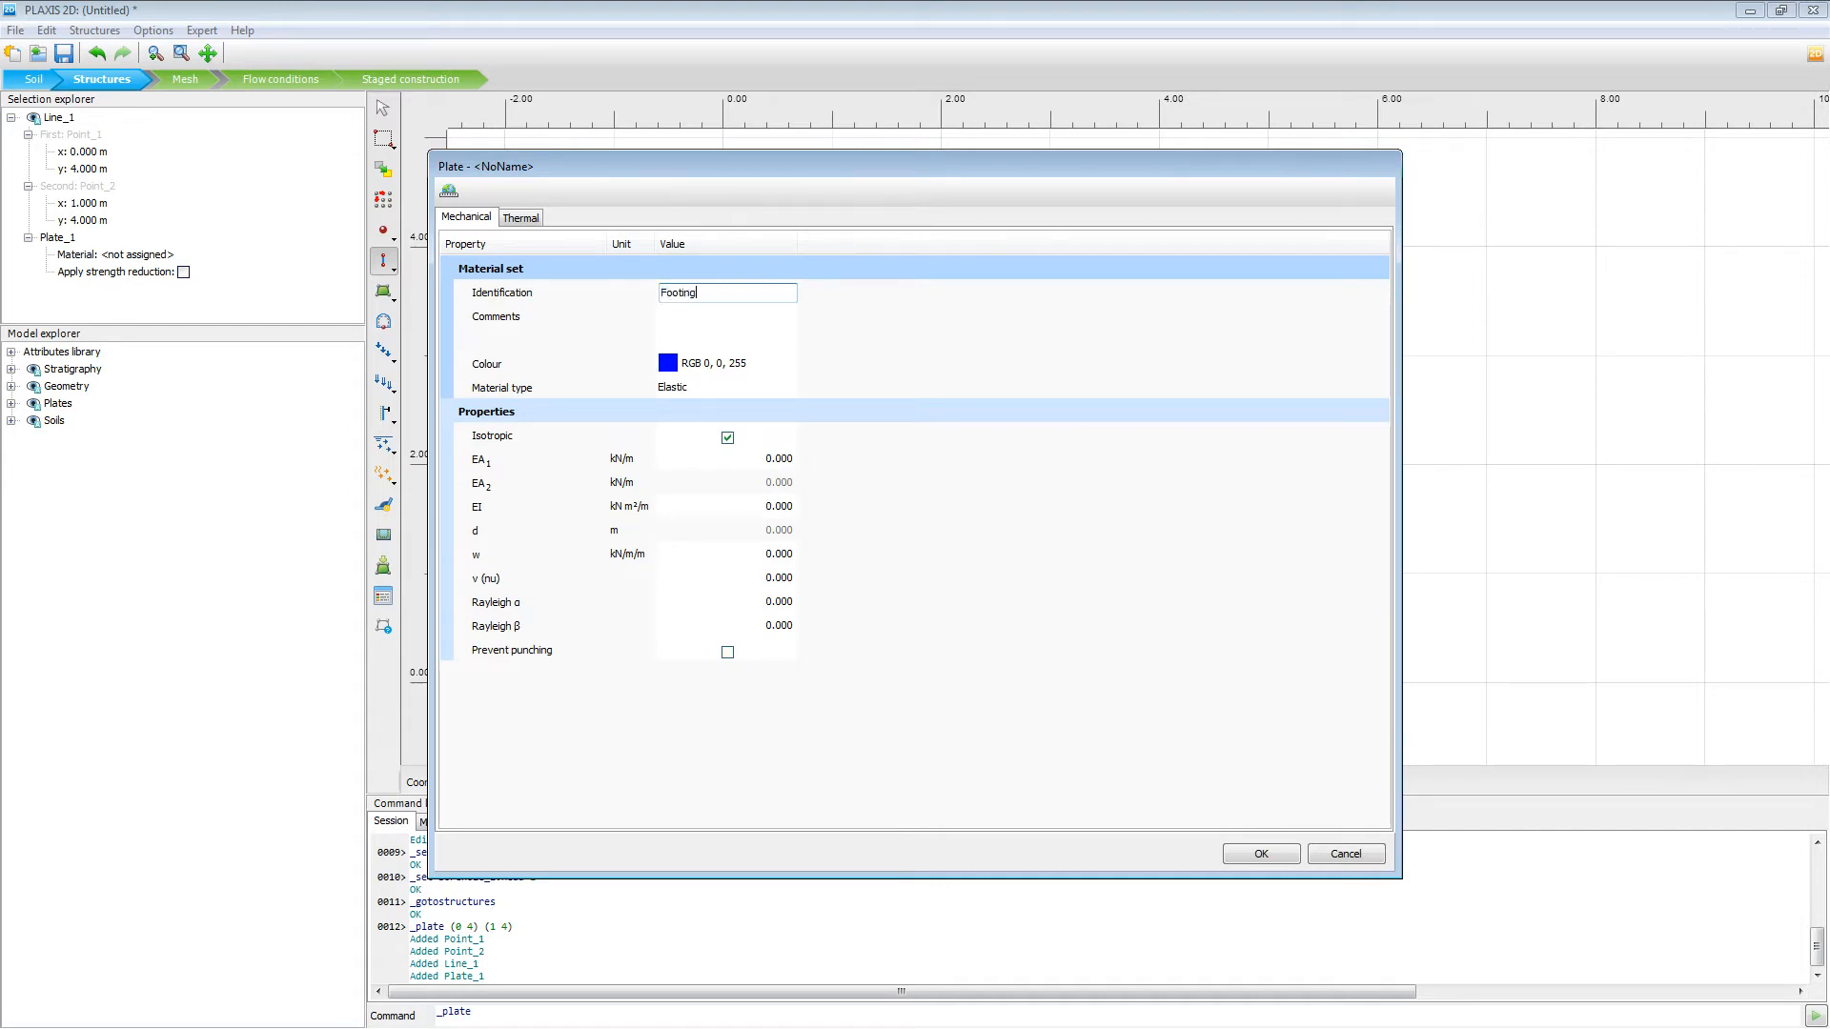
{"action": "mouse_move", "coordinate": [630, 394]}
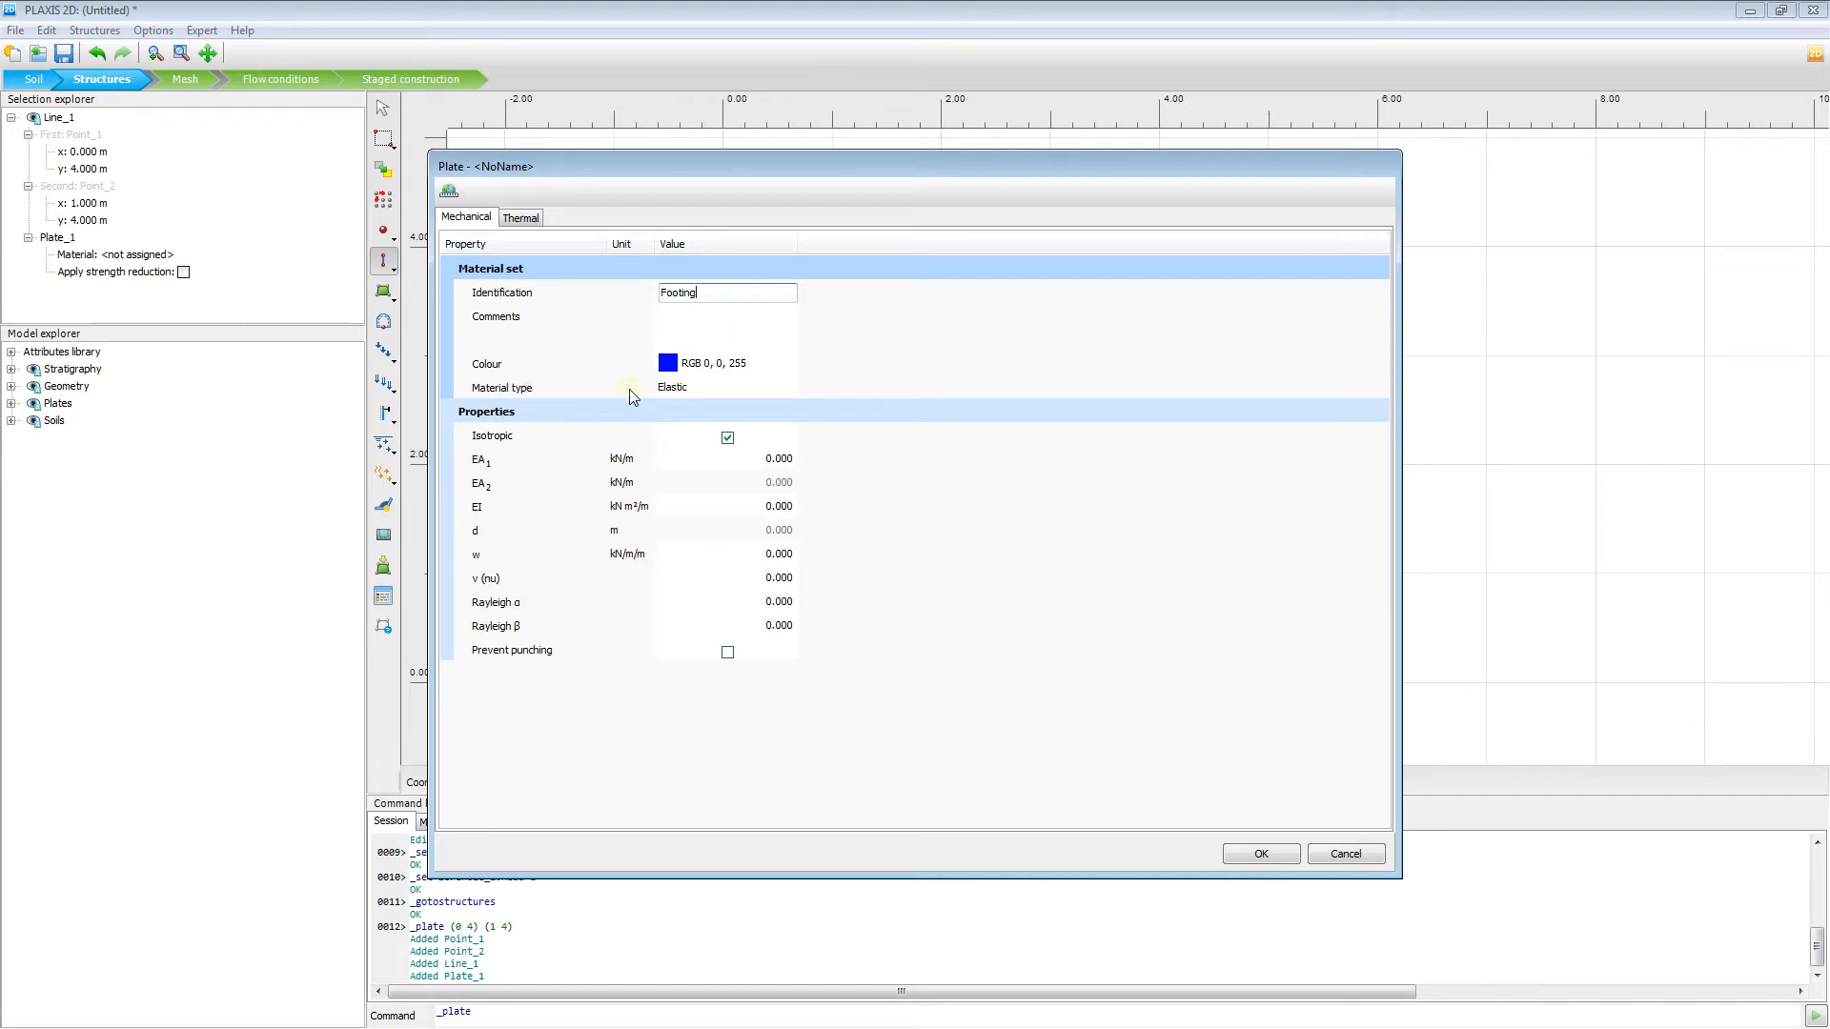
{"action": "left_click", "coordinate": [789, 389]}
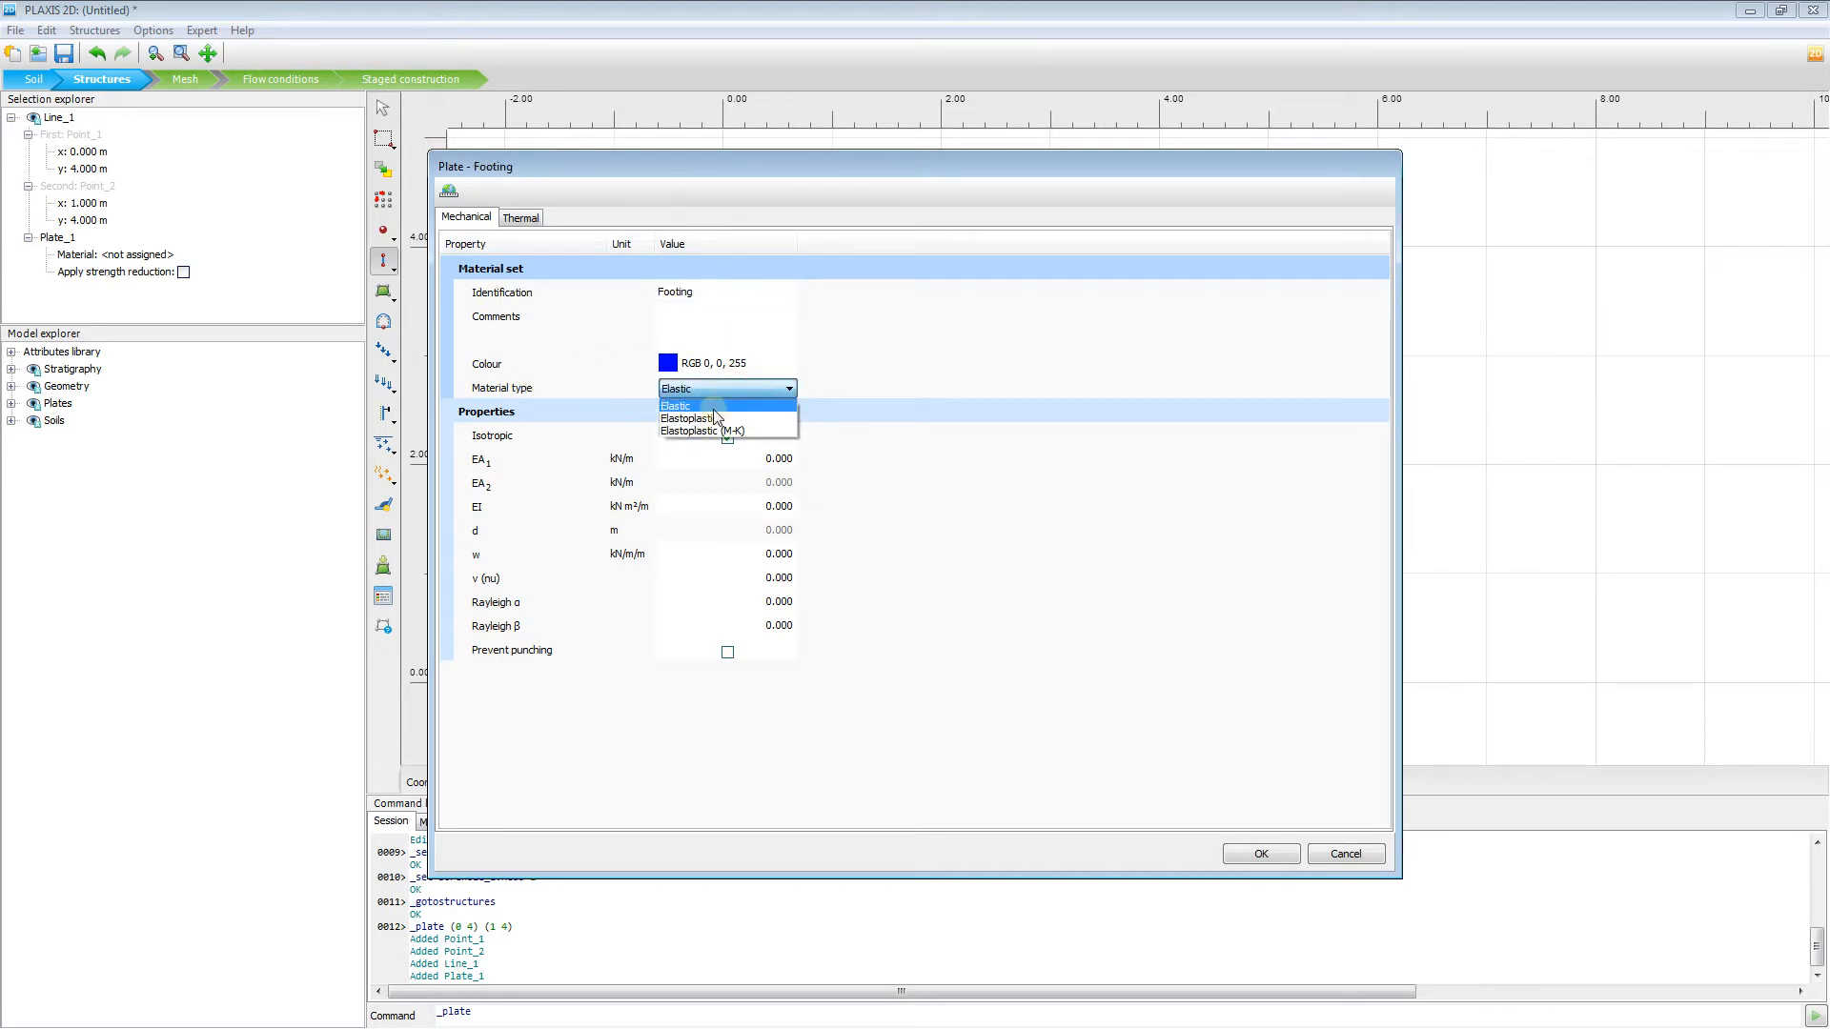
{"action": "left_click", "coordinate": [675, 405]}
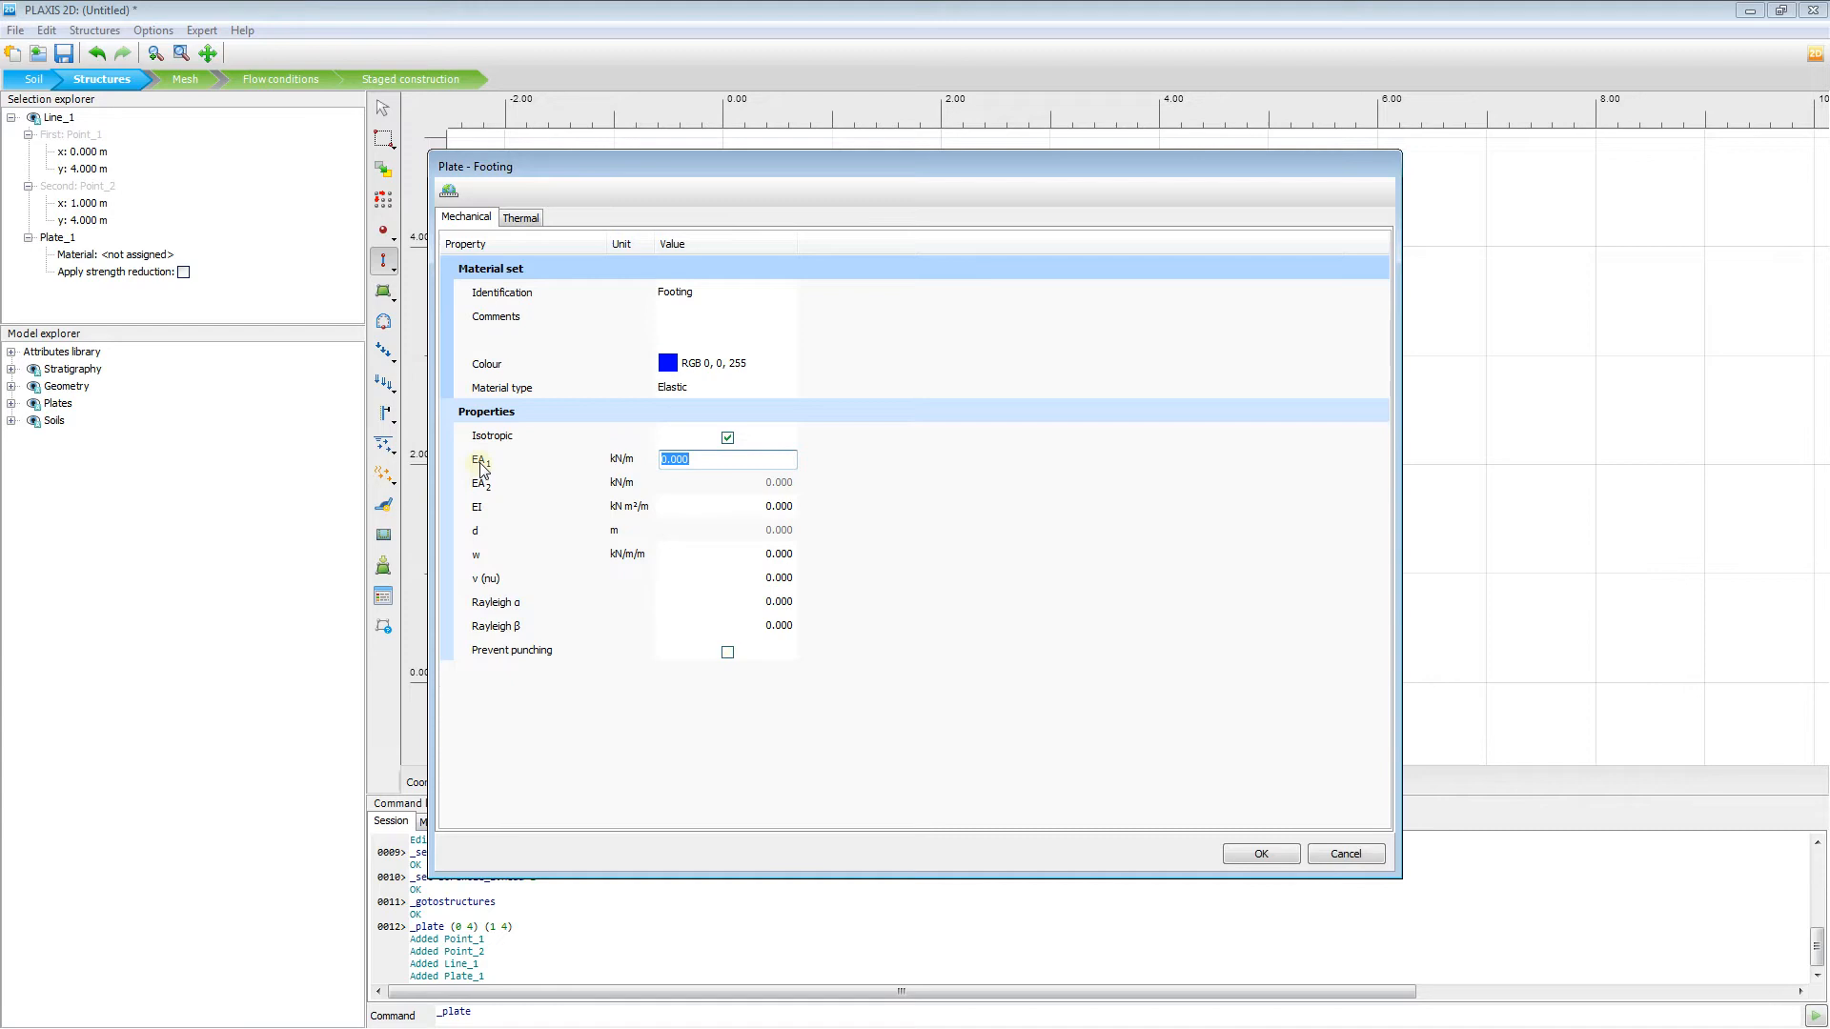
- Enter axial stiffness EA 5e6 kN/m and bending stiffness EI 8.5e3 for Footing
{"action": "left_click", "coordinate": [726, 459]}
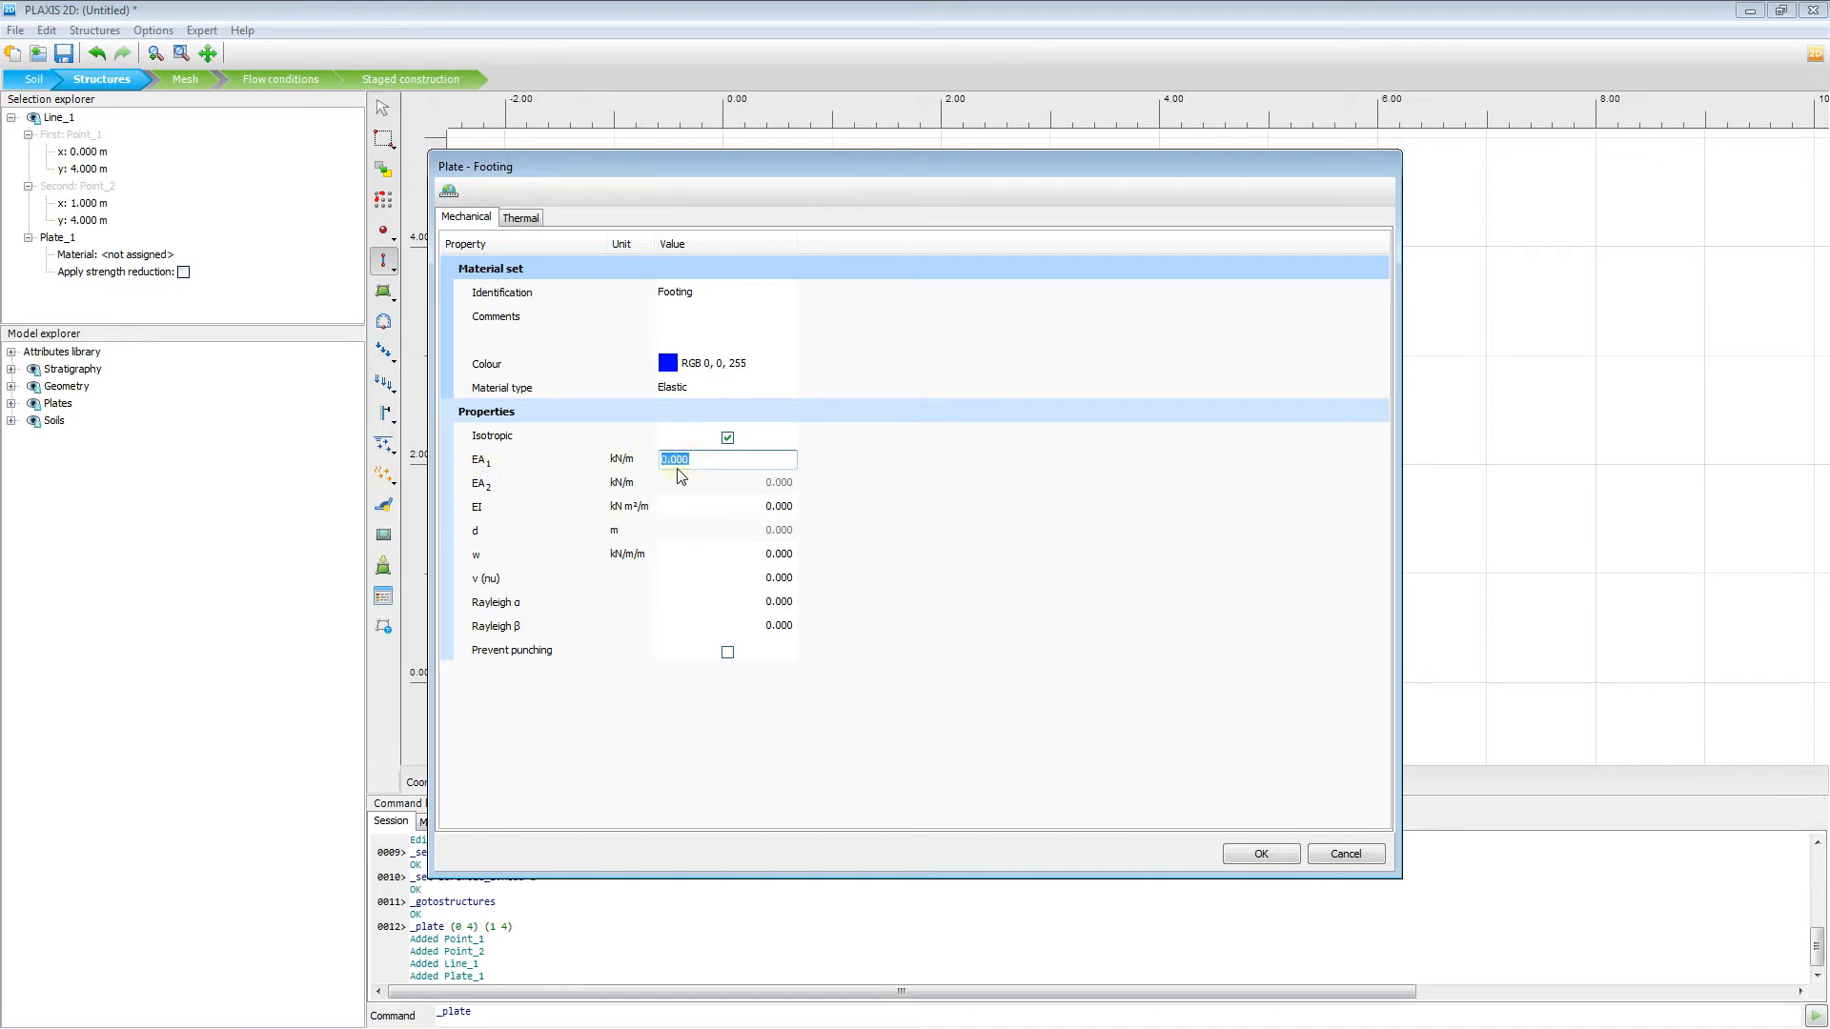
{"action": "type", "text": "5e"}
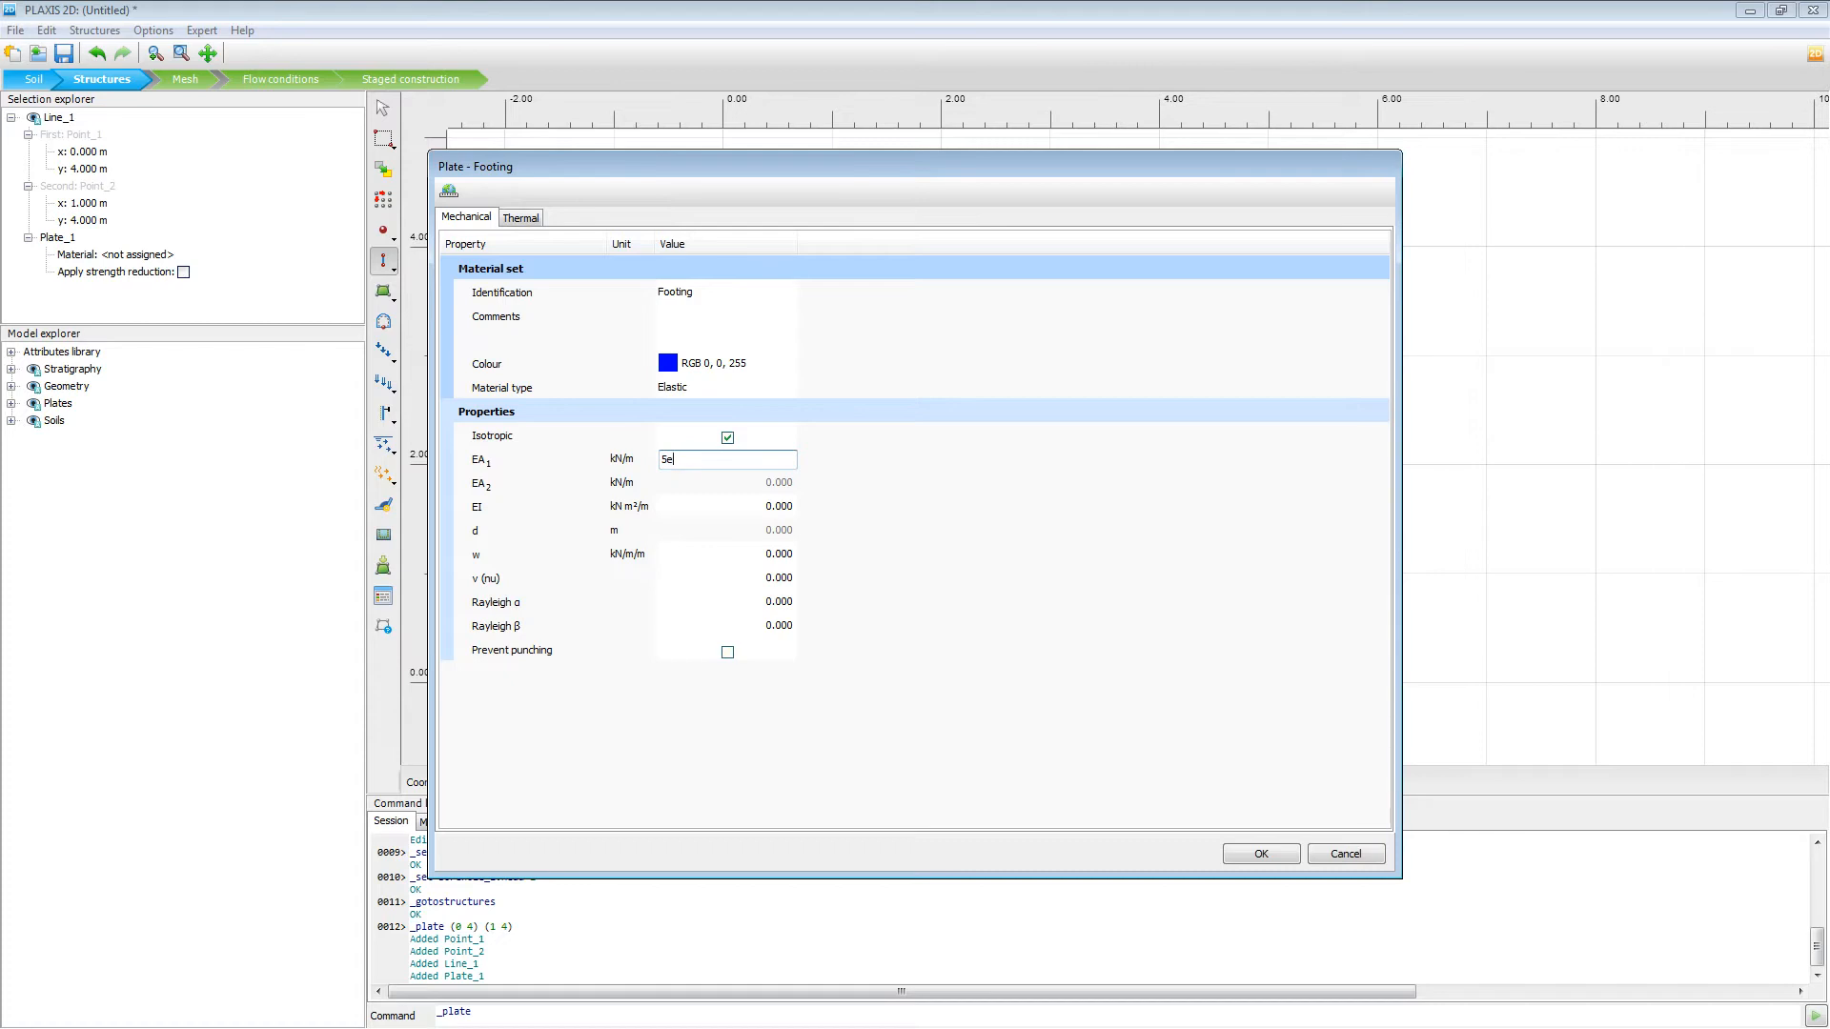
{"action": "type", "text": "6"}
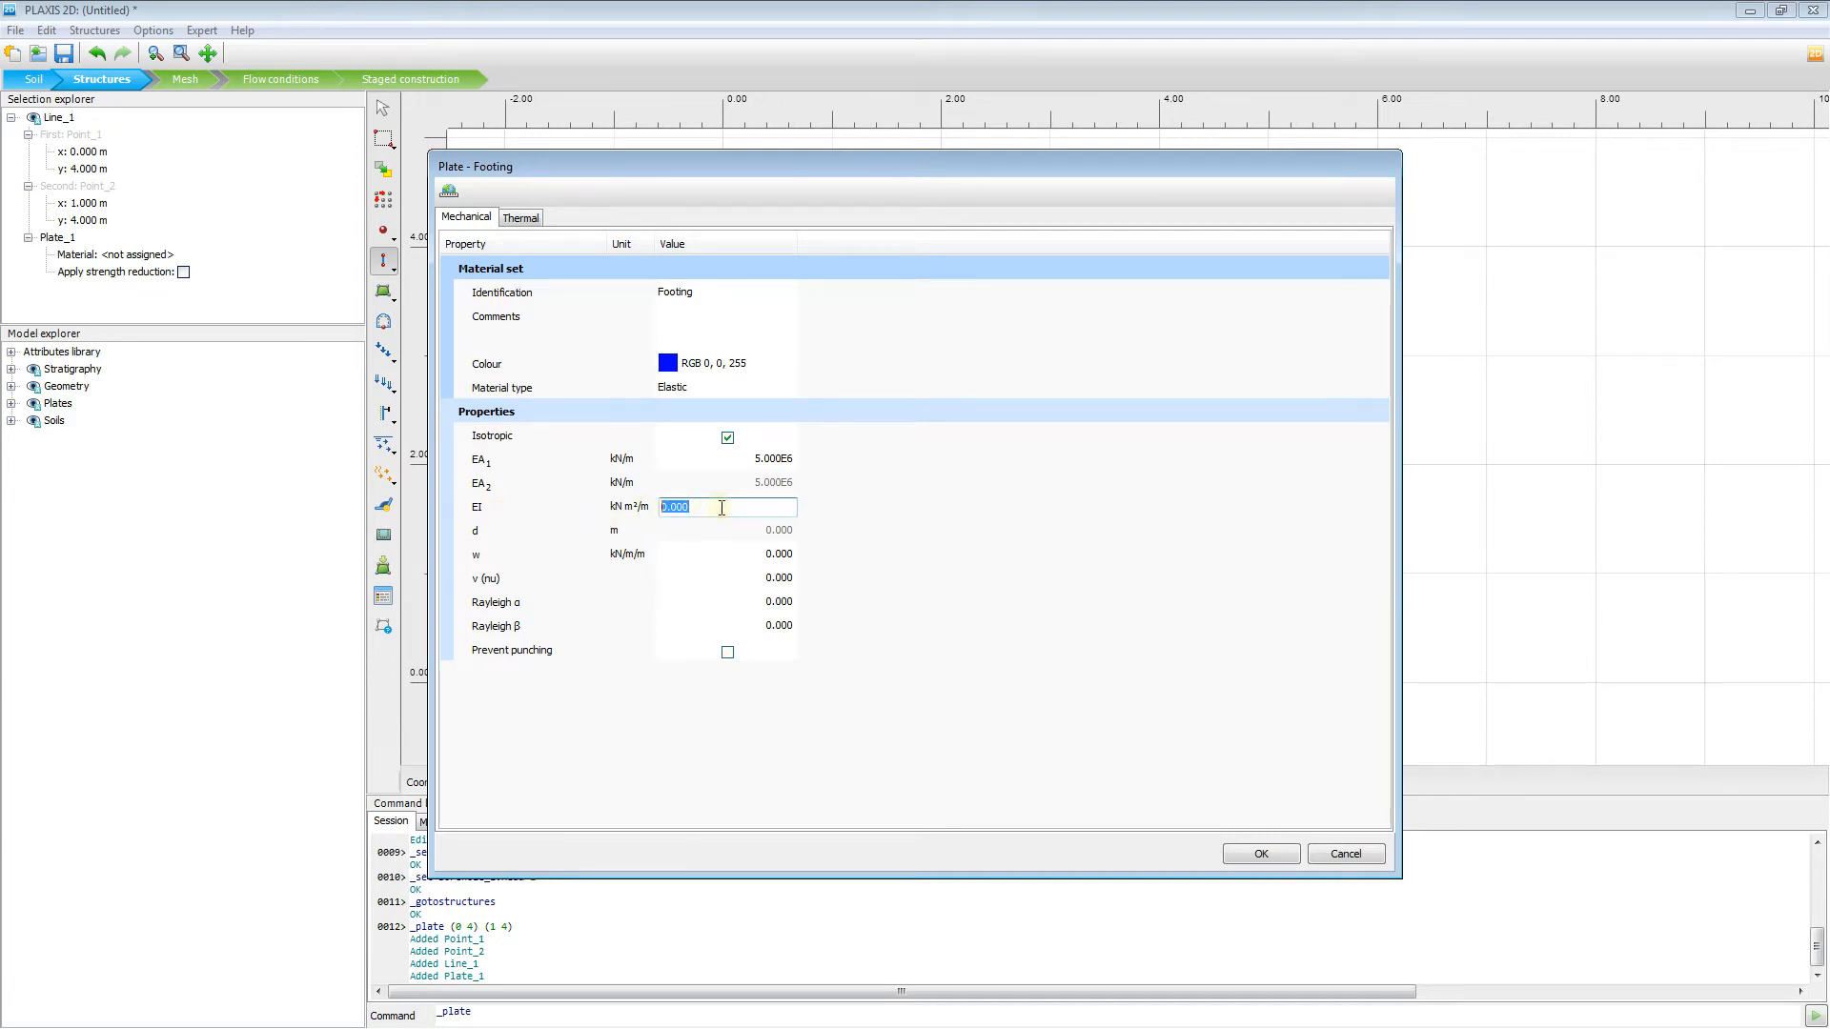
{"action": "type", "text": "8"}
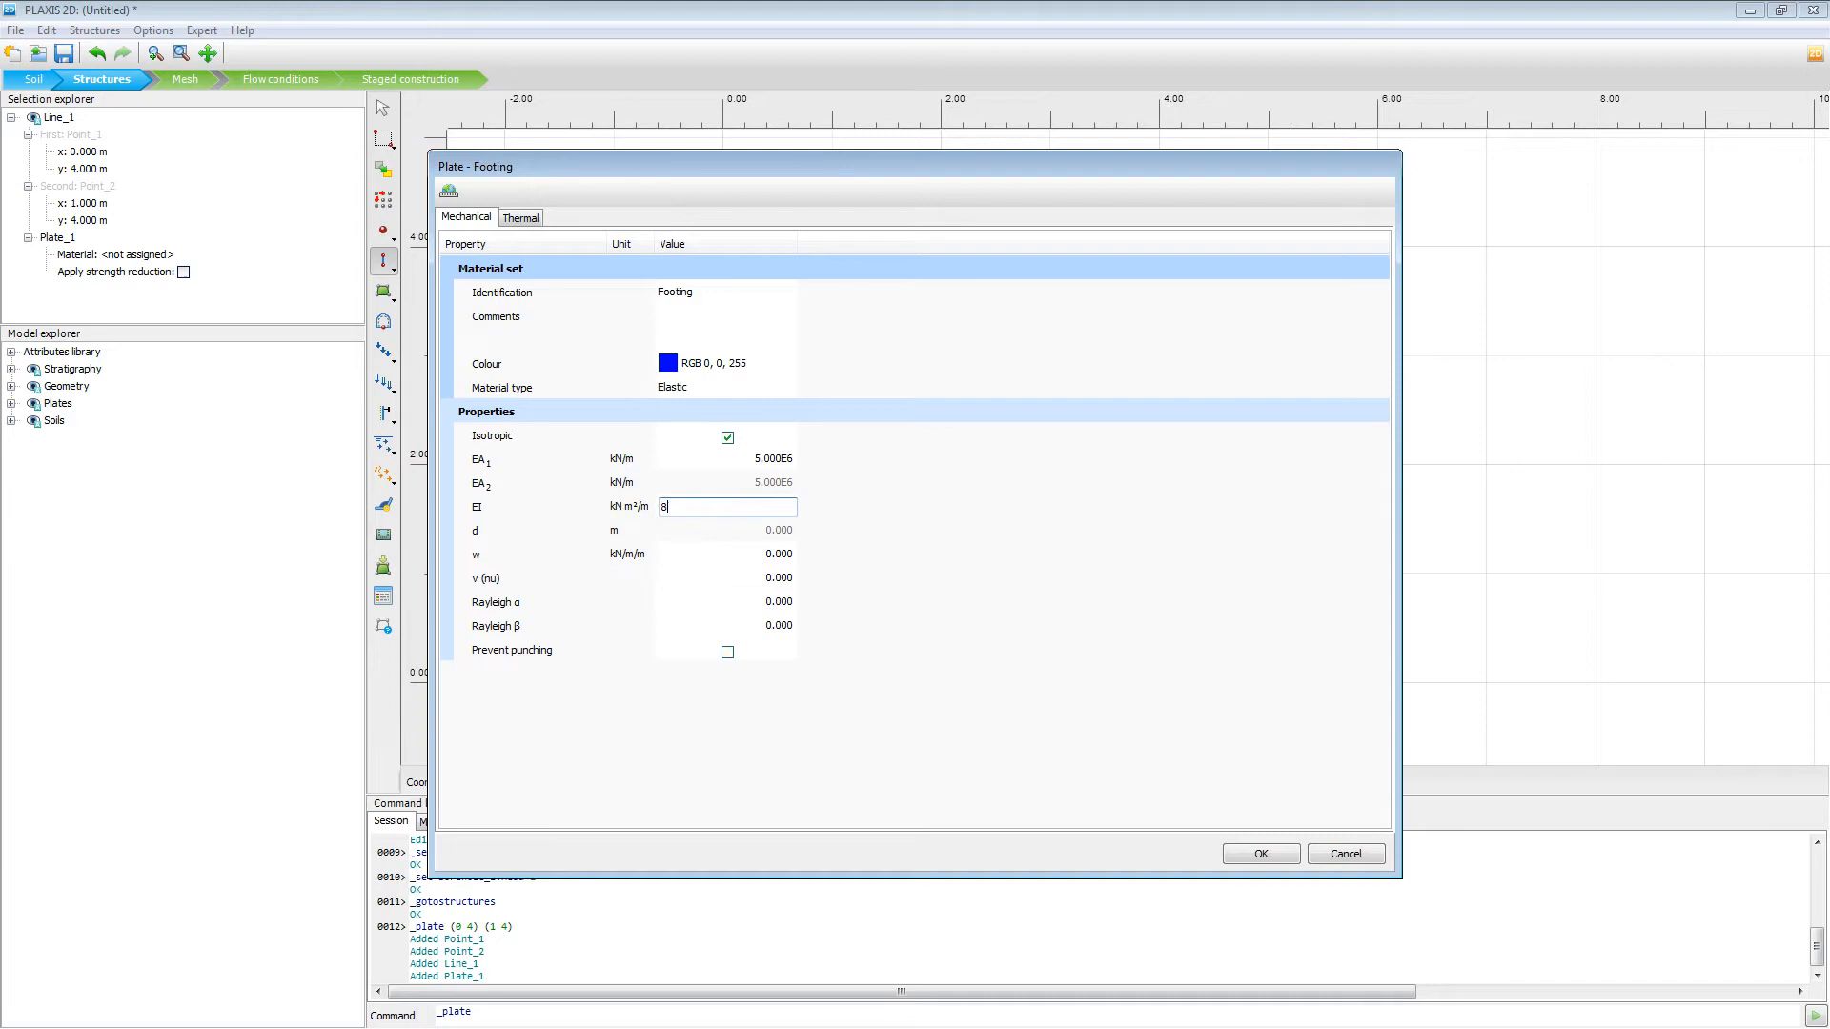
{"action": "type", "text": ".5"}
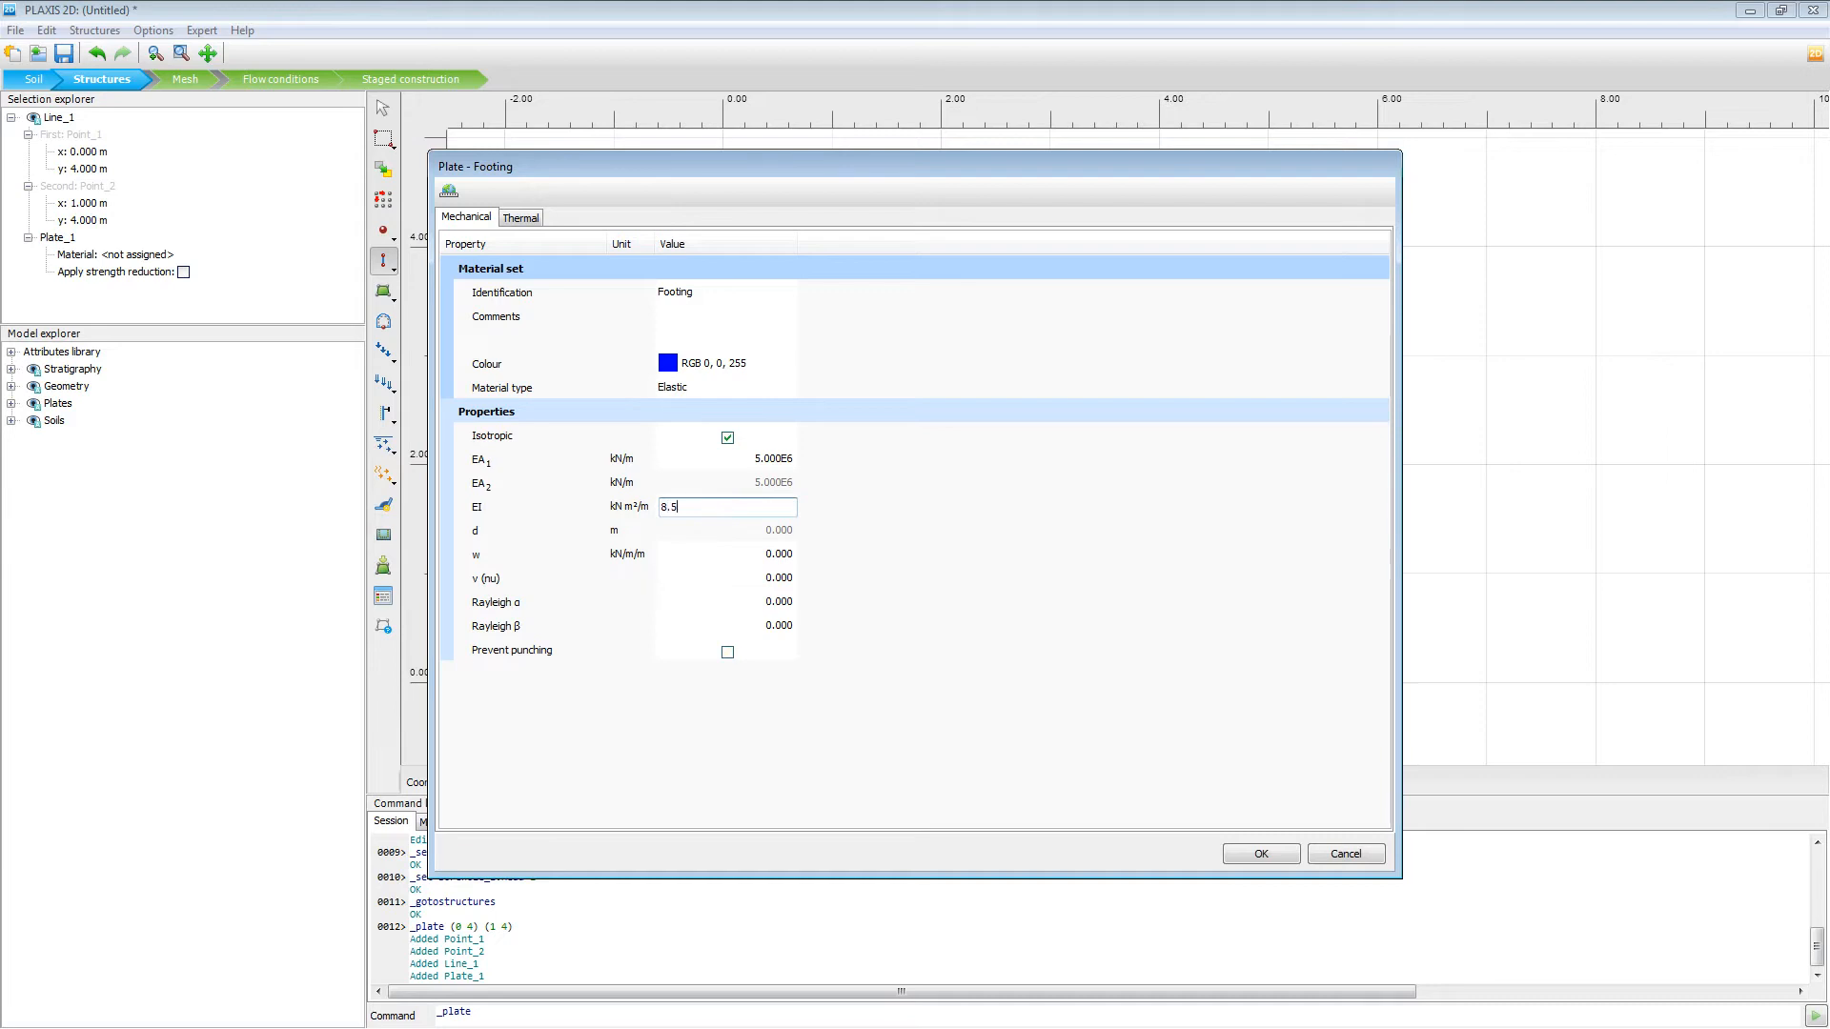
{"action": "type", "text": "e"}
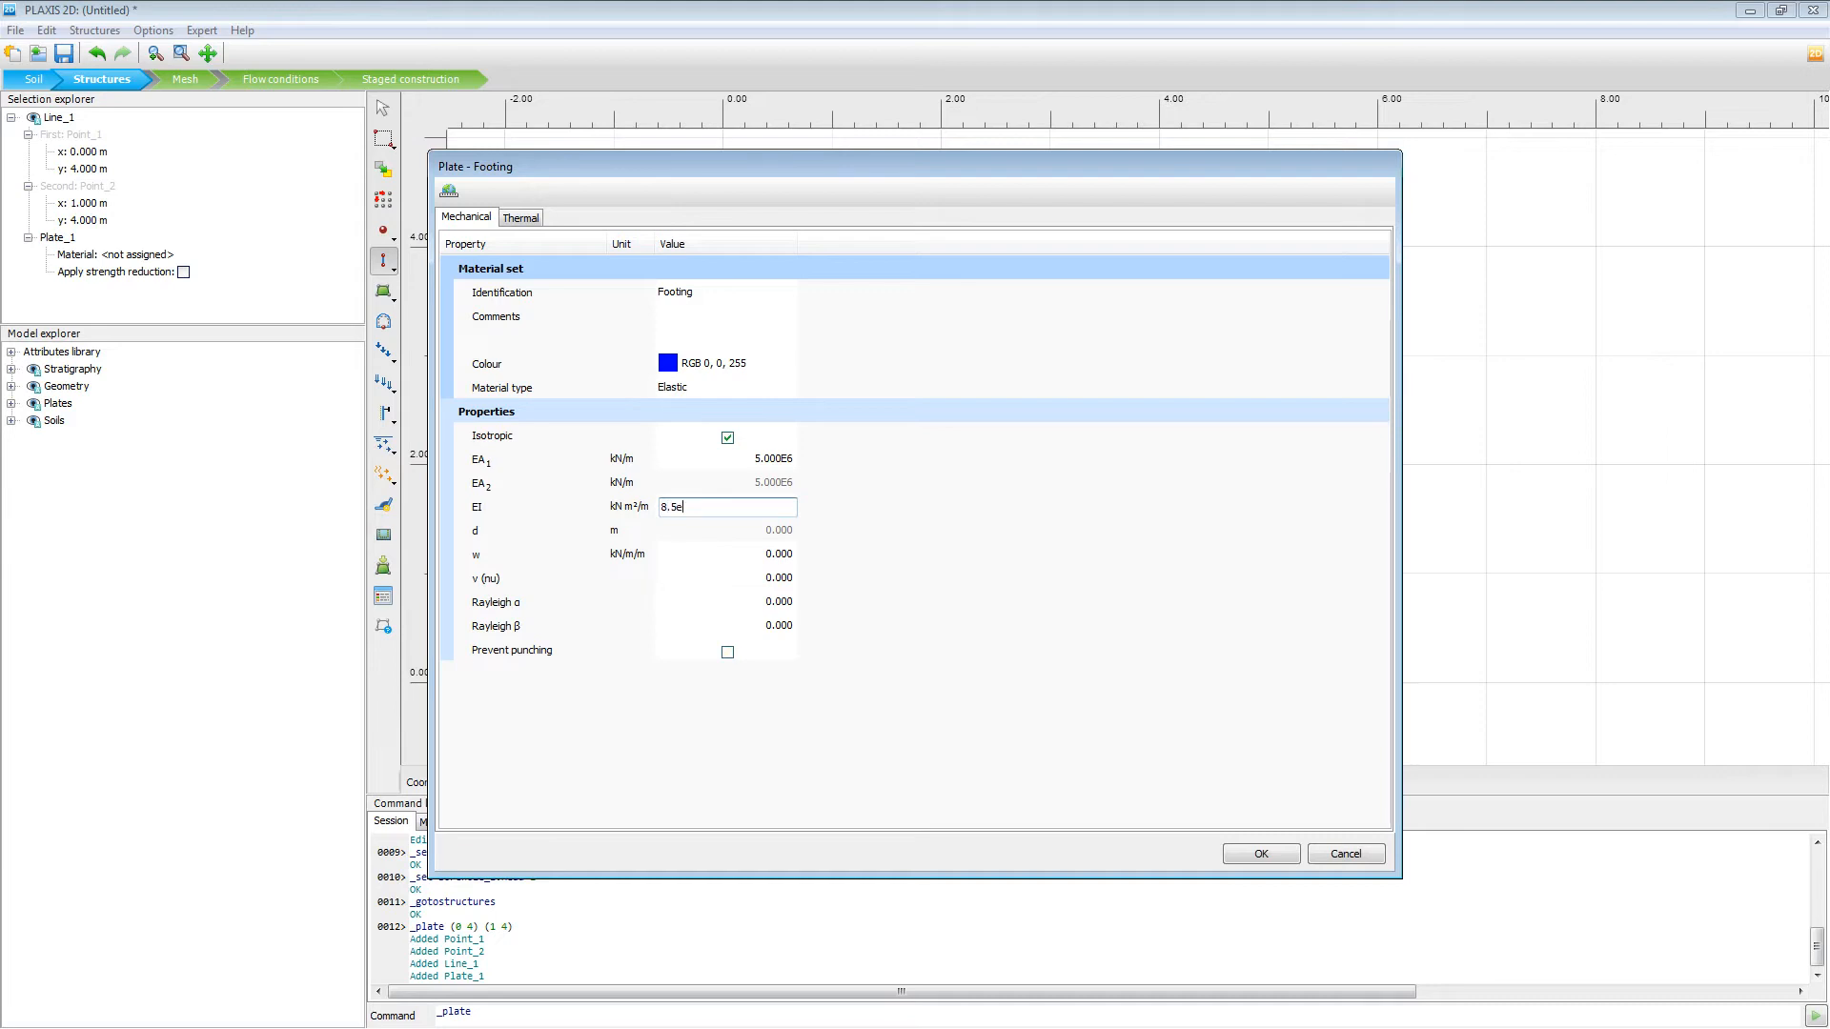
{"action": "type", "text": "3"}
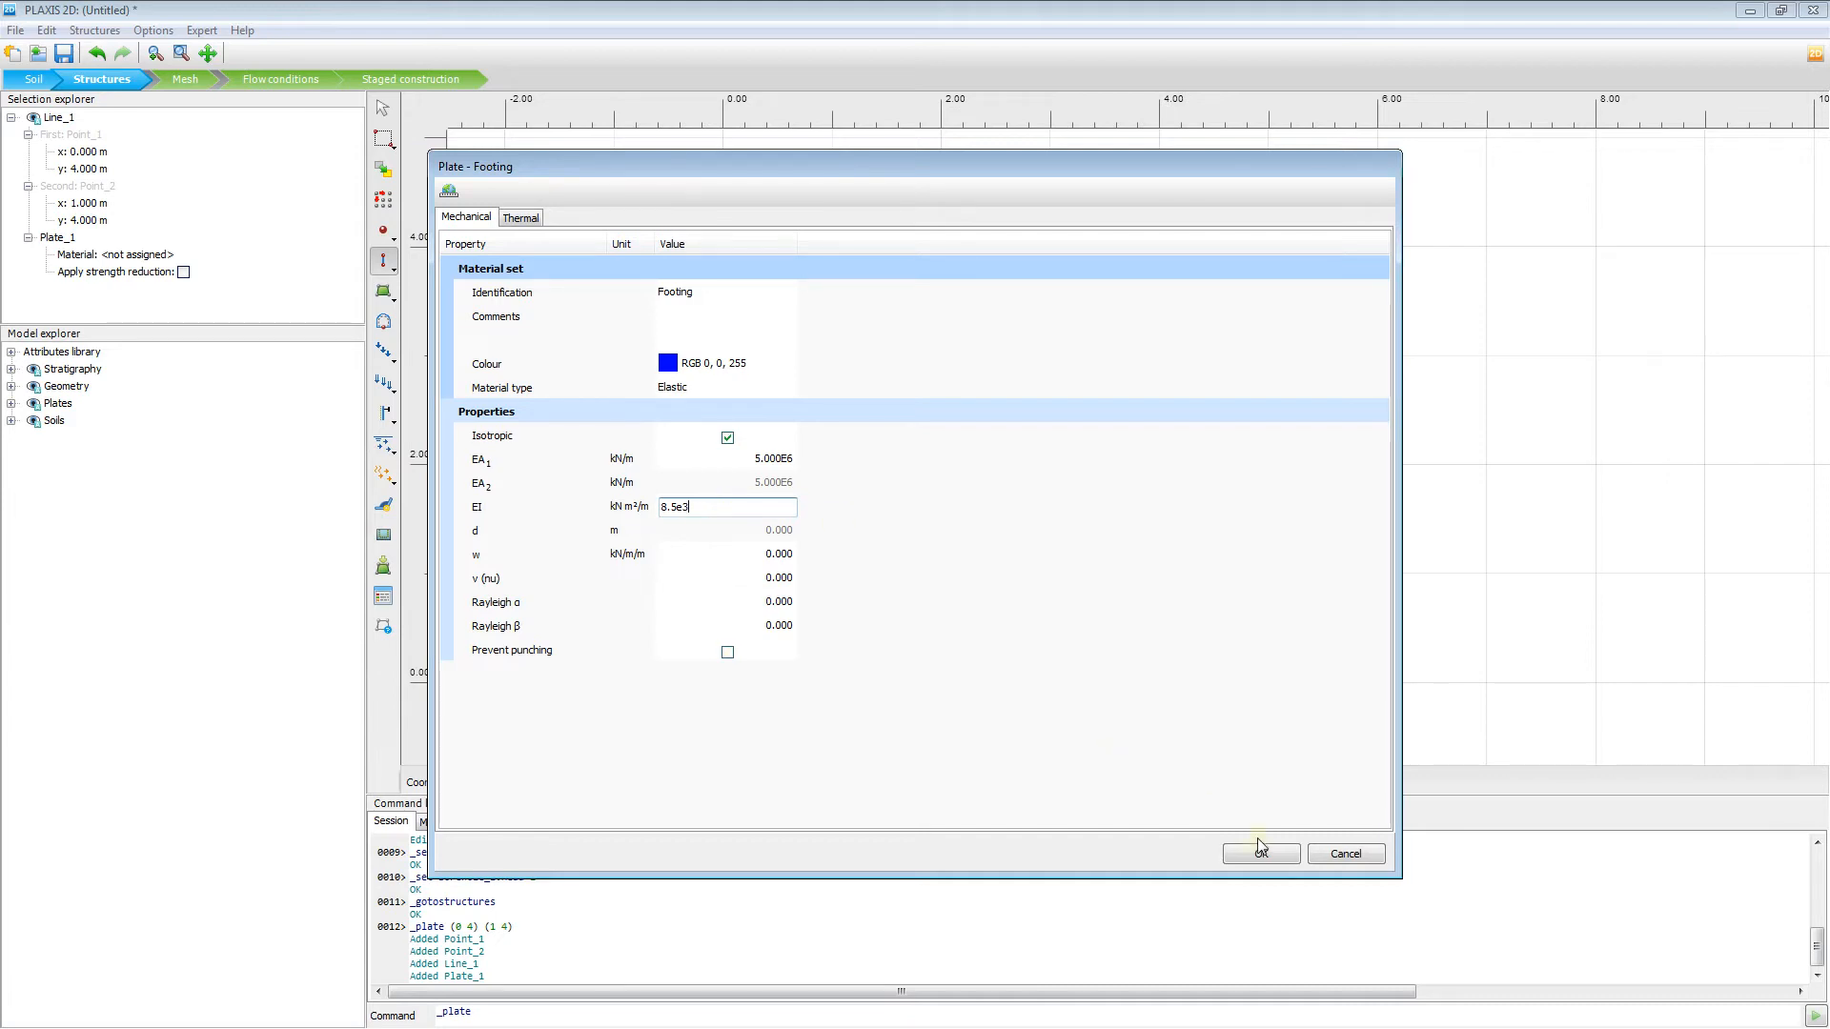
- Save the Footing material, assign it to the surface plate, and close Material sets
{"action": "left_click", "coordinate": [1259, 852]}
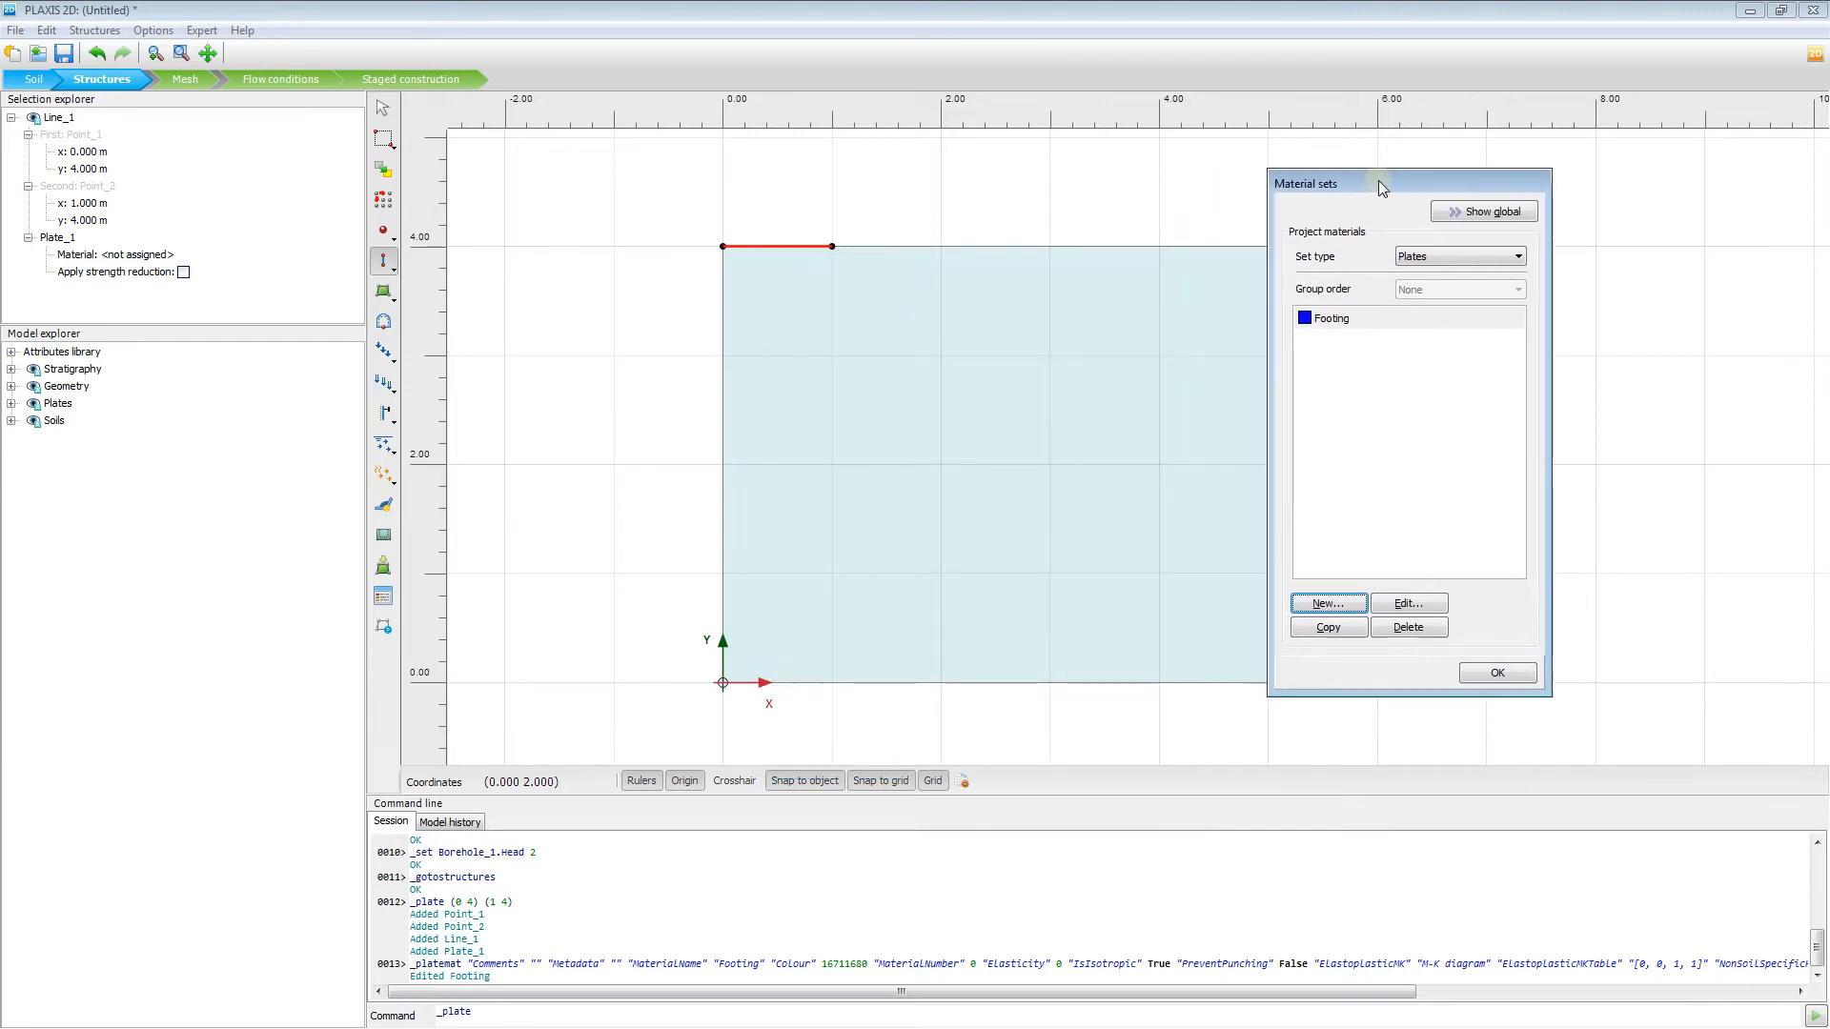
{"action": "left_click", "coordinate": [1330, 317]}
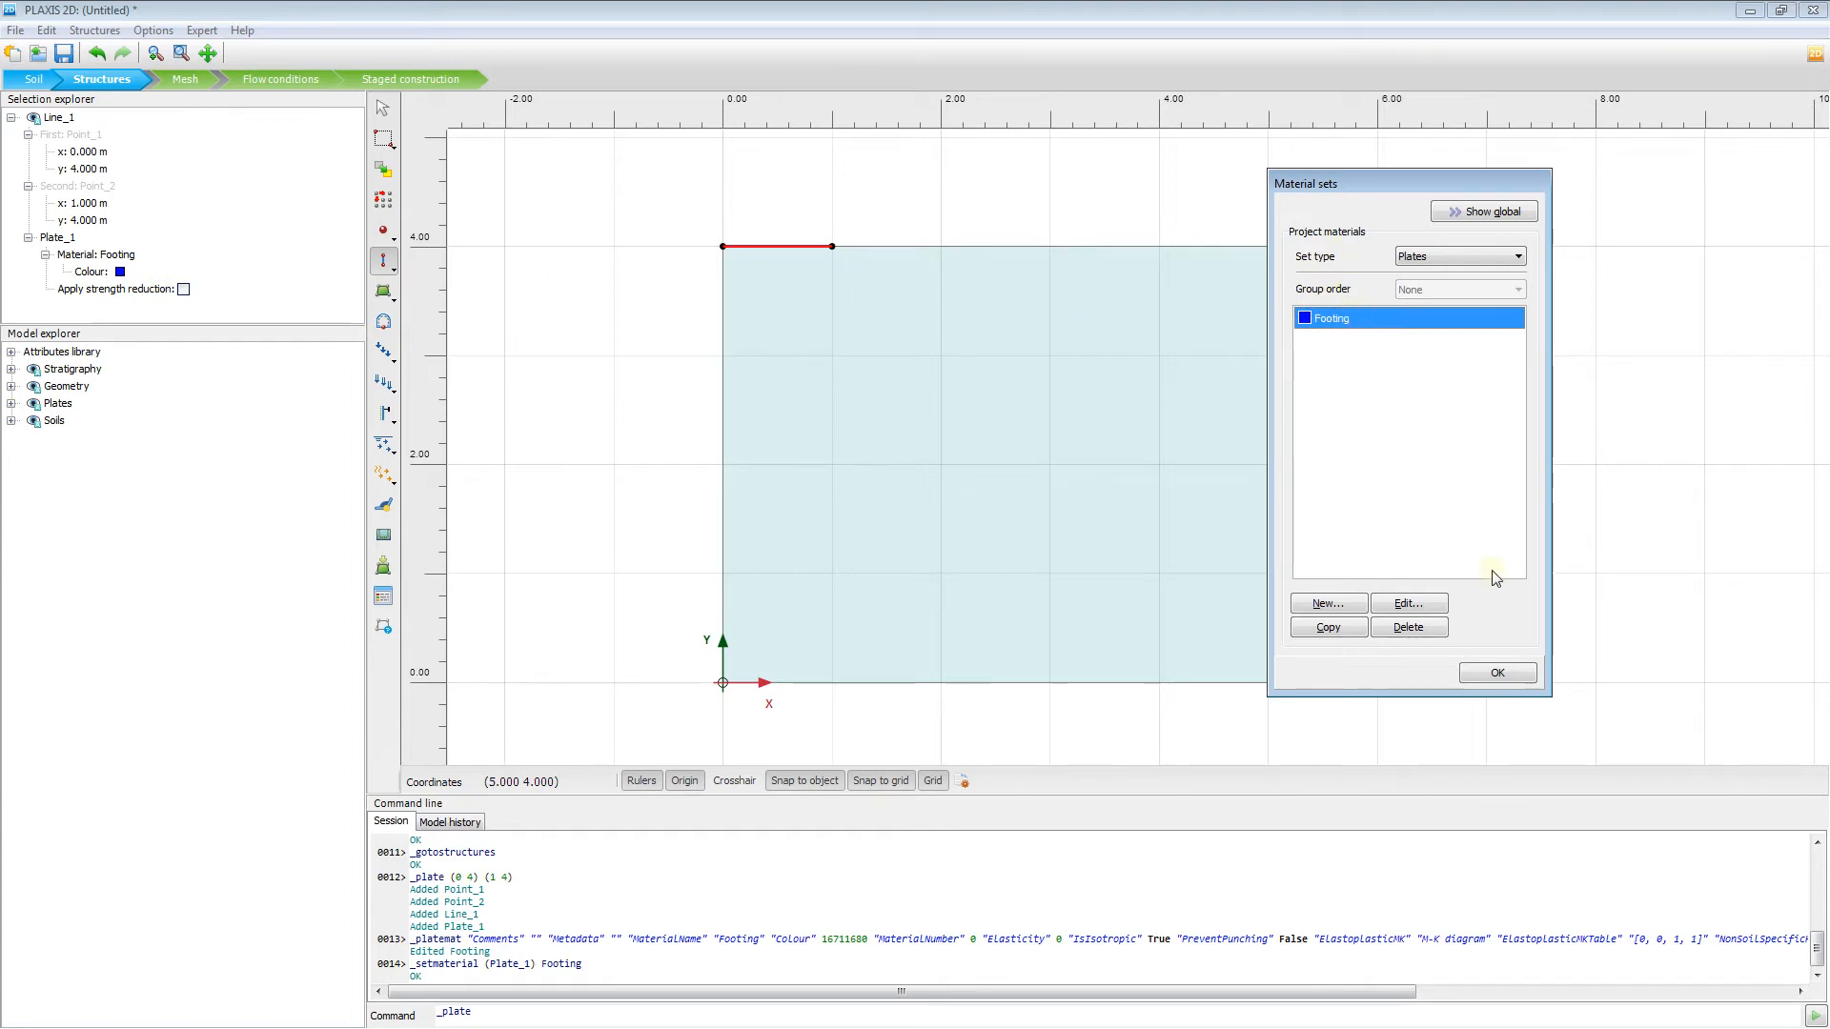
{"action": "mouse_move", "coordinate": [1478, 401]}
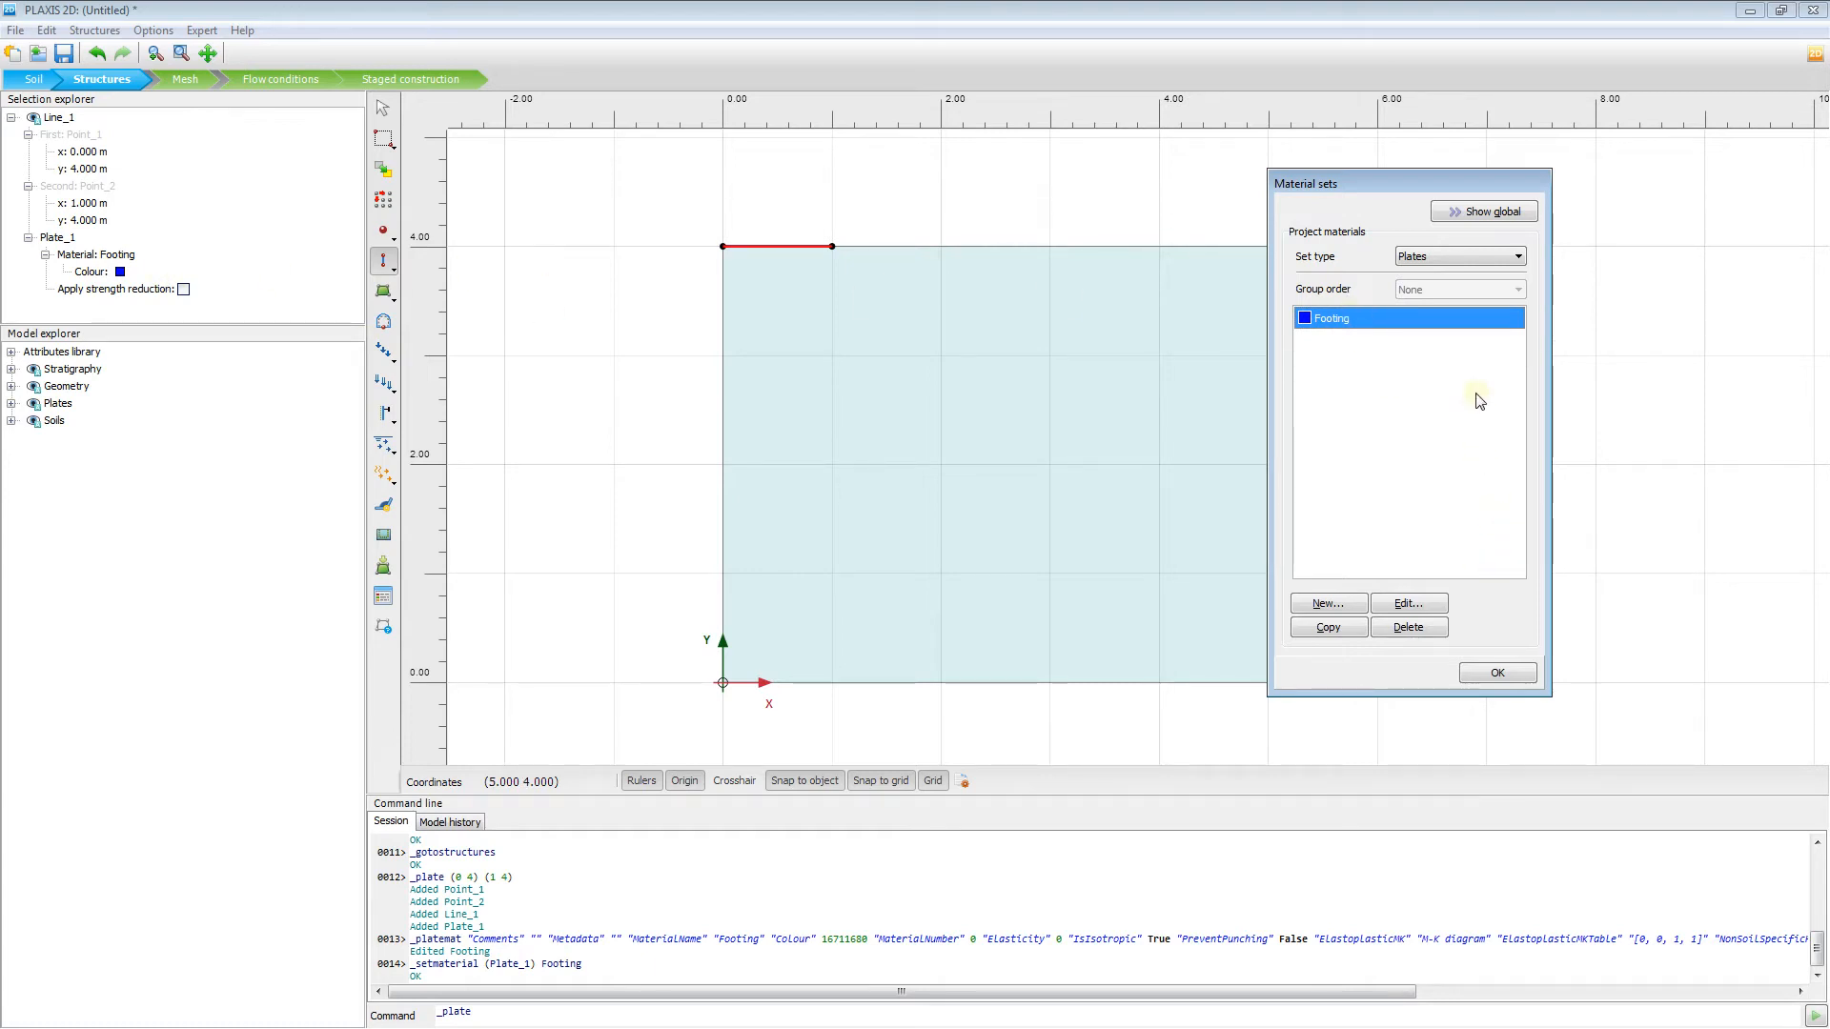
{"action": "left_click", "coordinate": [1497, 672]}
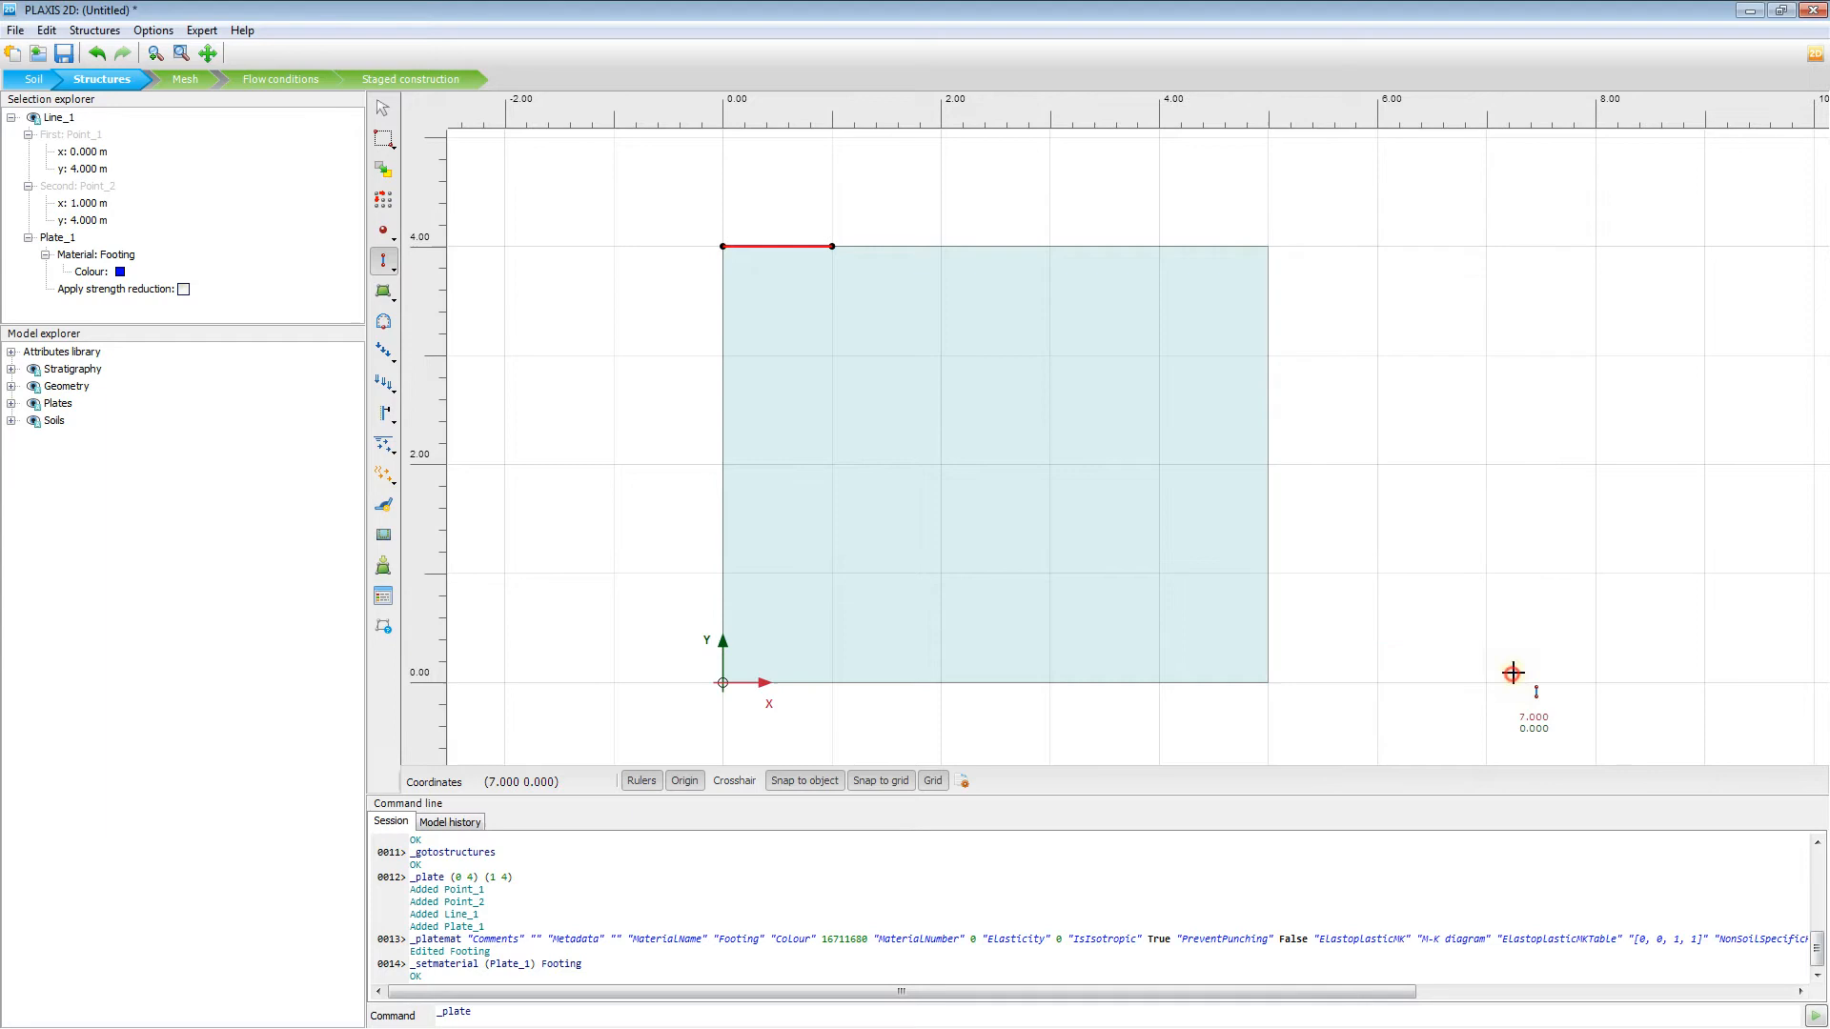
{"action": "mouse_move", "coordinate": [982, 212]}
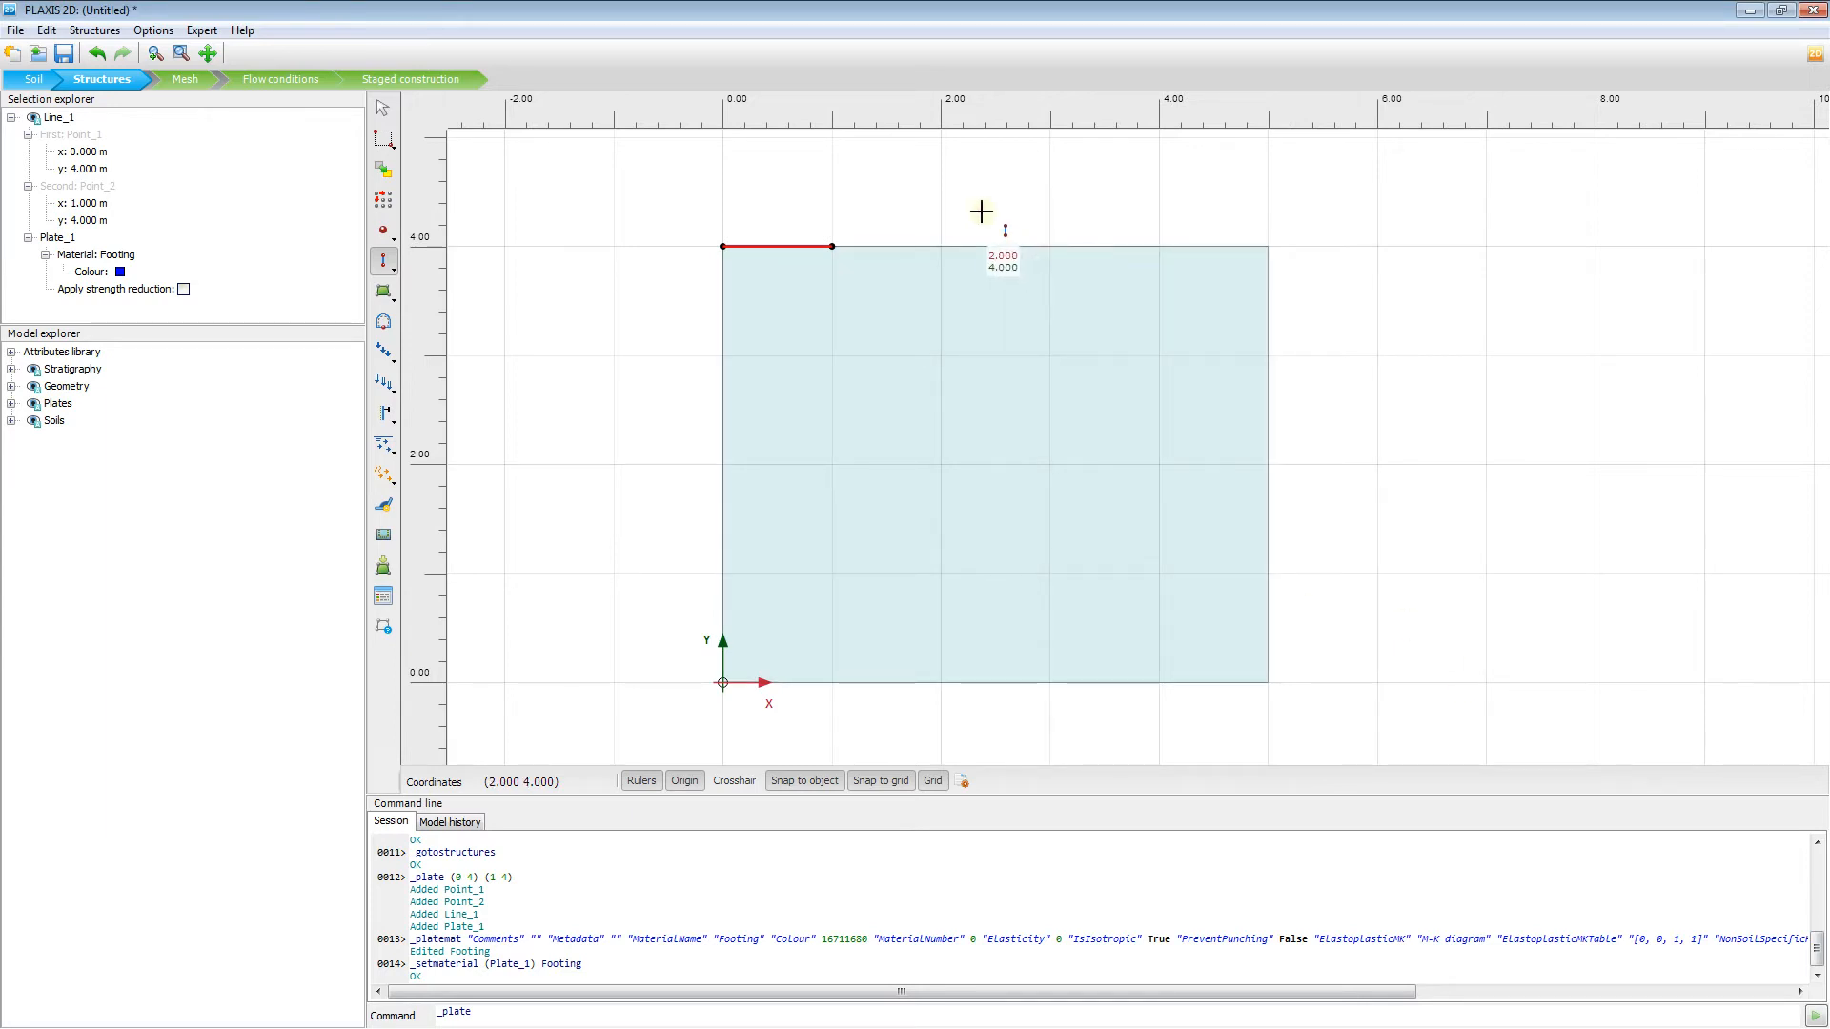
{"action": "mouse_move", "coordinate": [423, 381]}
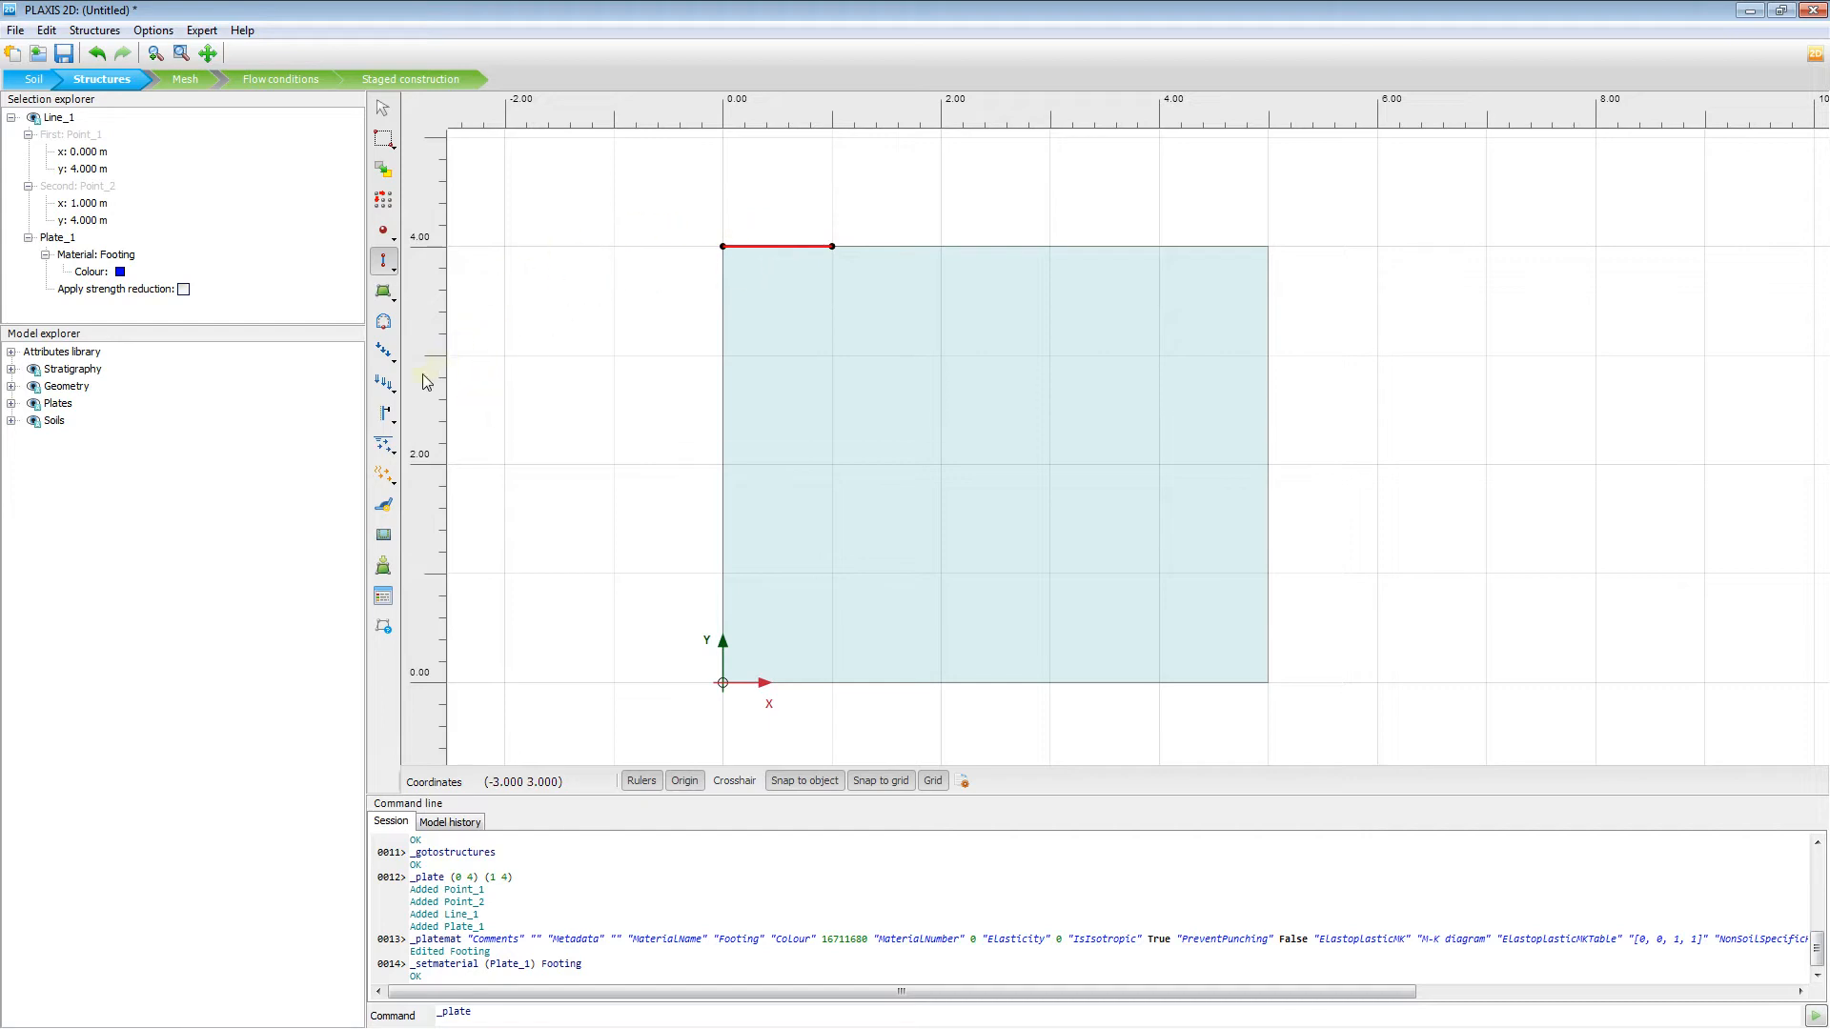
- Draw a uniform line load along the plate from (0, 4) to (1, 4)
{"action": "left_click", "coordinate": [383, 381]}
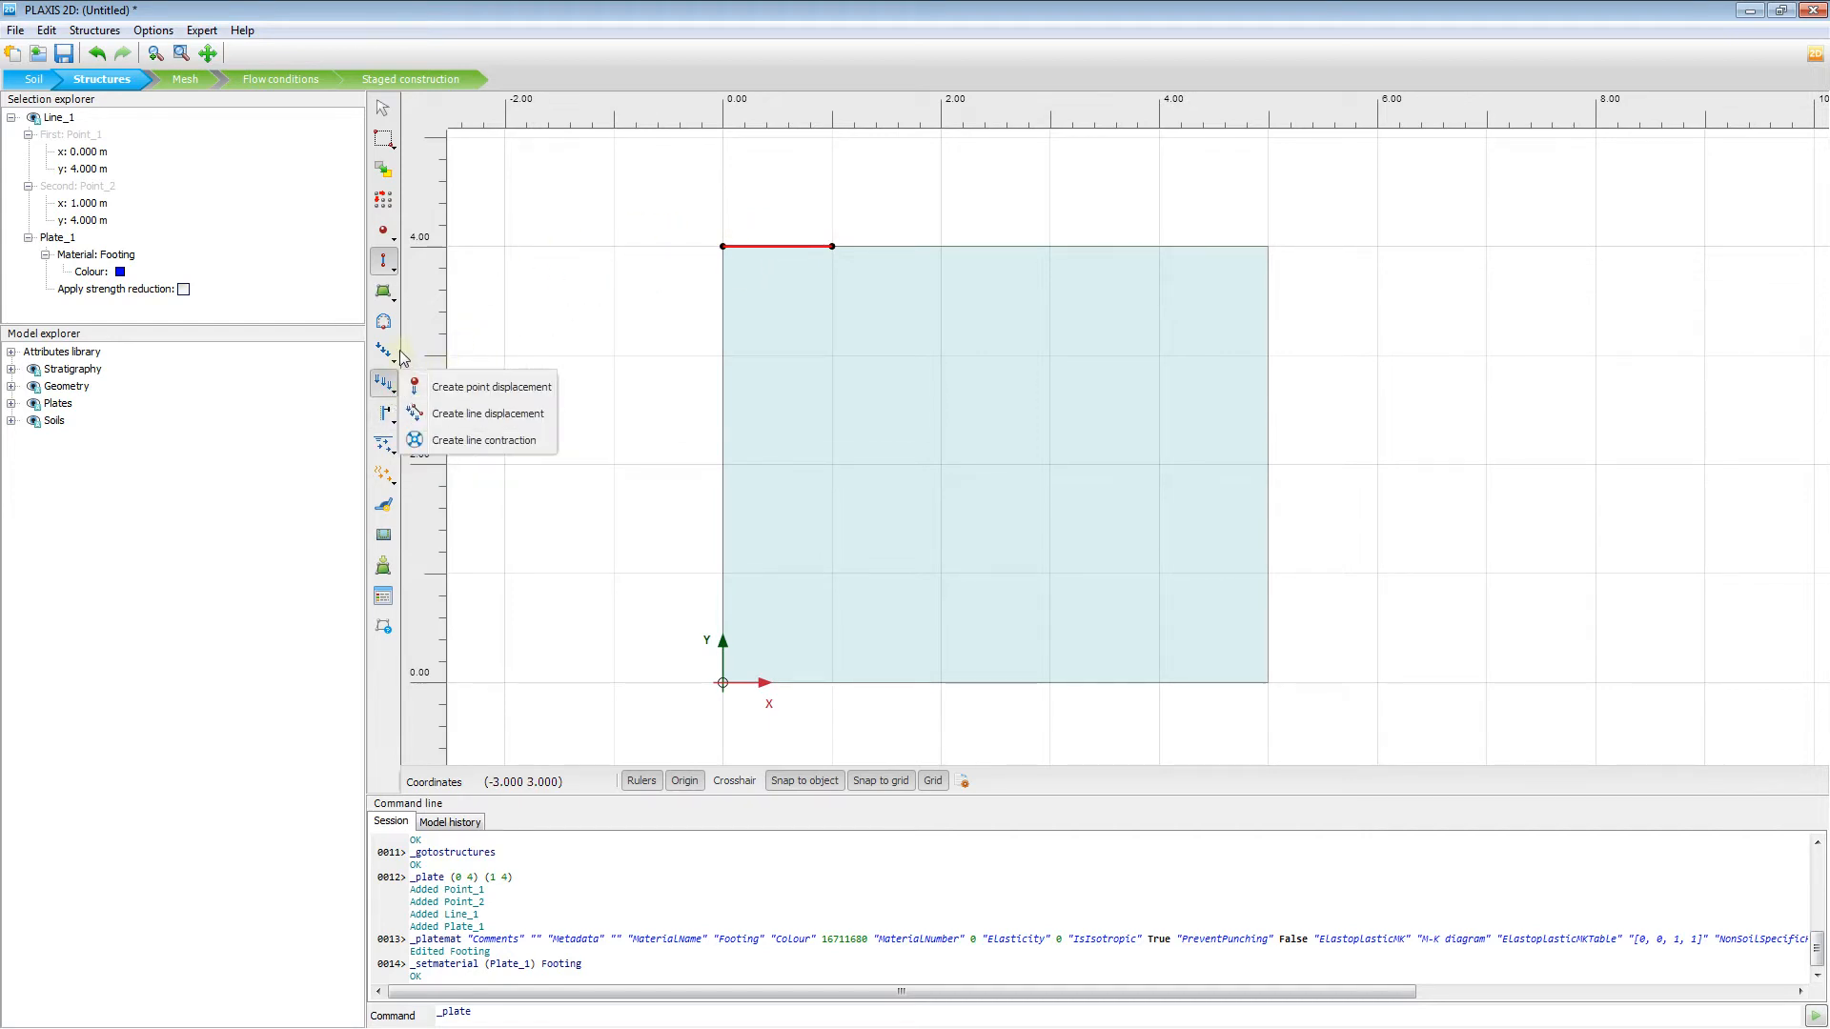
{"action": "left_click", "coordinate": [383, 352]}
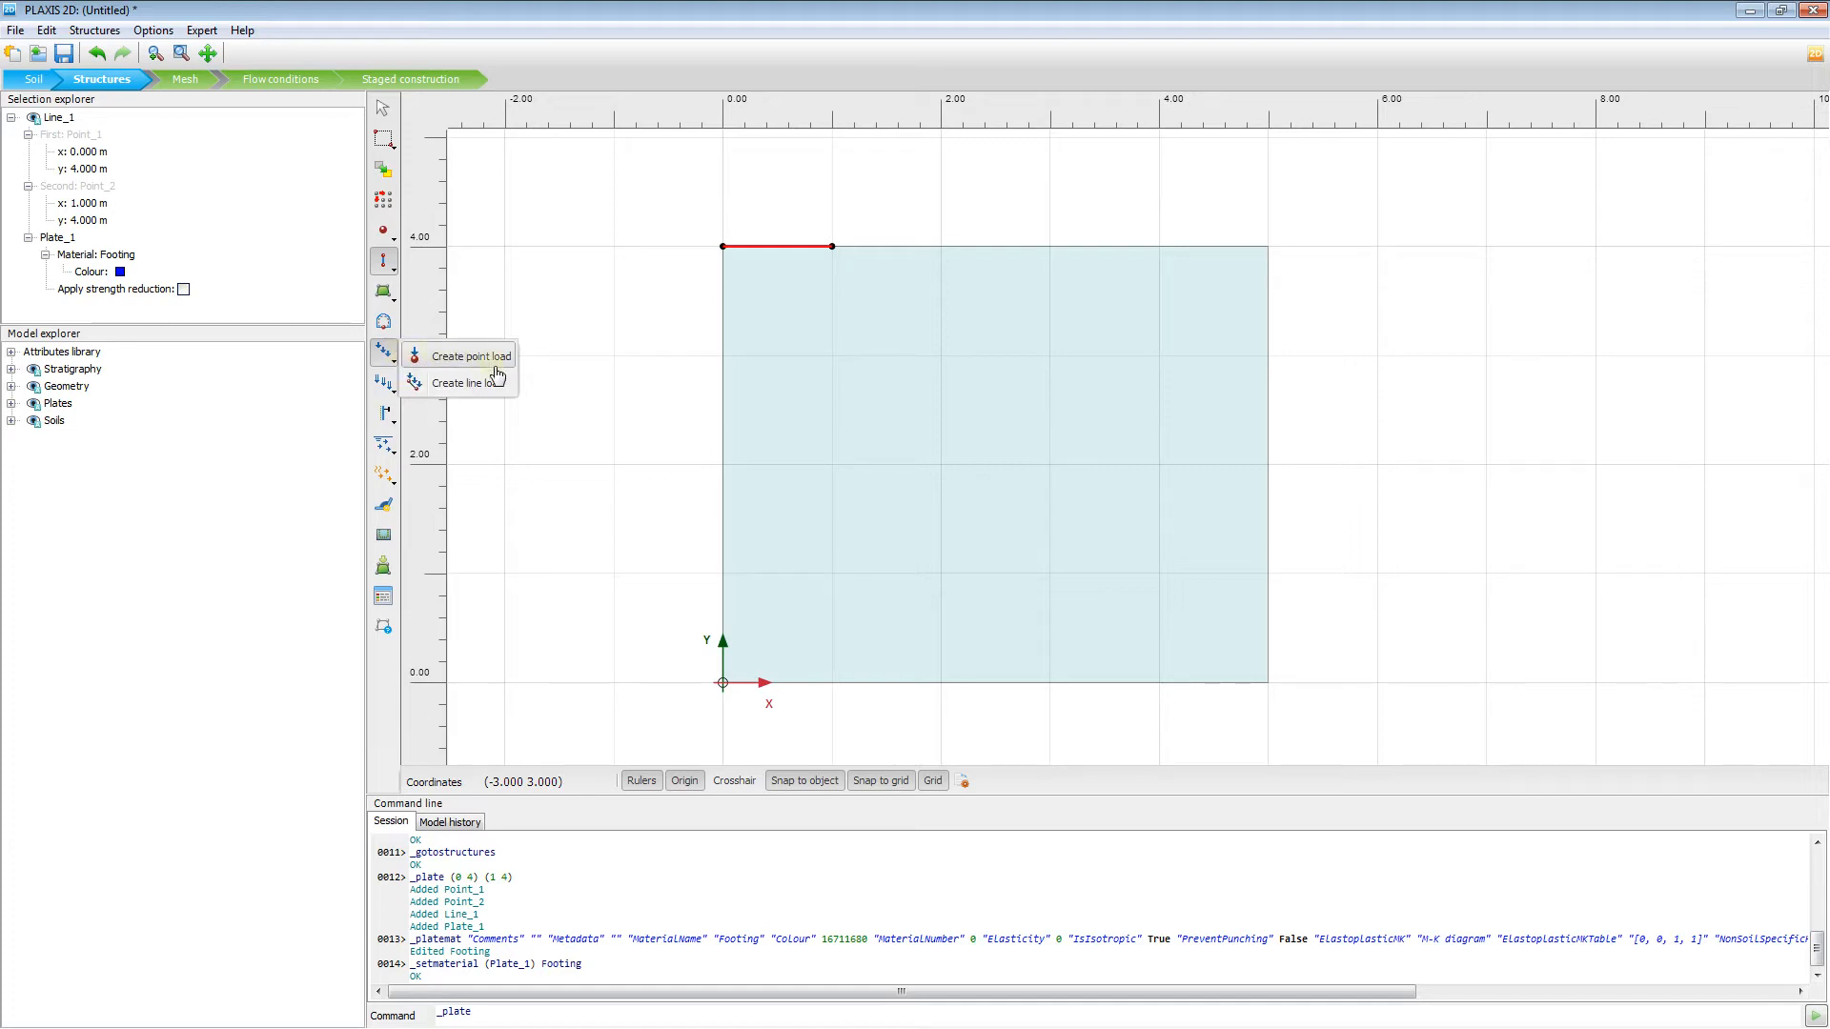
{"action": "mouse_move", "coordinate": [499, 389]}
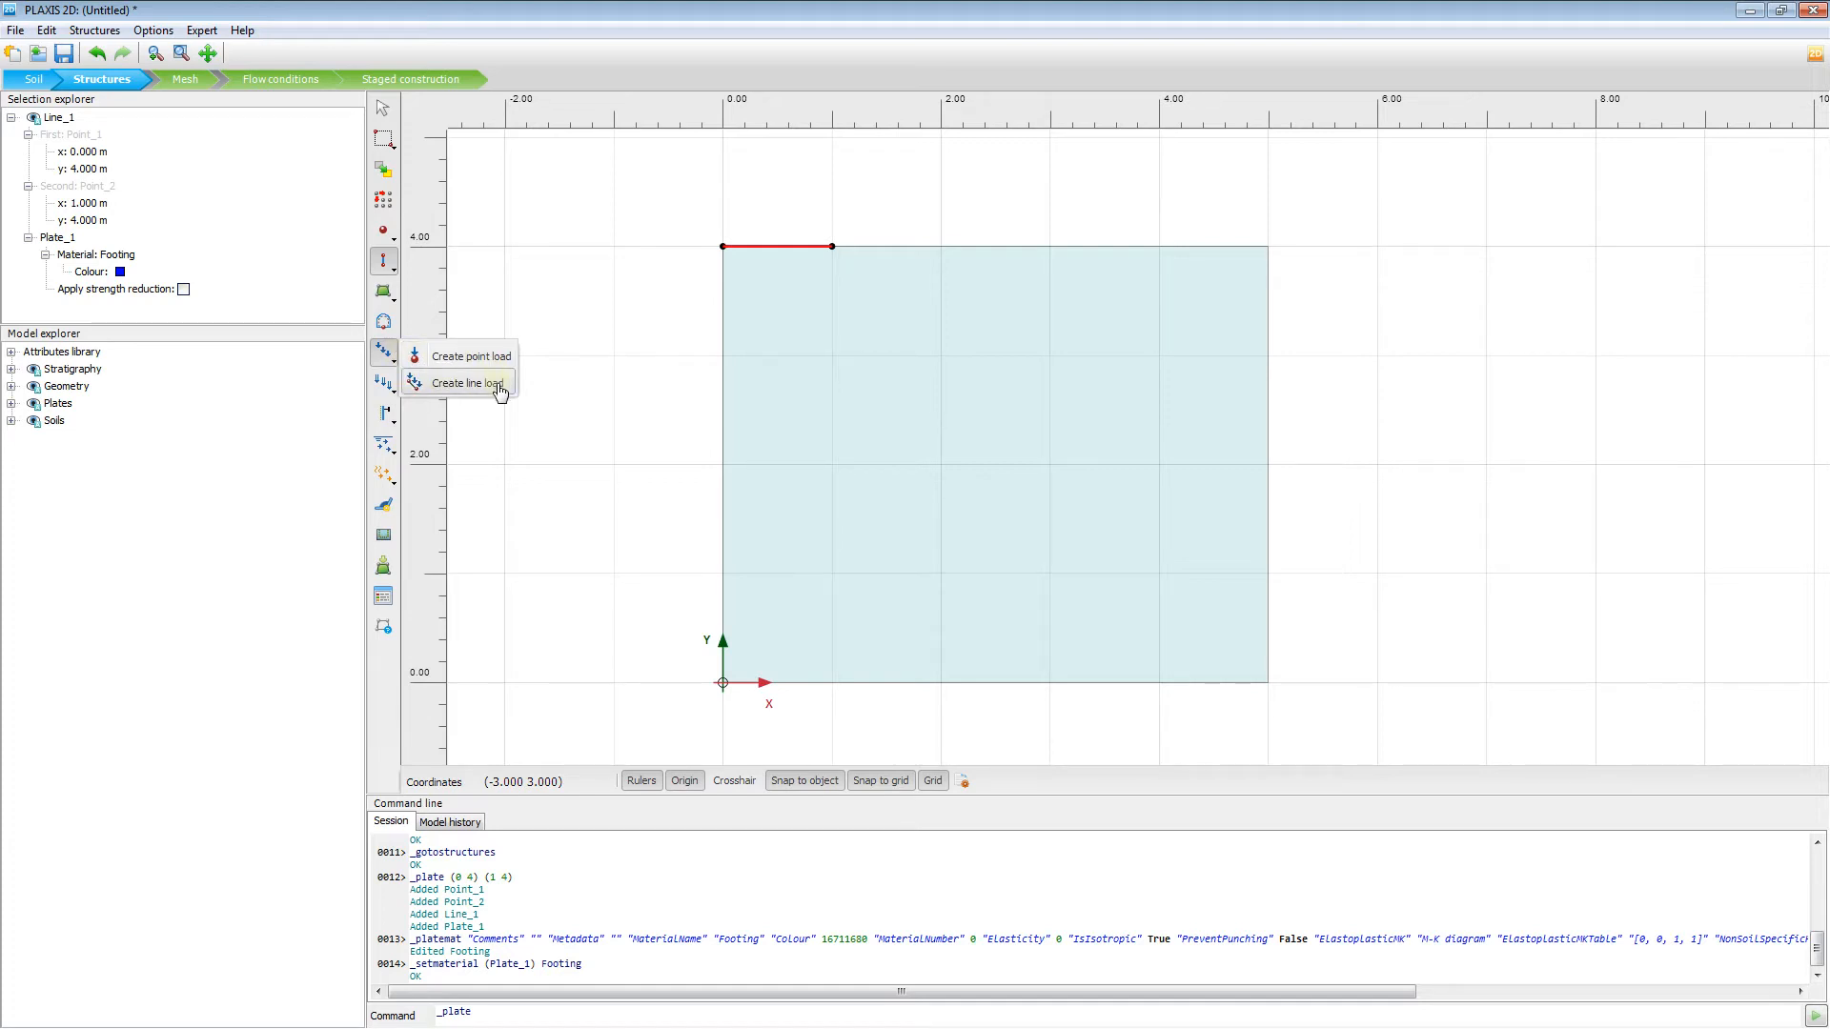
{"action": "left_click", "coordinate": [470, 383]}
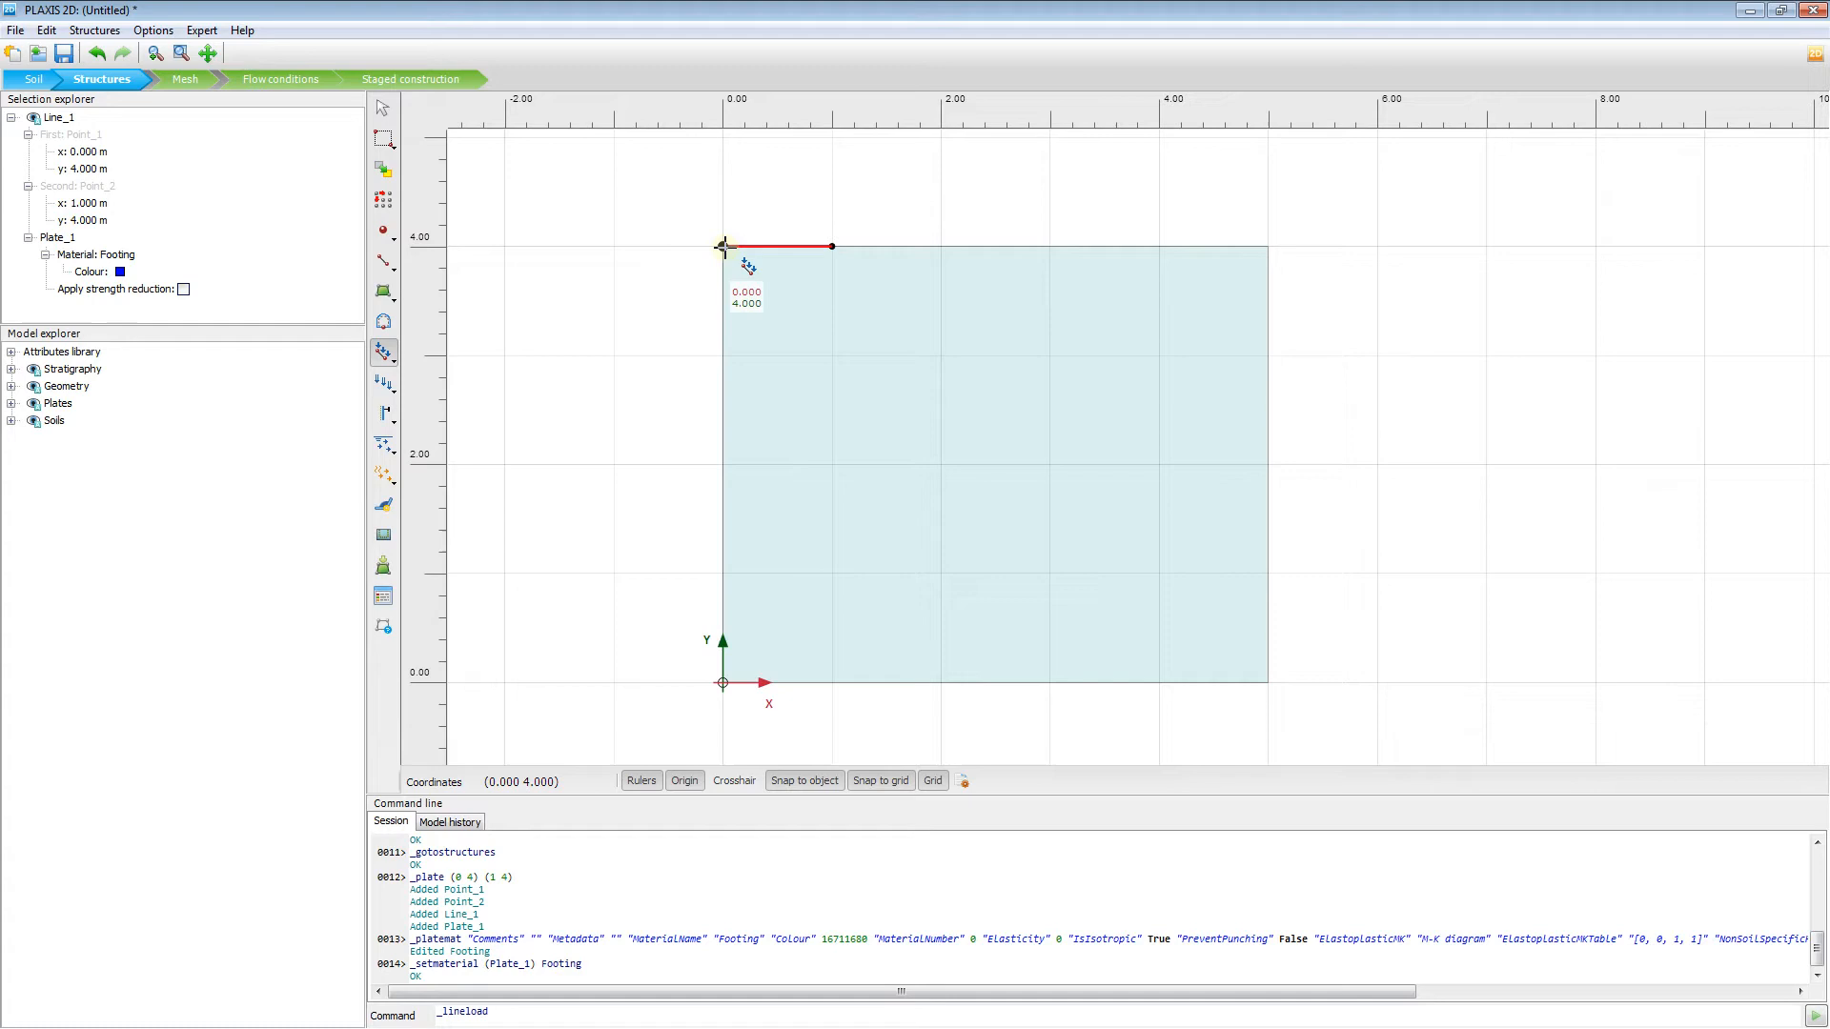
{"action": "left_click", "coordinate": [722, 246]}
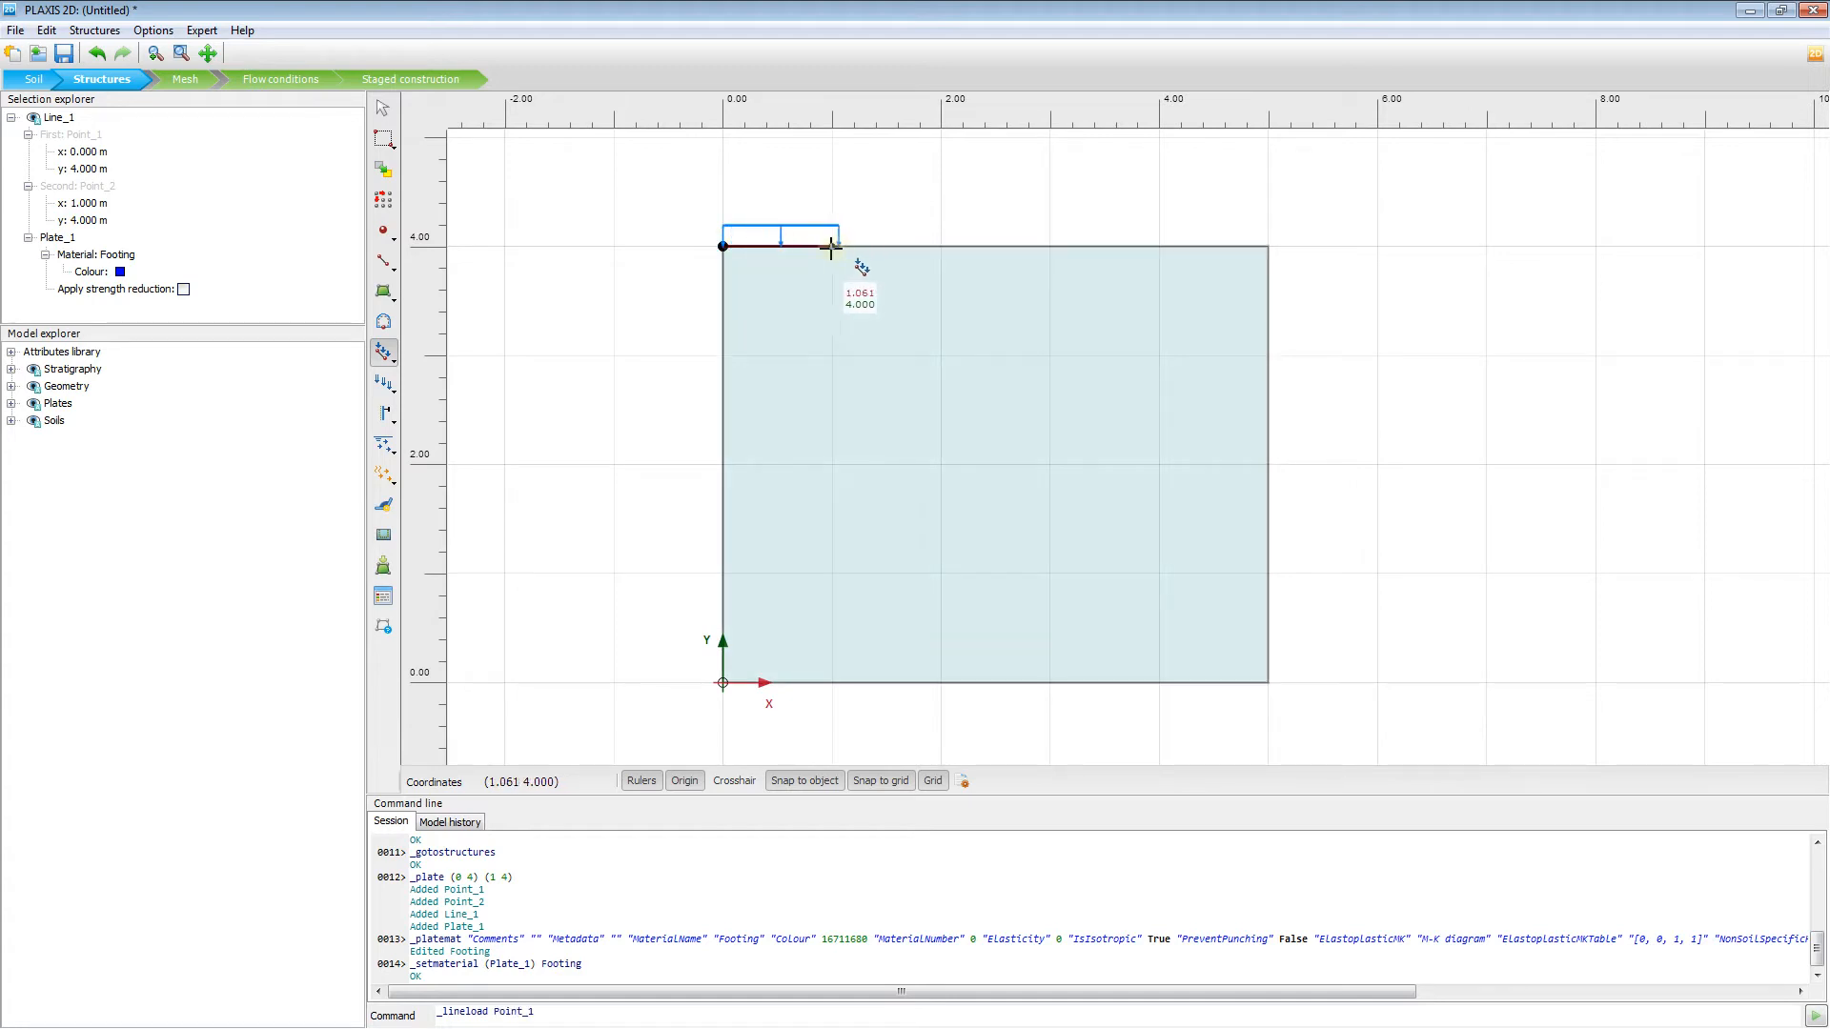
{"action": "left_click", "coordinate": [832, 246]}
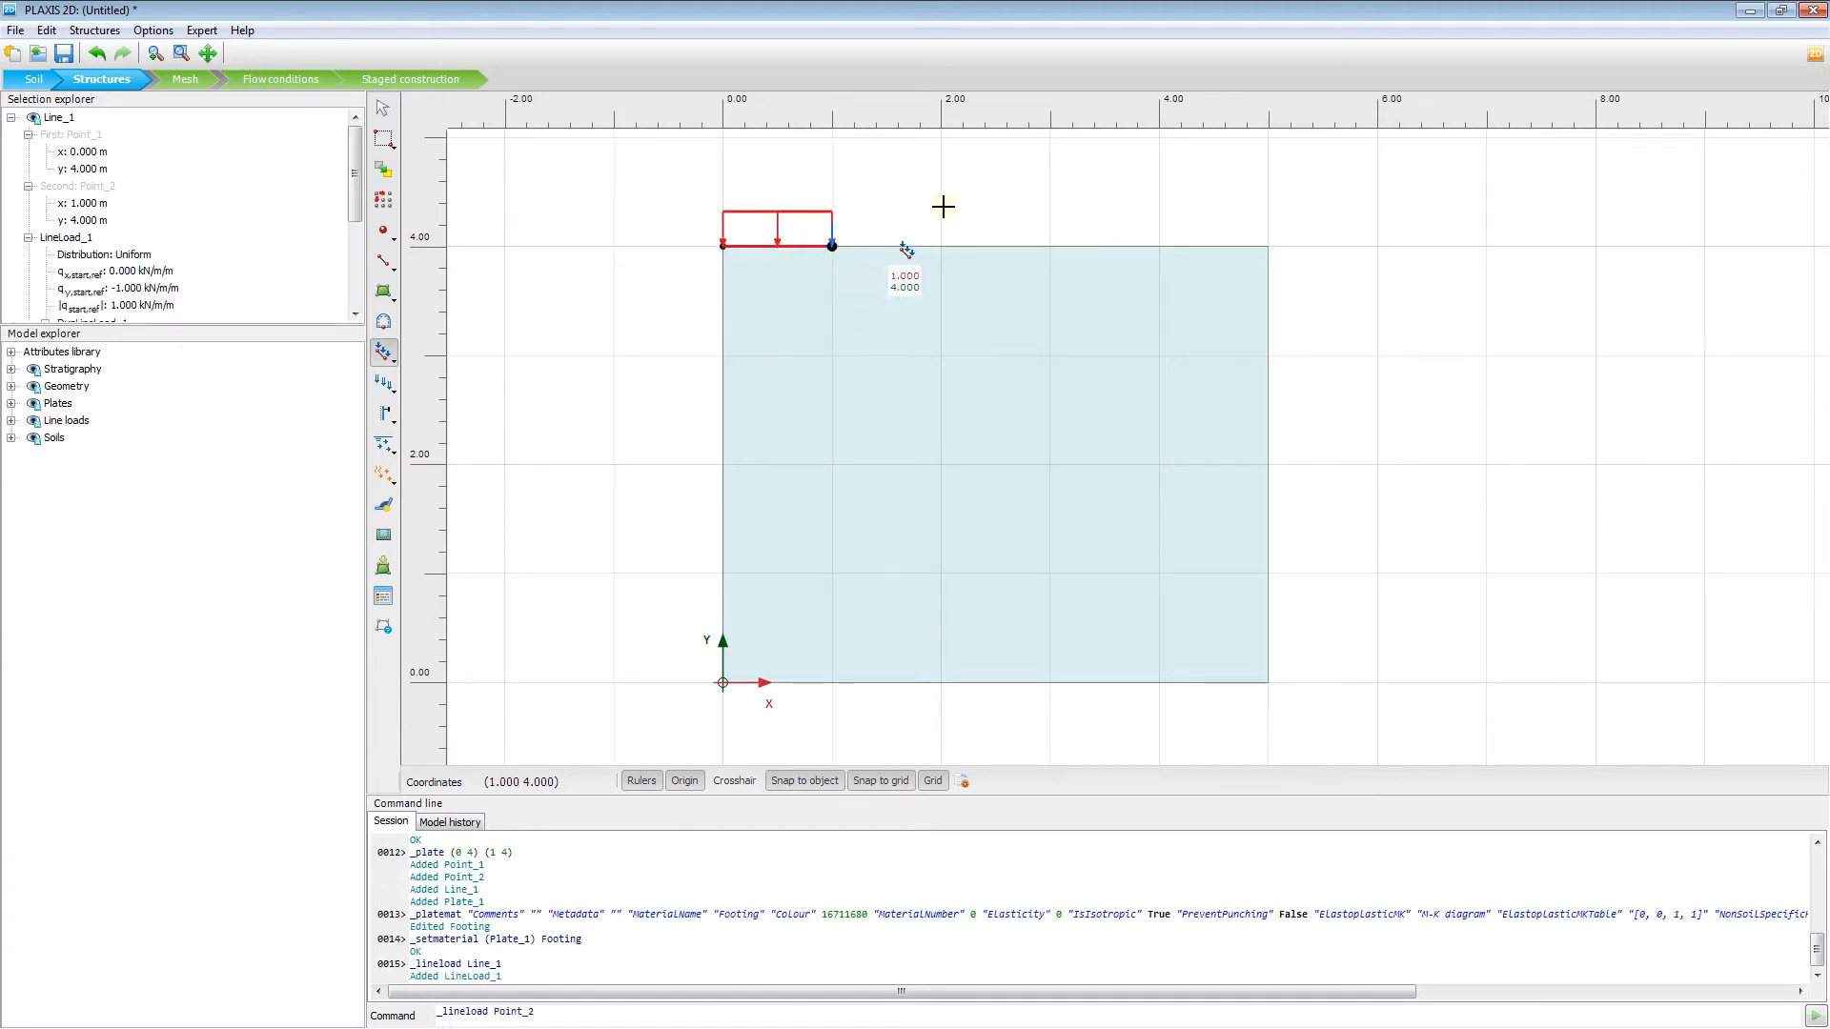
{"action": "mouse_move", "coordinate": [951, 208]}
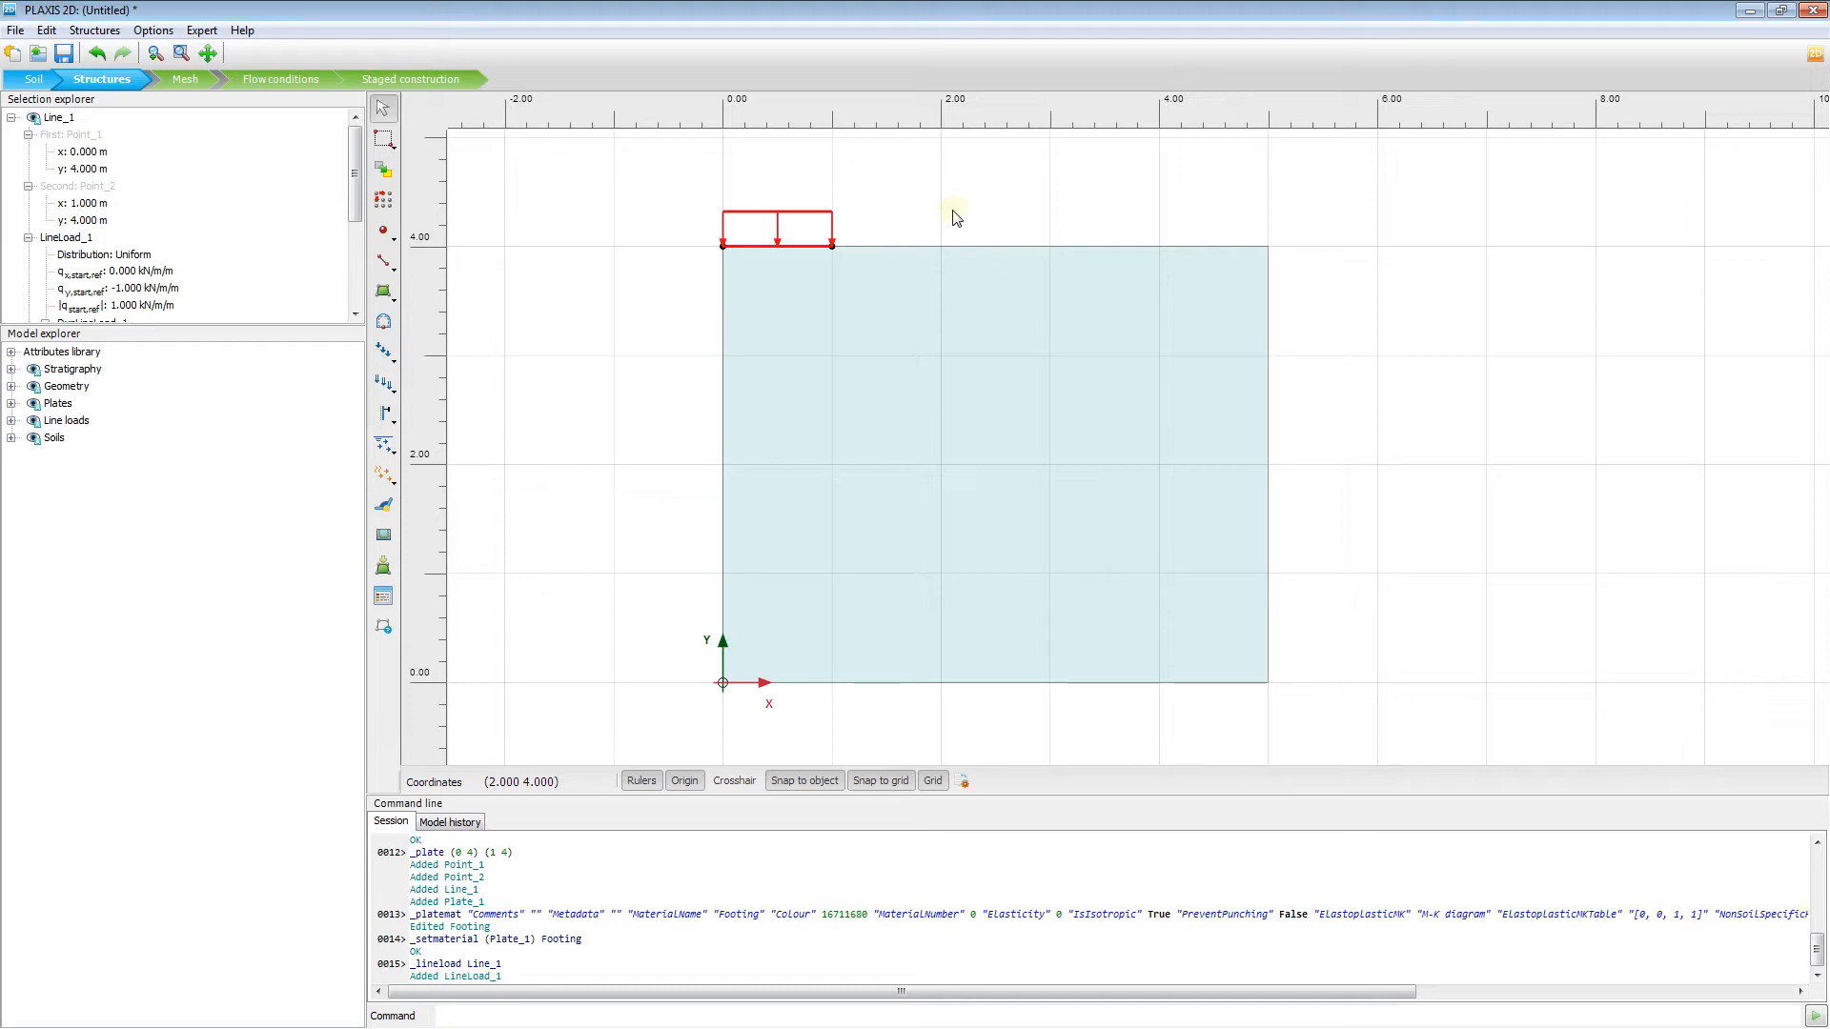
{"action": "mouse_move", "coordinate": [396, 290]}
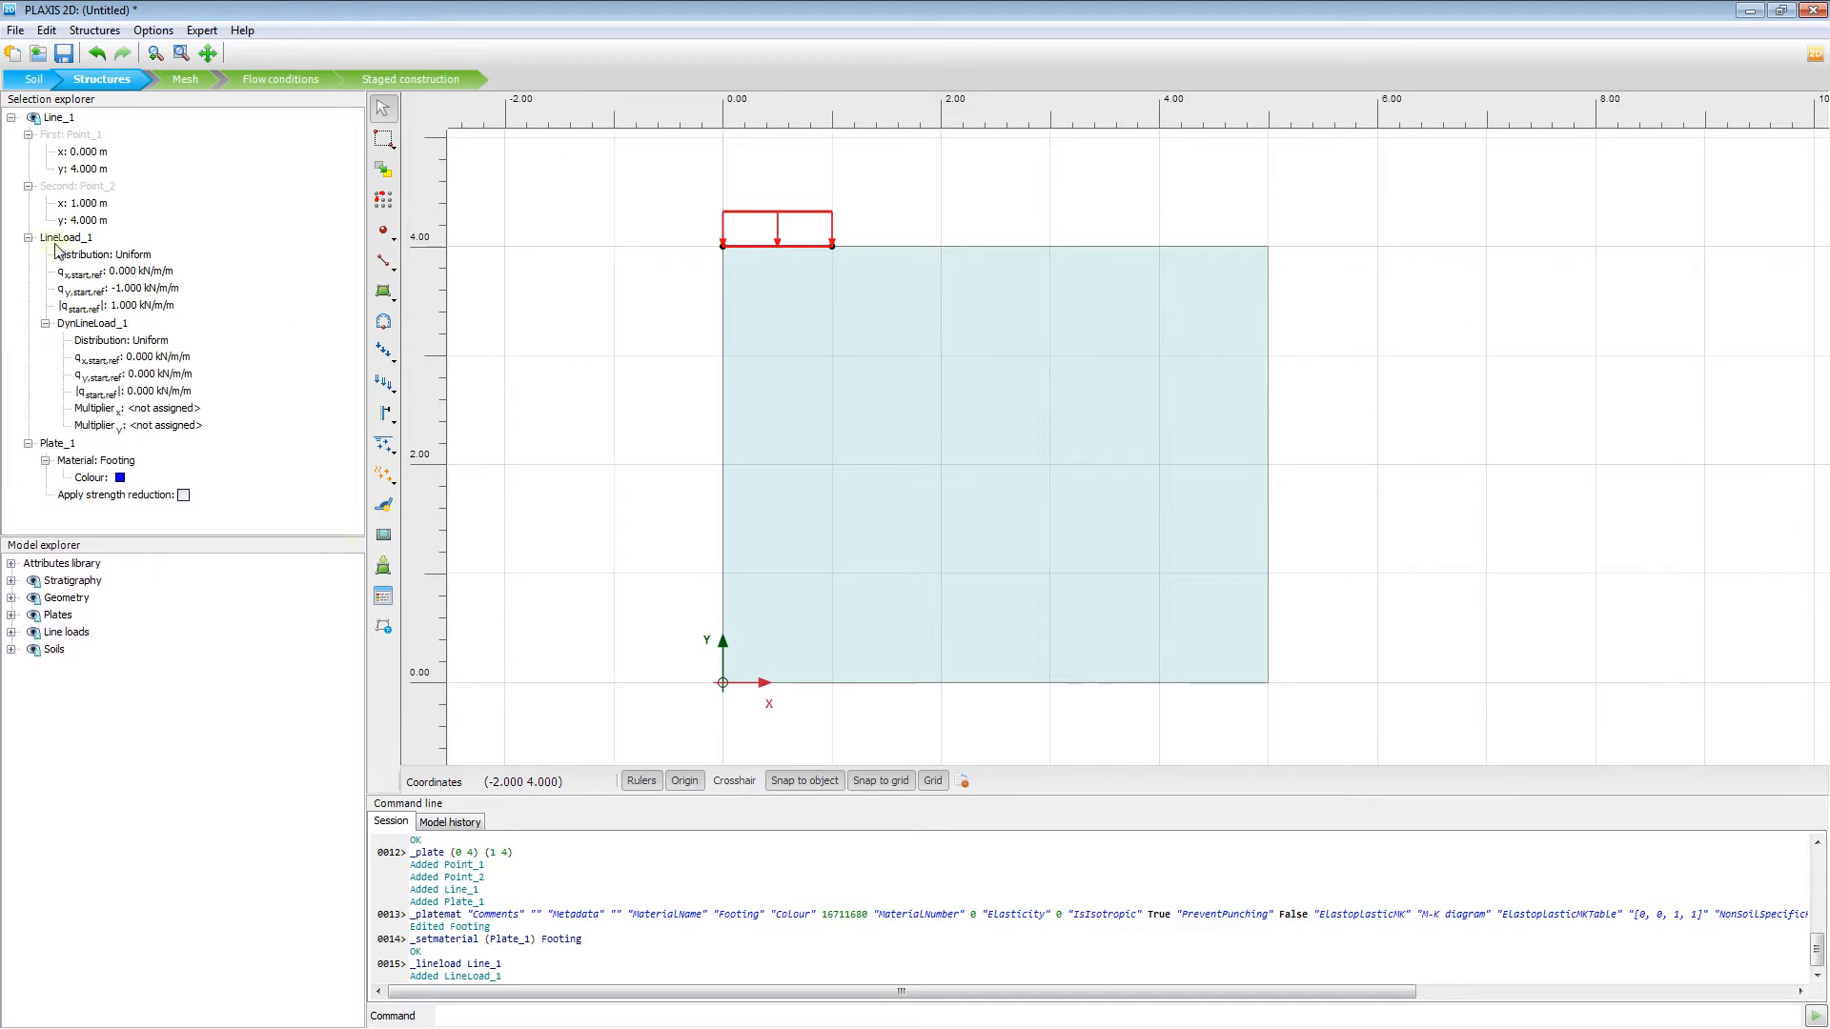
{"action": "mouse_move", "coordinate": [64, 292]}
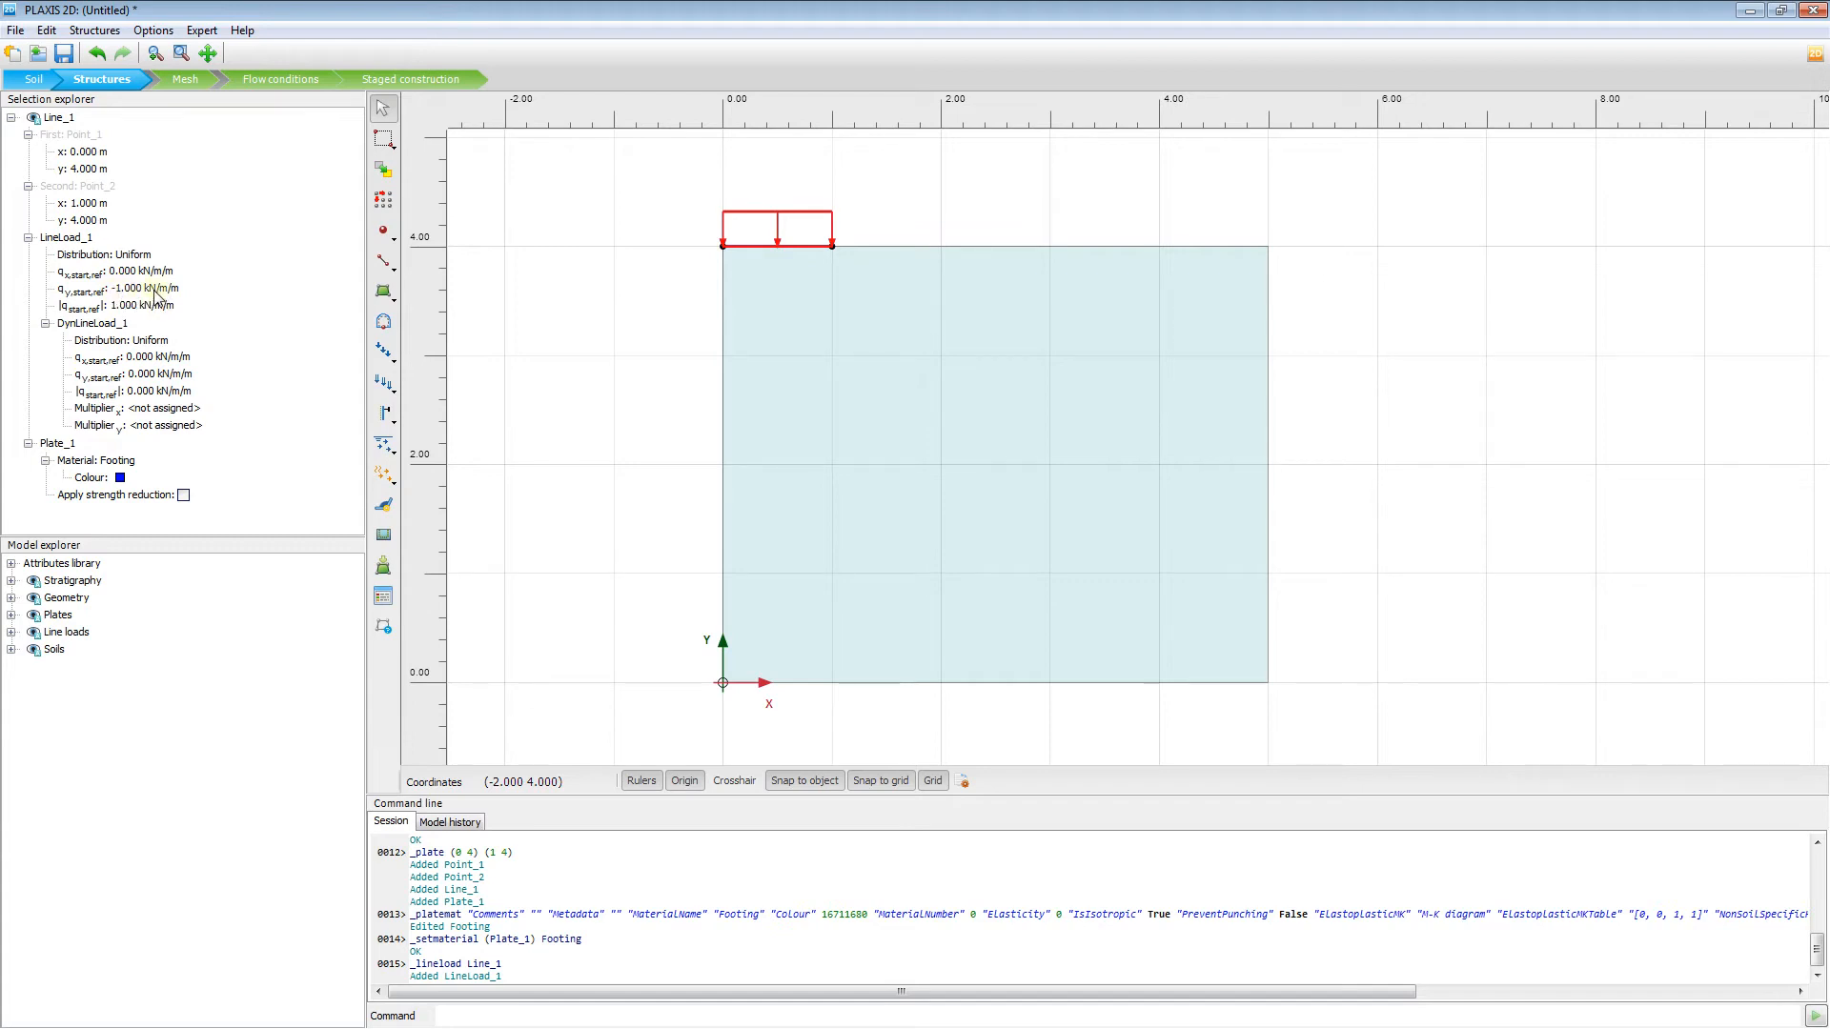
{"action": "mouse_move", "coordinate": [756, 219]}
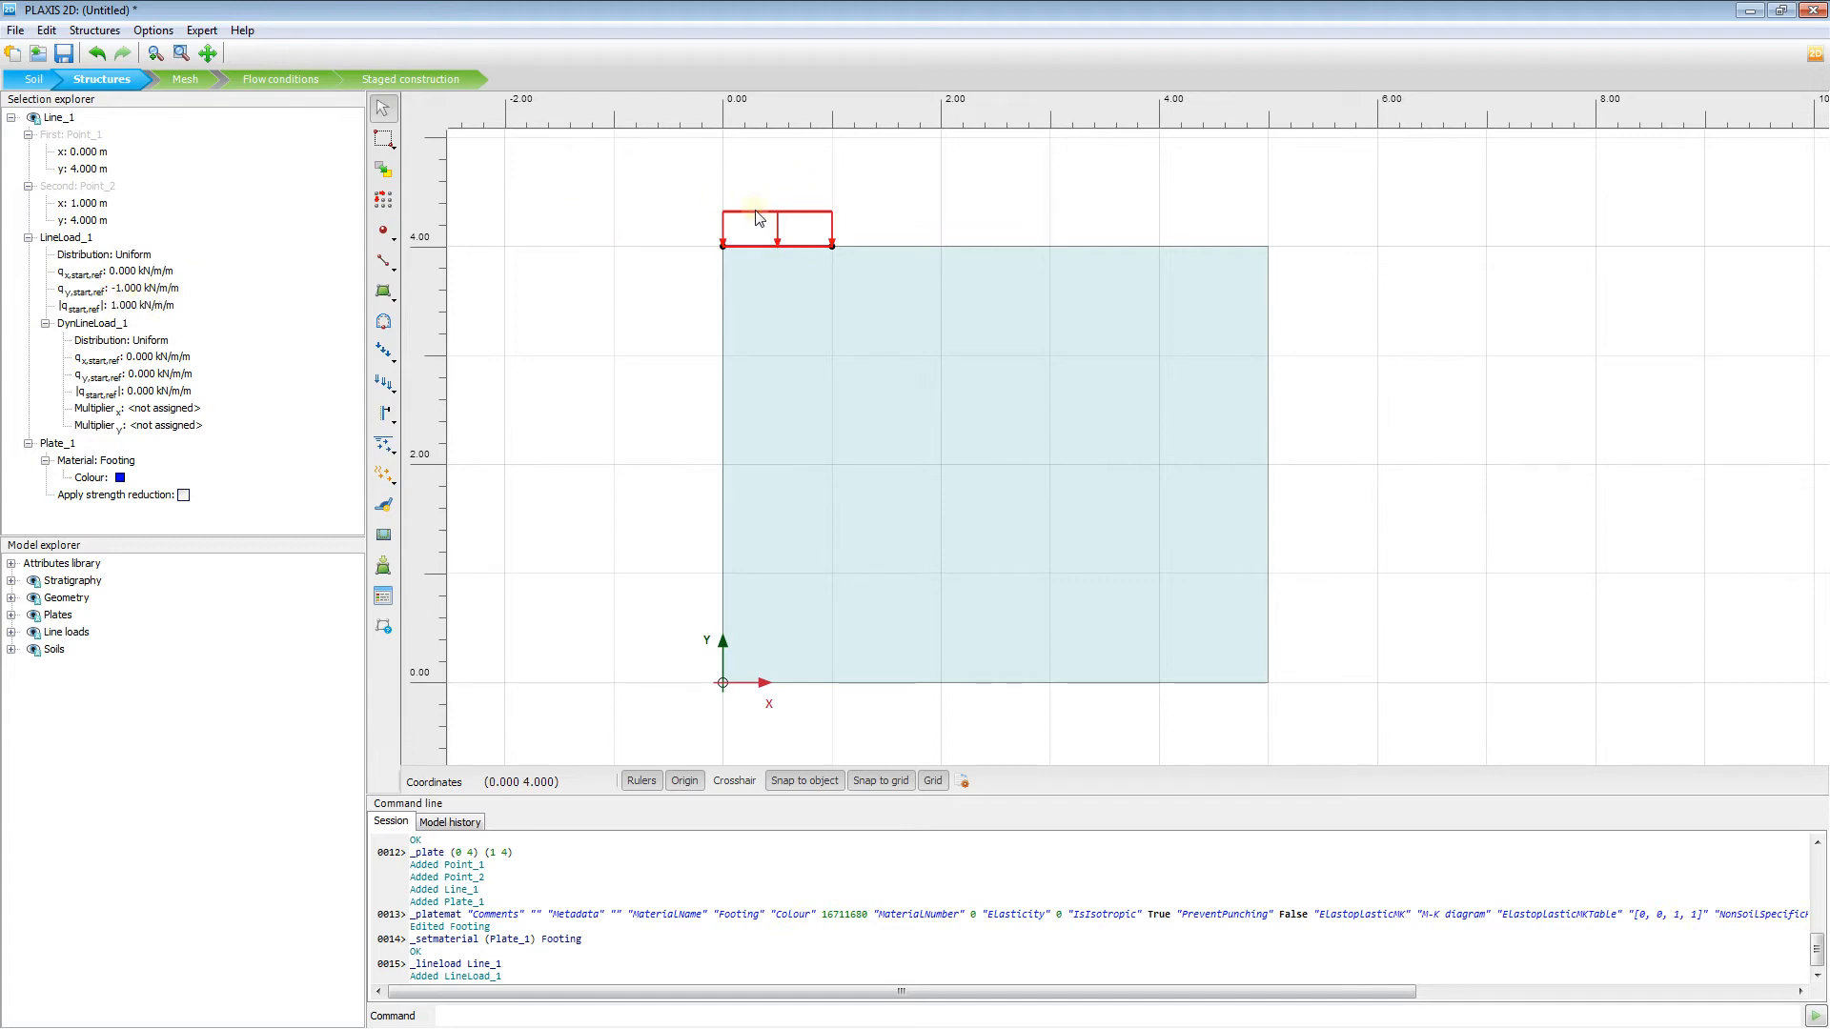
{"action": "mouse_move", "coordinate": [308, 301]}
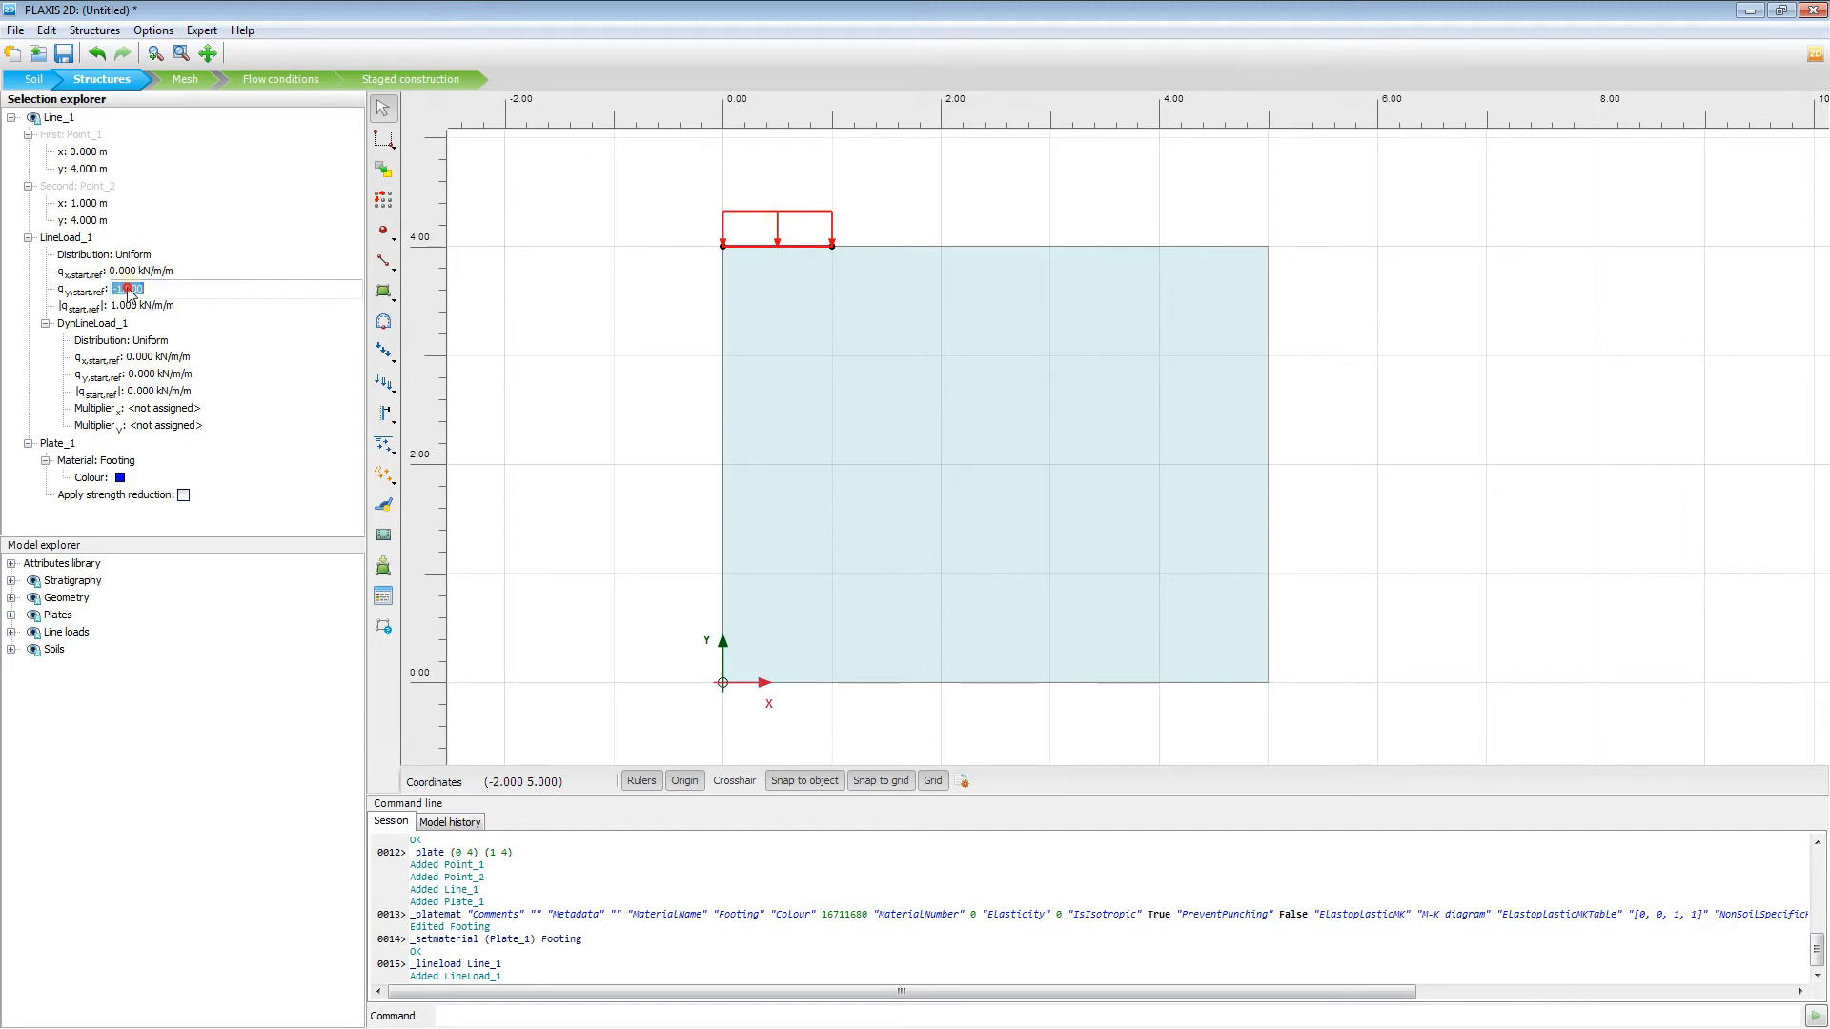
- Replace LineLoad_1's qy,start,ref value with -188 kN/m/m in the Selection explorer
{"action": "triple_click", "coordinate": [176, 288]}
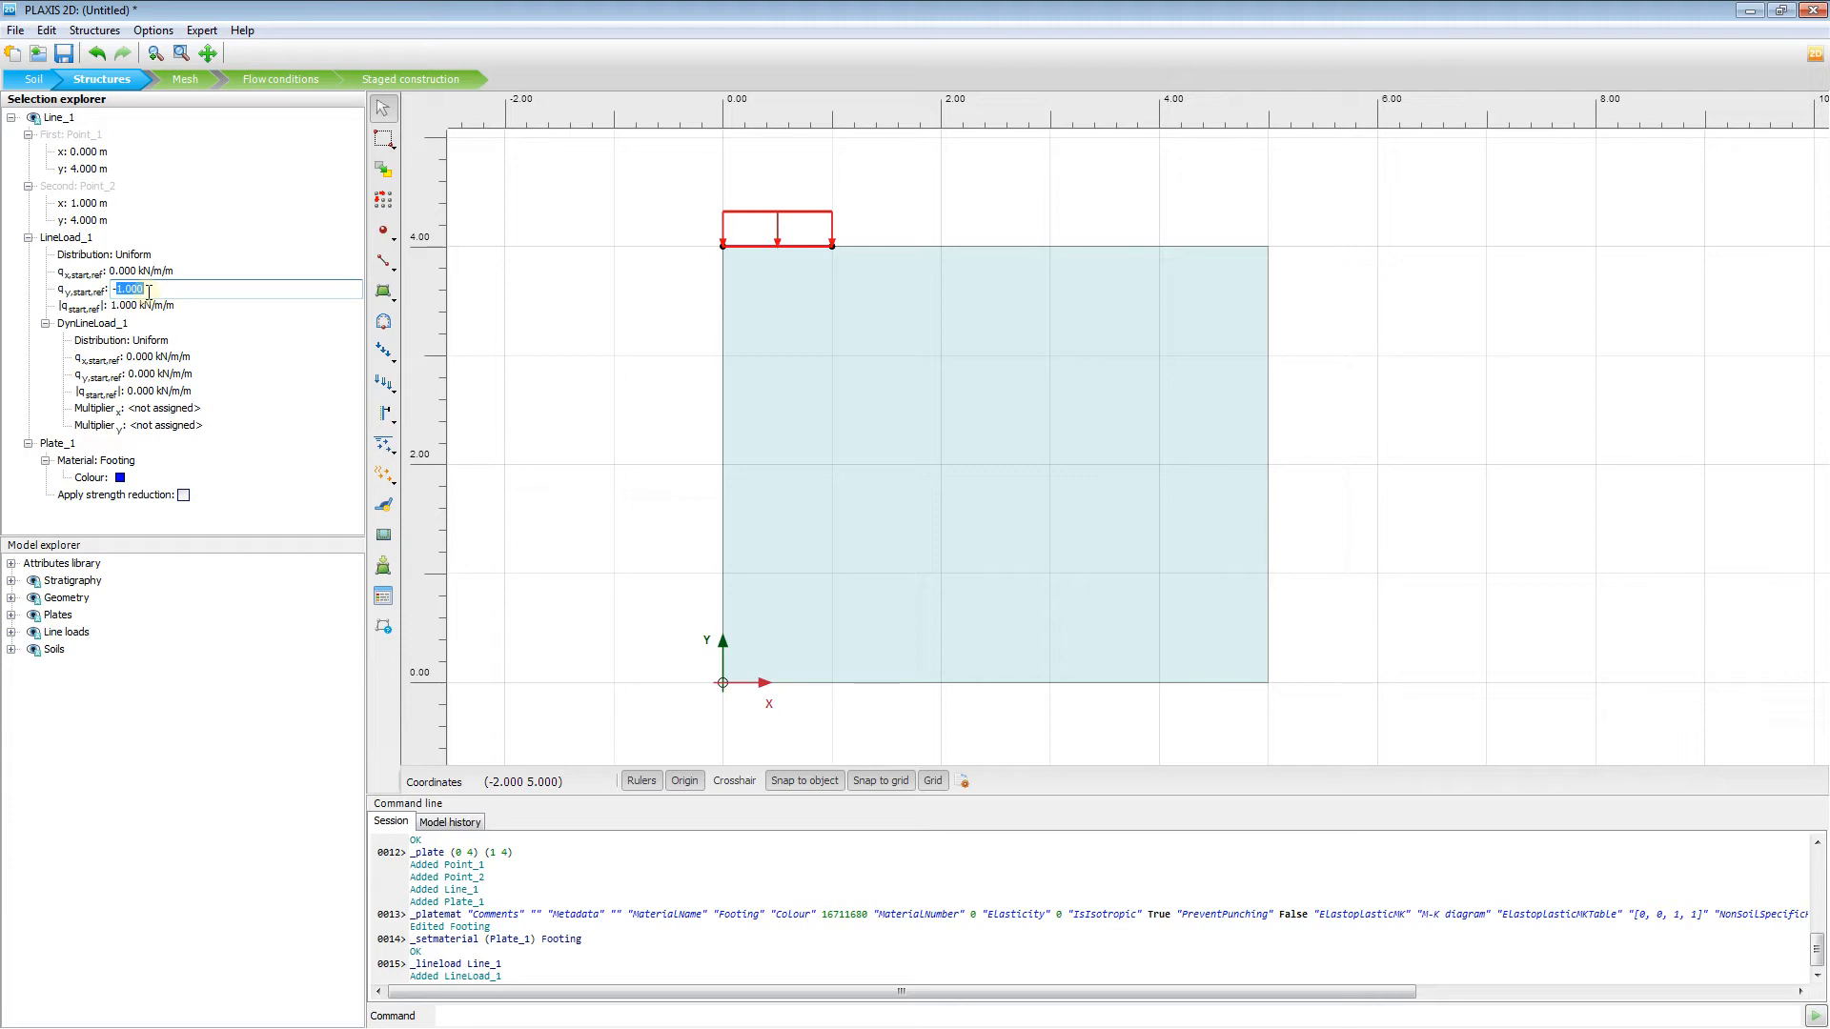
{"action": "type", "text": "-18"}
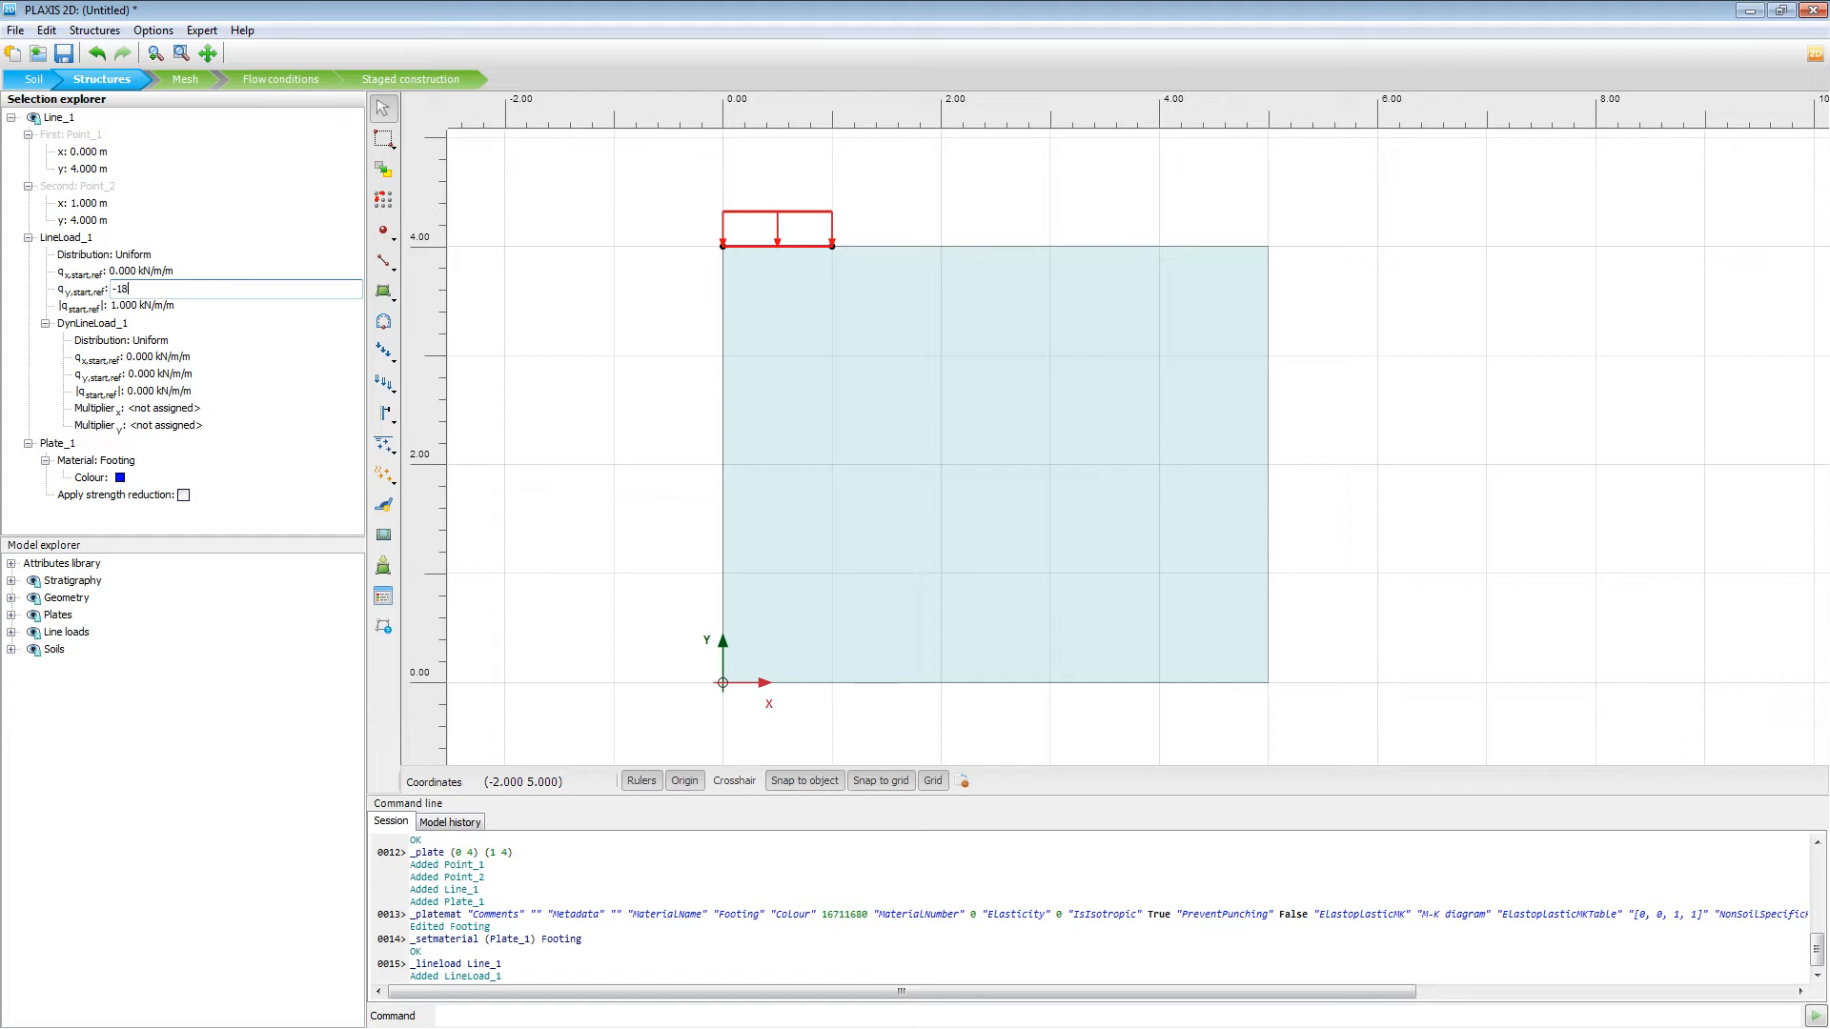
{"action": "key", "text": "Return"}
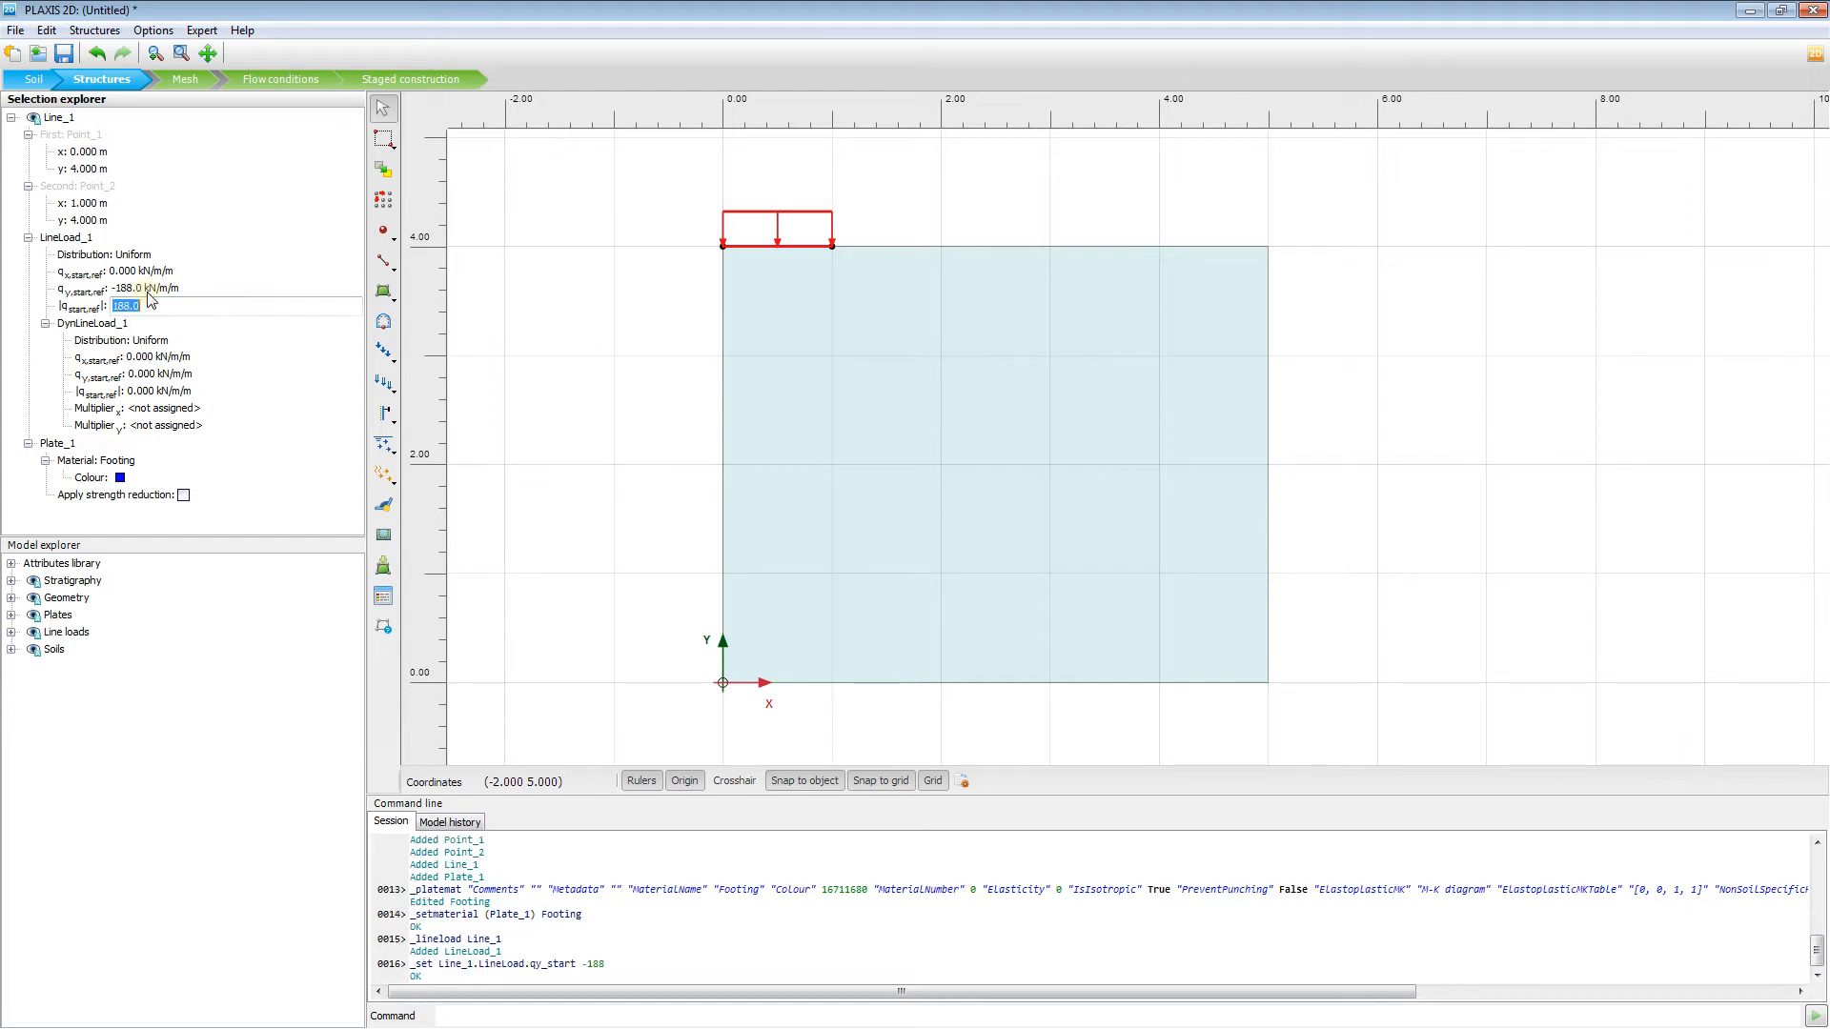
{"action": "mouse_move", "coordinate": [327, 255]}
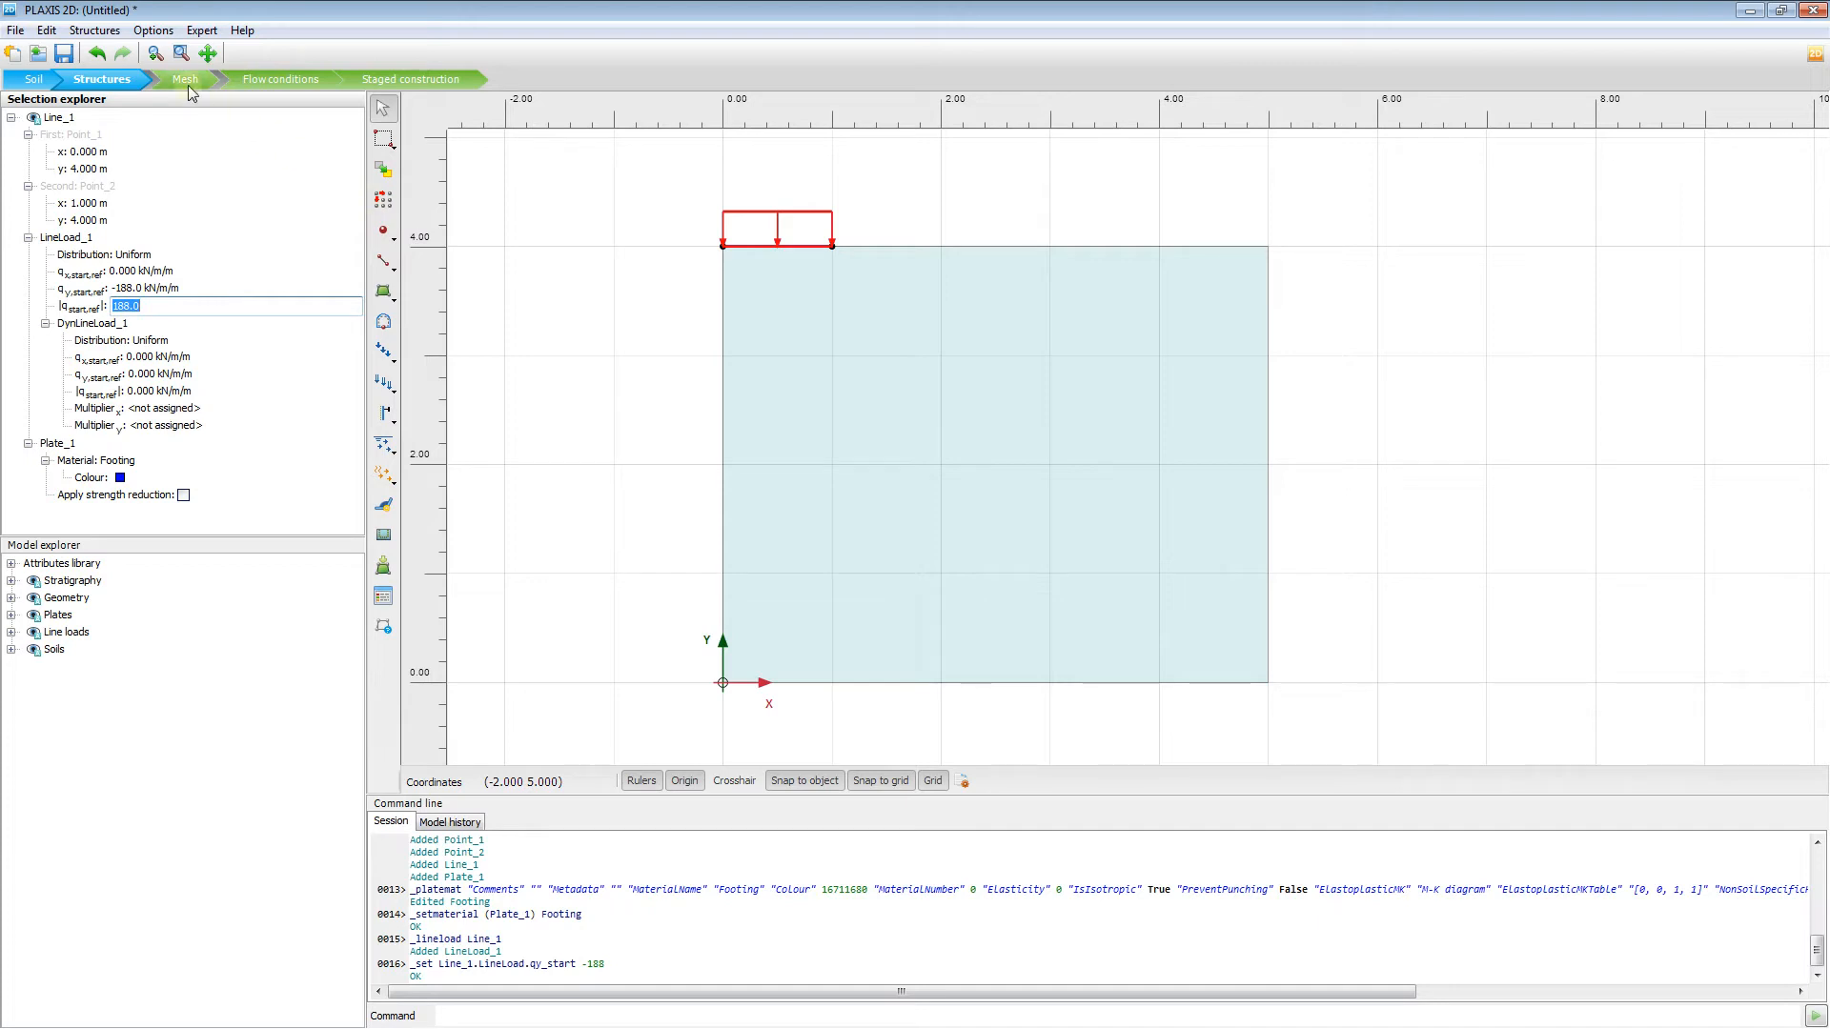
- Generate a Medium mesh of 467 elements and 3879 nodes, then view it
{"action": "left_click", "coordinate": [183, 79]}
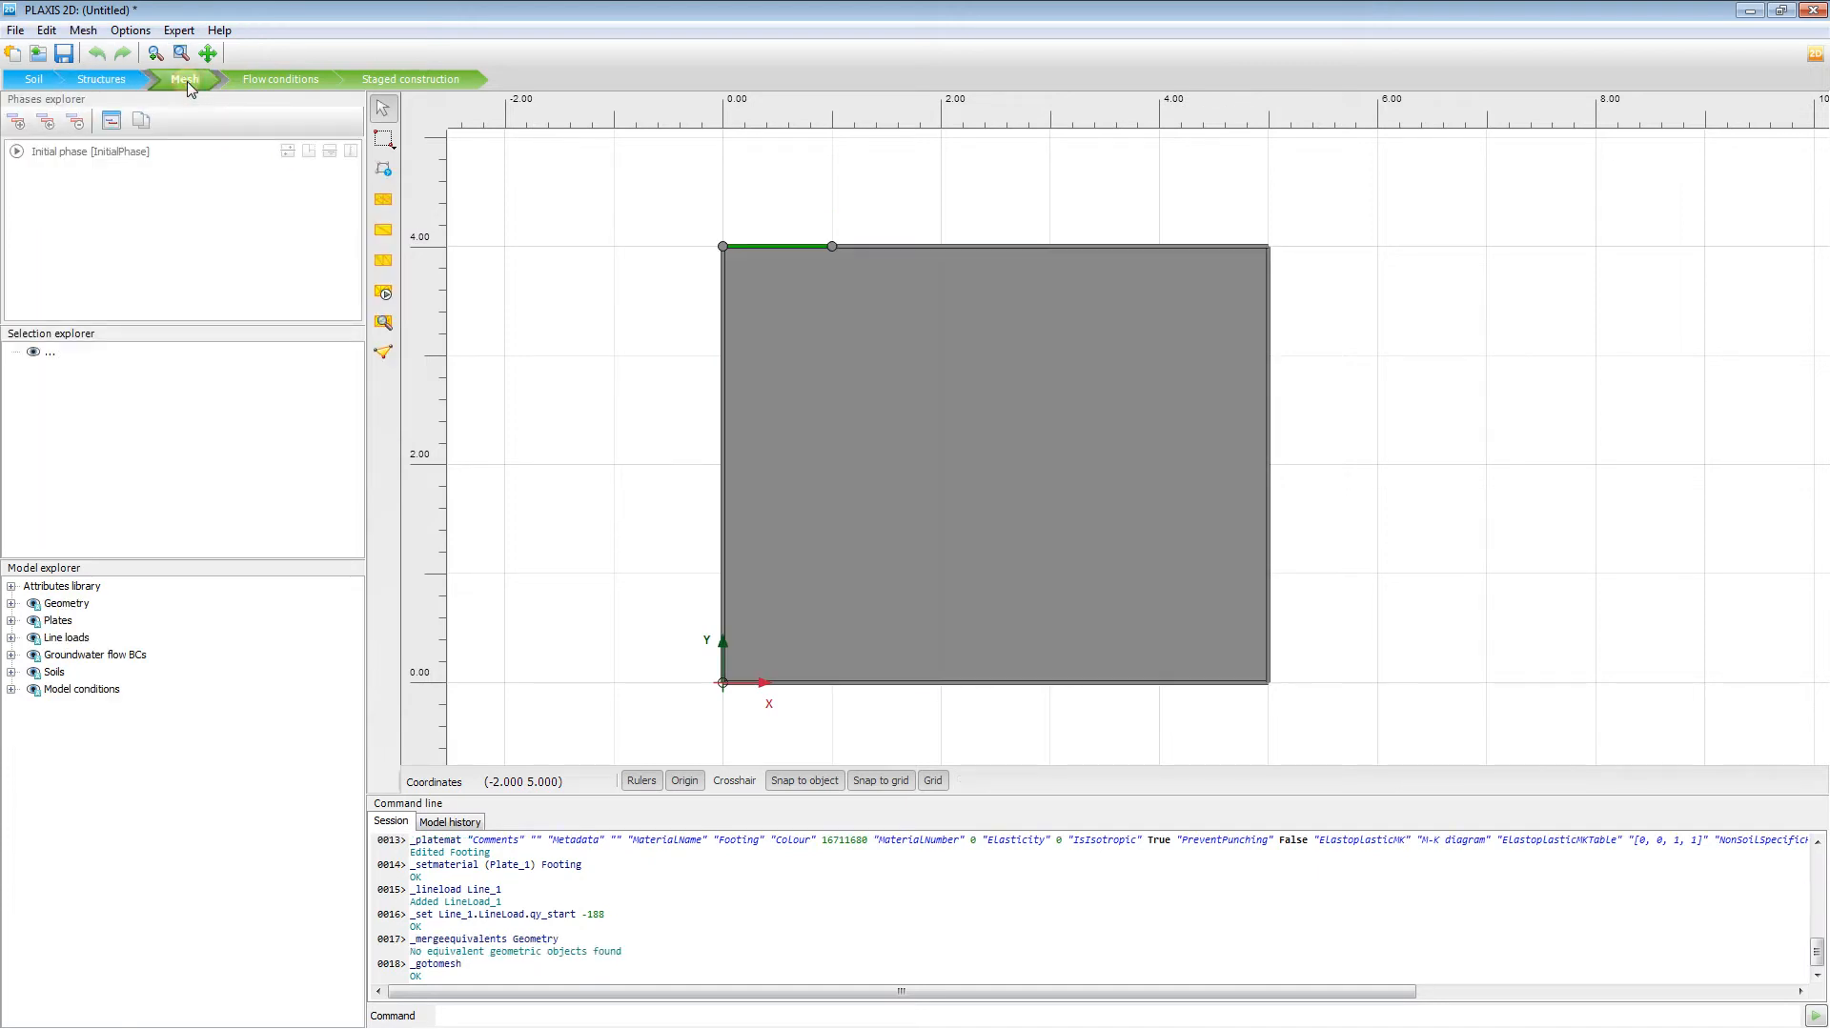
{"action": "left_click", "coordinate": [184, 79]}
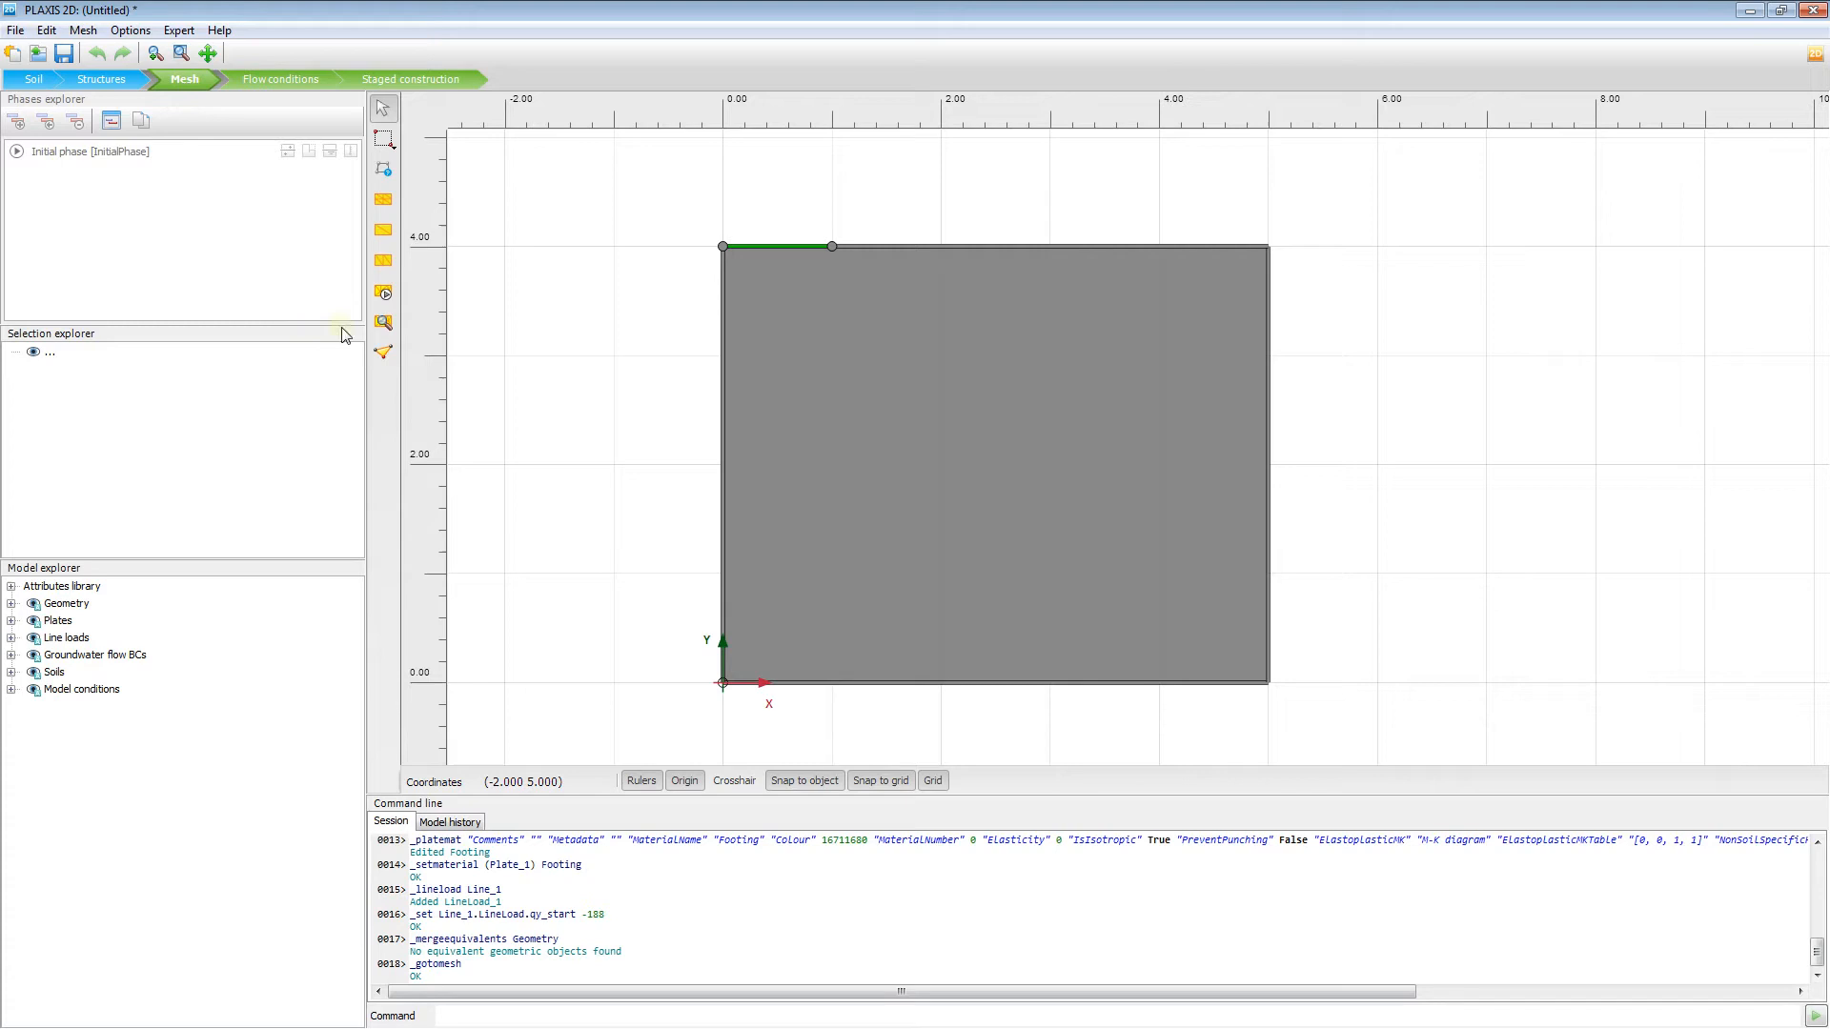
{"action": "mouse_move", "coordinate": [384, 293]}
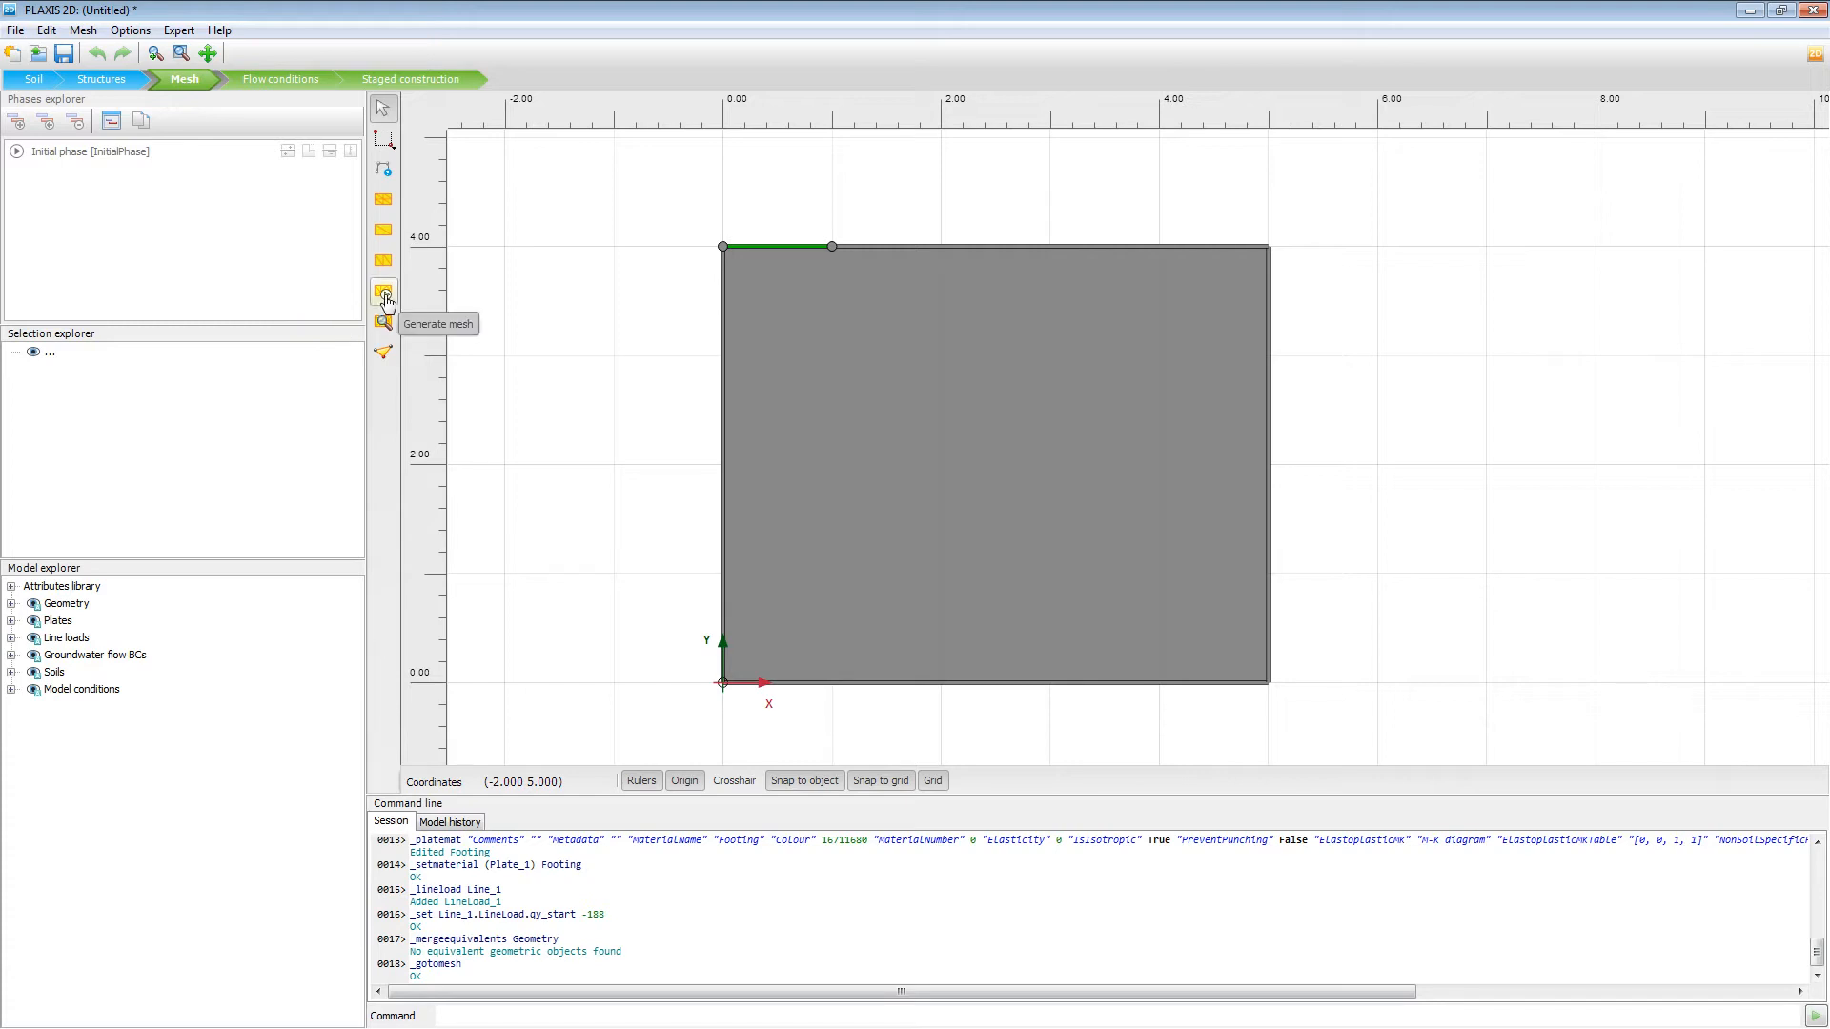
{"action": "left_click", "coordinate": [383, 292]}
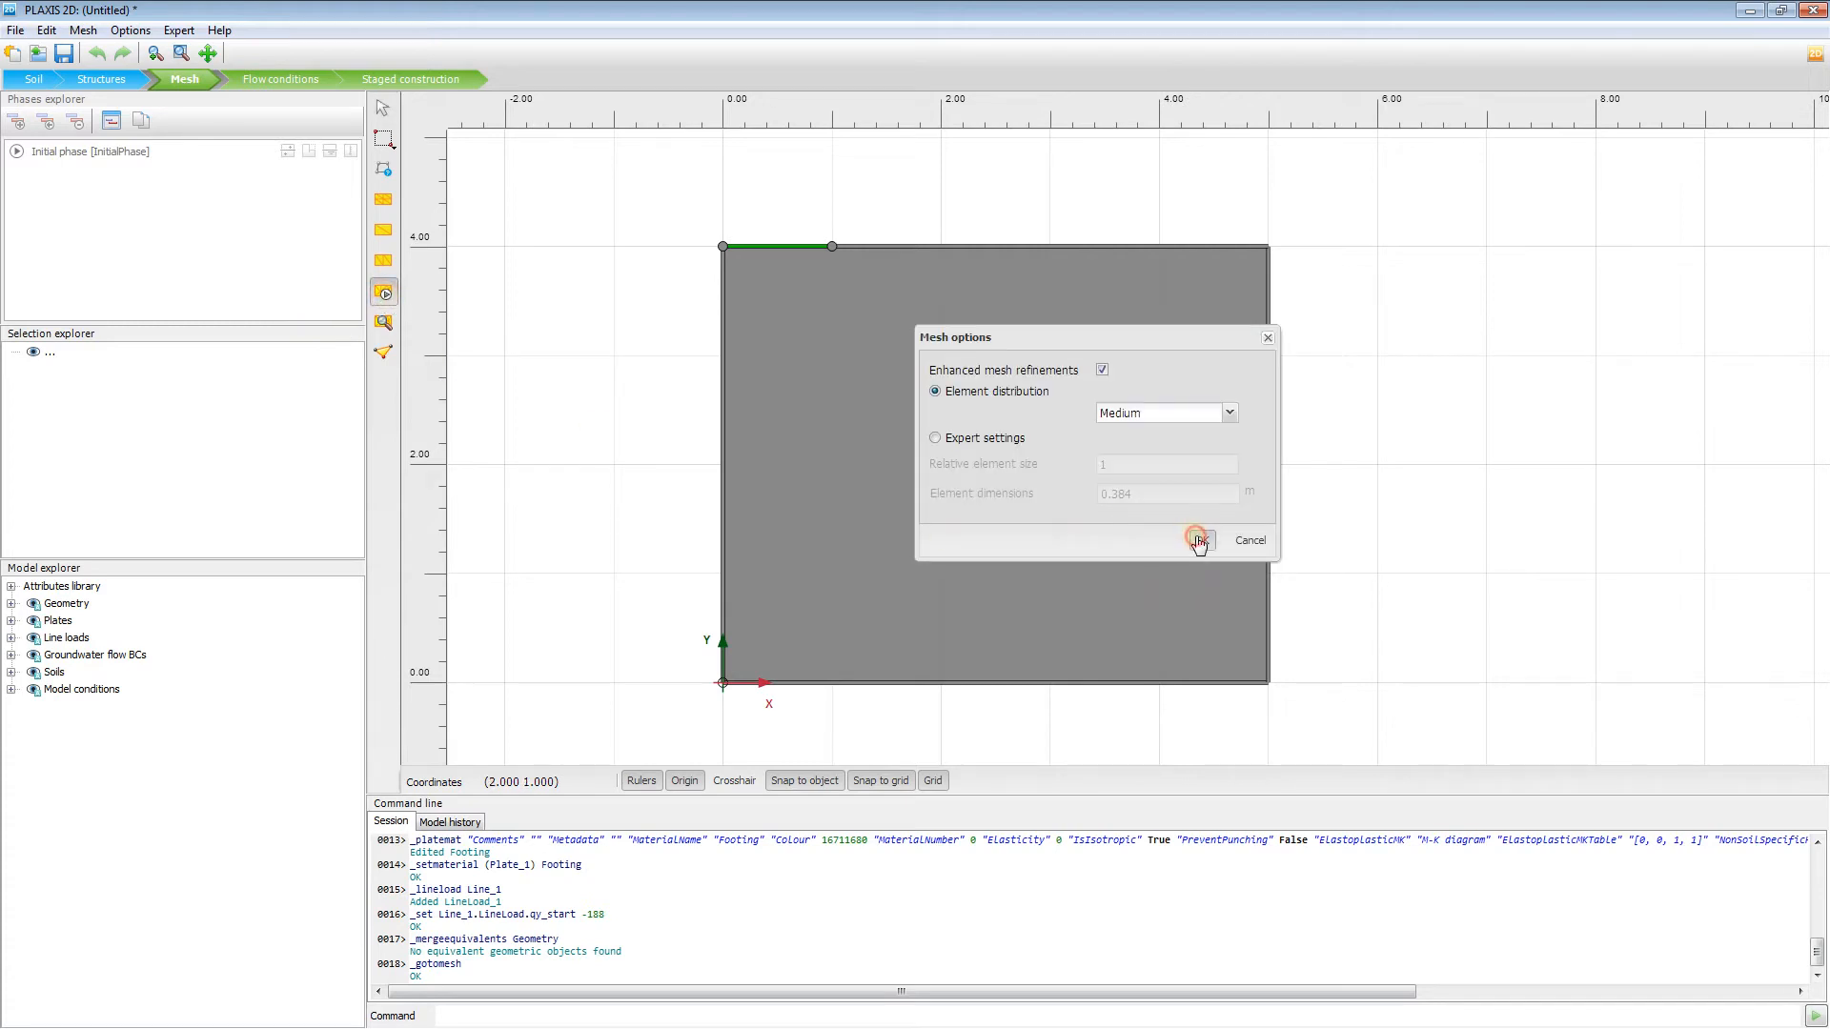
{"action": "left_click", "coordinate": [1199, 540]}
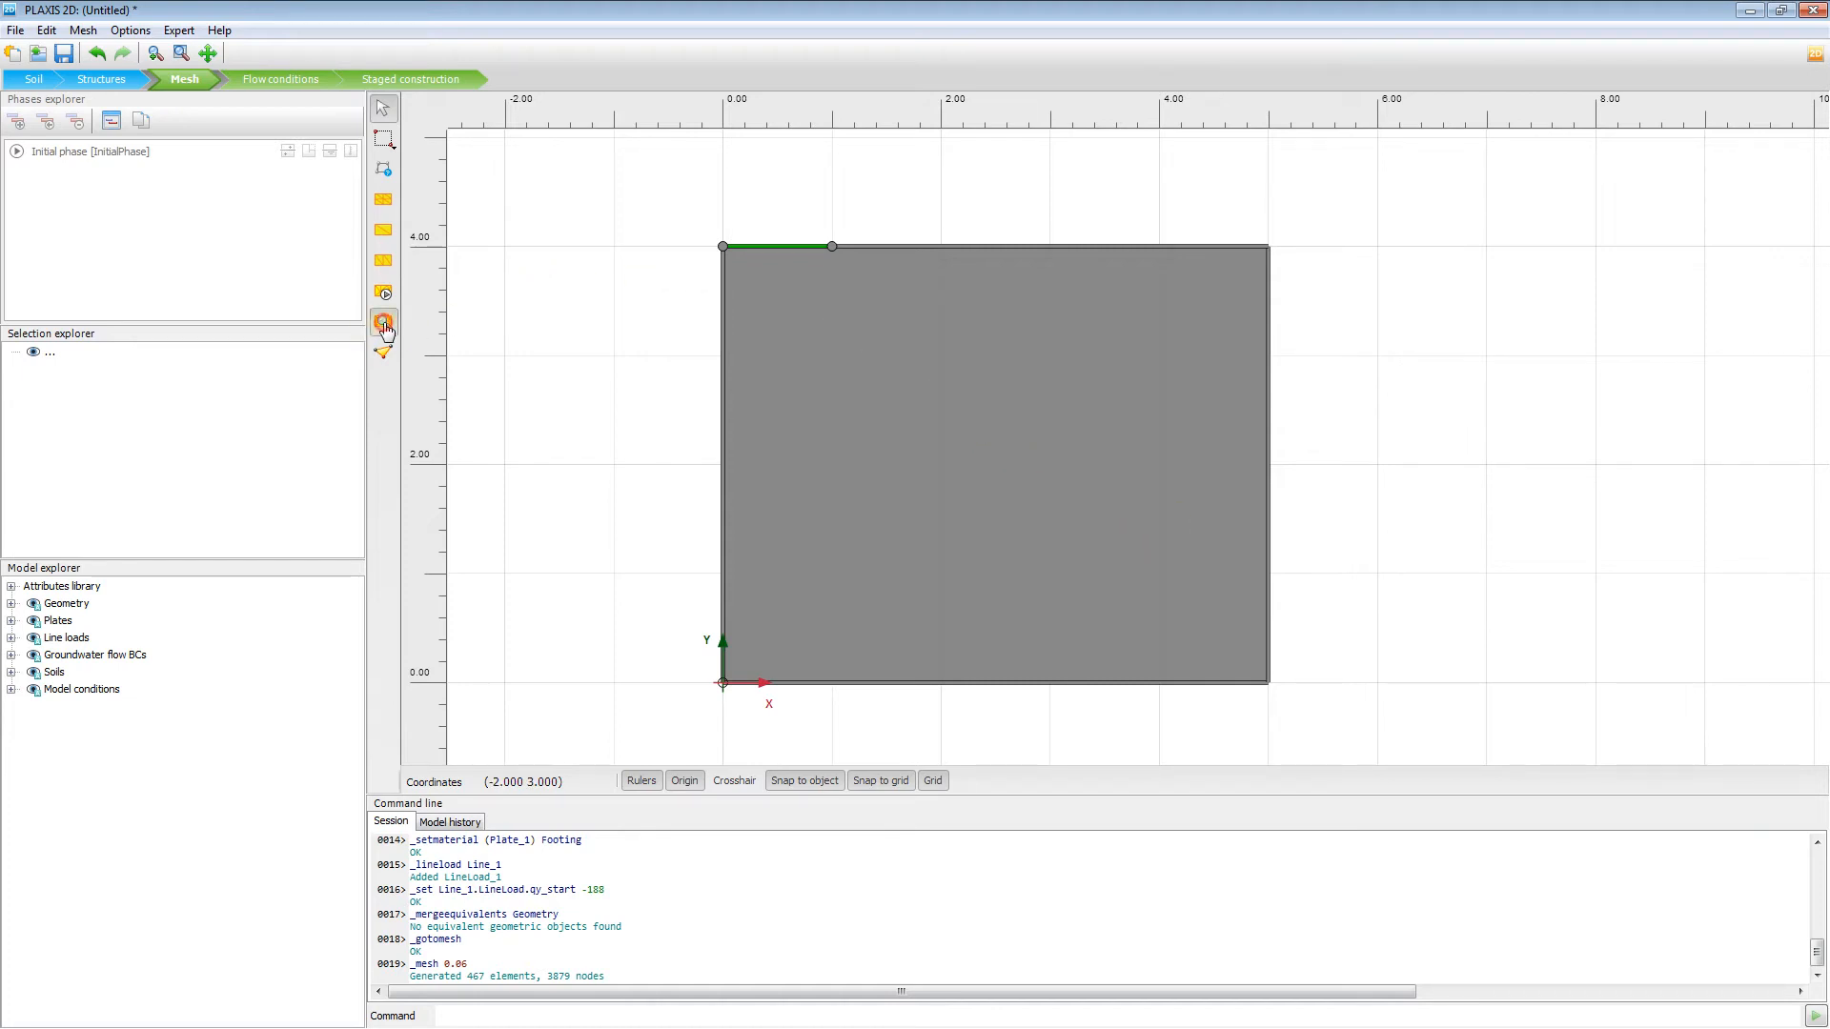
{"action": "left_click", "coordinate": [383, 323]}
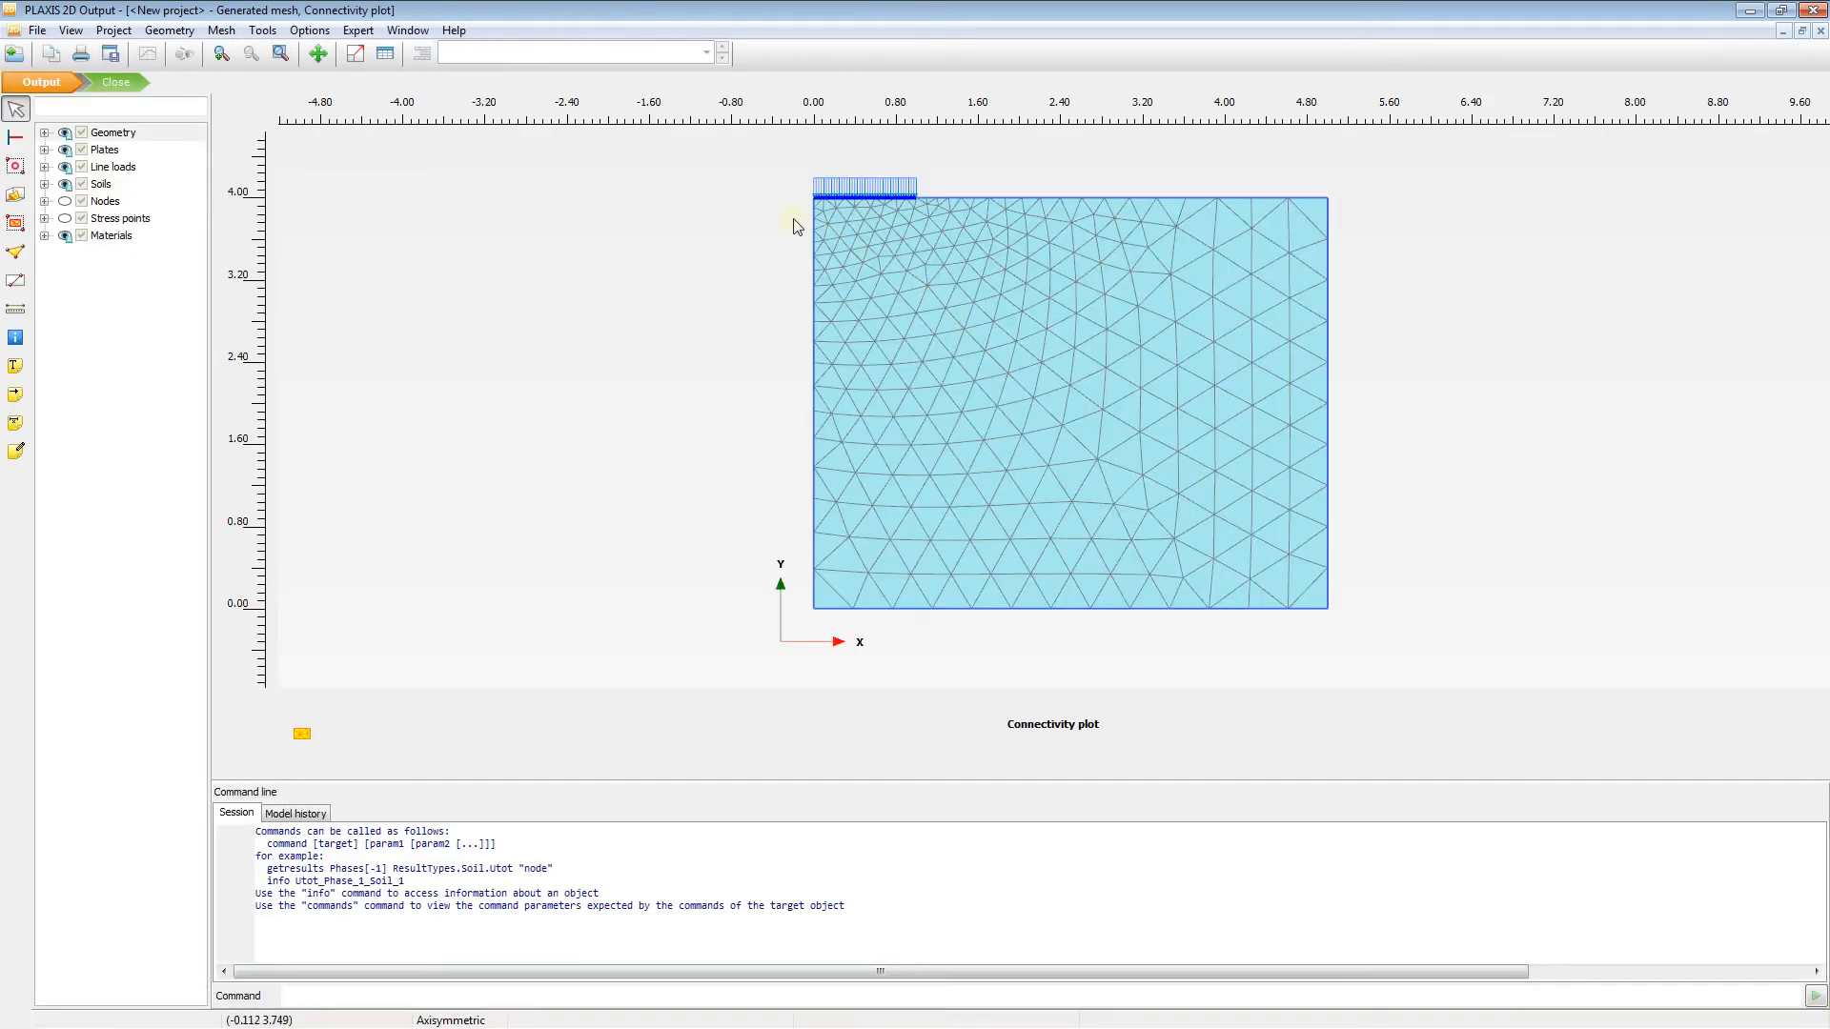
{"action": "mouse_move", "coordinate": [1141, 759]}
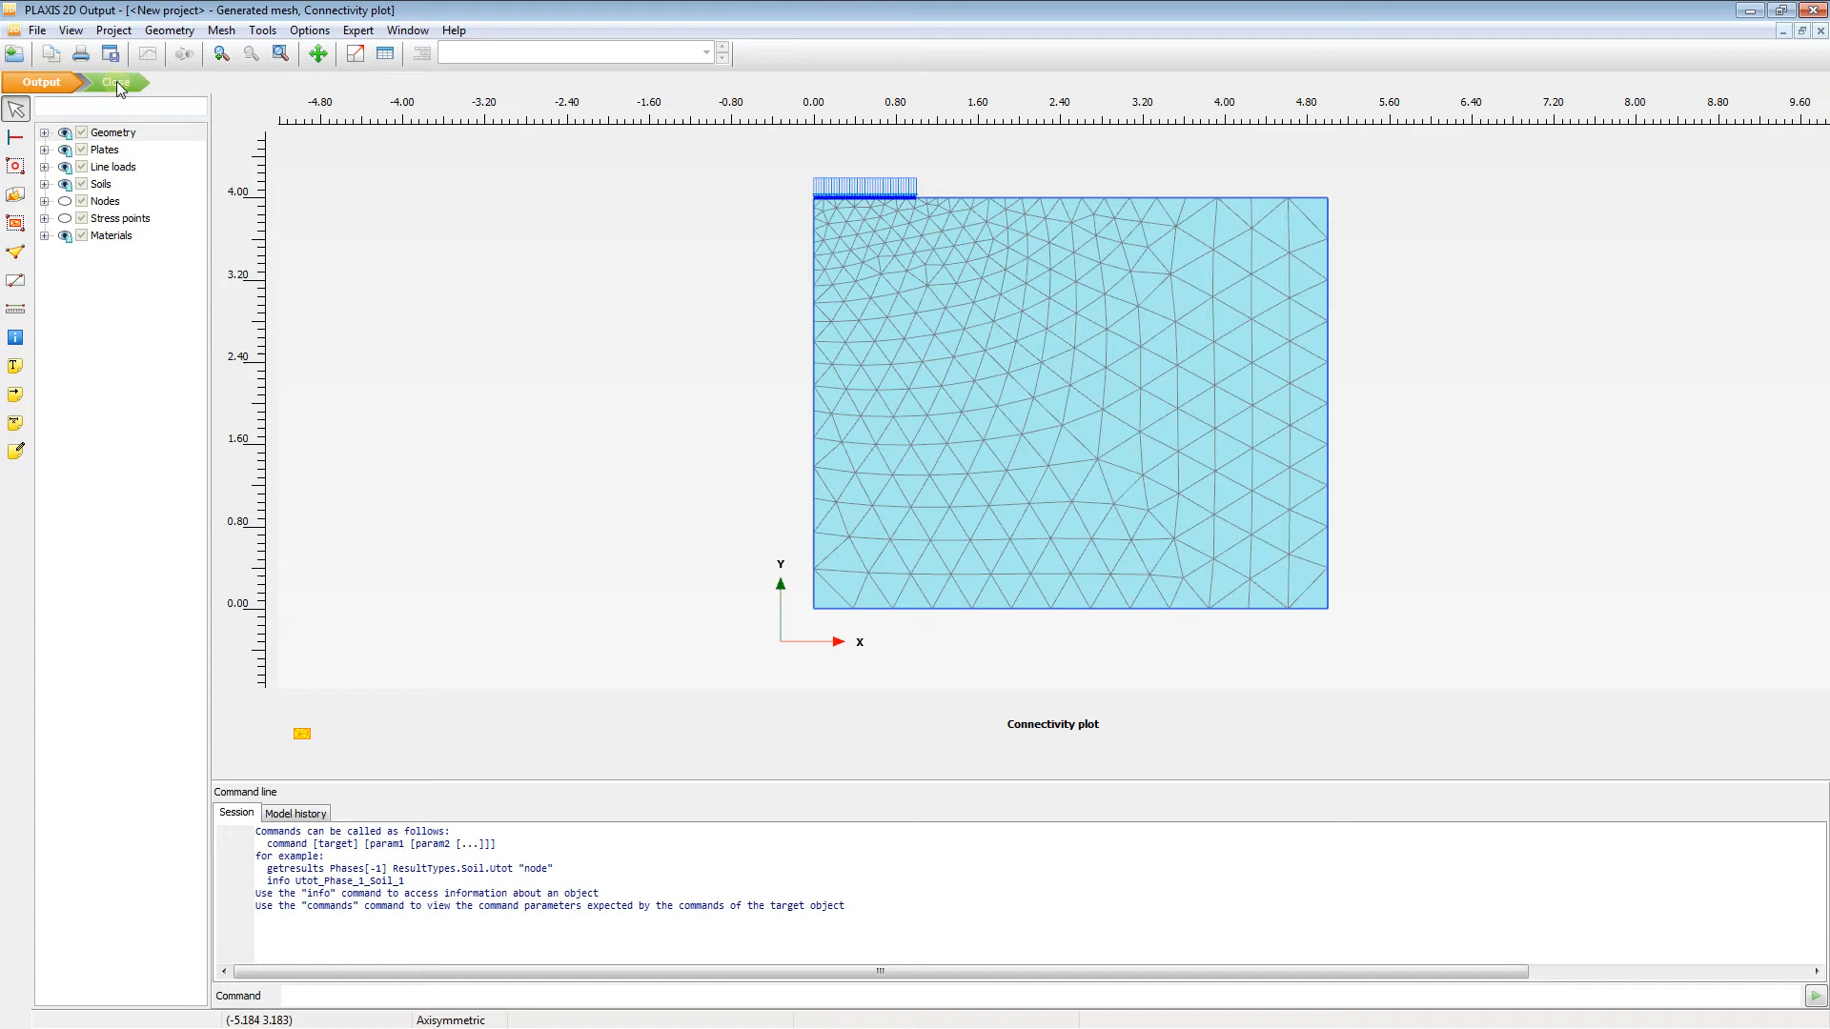
- Close the Output connectivity plot to return to PLAXIS 2D Input
{"action": "left_click", "coordinate": [115, 83]}
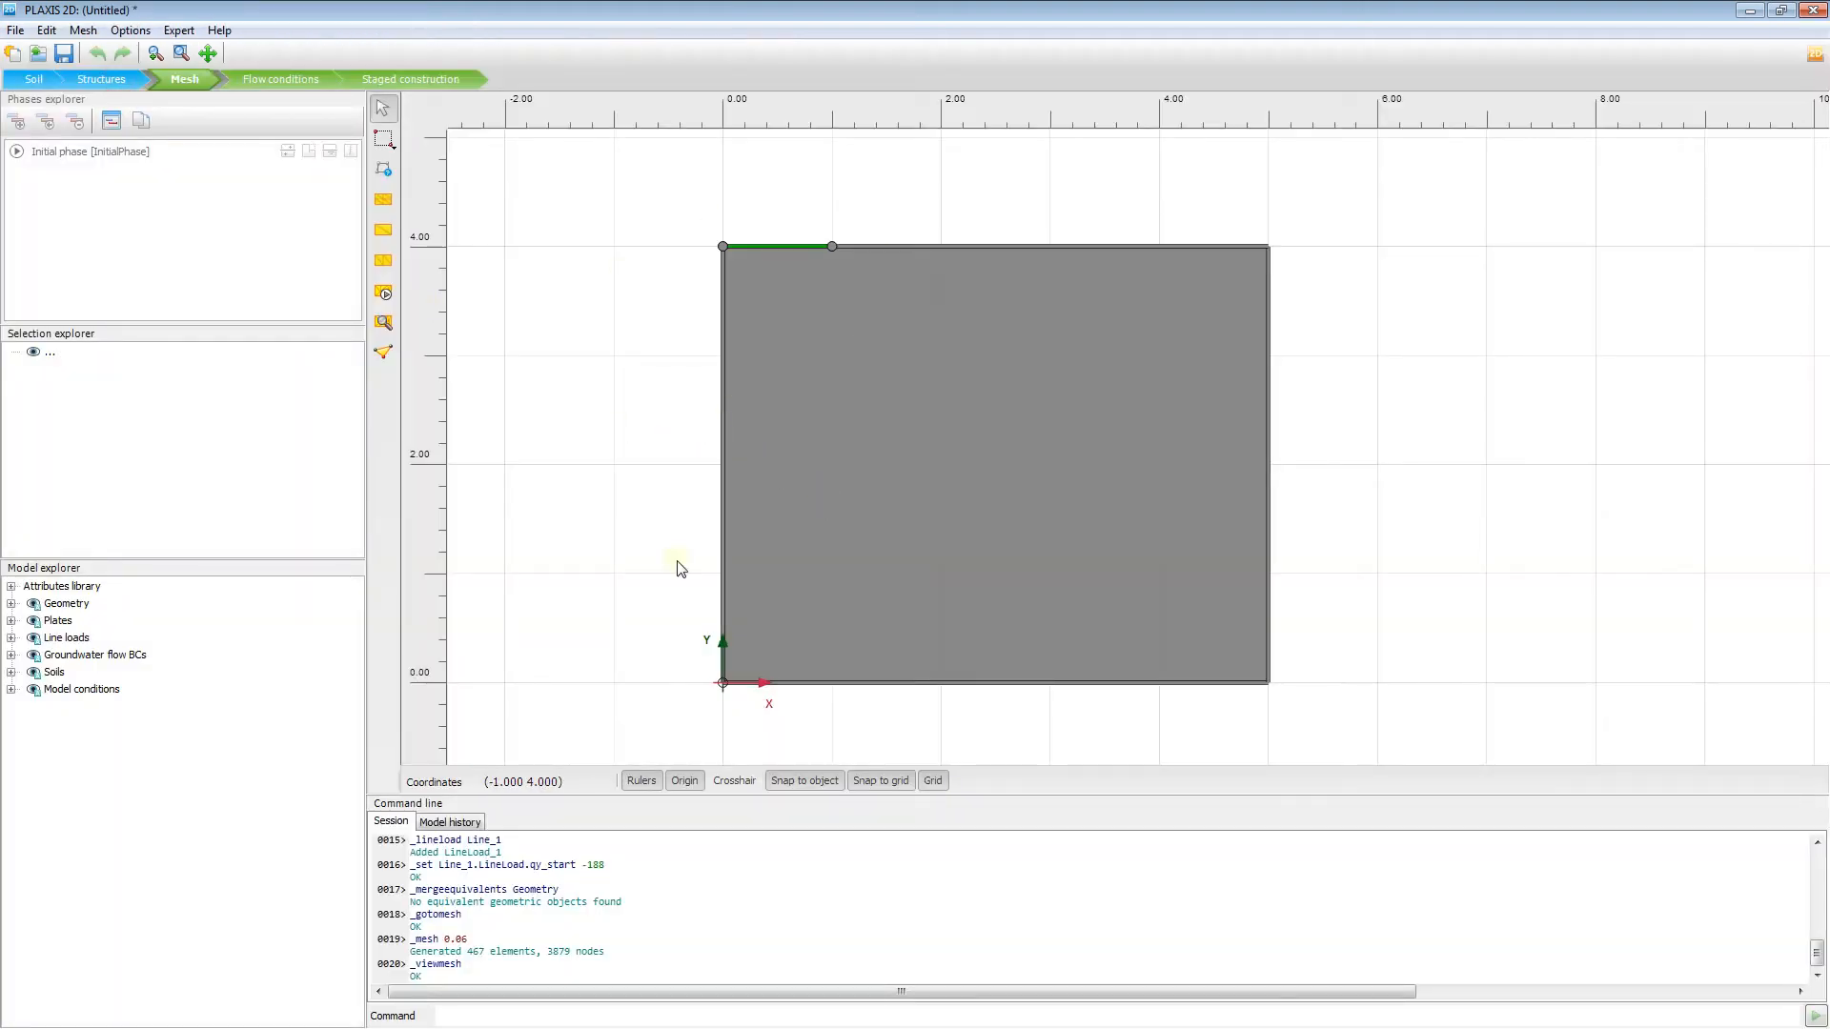
{"action": "mouse_move", "coordinate": [269, 91]}
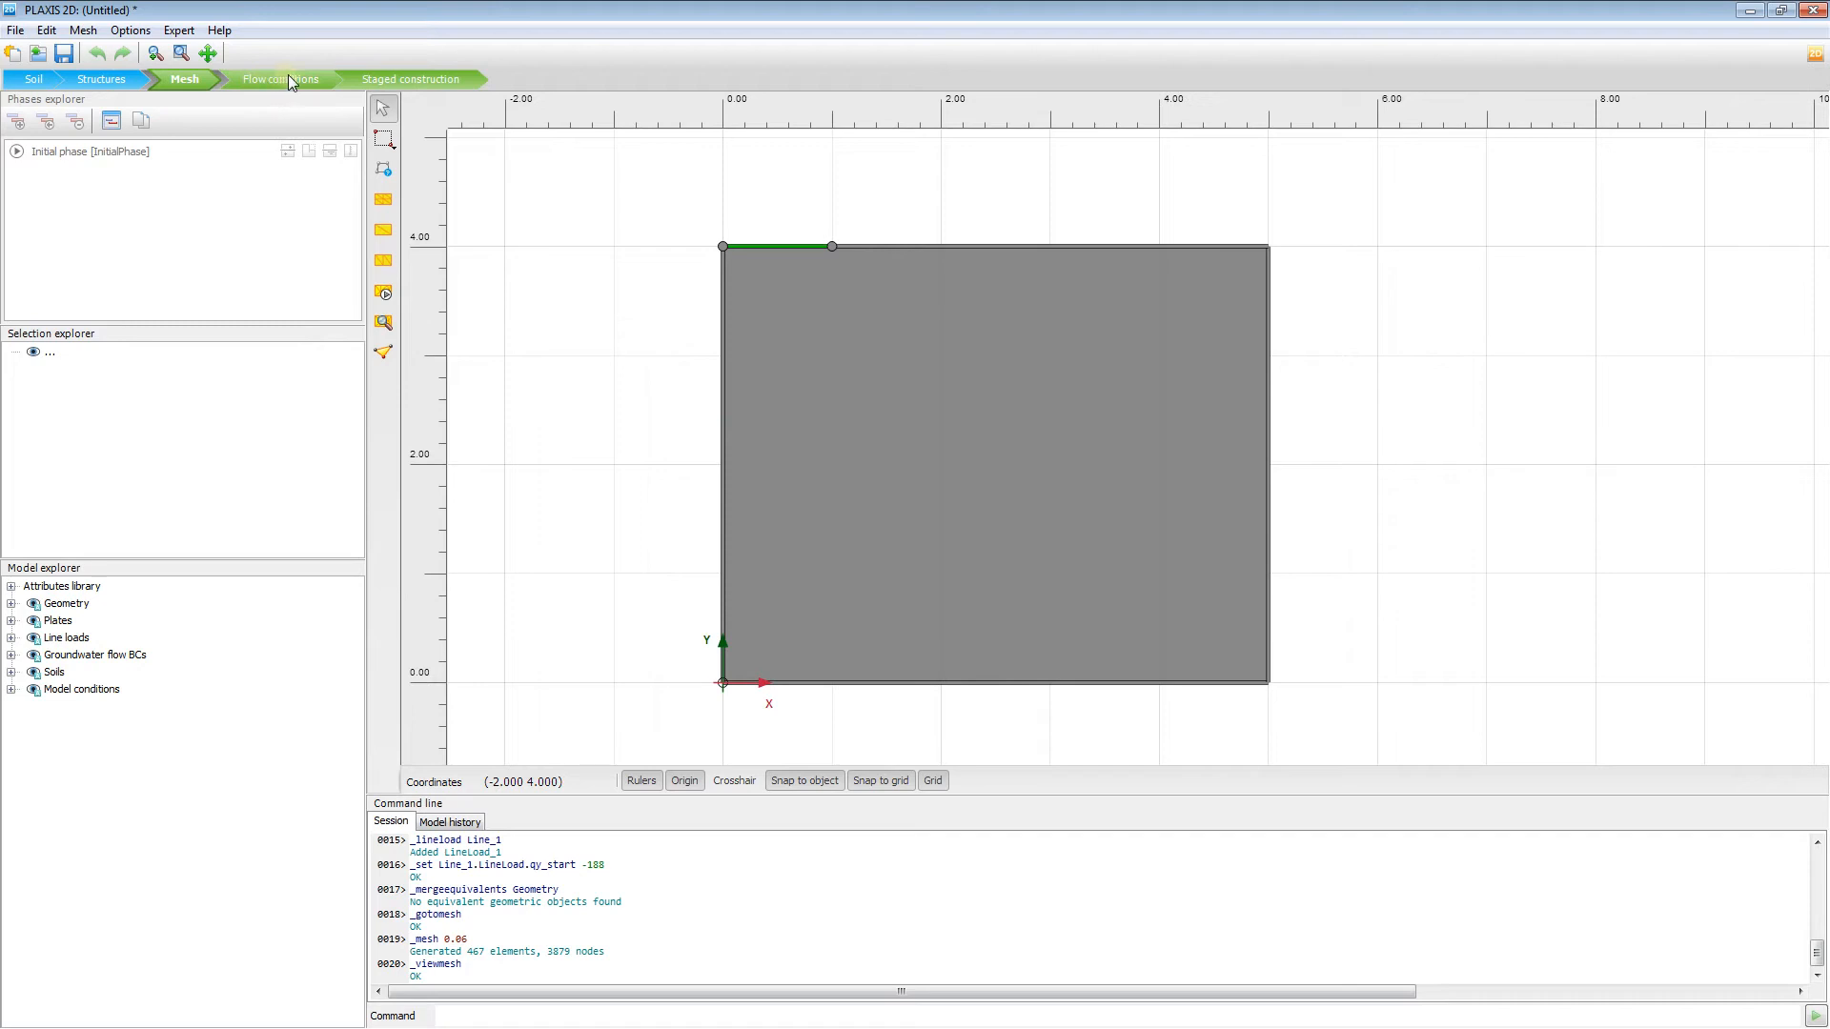
- Review the 2 m global water level under Flow conditions, then continue to Staged construction
{"action": "left_click", "coordinate": [280, 78]}
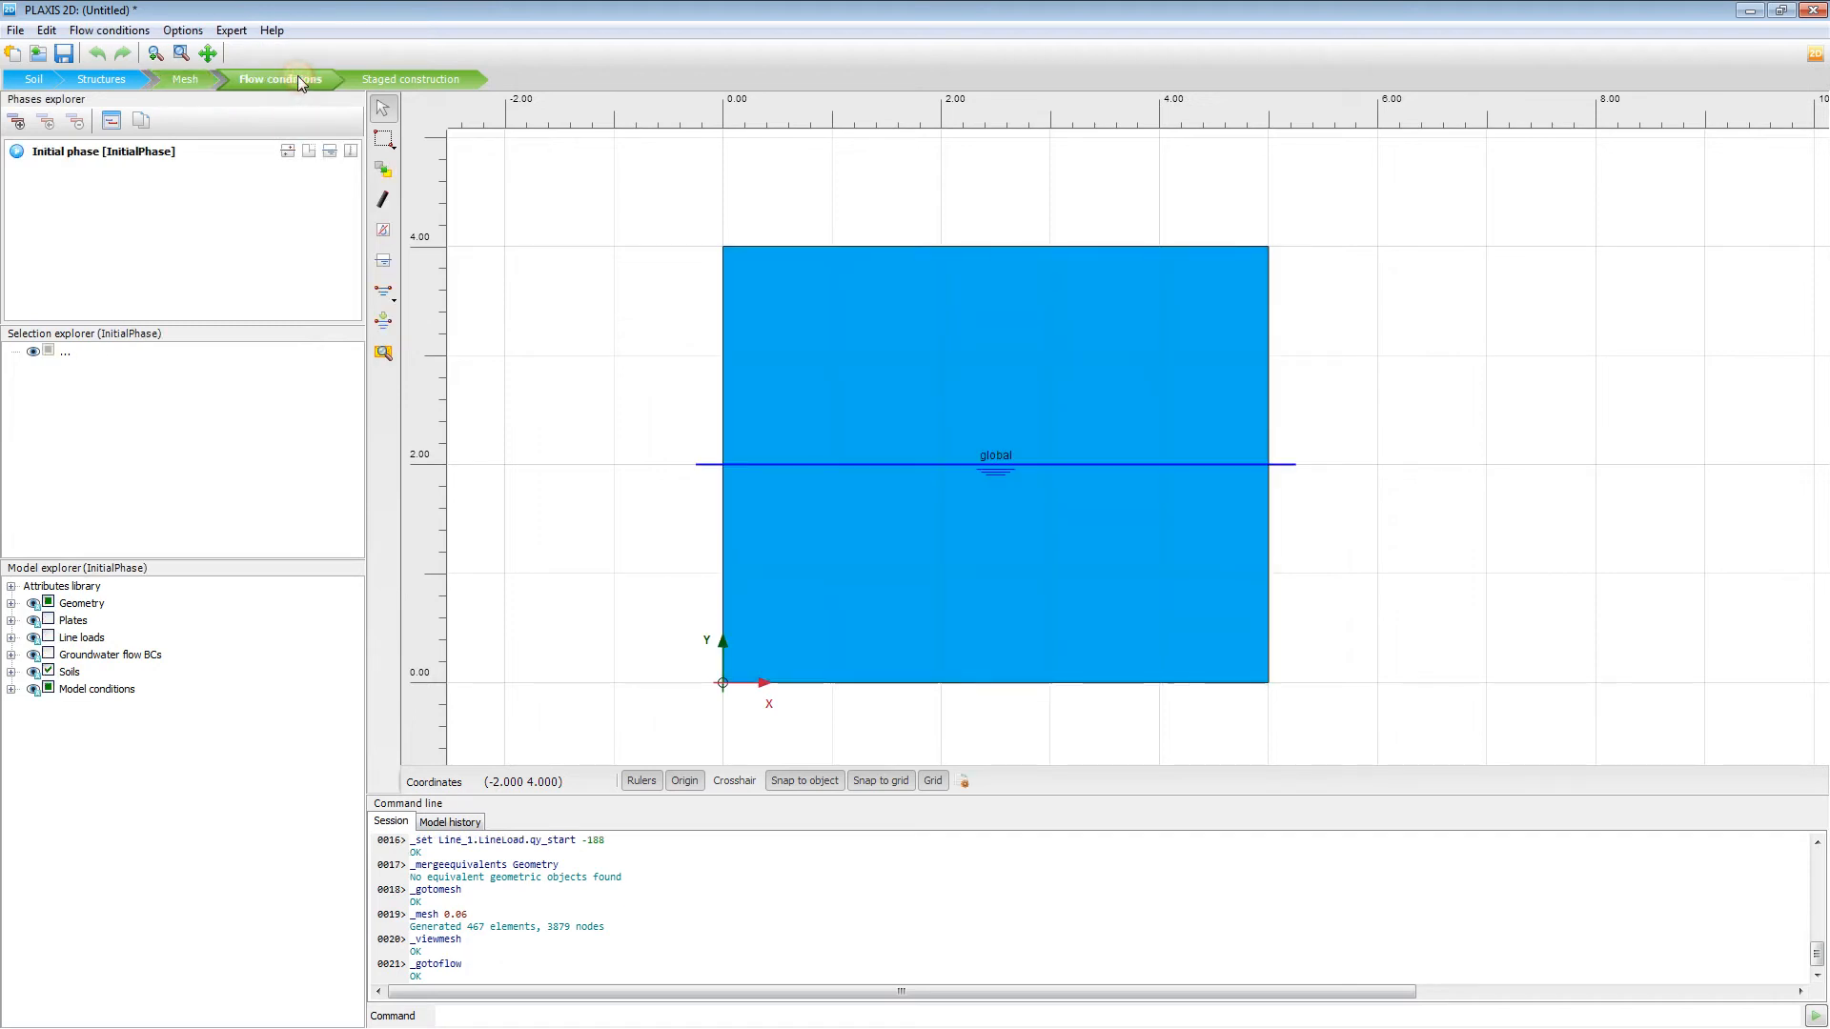
{"action": "mouse_move", "coordinate": [223, 251]}
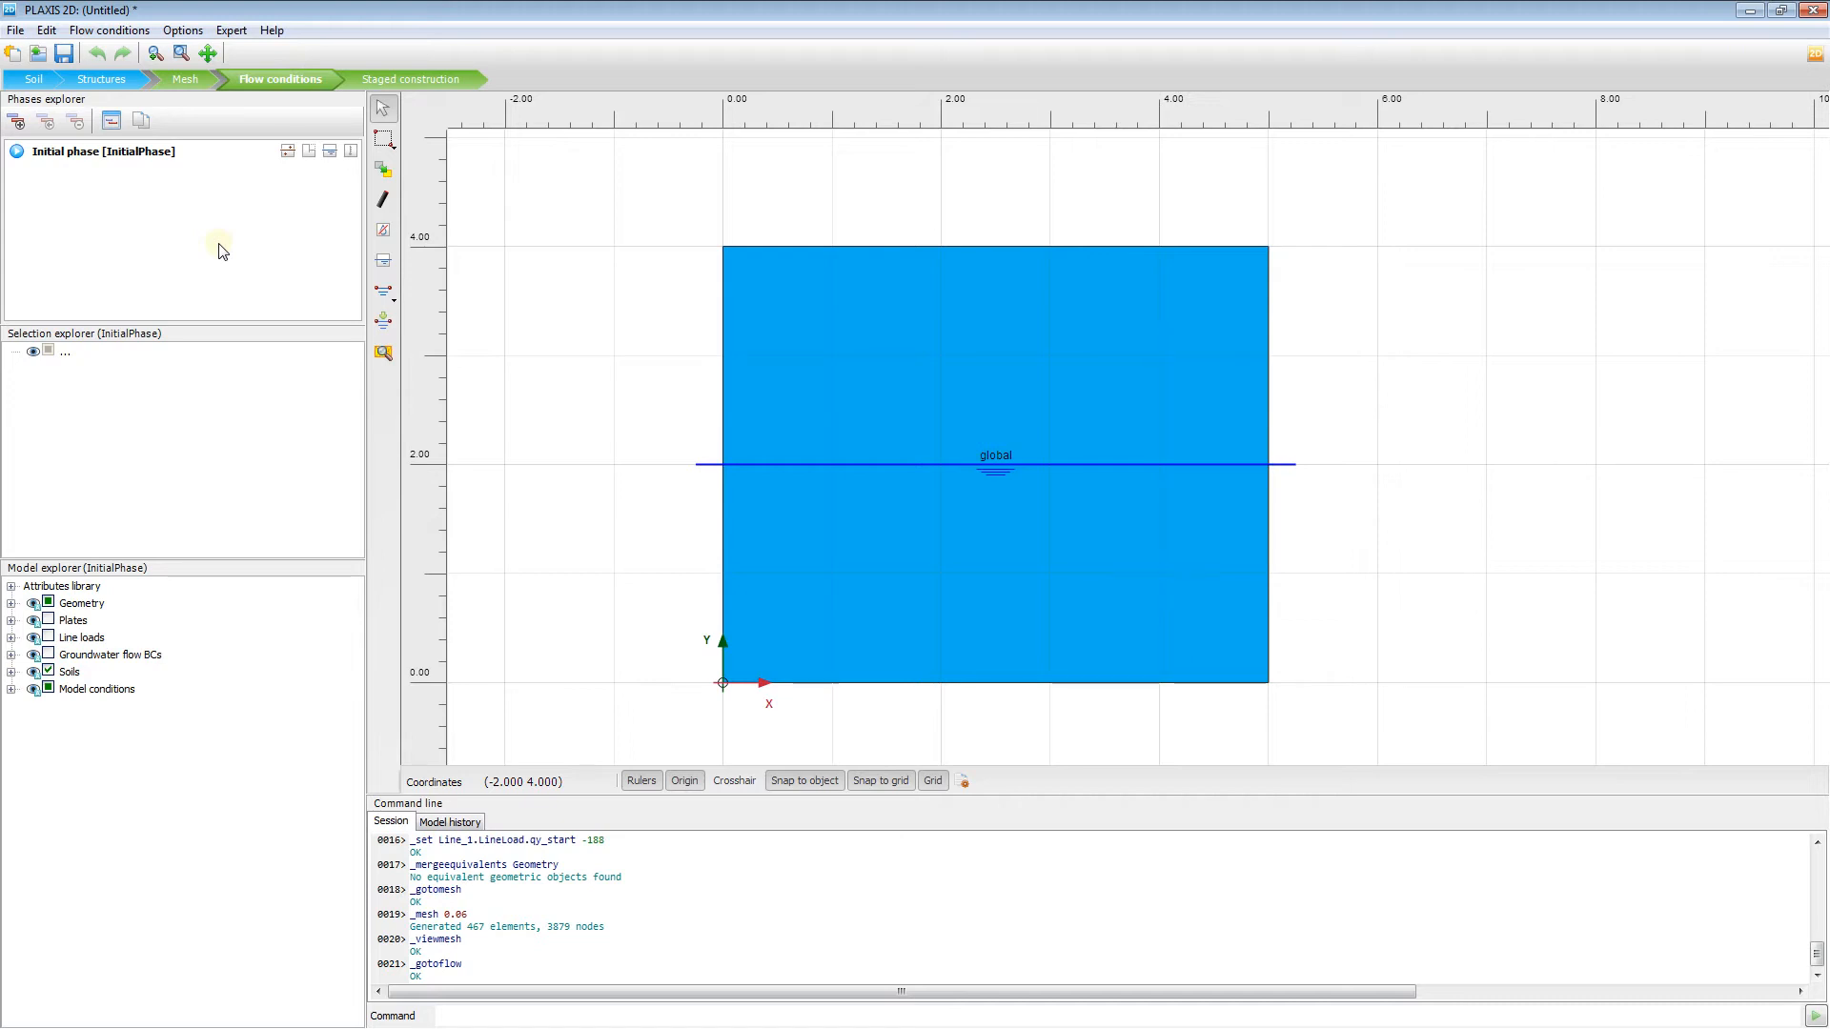
{"action": "mouse_move", "coordinate": [536, 473]}
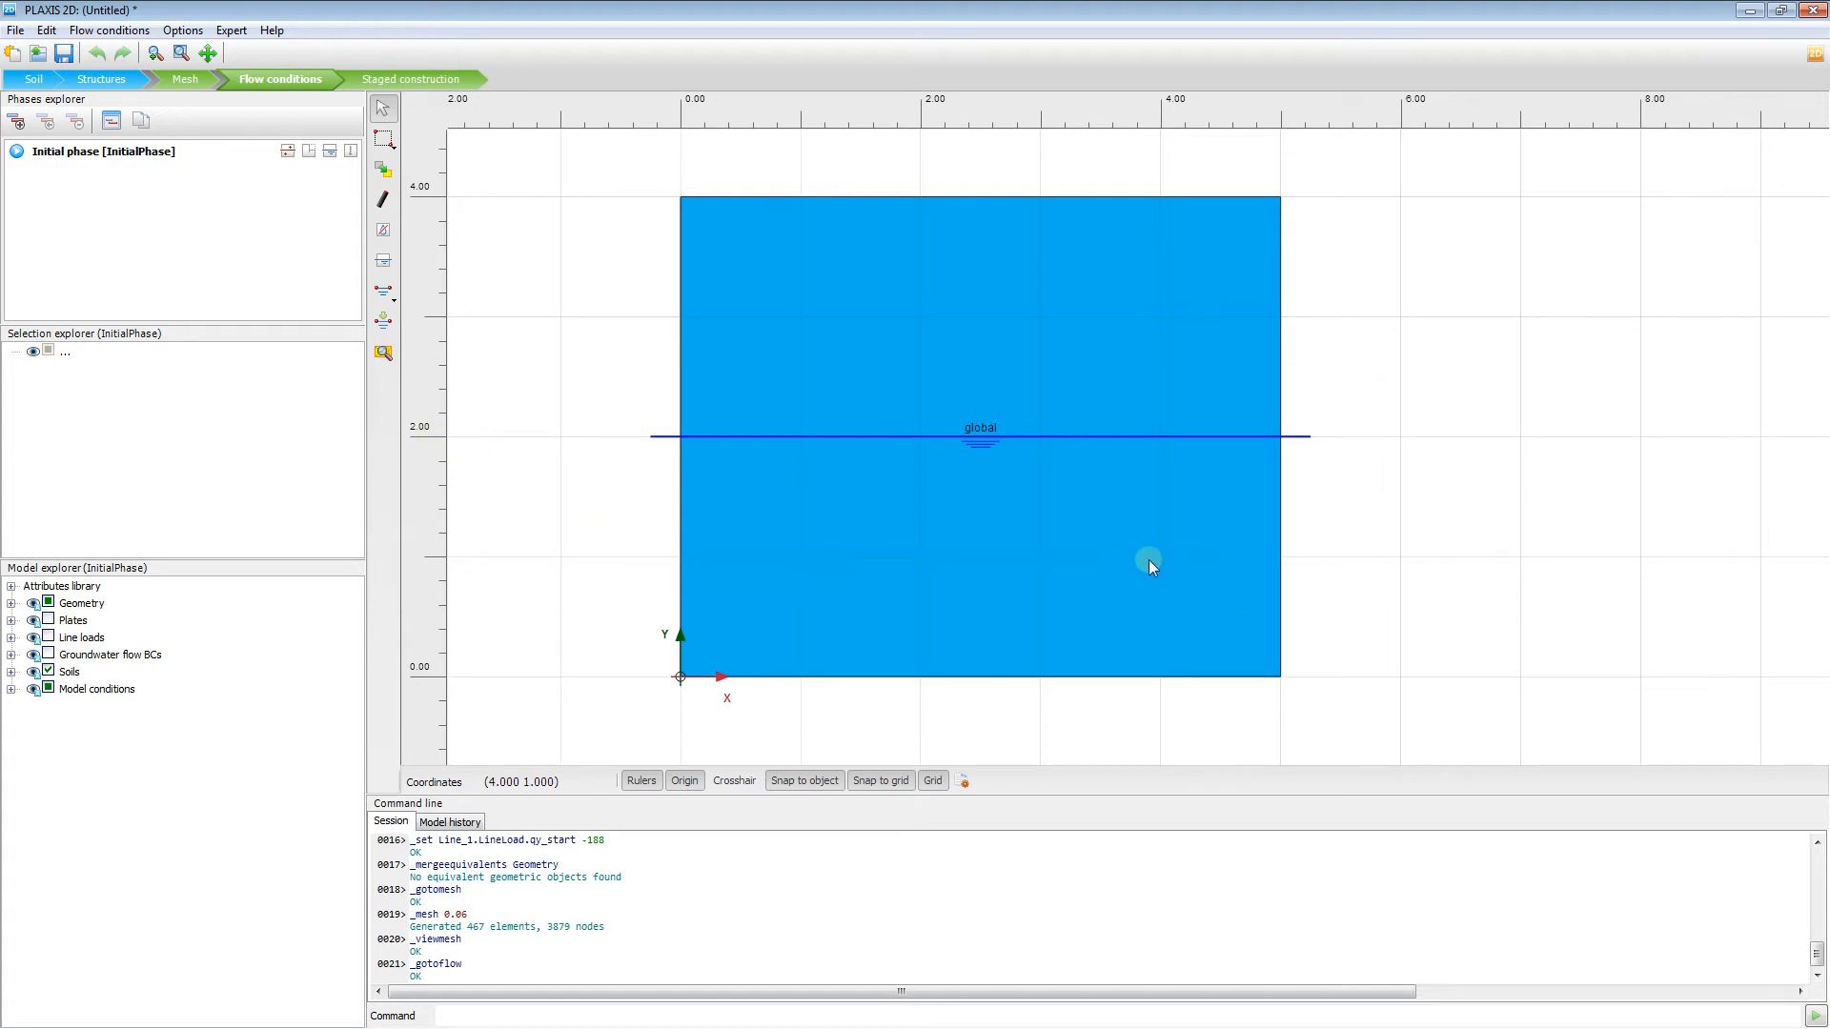
{"action": "mouse_move", "coordinate": [628, 510]}
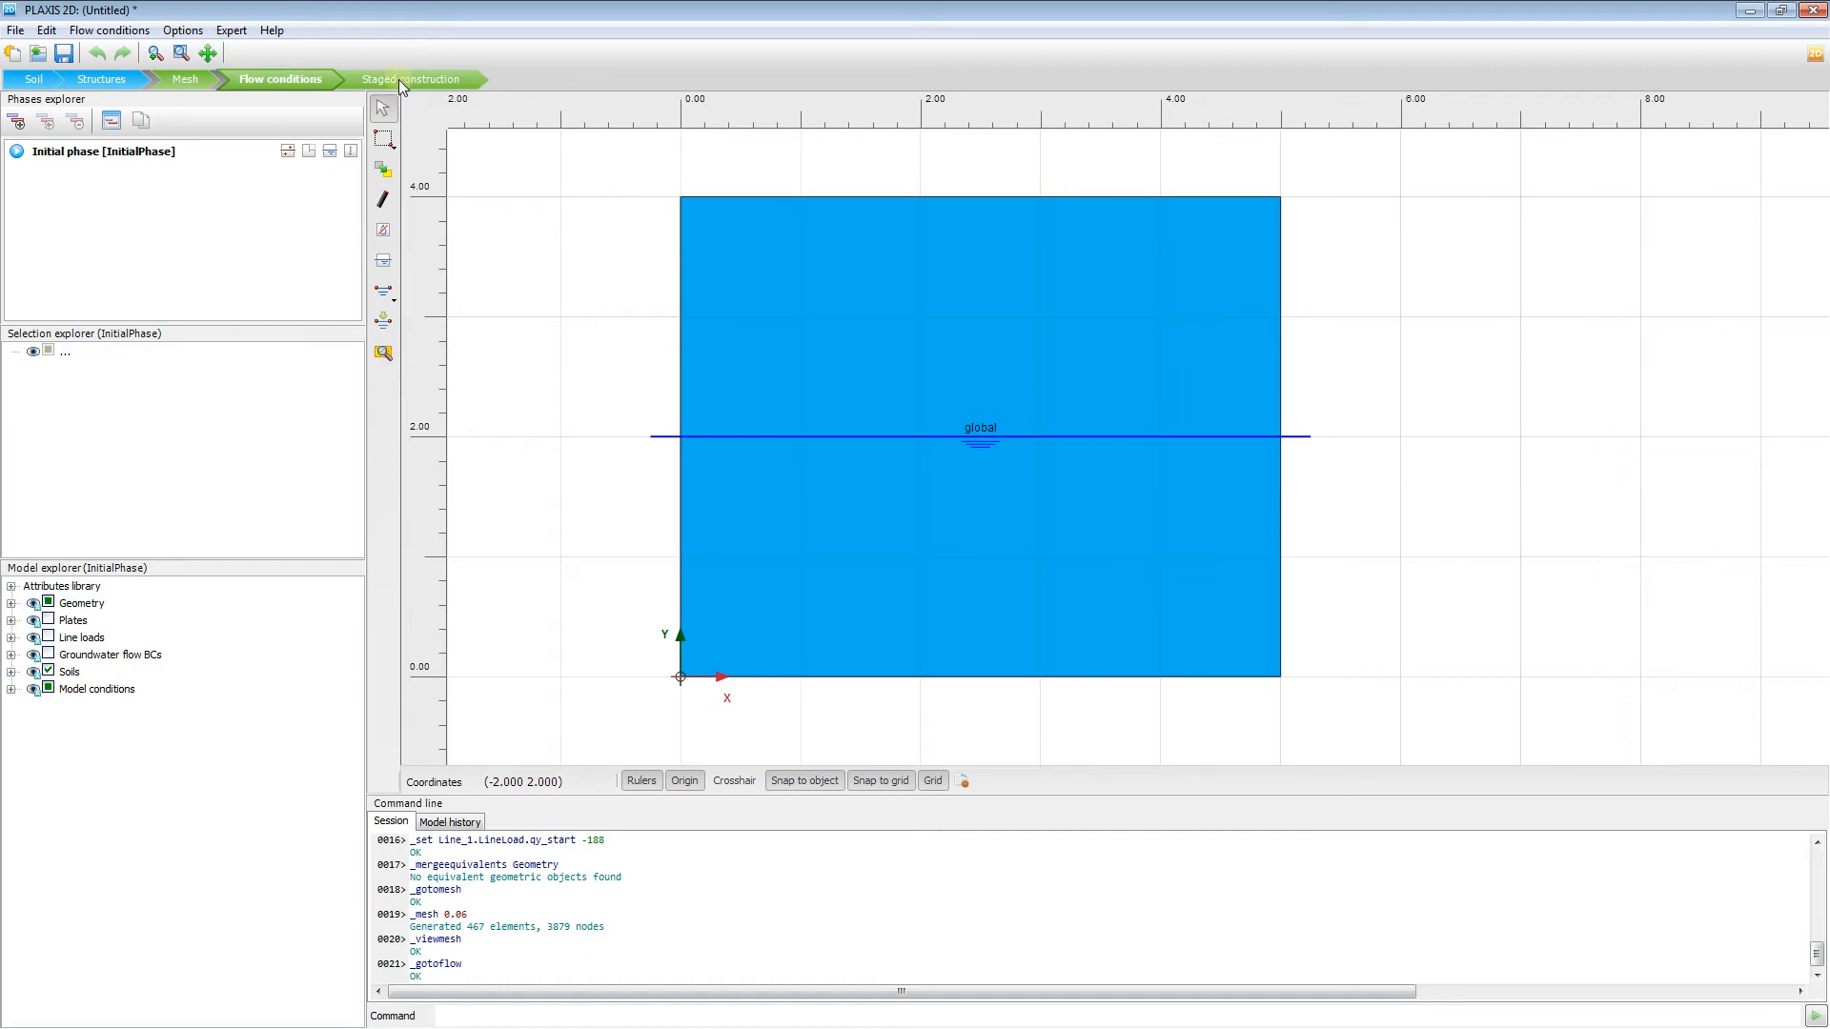
{"action": "left_click", "coordinate": [409, 78]}
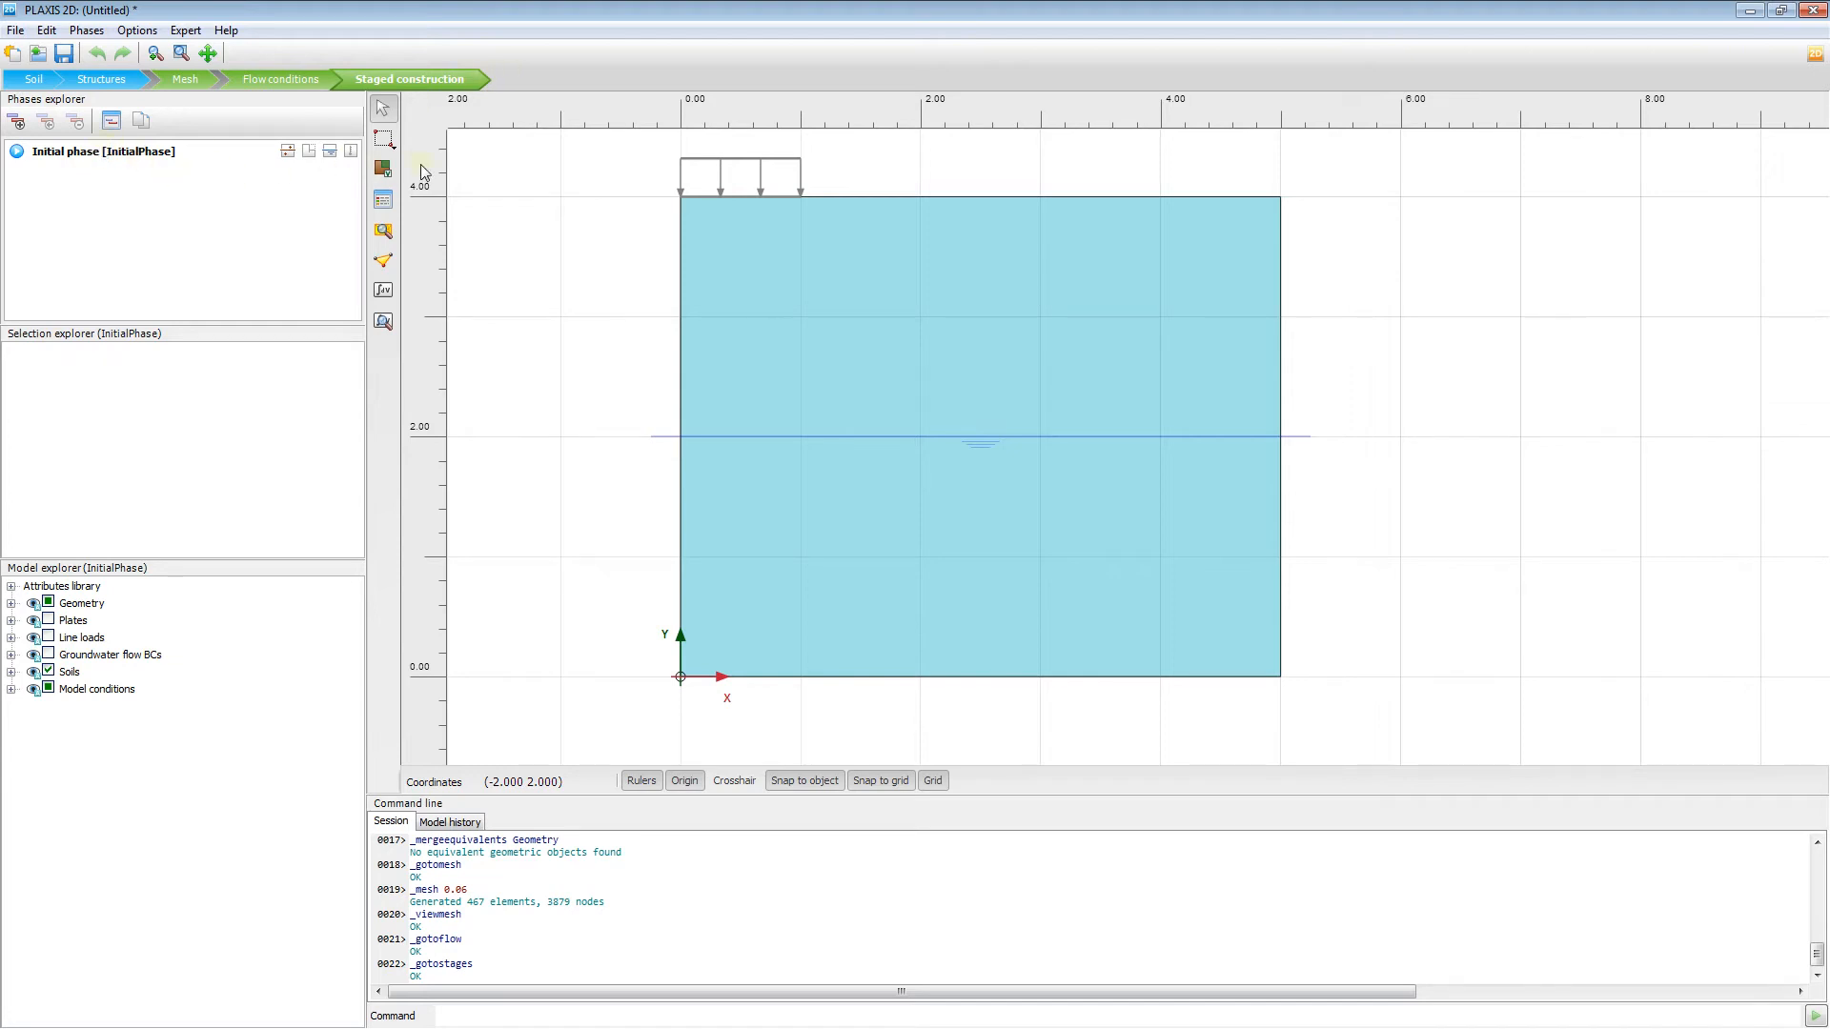
{"action": "mouse_move", "coordinate": [768, 190]}
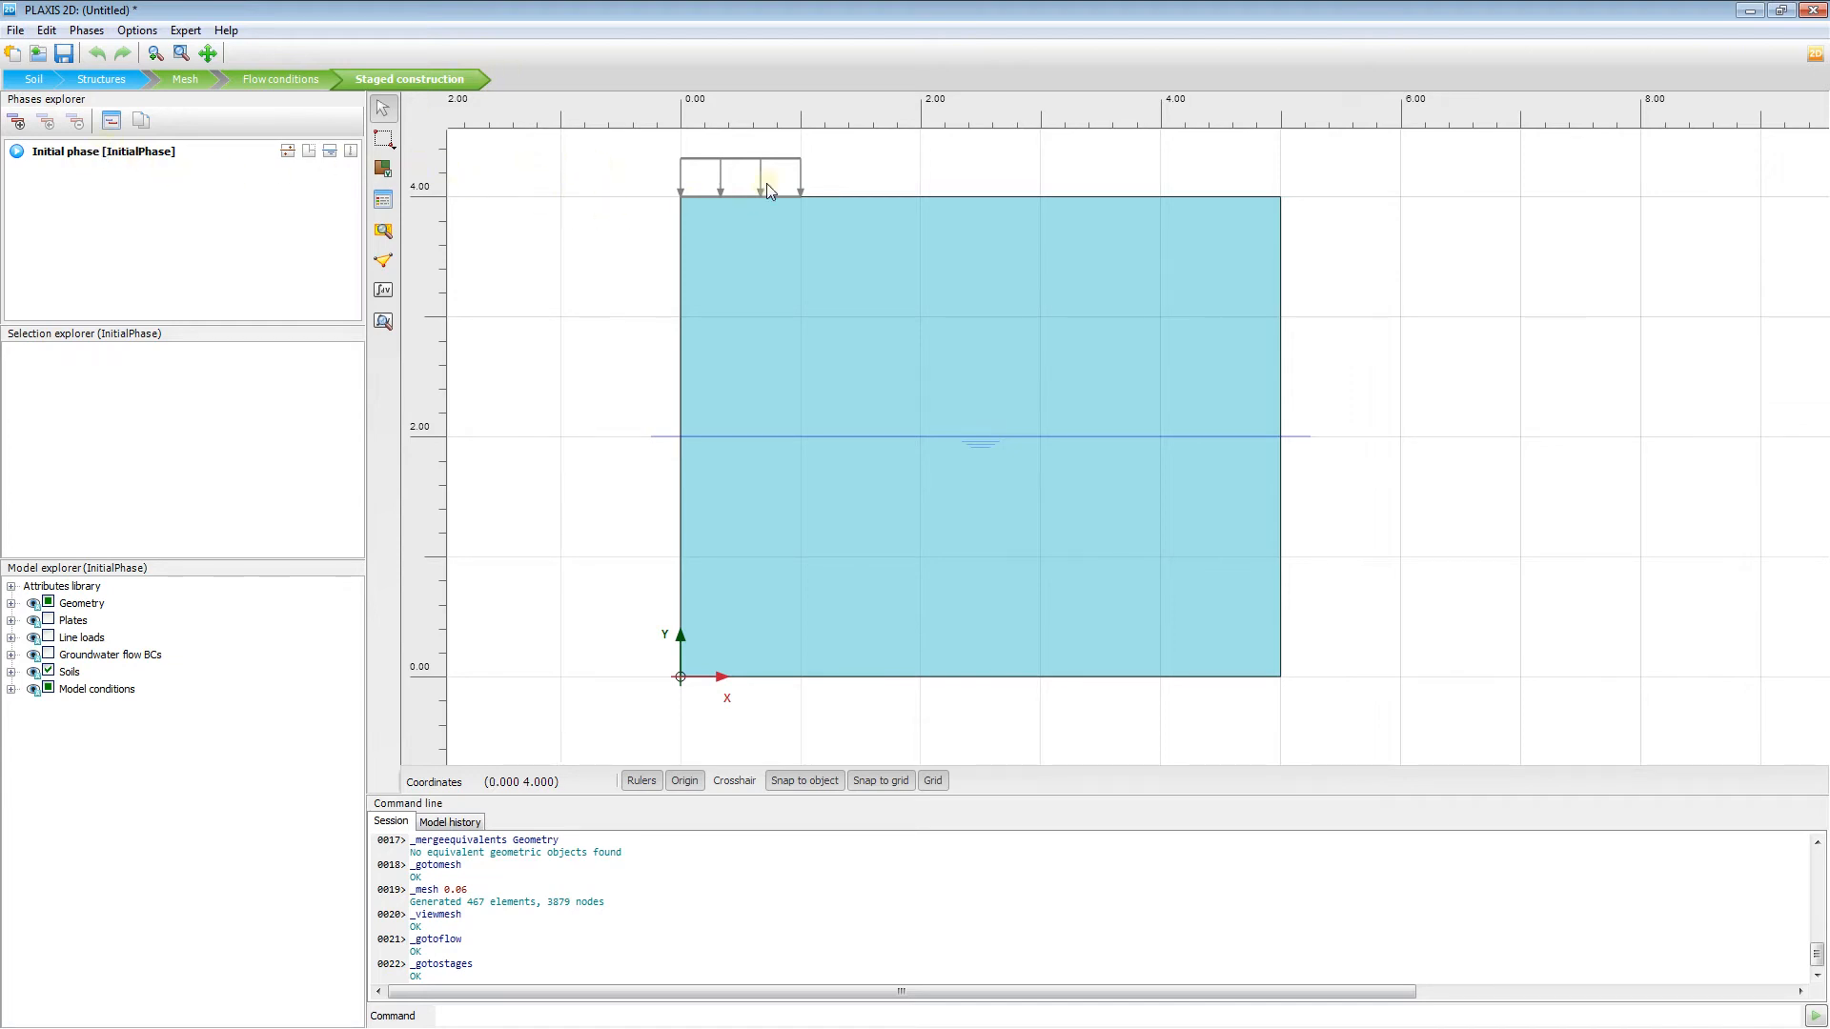
{"action": "mouse_move", "coordinate": [714, 204]}
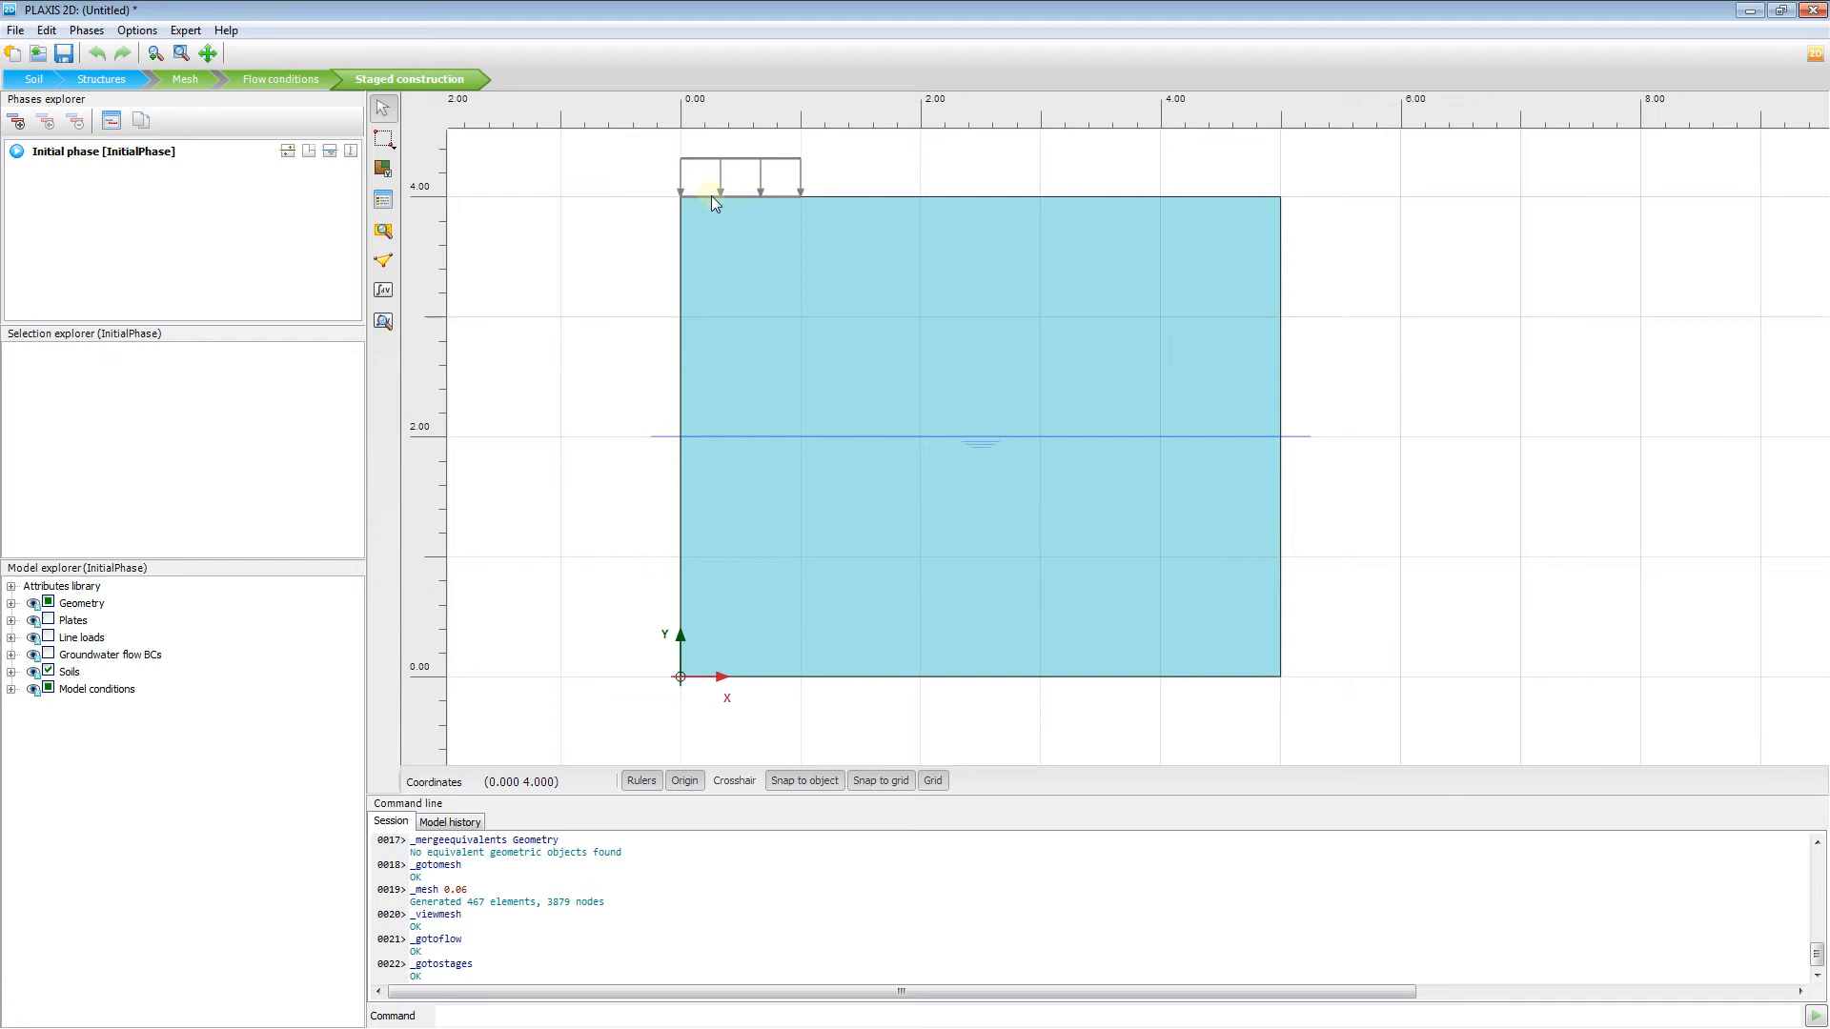
{"action": "mouse_move", "coordinate": [753, 220]}
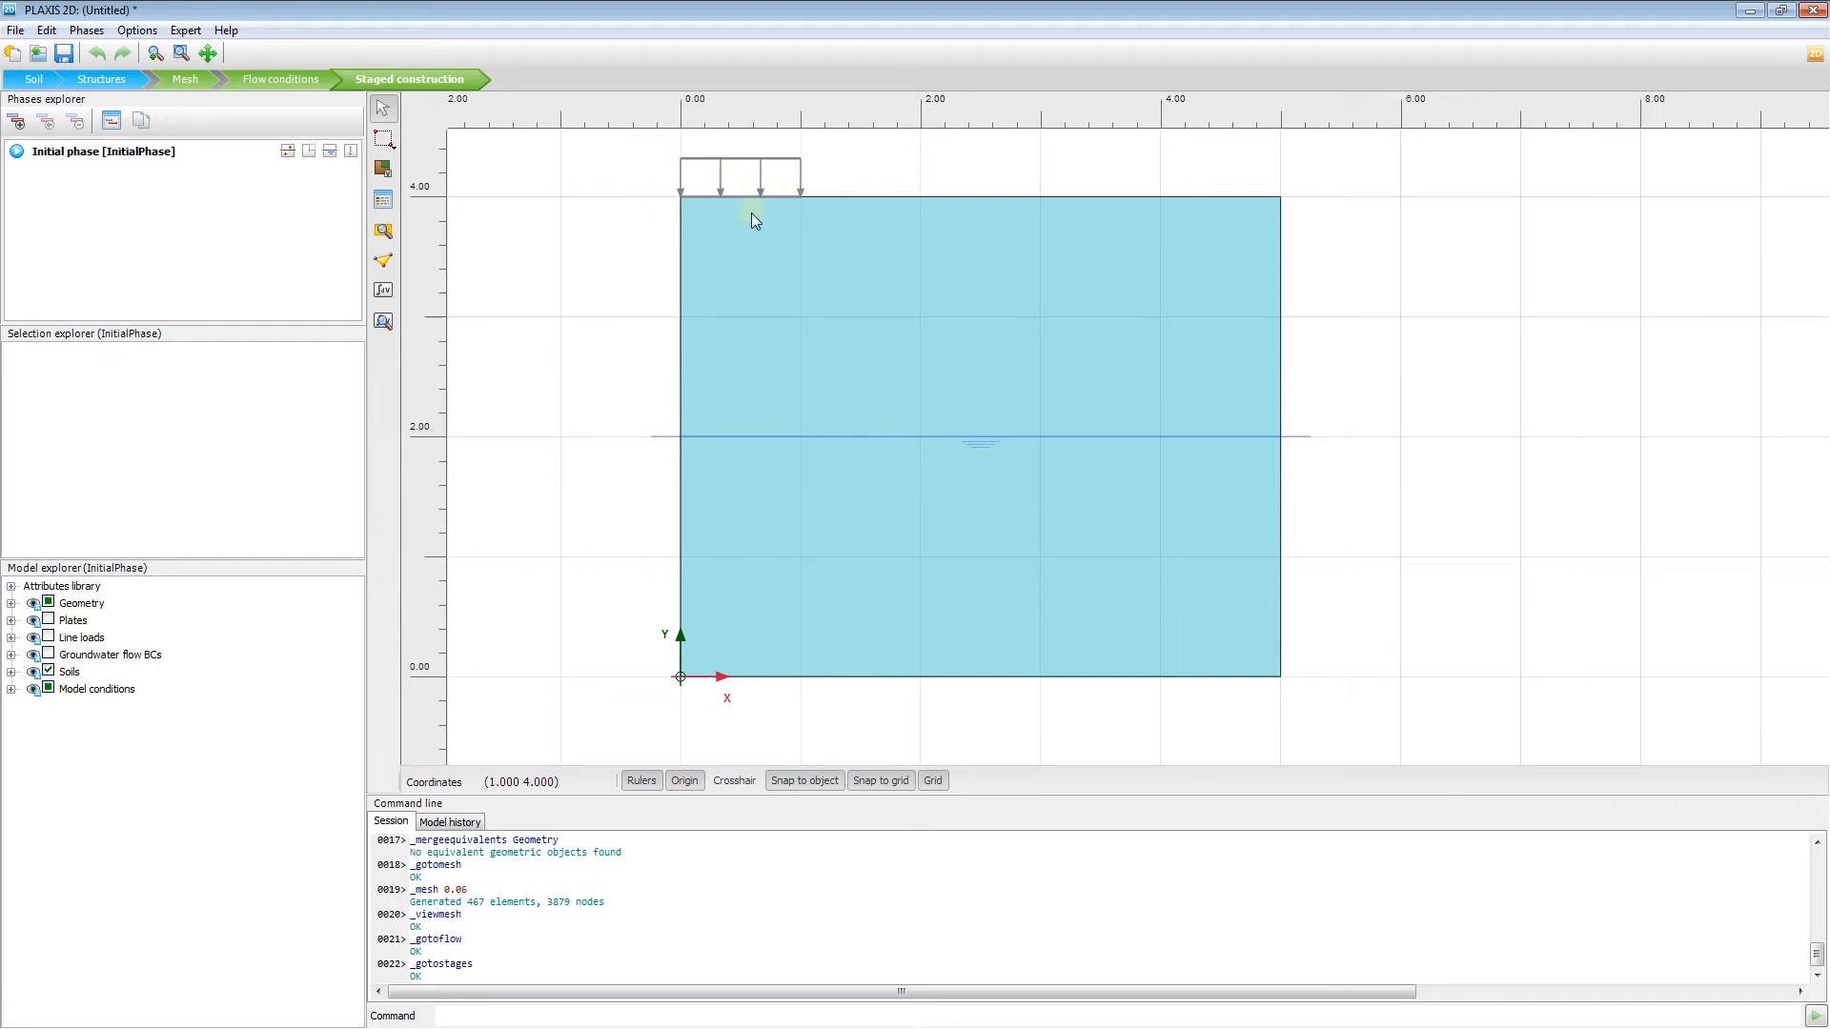
{"action": "mouse_move", "coordinate": [685, 269]}
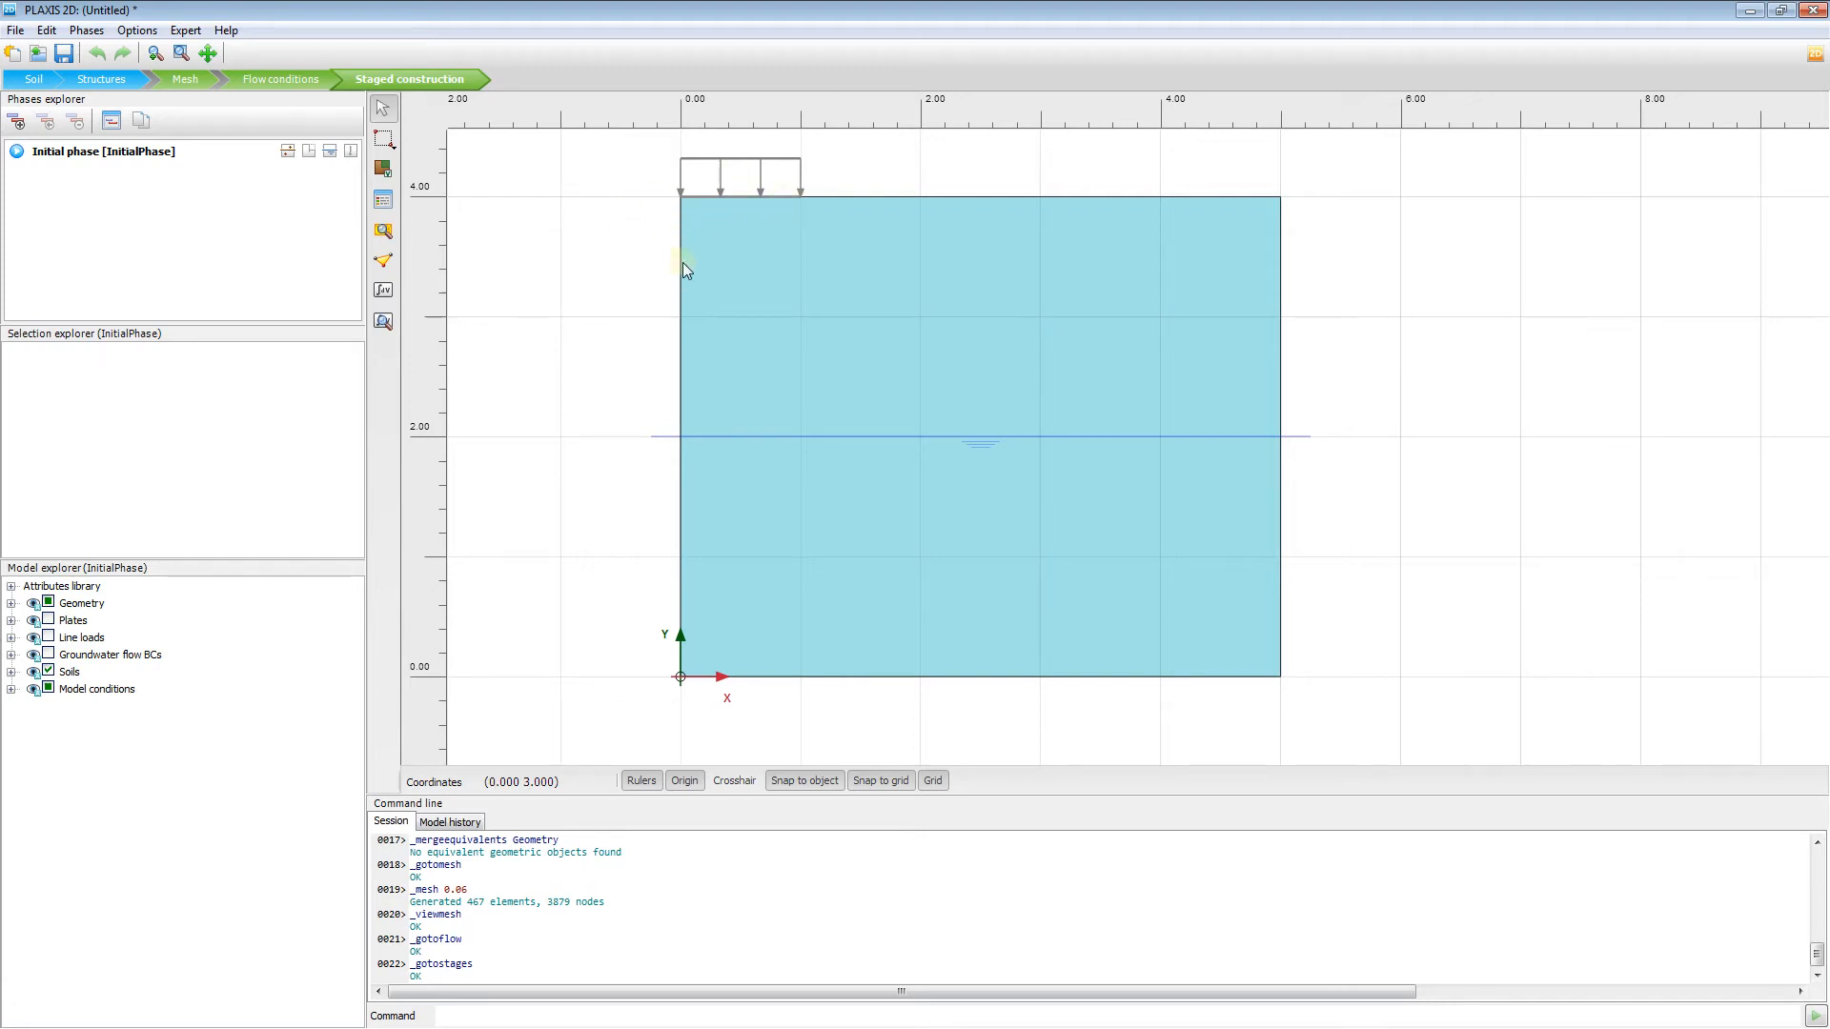
{"action": "mouse_move", "coordinate": [700, 222]}
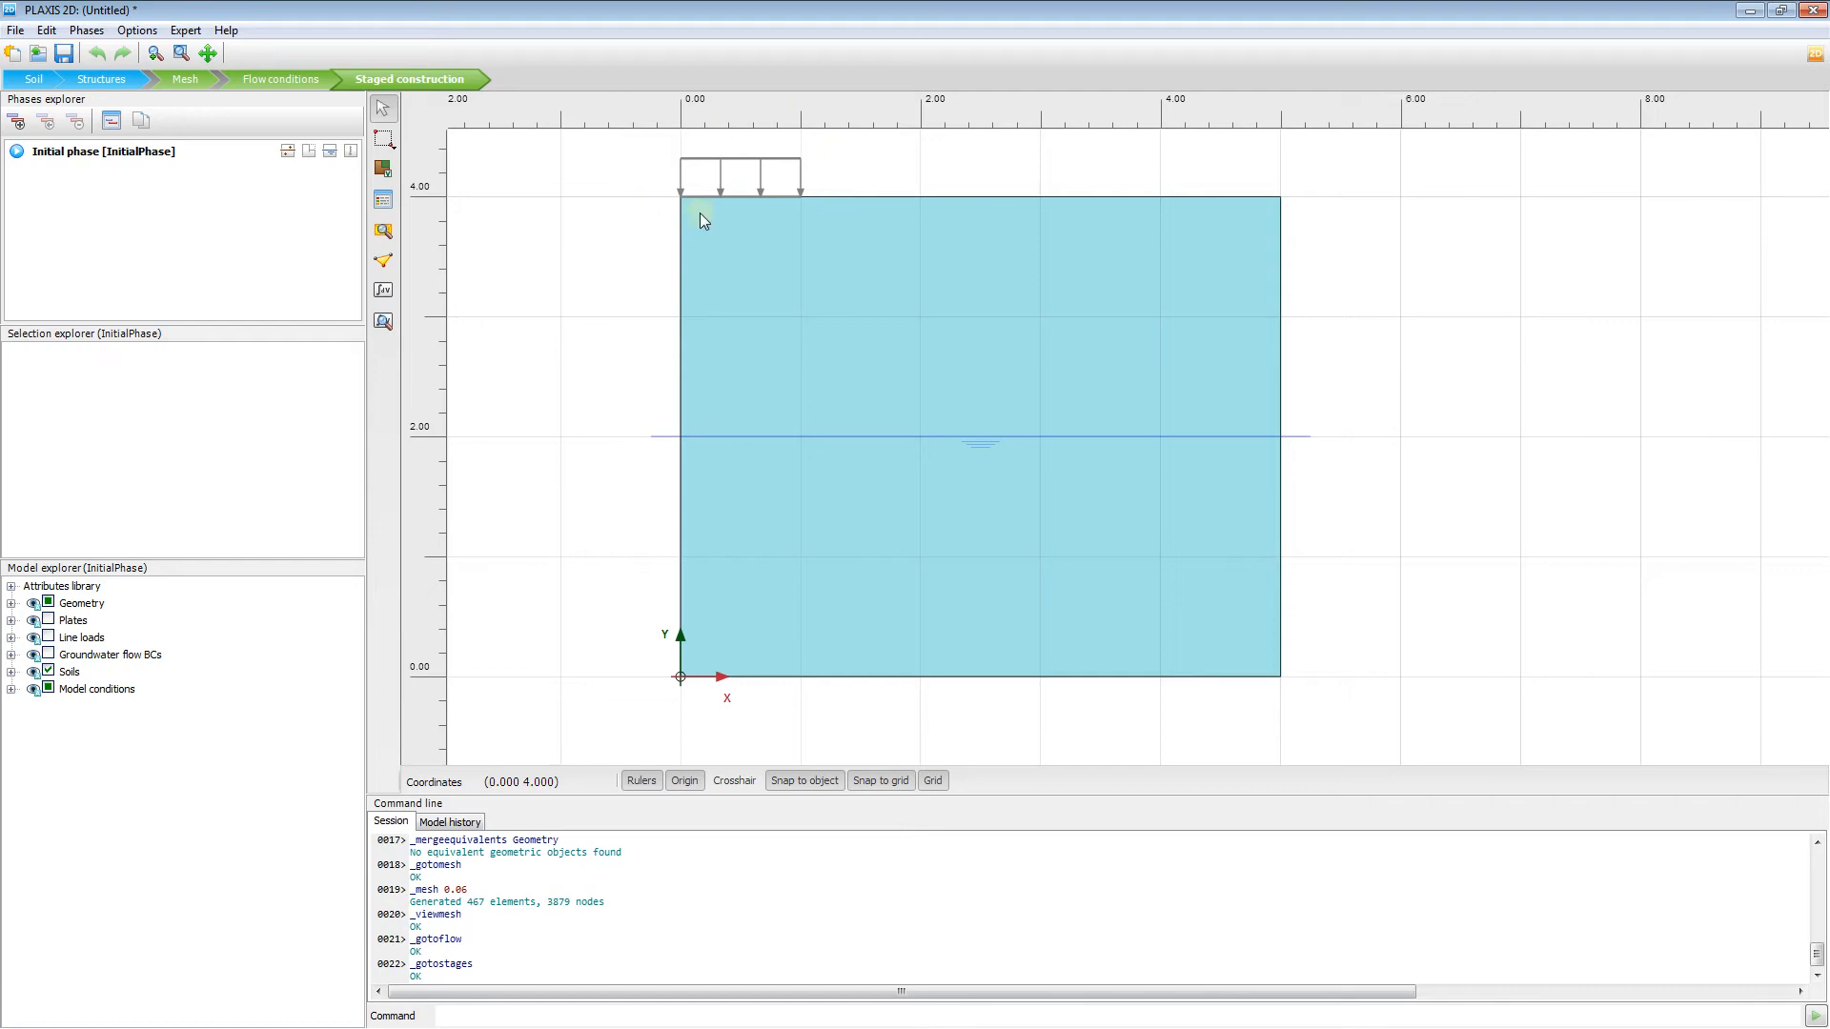
{"action": "mouse_move", "coordinate": [241, 194]}
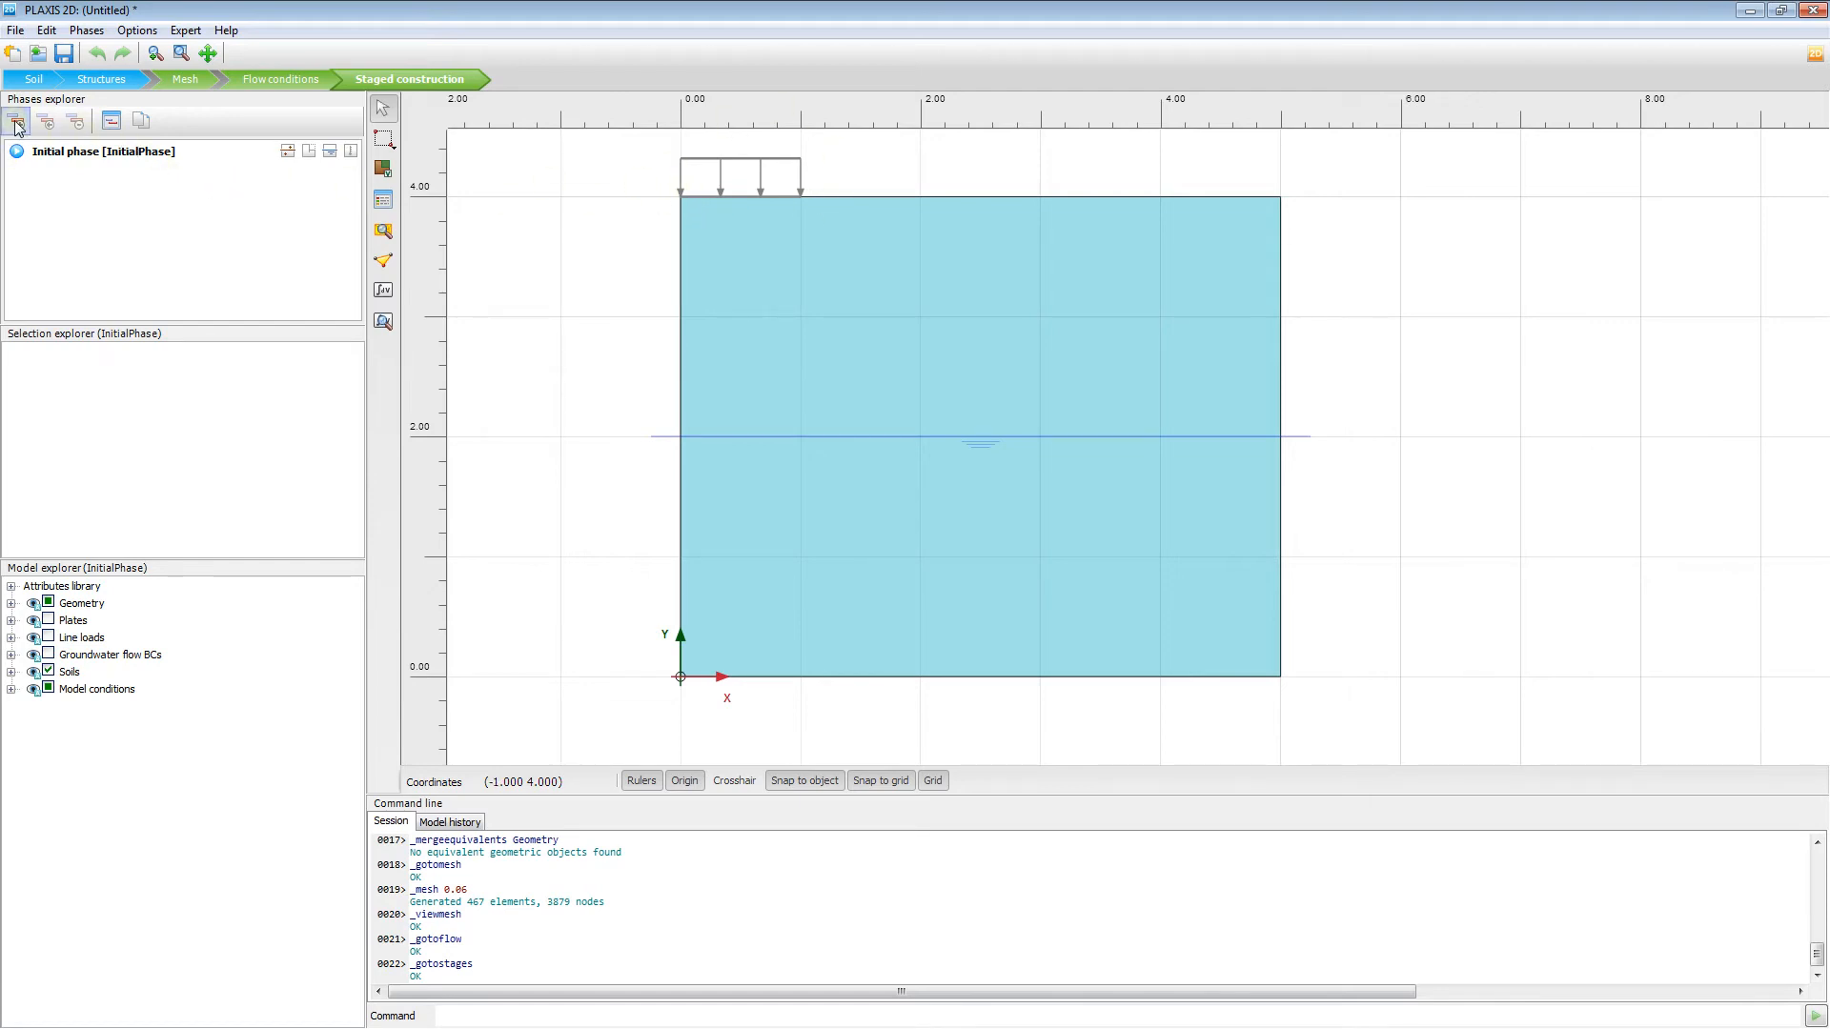
- Add Phase_1 after the initial phase in the Phases explorer
{"action": "left_click", "coordinate": [16, 121]}
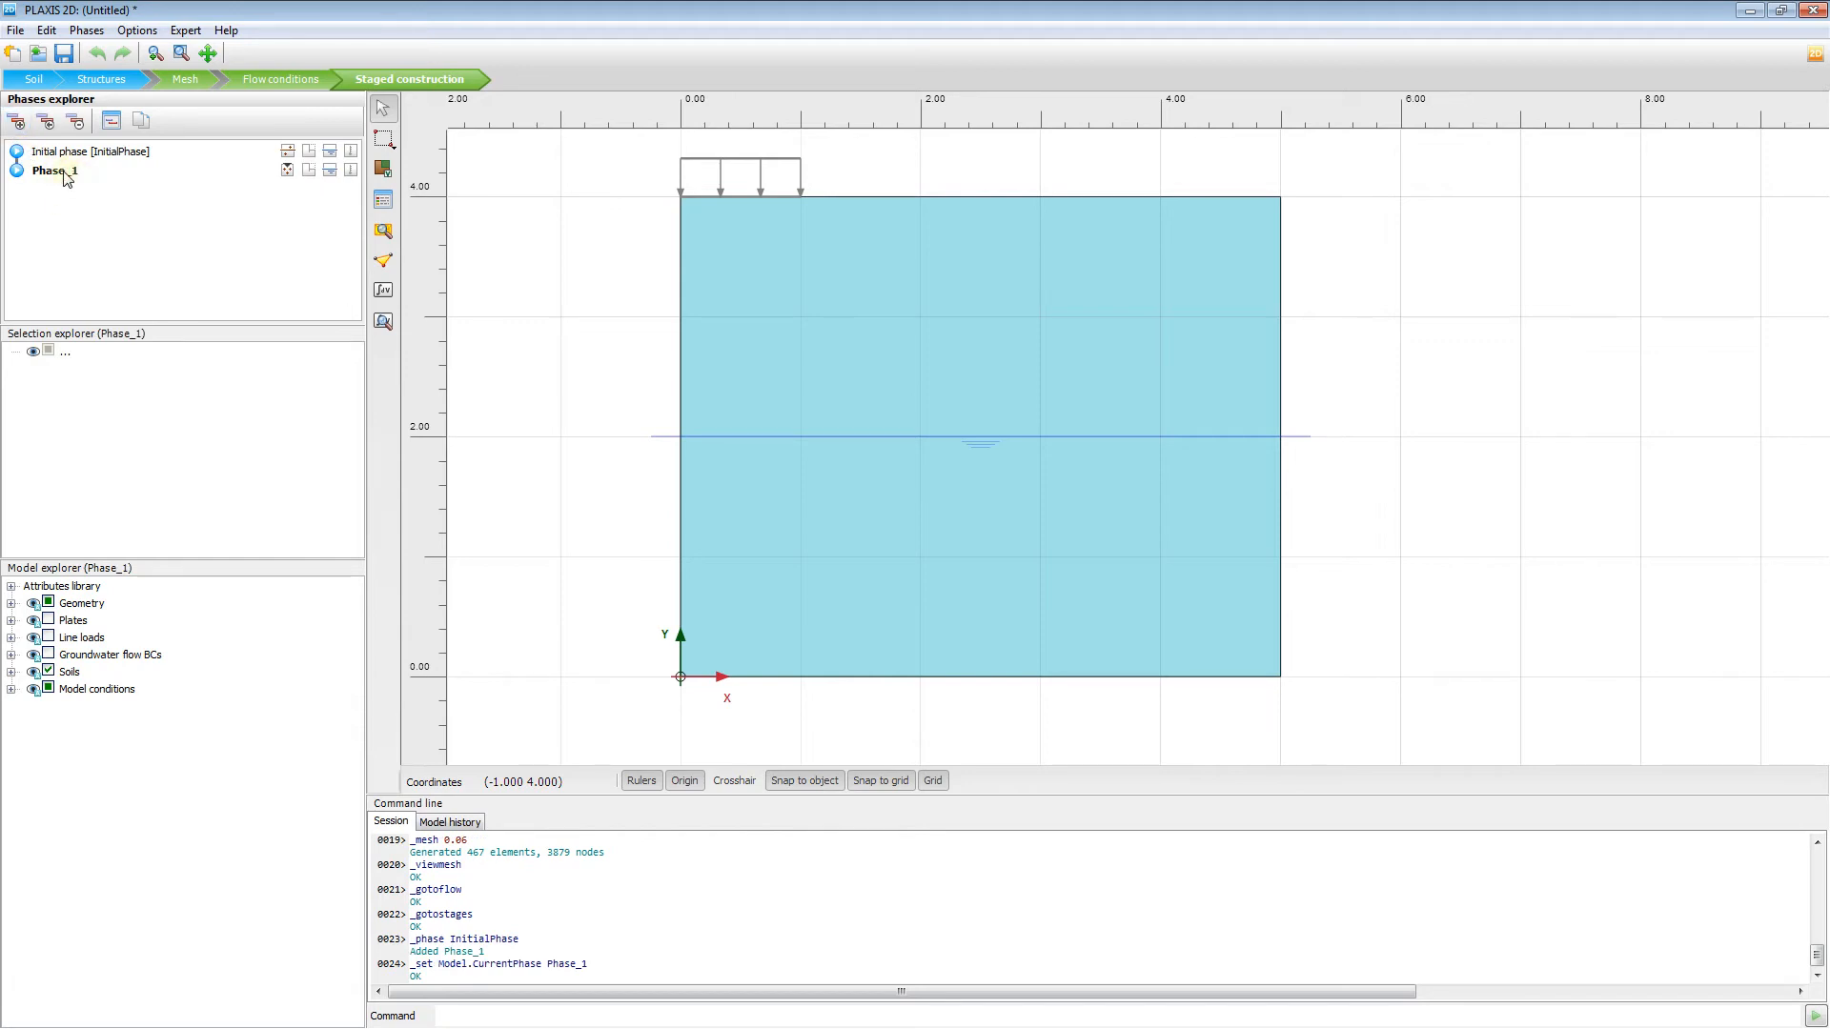
- Rename Phase_1 to 'Footing' in the Phases window
{"action": "double_click", "coordinate": [53, 171]}
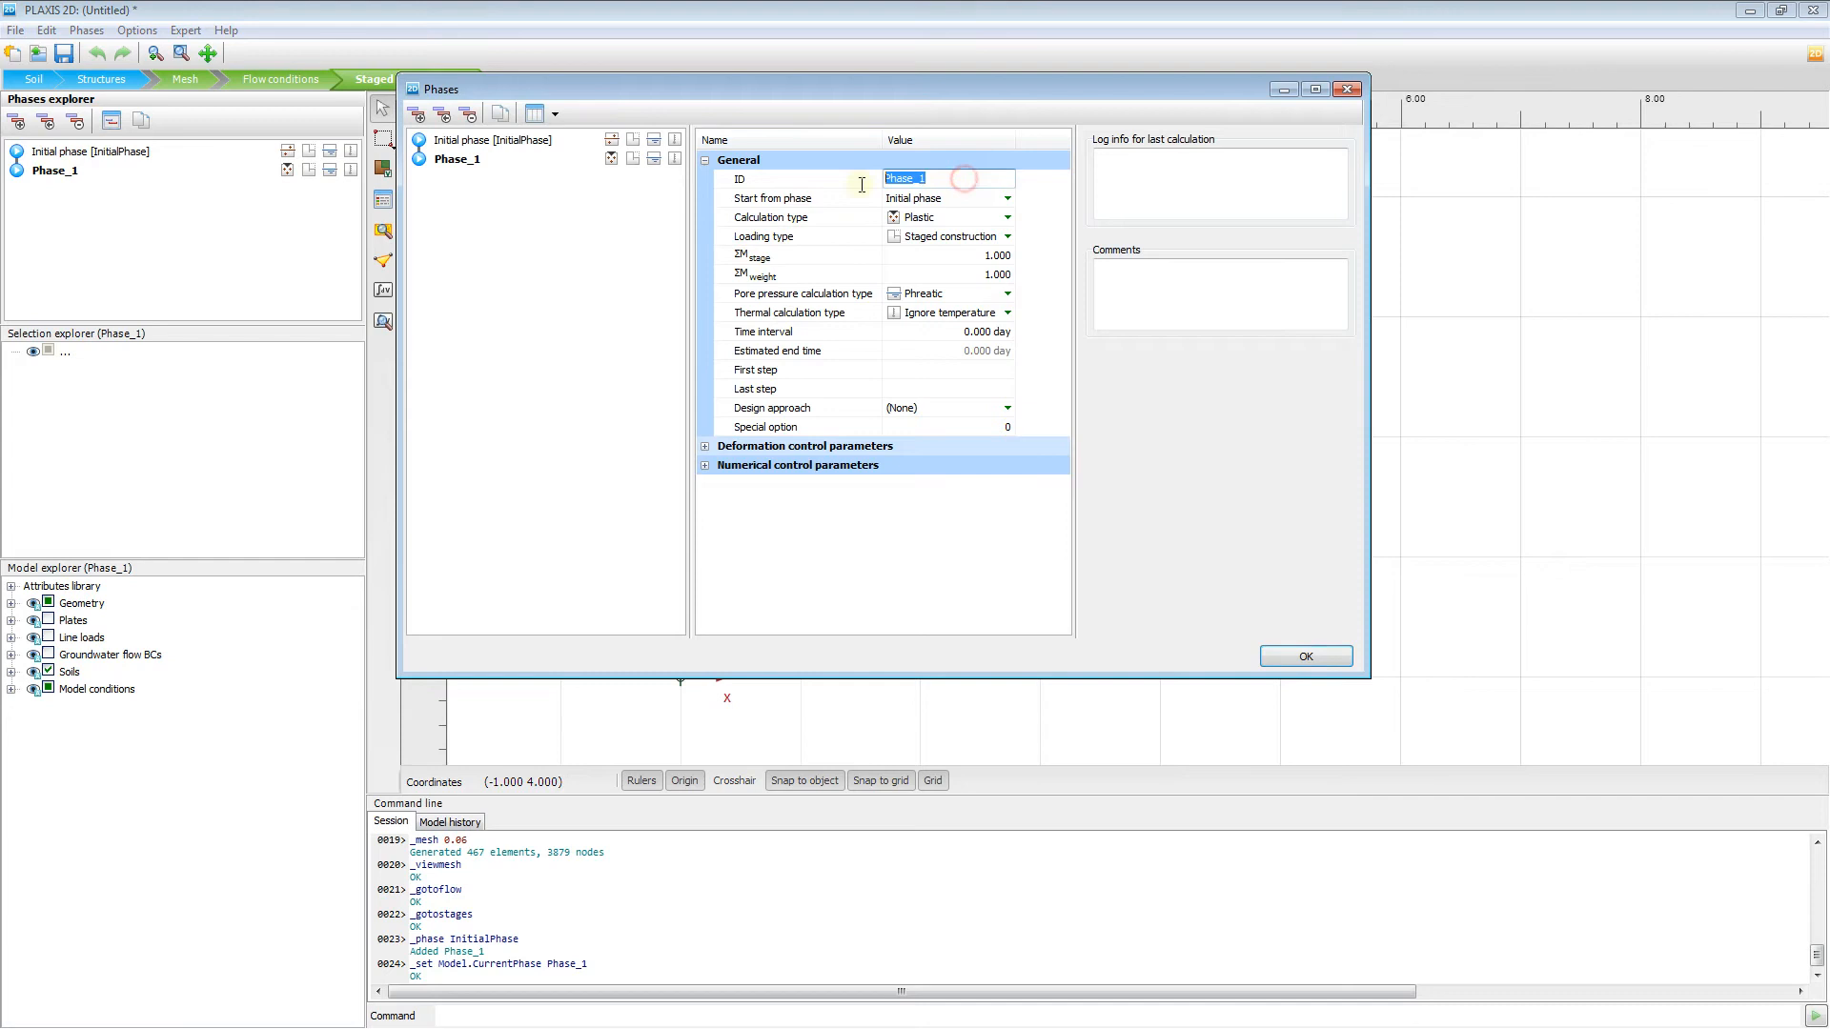
{"action": "type", "text": "F"}
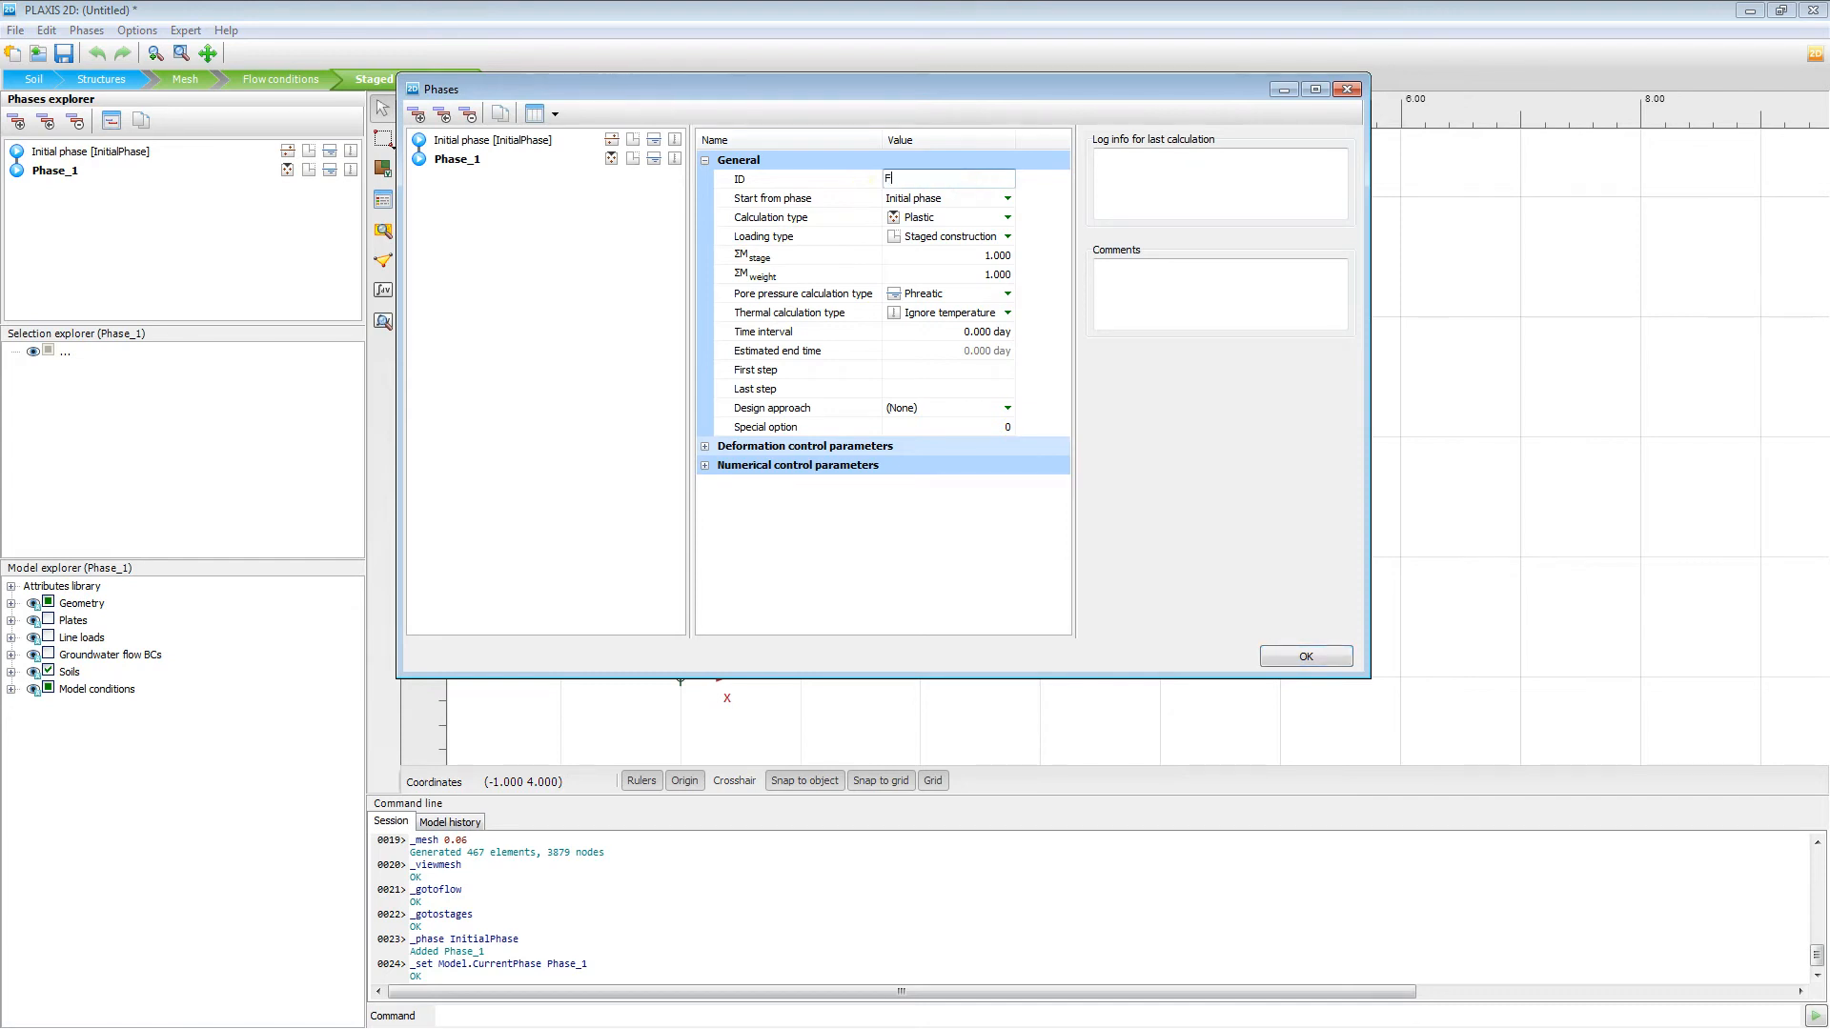
{"action": "type", "text": "ooting"}
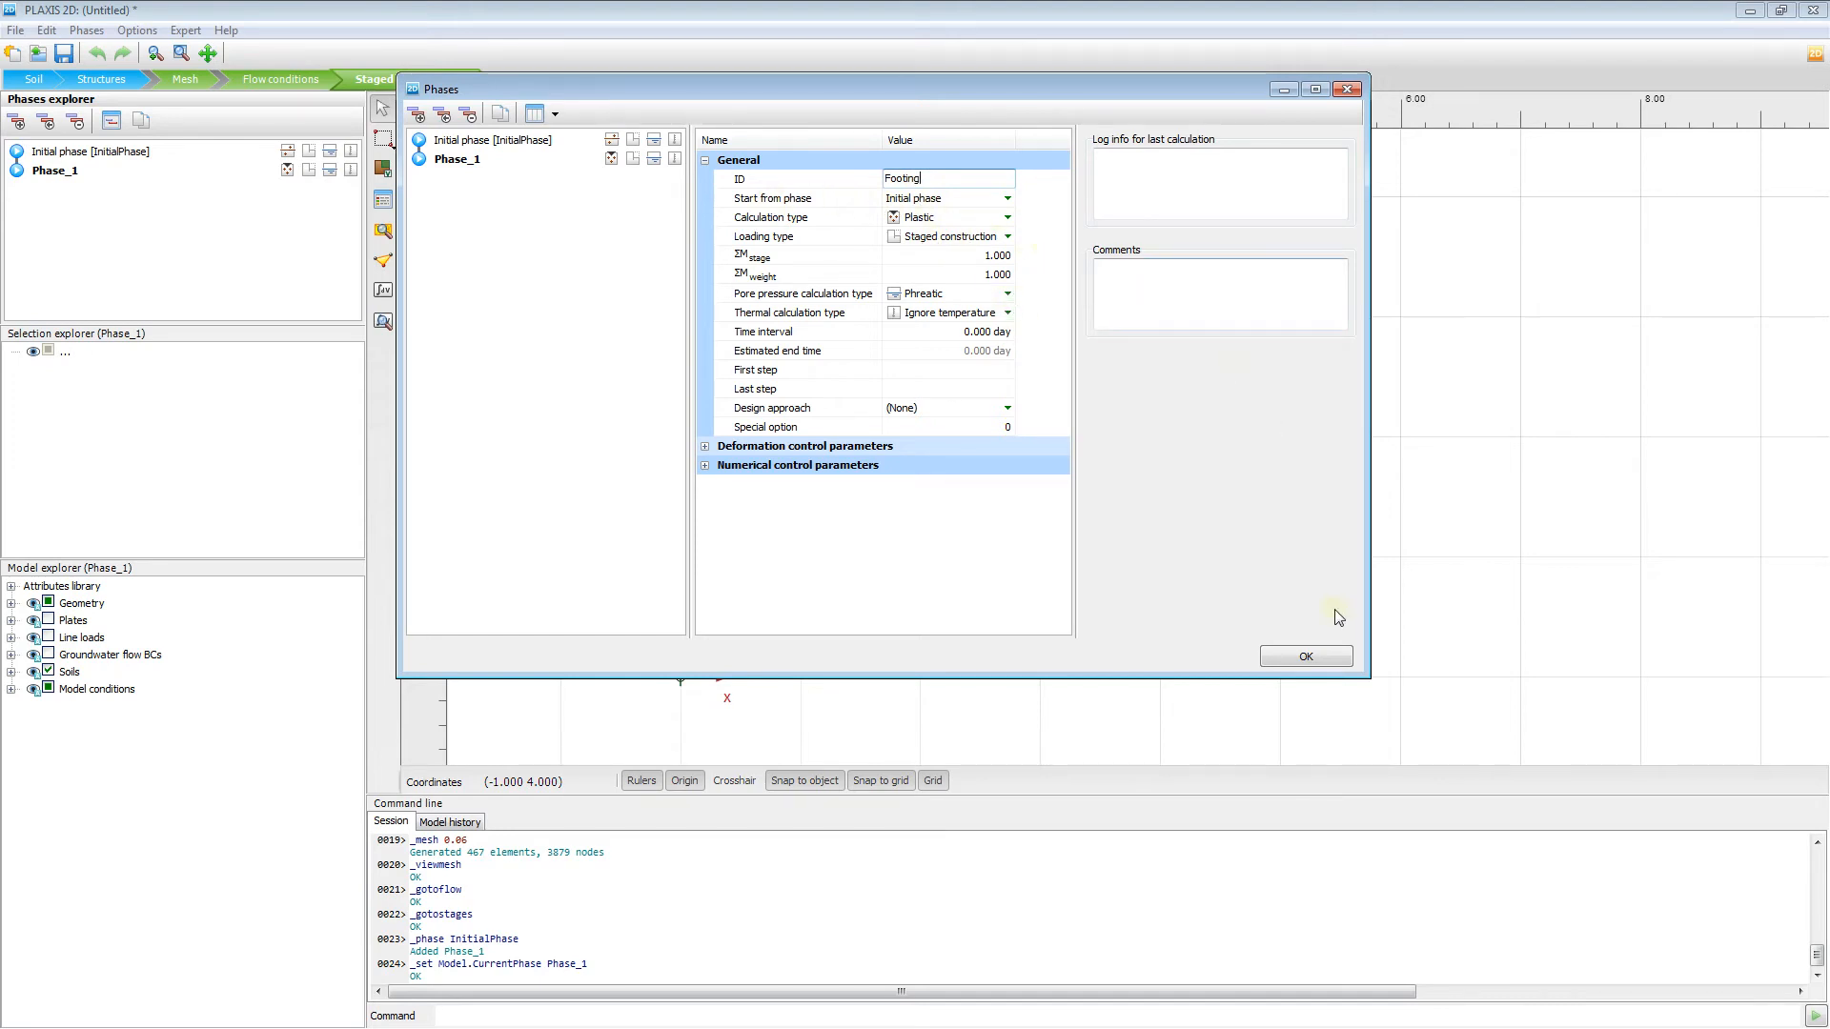
{"action": "left_click", "coordinate": [1305, 656]}
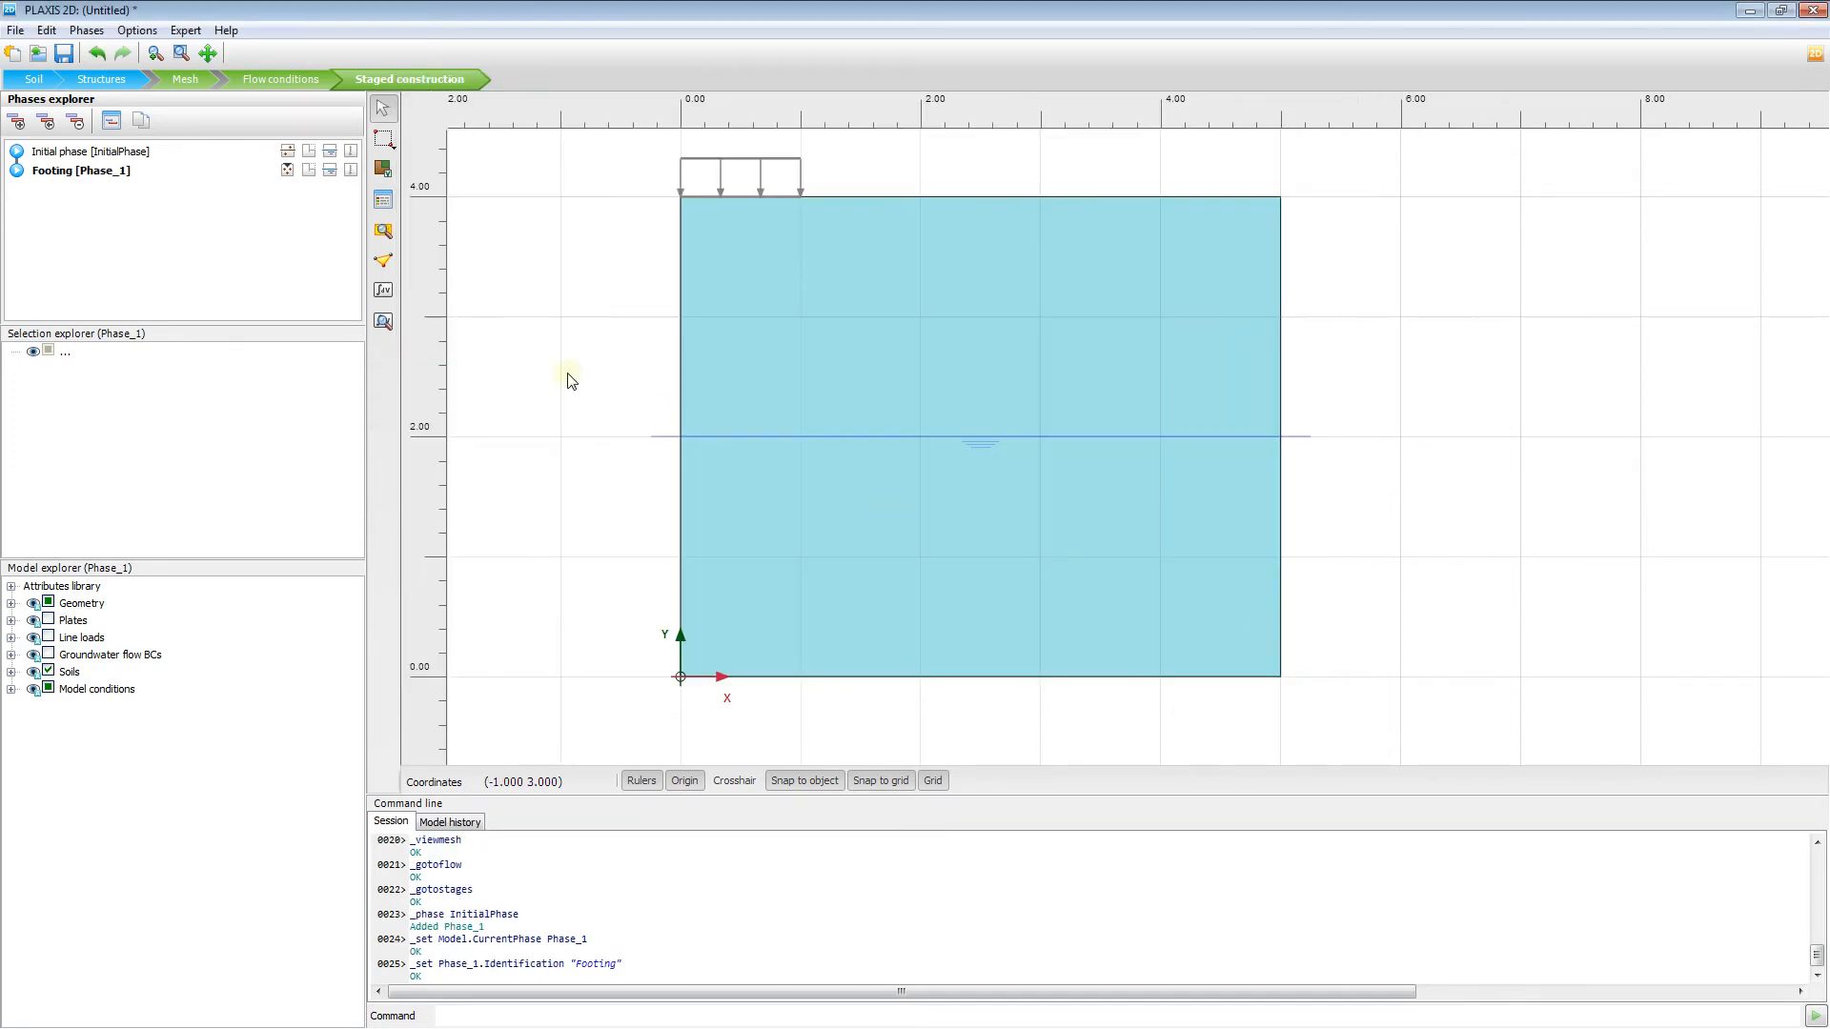
{"action": "mouse_move", "coordinate": [556, 276]}
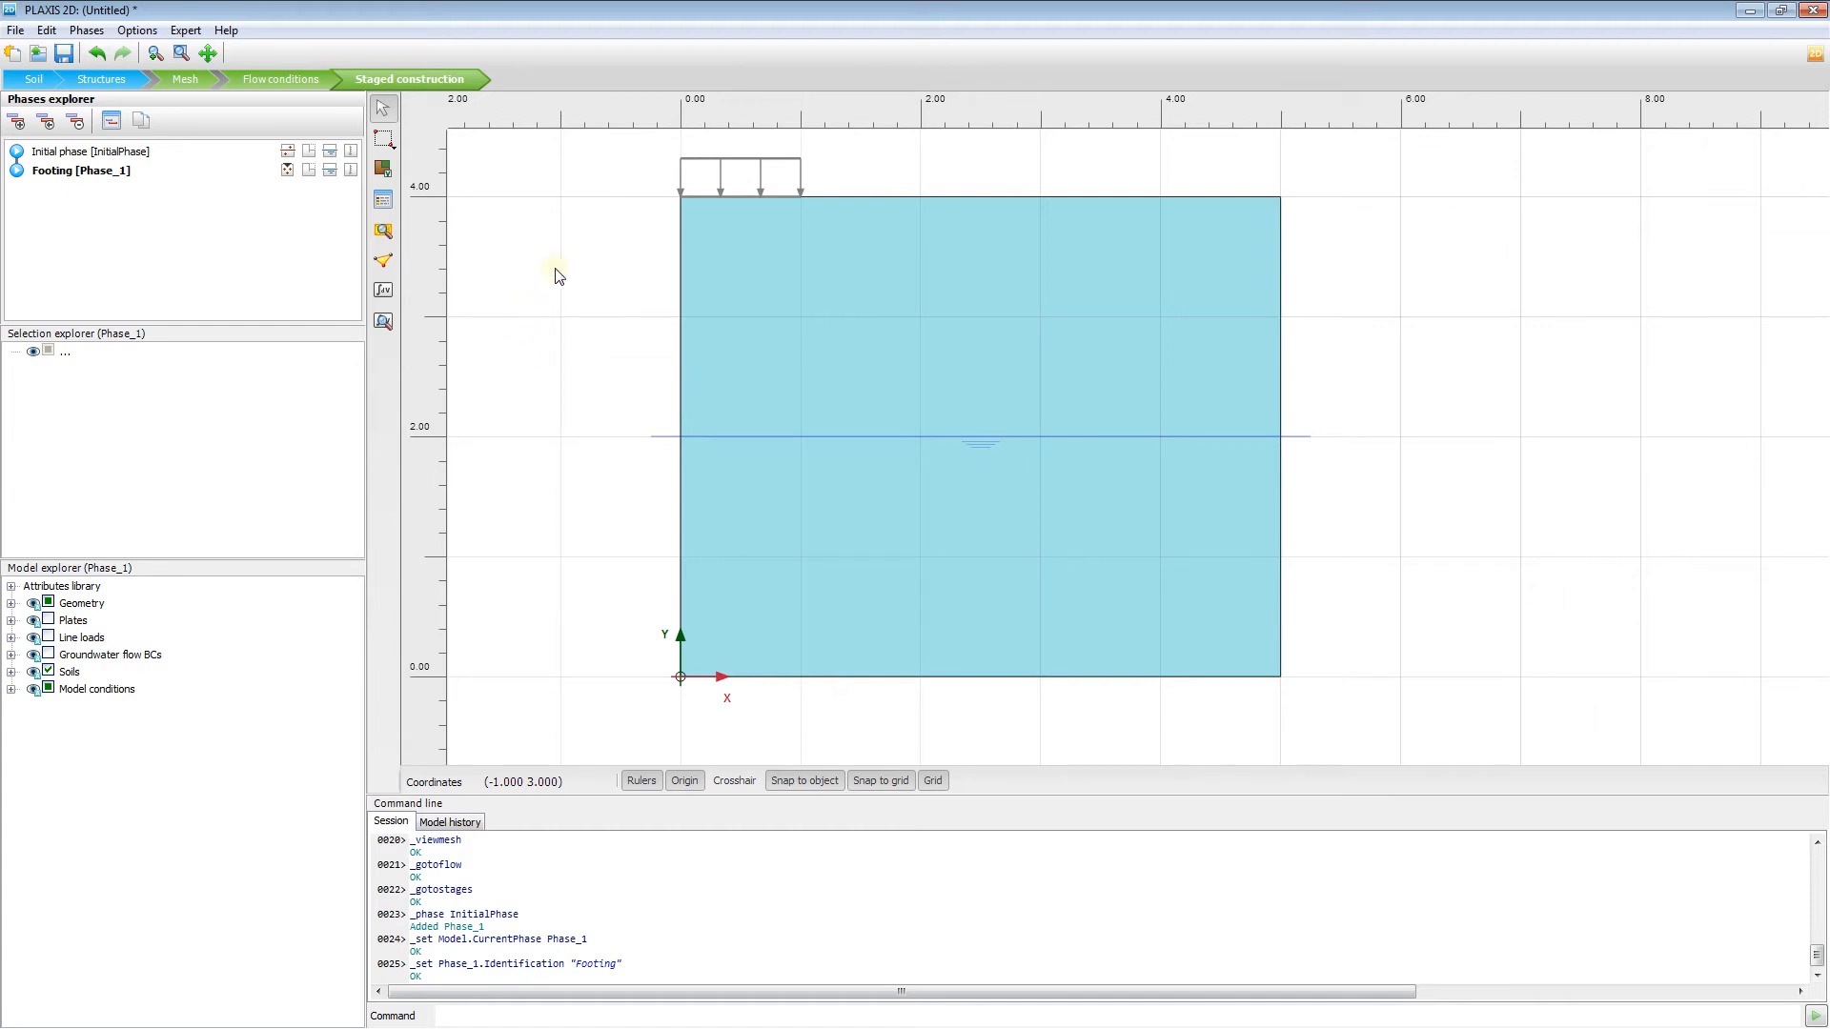
{"action": "mouse_move", "coordinate": [635, 190]}
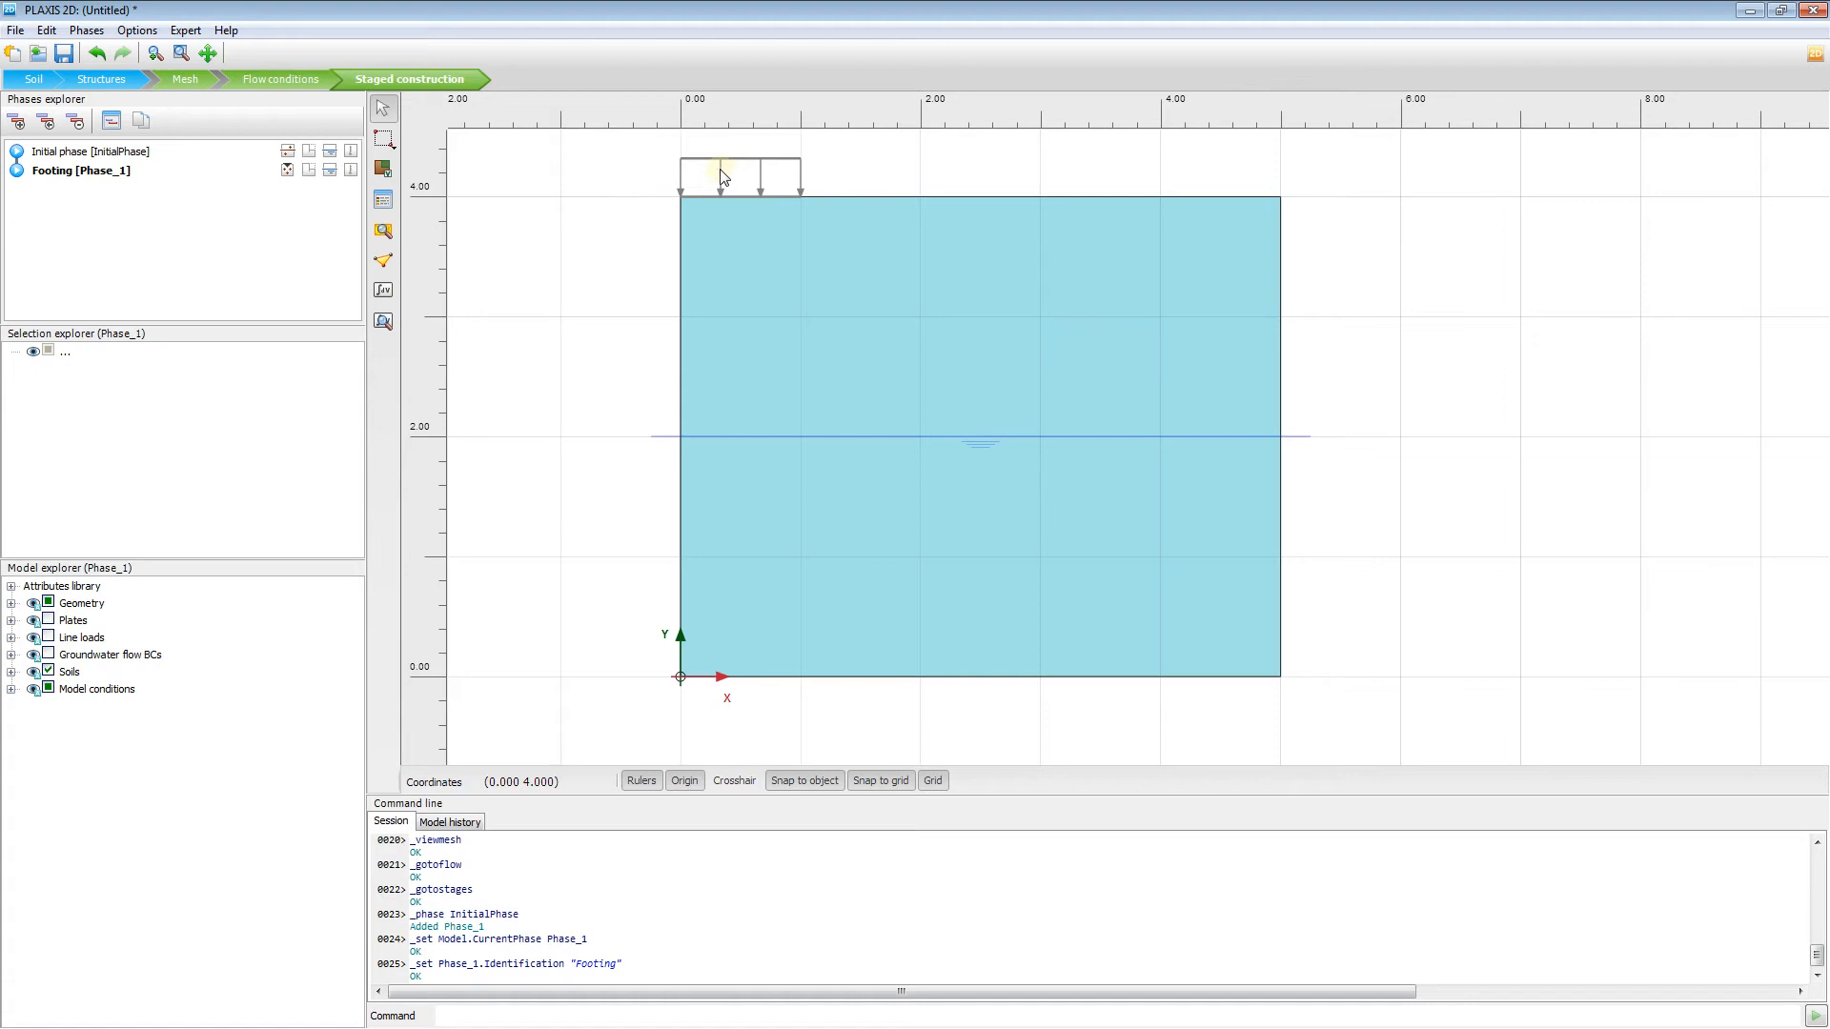
- Activate the line load on the footing's top line for the Footing phase
{"action": "left_click", "coordinate": [740, 182]}
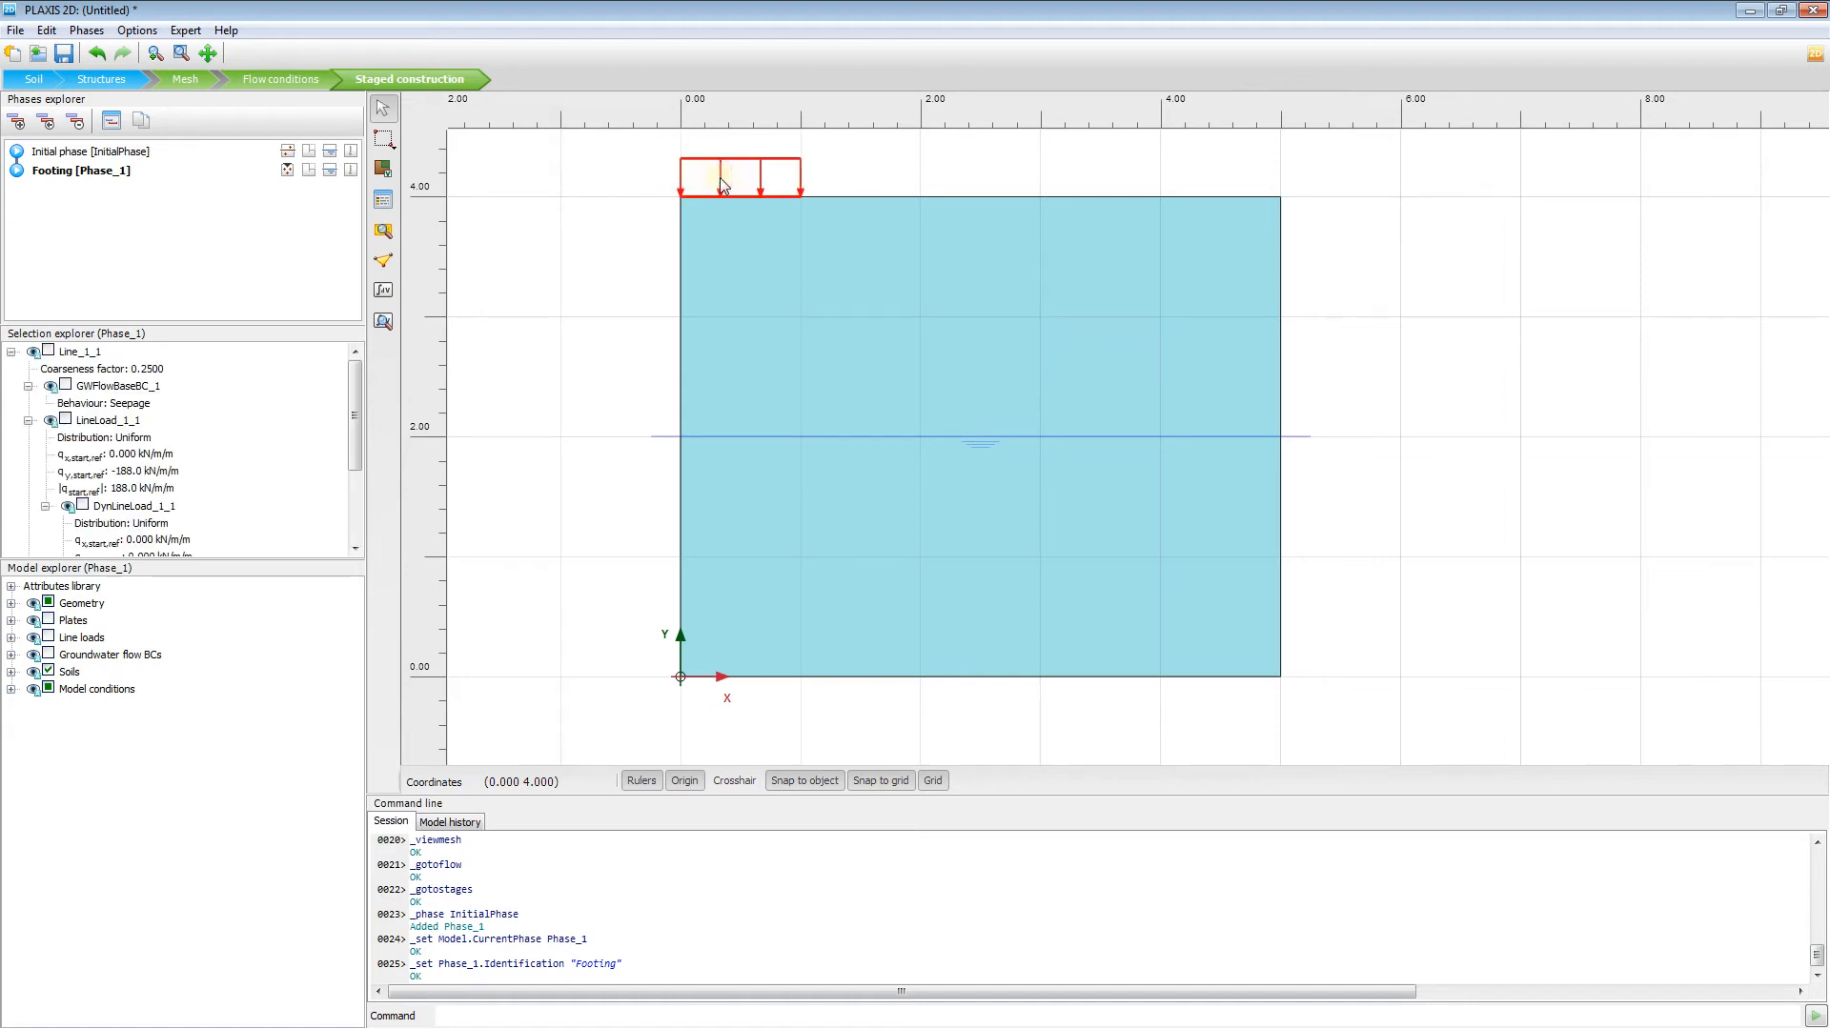
{"action": "right_click", "coordinate": [720, 181]}
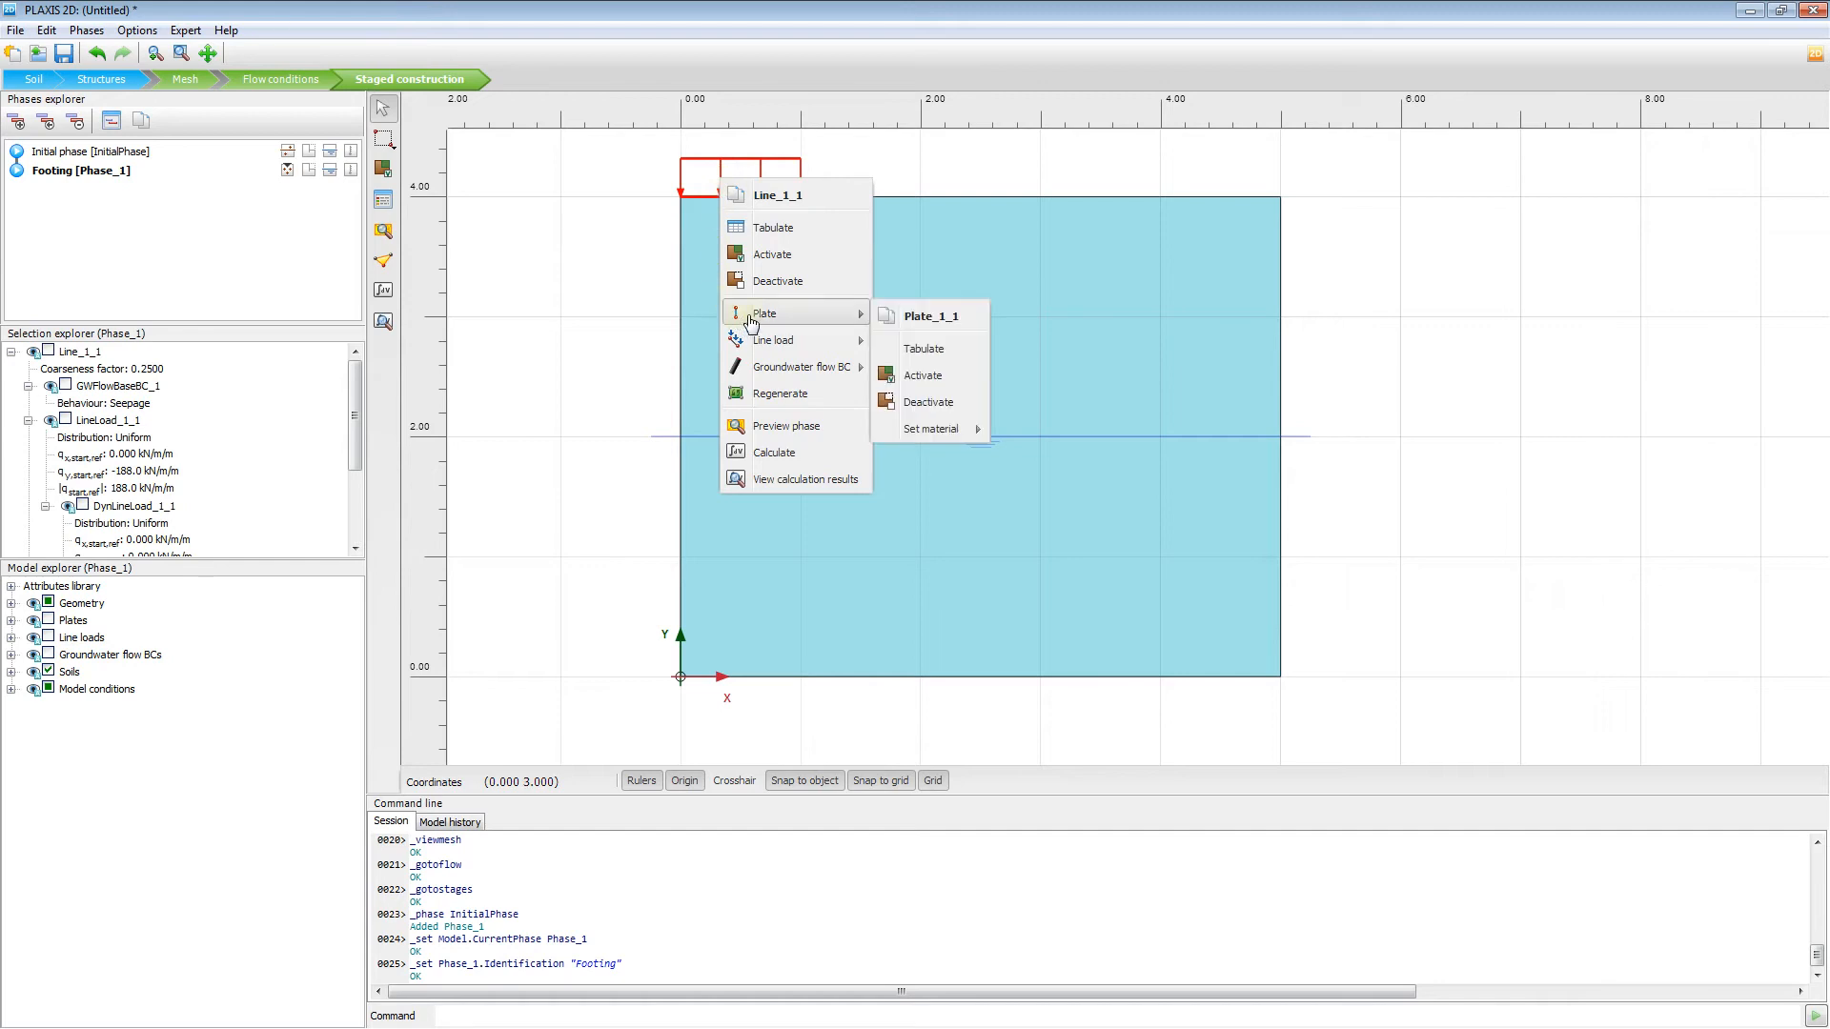
{"action": "left_click", "coordinate": [922, 375]}
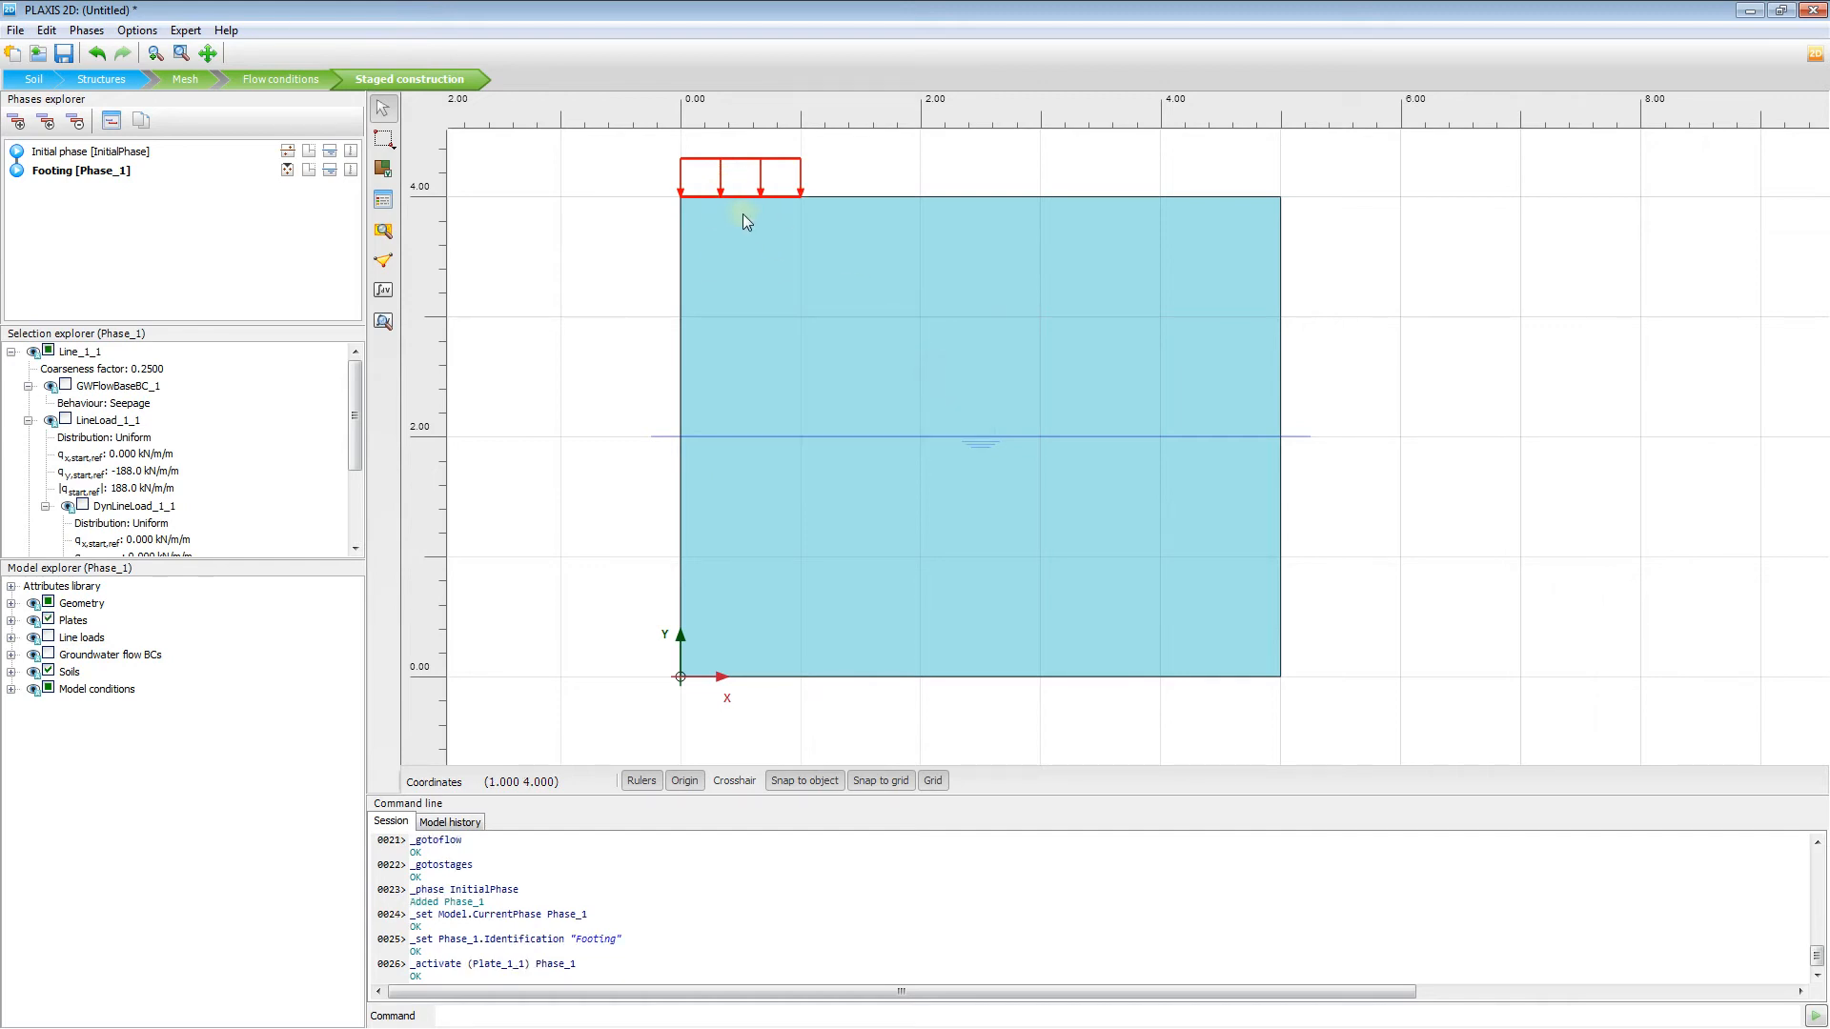
{"action": "mouse_move", "coordinate": [727, 207]}
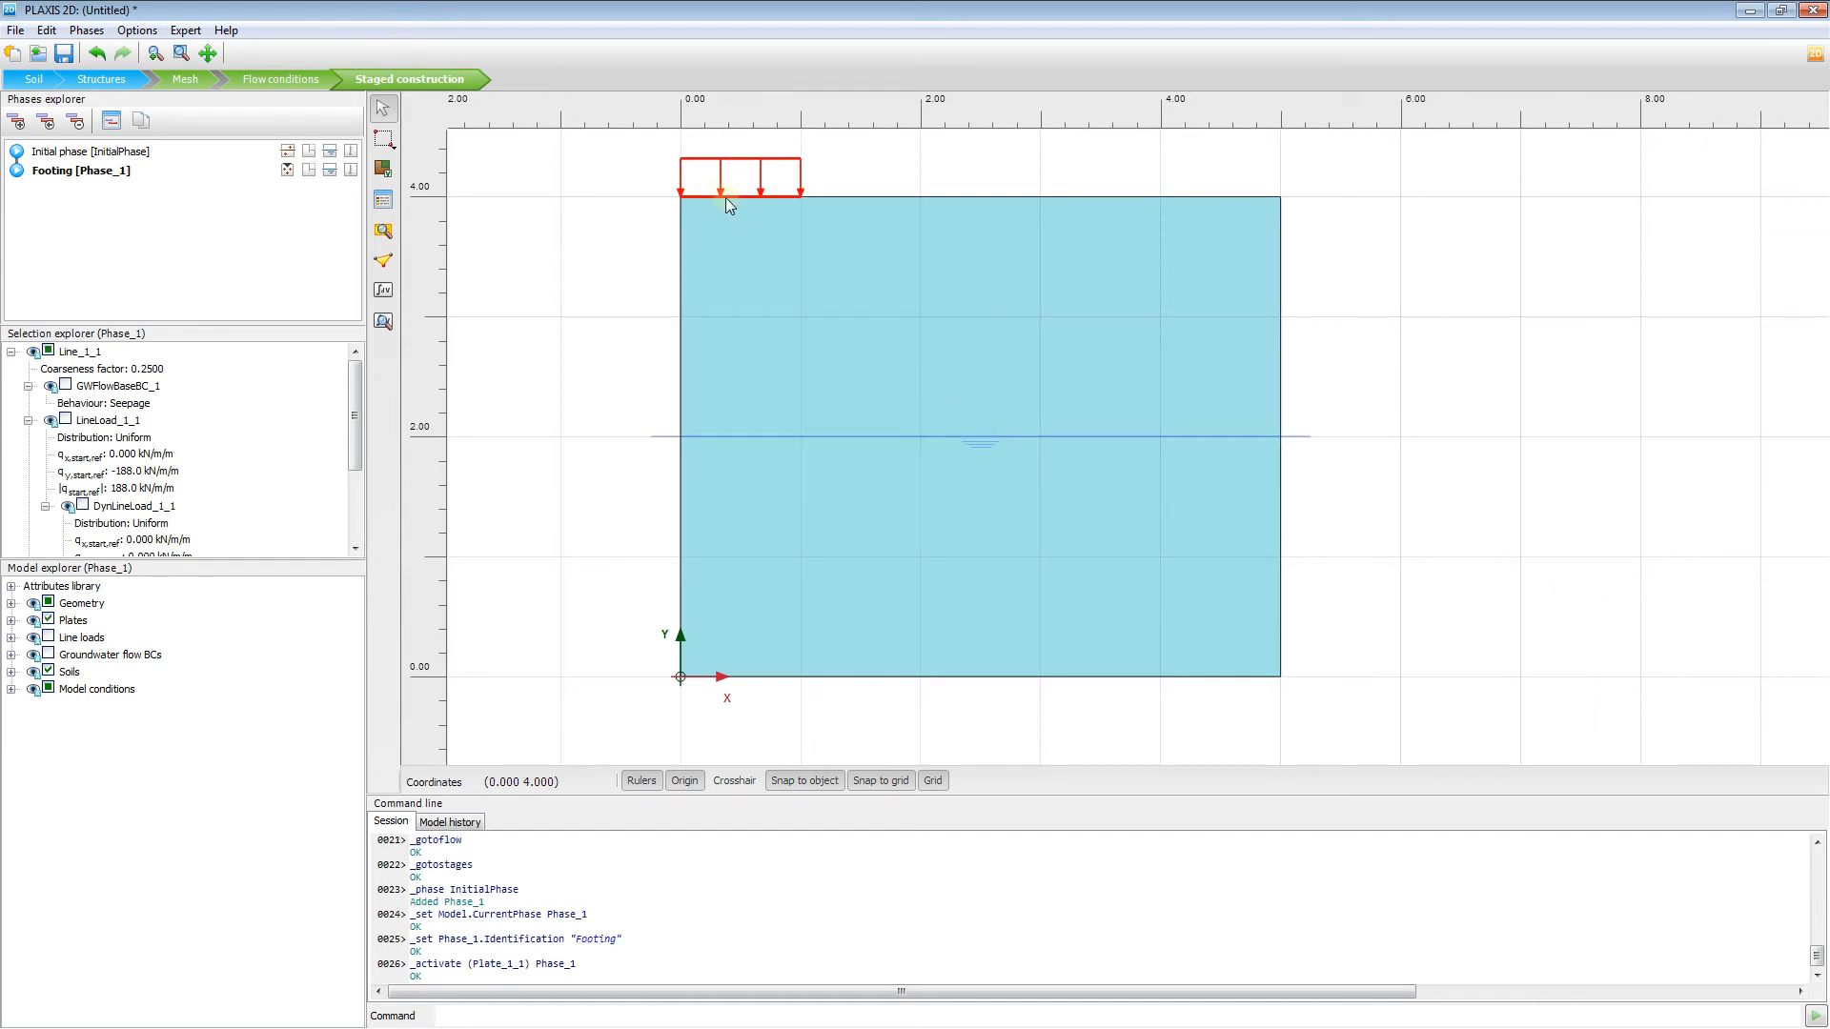
{"action": "right_click", "coordinate": [724, 193]}
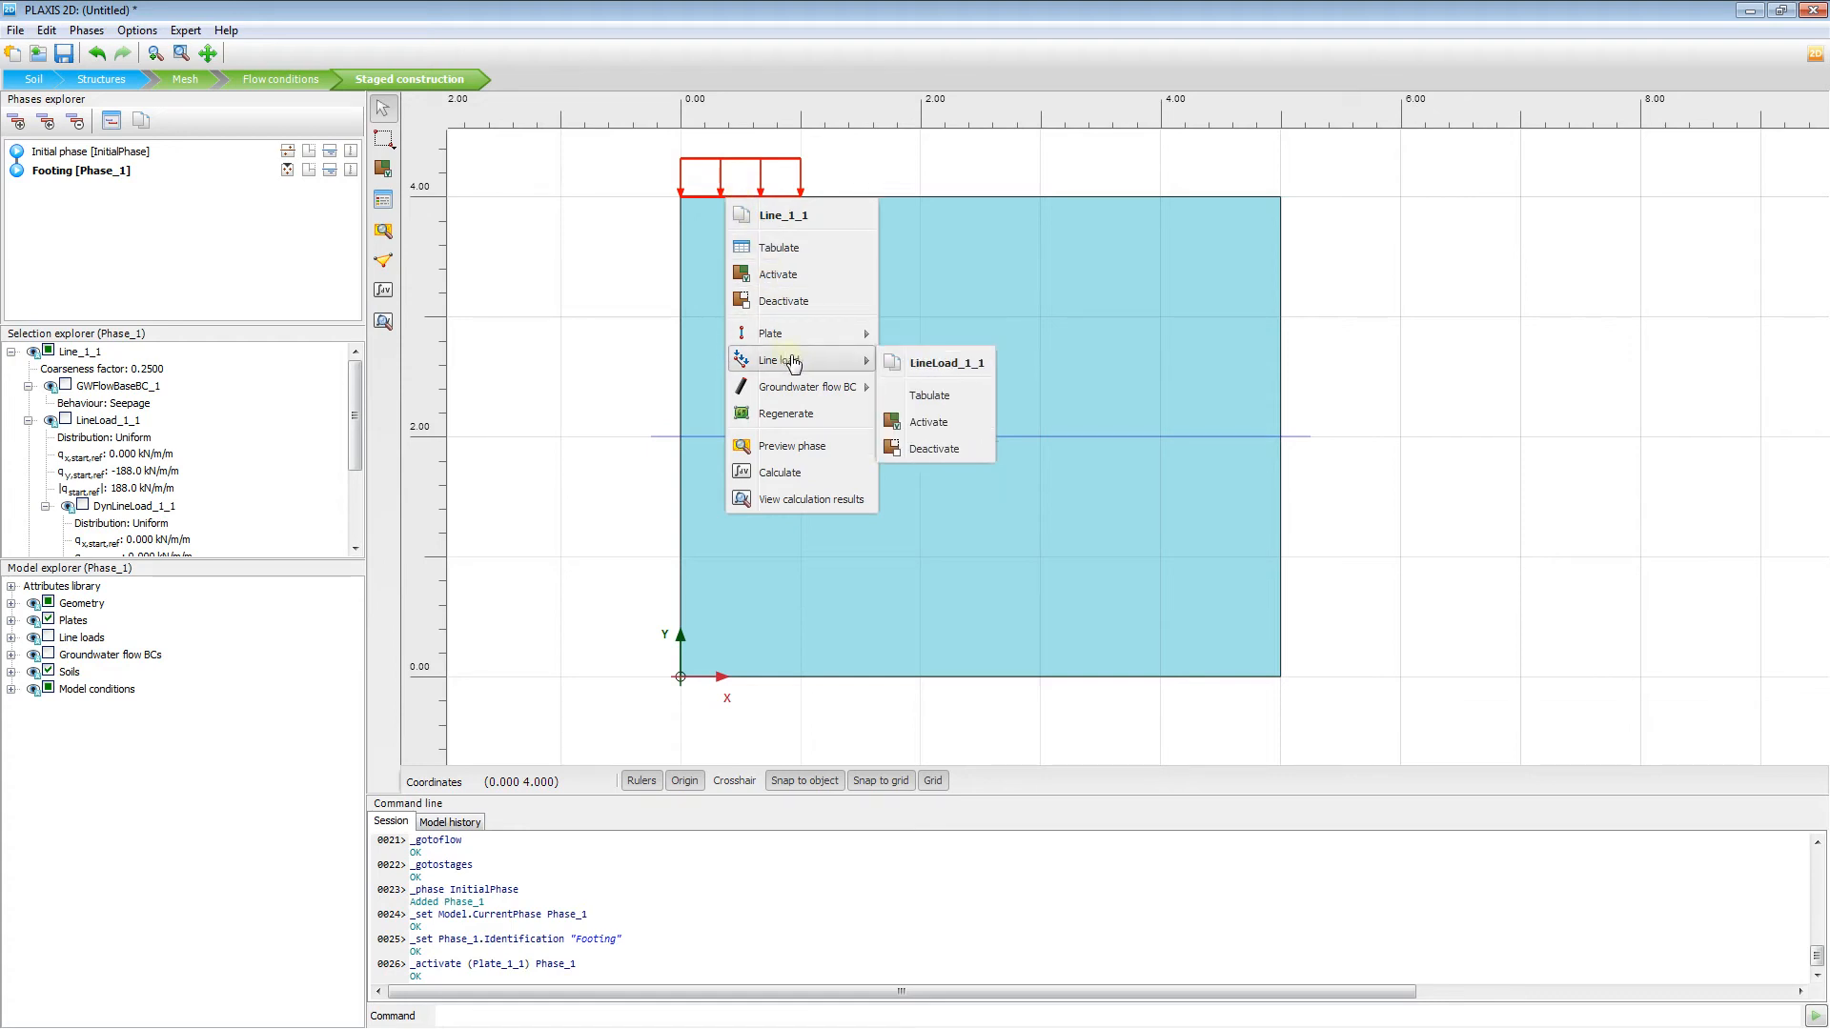
{"action": "left_click", "coordinate": [927, 422]}
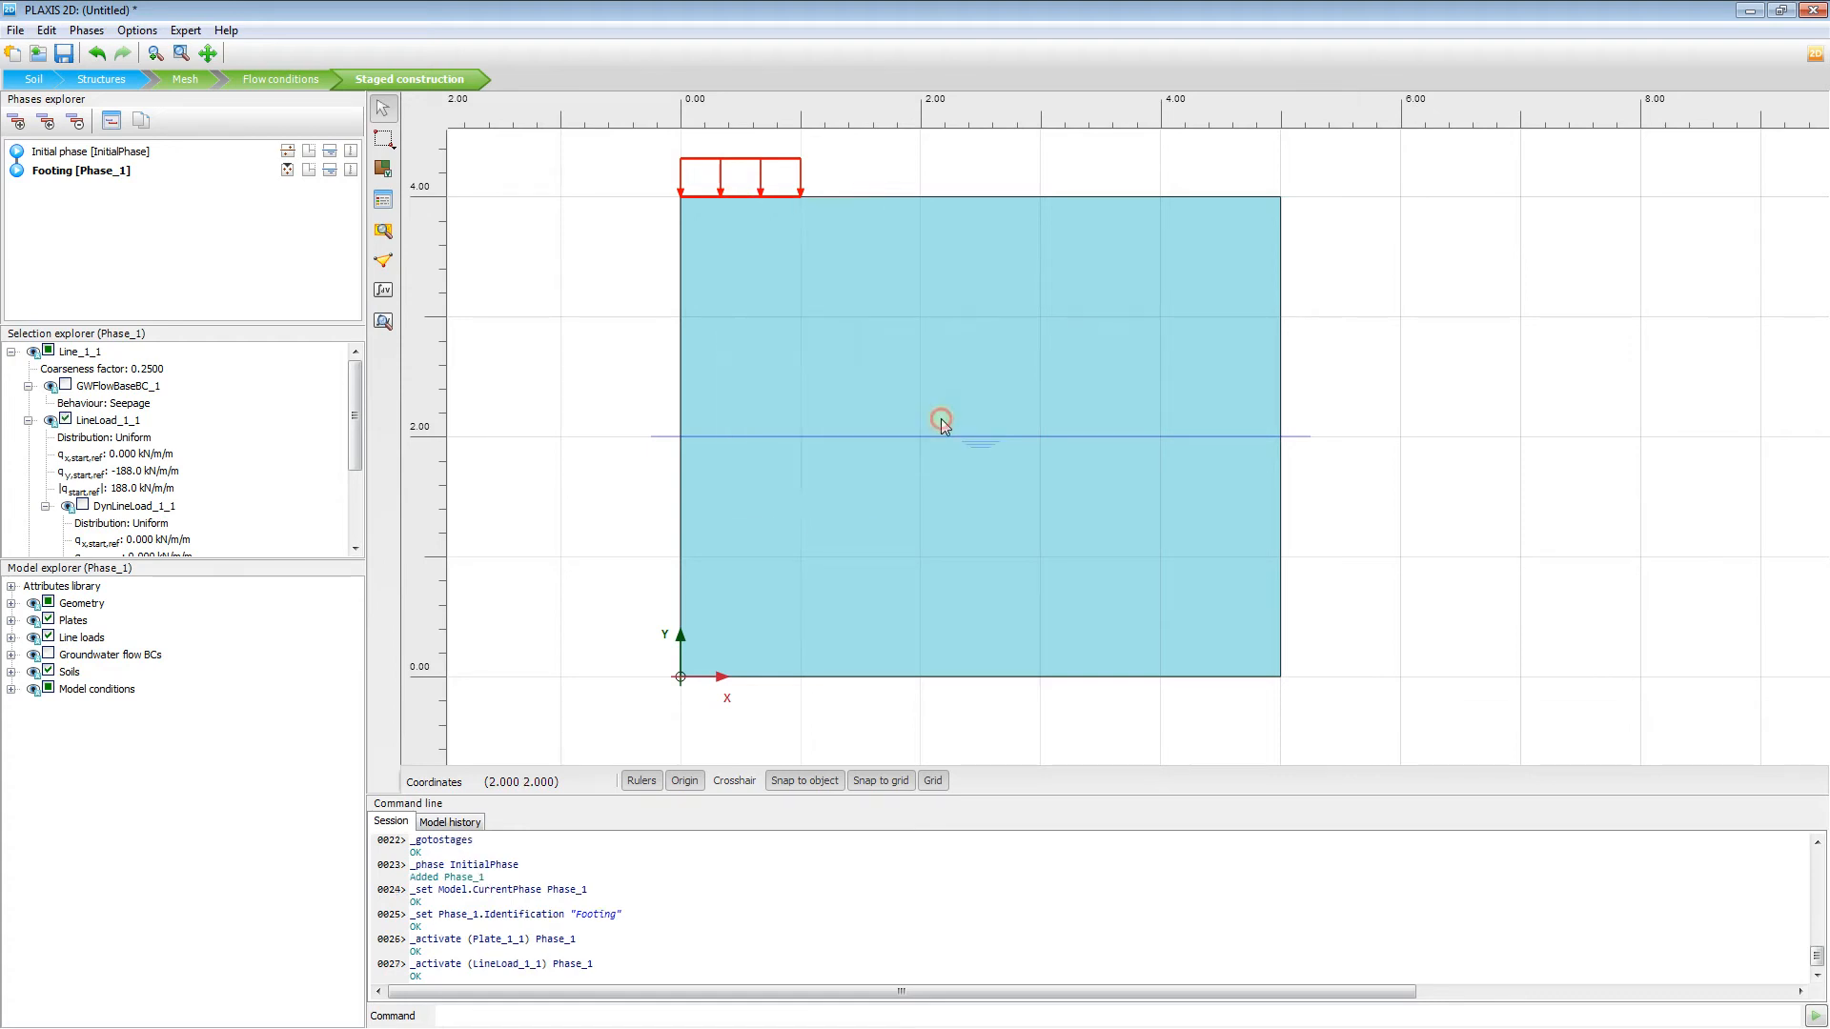
{"action": "left_click", "coordinate": [512, 227]}
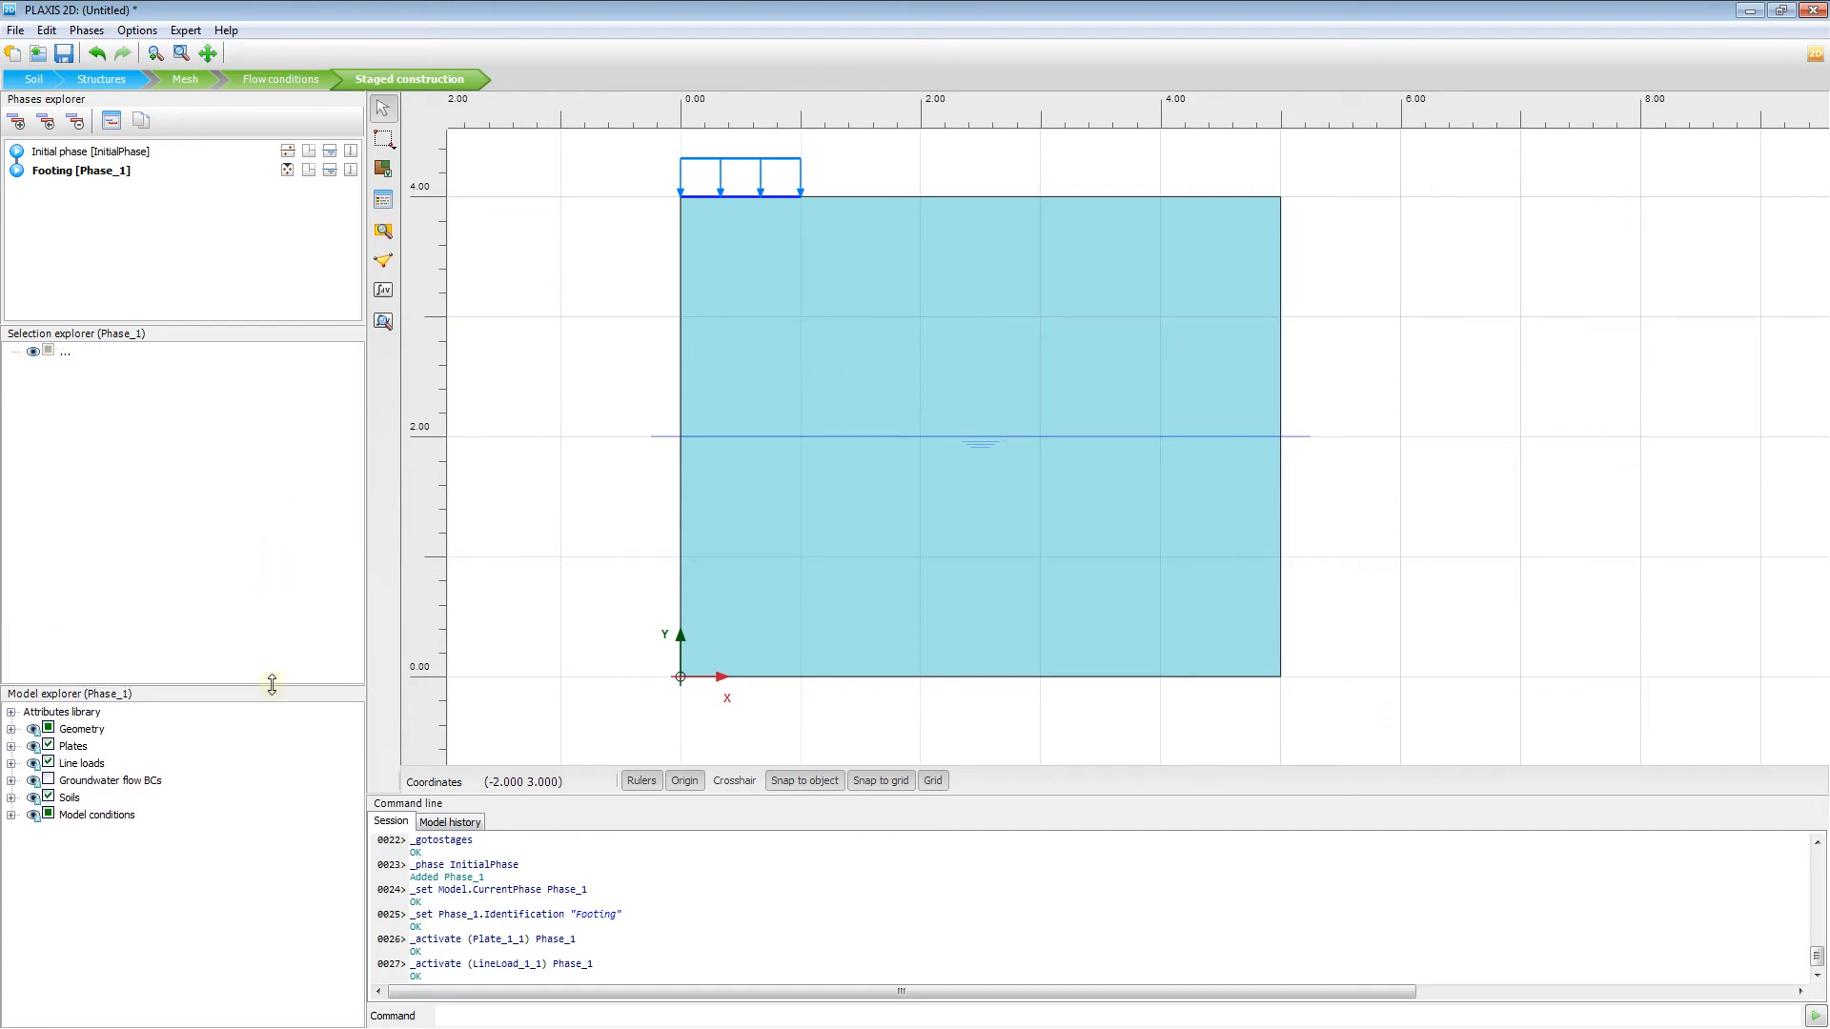
{"action": "mouse_move", "coordinate": [723, 184]}
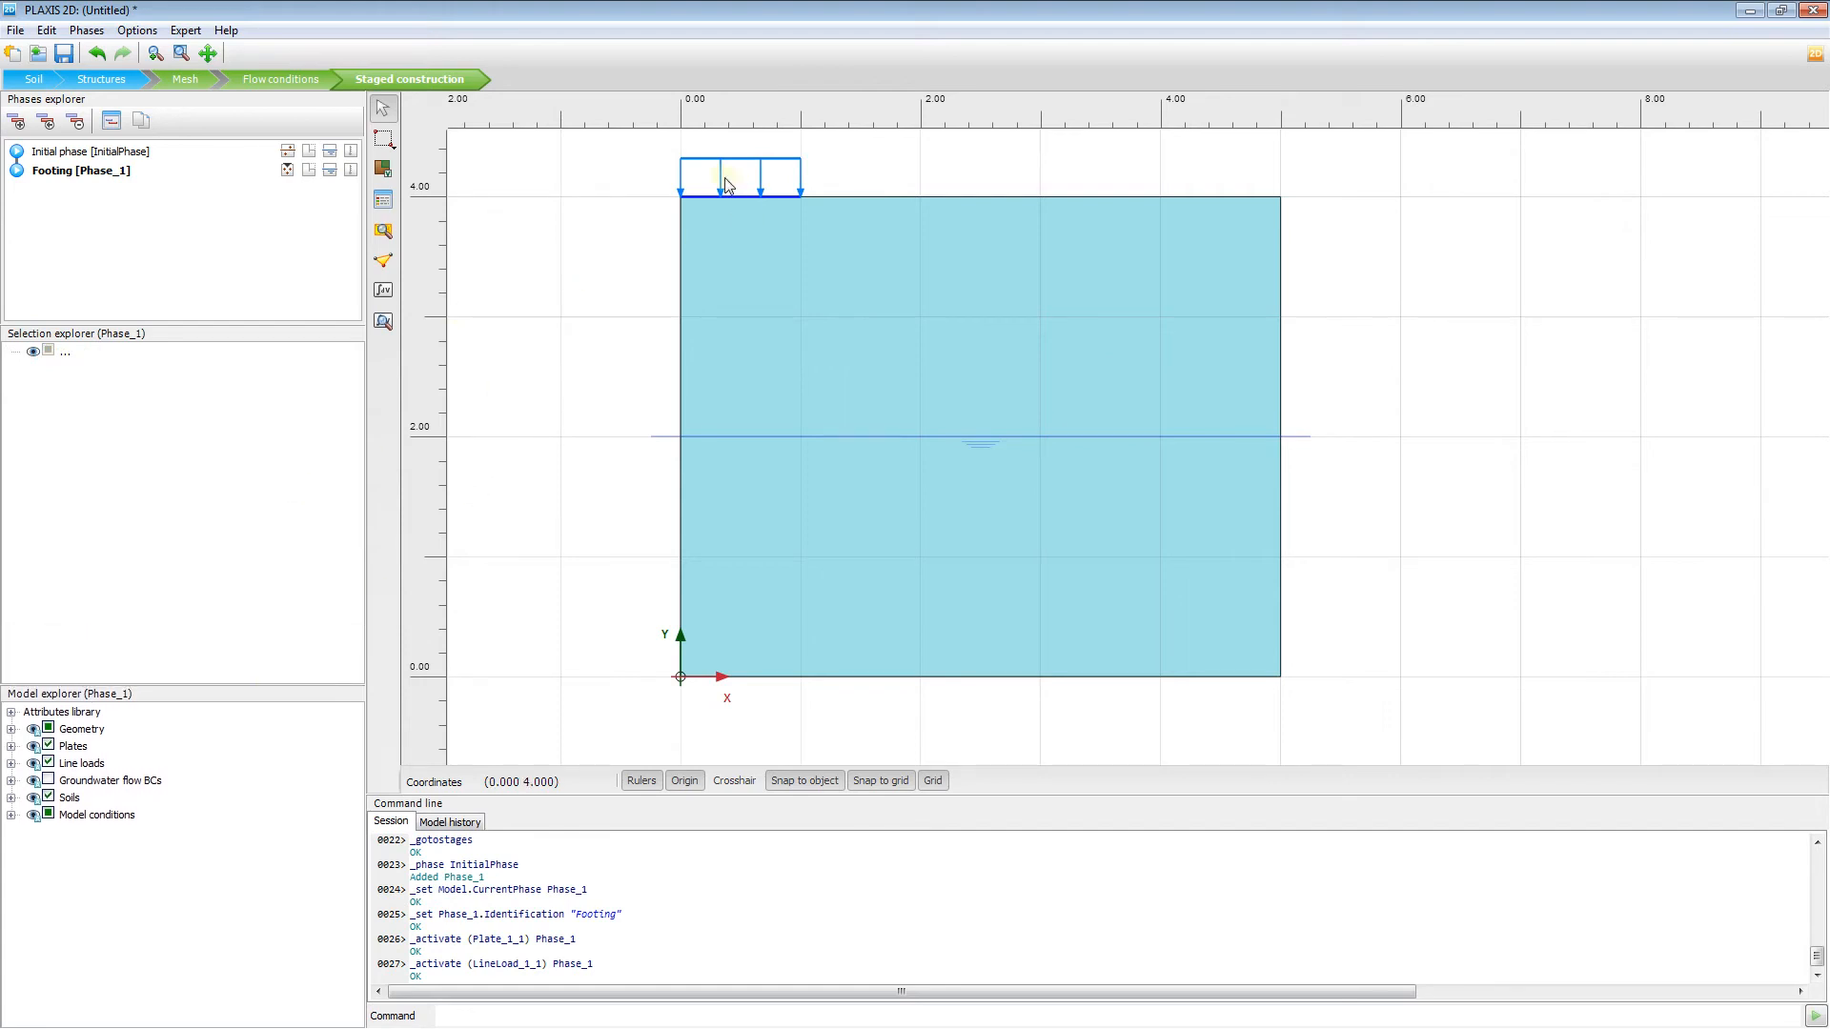
- Reselect the footing line and check the LineLoad_1_1 properties
{"action": "left_click", "coordinate": [738, 186]}
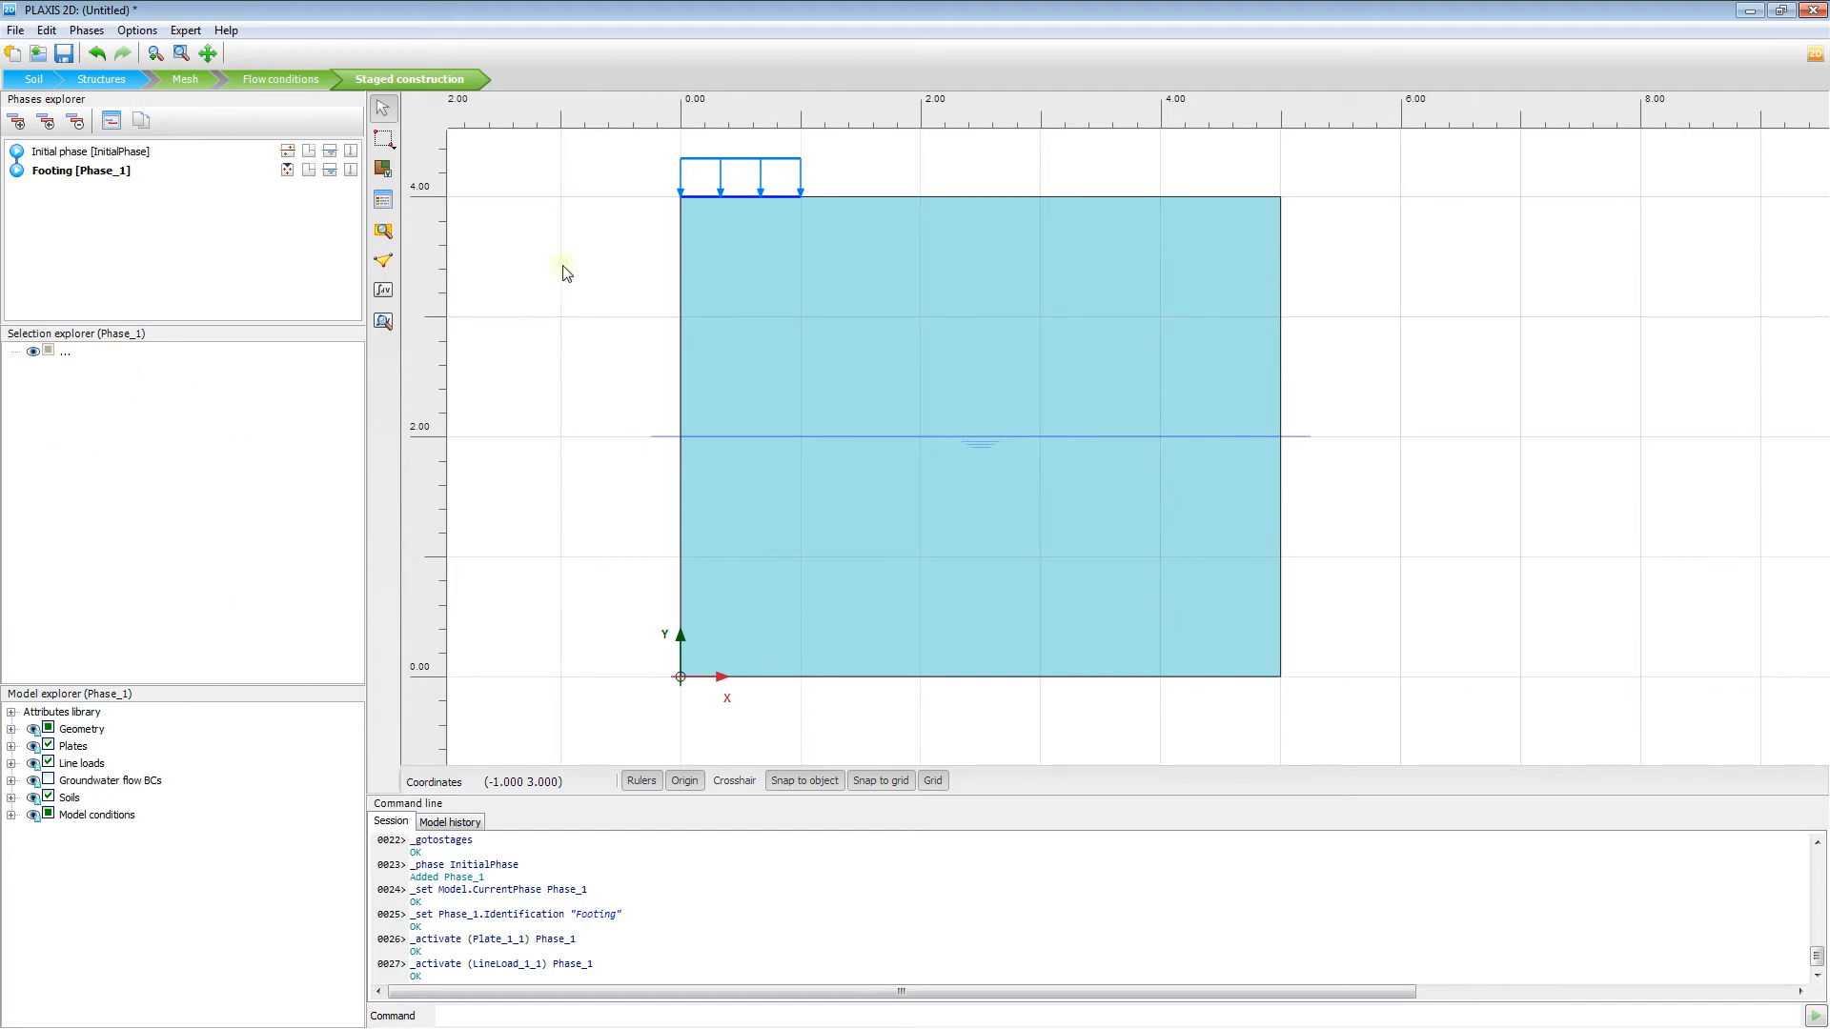
{"action": "left_click", "coordinate": [742, 192]}
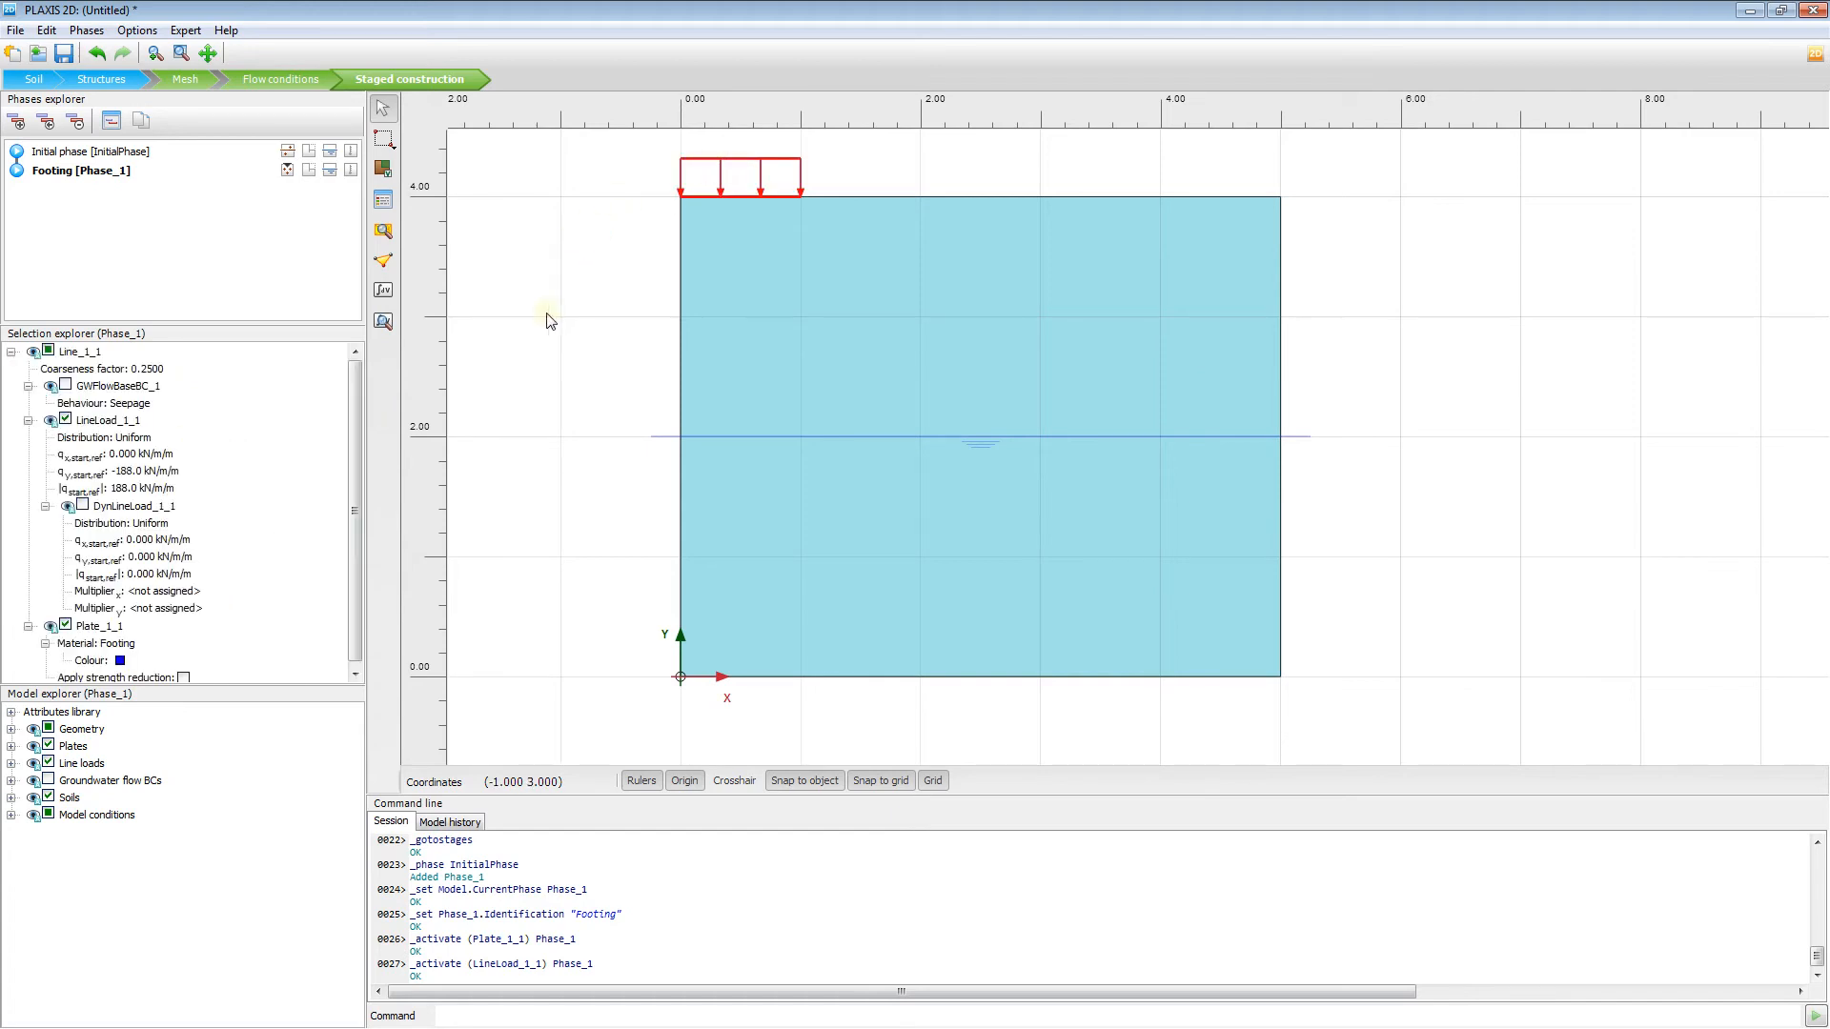
{"action": "mouse_move", "coordinate": [281, 468]}
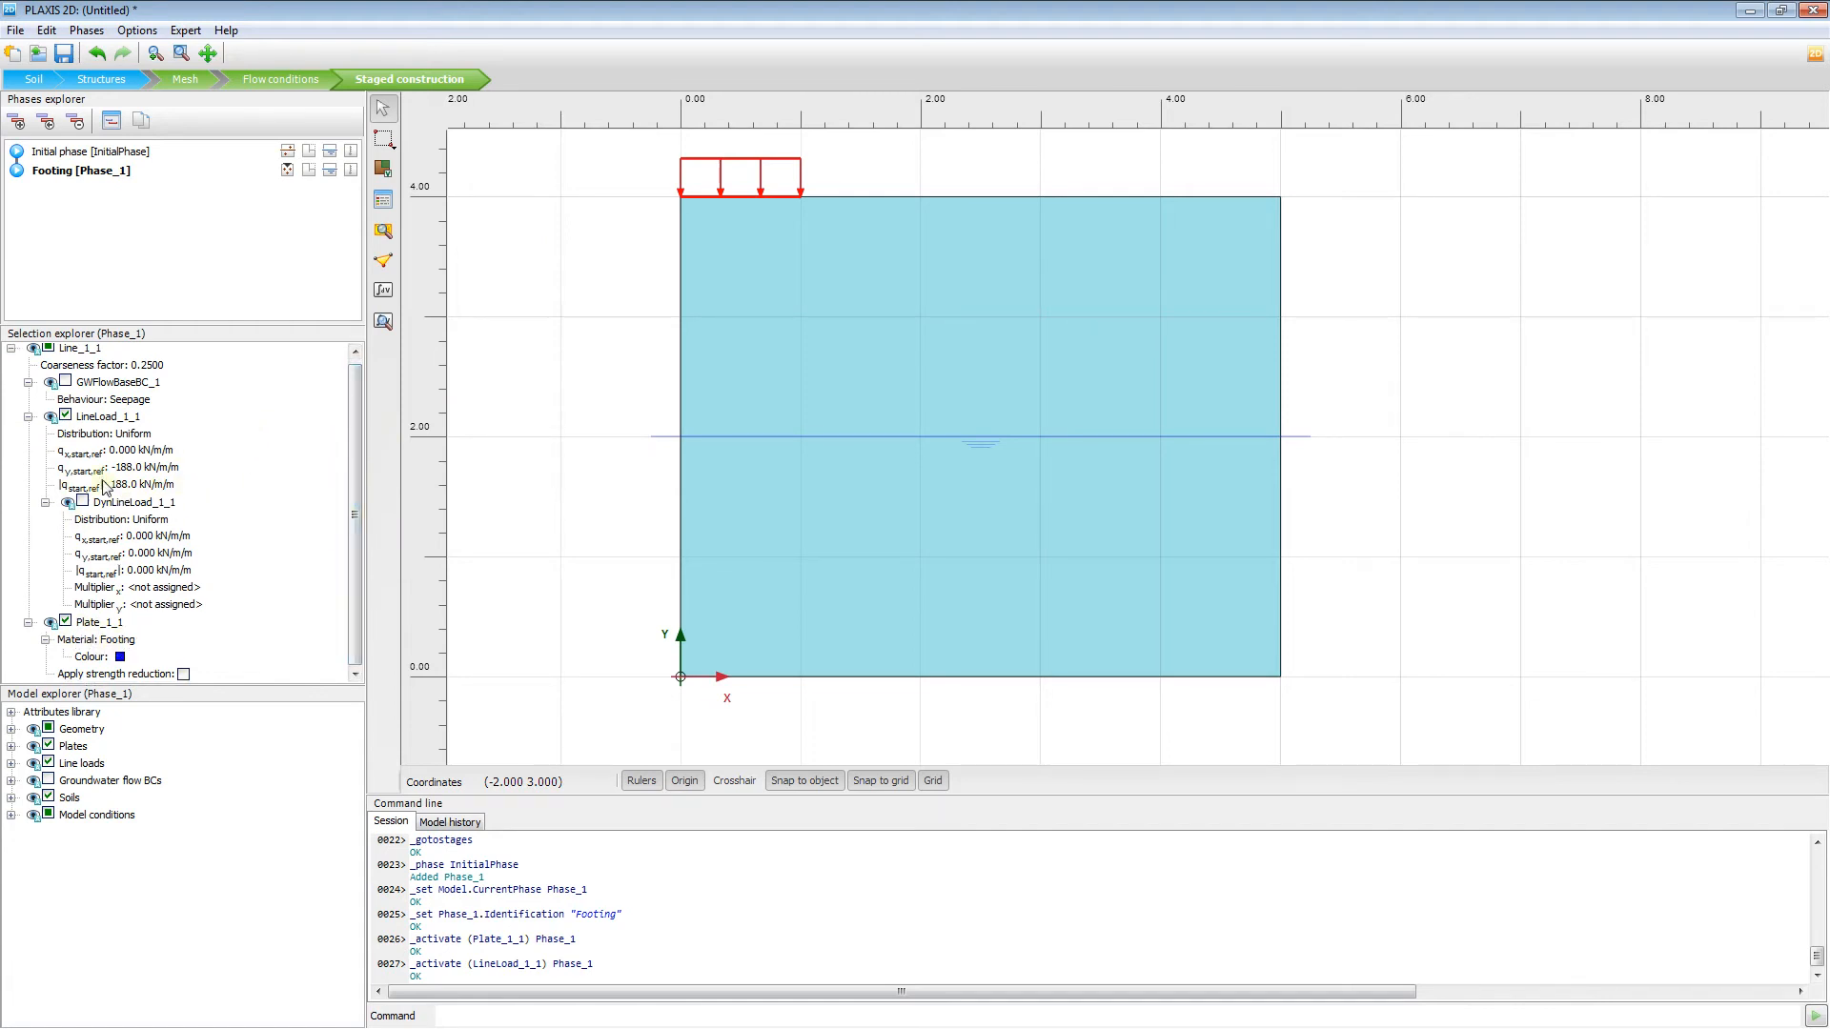
{"action": "left_click", "coordinate": [67, 416]}
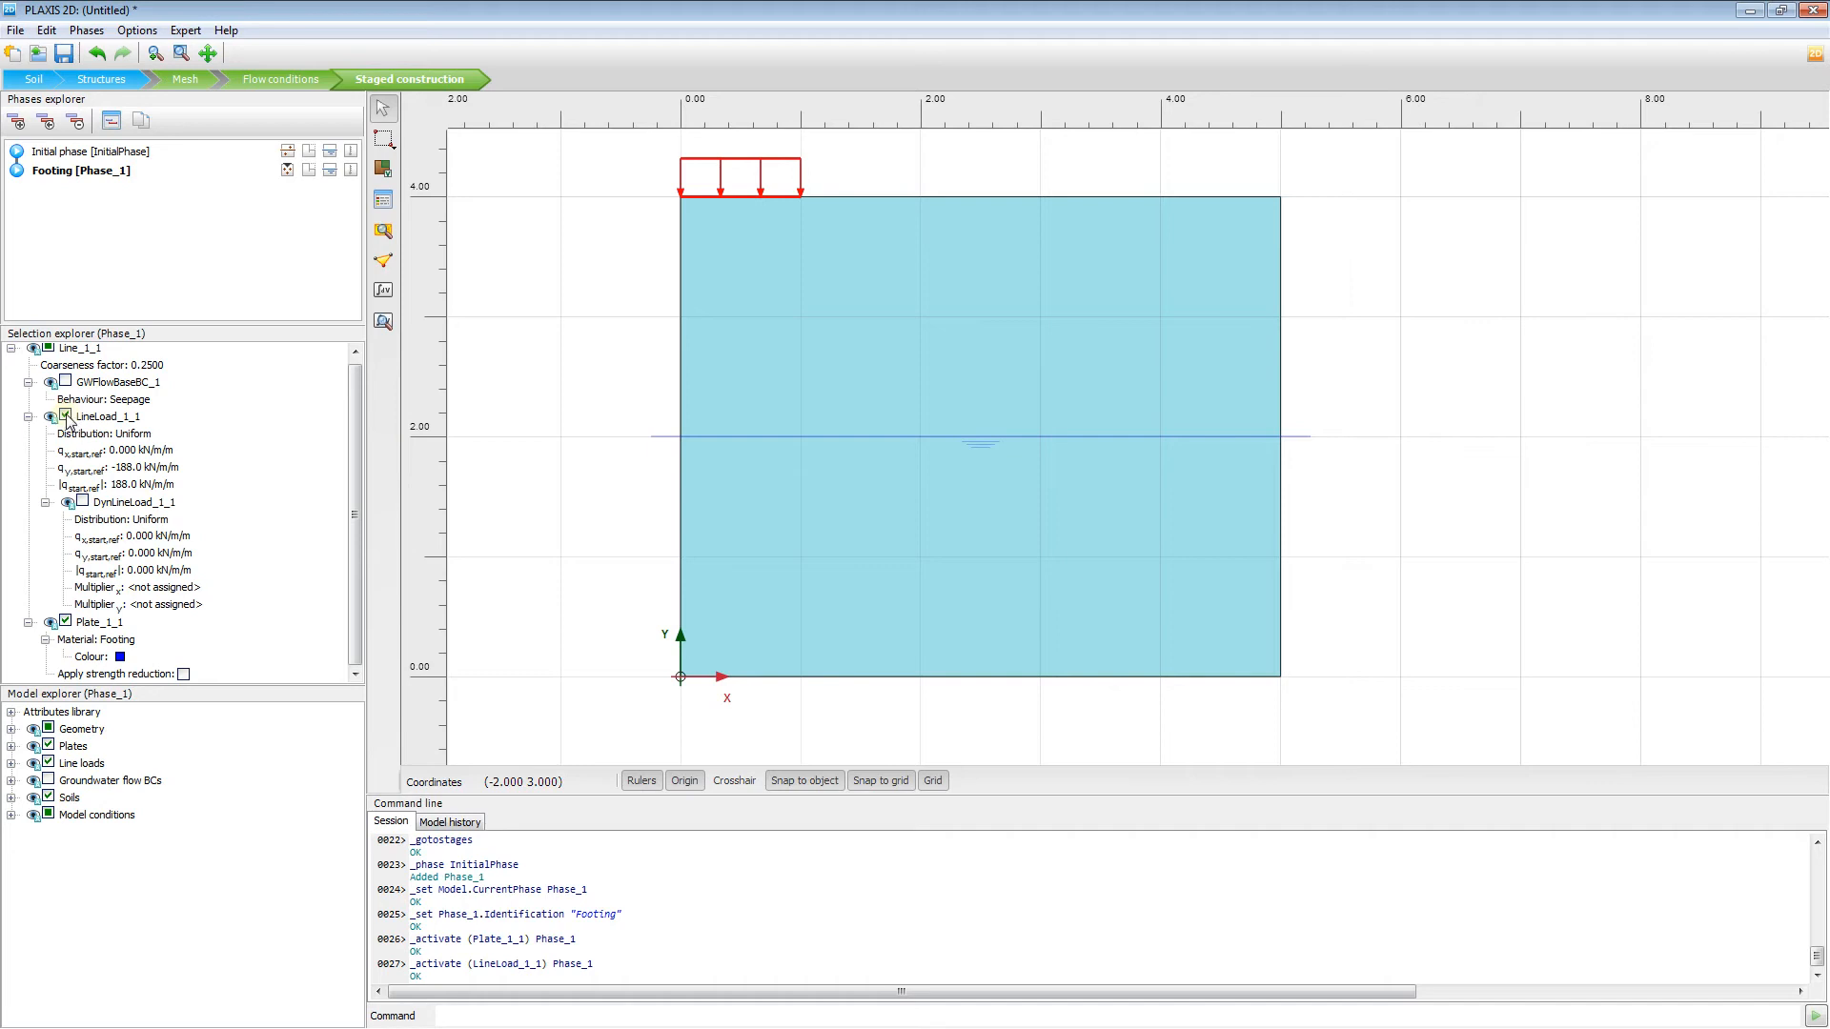
{"action": "left_click", "coordinate": [67, 416]}
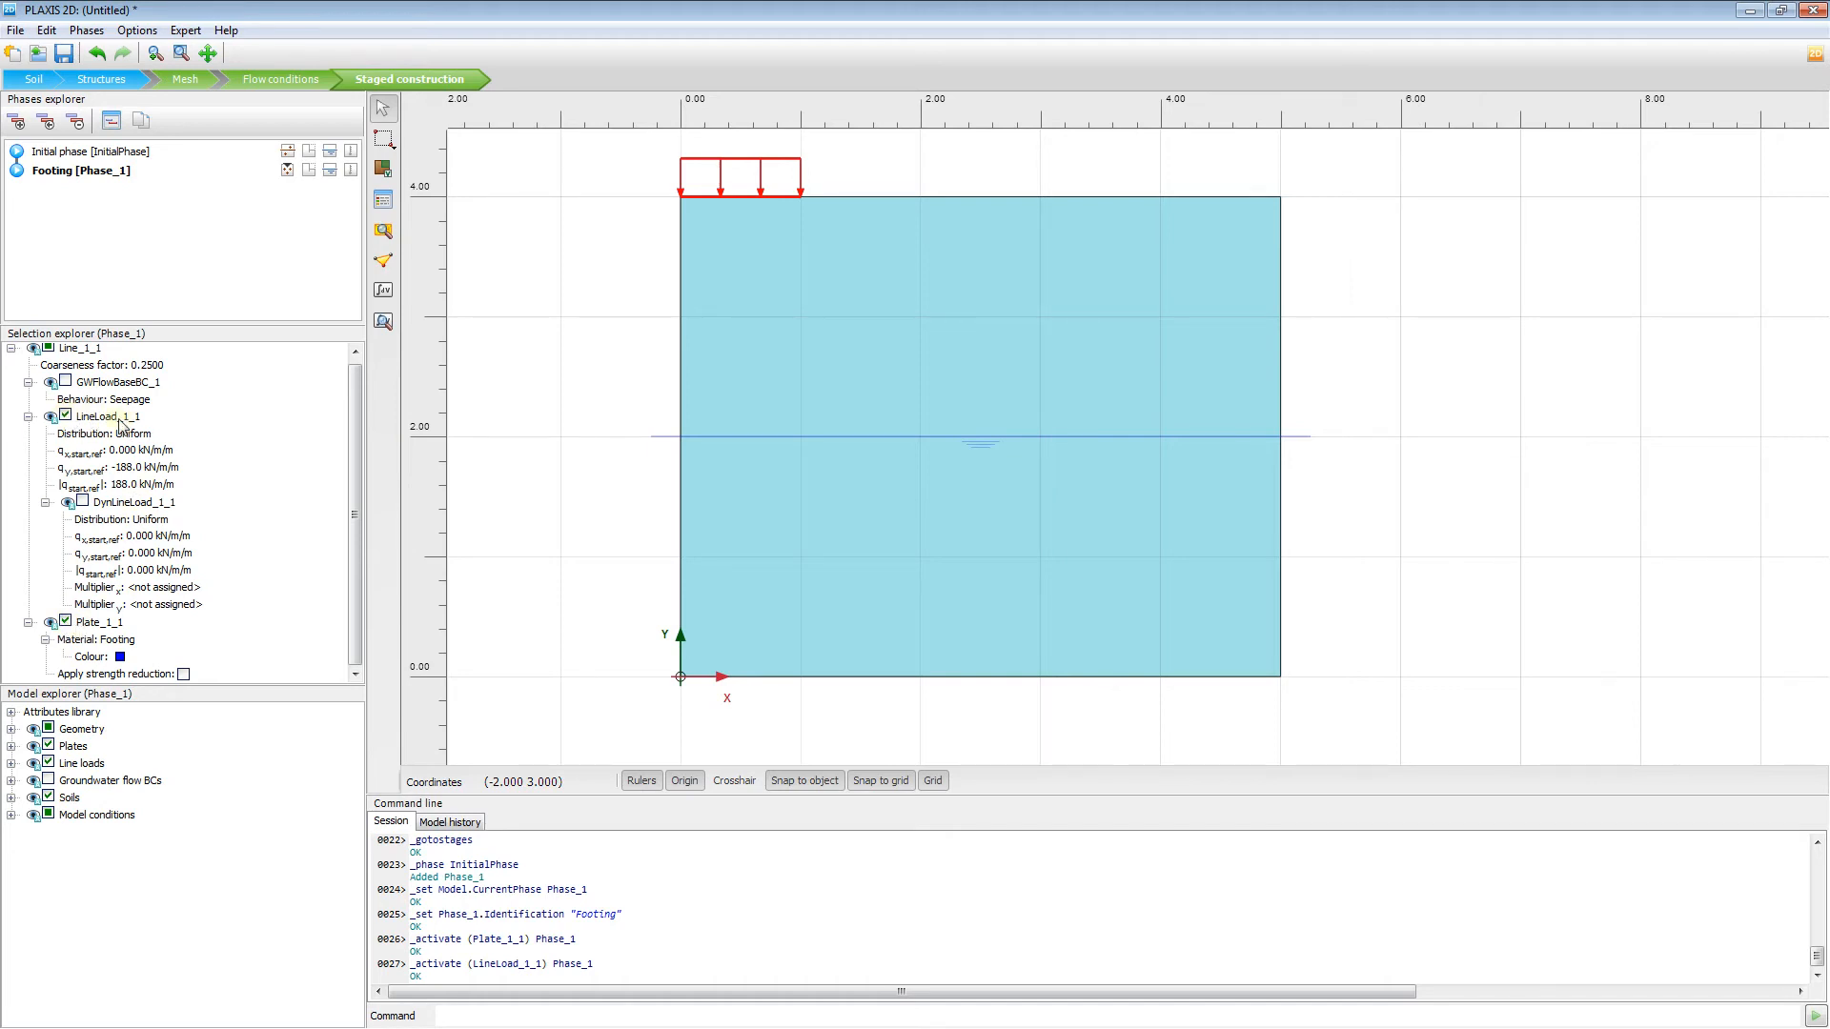
{"action": "mouse_move", "coordinate": [292, 618]}
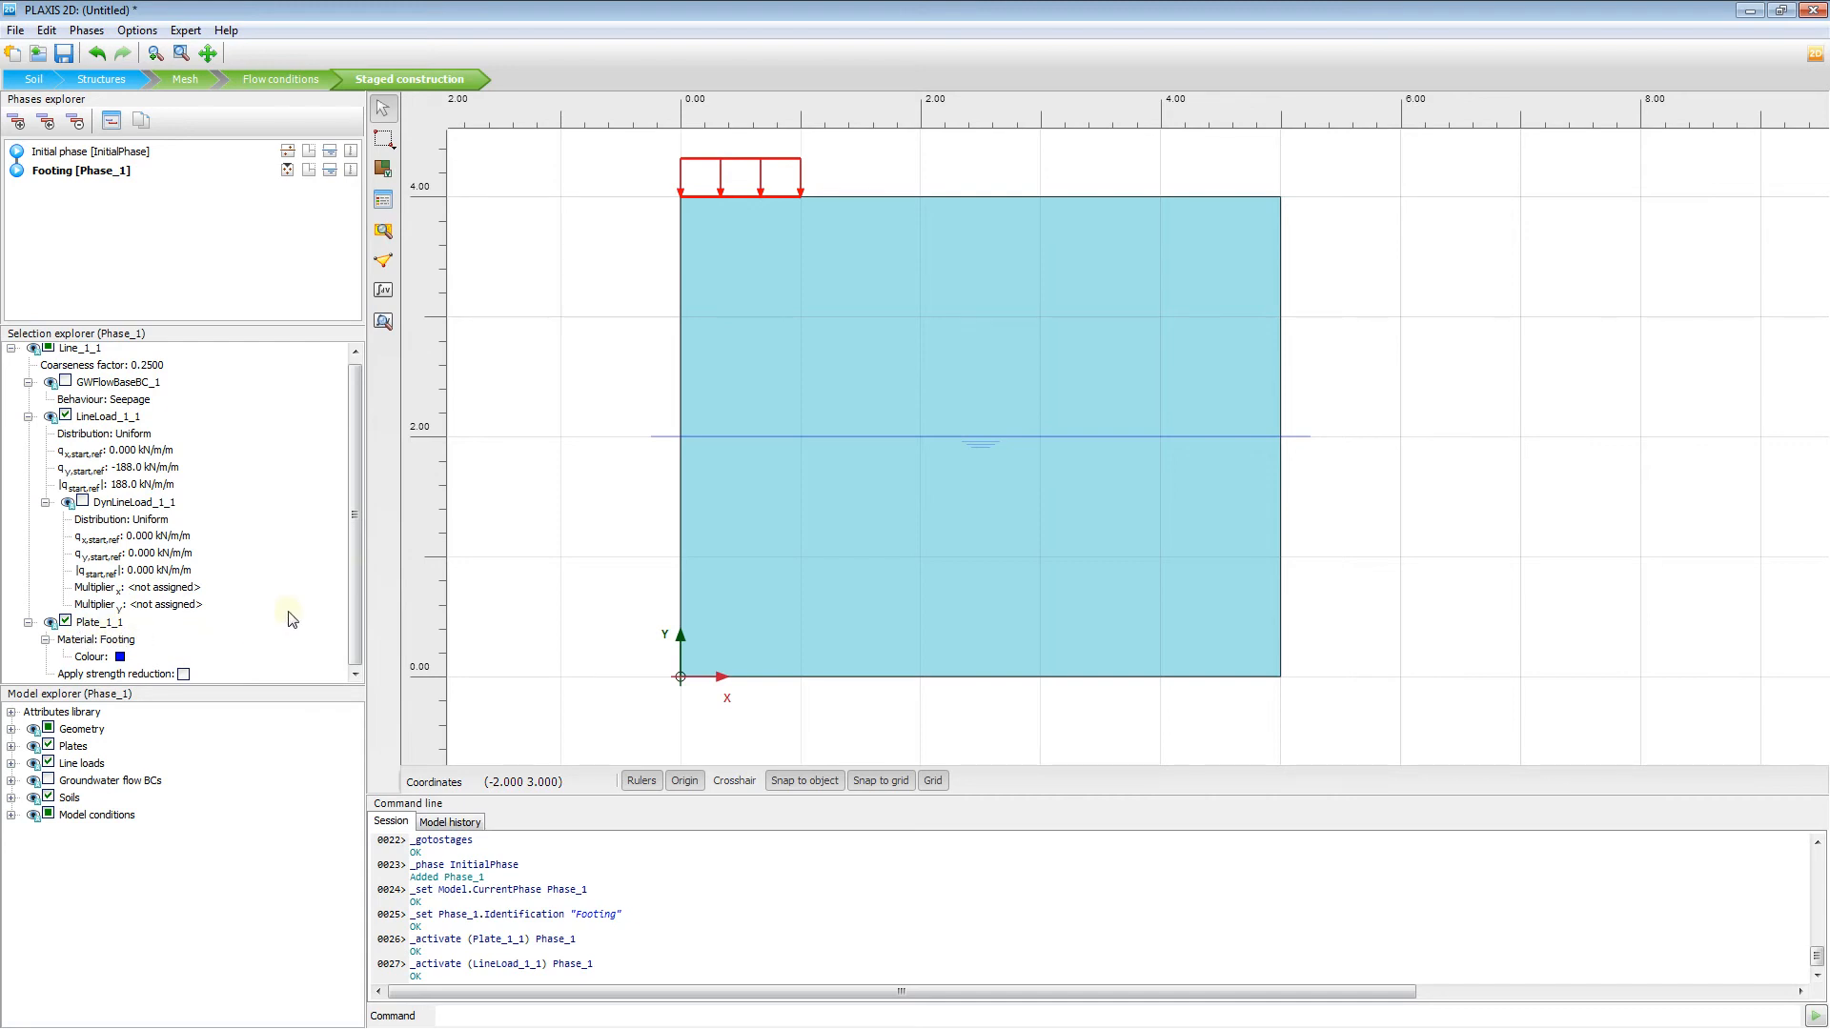
{"action": "mouse_move", "coordinate": [732, 196]}
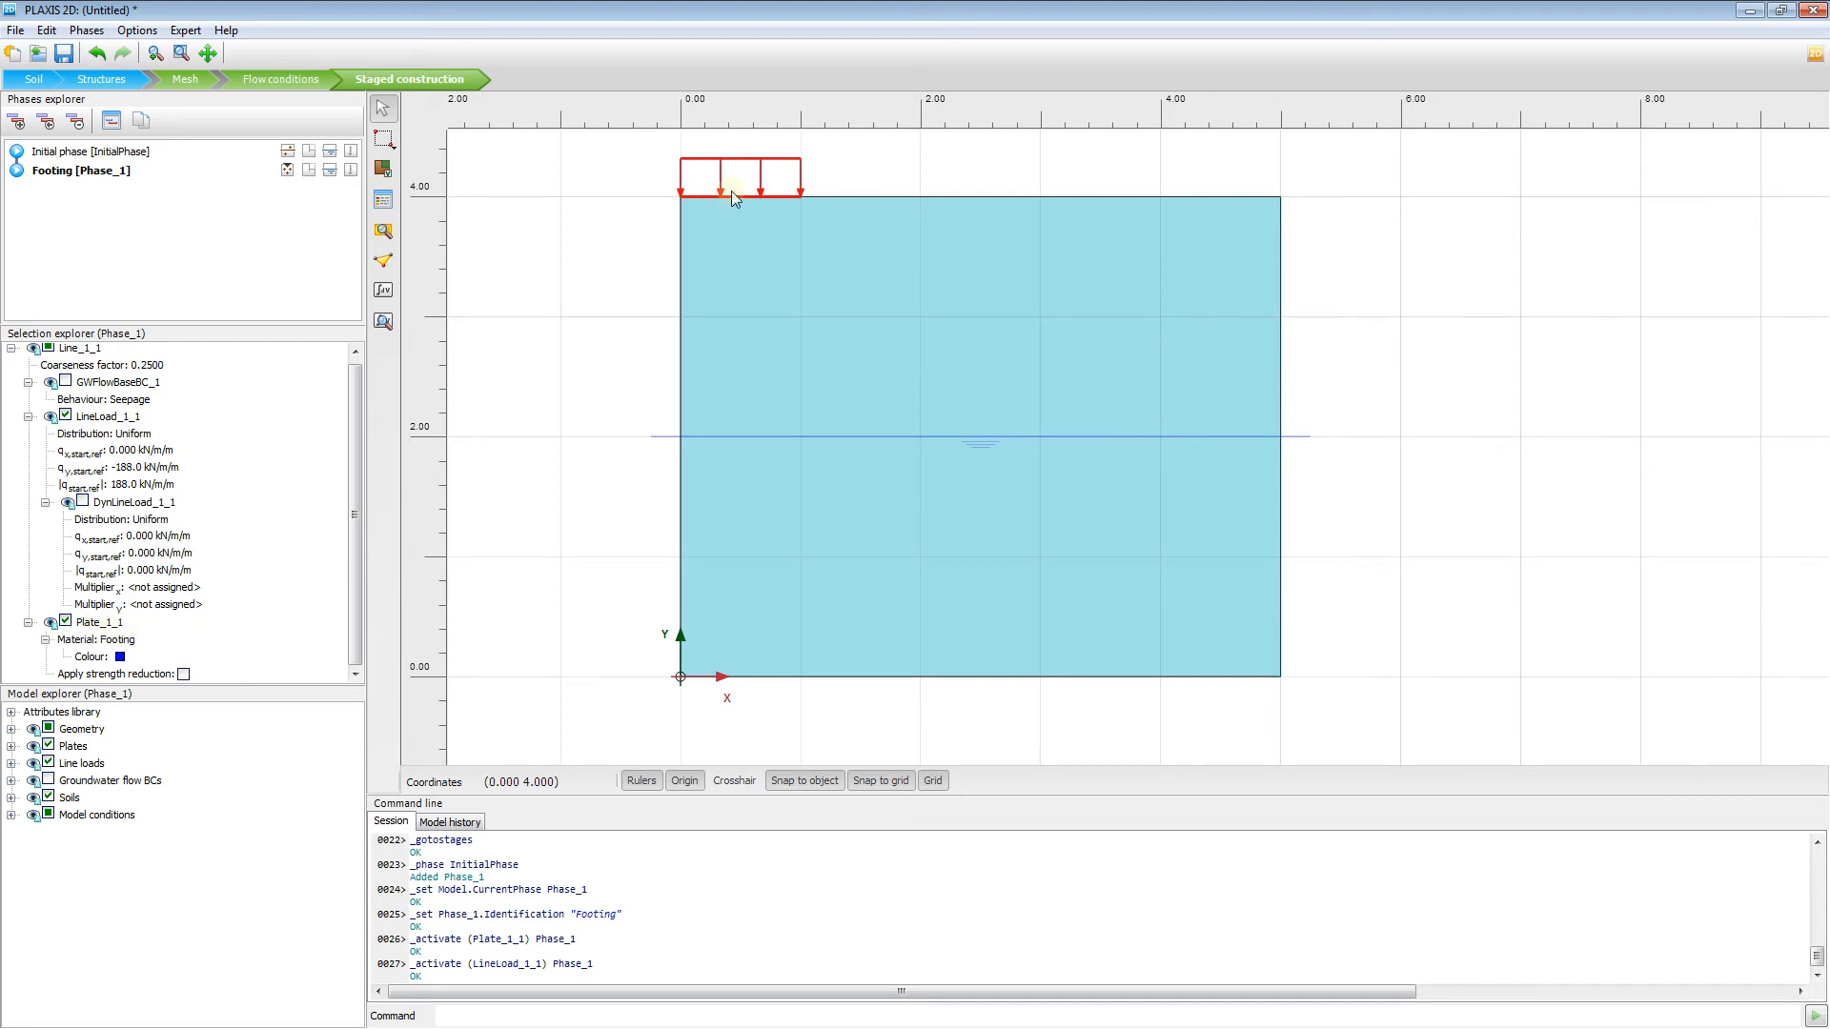
{"action": "right_click", "coordinate": [735, 198]}
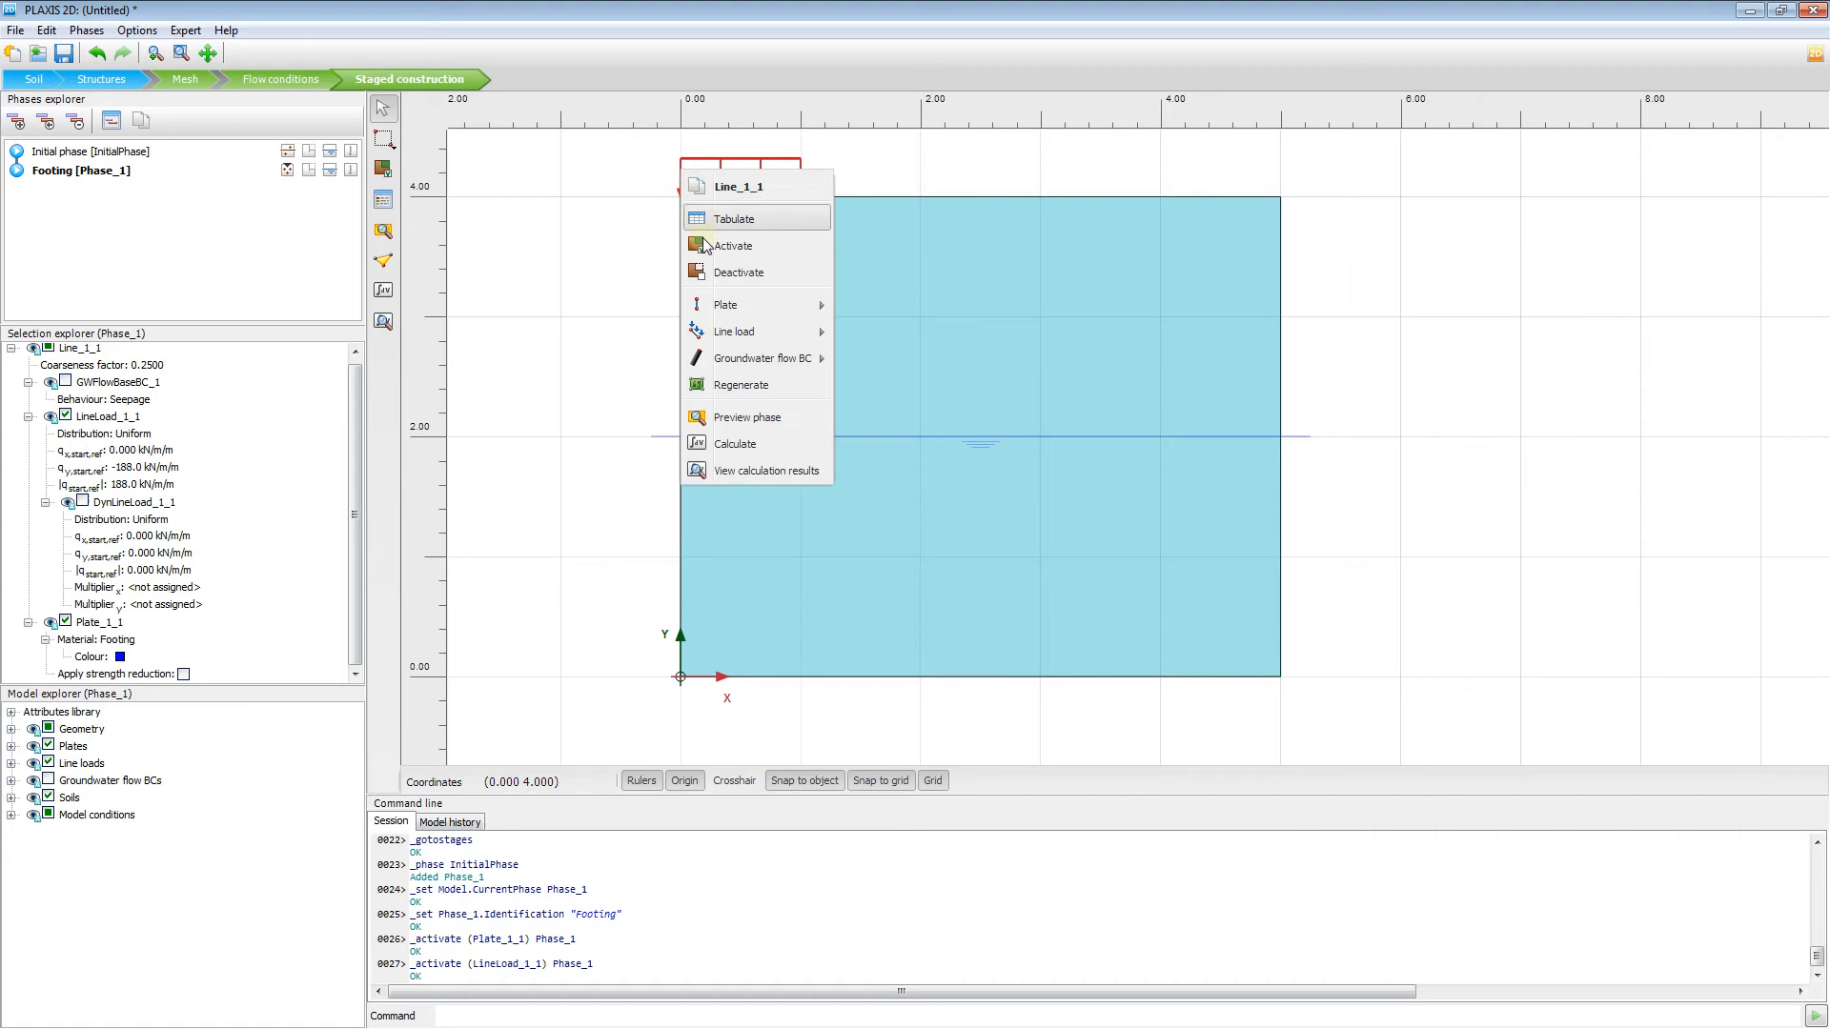
{"action": "mouse_move", "coordinate": [723, 305]}
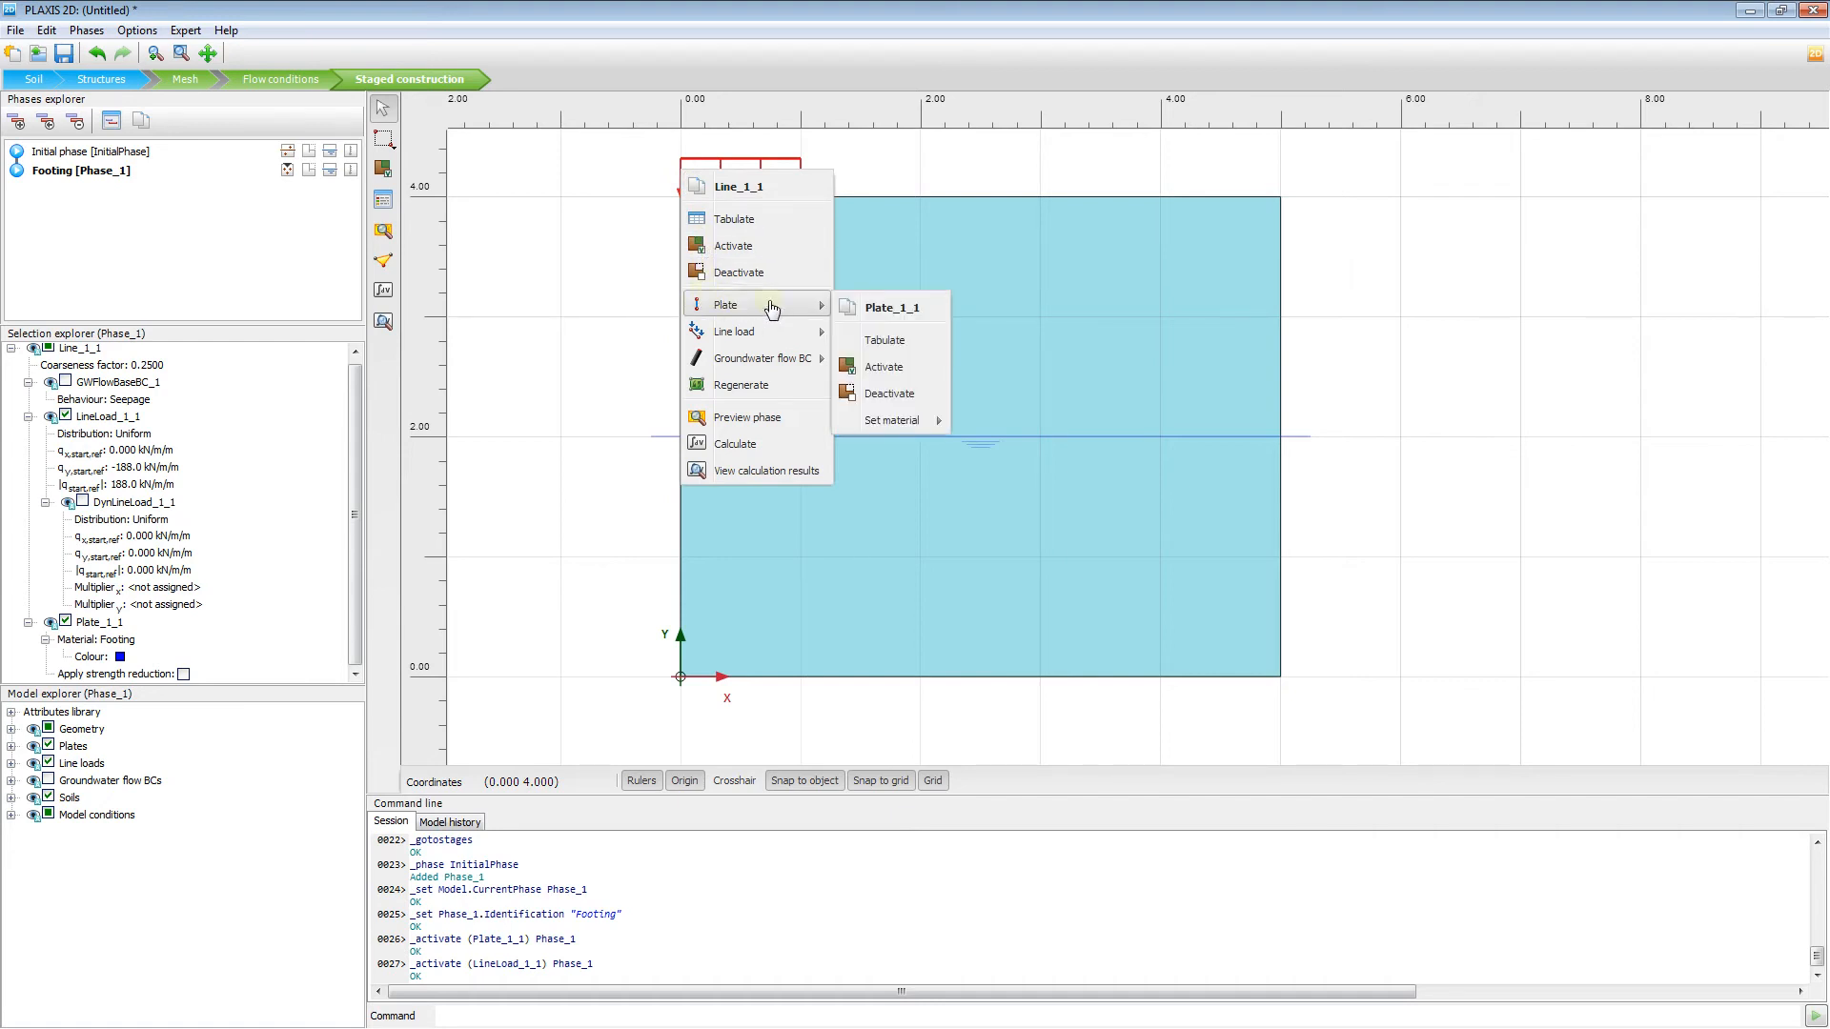
{"action": "left_click", "coordinate": [888, 393]}
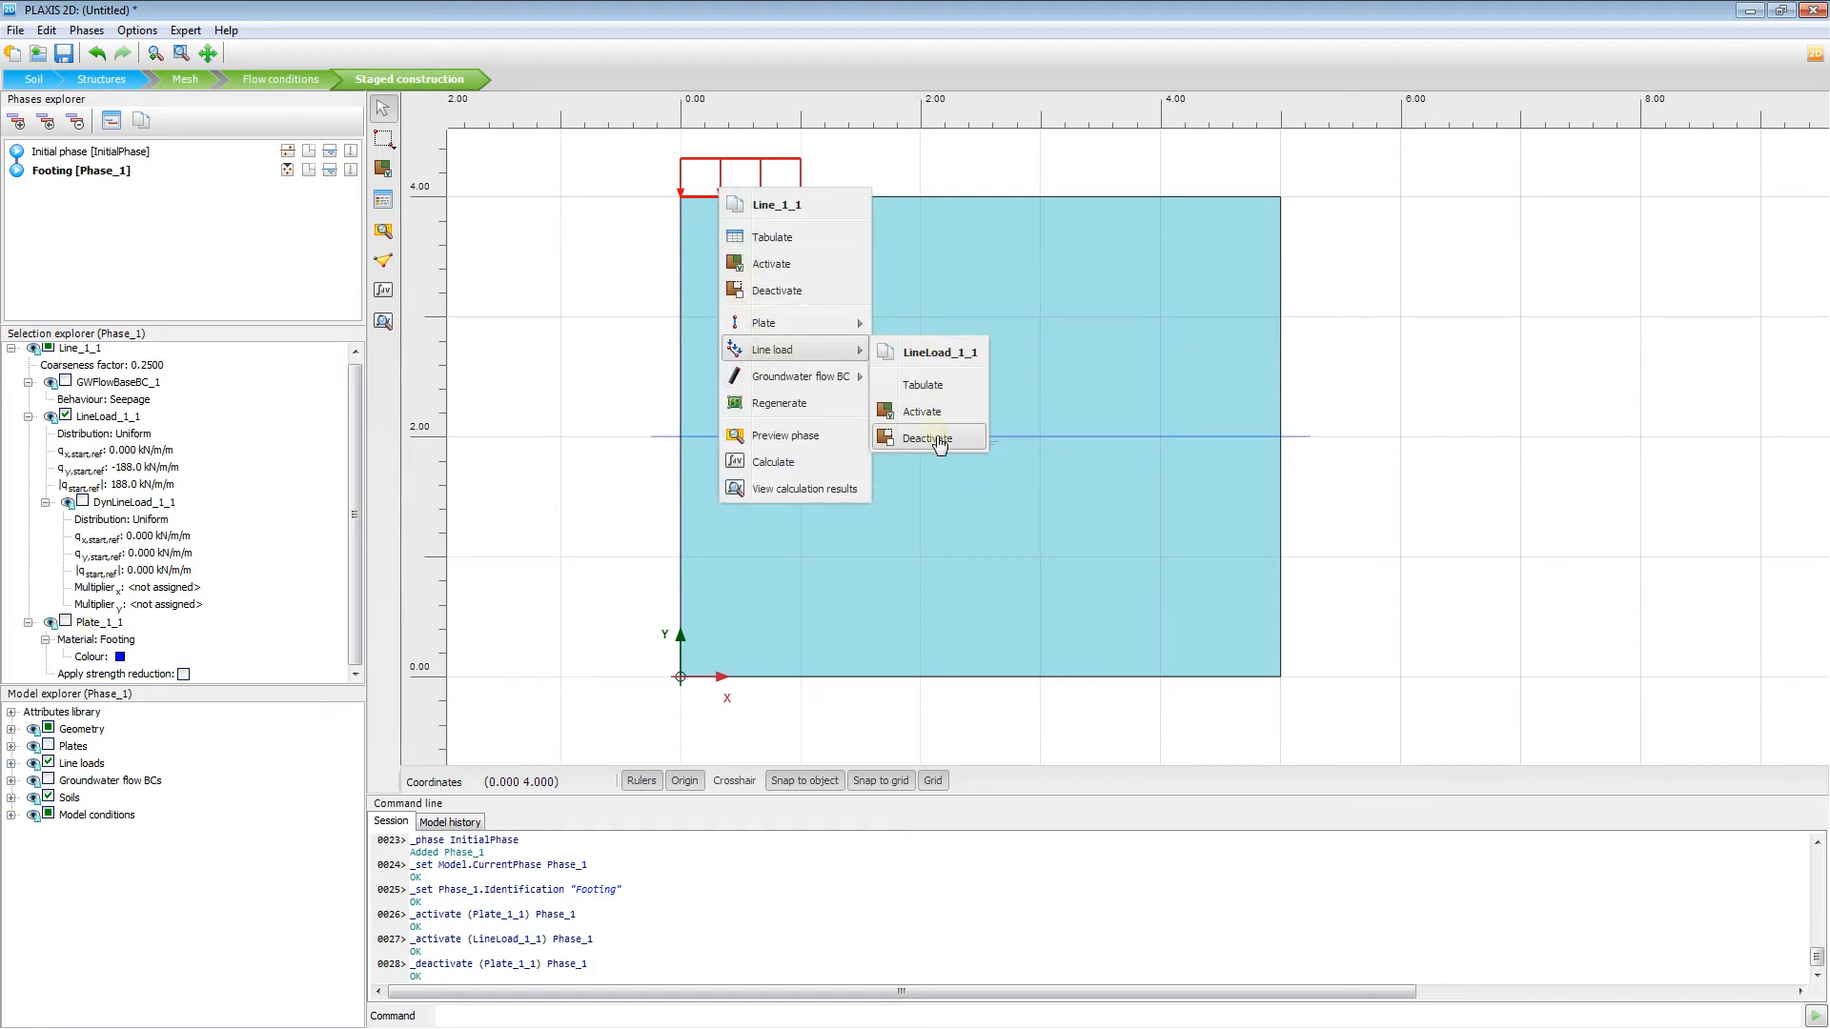
{"action": "left_click", "coordinate": [925, 437]}
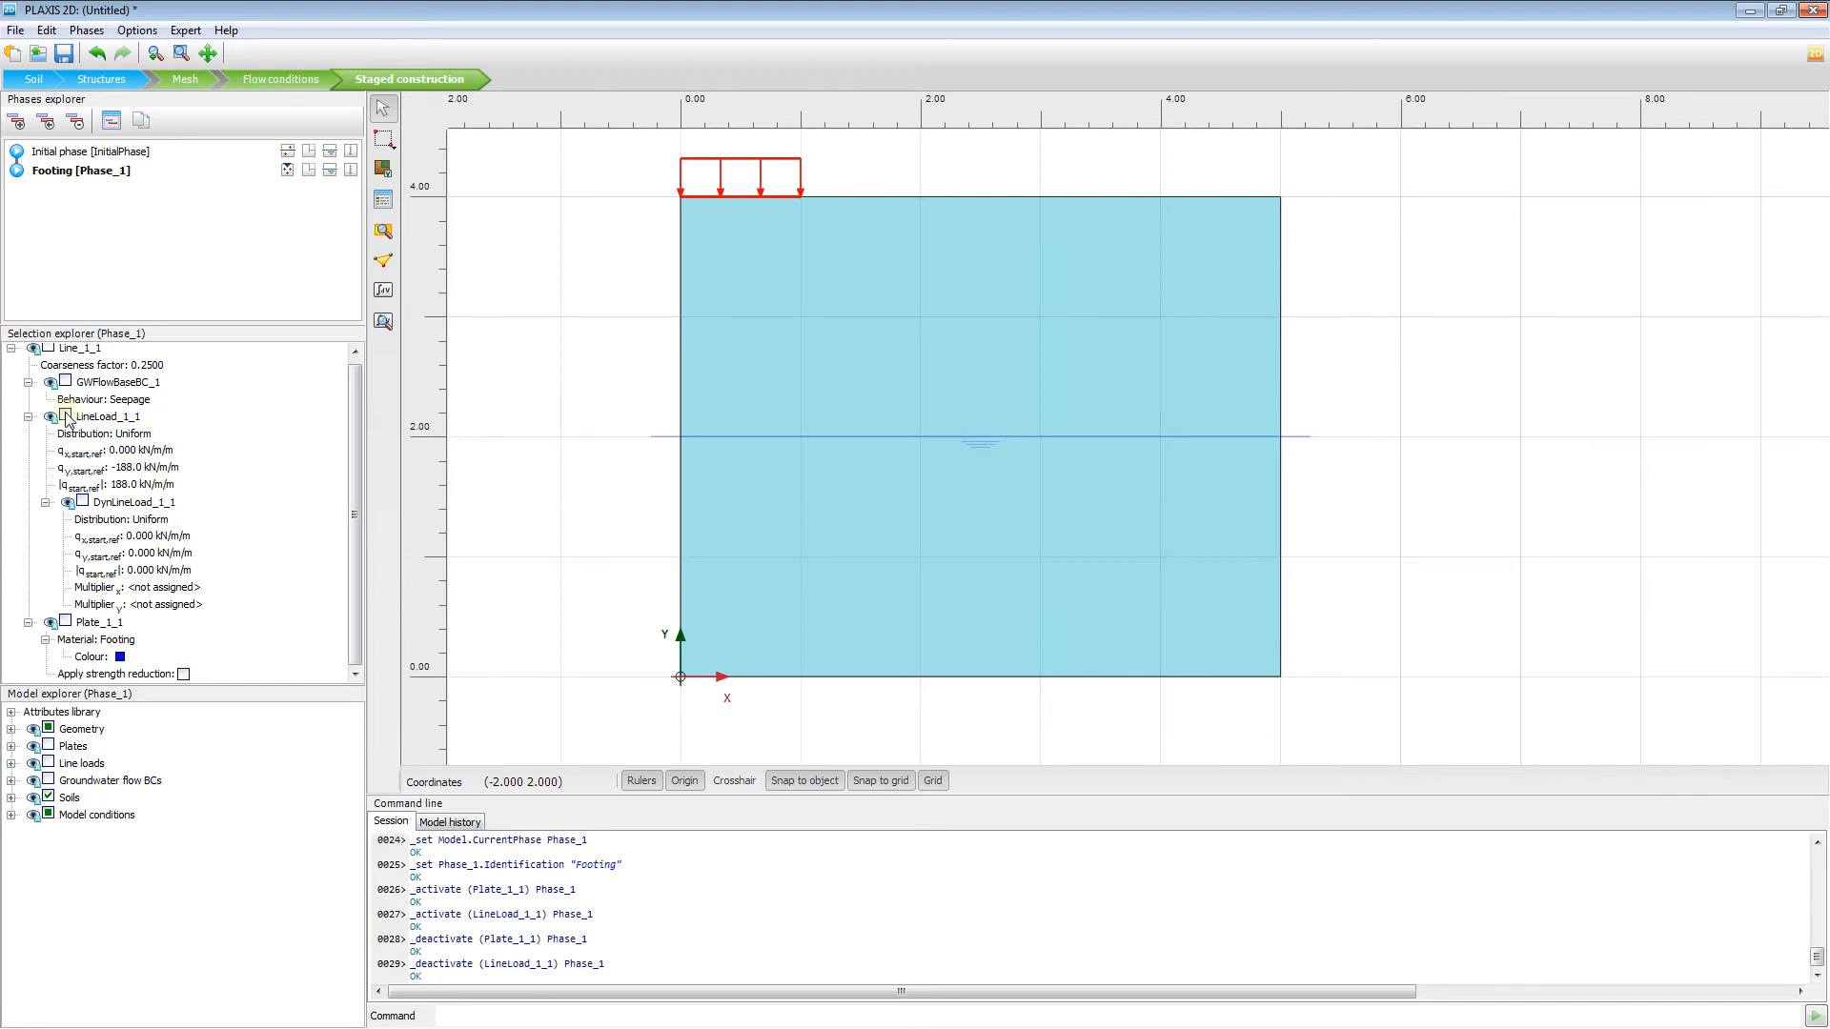
{"action": "mouse_move", "coordinate": [682, 181]}
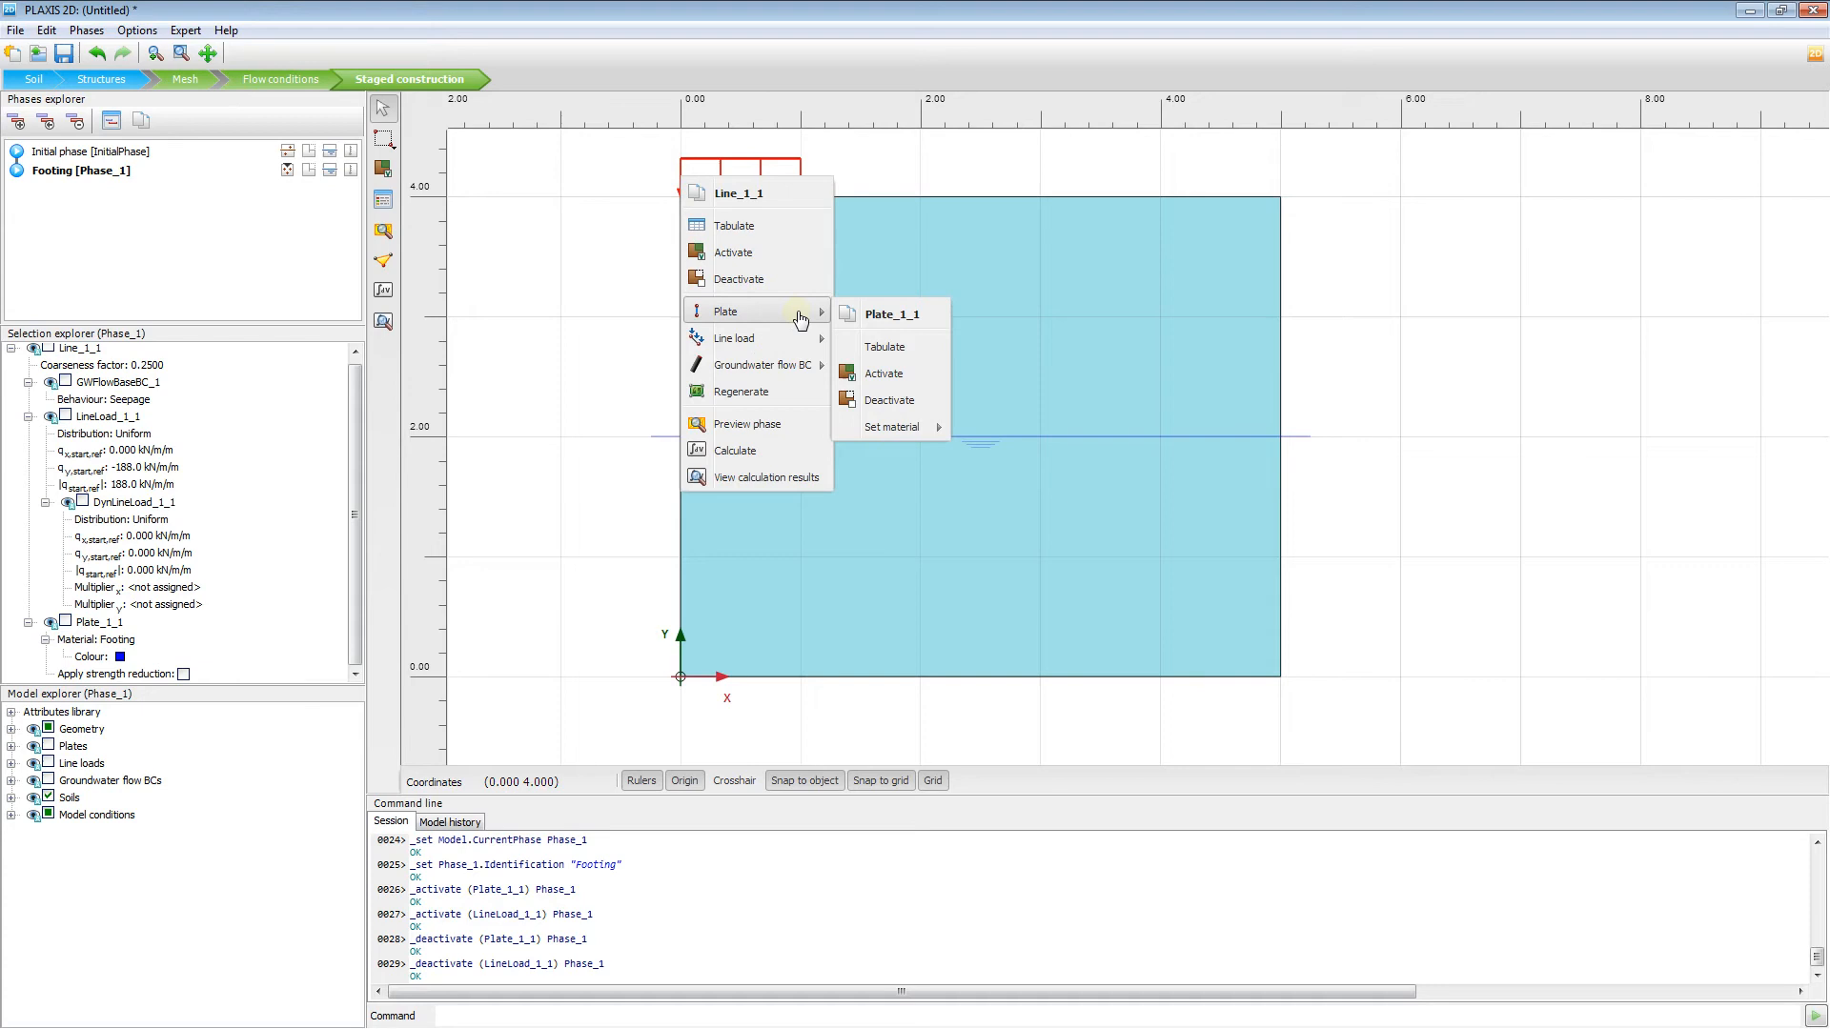
{"action": "left_click", "coordinate": [883, 373]}
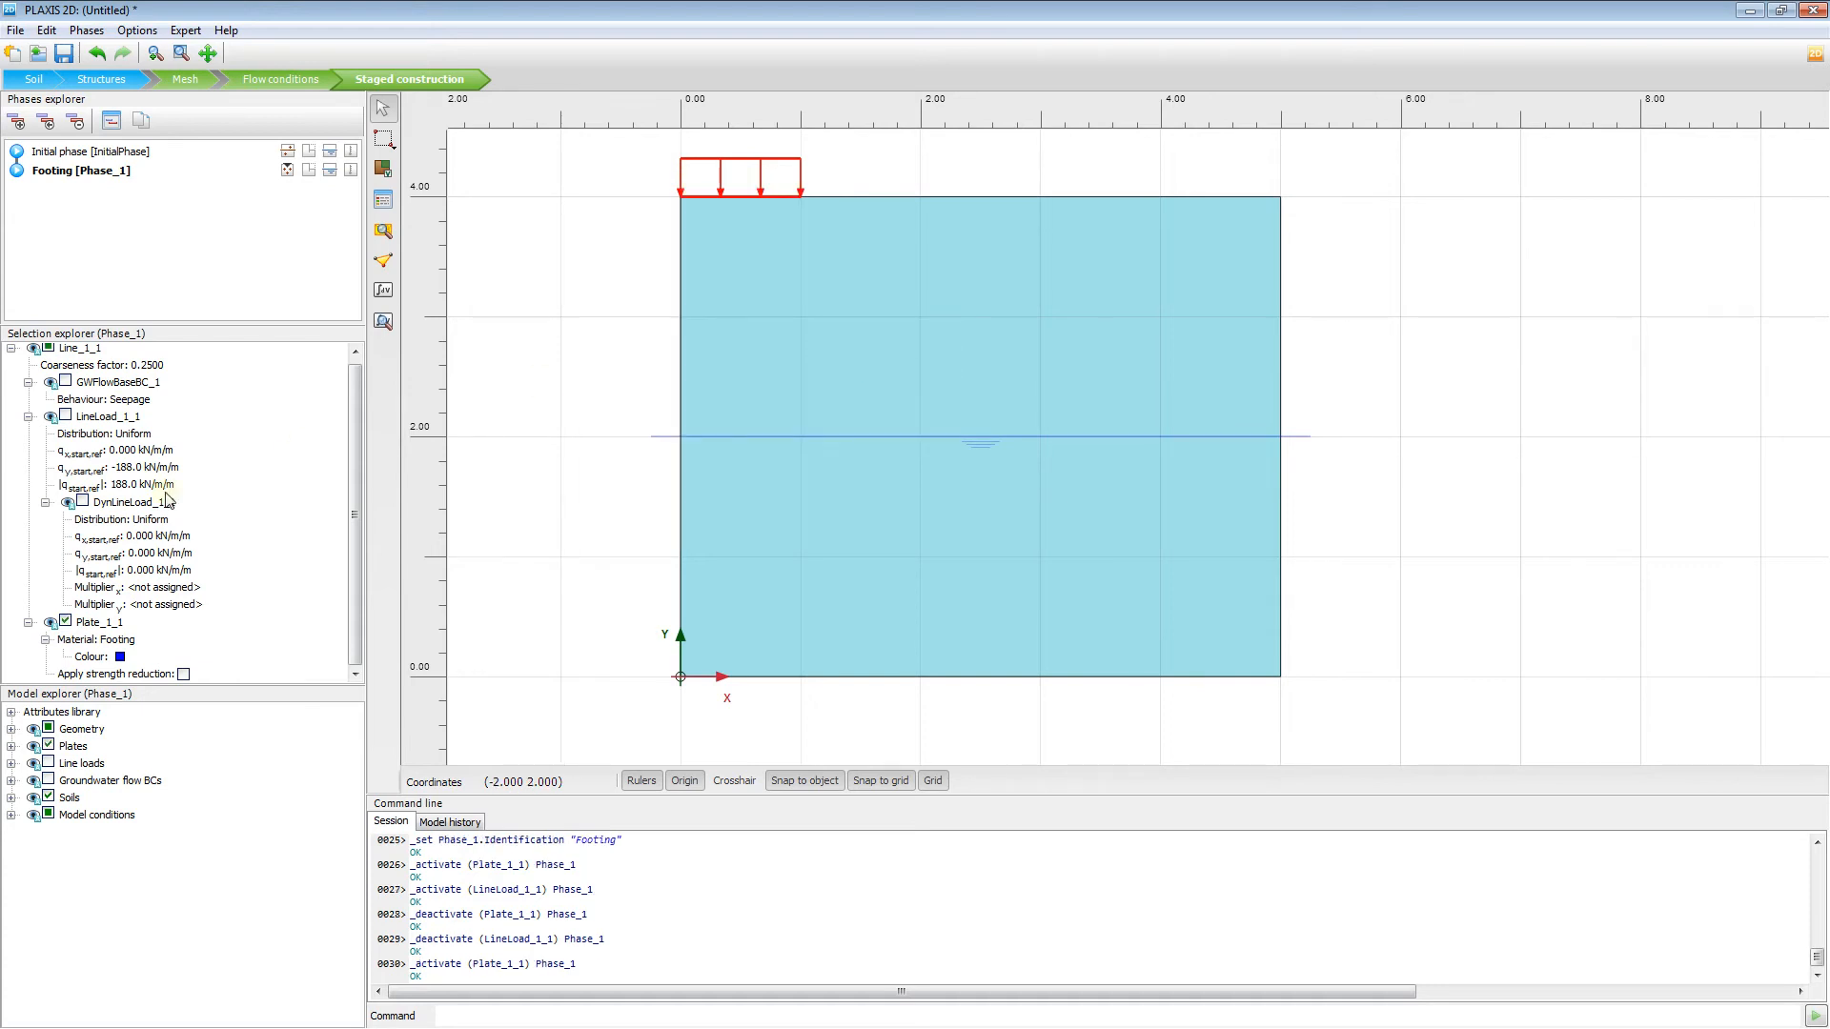
{"action": "mouse_move", "coordinate": [741, 196]}
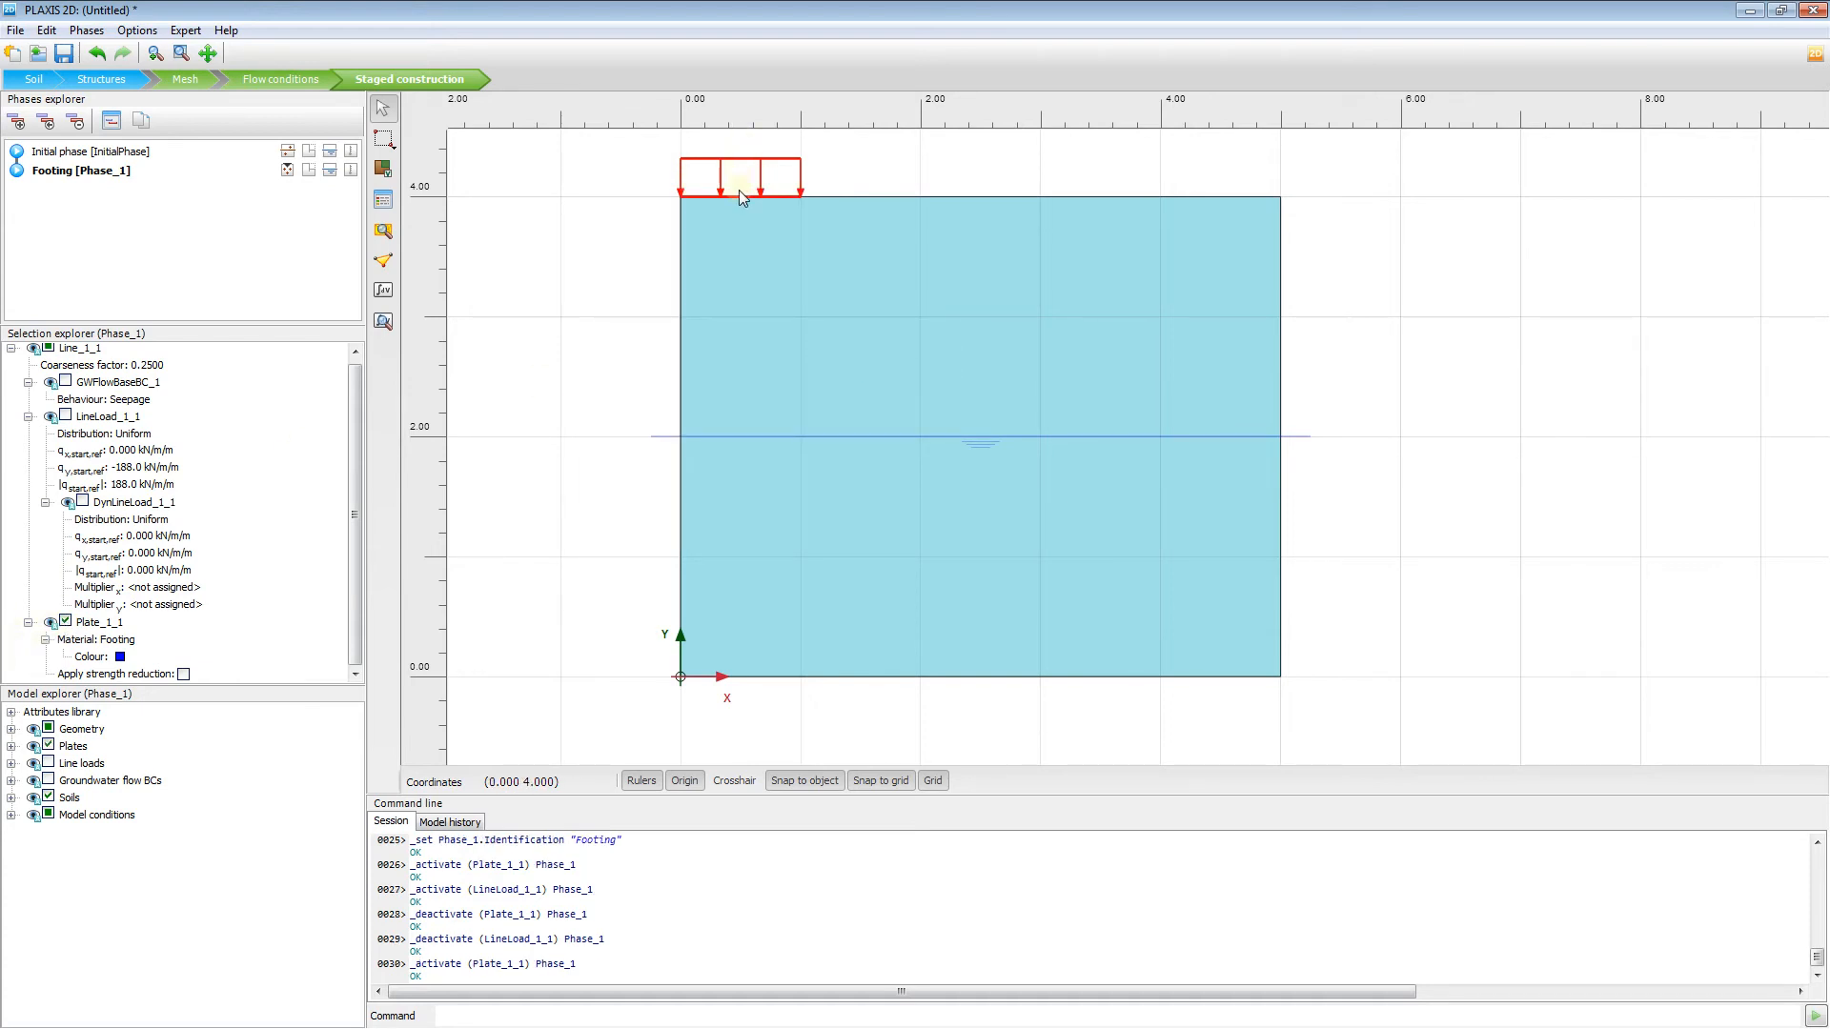
{"action": "right_click", "coordinate": [742, 194]}
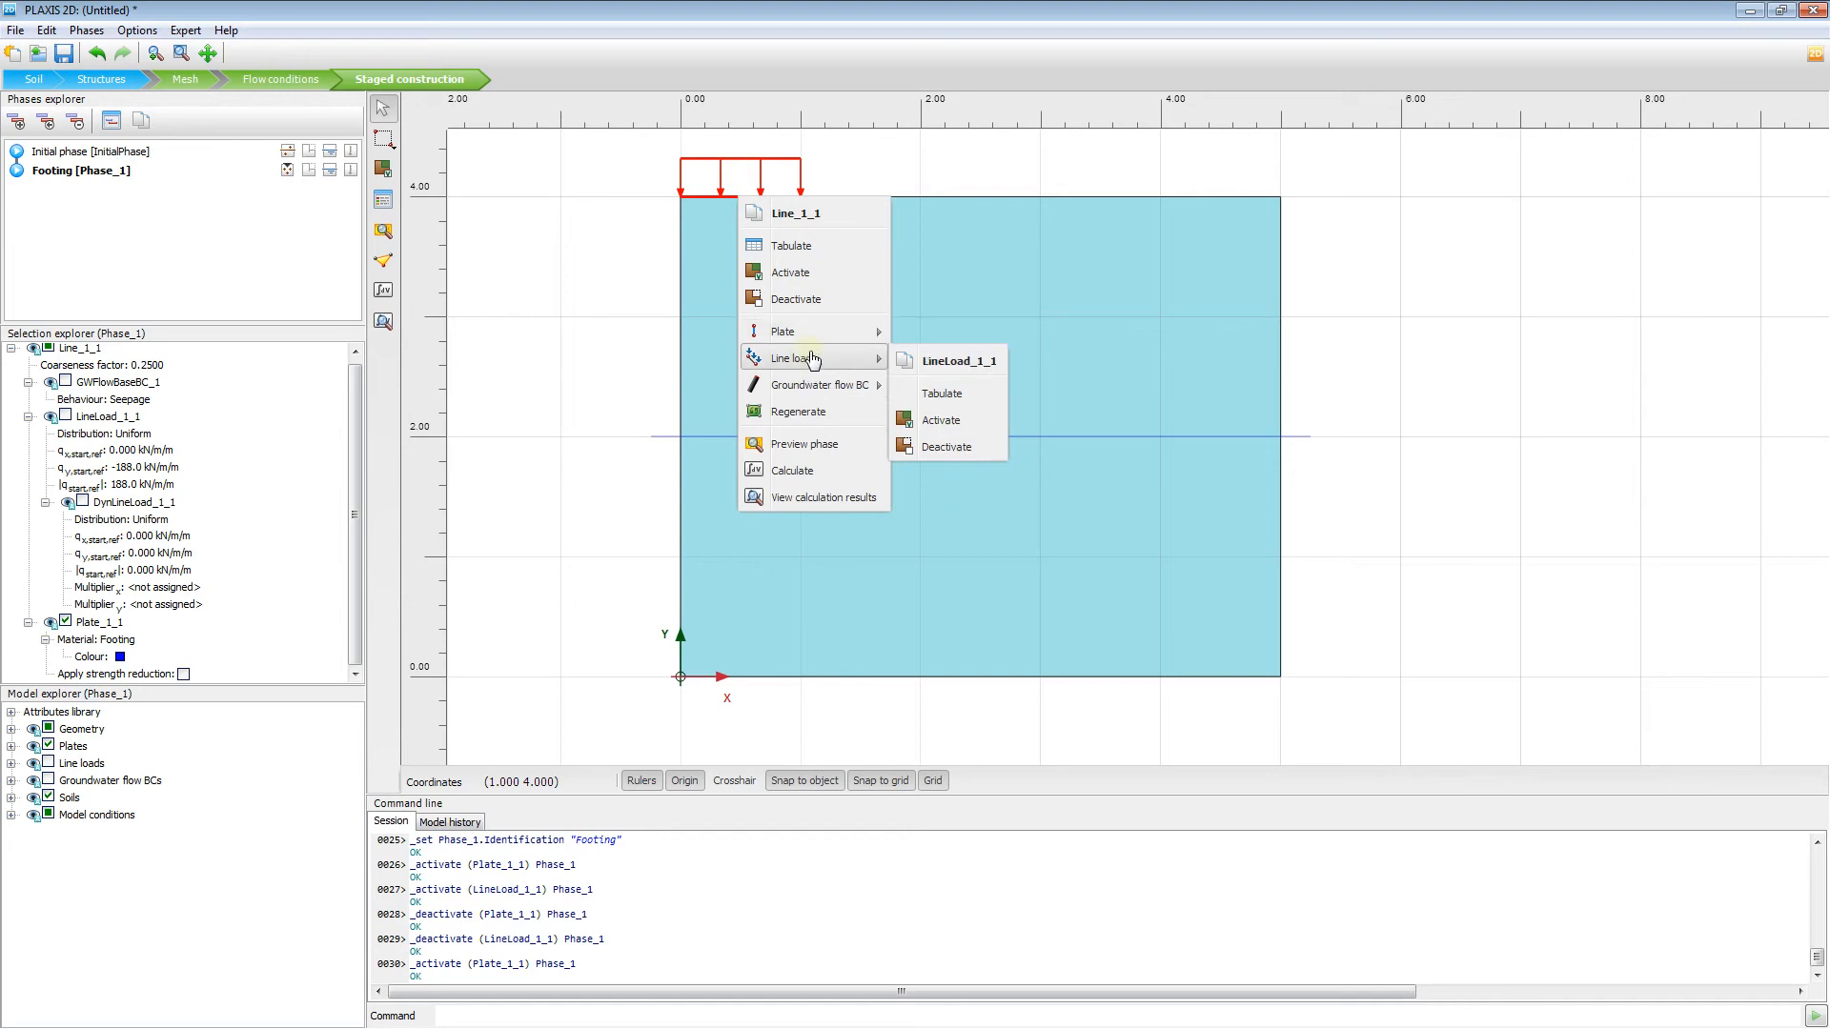
{"action": "left_click", "coordinate": [939, 420]}
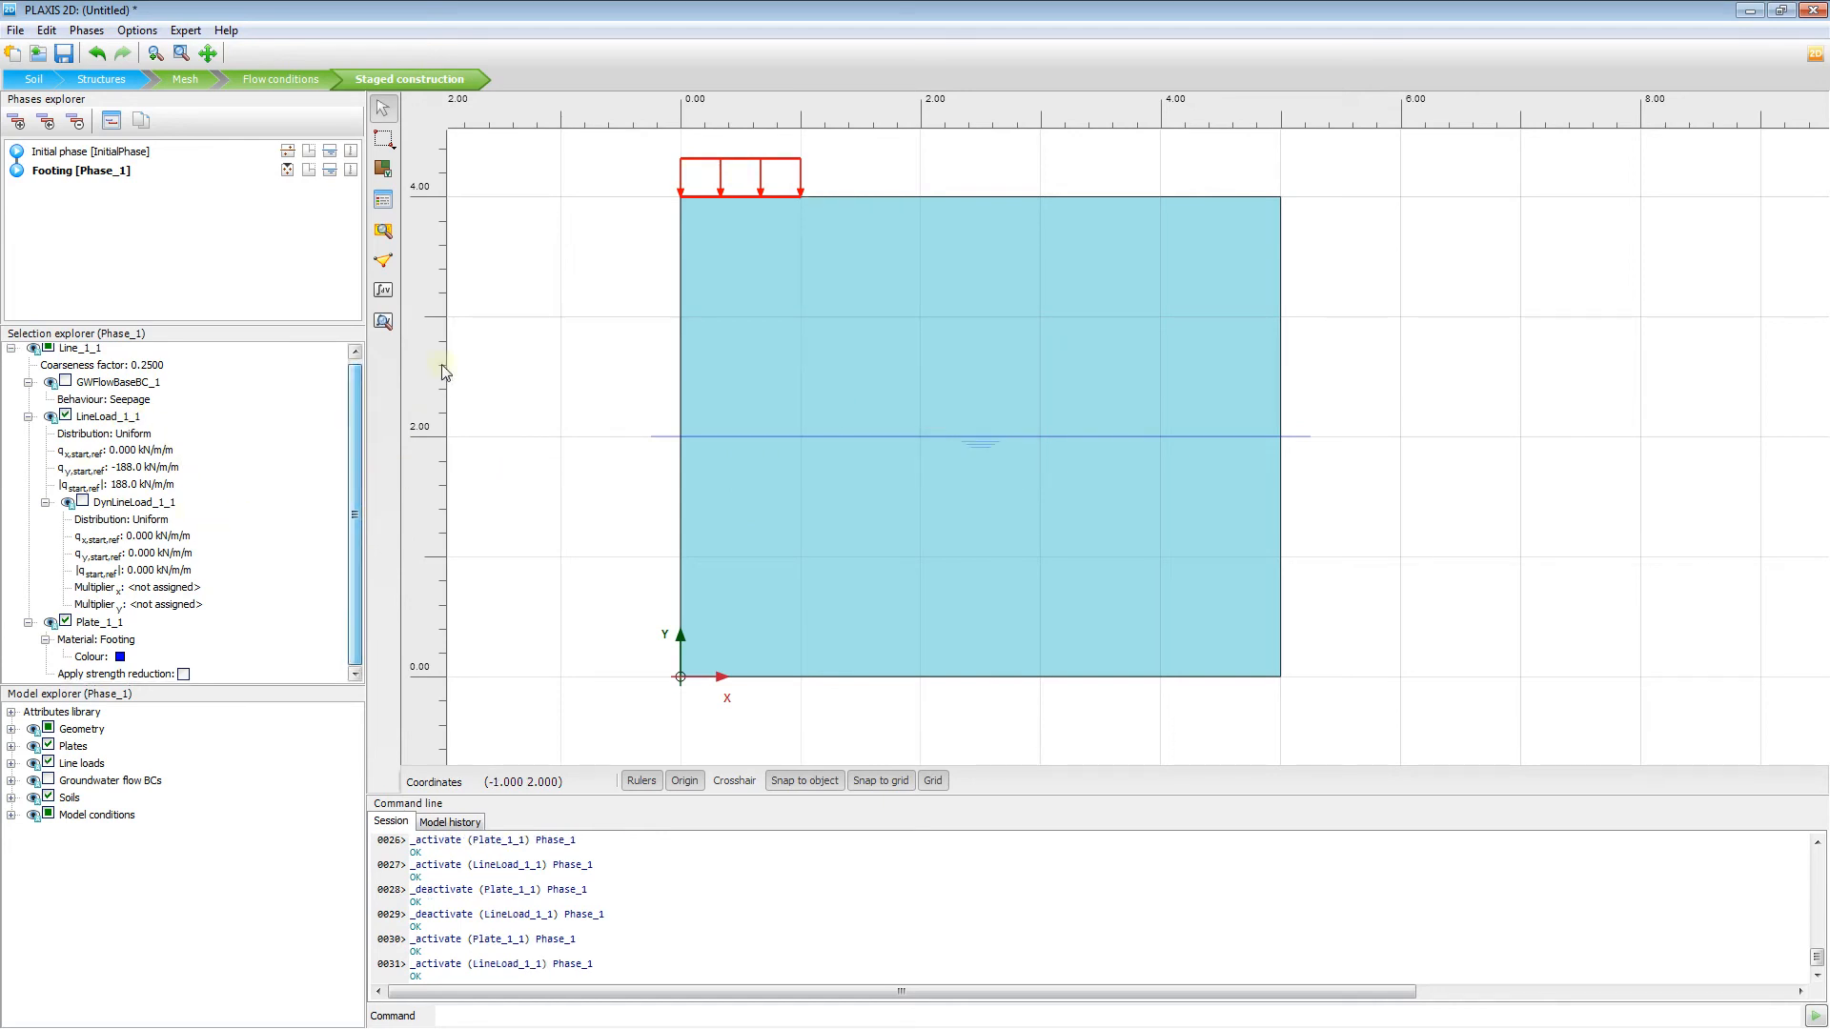
{"action": "mouse_move", "coordinate": [383, 260]}
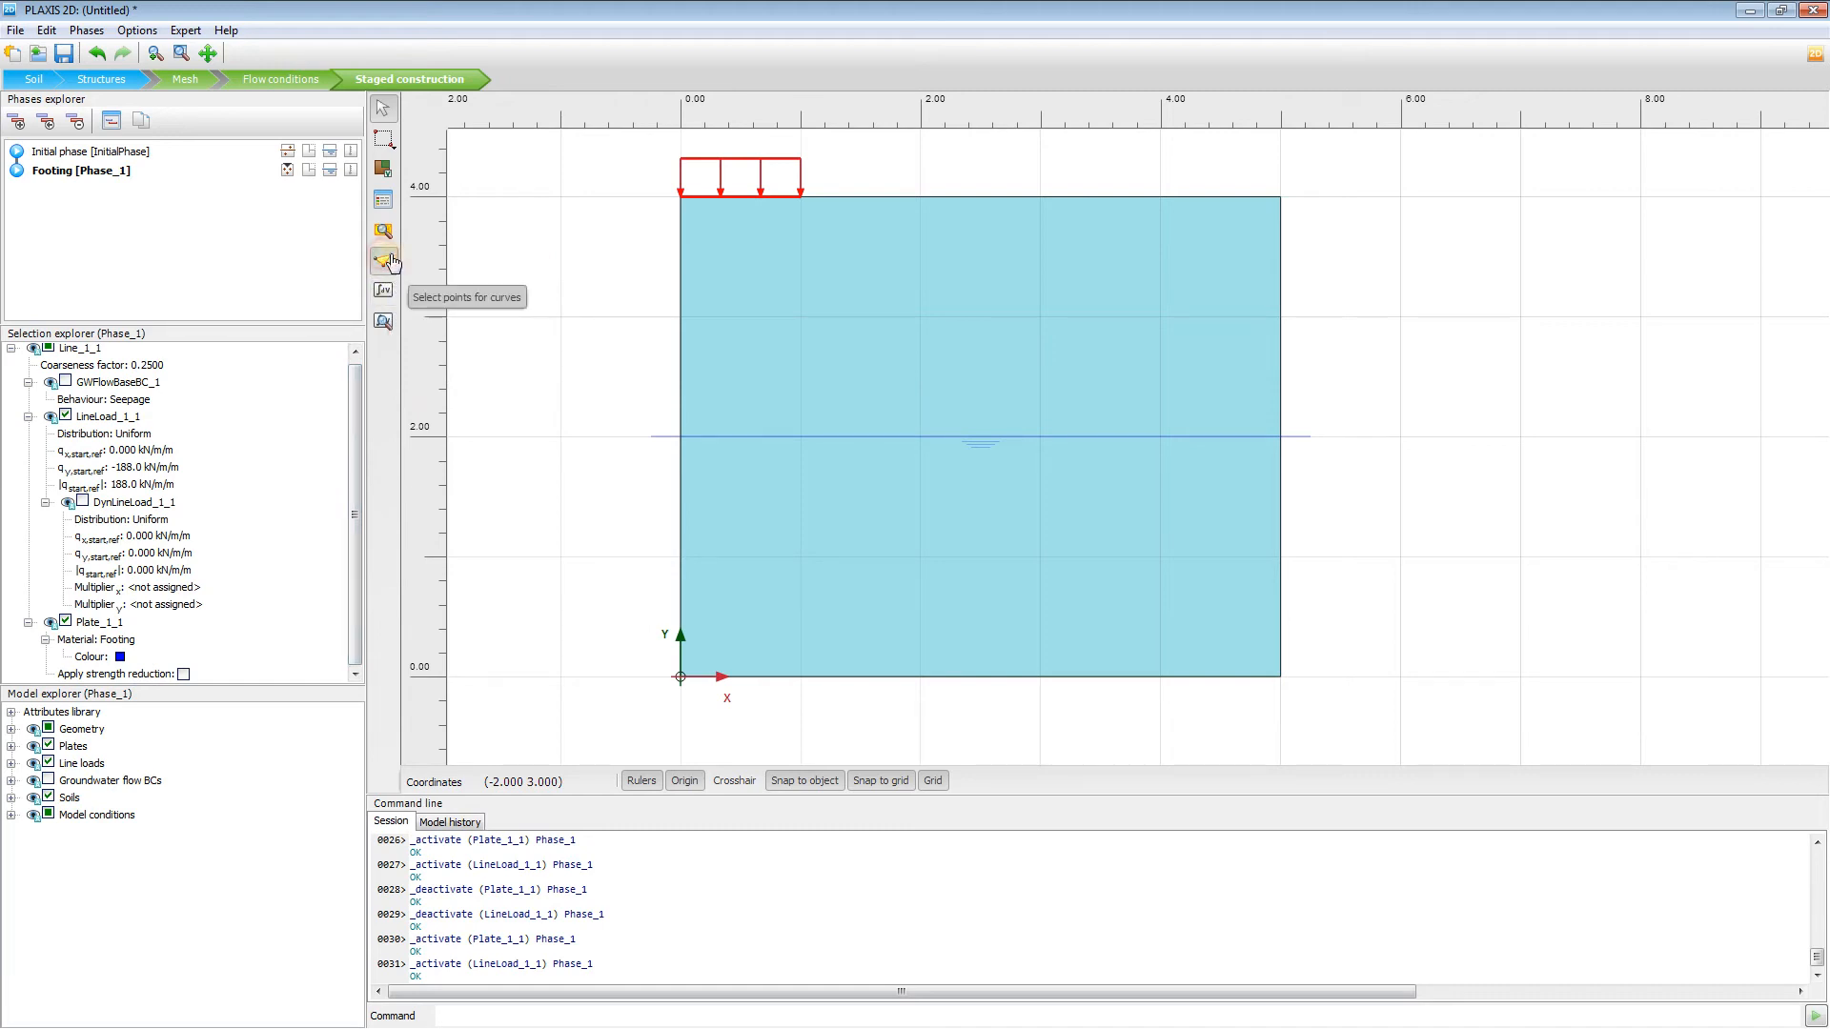
- Search for mesh points near (0, 4) and pick Node 4 for curves
{"action": "left_click", "coordinate": [383, 259]}
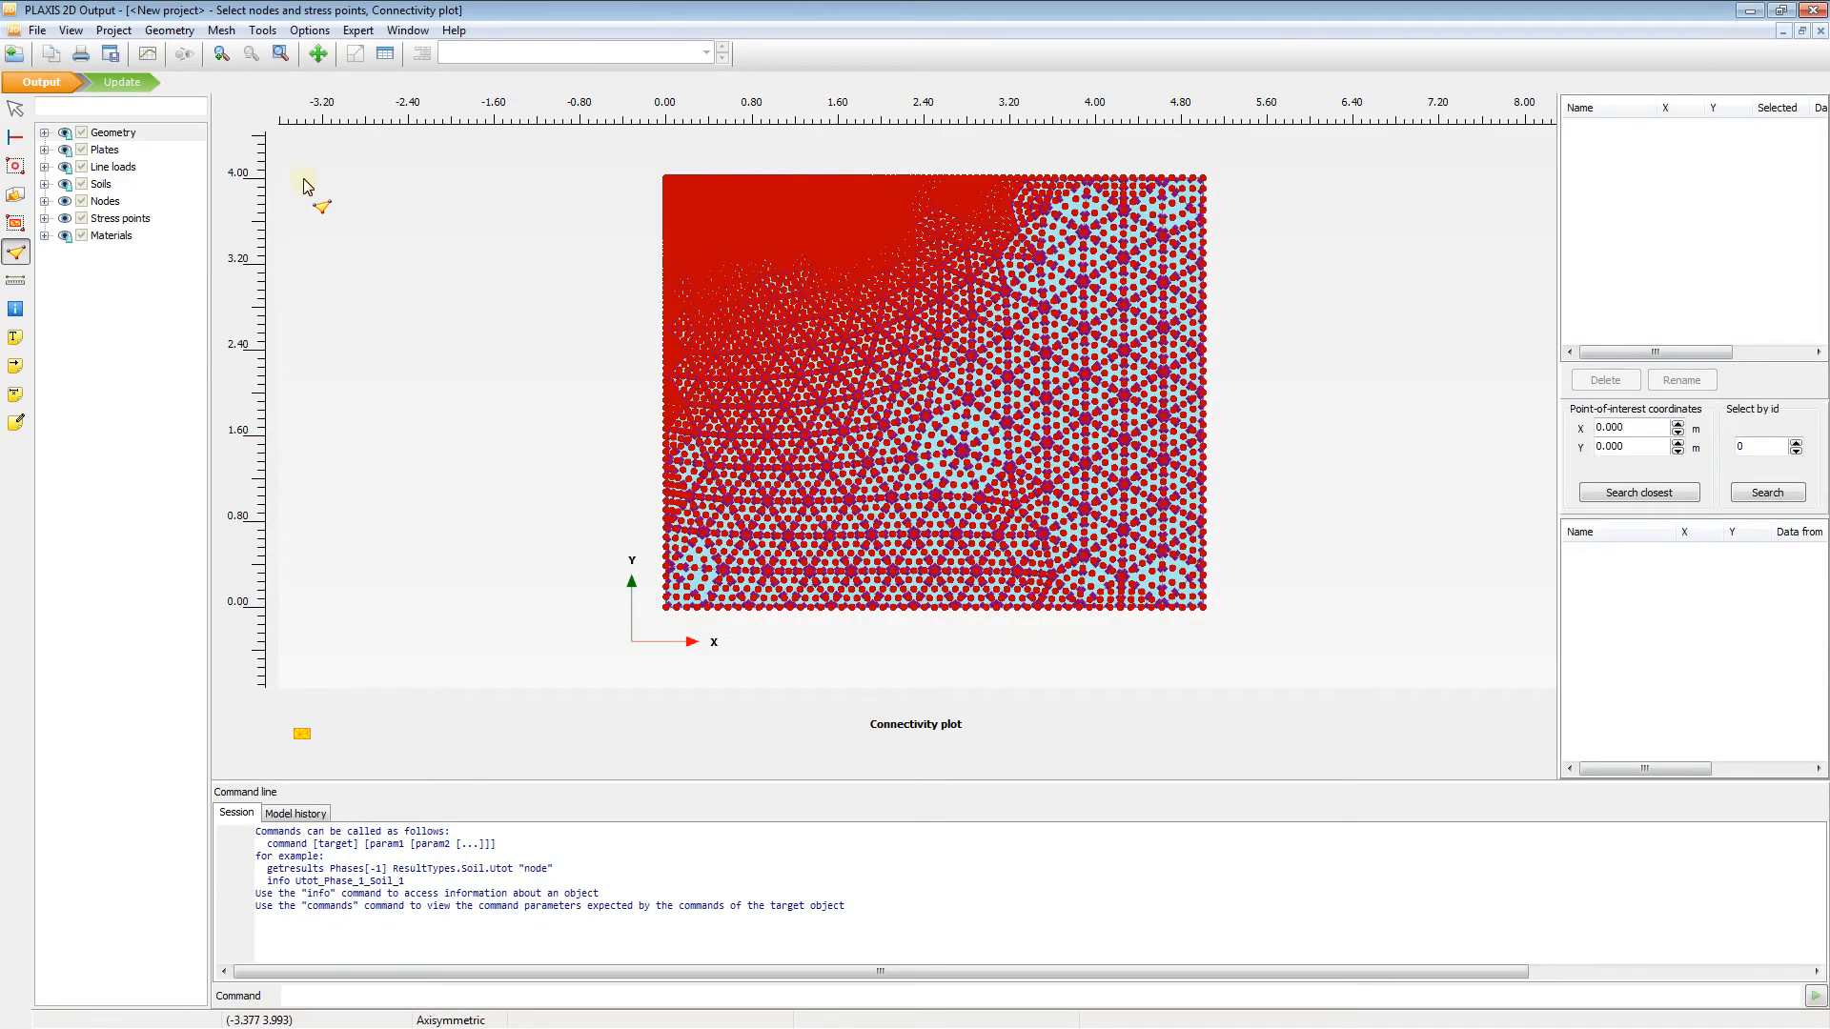
{"action": "mouse_move", "coordinate": [1633, 435]}
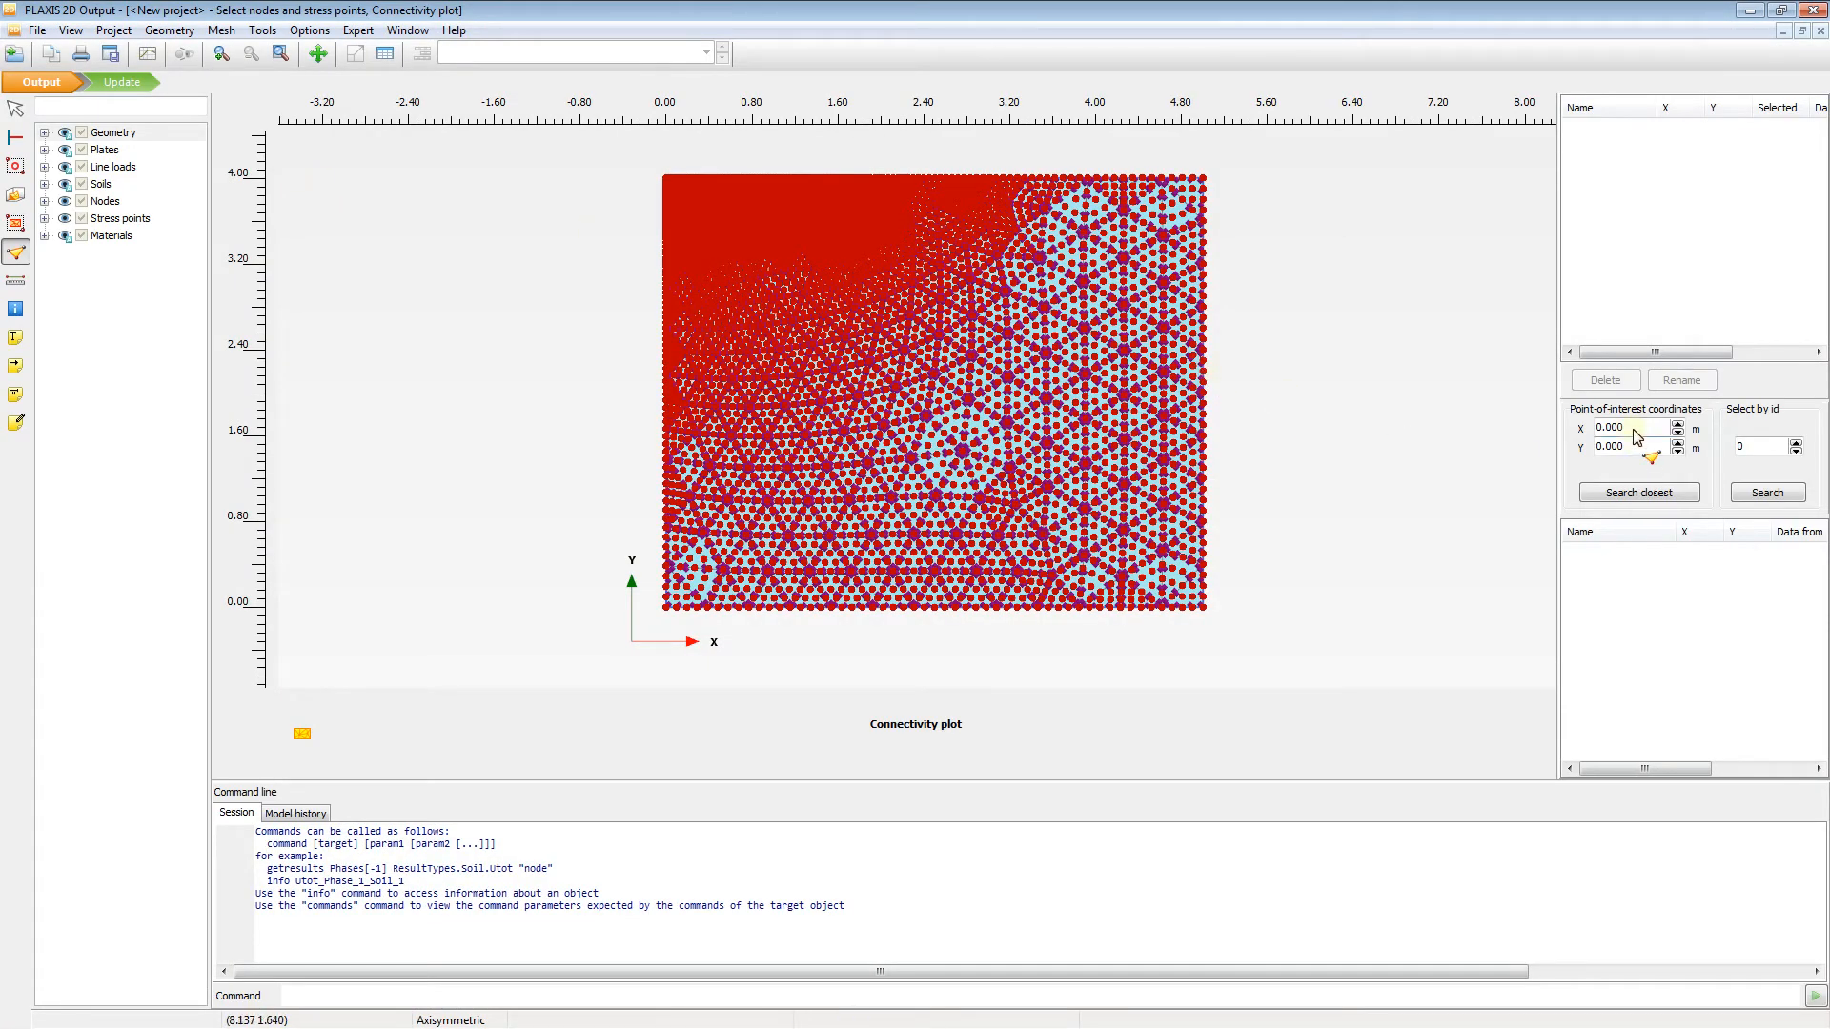
{"action": "triple_click", "coordinate": [1631, 446]}
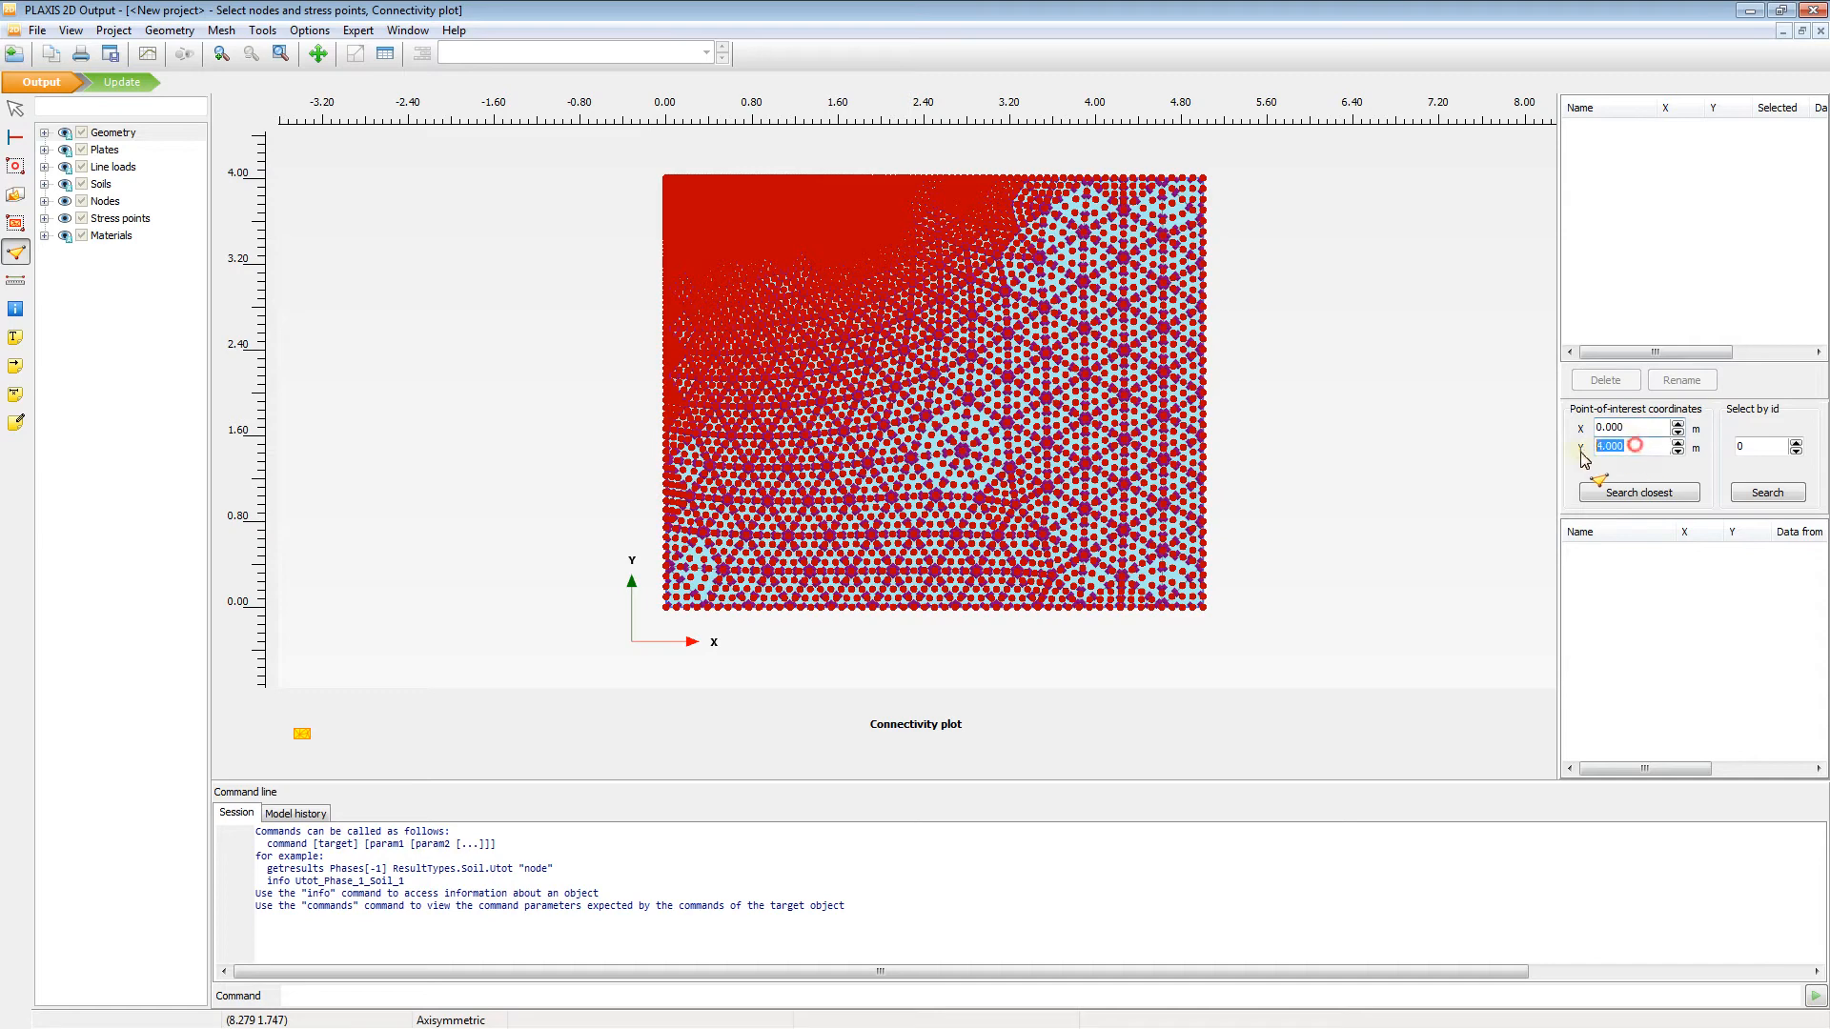
{"action": "left_click", "coordinate": [1638, 492]}
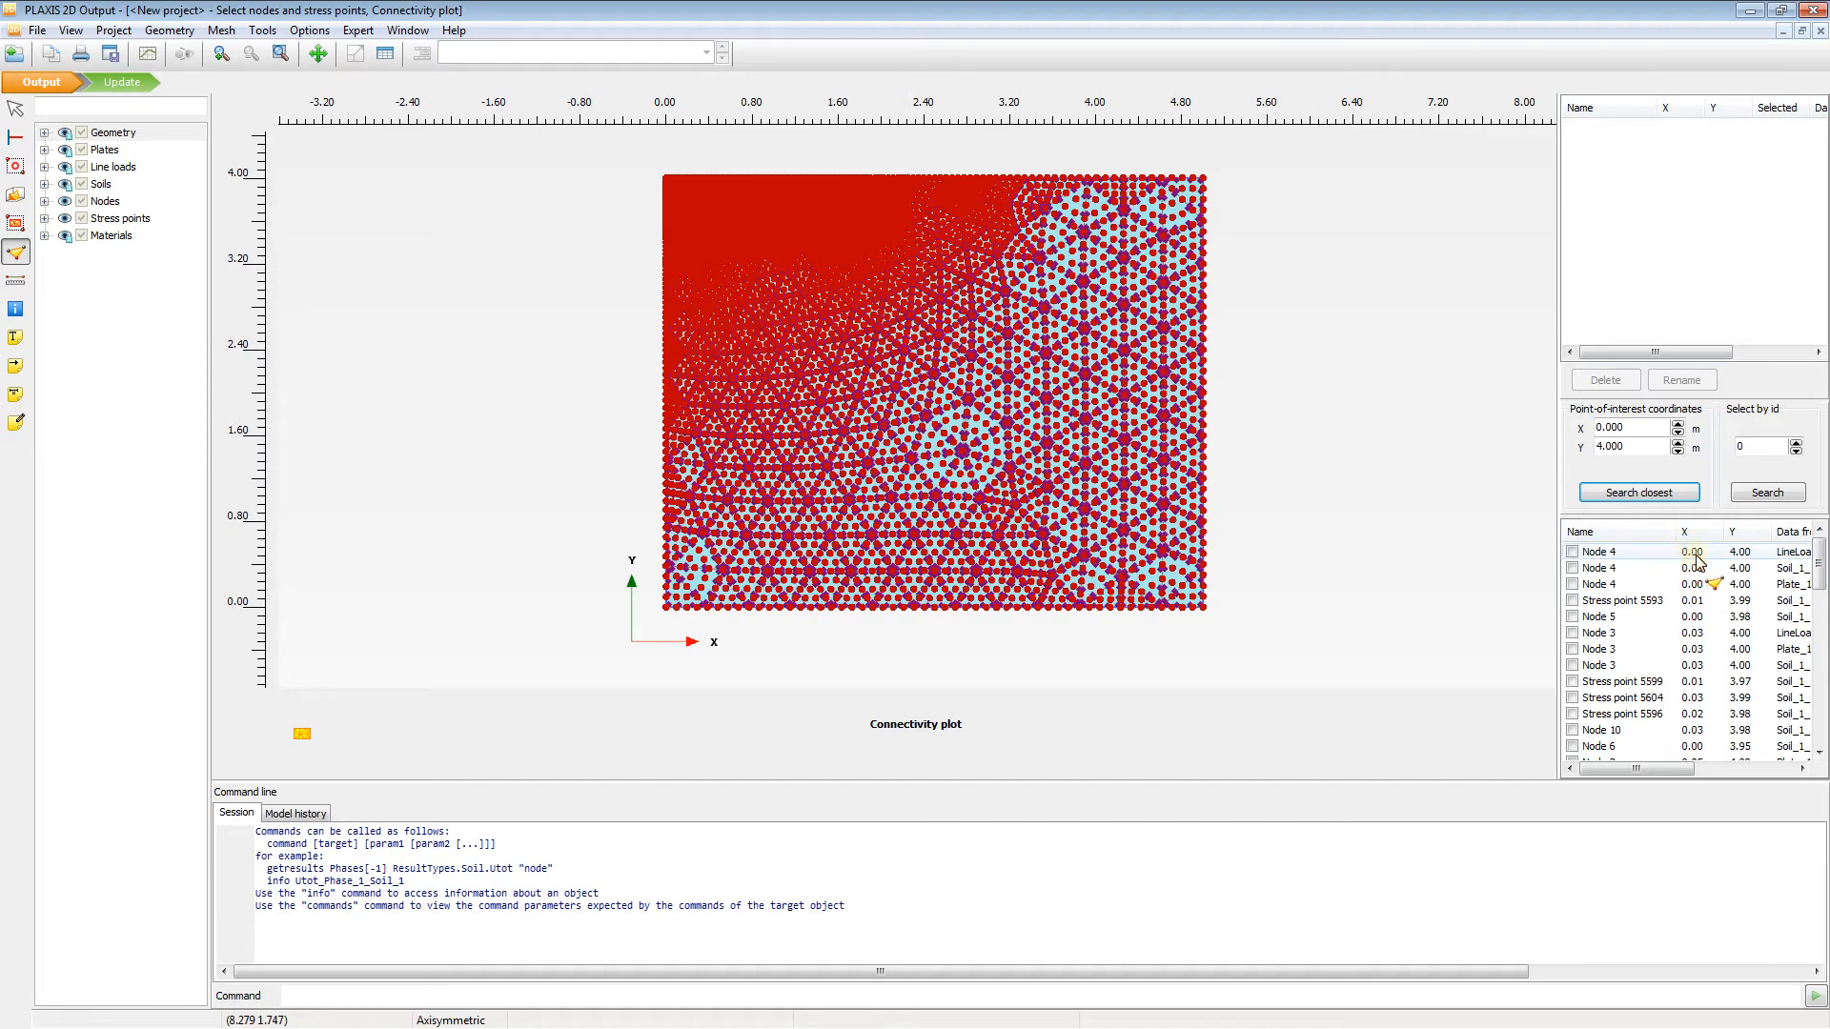
{"action": "left_click", "coordinate": [1574, 552]}
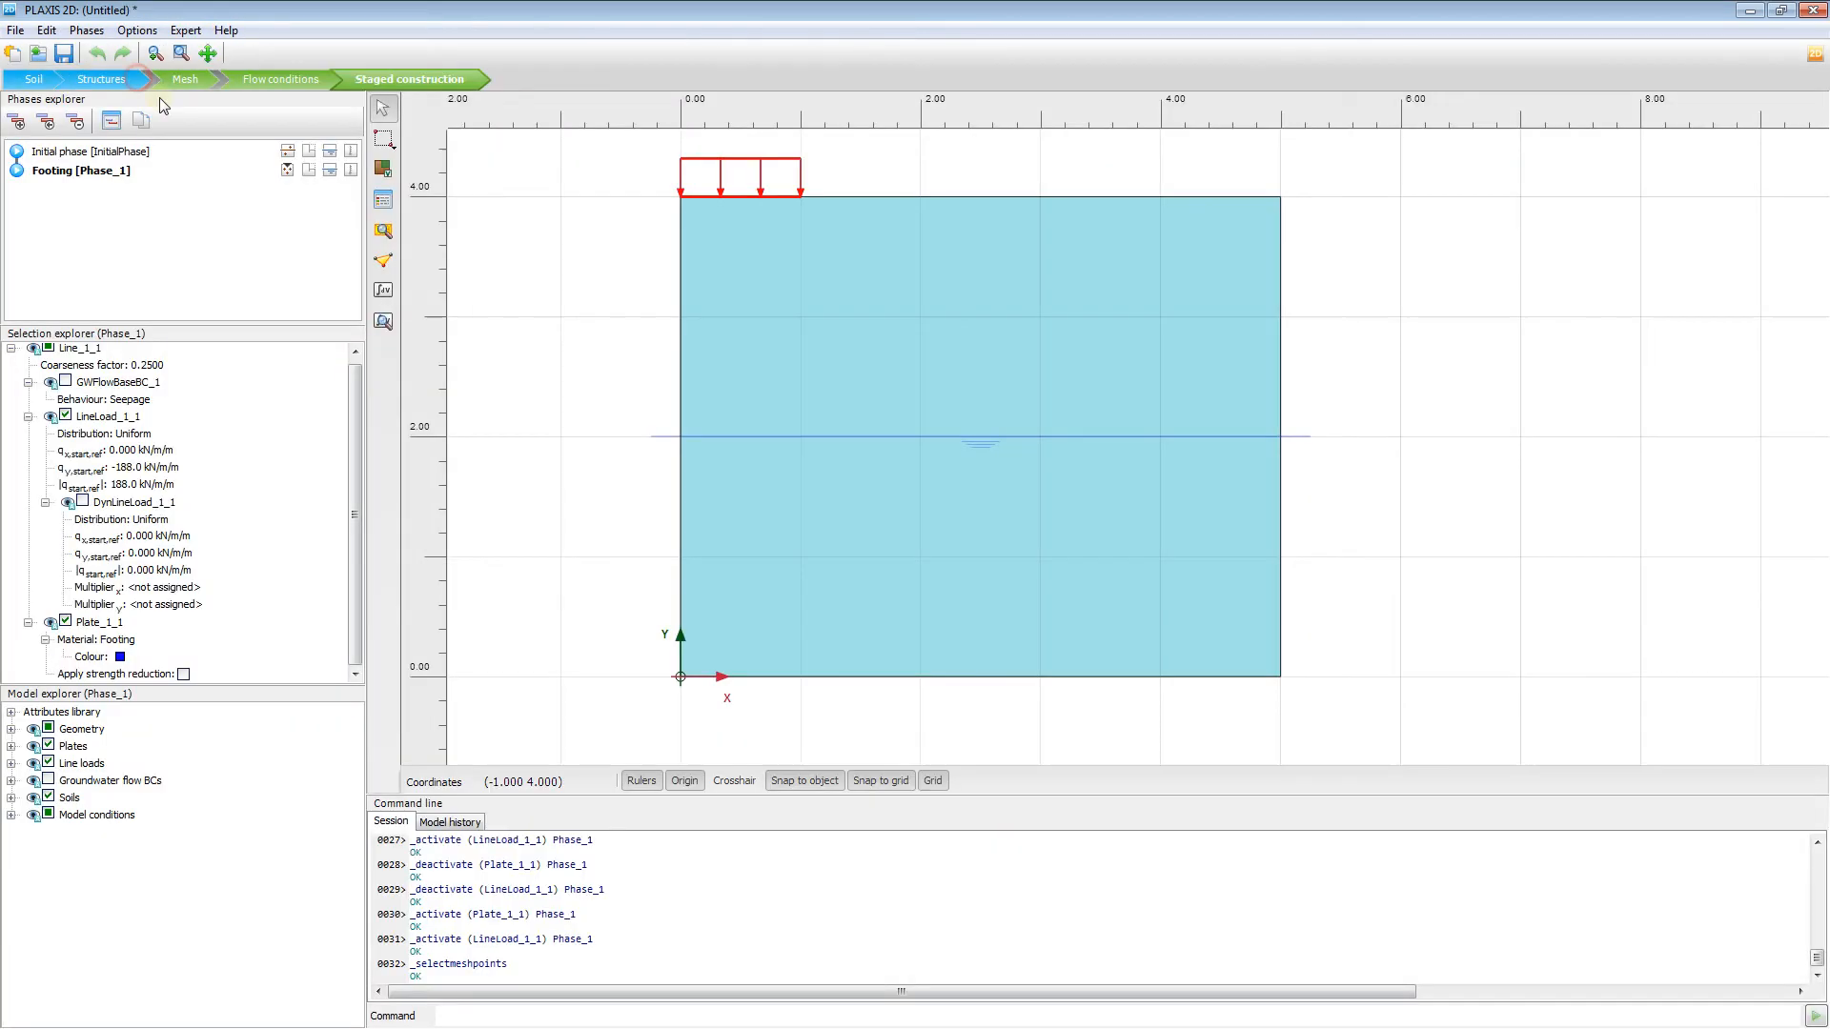
{"action": "mouse_move", "coordinate": [477, 339]}
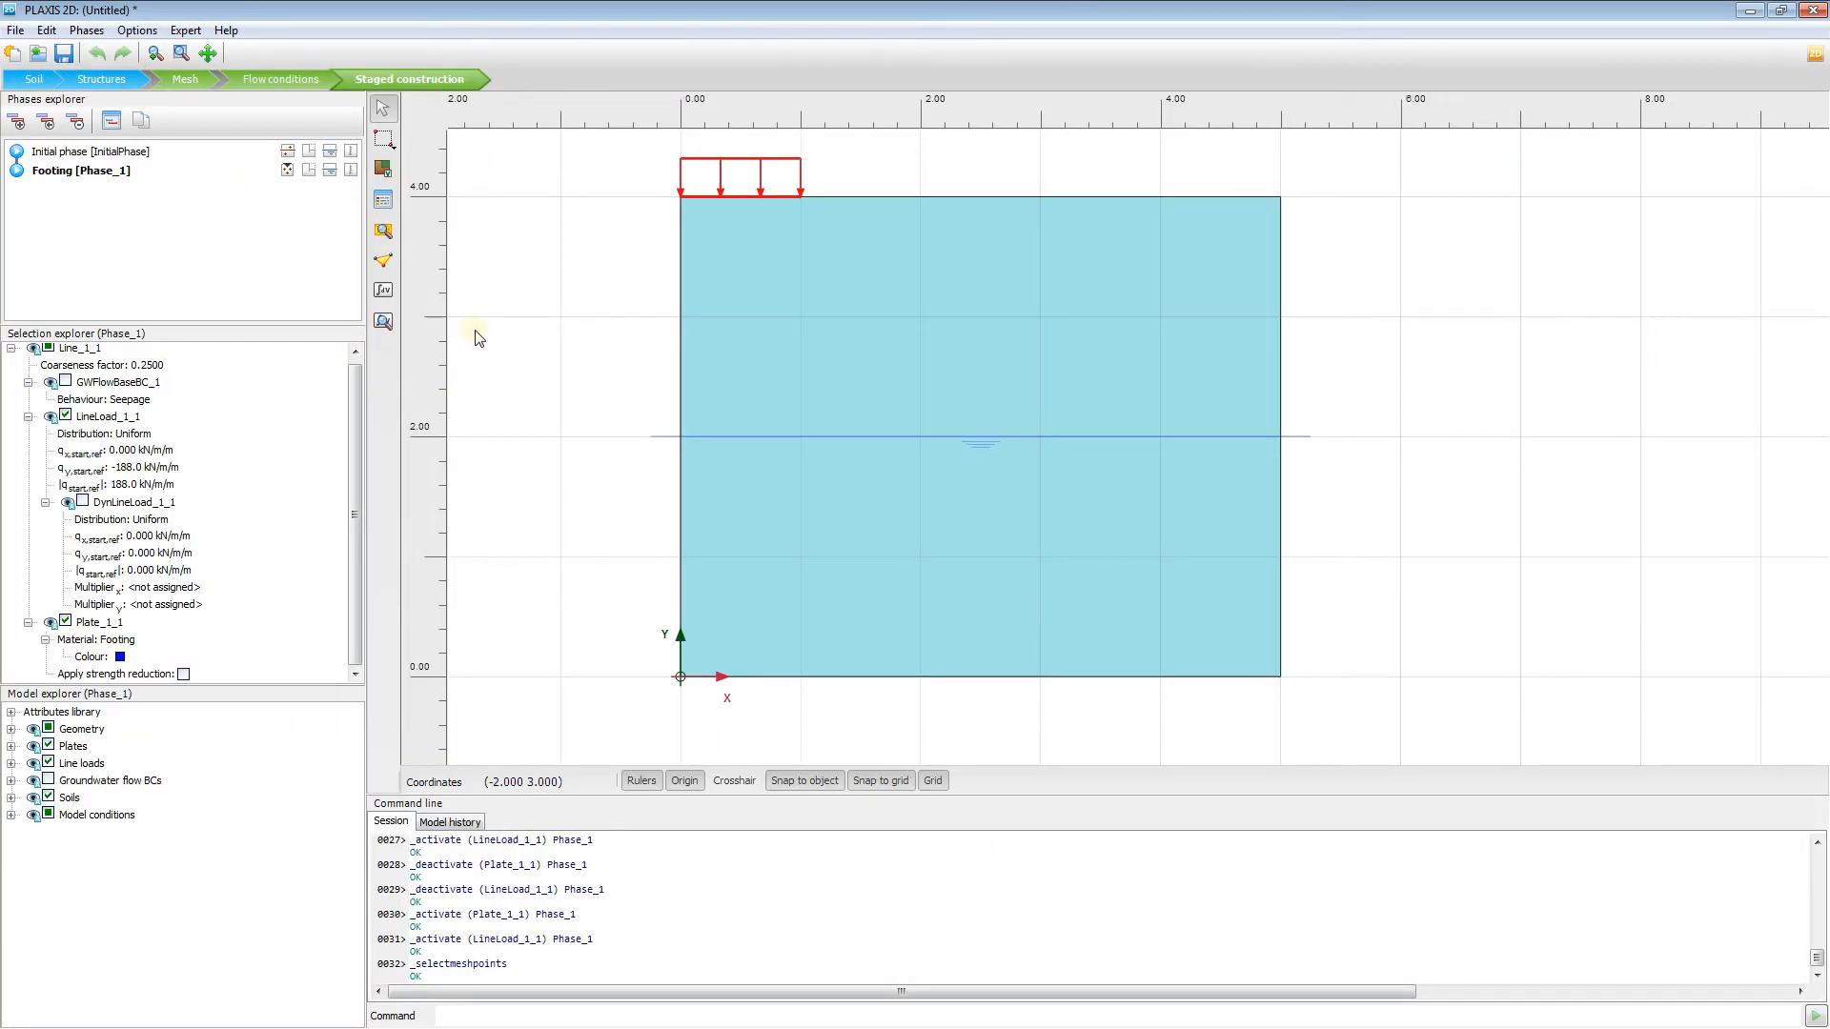
{"action": "mouse_move", "coordinate": [441, 318]}
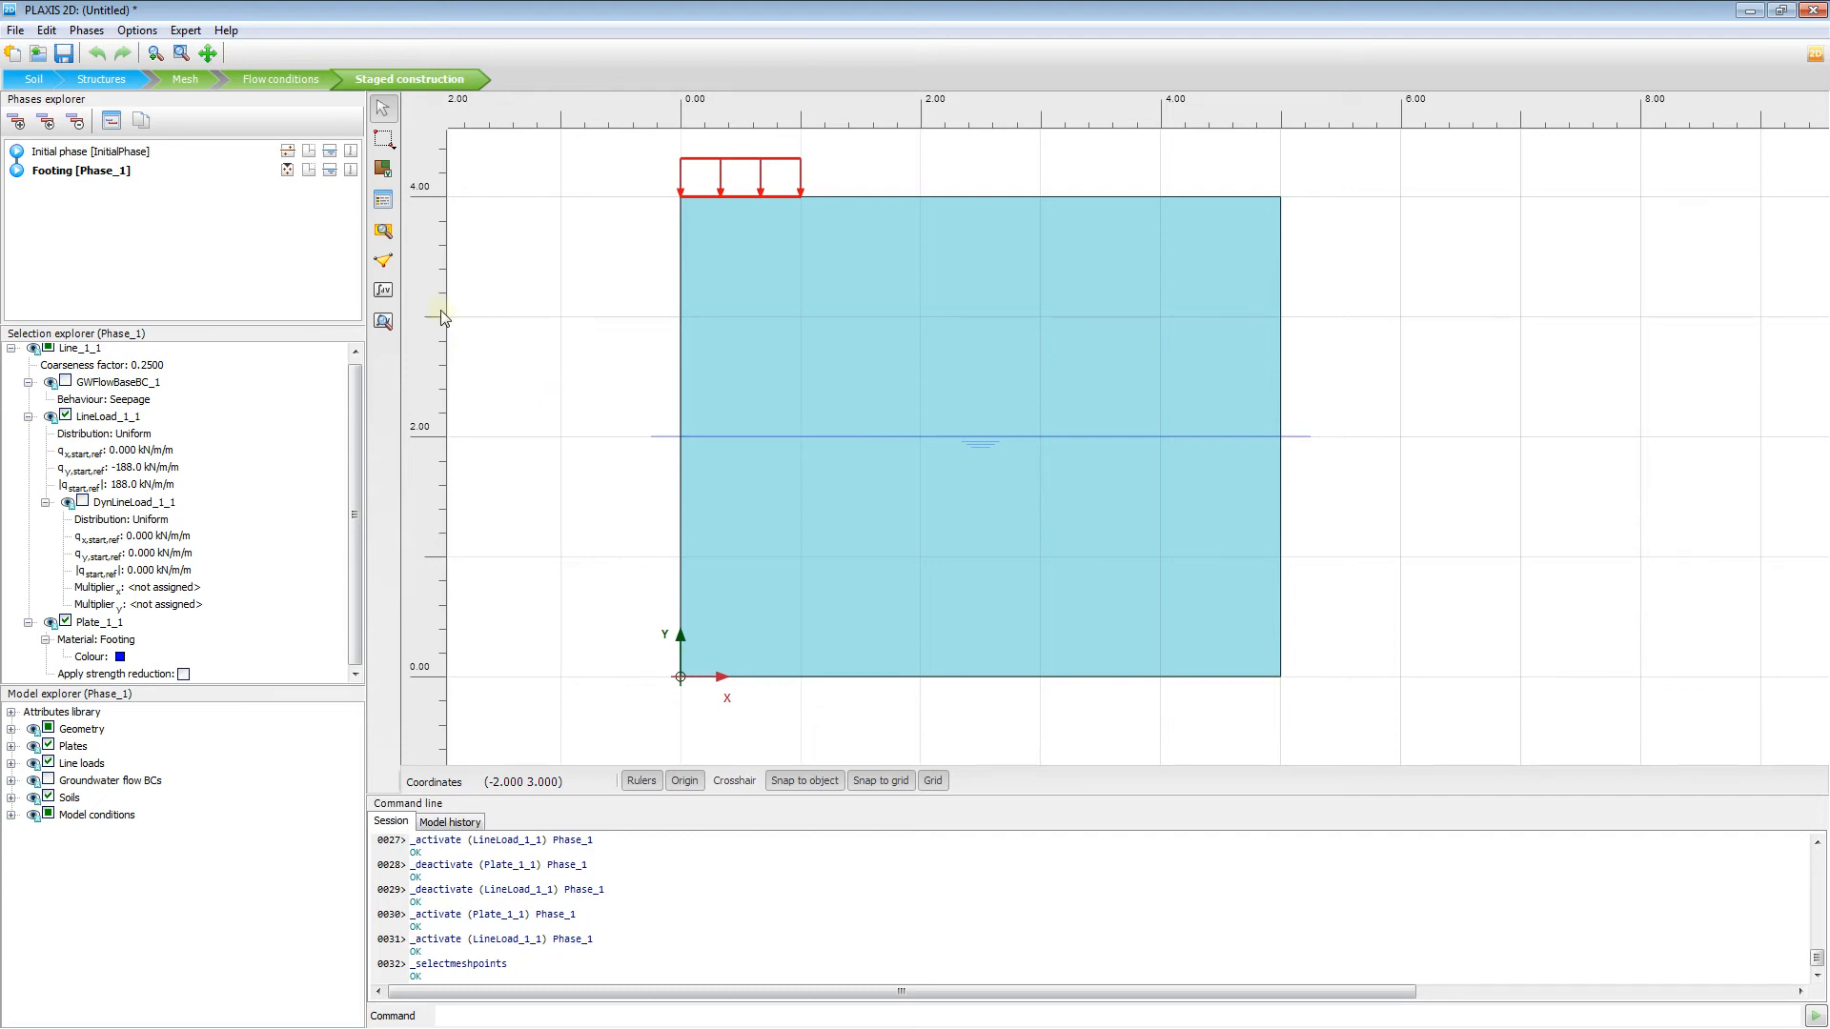
{"action": "mouse_move", "coordinate": [583, 358]}
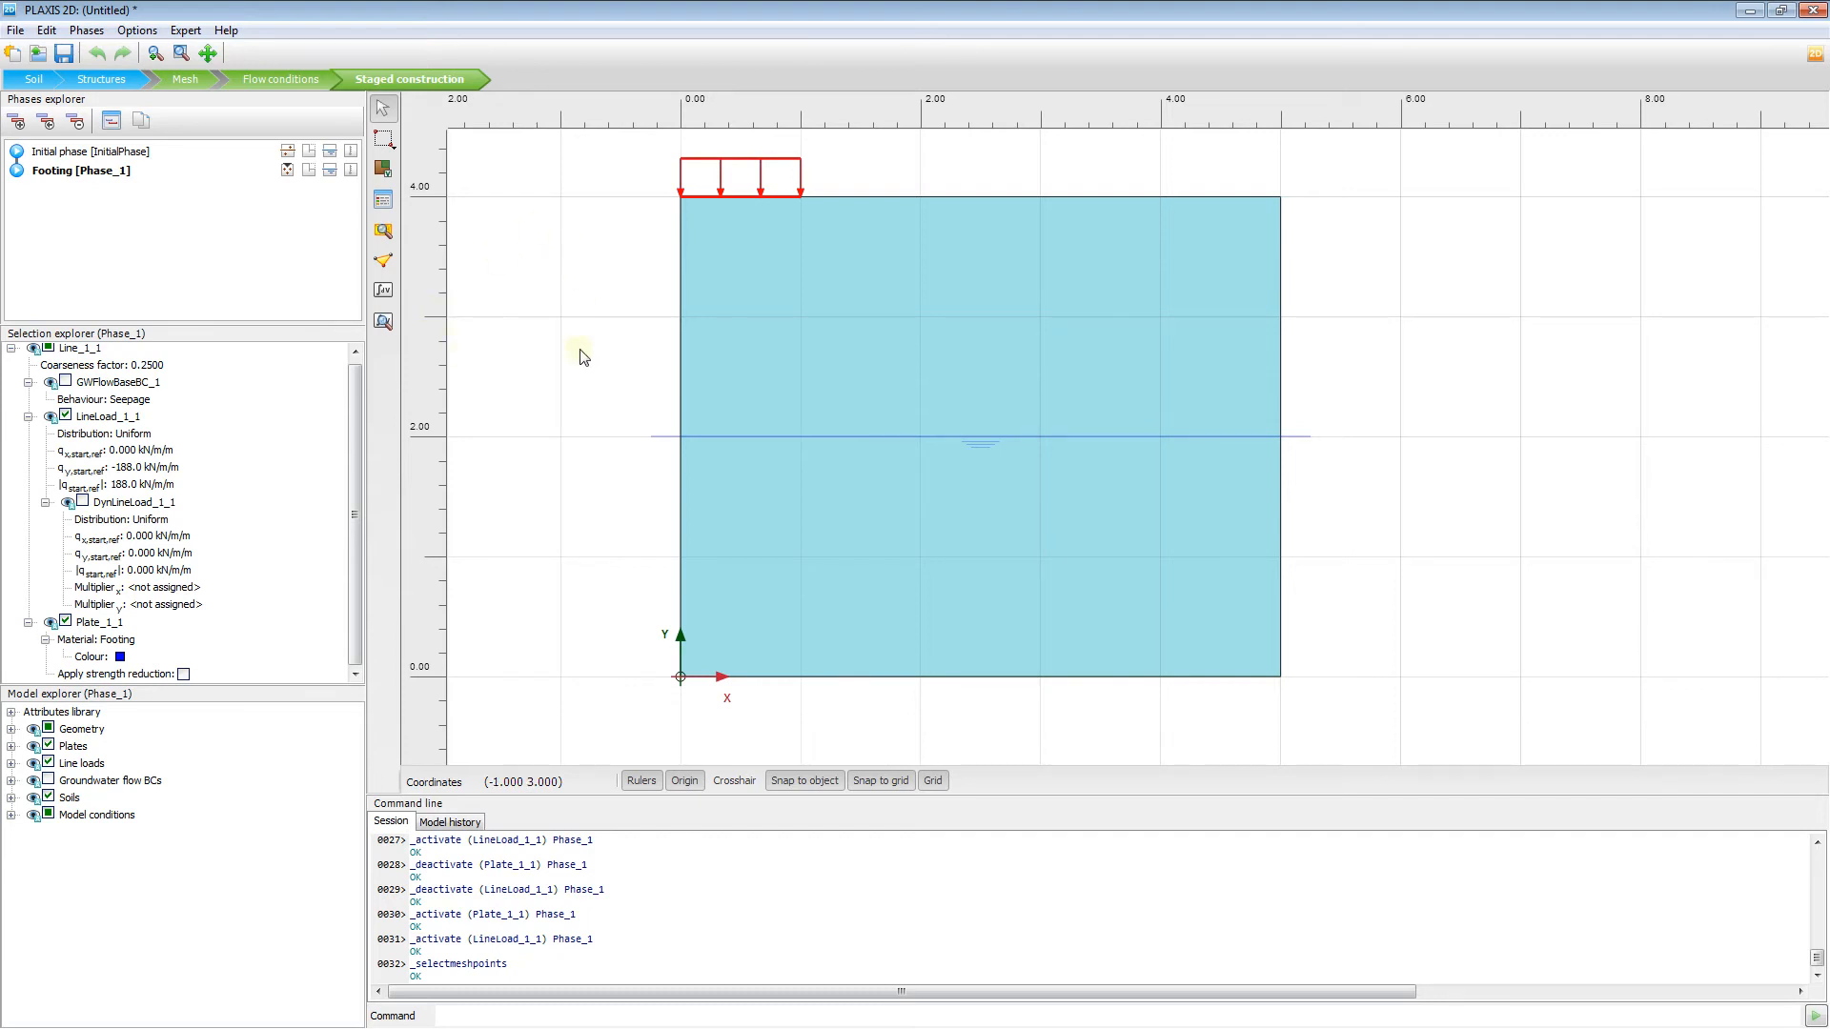
{"action": "mouse_move", "coordinate": [594, 232]}
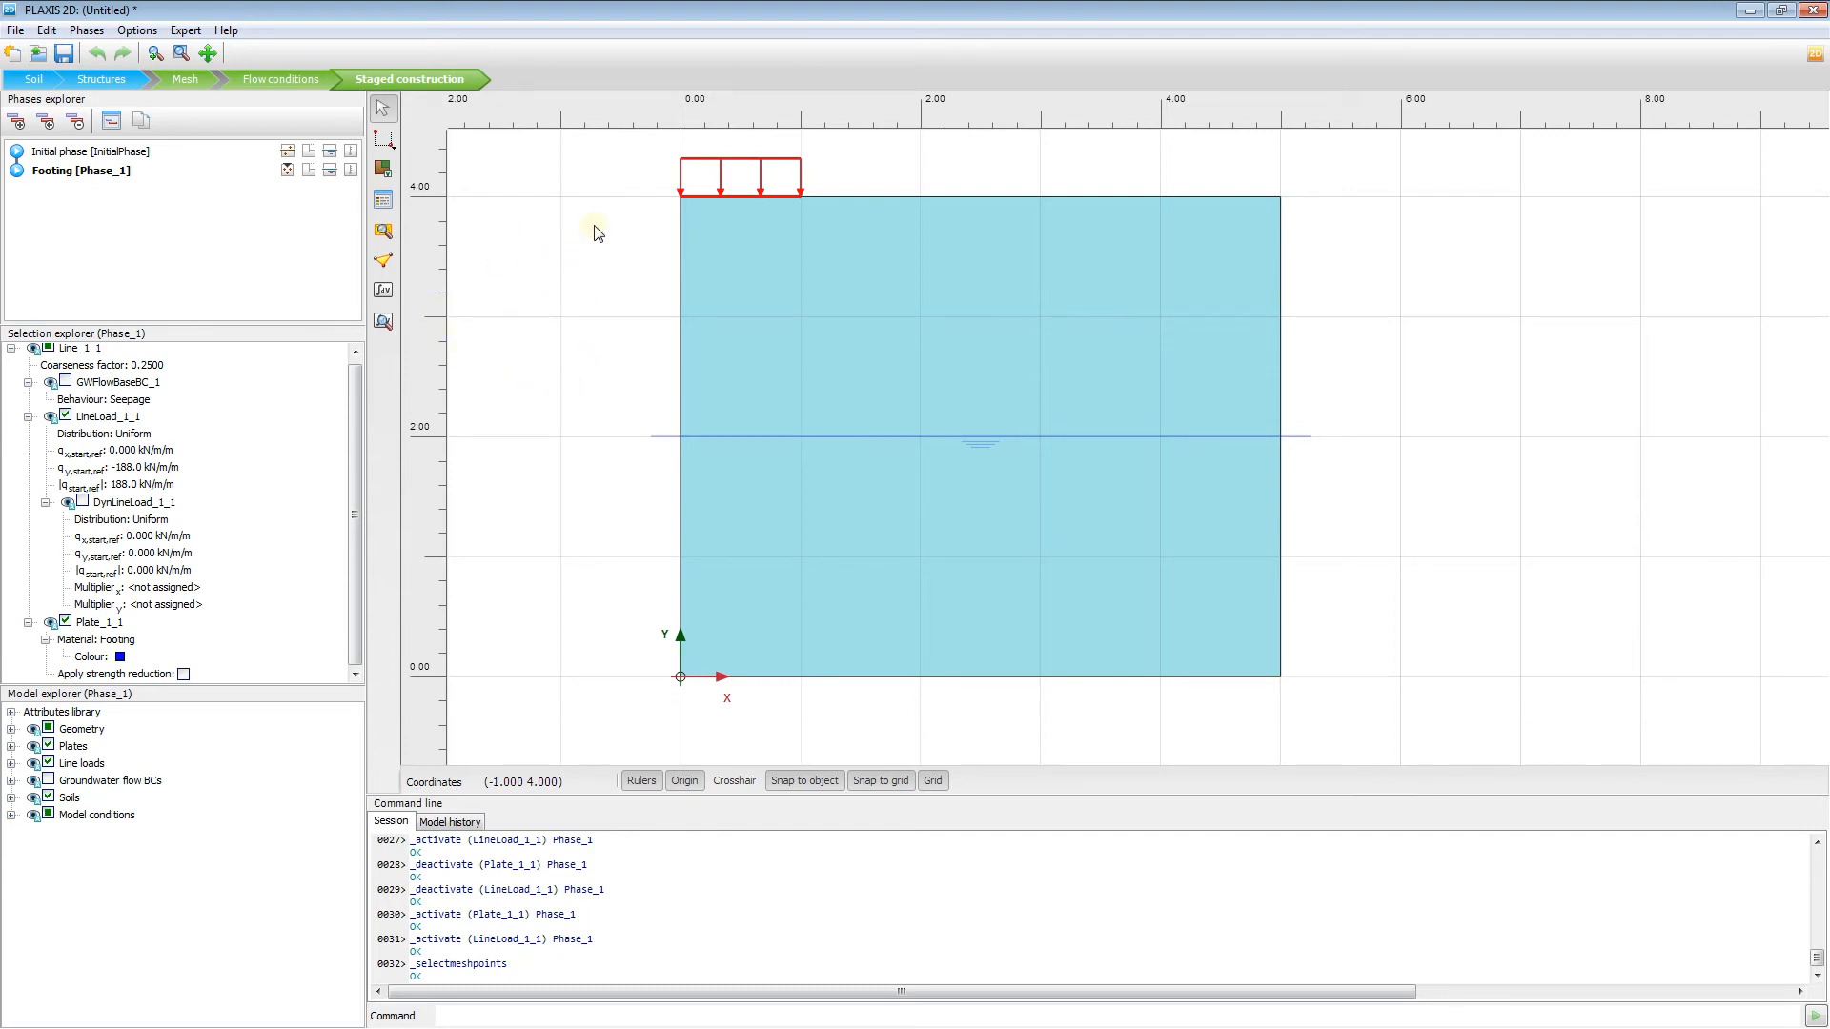
{"action": "left_click", "coordinate": [572, 222]}
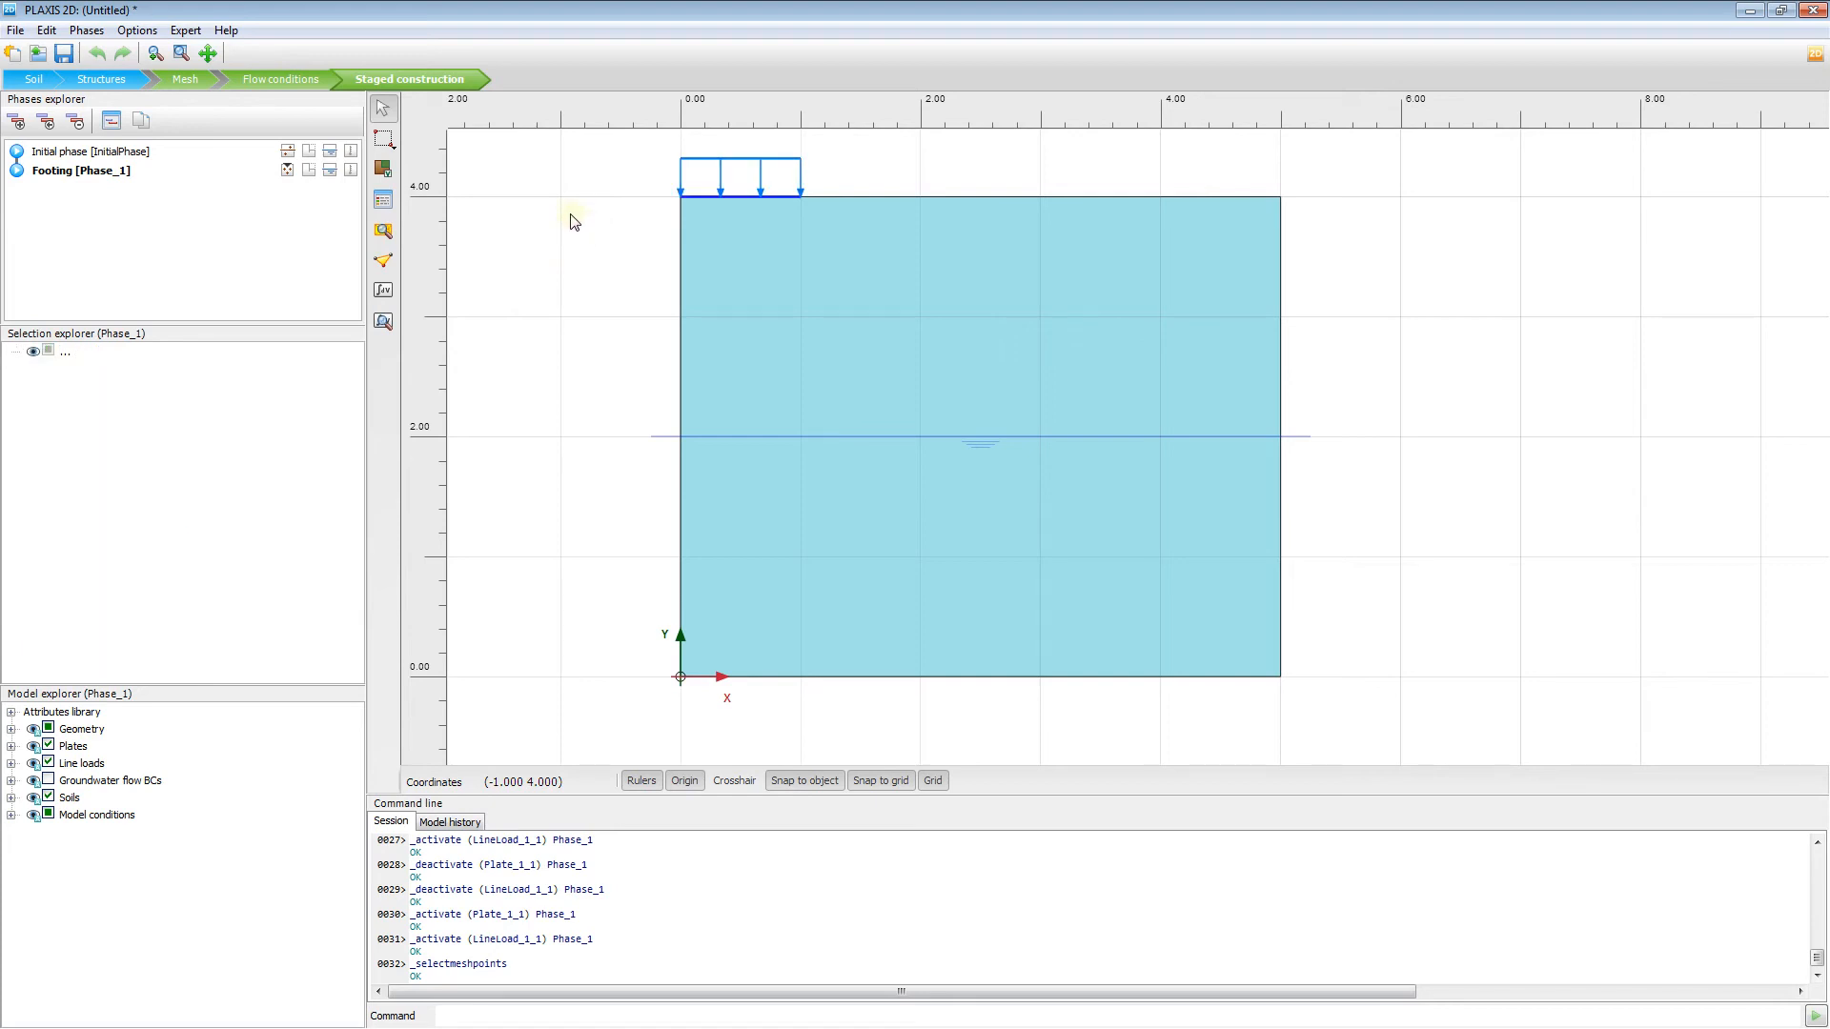
{"action": "mouse_move", "coordinate": [537, 188]}
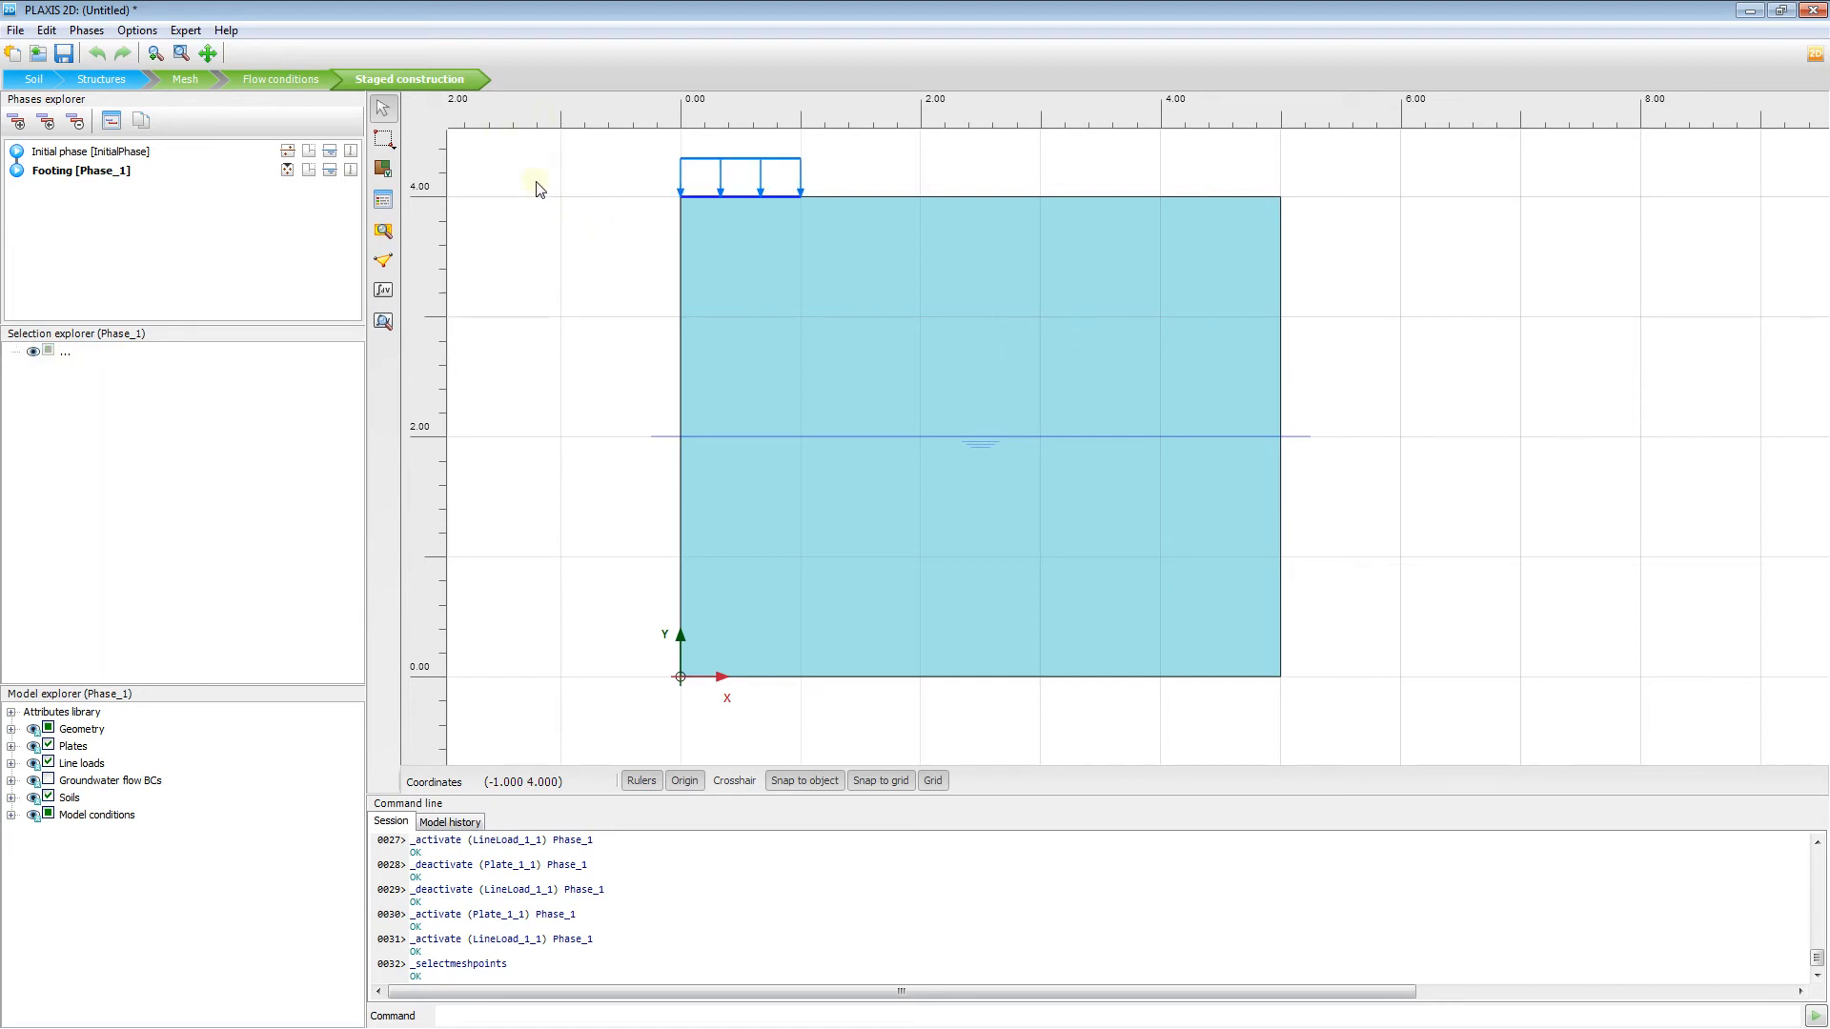
{"action": "mouse_move", "coordinate": [770, 178]}
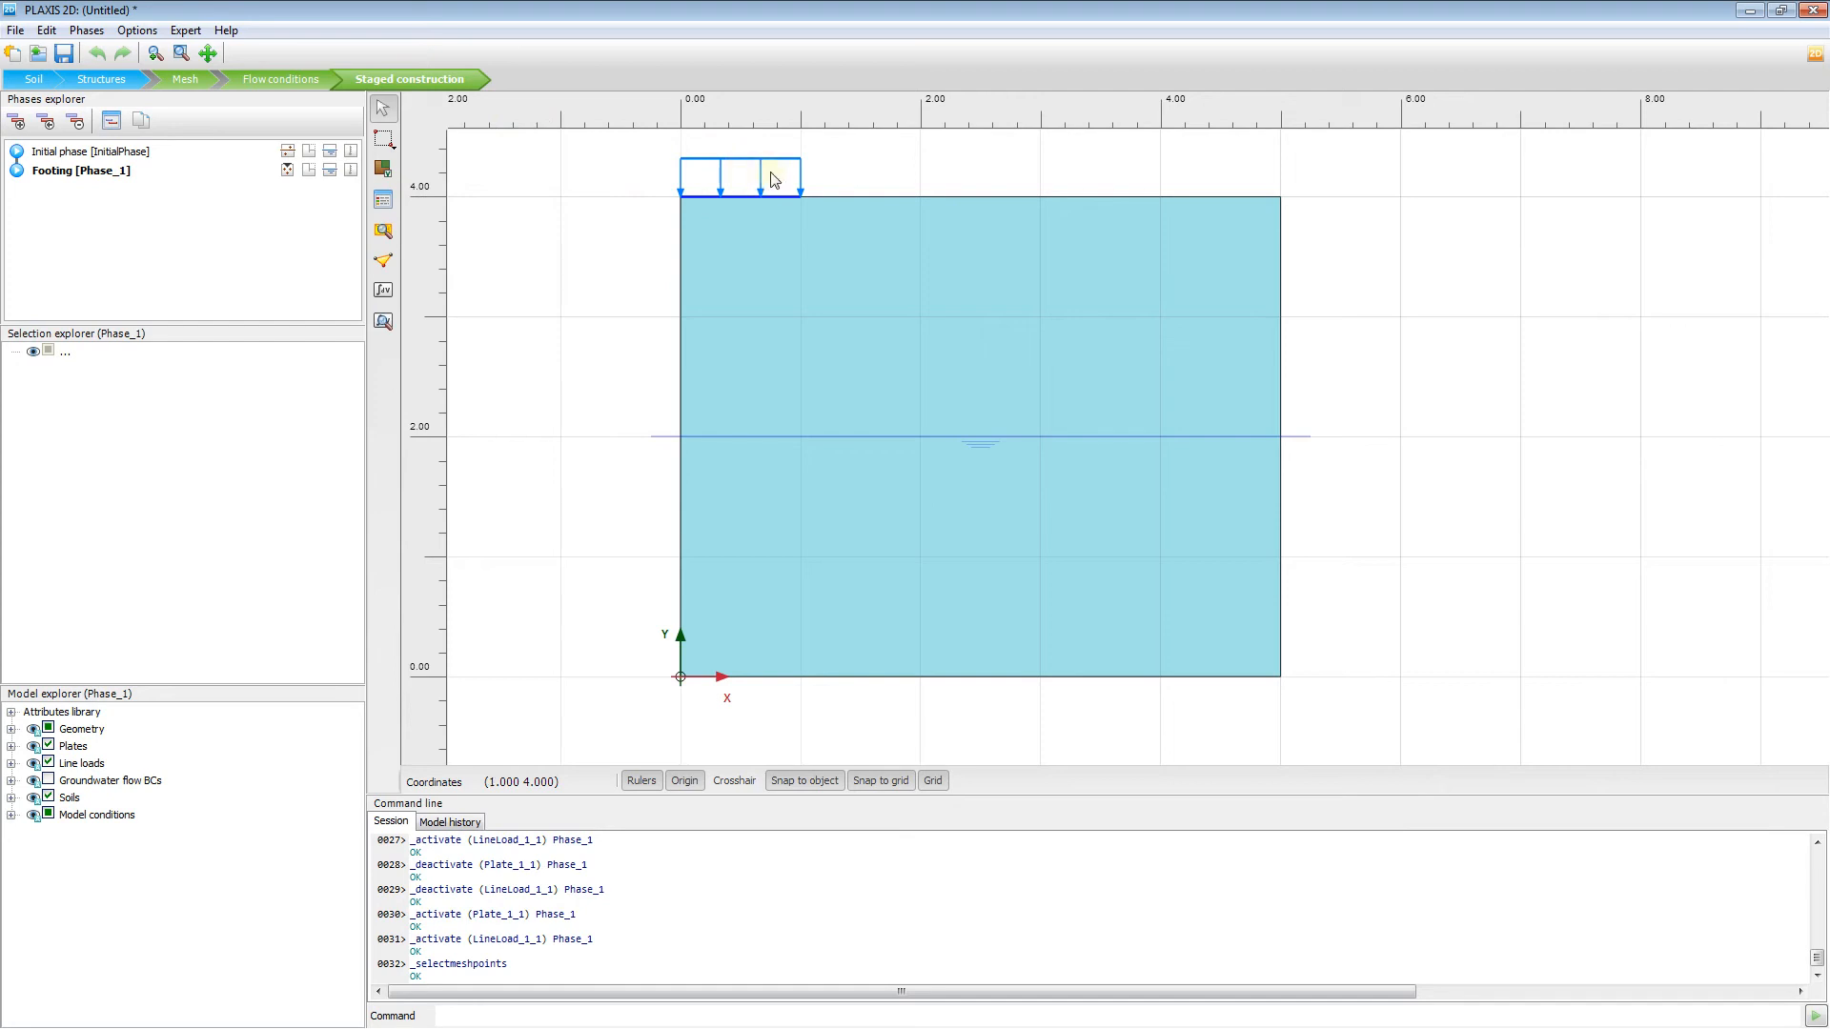
{"action": "mouse_move", "coordinate": [712, 209]}
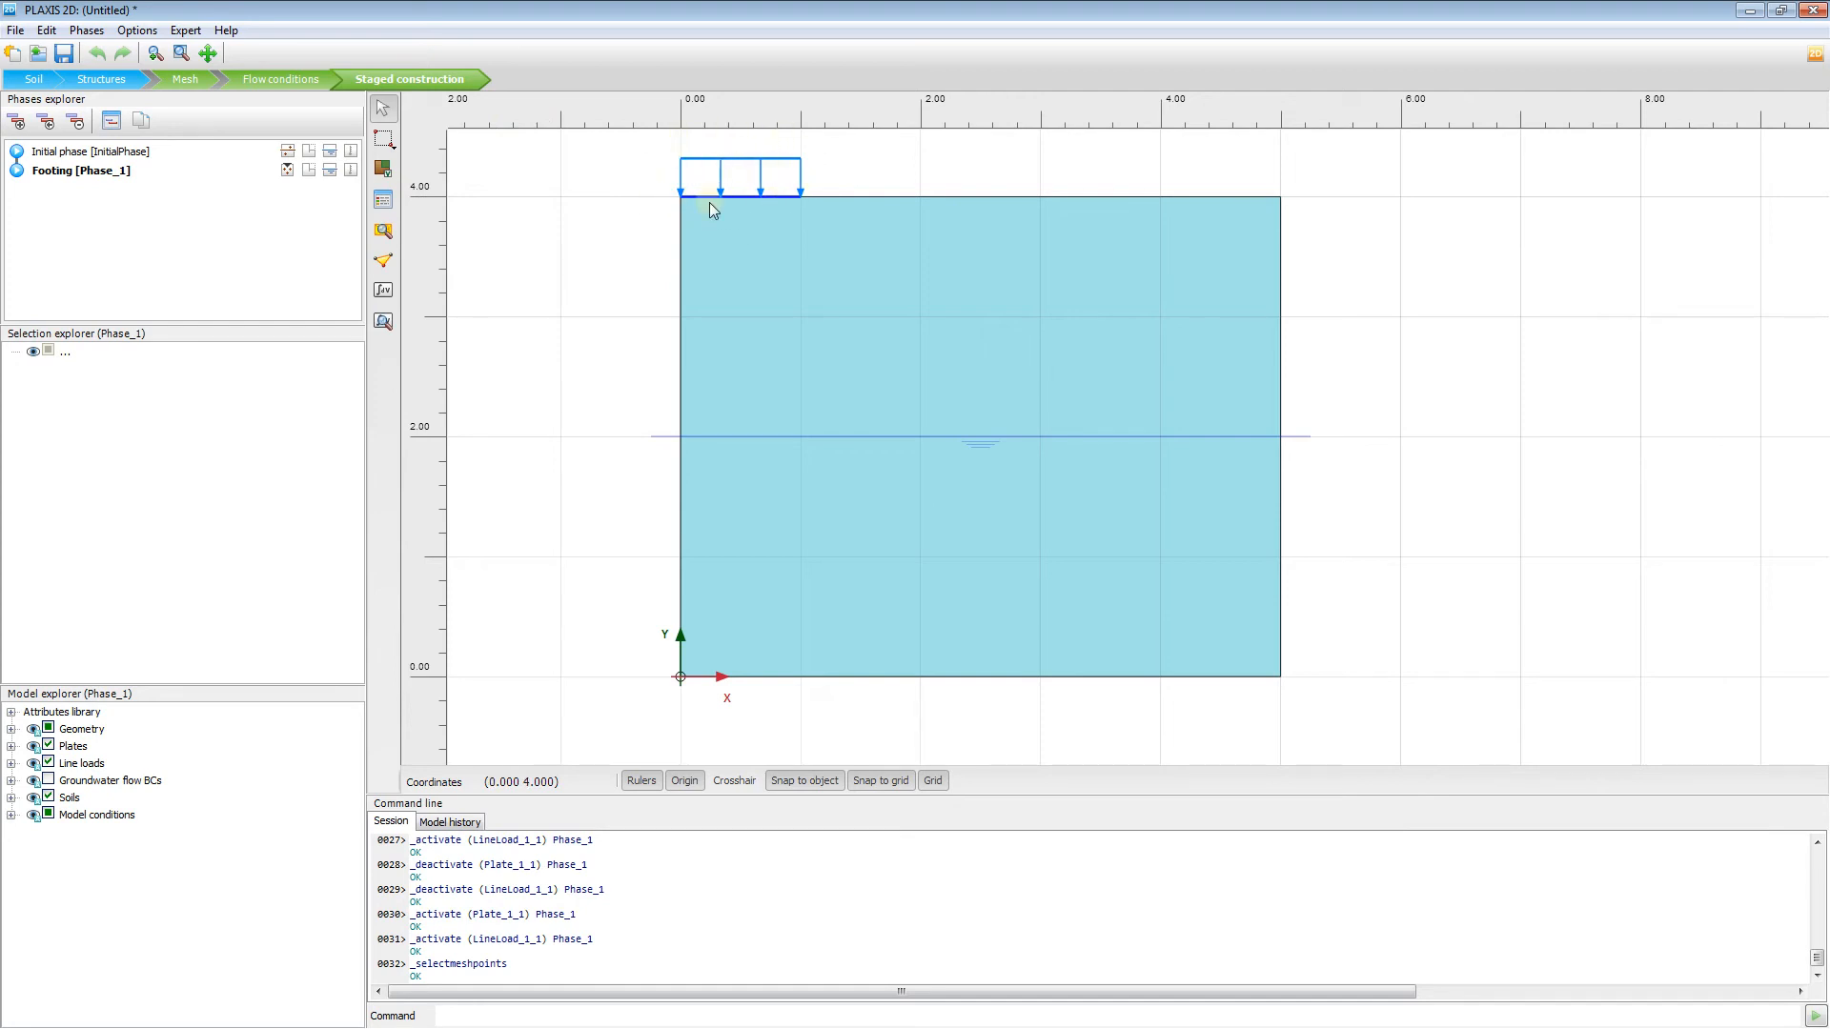
{"action": "mouse_move", "coordinate": [698, 172]}
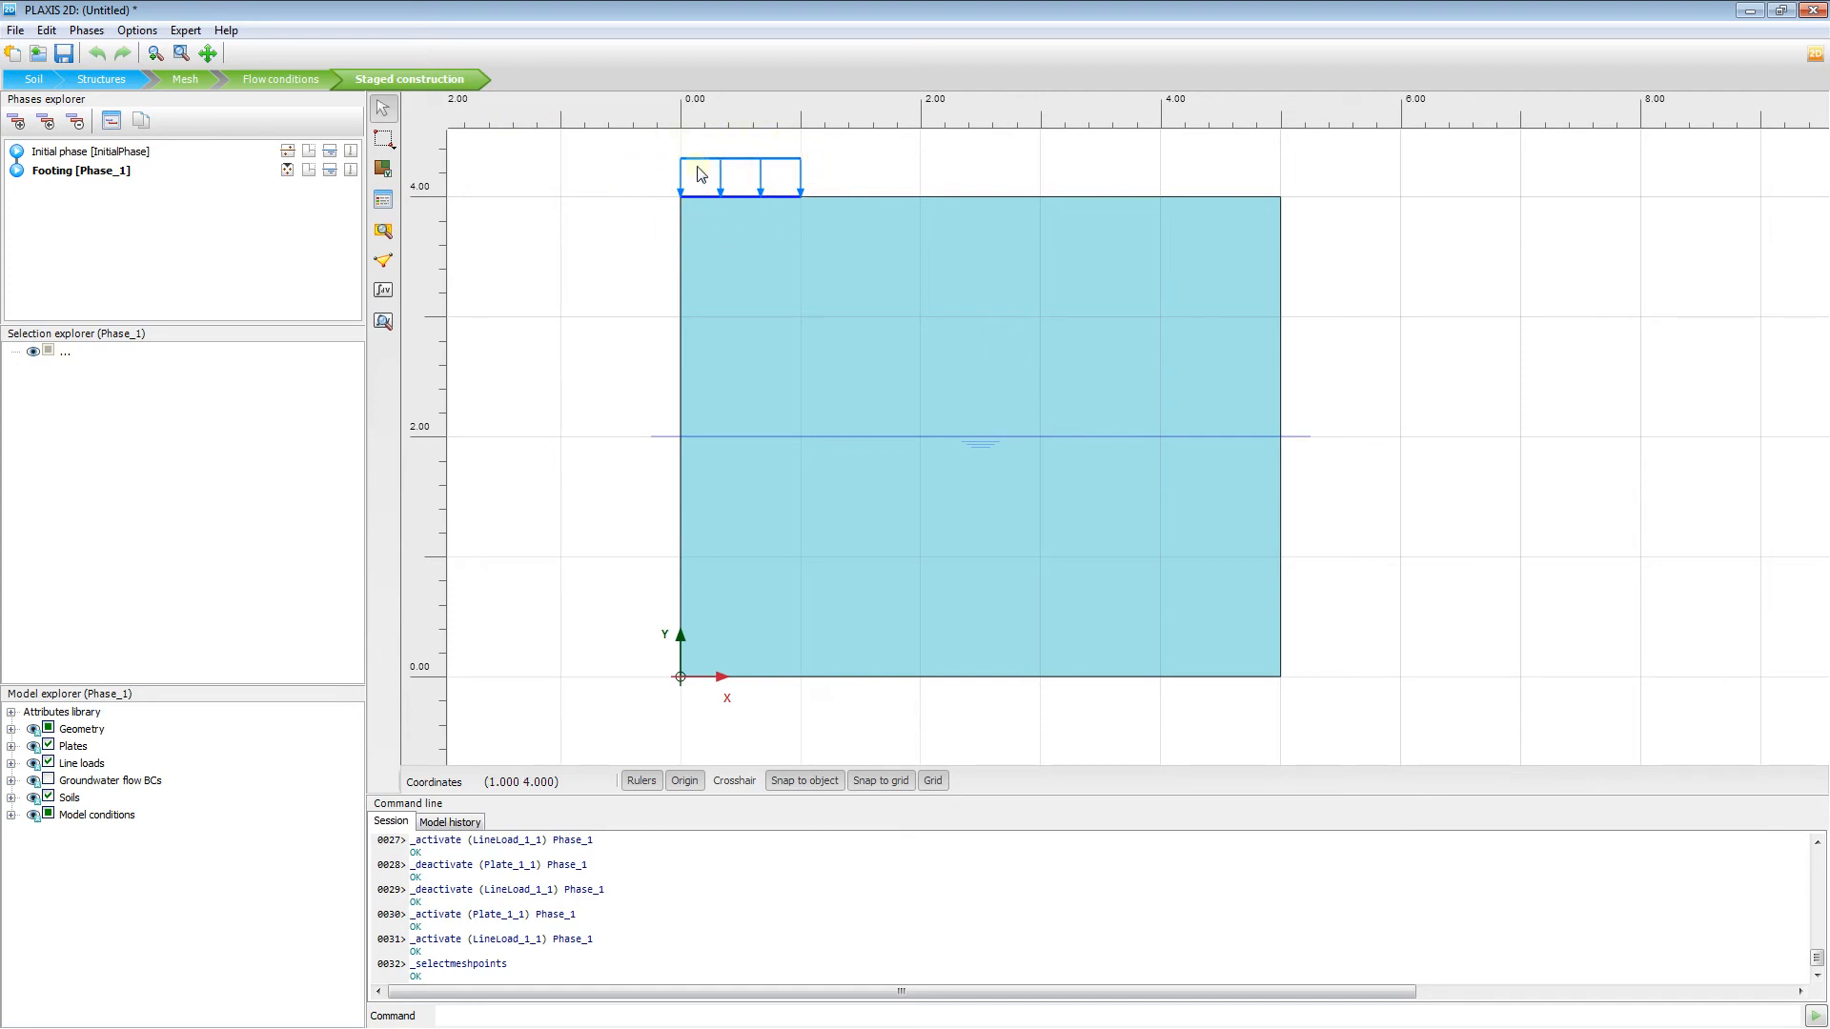
{"action": "mouse_move", "coordinate": [453, 220]}
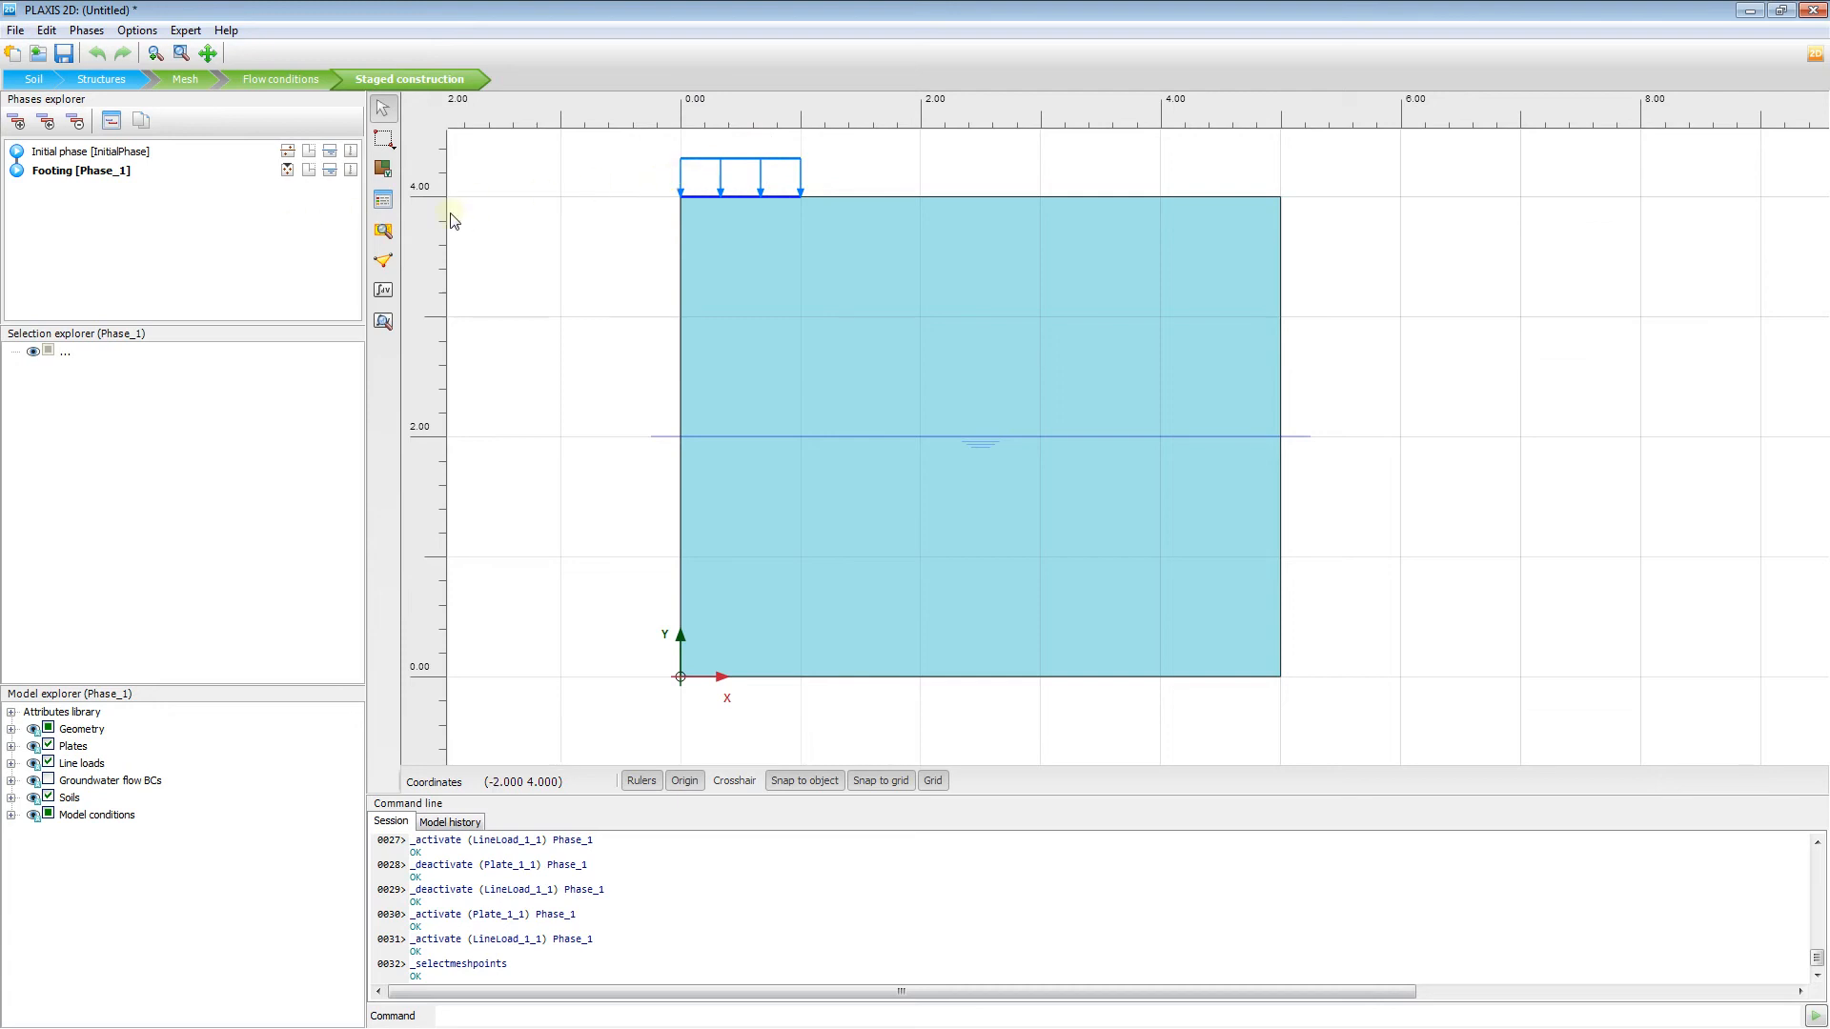
{"action": "left_click", "coordinate": [103, 151]}
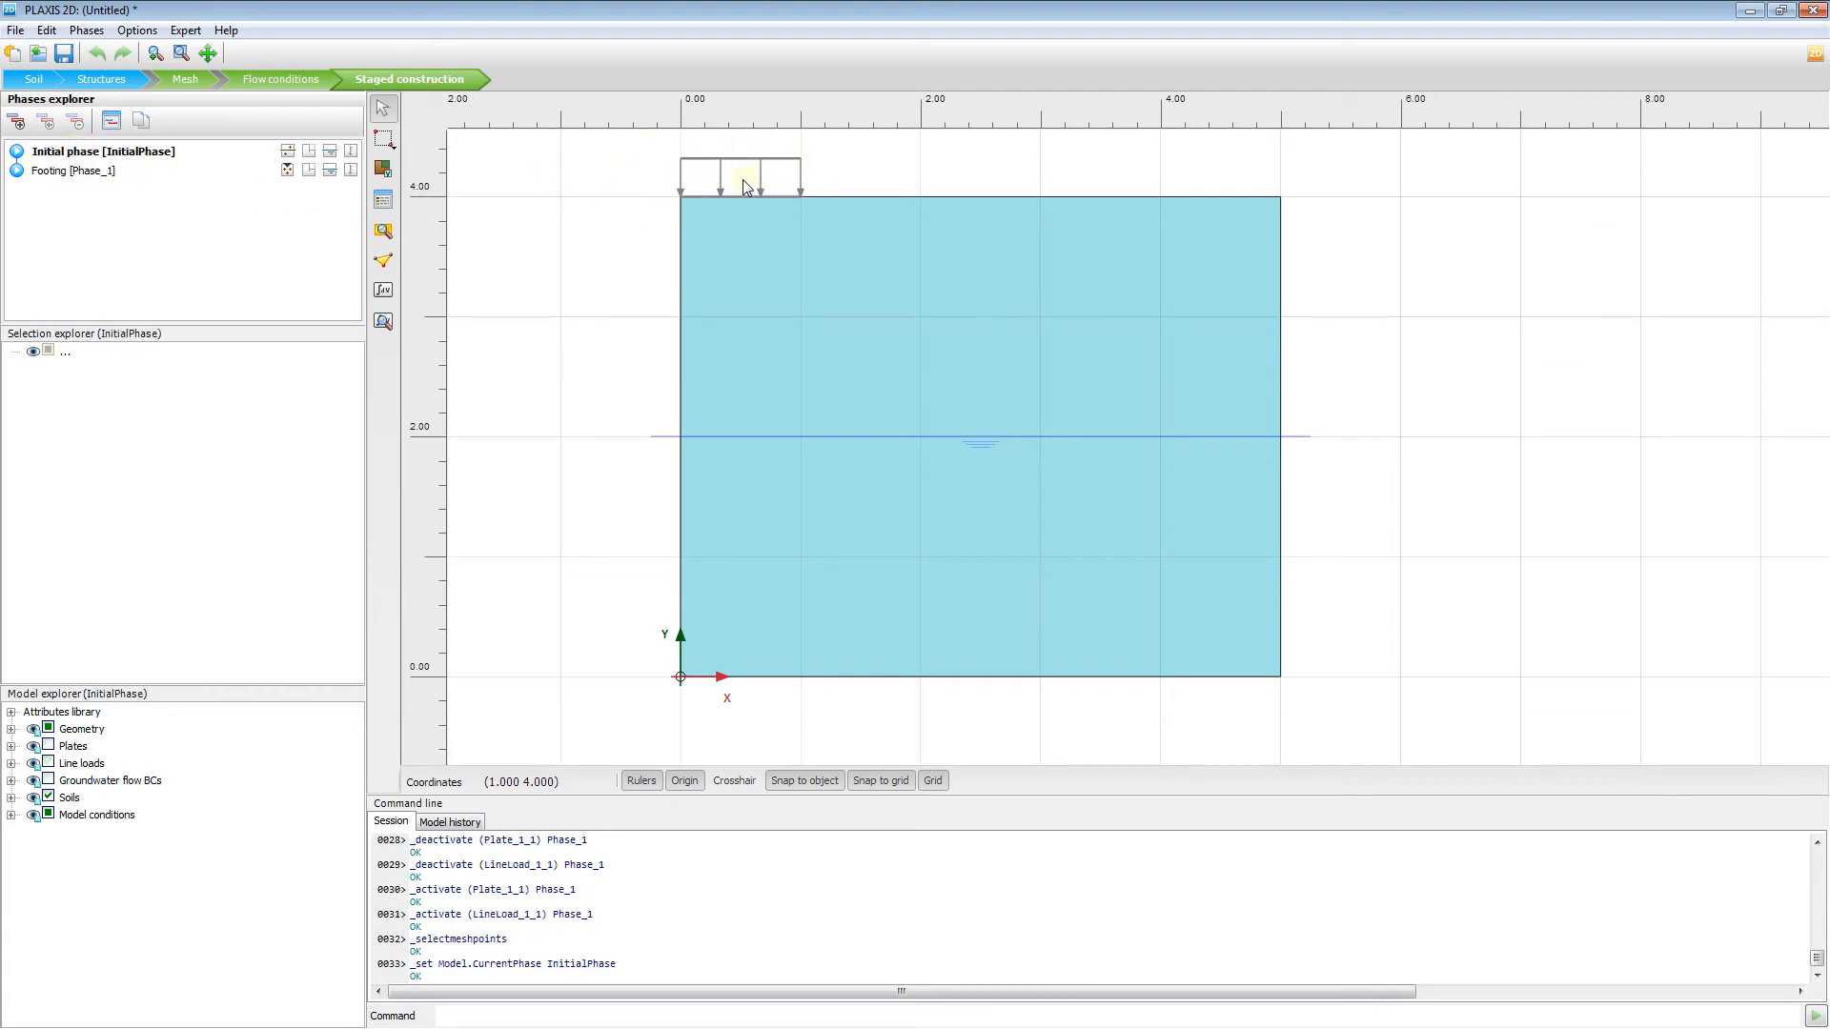
{"action": "mouse_move", "coordinate": [467, 193]}
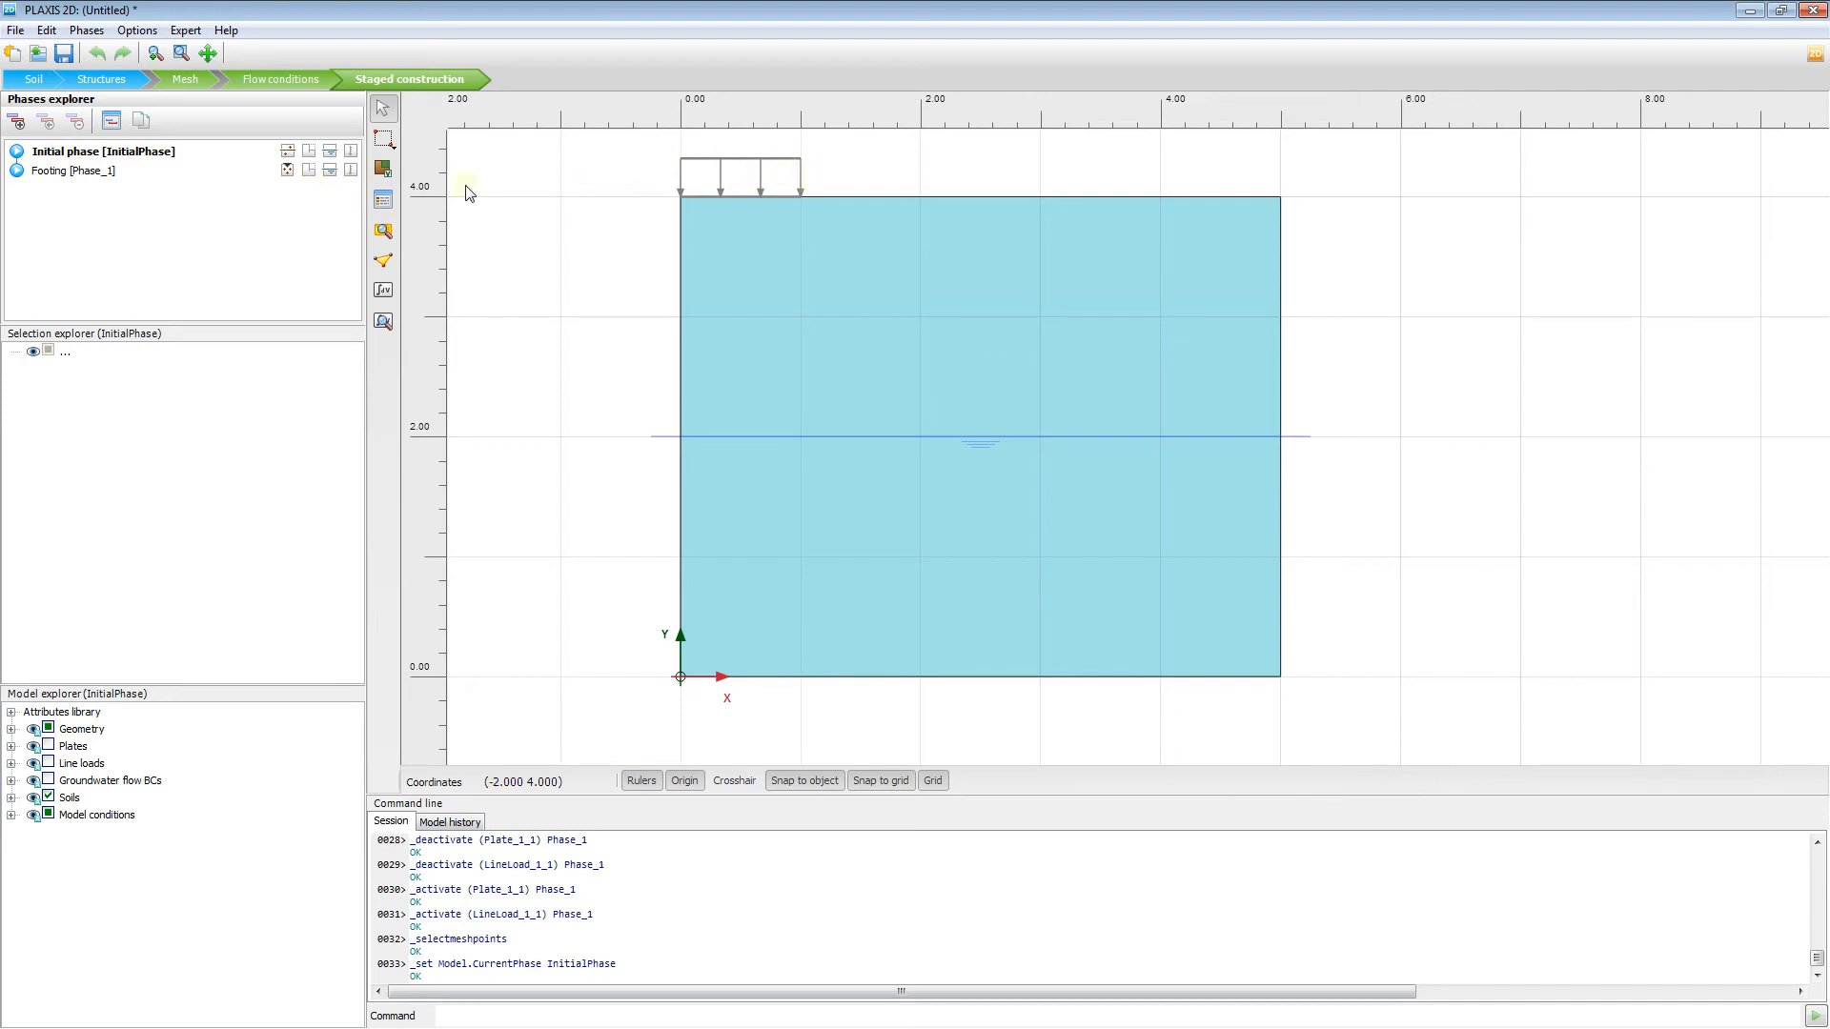
{"action": "mouse_move", "coordinate": [813, 198]}
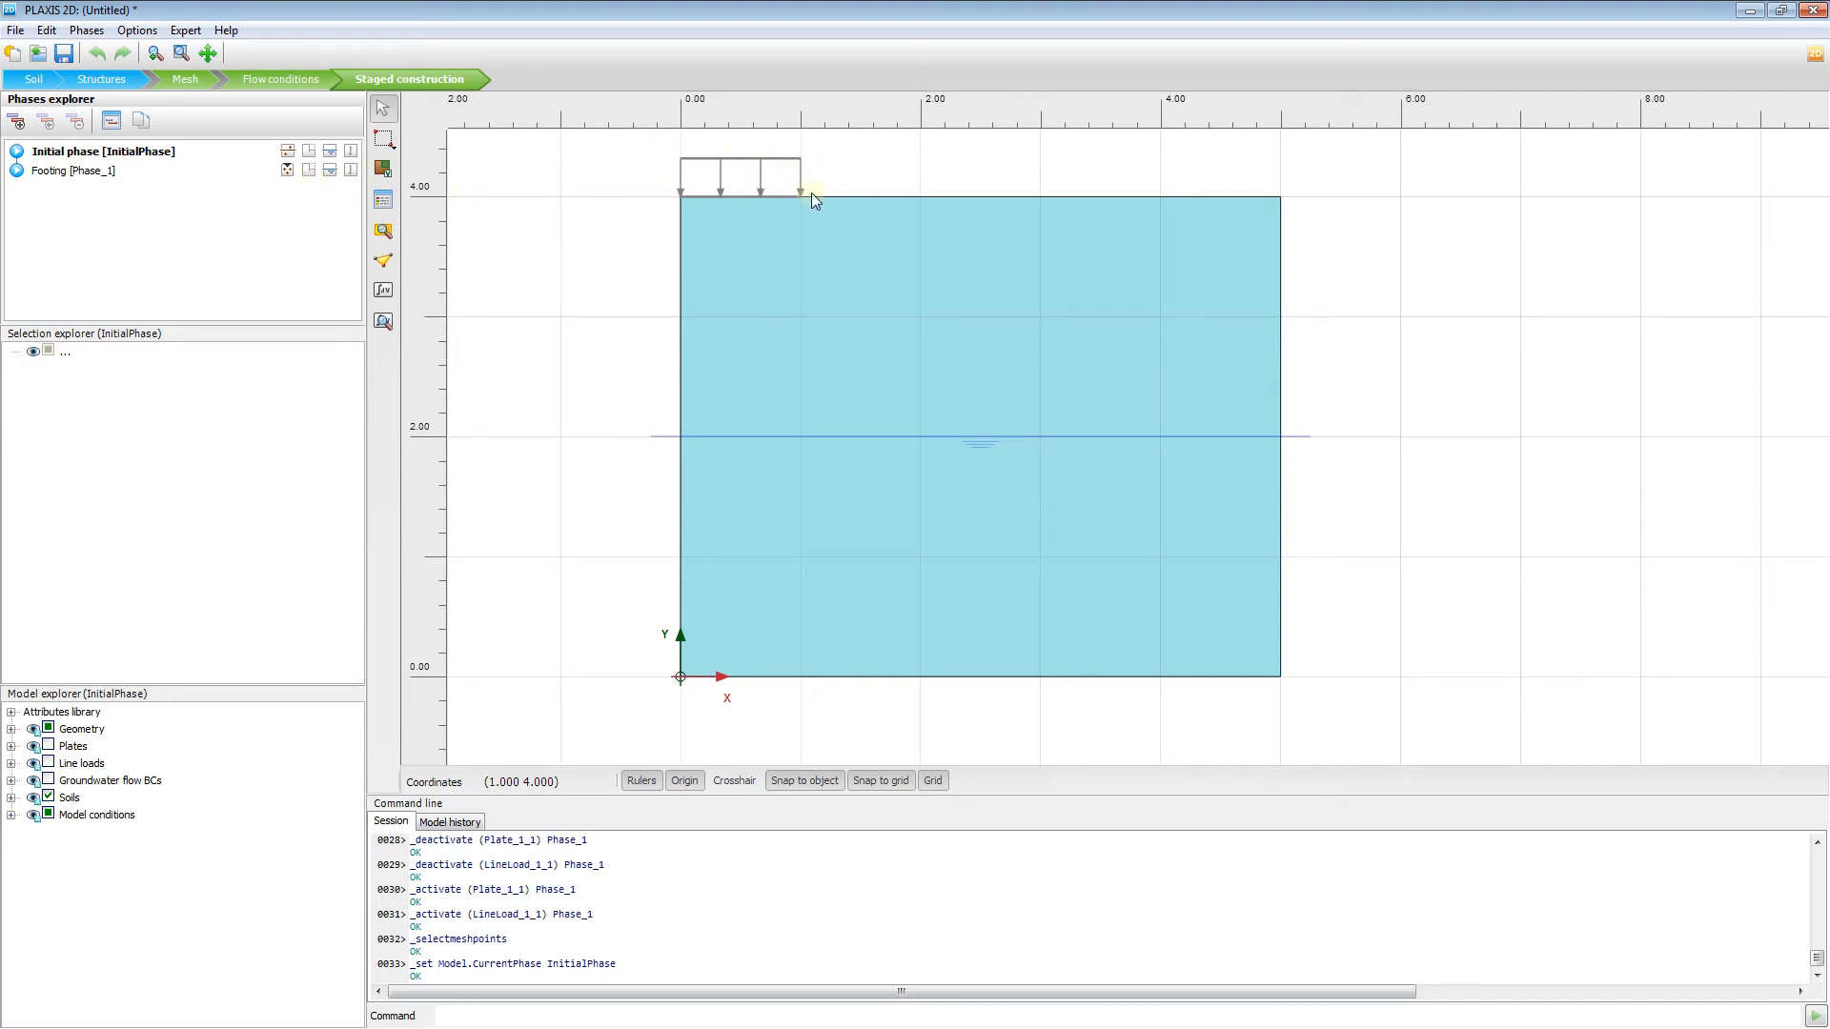
{"action": "mouse_move", "coordinate": [696, 202]}
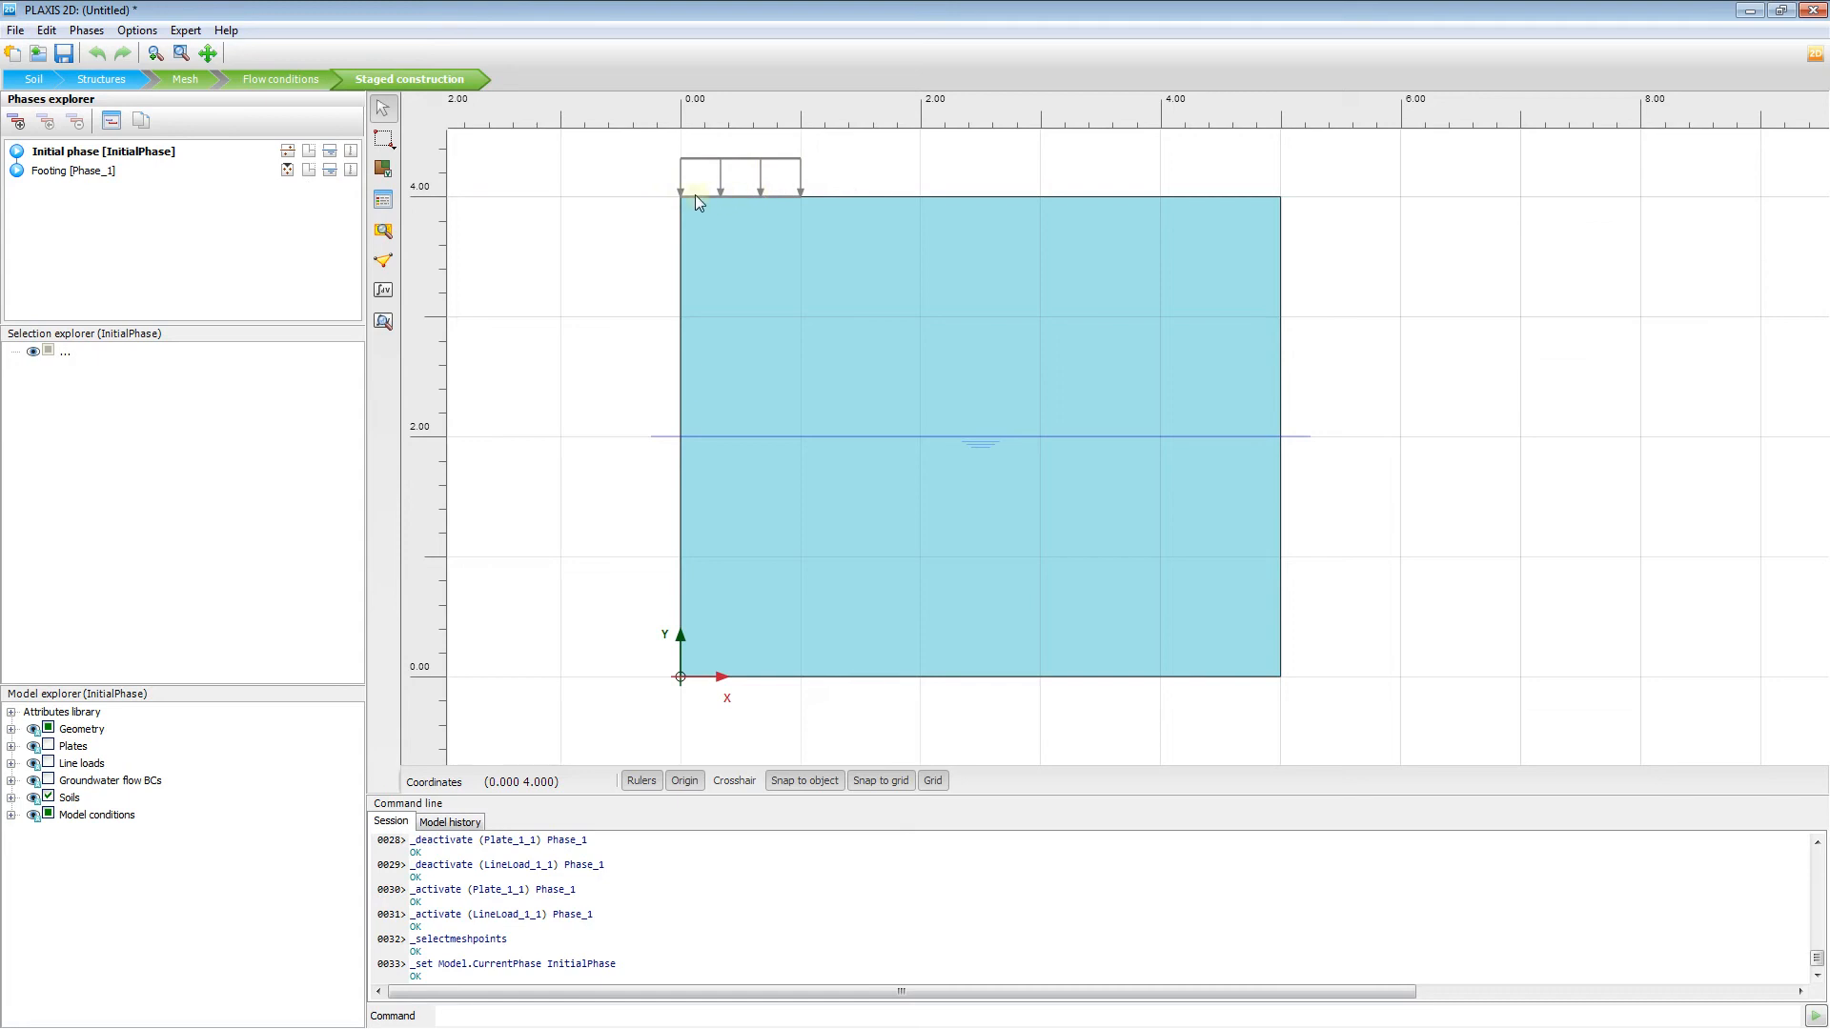
{"action": "mouse_move", "coordinate": [910, 176]}
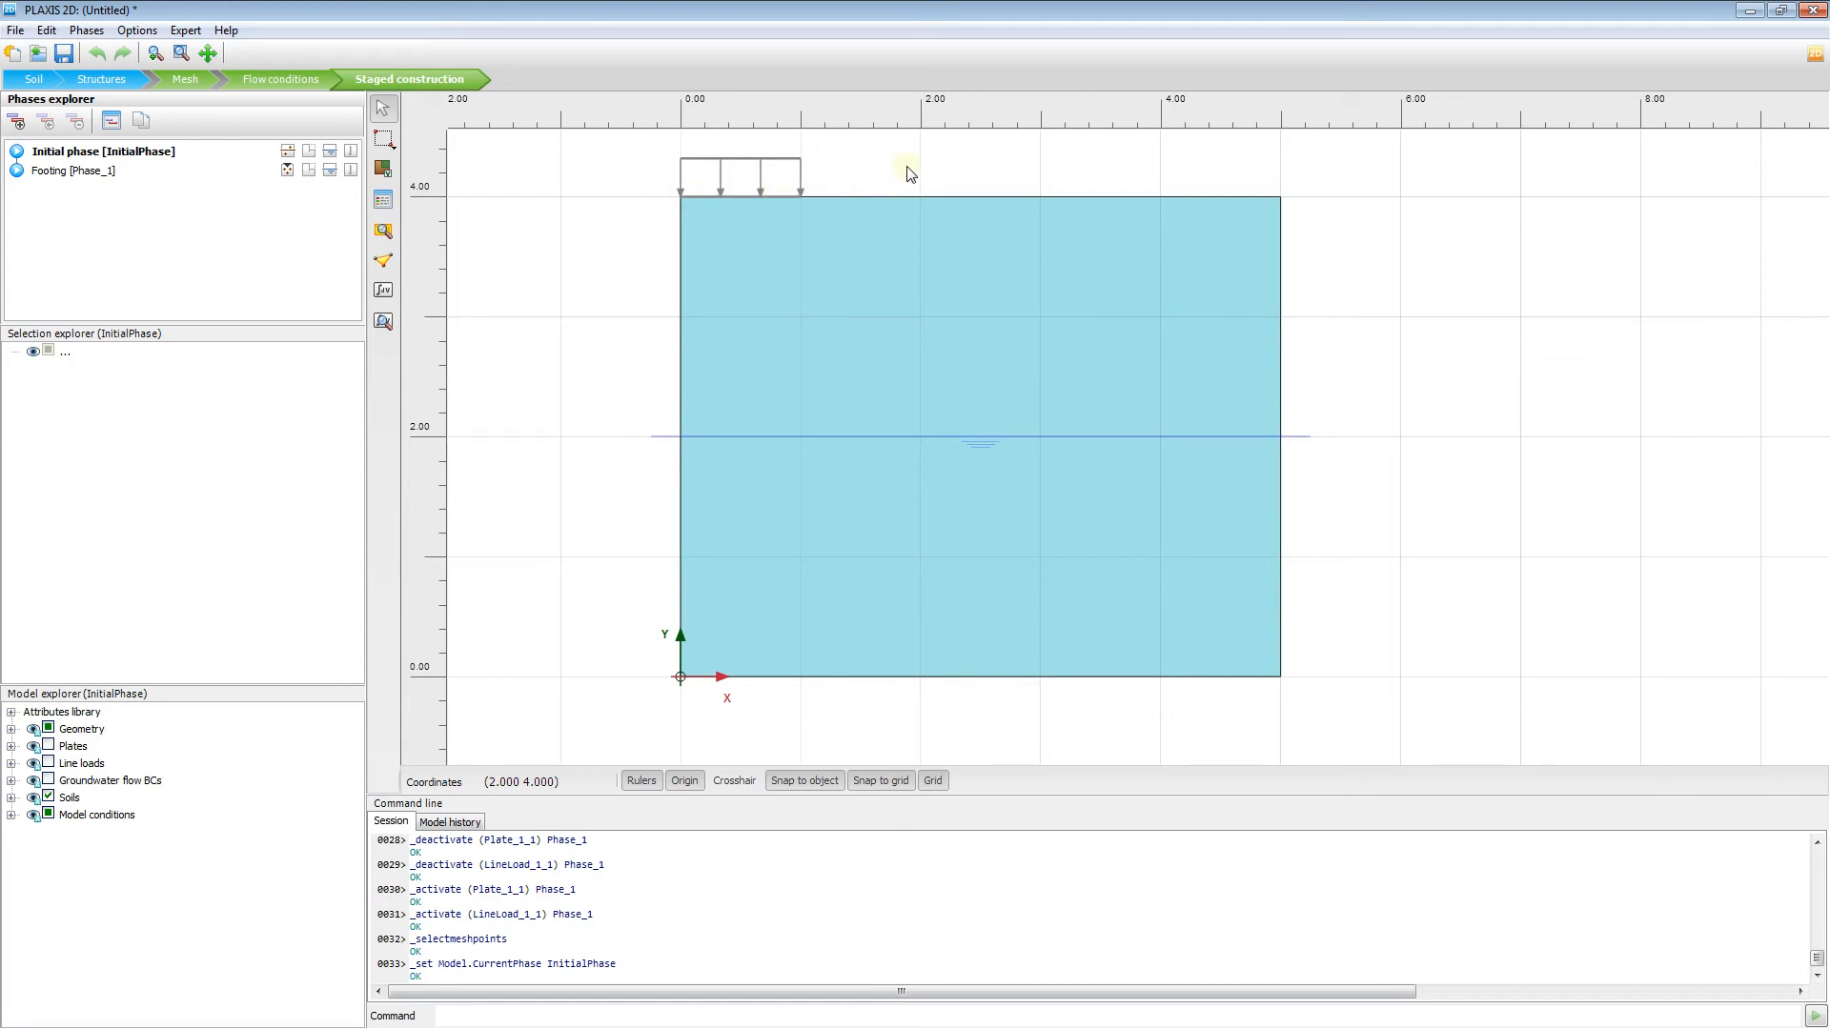
{"action": "left_click", "coordinate": [80, 170]}
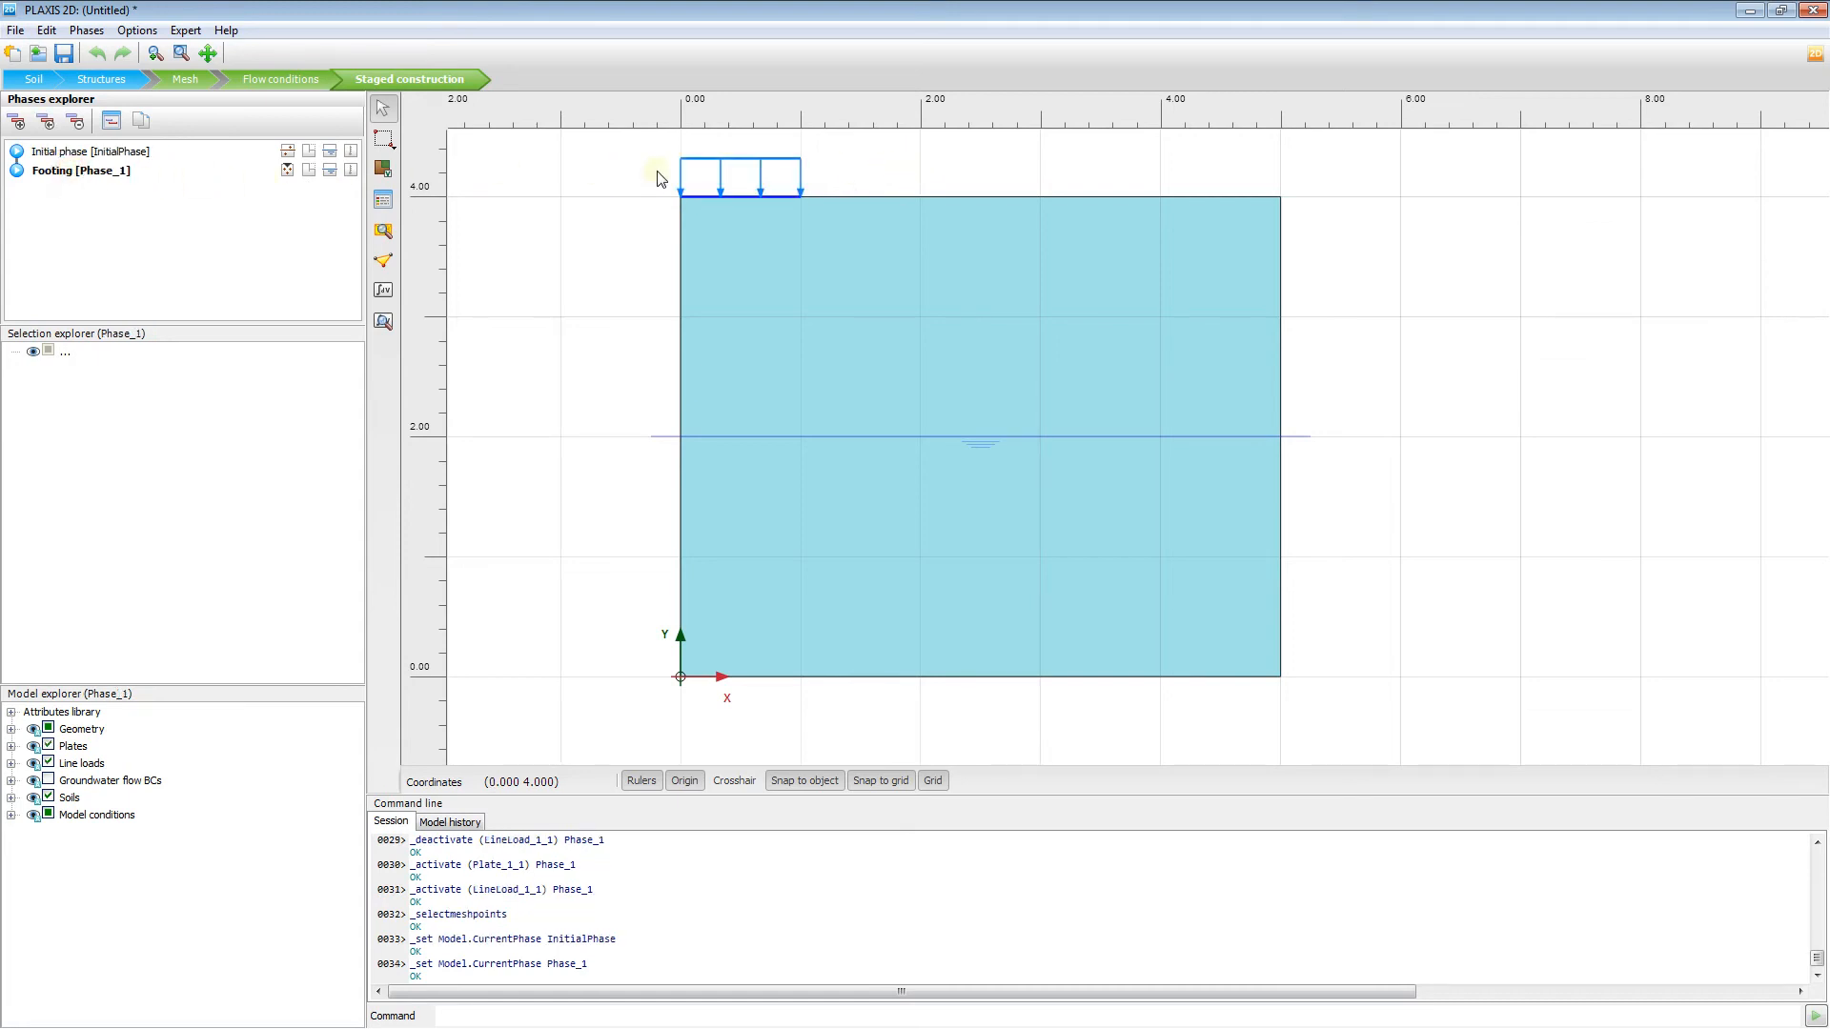
{"action": "mouse_move", "coordinate": [765, 173]}
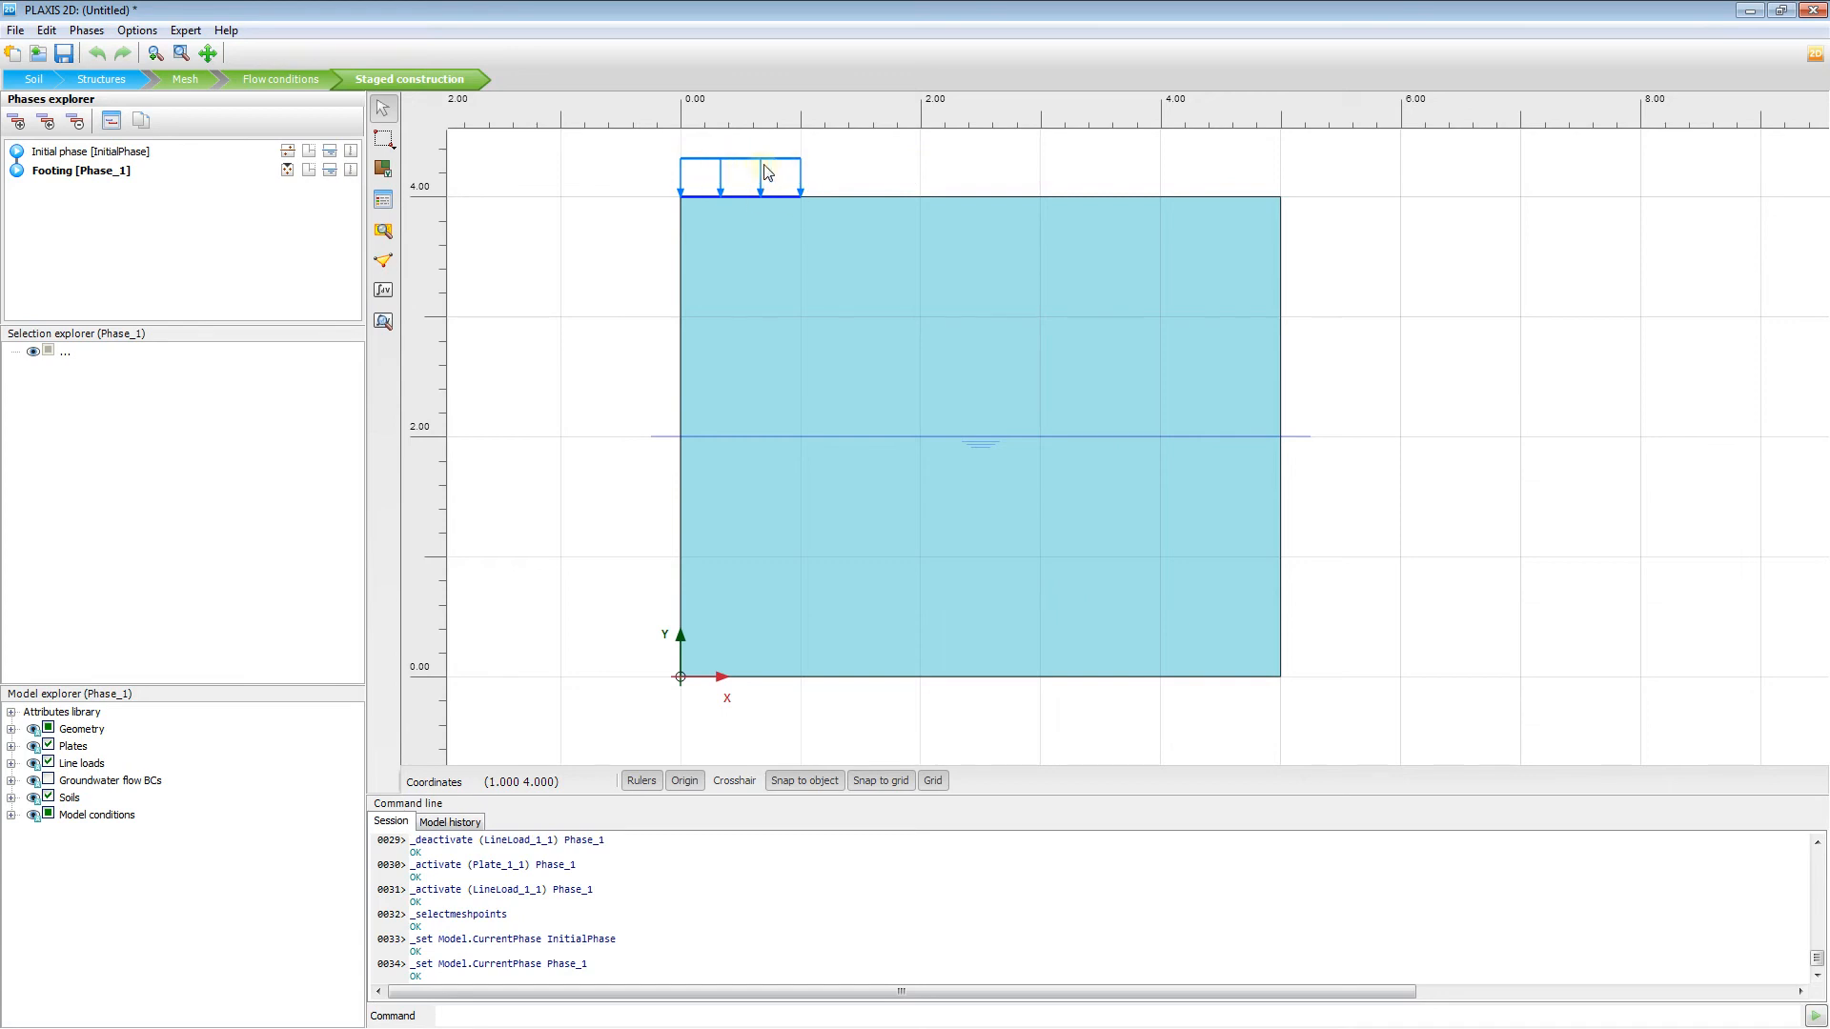
{"action": "mouse_move", "coordinate": [828, 175]}
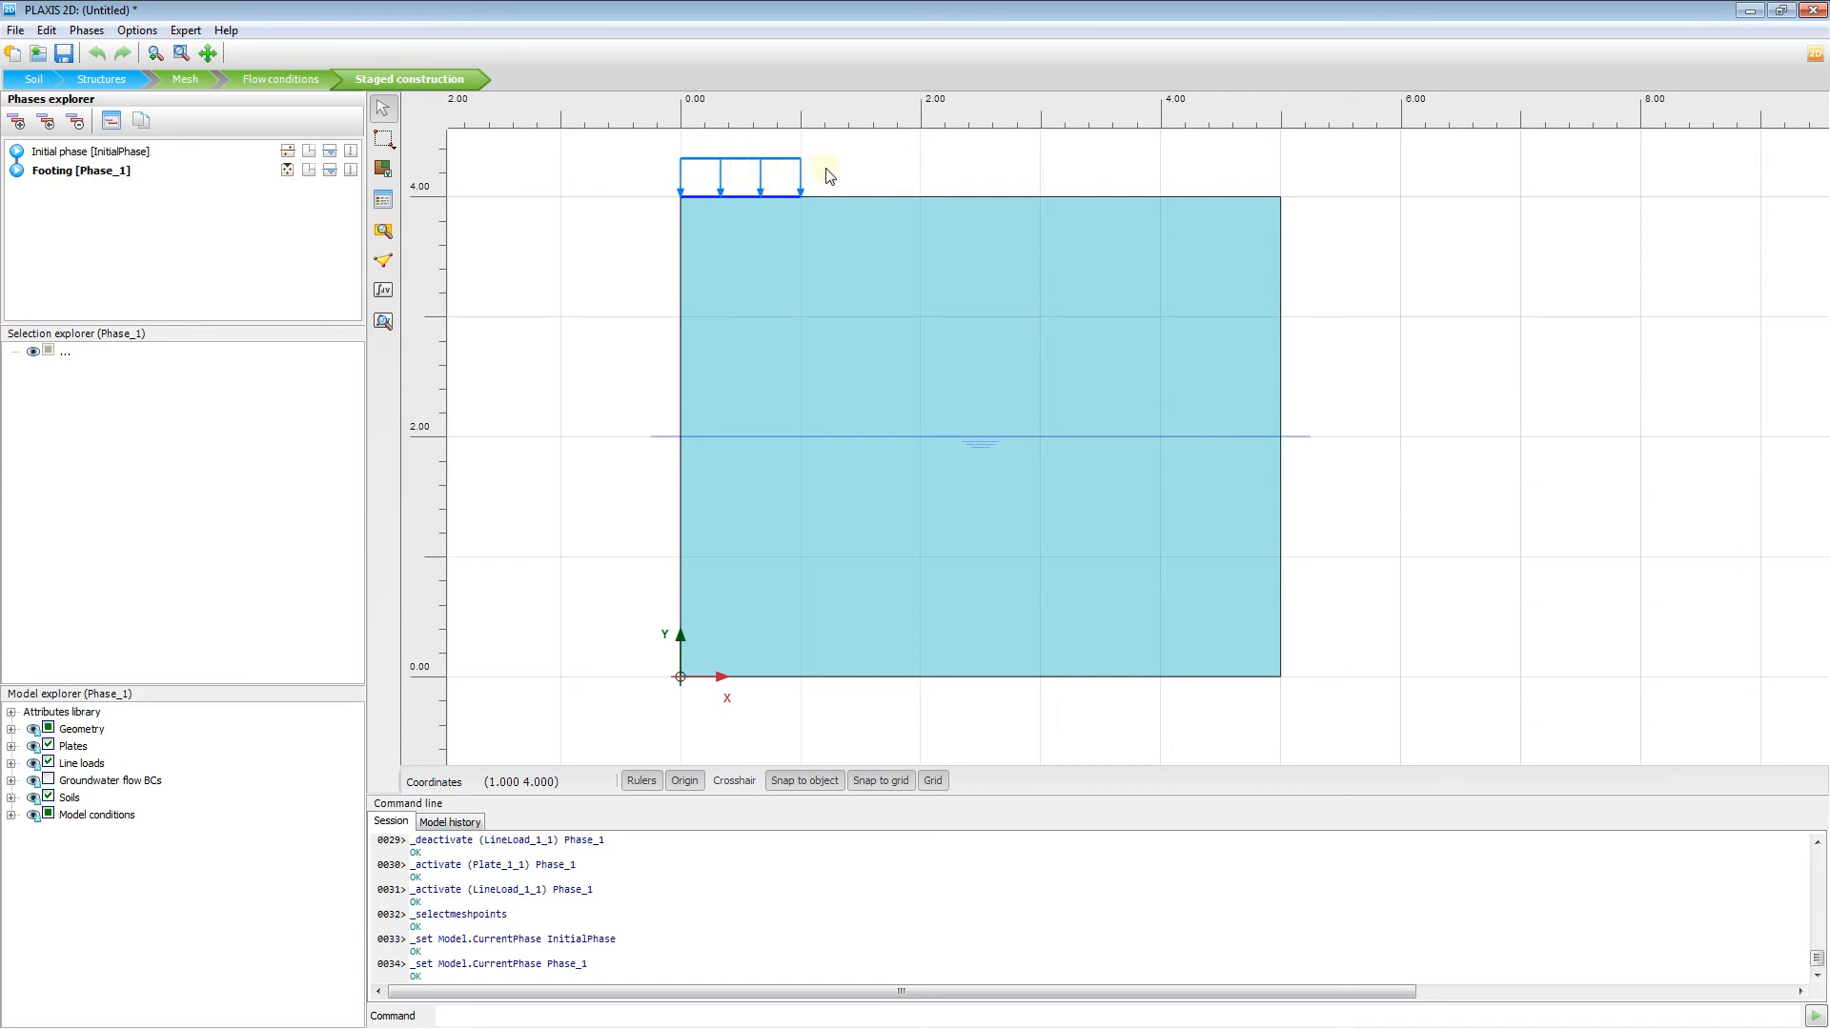
{"action": "mouse_move", "coordinate": [673, 194]}
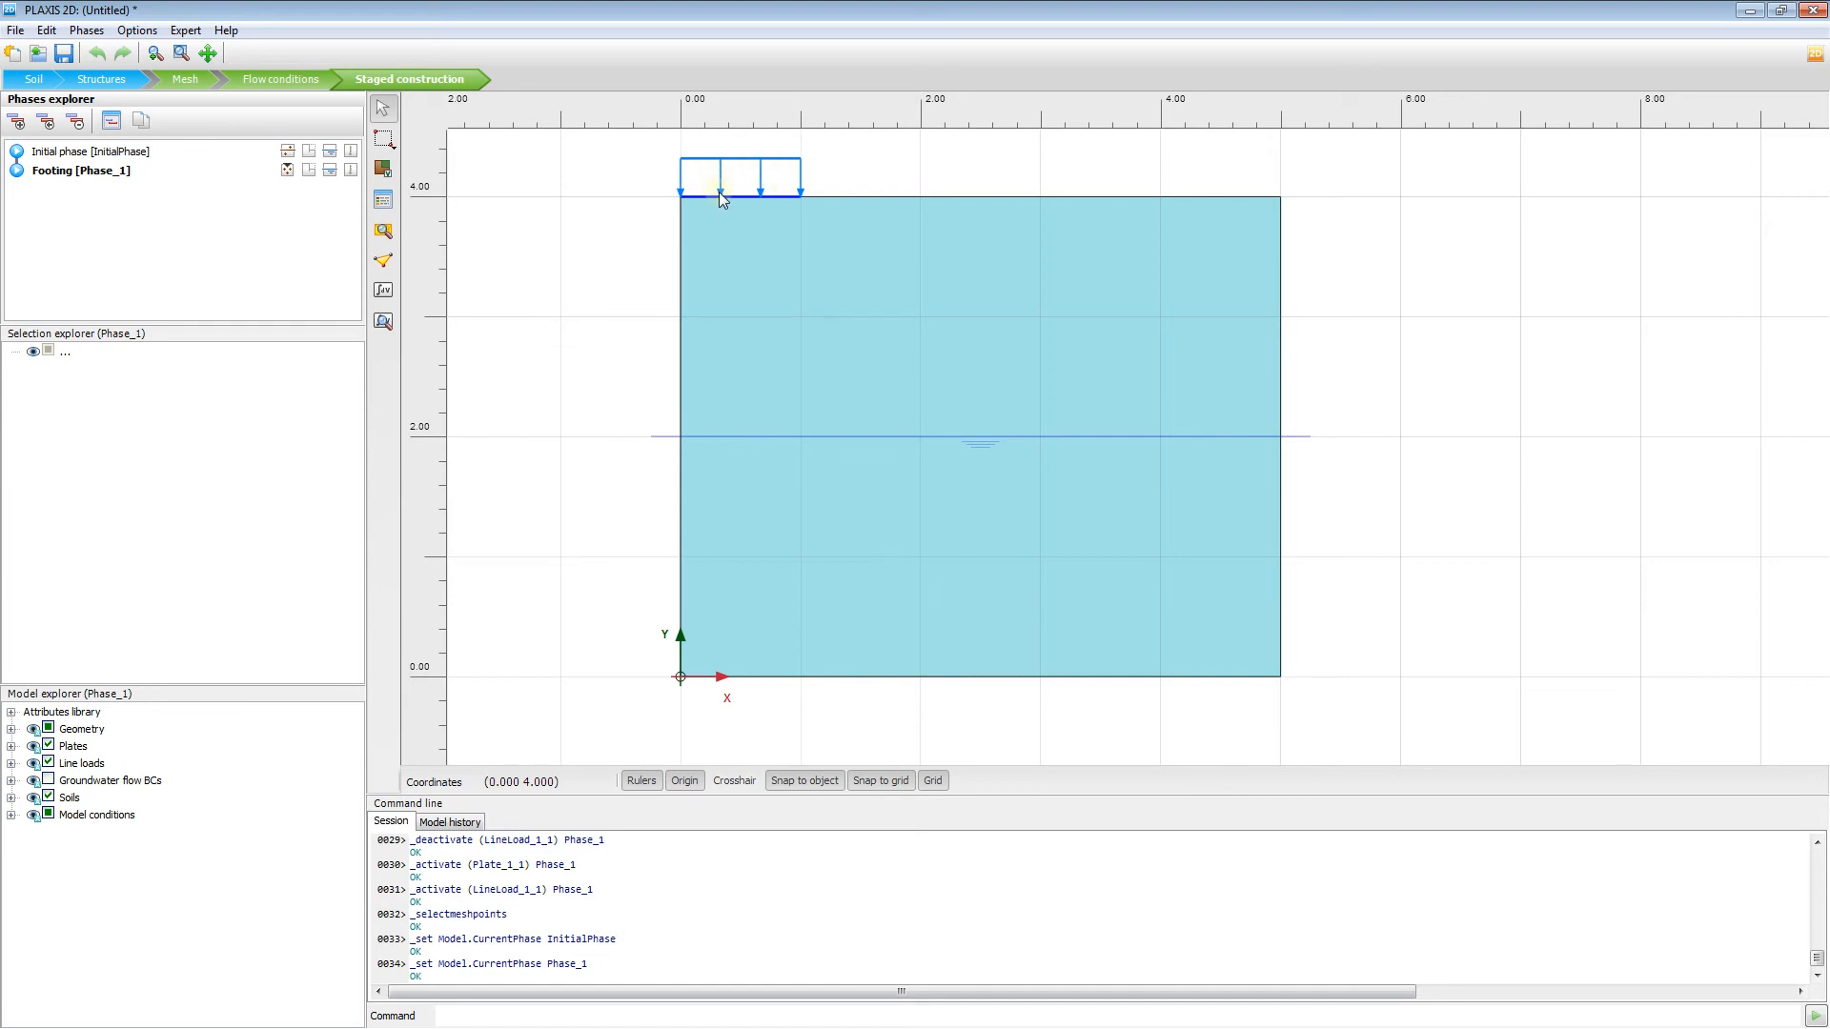
{"action": "mouse_move", "coordinate": [875, 212]}
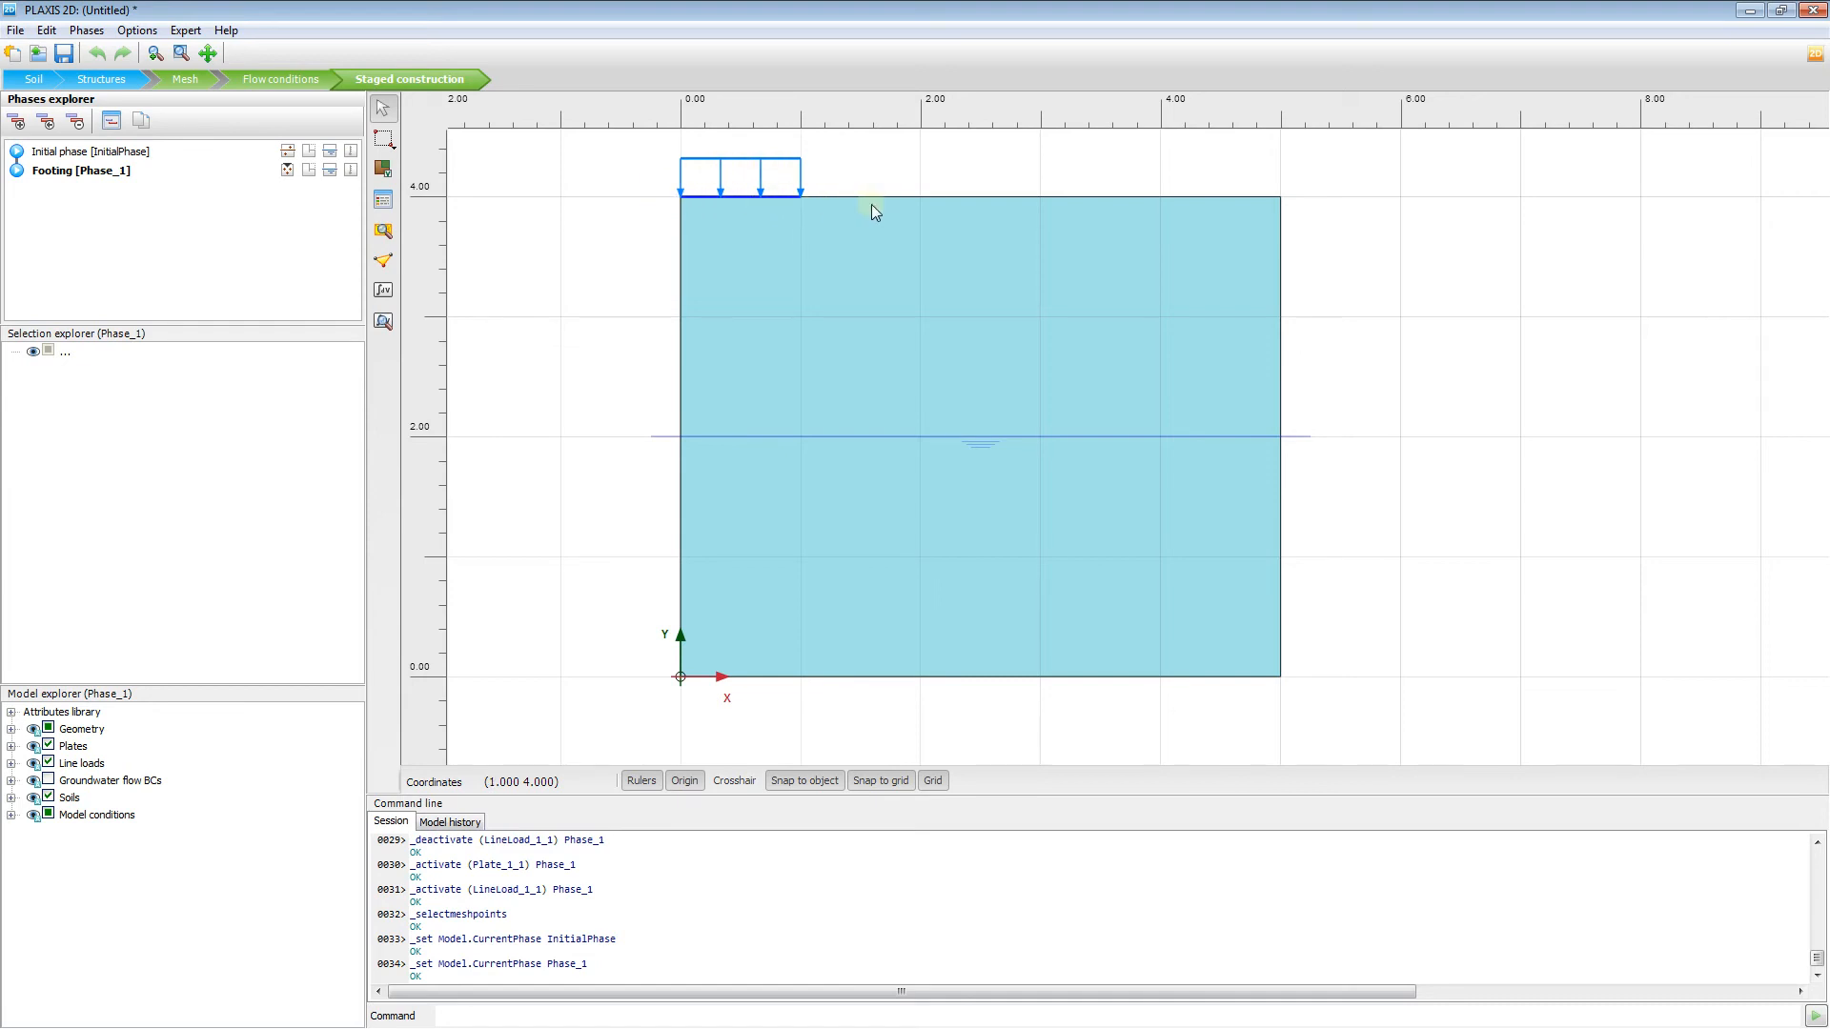
{"action": "mouse_move", "coordinate": [978, 176]}
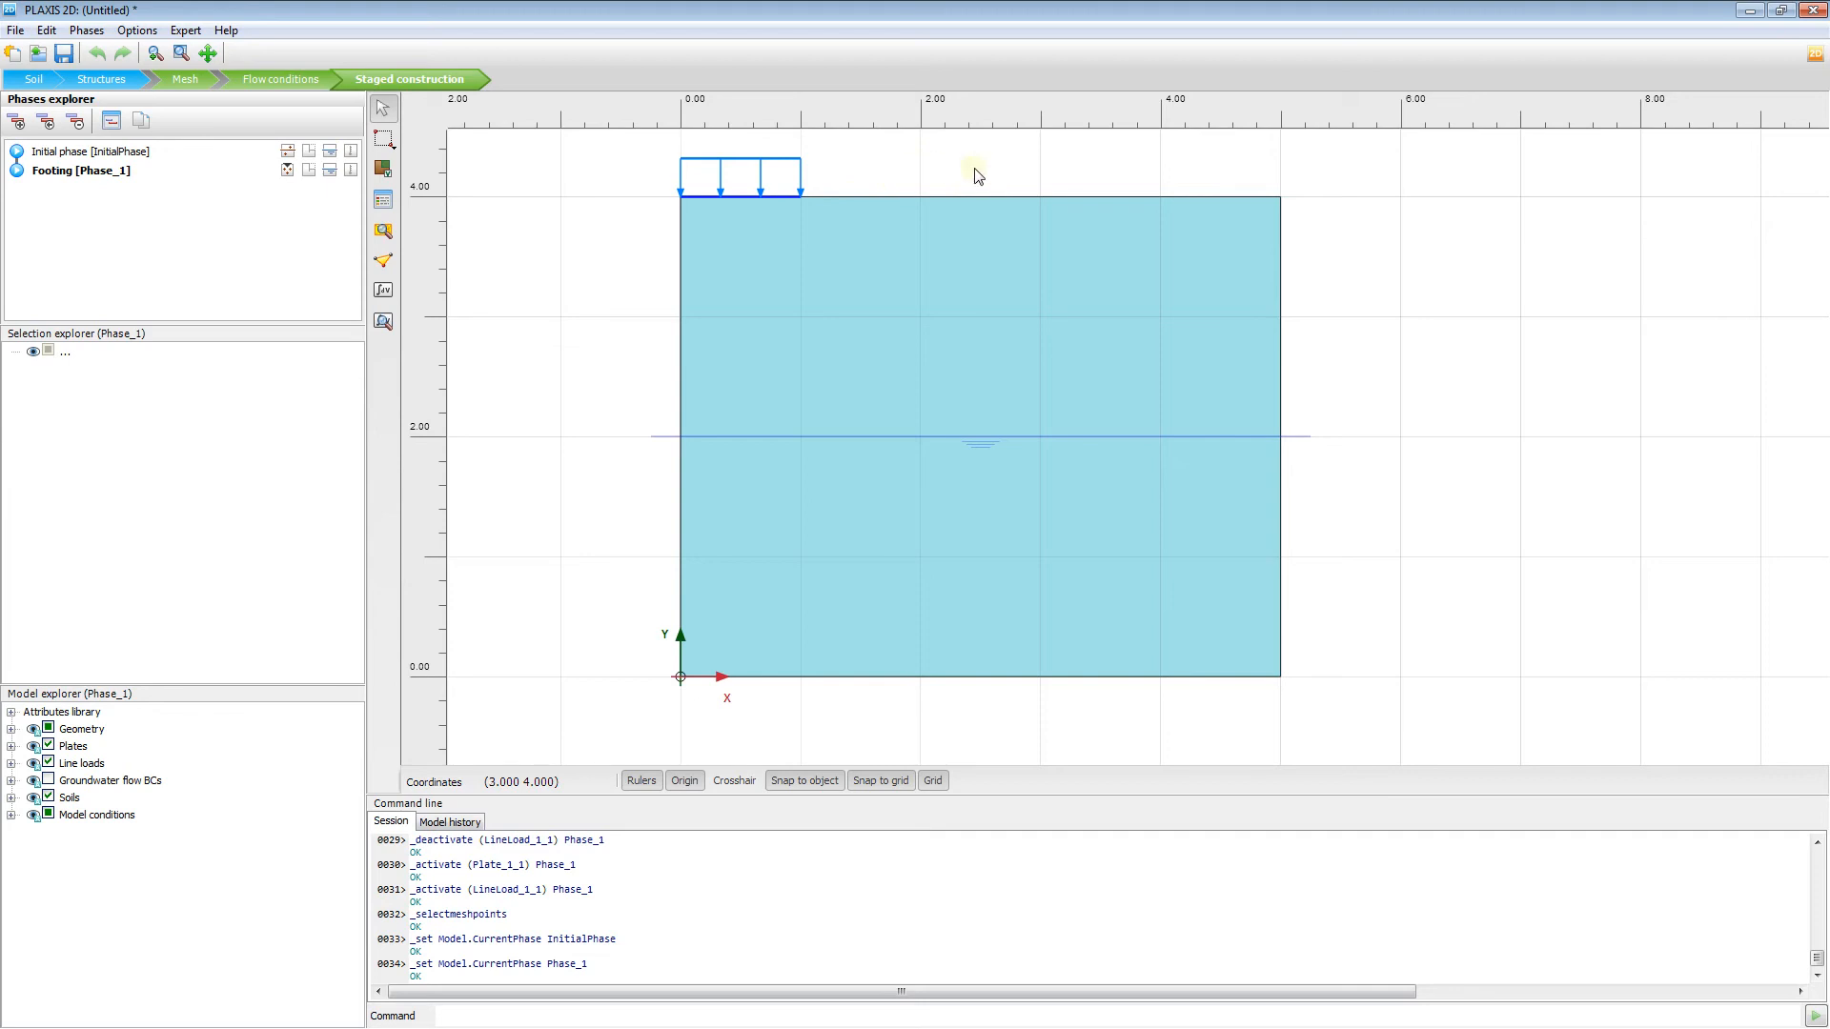
{"action": "left_click", "coordinate": [103, 151]}
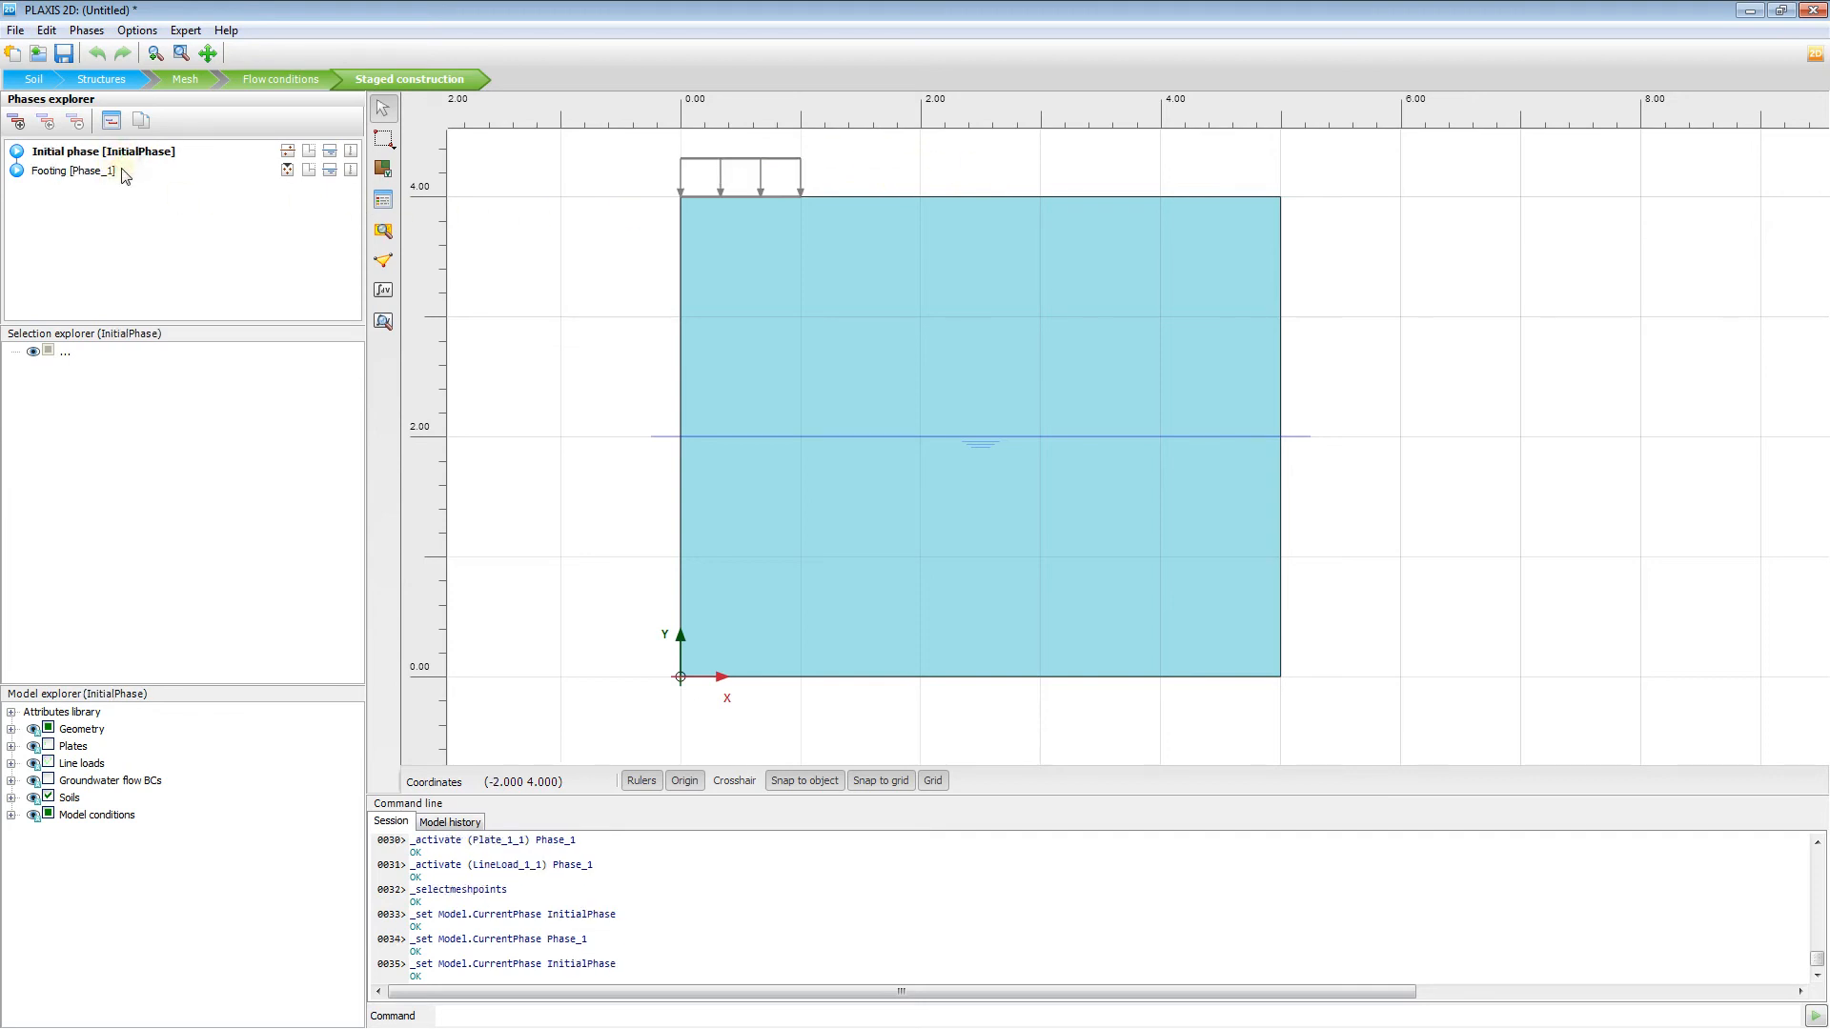
{"action": "left_click", "coordinate": [79, 171]}
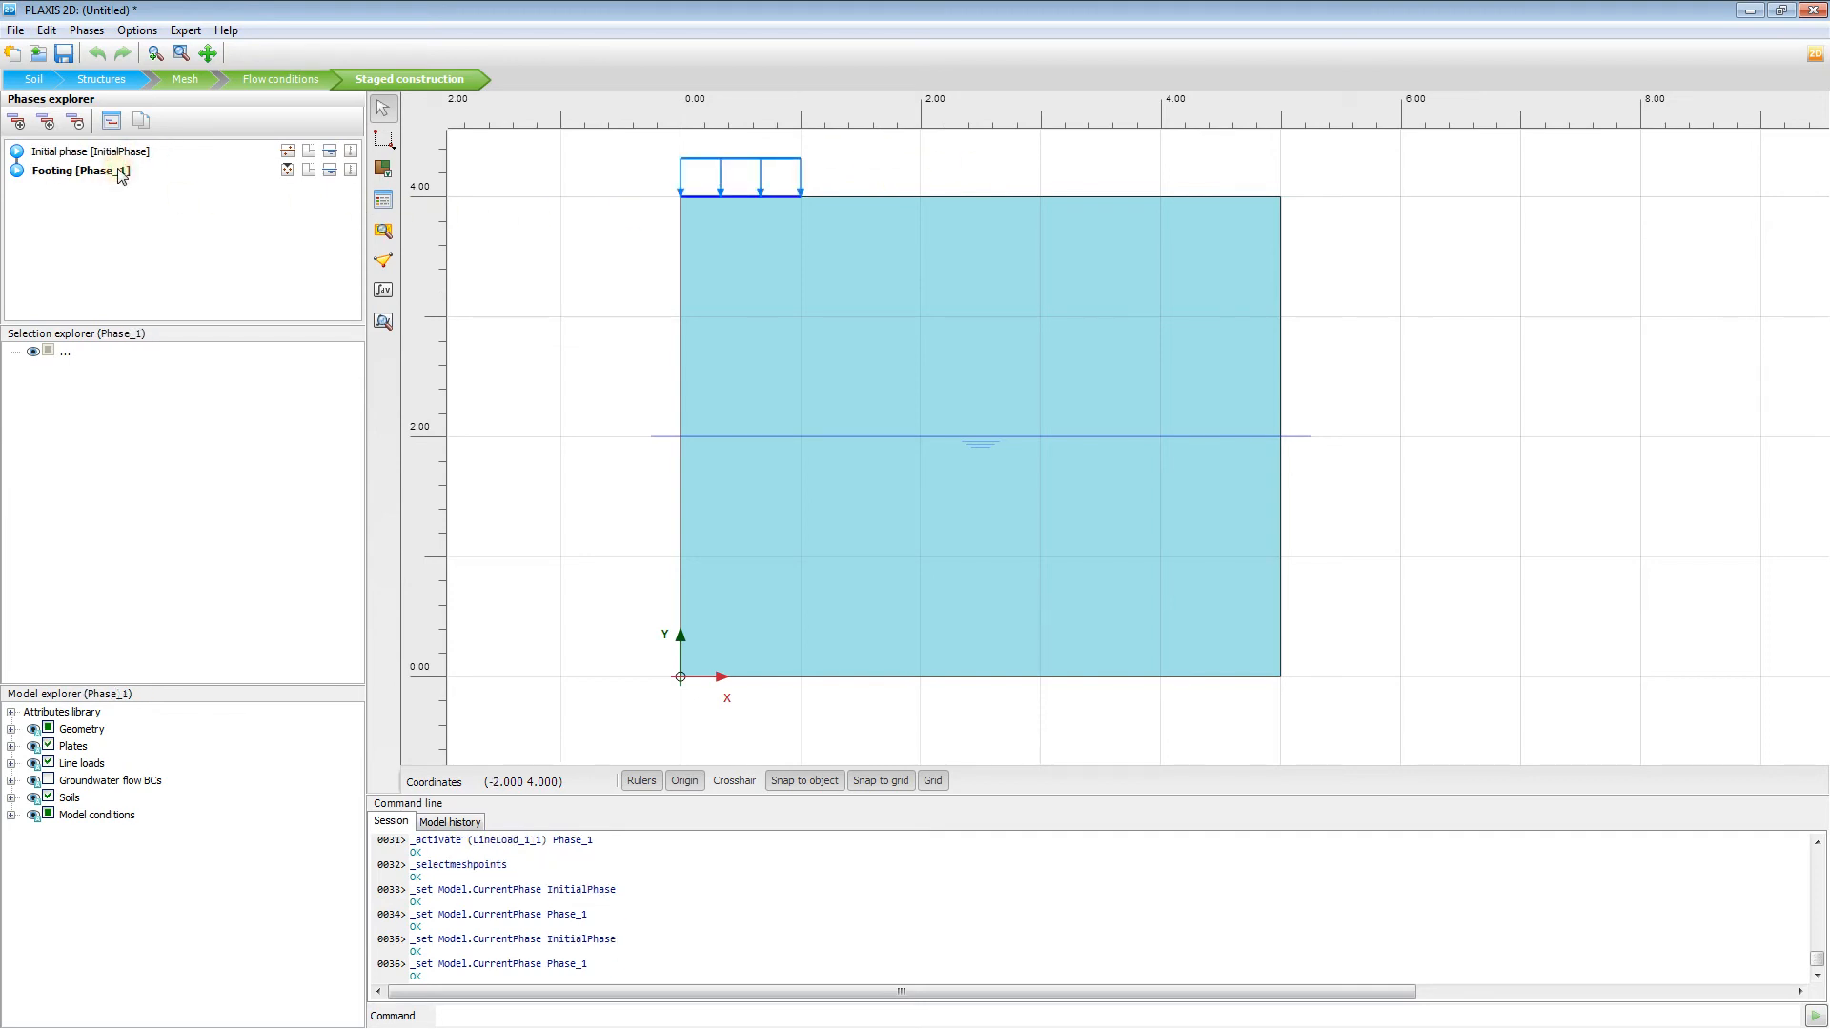
{"action": "mouse_move", "coordinate": [383, 291]}
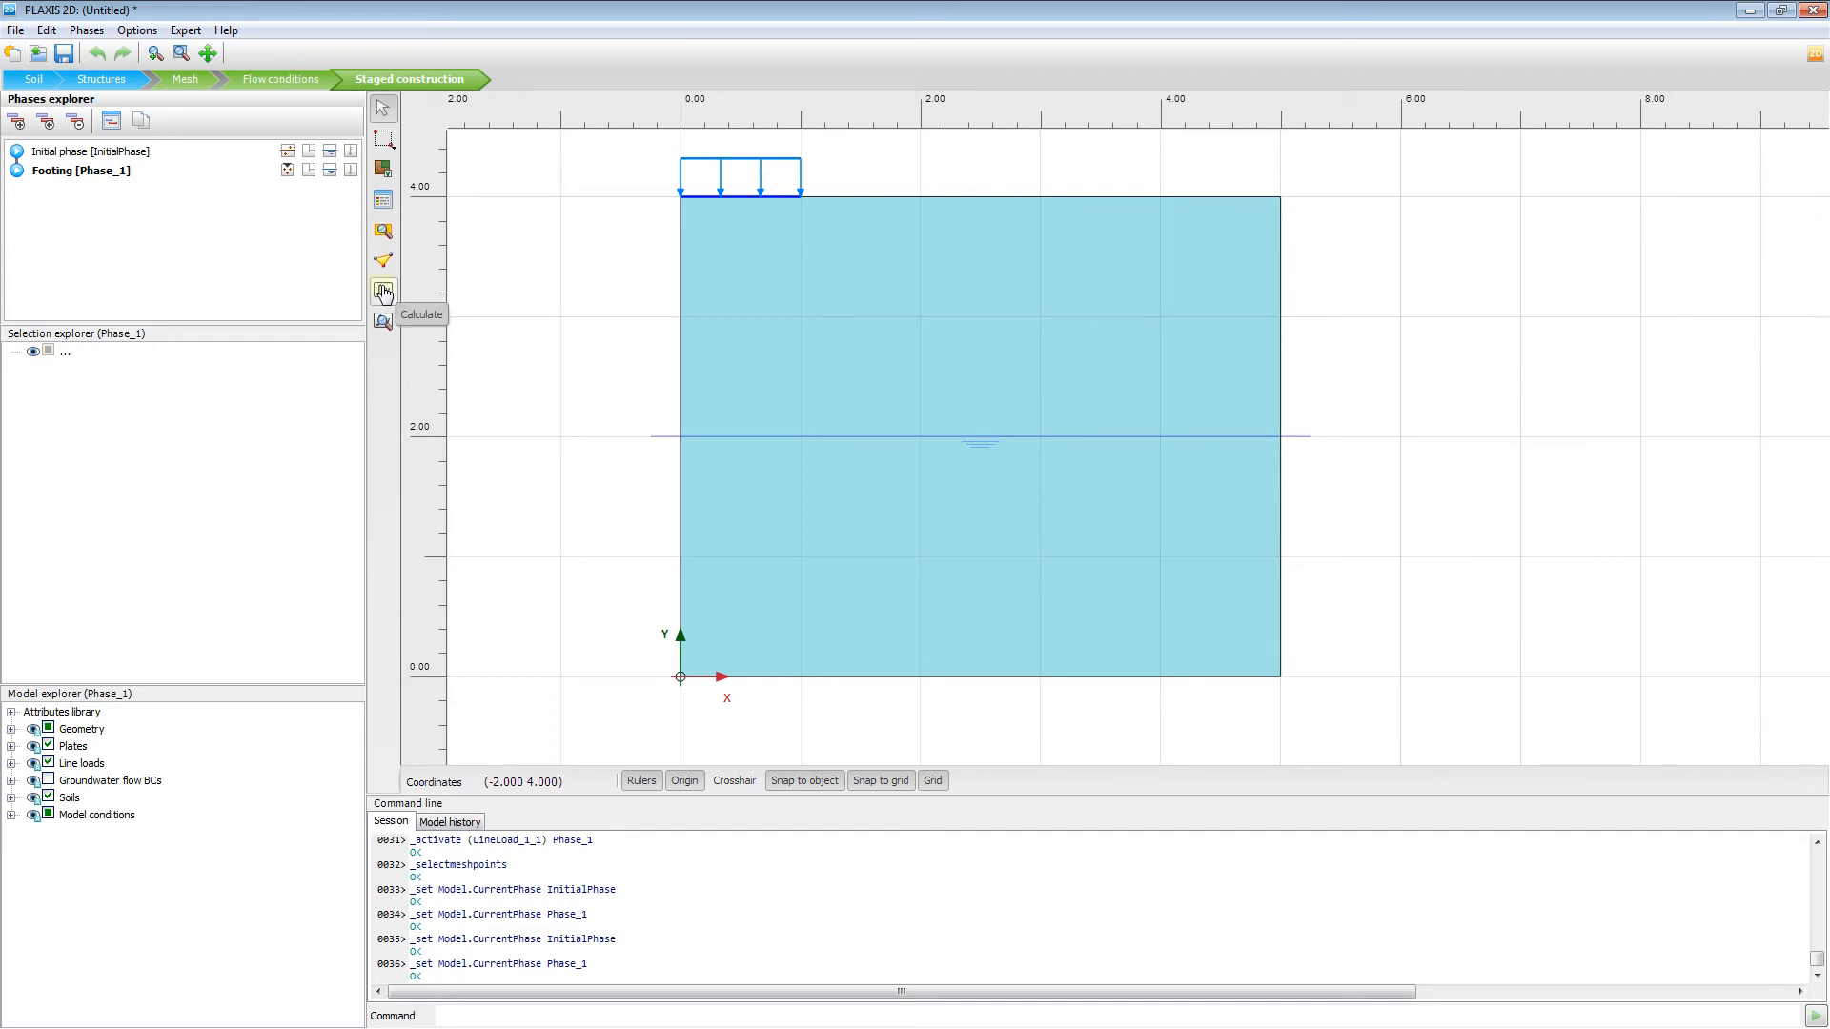
- Calculate the initial and Footing phases until both finish
{"action": "left_click", "coordinate": [381, 289]}
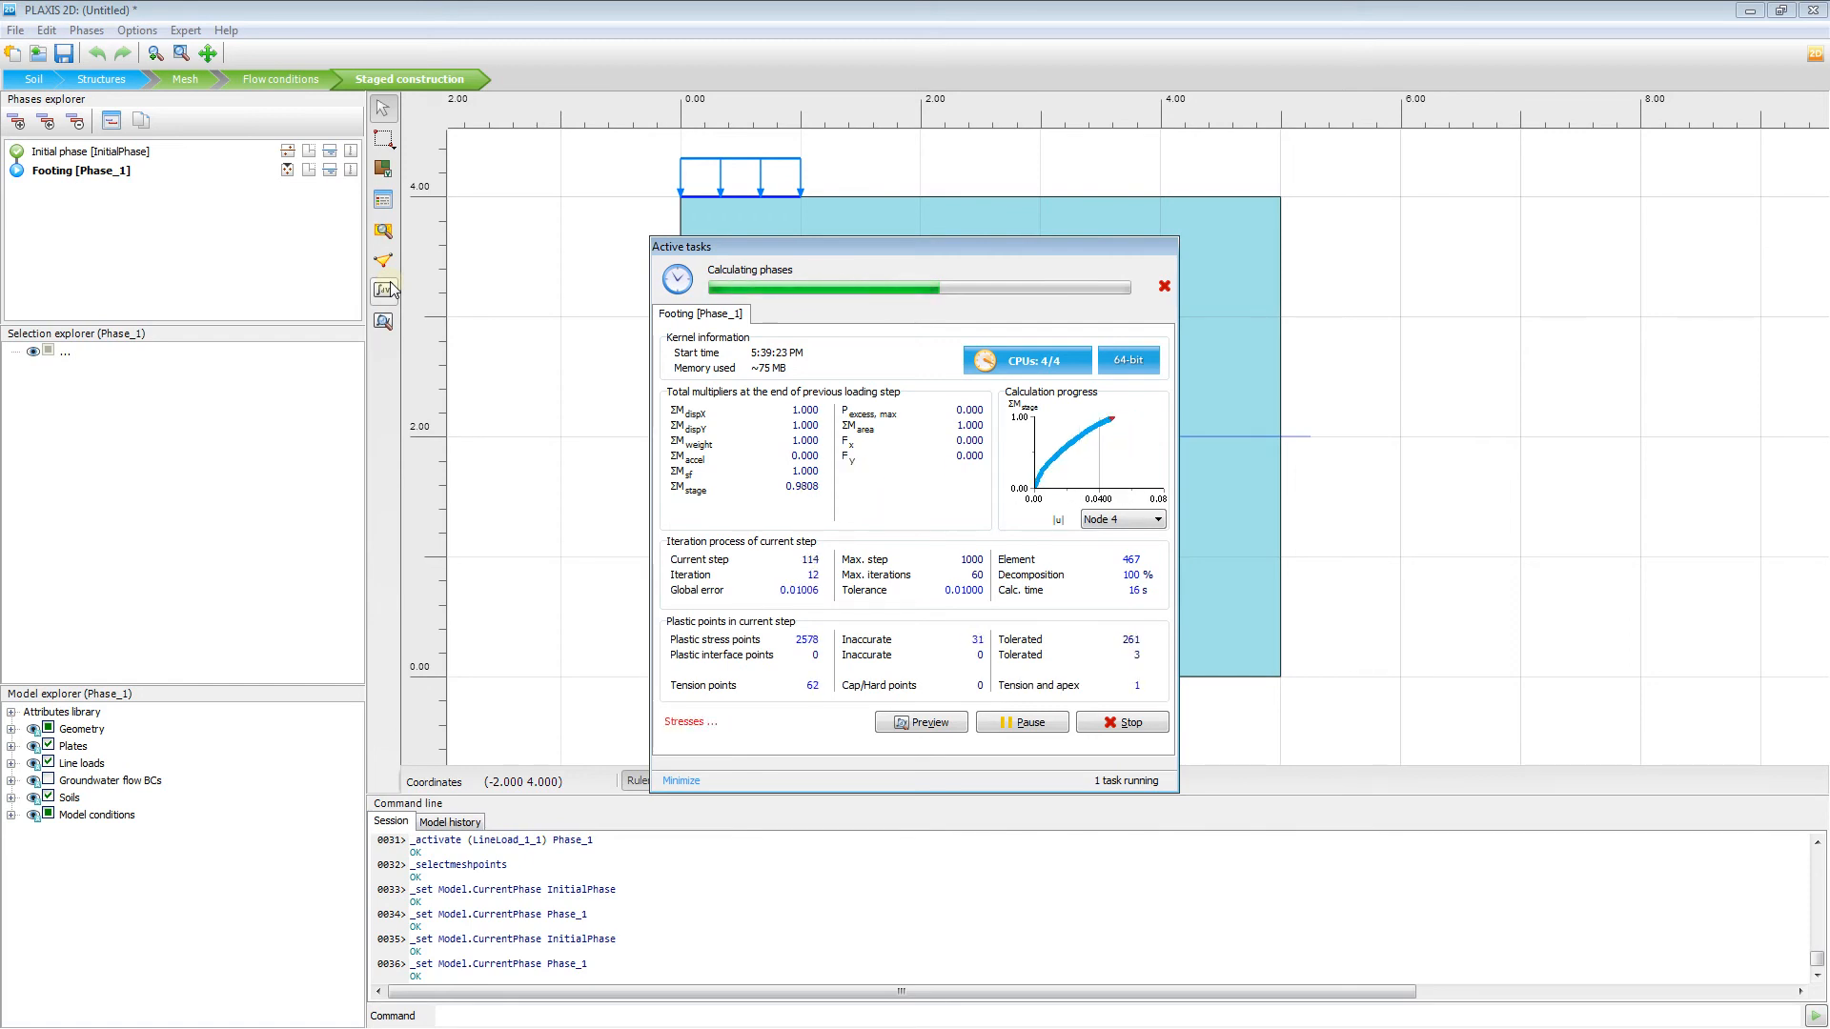
{"action": "left_click", "coordinate": [1162, 286]}
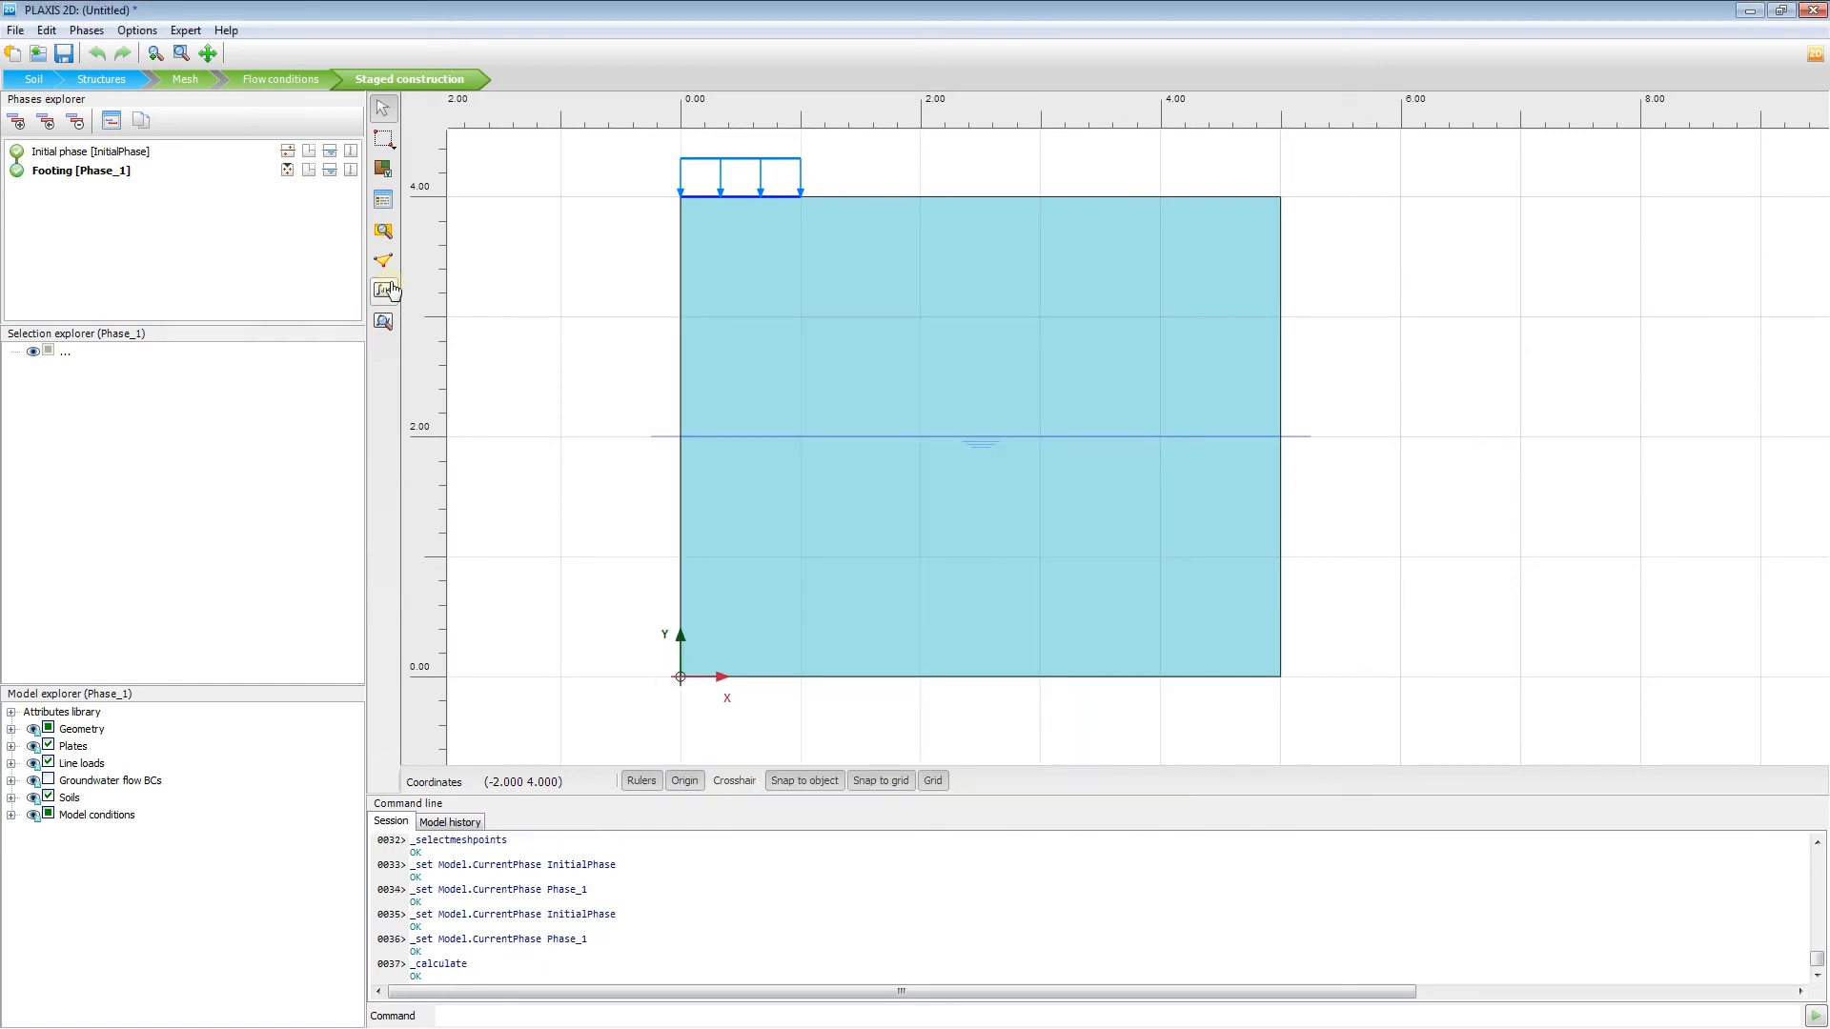
{"action": "mouse_move", "coordinate": [489, 369]}
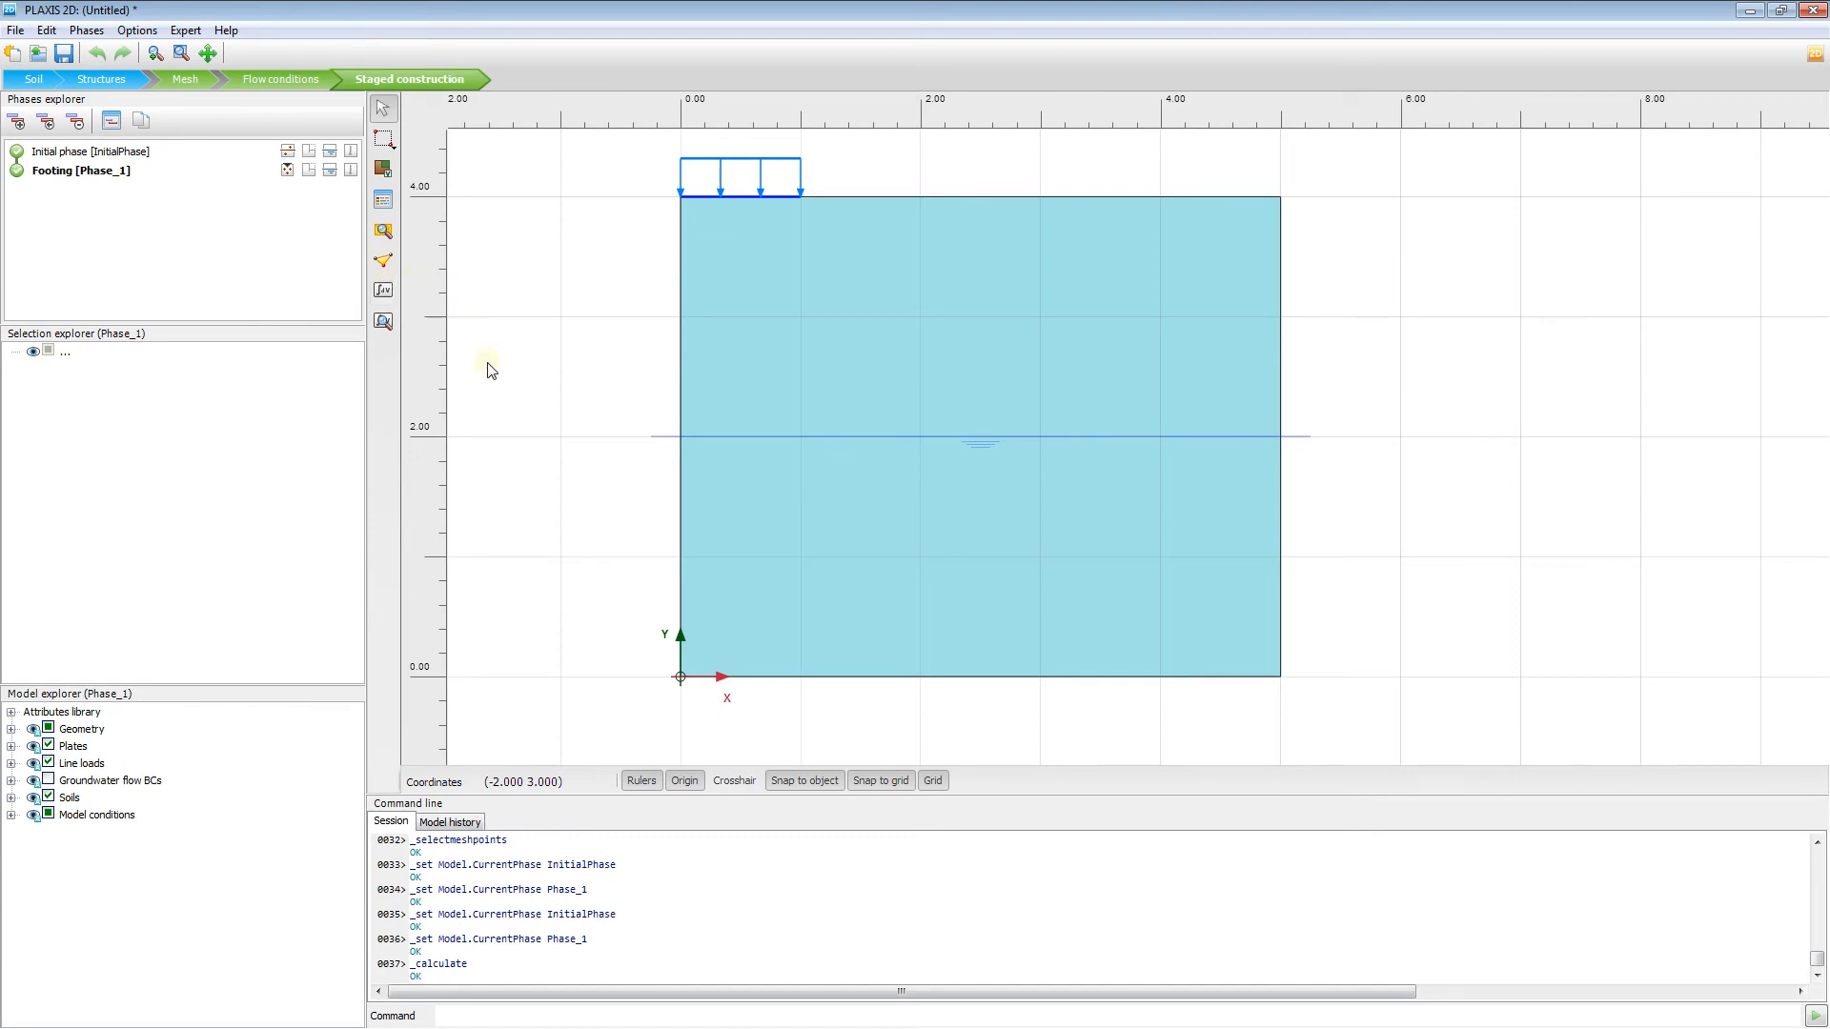
{"action": "mouse_move", "coordinate": [383, 322]}
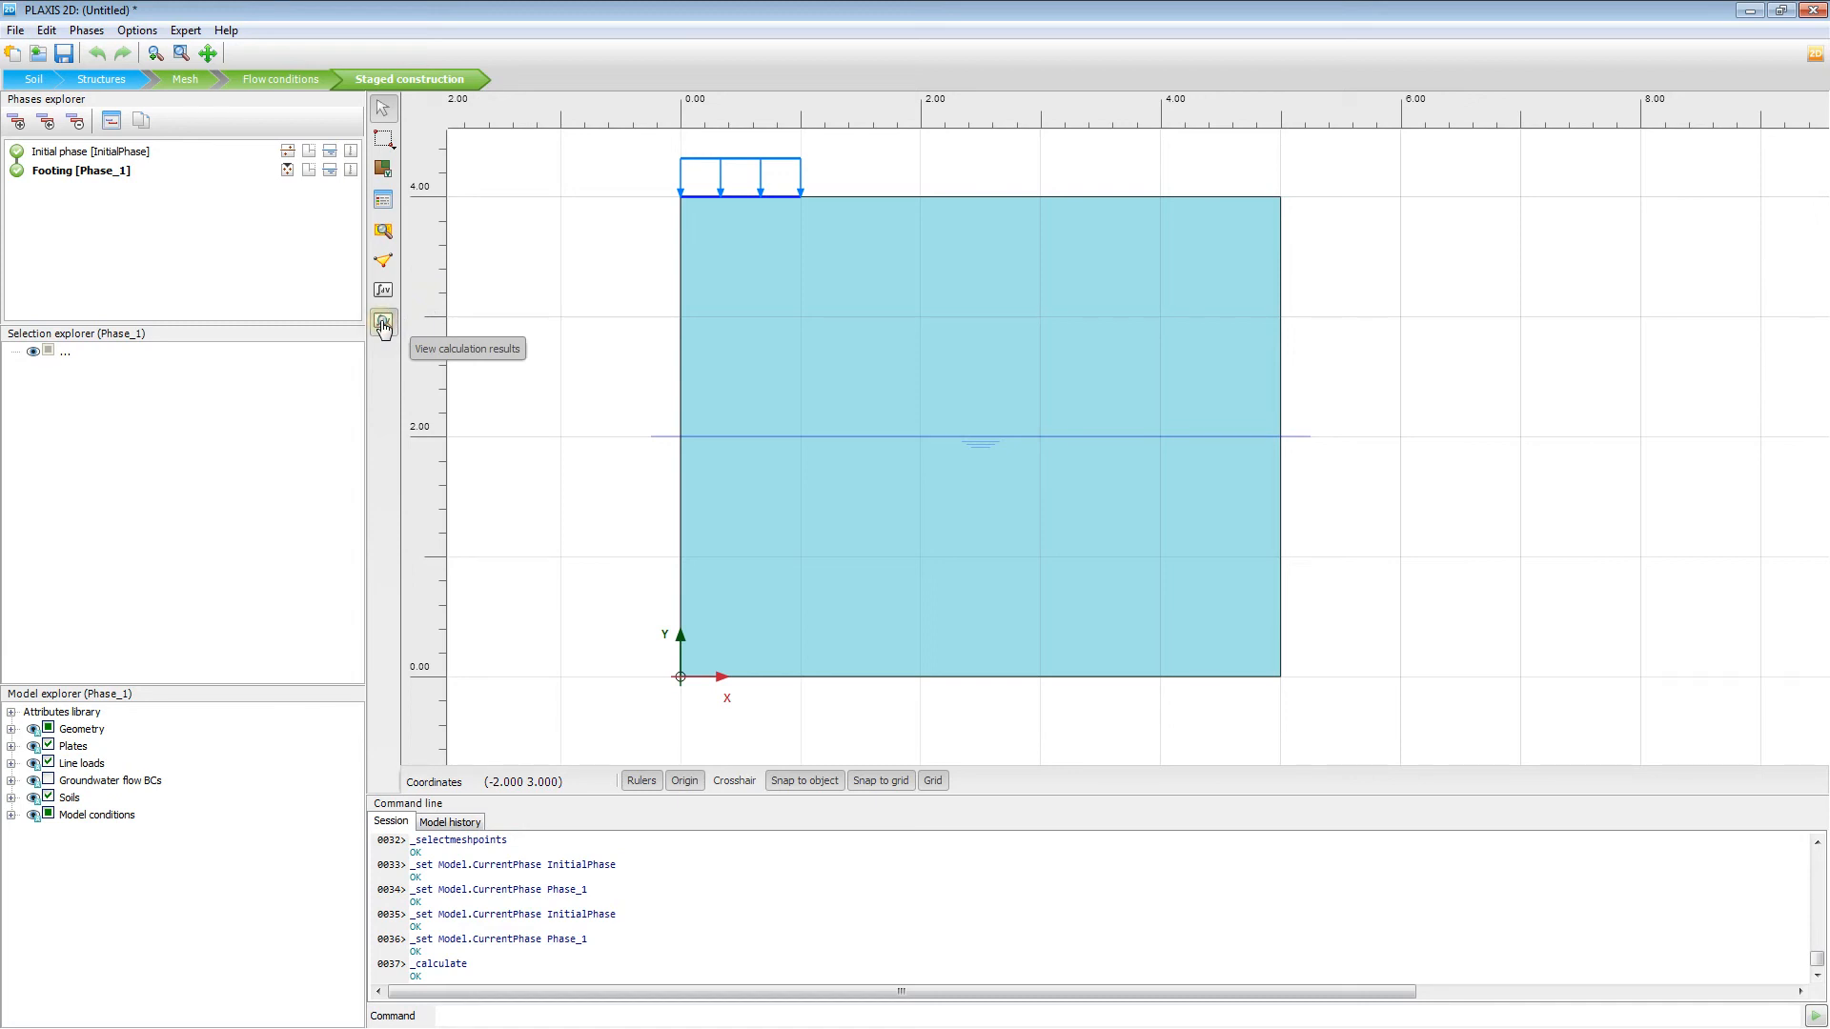
- Open the Footing phase's deformed mesh, maximum displacement 0.05023 m, in Output
{"action": "left_click", "coordinate": [381, 323]}
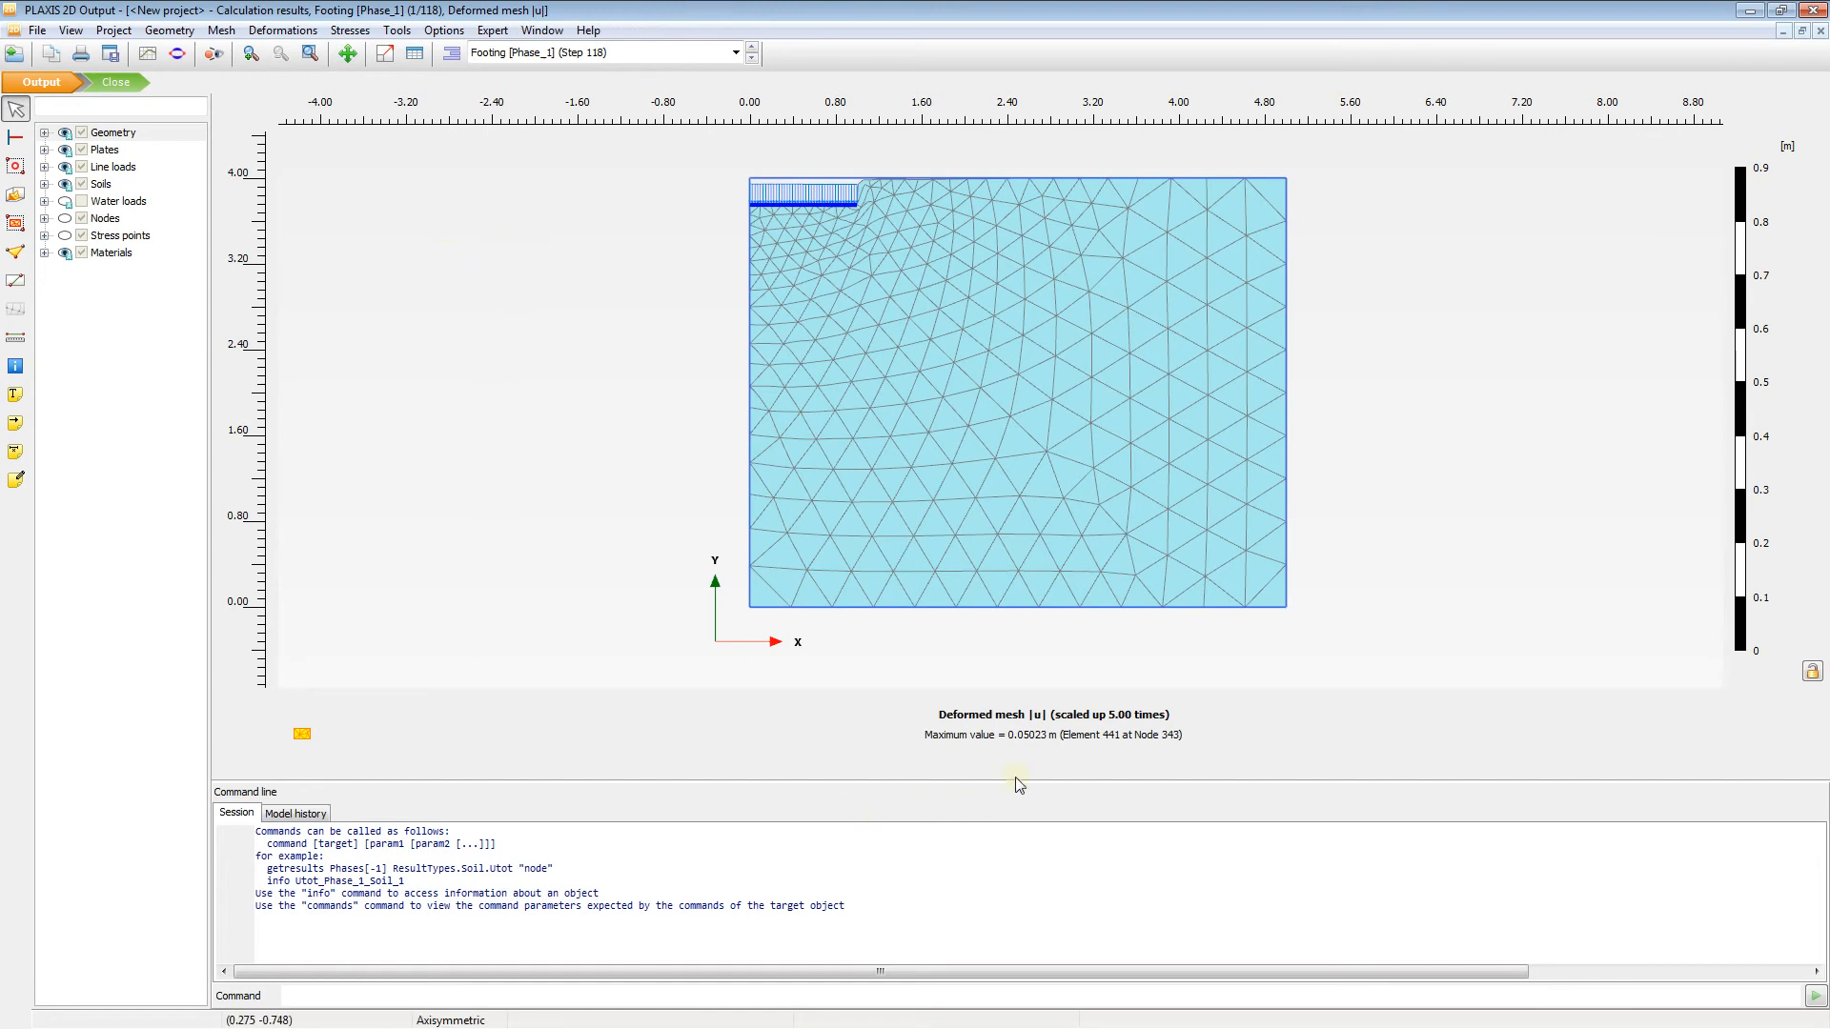
{"action": "mouse_move", "coordinate": [1027, 747]}
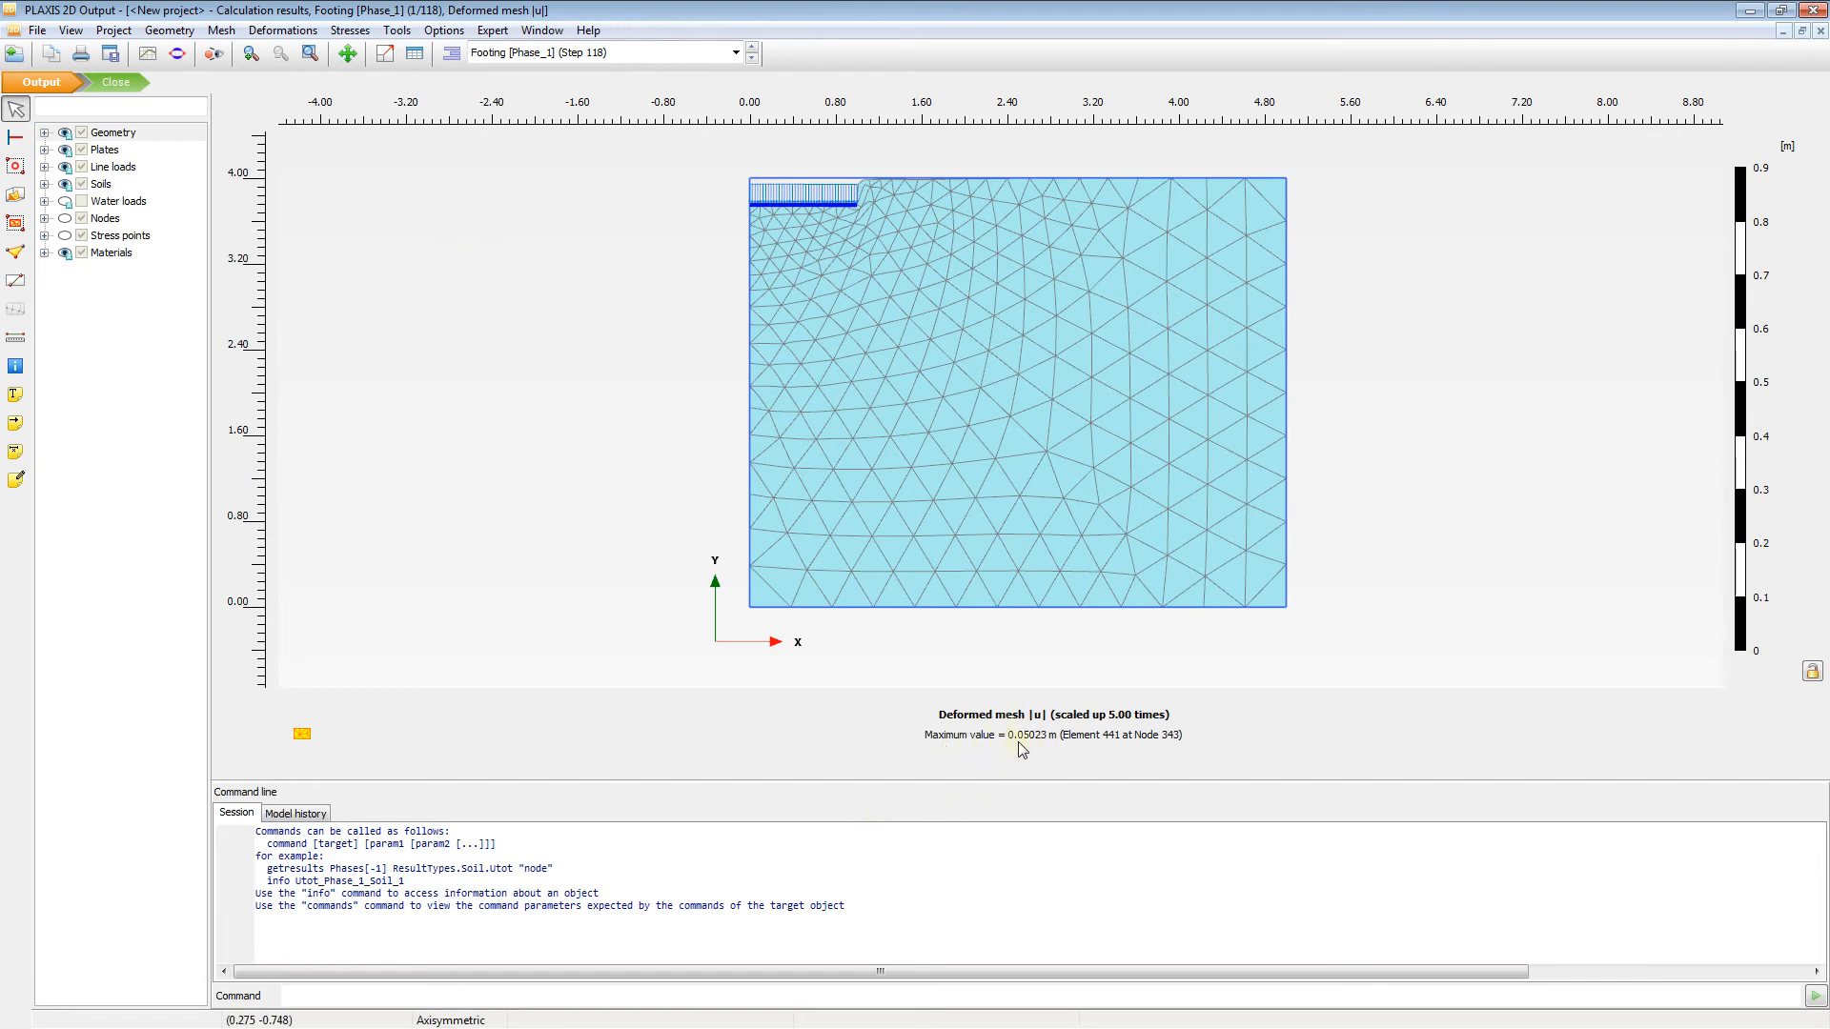
{"action": "mouse_move", "coordinate": [1038, 748]}
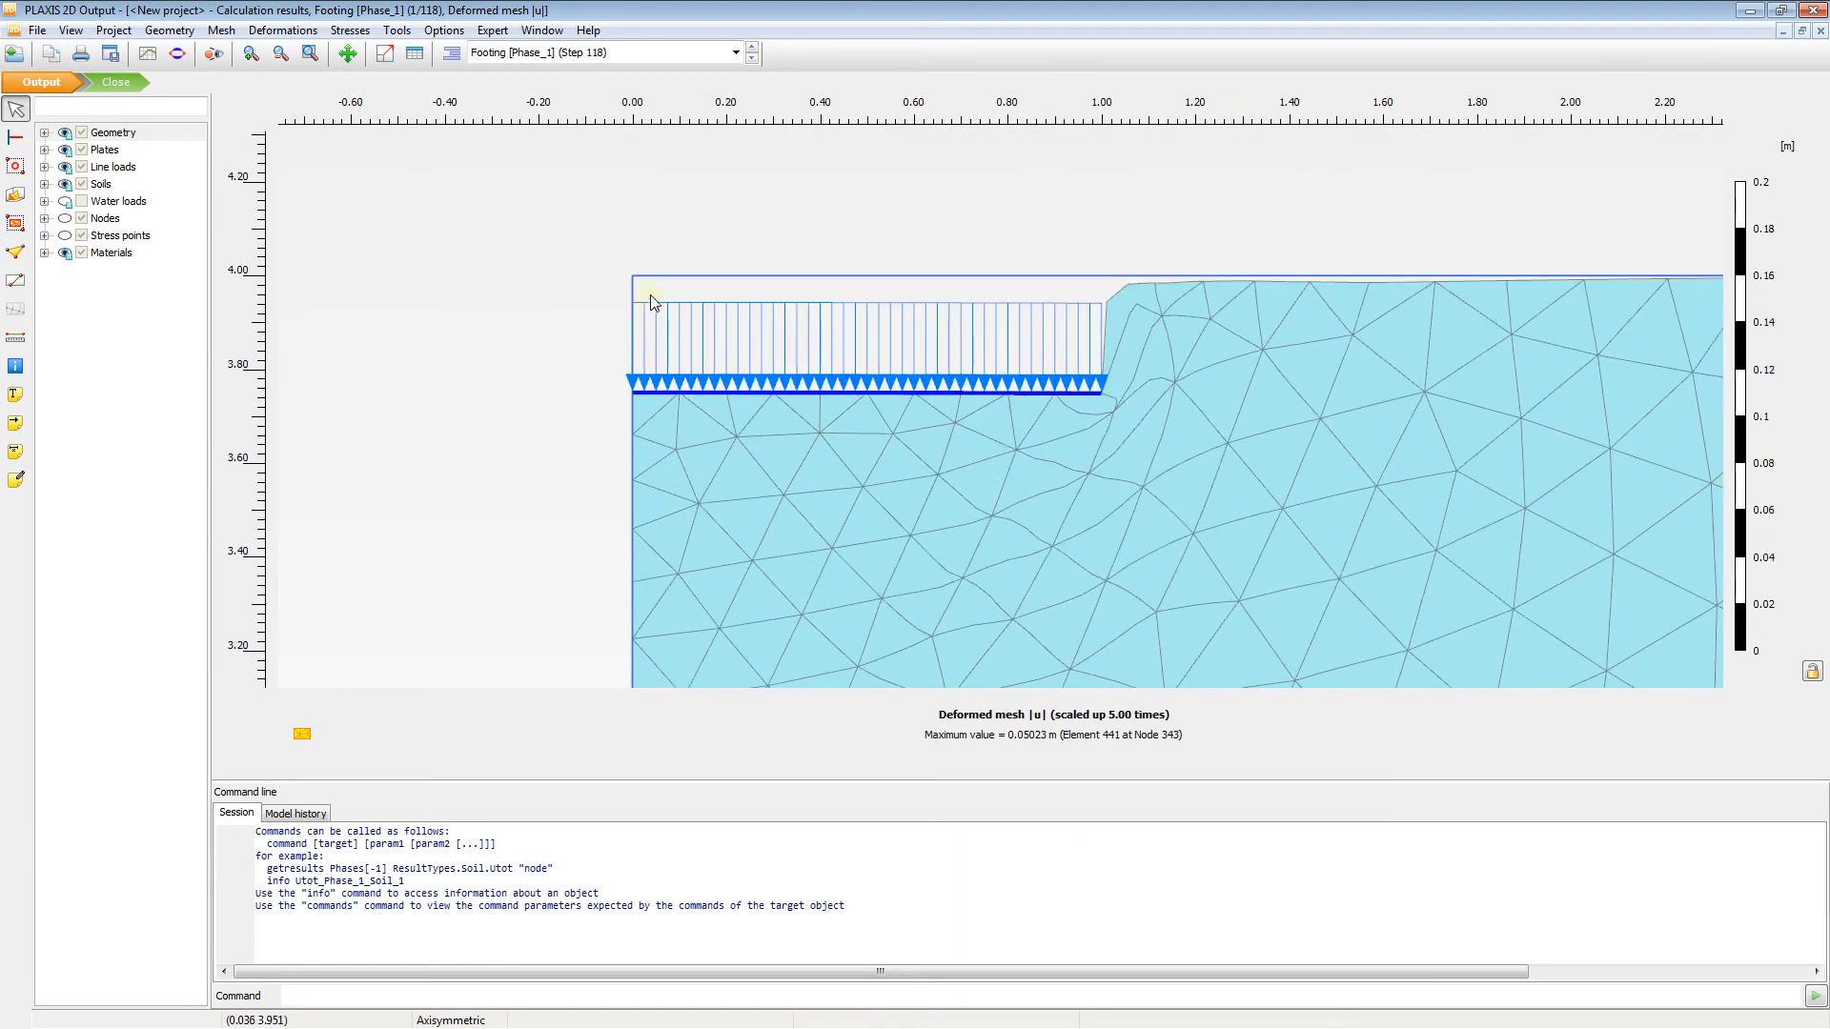
{"action": "mouse_move", "coordinate": [619, 288]}
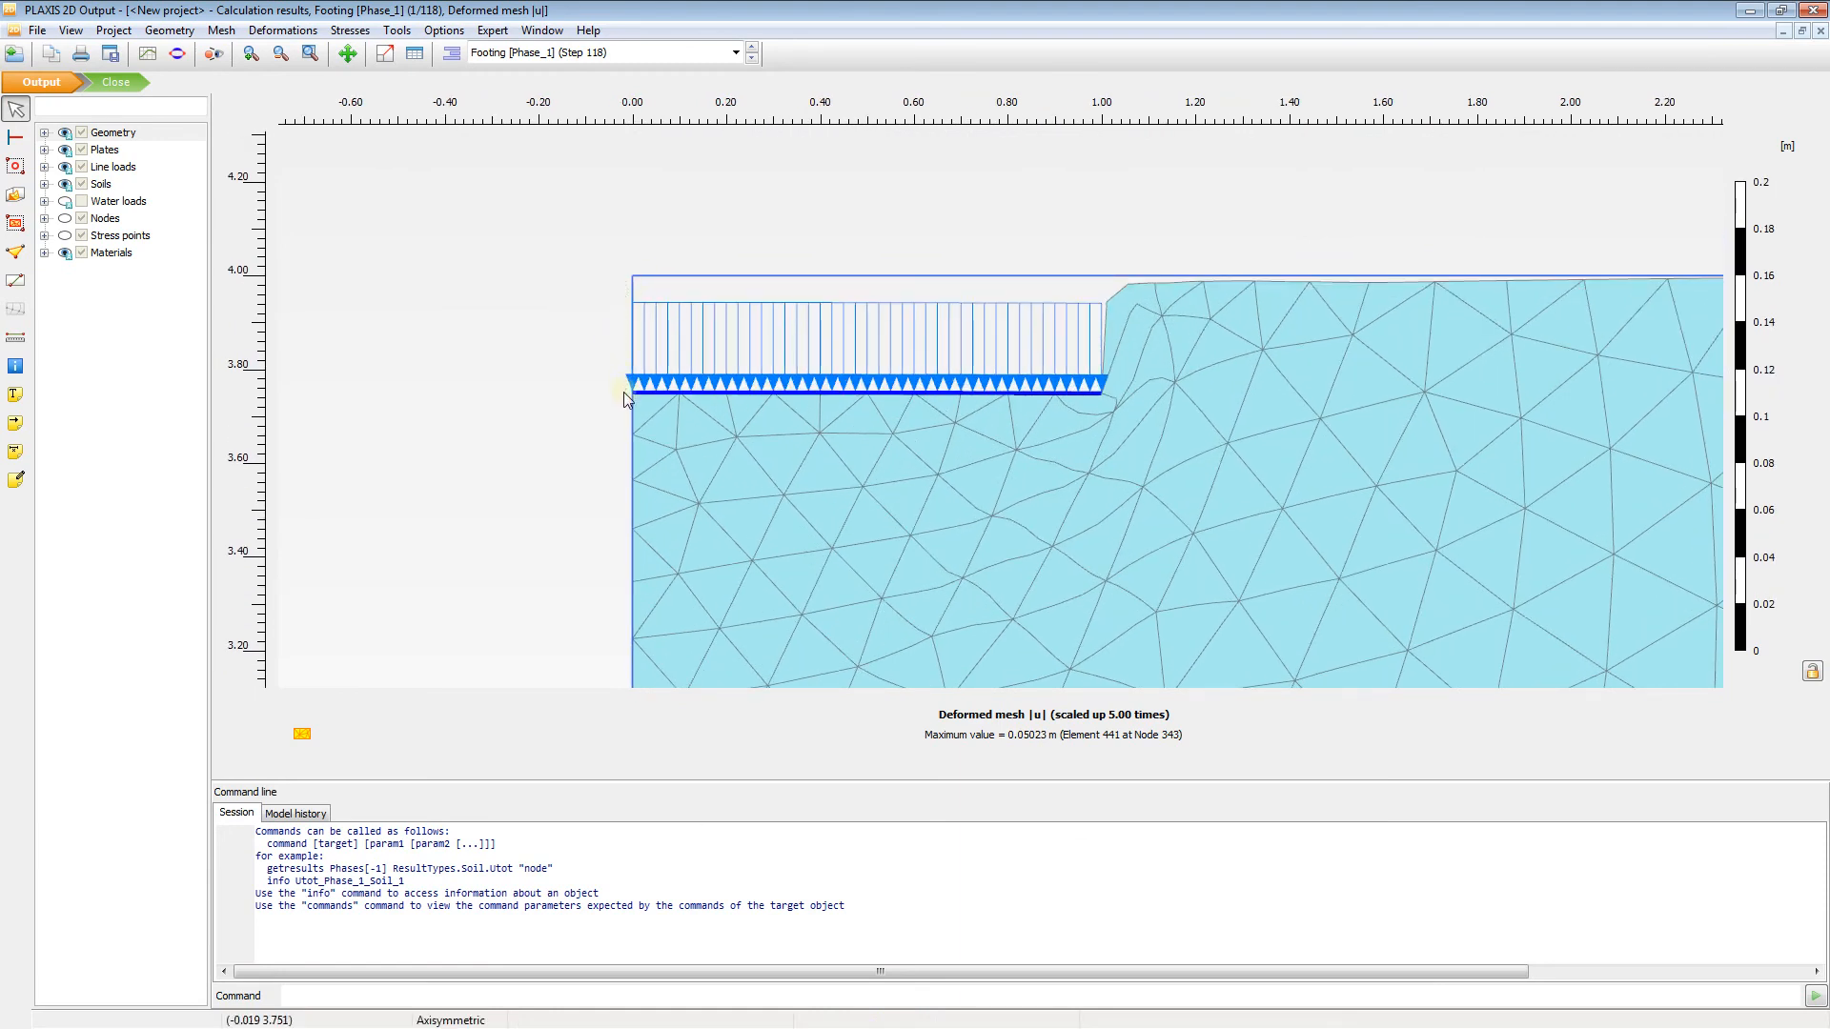
{"action": "mouse_move", "coordinate": [844, 327]}
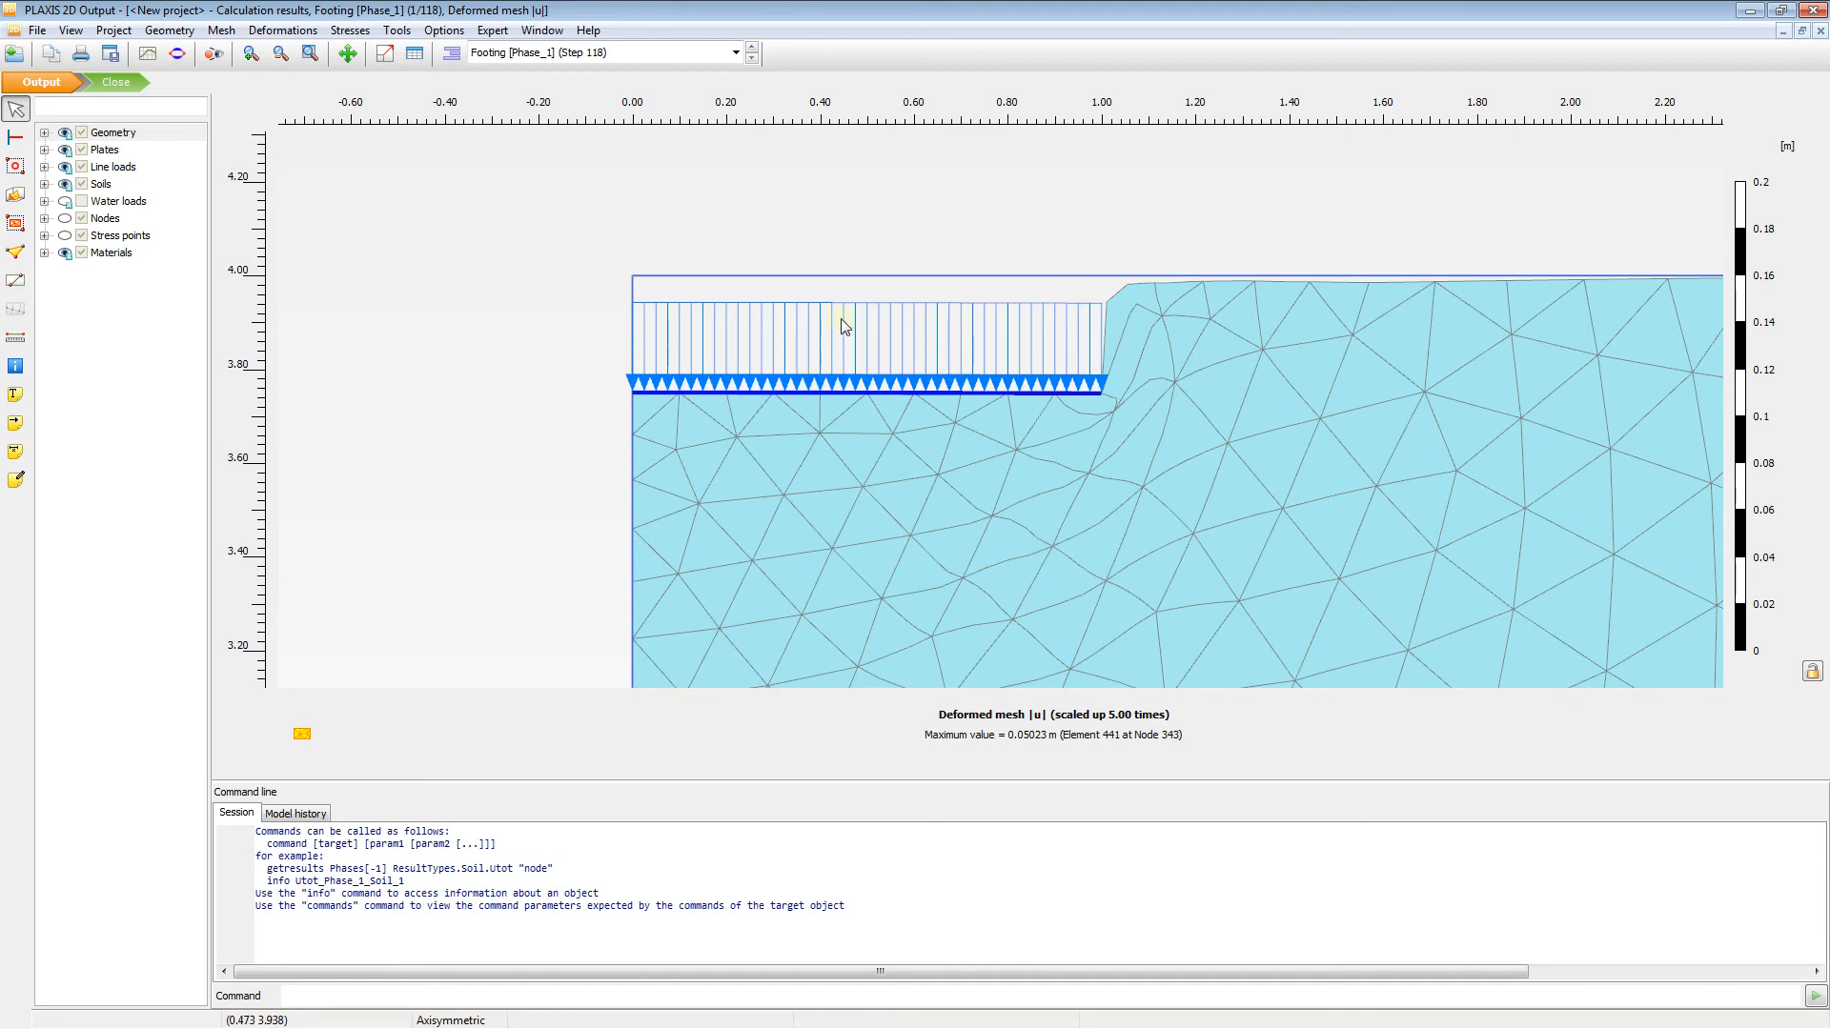
{"action": "mouse_move", "coordinate": [616, 259]}
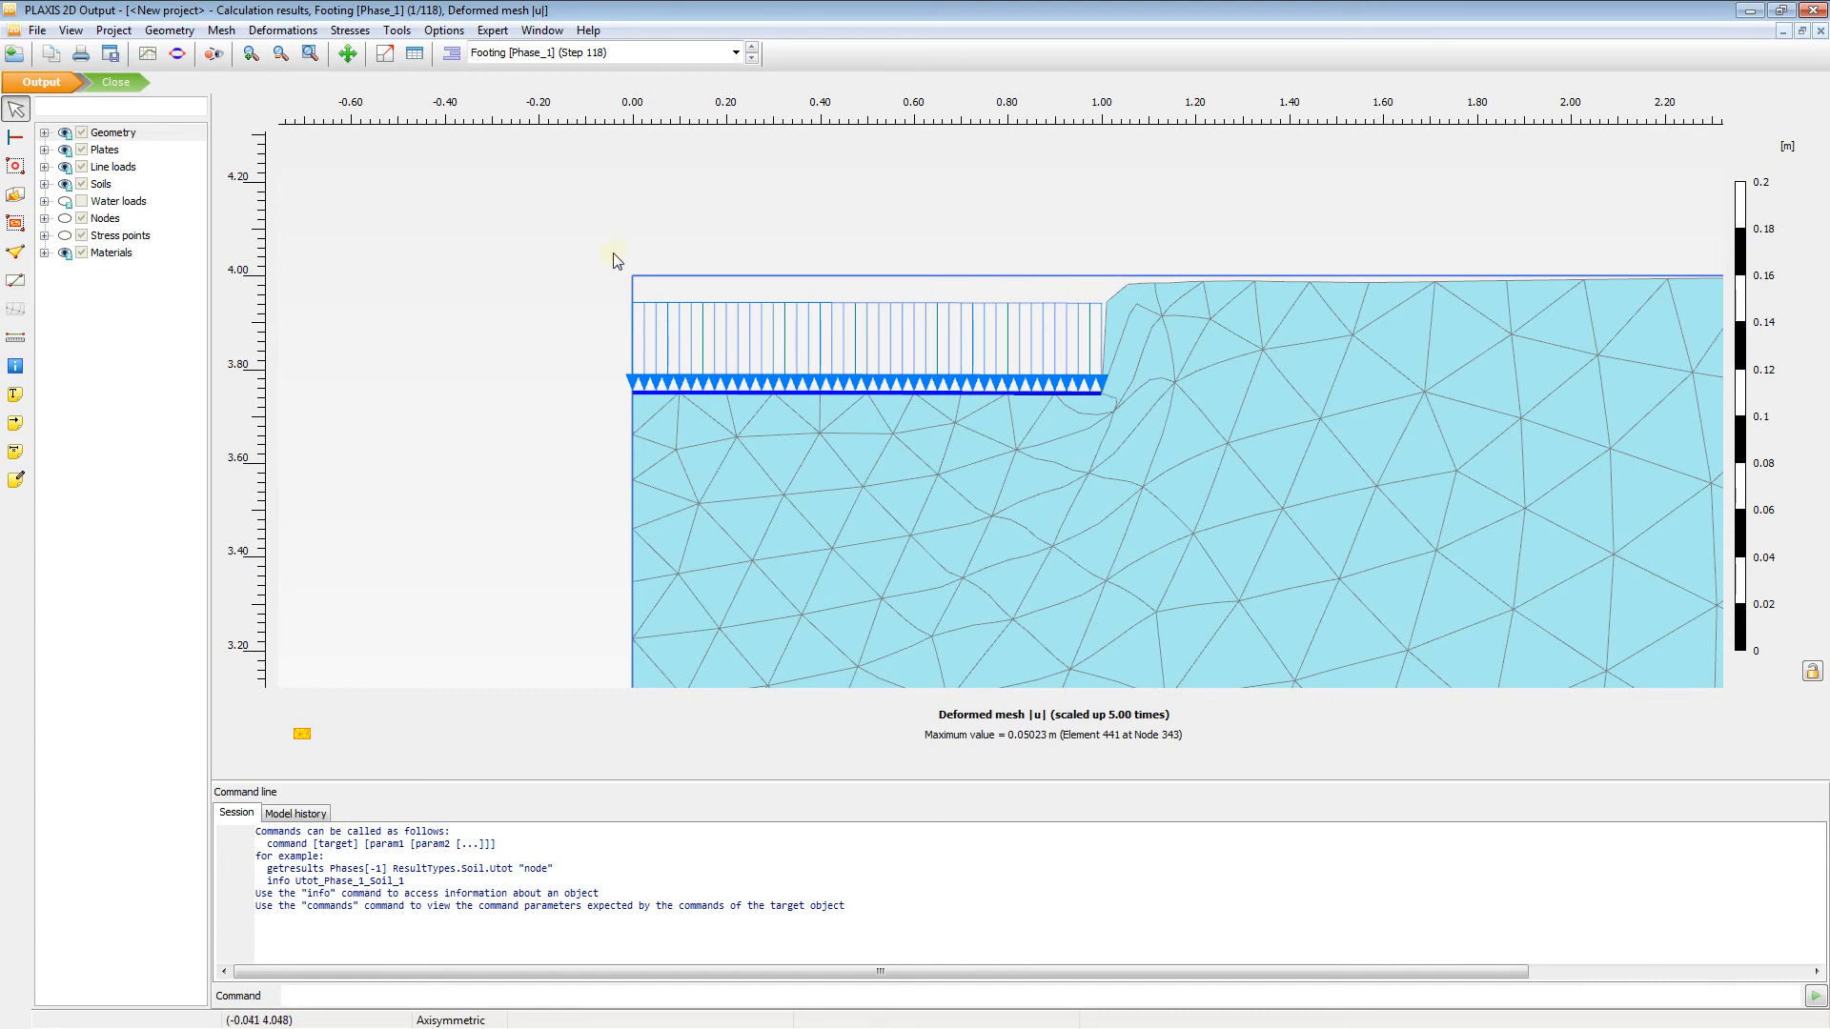
{"action": "mouse_move", "coordinate": [708, 276]}
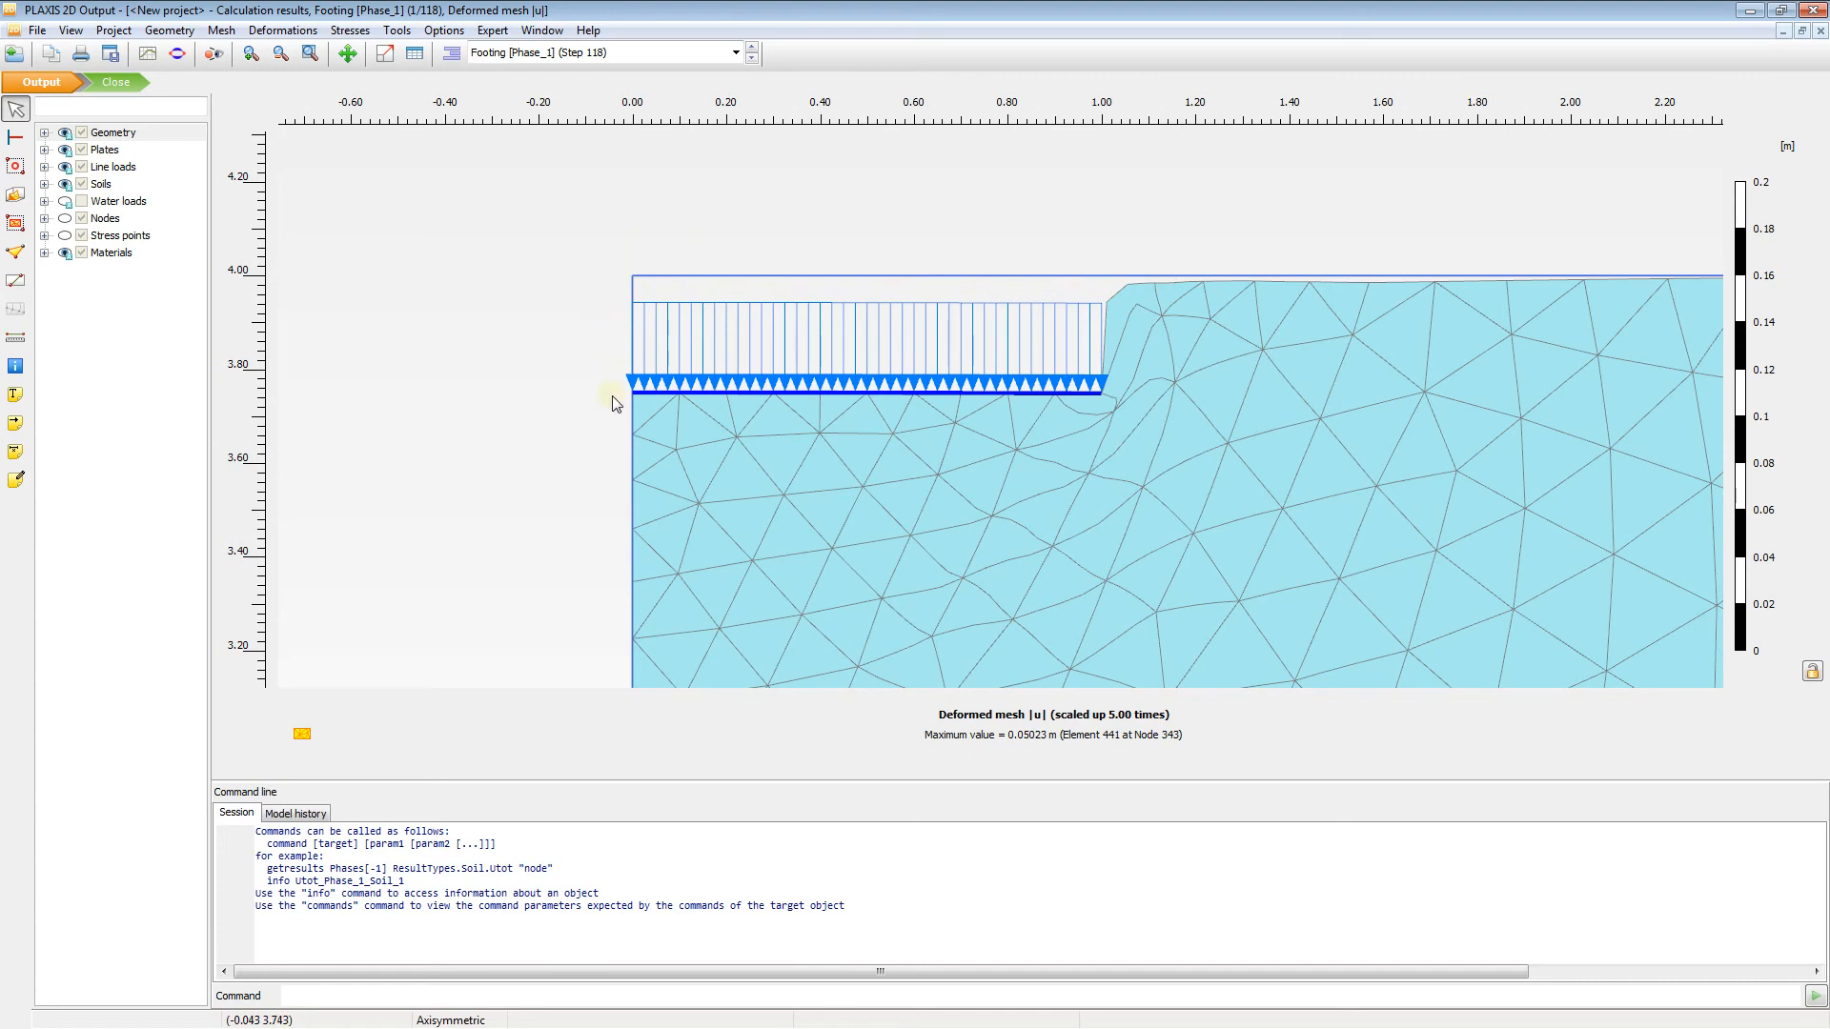
{"action": "mouse_move", "coordinate": [572, 389]}
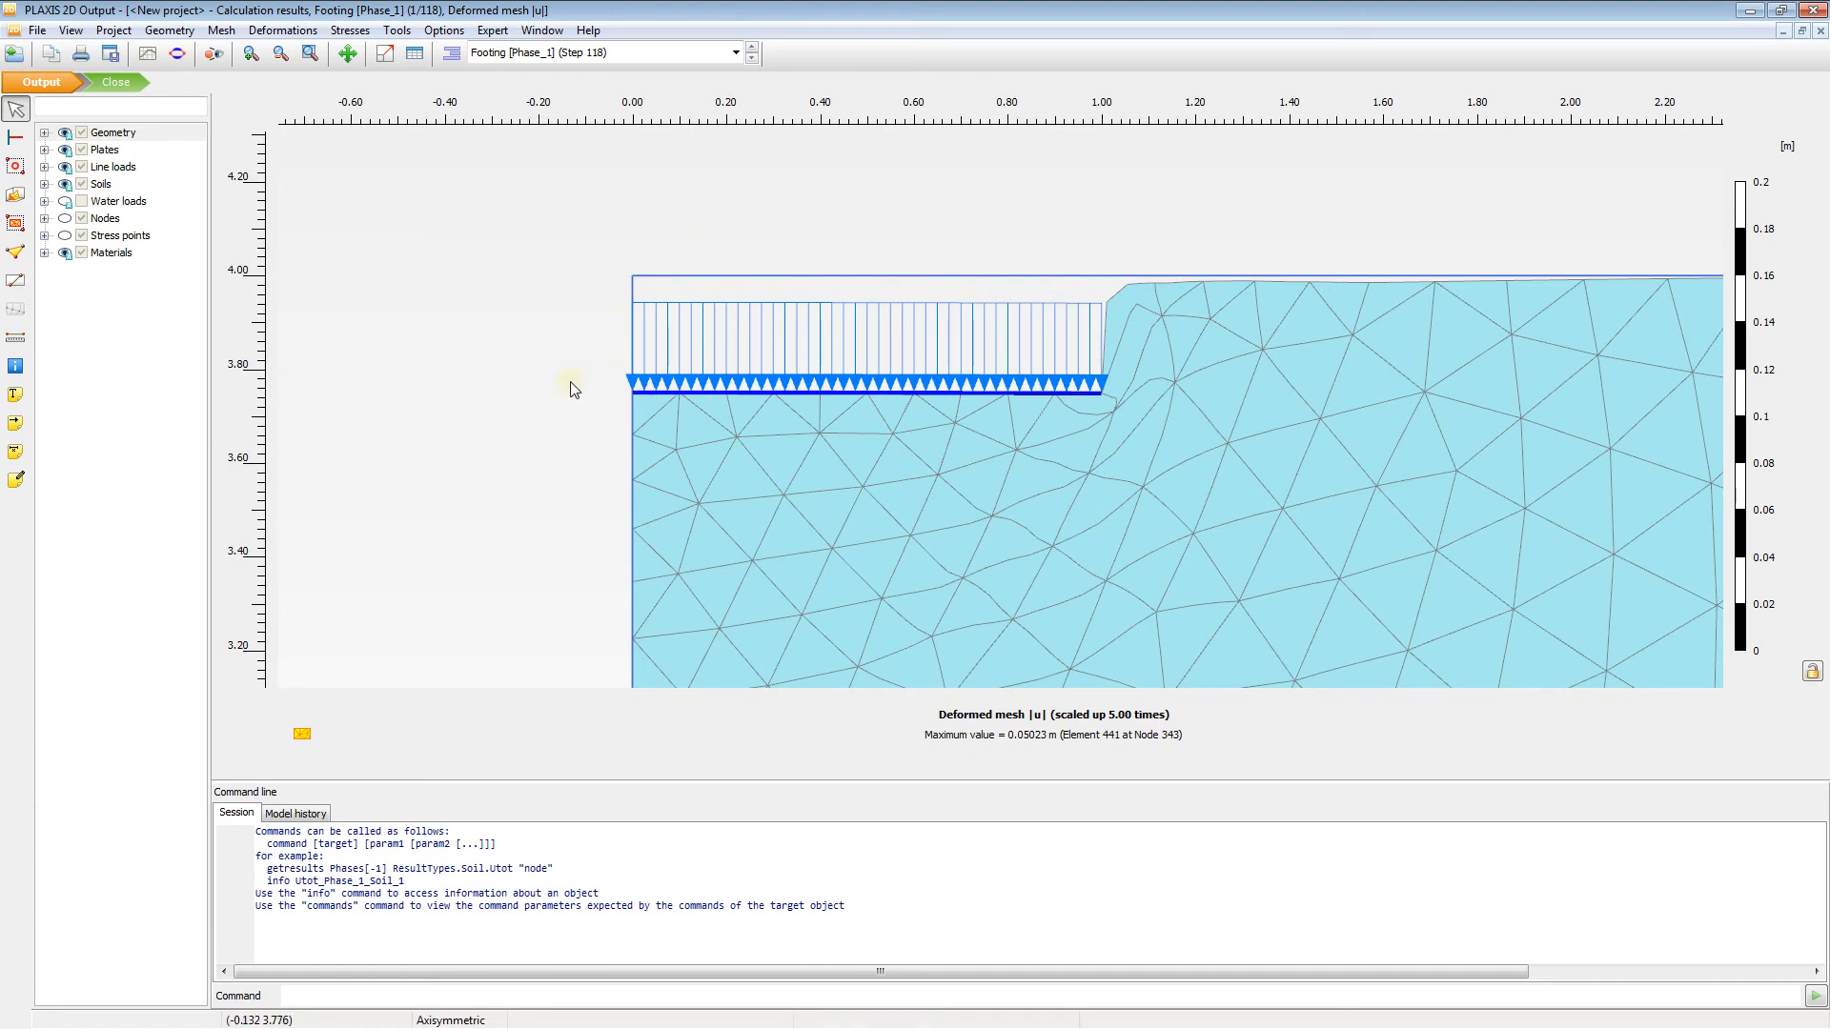
{"action": "mouse_move", "coordinate": [926, 759]}
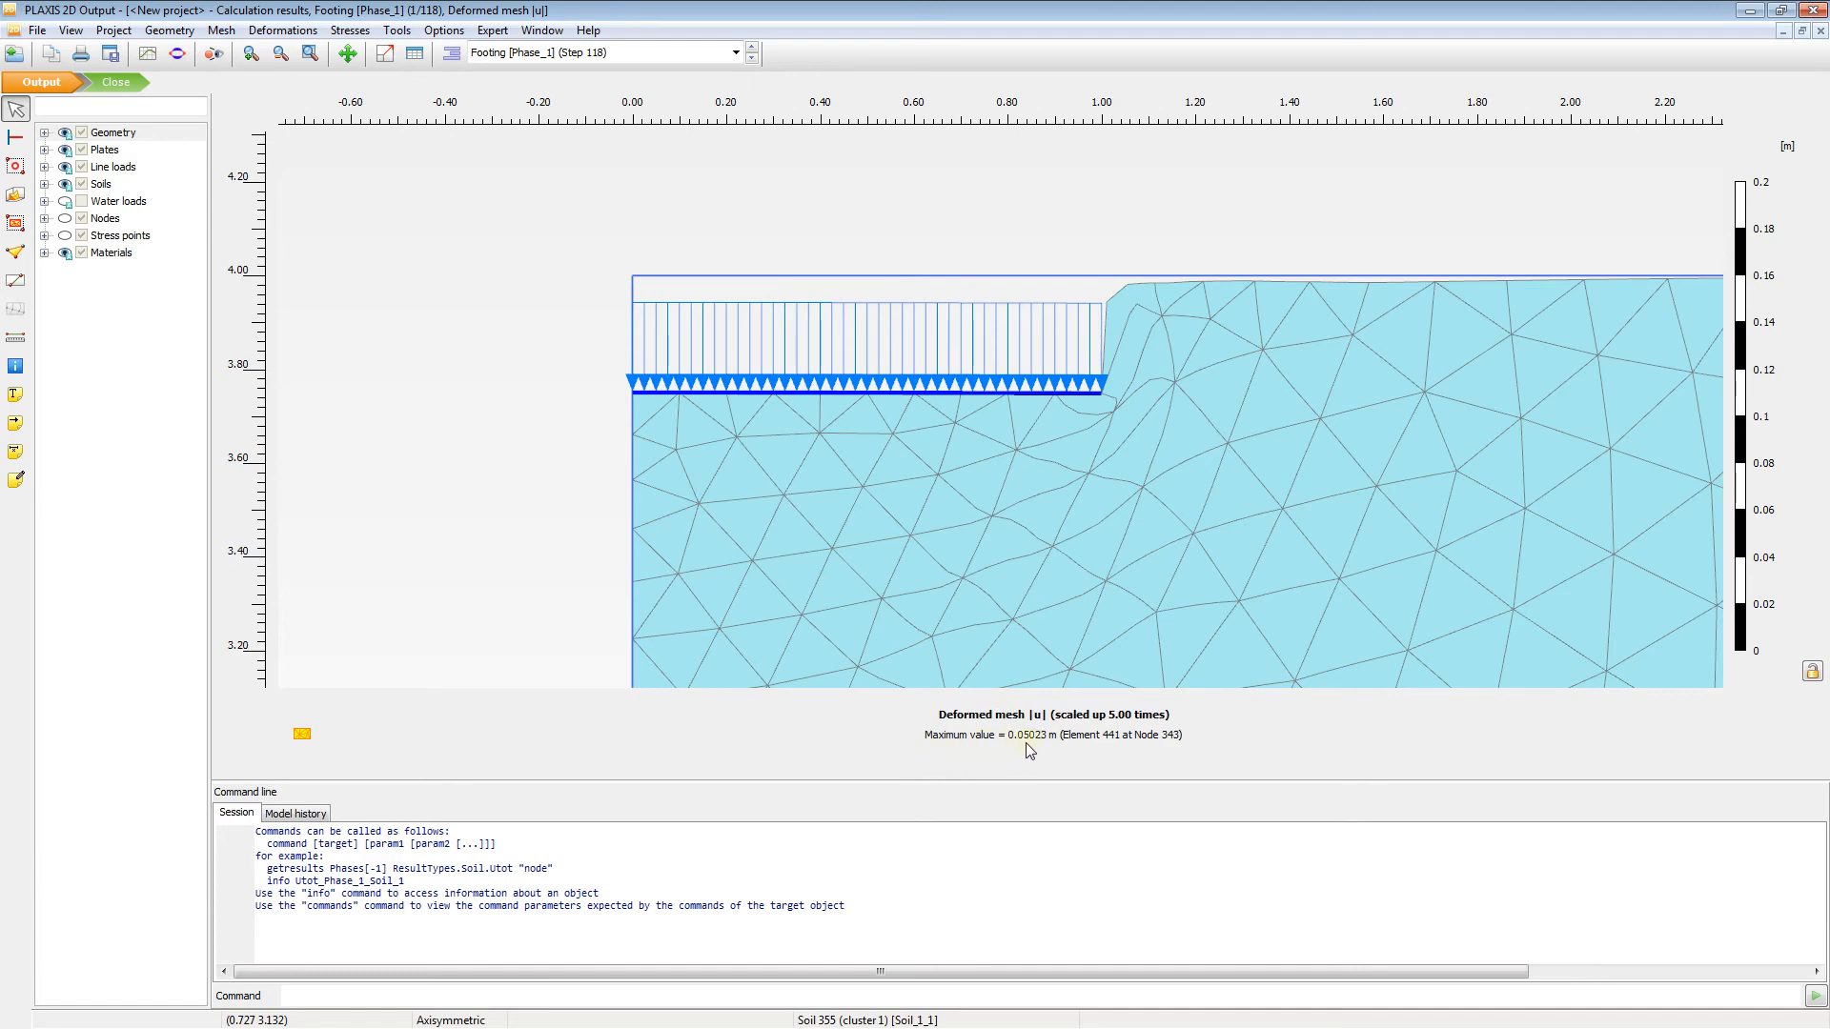
{"action": "mouse_move", "coordinate": [441, 189]}
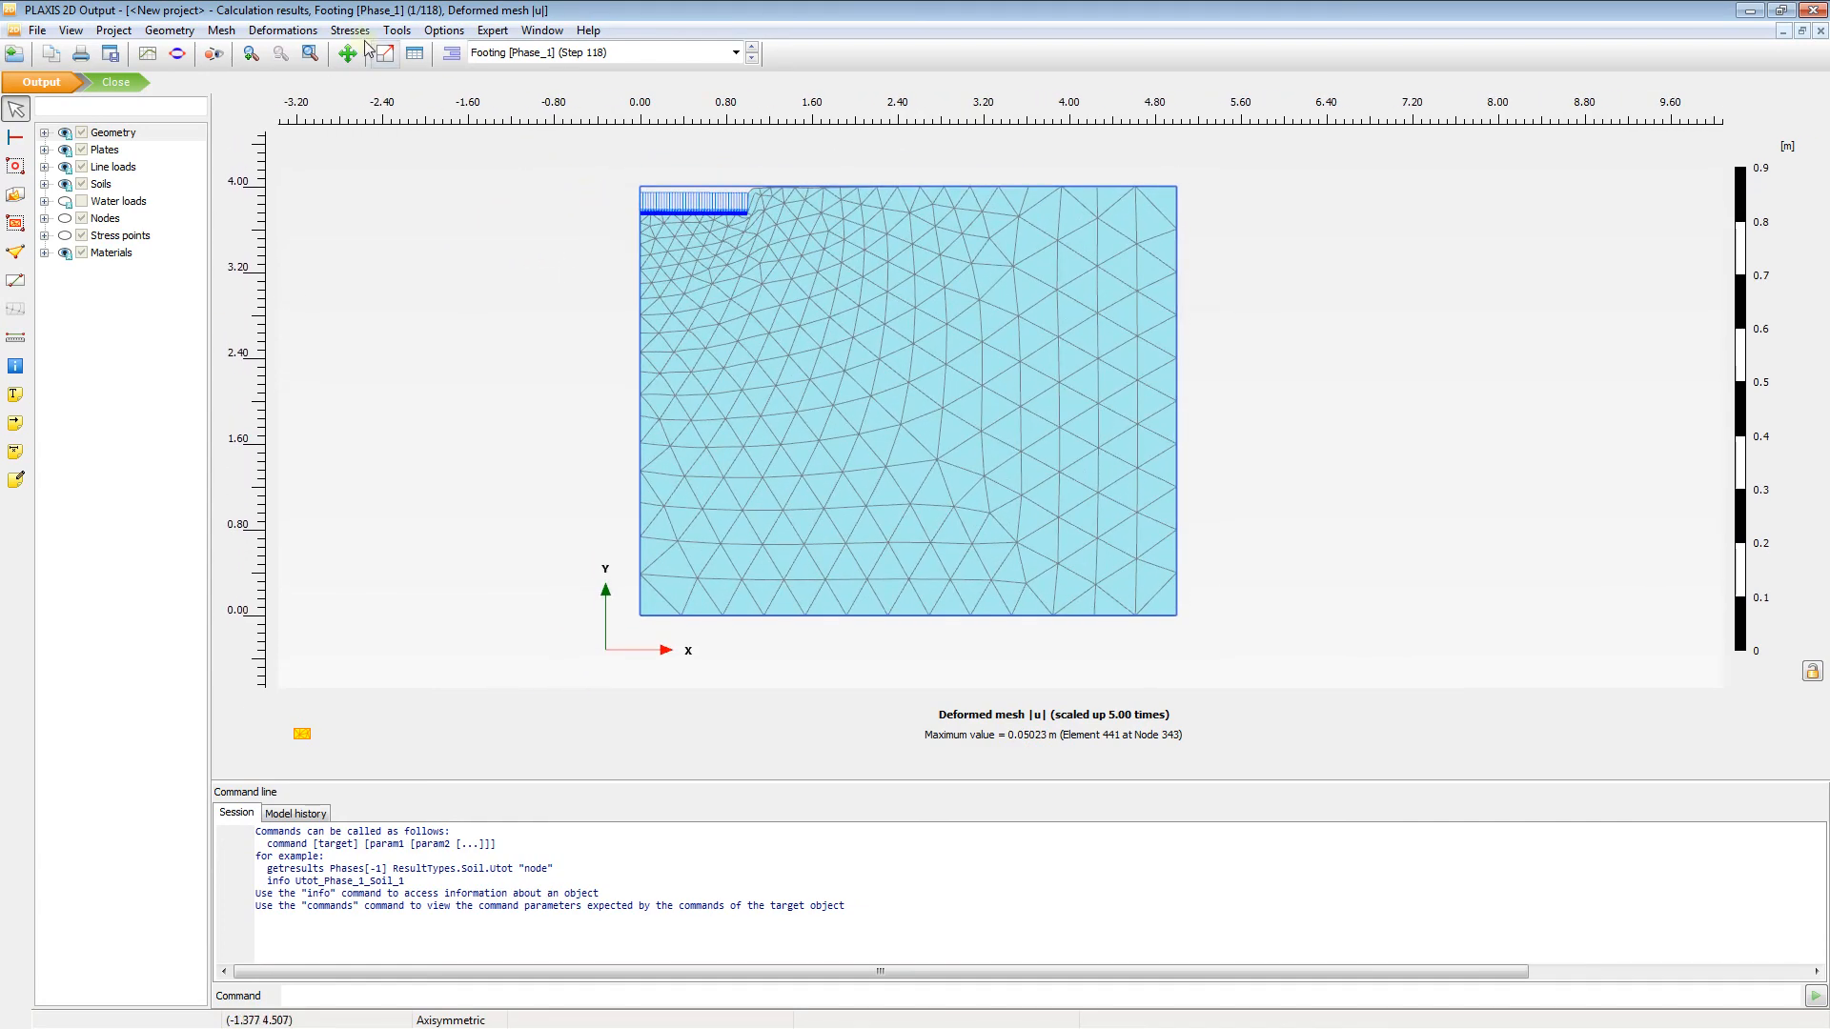
- Review the σ'1, σ'2 and σ'3 principal effective stress contours, then show total displacement |u|
{"action": "left_click", "coordinate": [349, 30]}
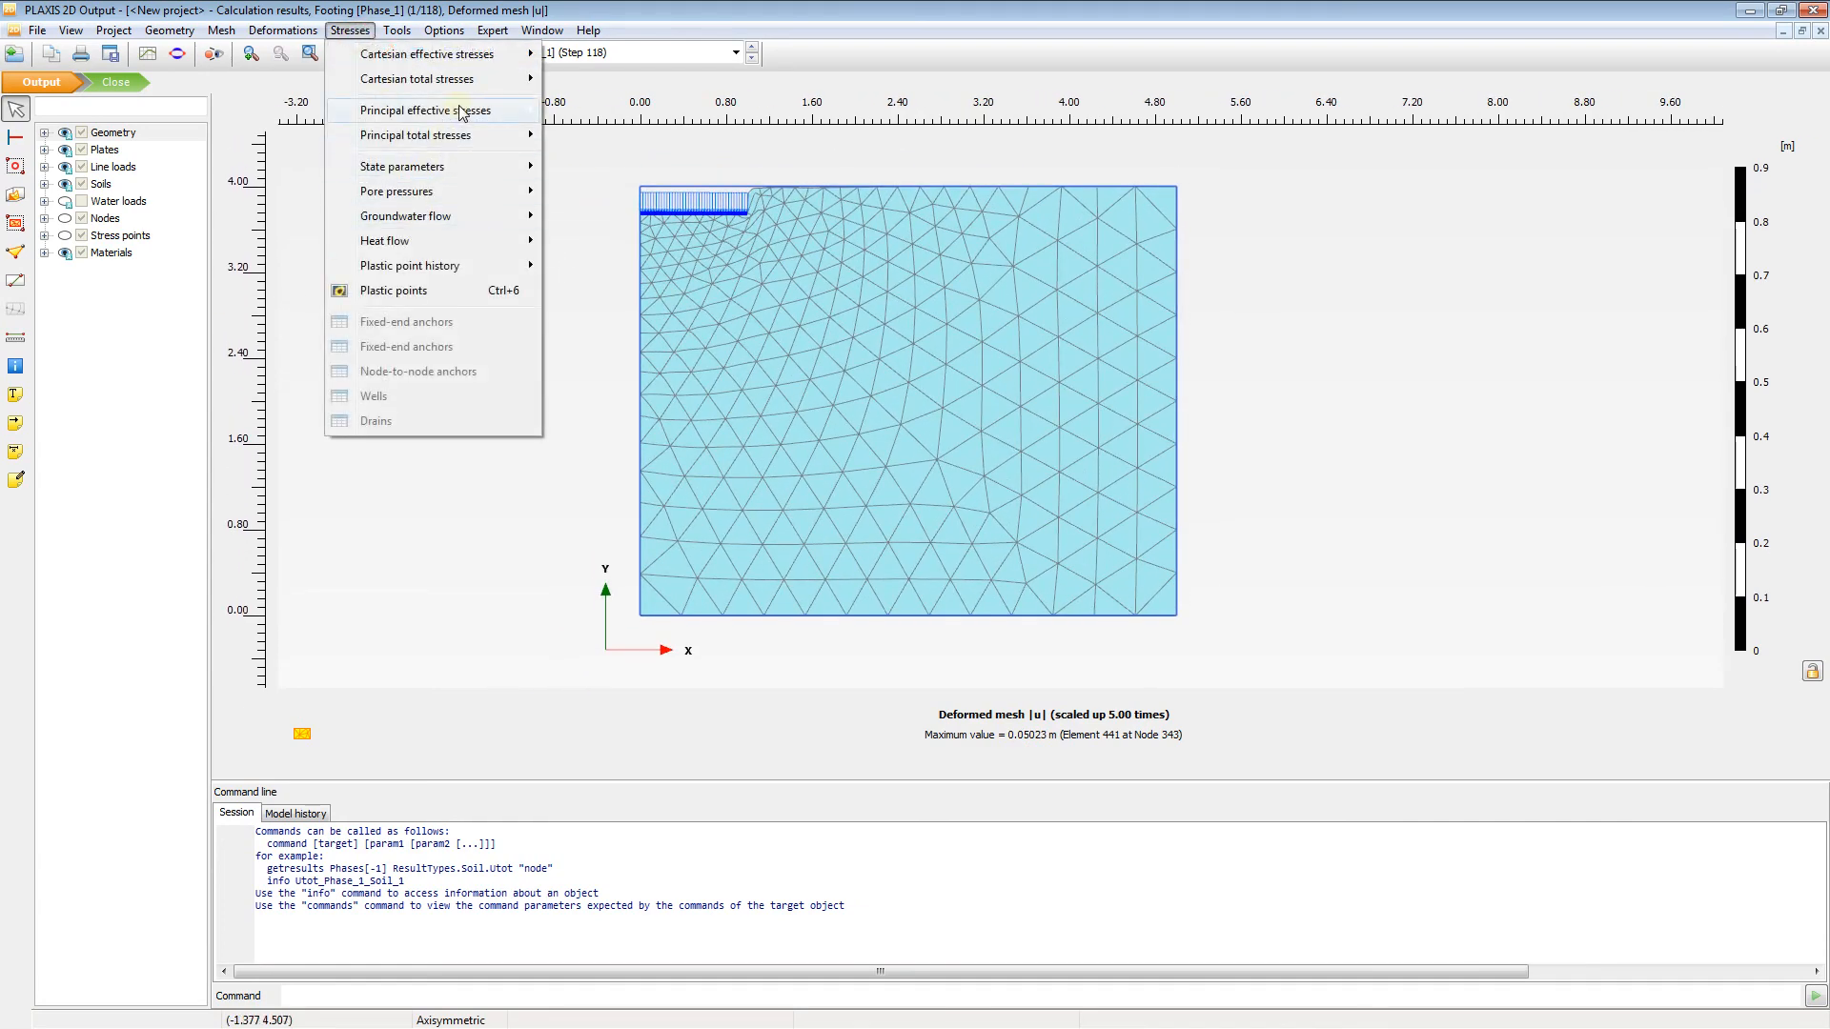
{"action": "left_click", "coordinate": [414, 110]}
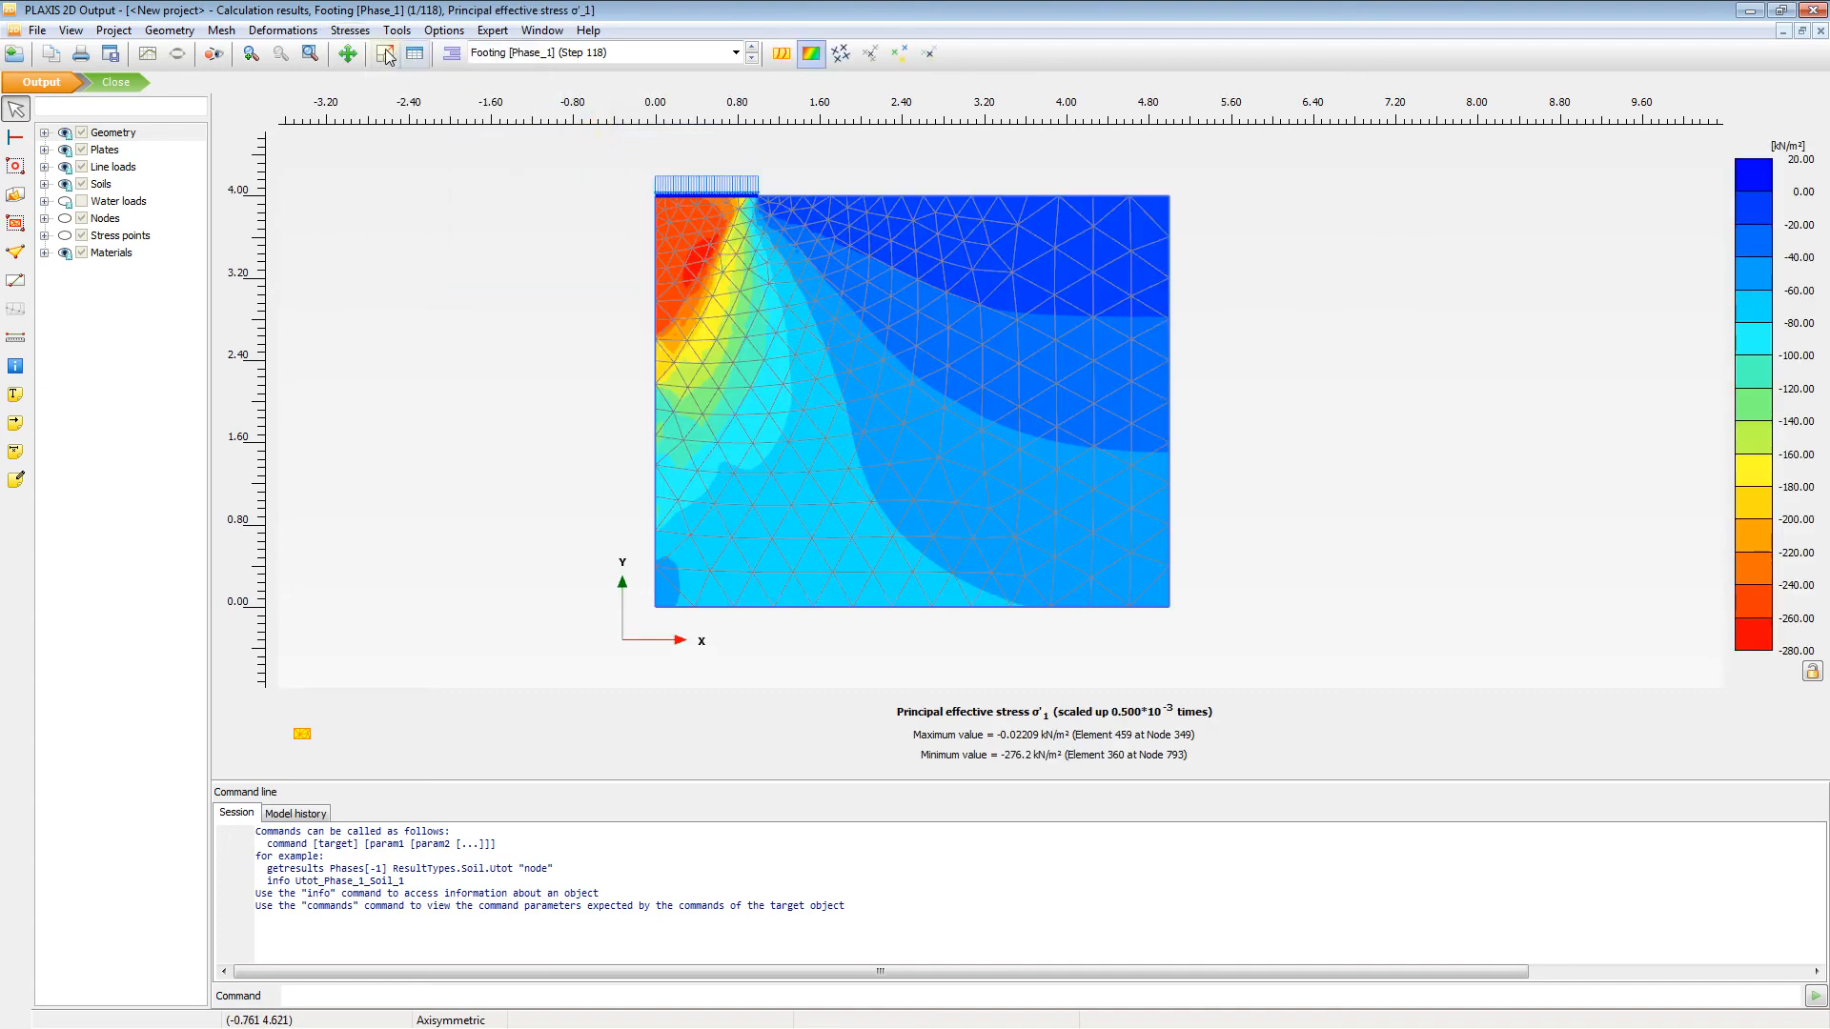
{"action": "left_click", "coordinate": [348, 29]}
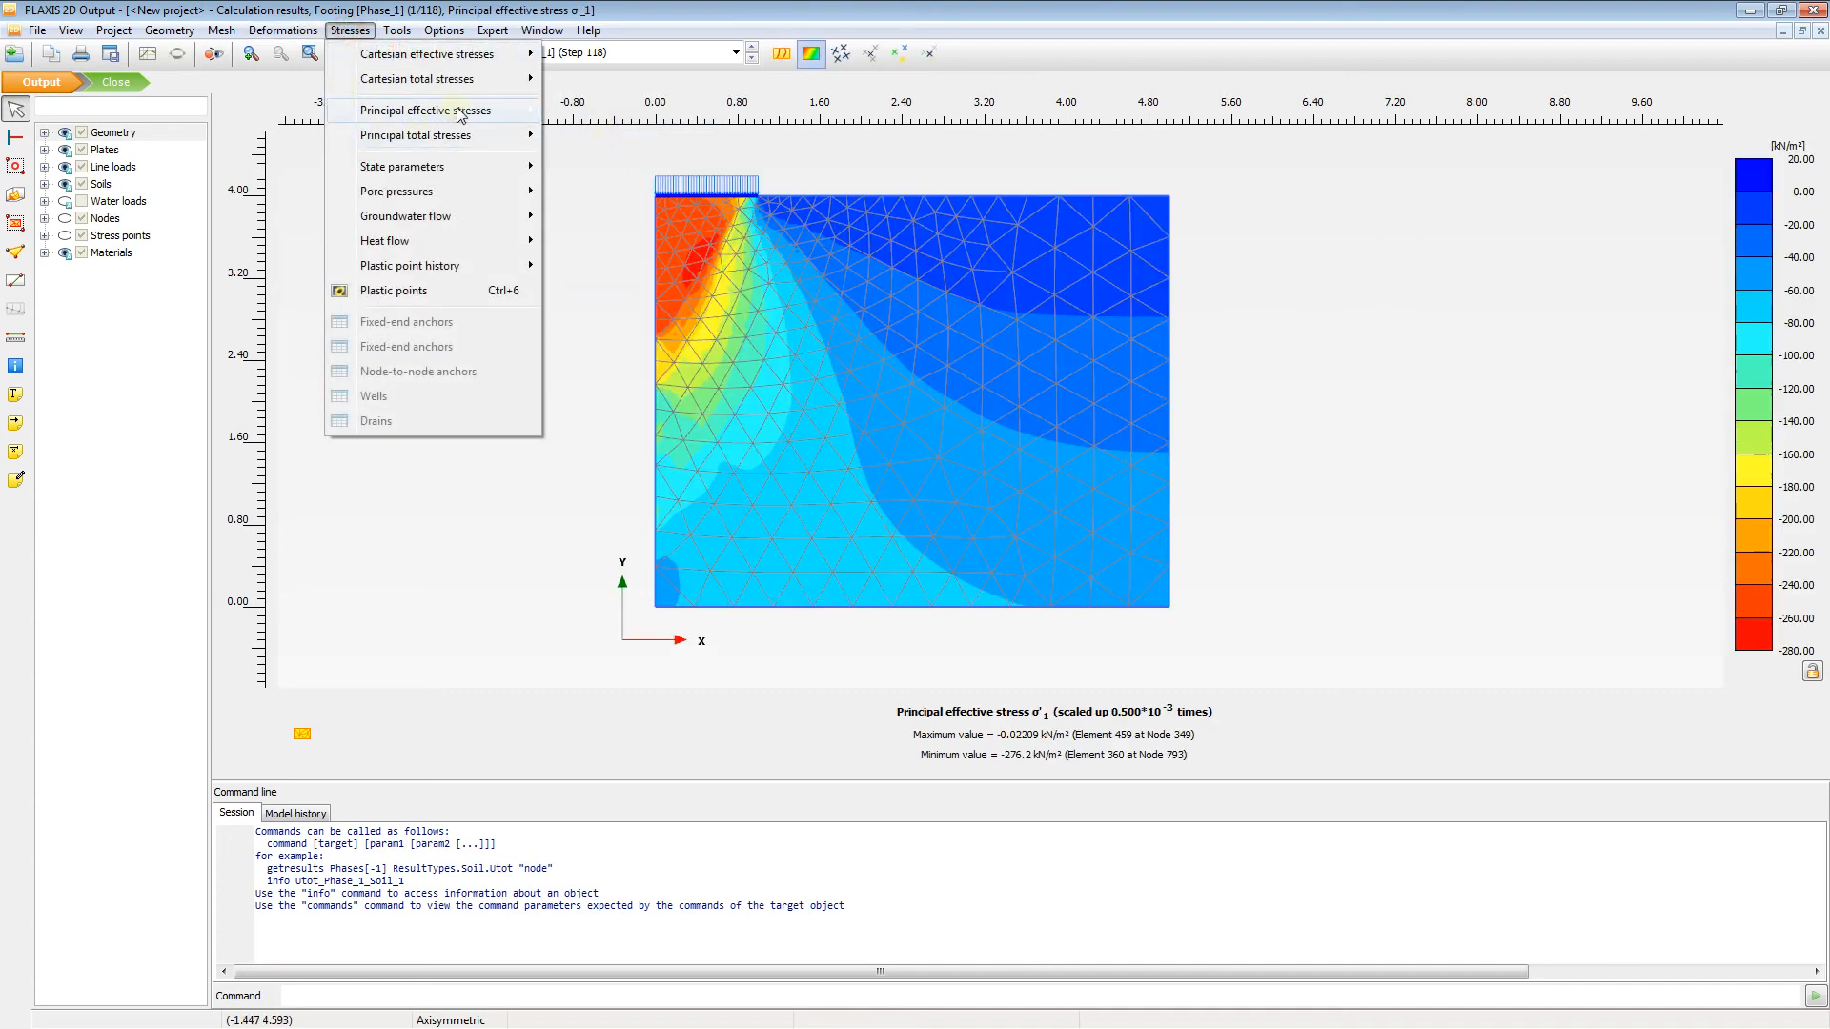
{"action": "left_click", "coordinate": [432, 110]}
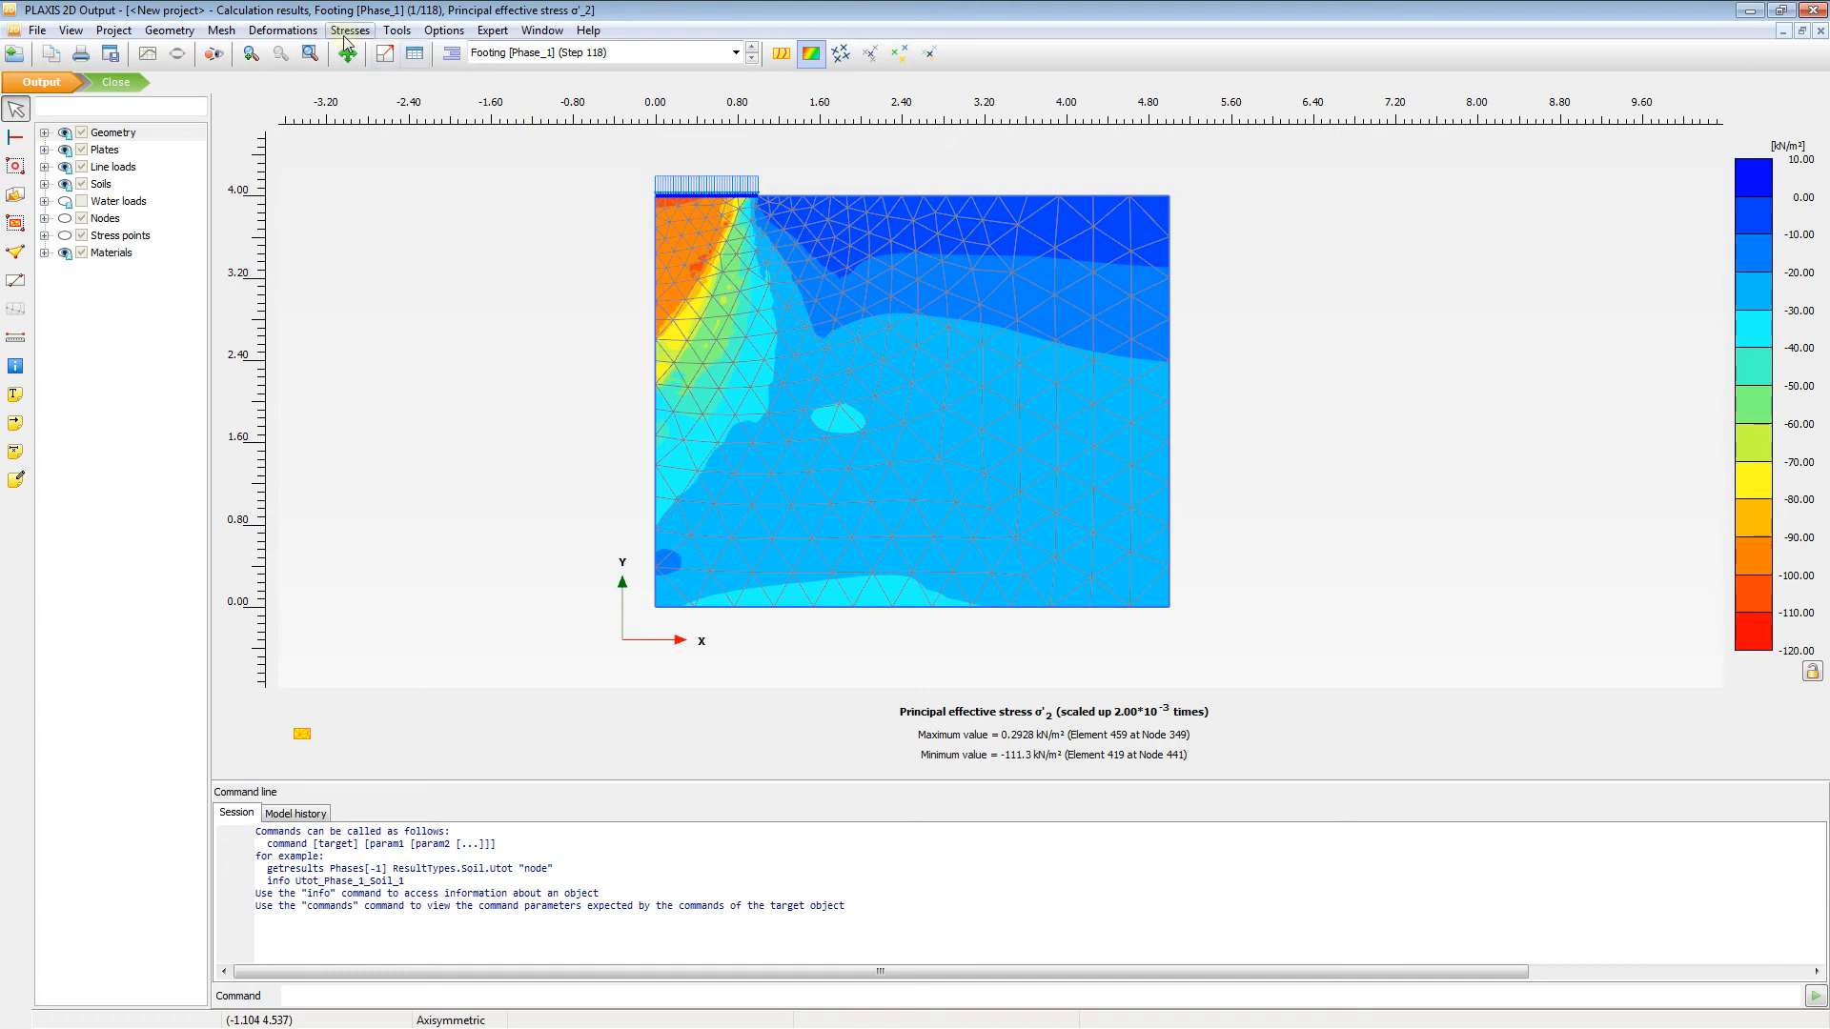
{"action": "left_click", "coordinate": [349, 30]}
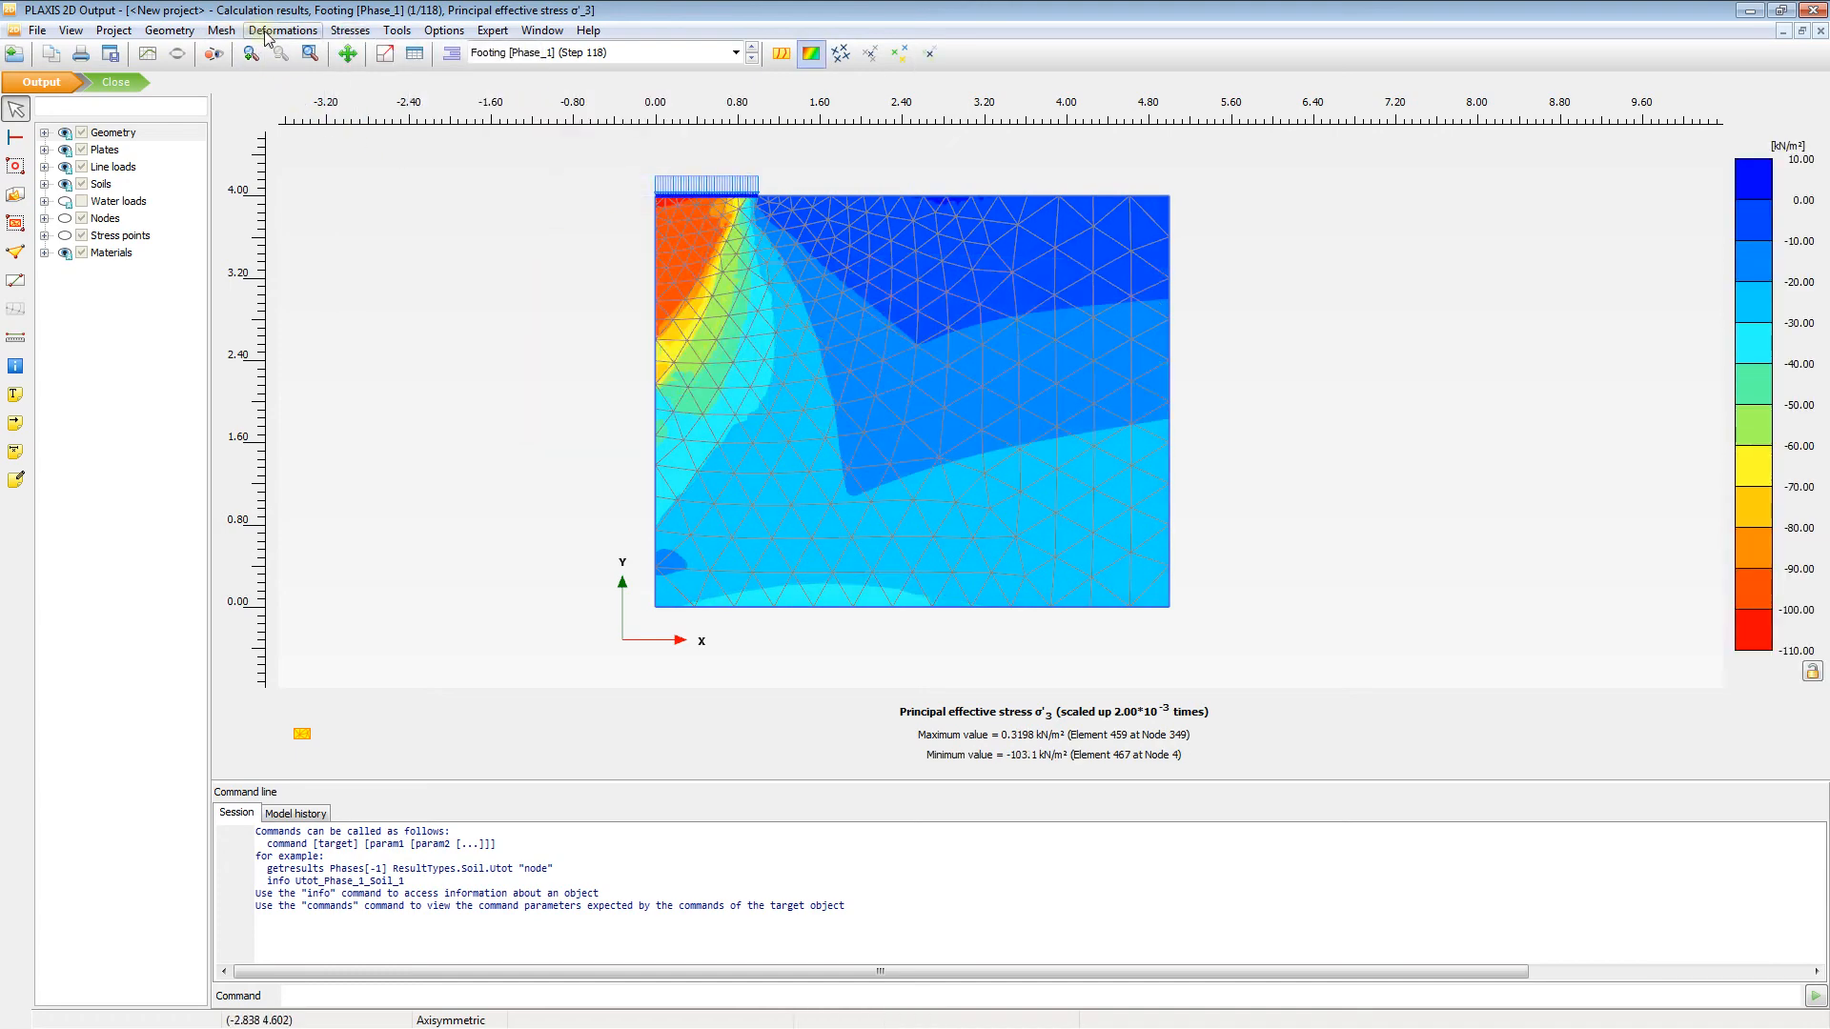
{"action": "left_click", "coordinate": [281, 29]}
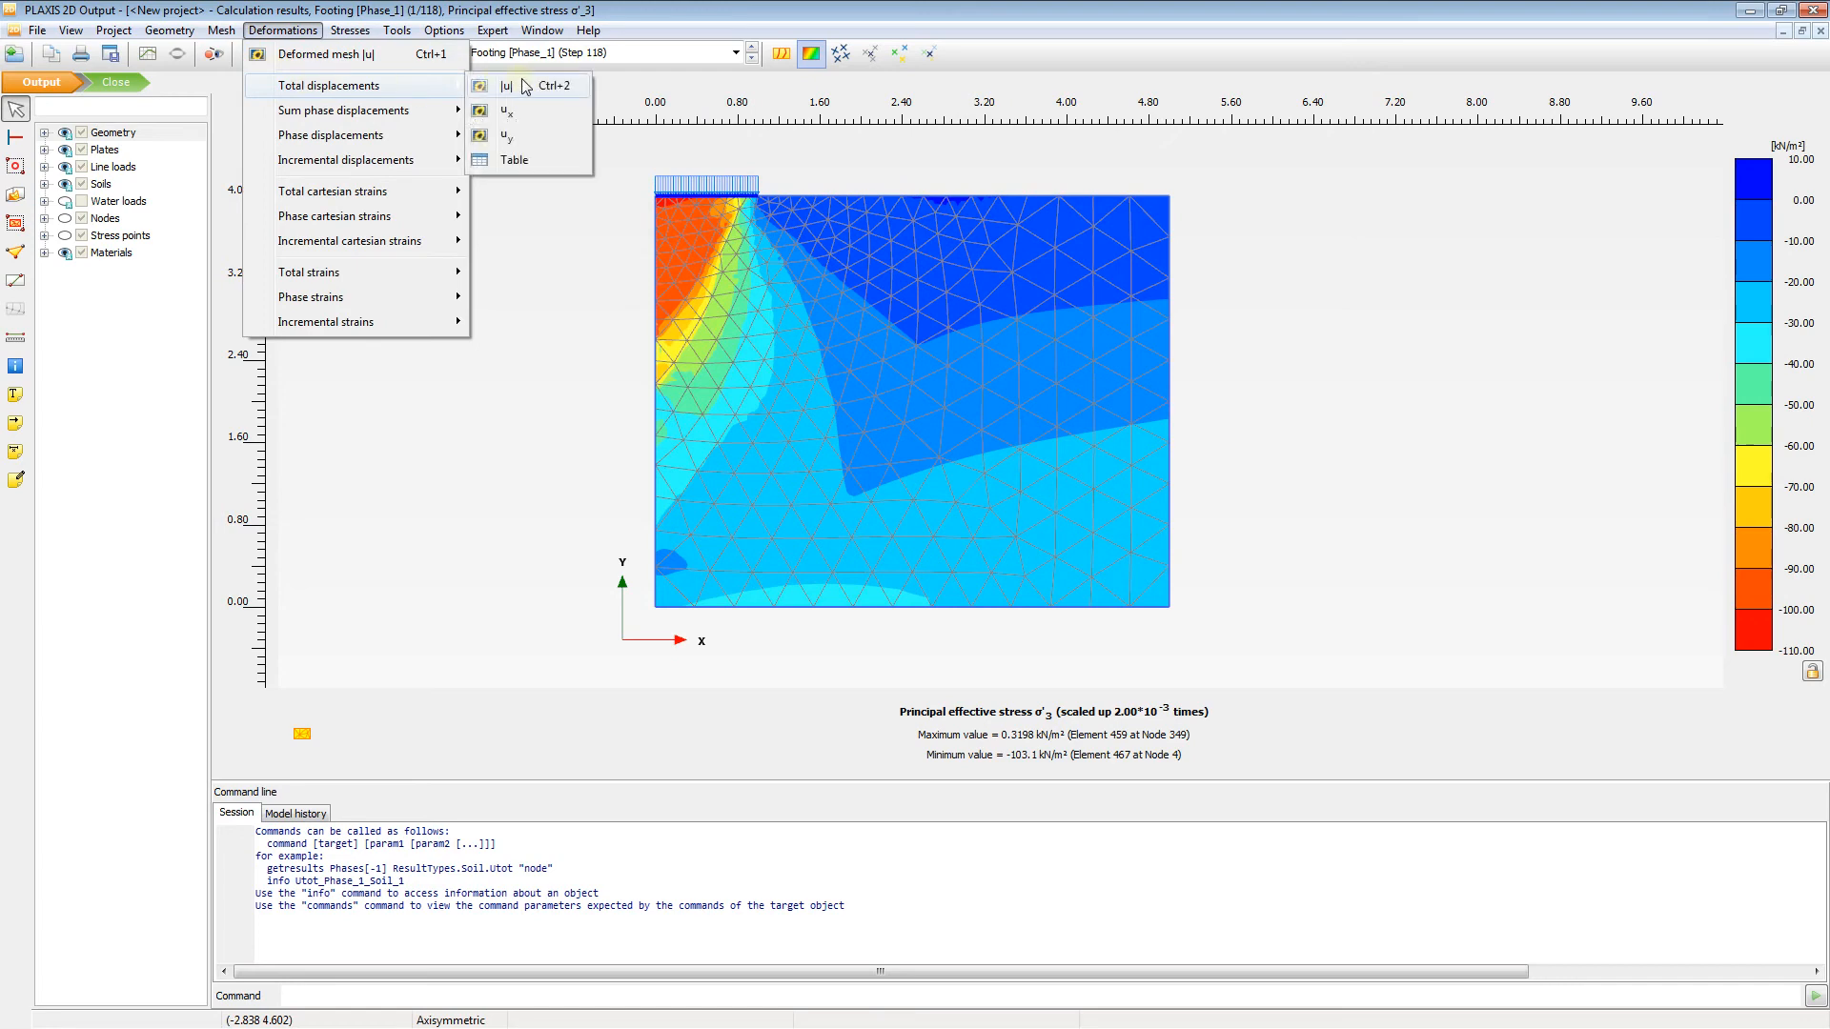
{"action": "left_click", "coordinate": [506, 85]}
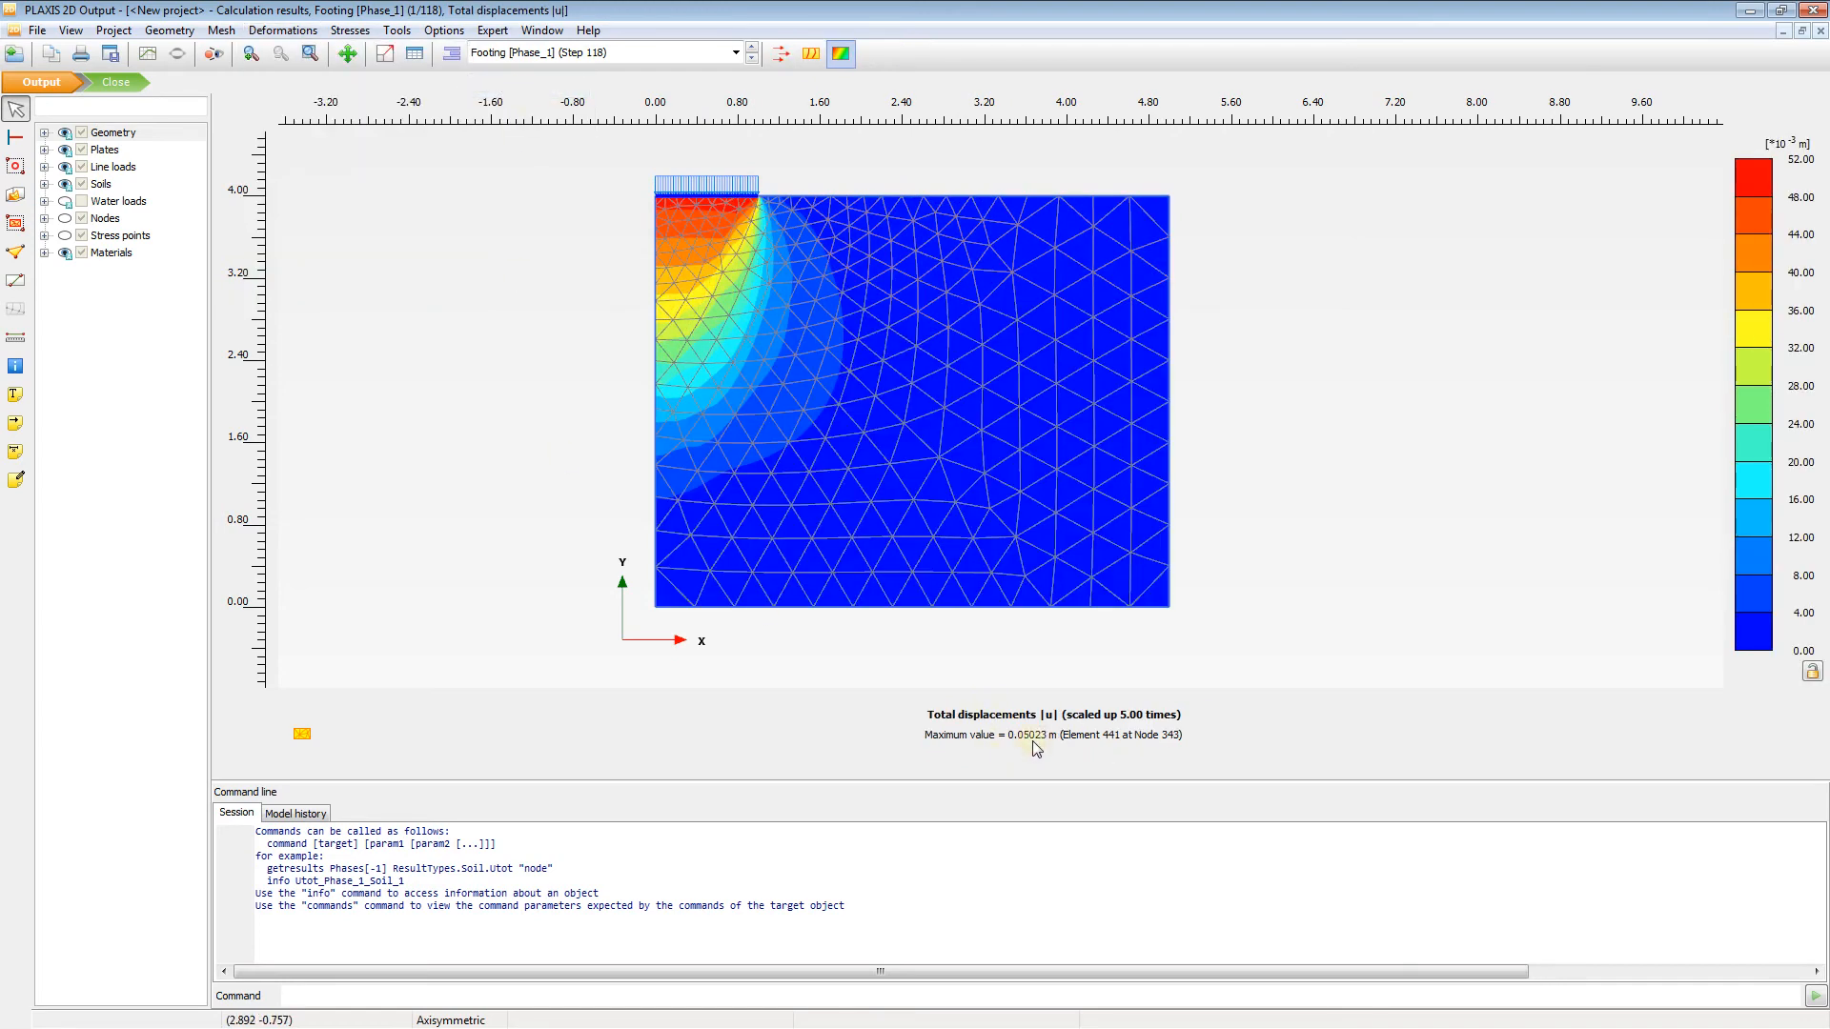
- Display vertical displacement u_y contours, minimum -0.05023 m at Node 343
{"action": "left_click", "coordinate": [282, 29]}
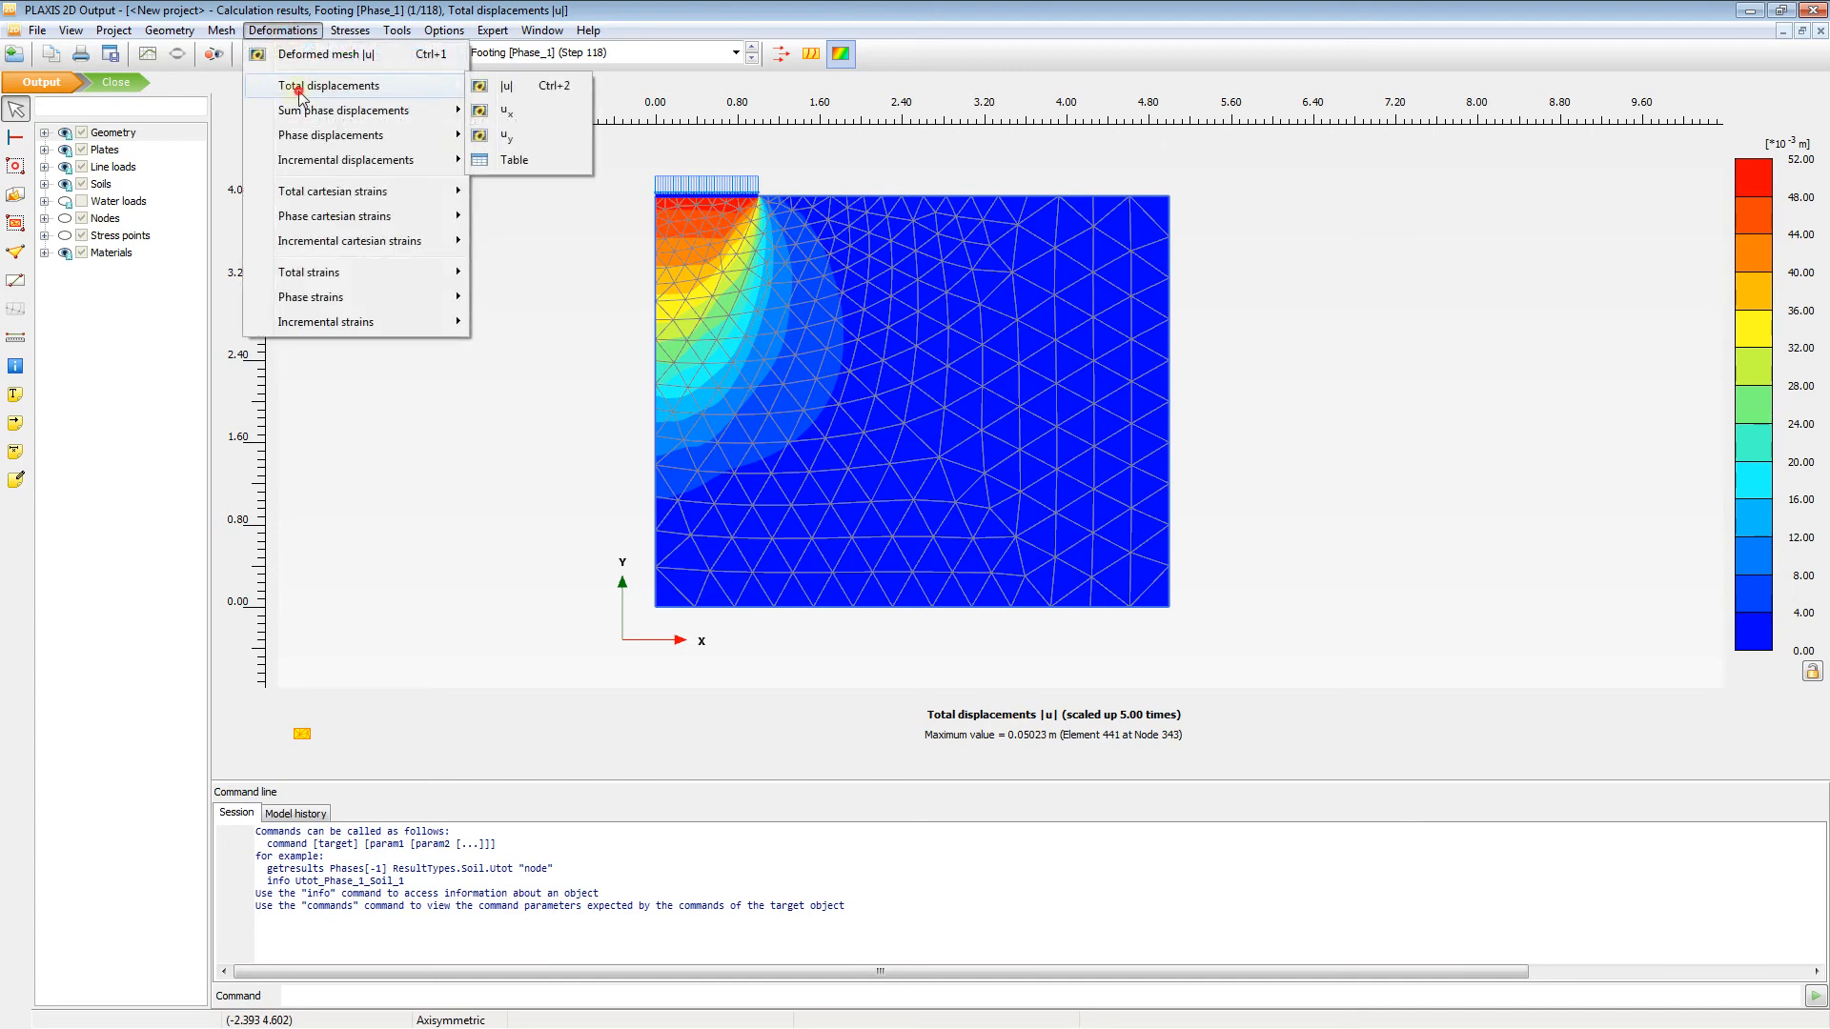
{"action": "left_click", "coordinate": [506, 135]}
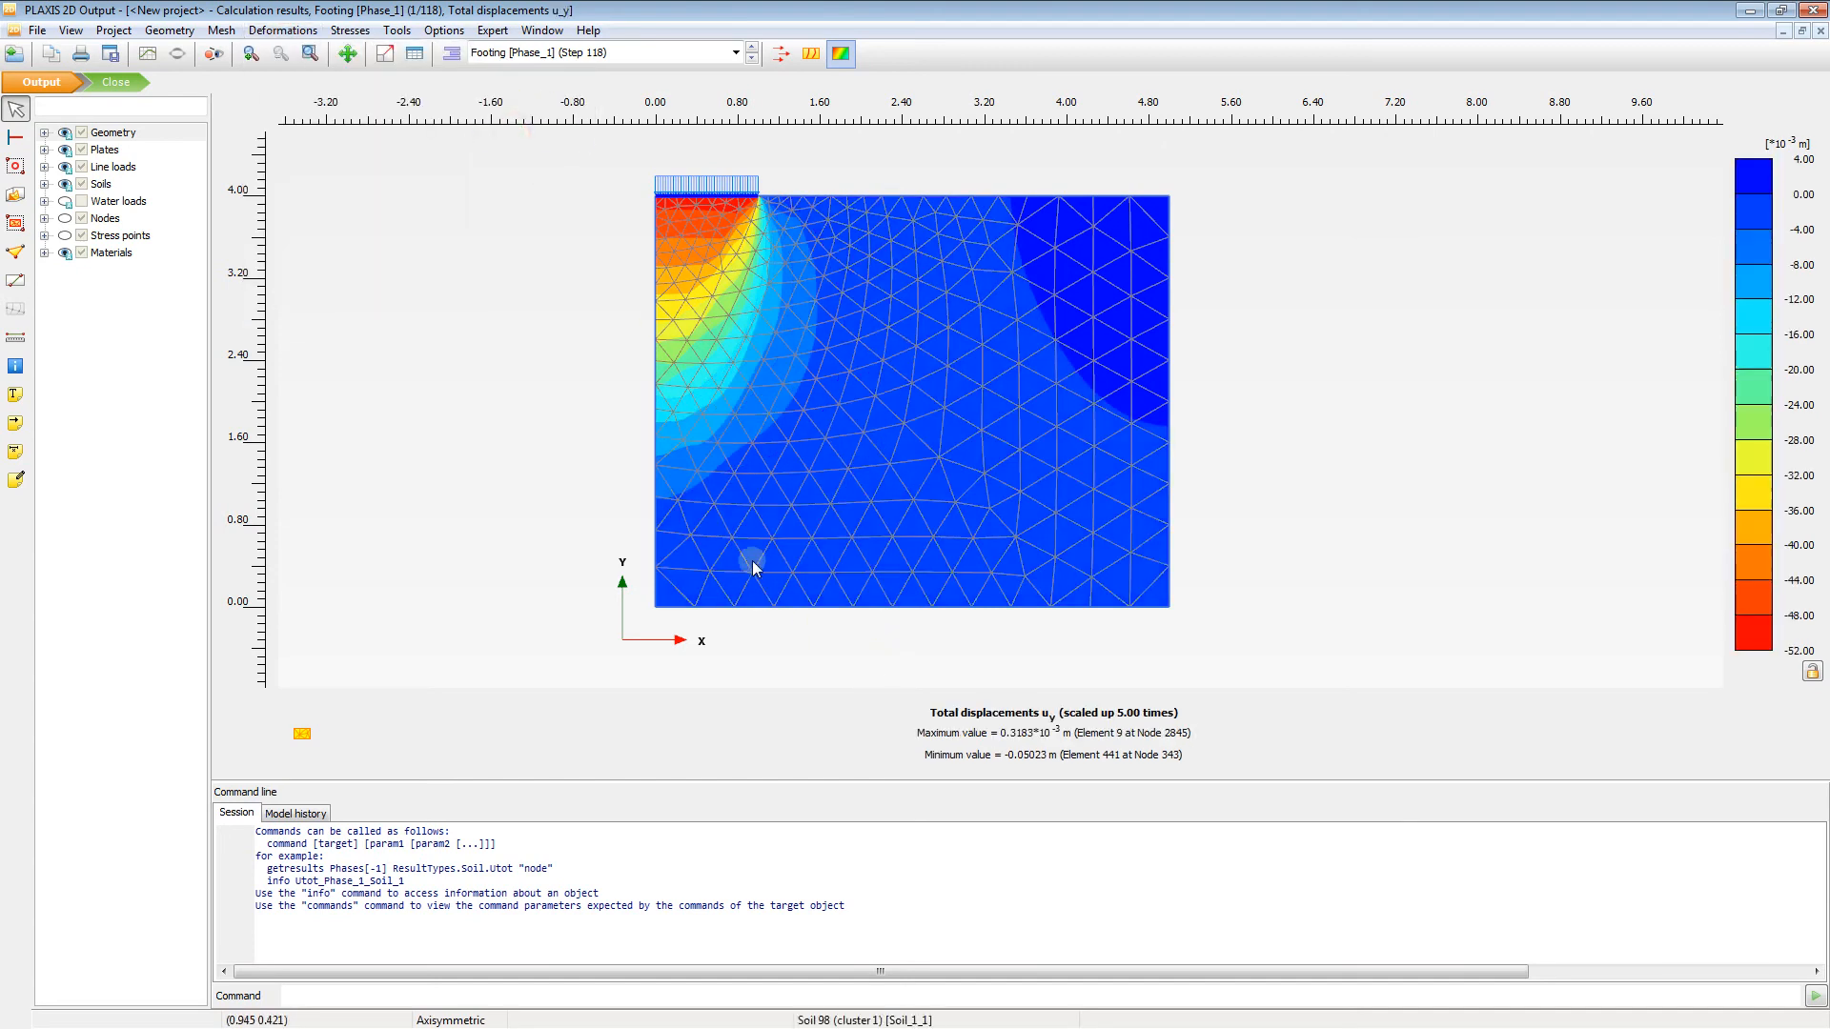
{"action": "mouse_move", "coordinate": [1002, 755]}
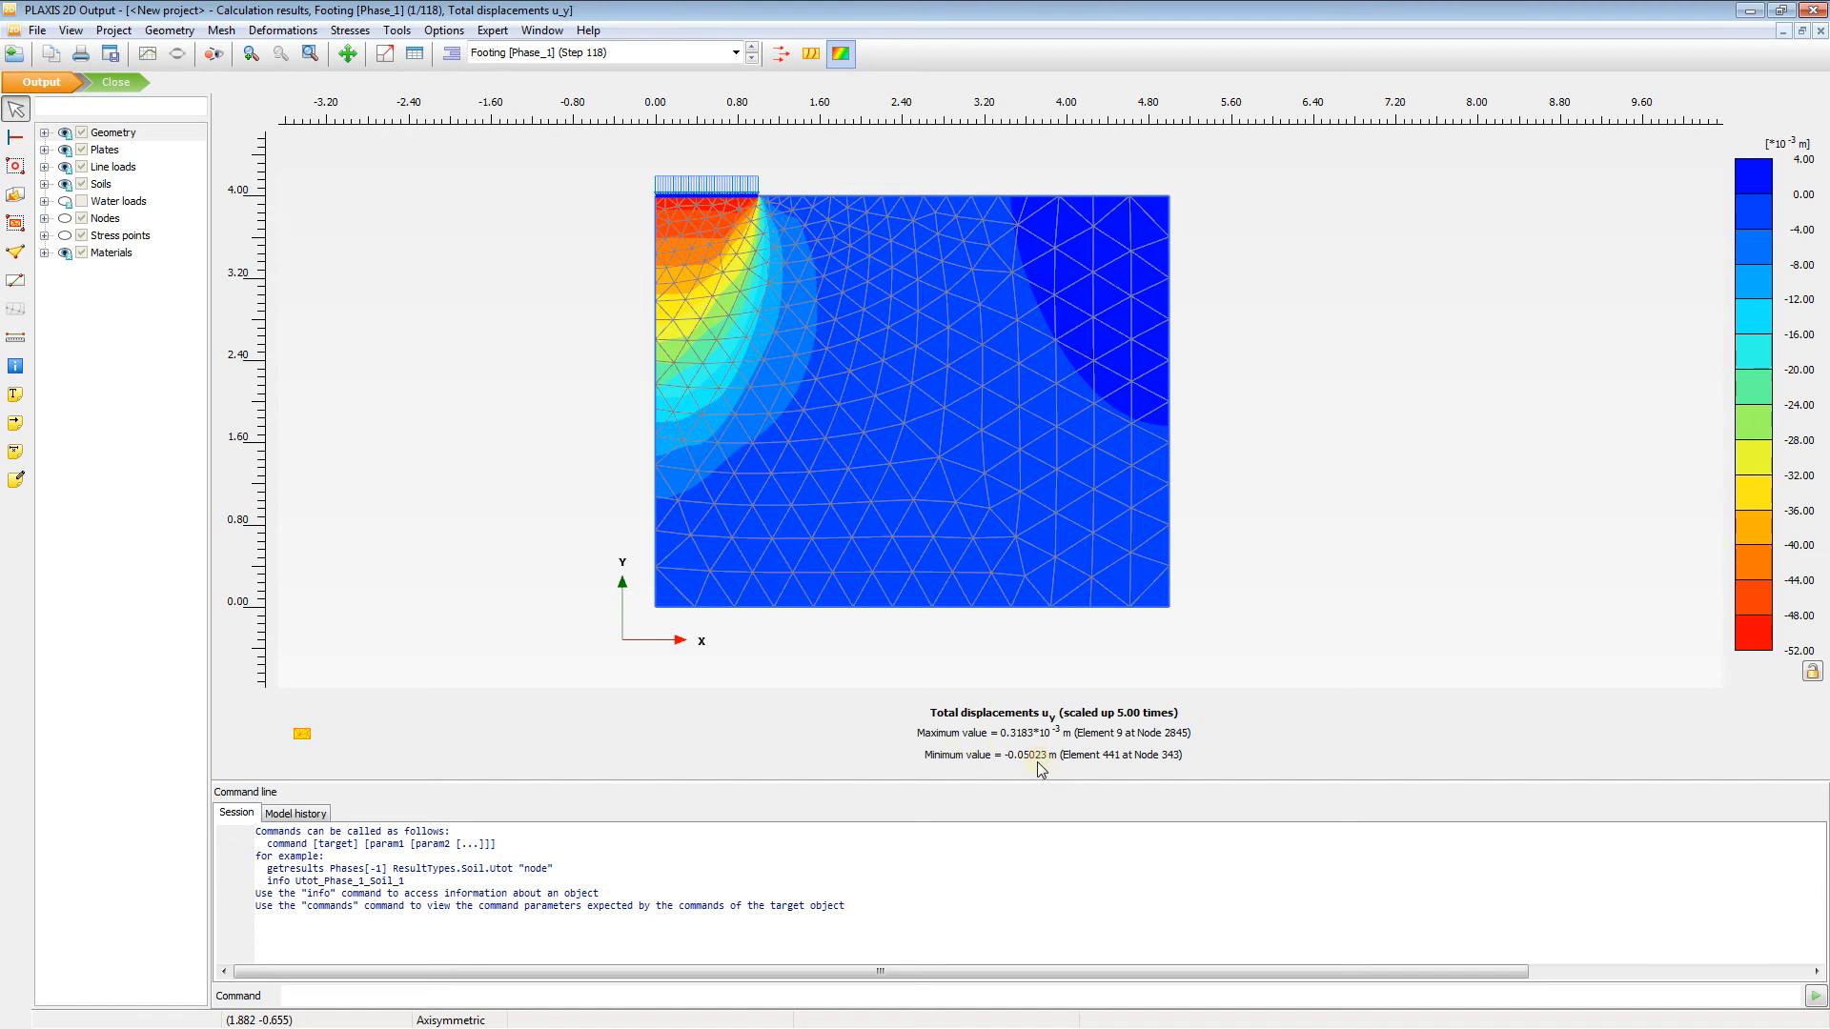
{"action": "mouse_move", "coordinate": [527, 338]}
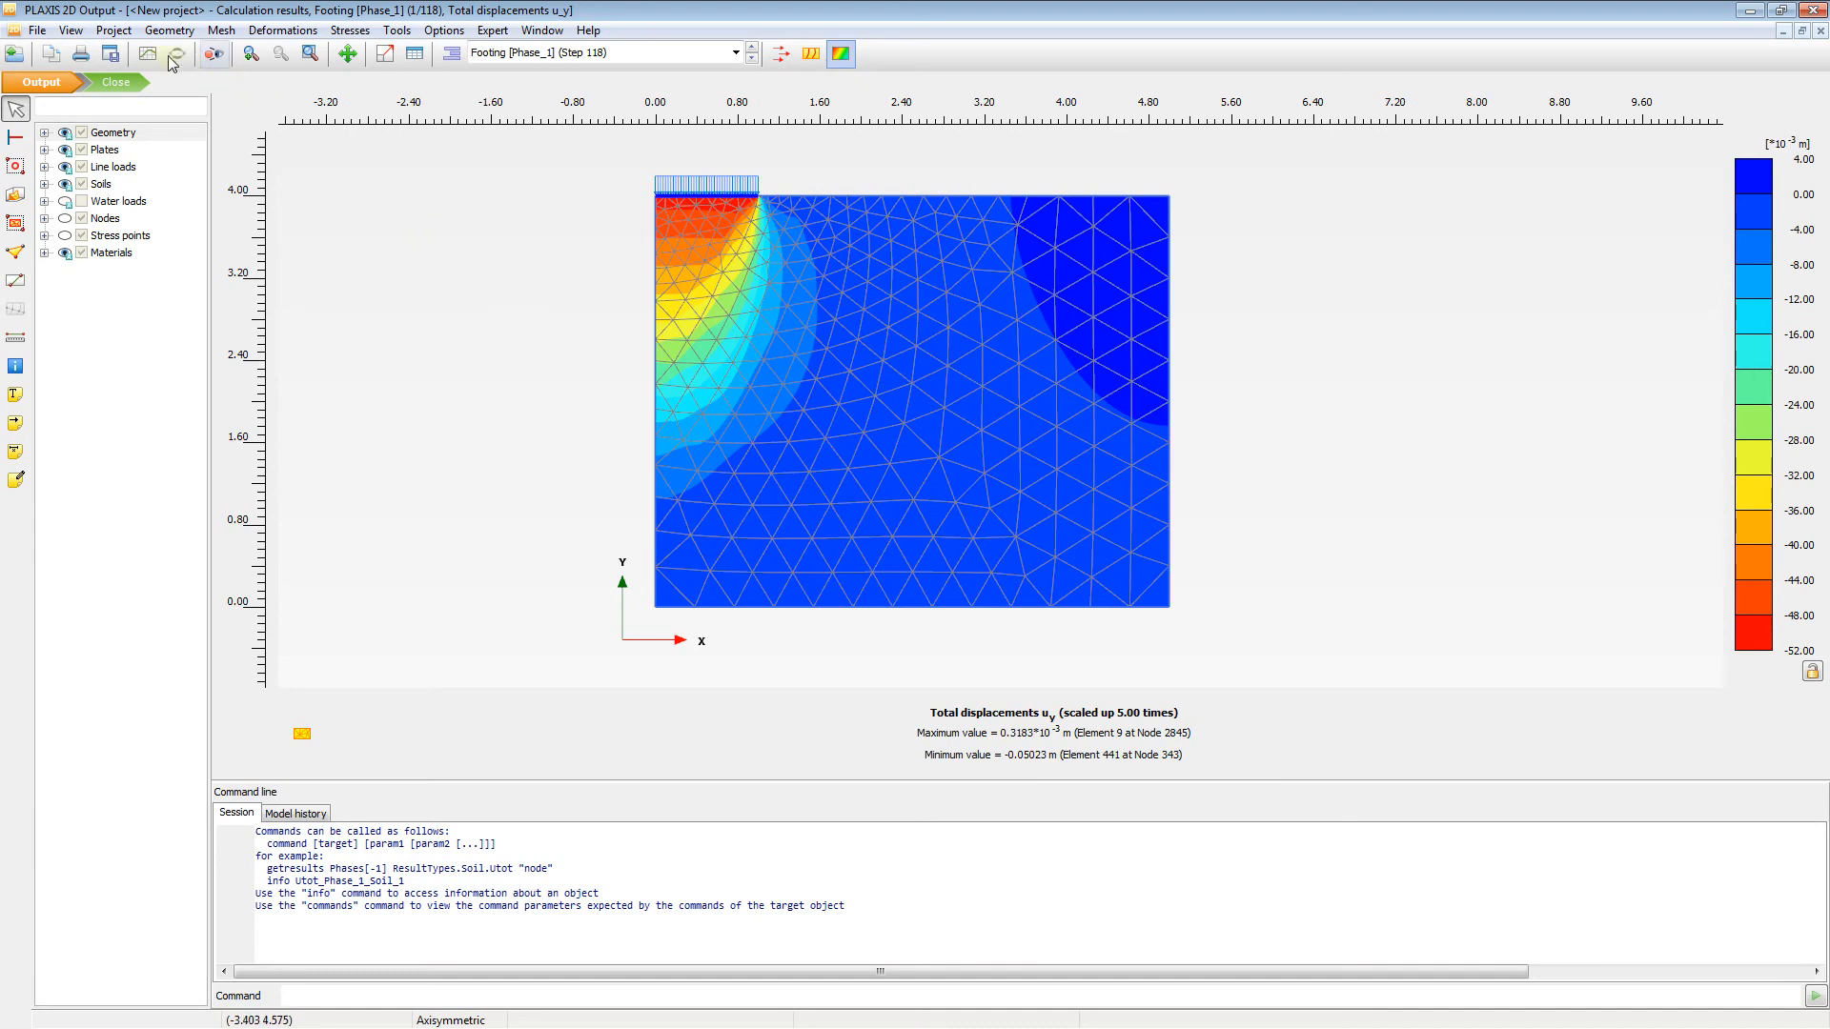
{"action": "mouse_move", "coordinate": [145, 53]}
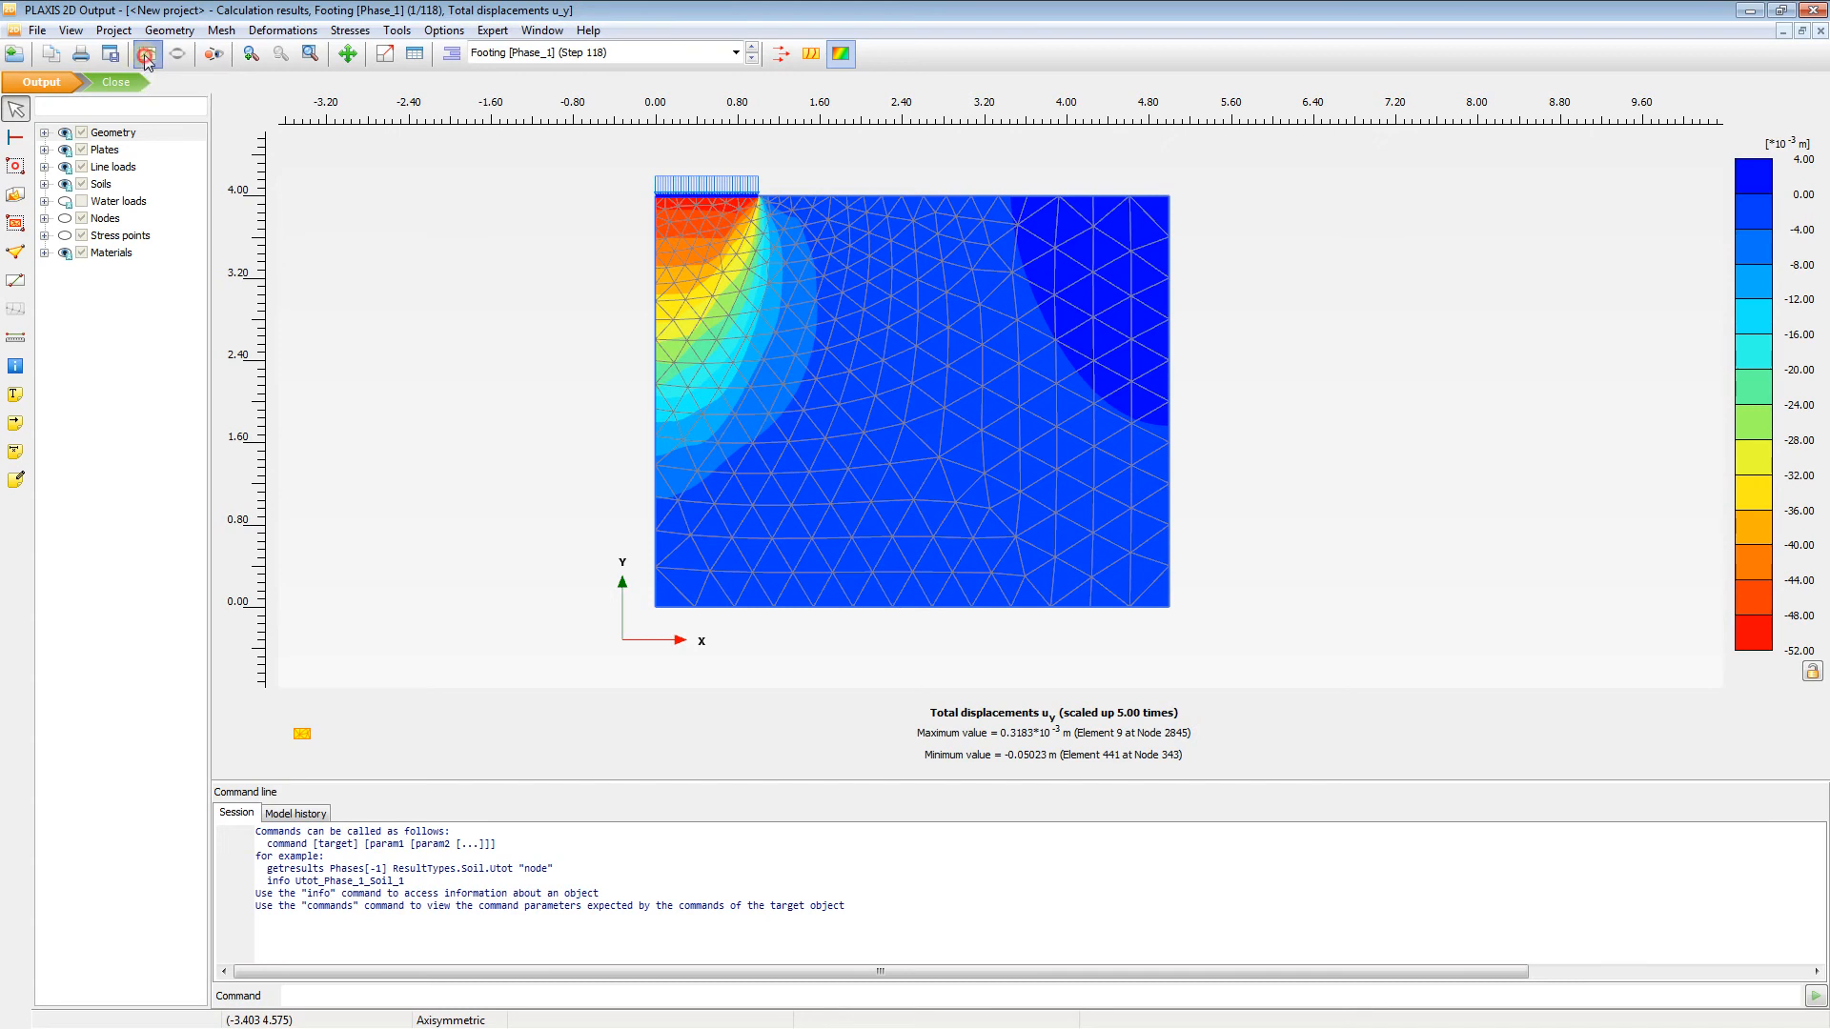
- Start a new curve with Node 4's total displacement |u| as x-axis and ΣMstage as y-axis
{"action": "left_click", "coordinate": [144, 54]}
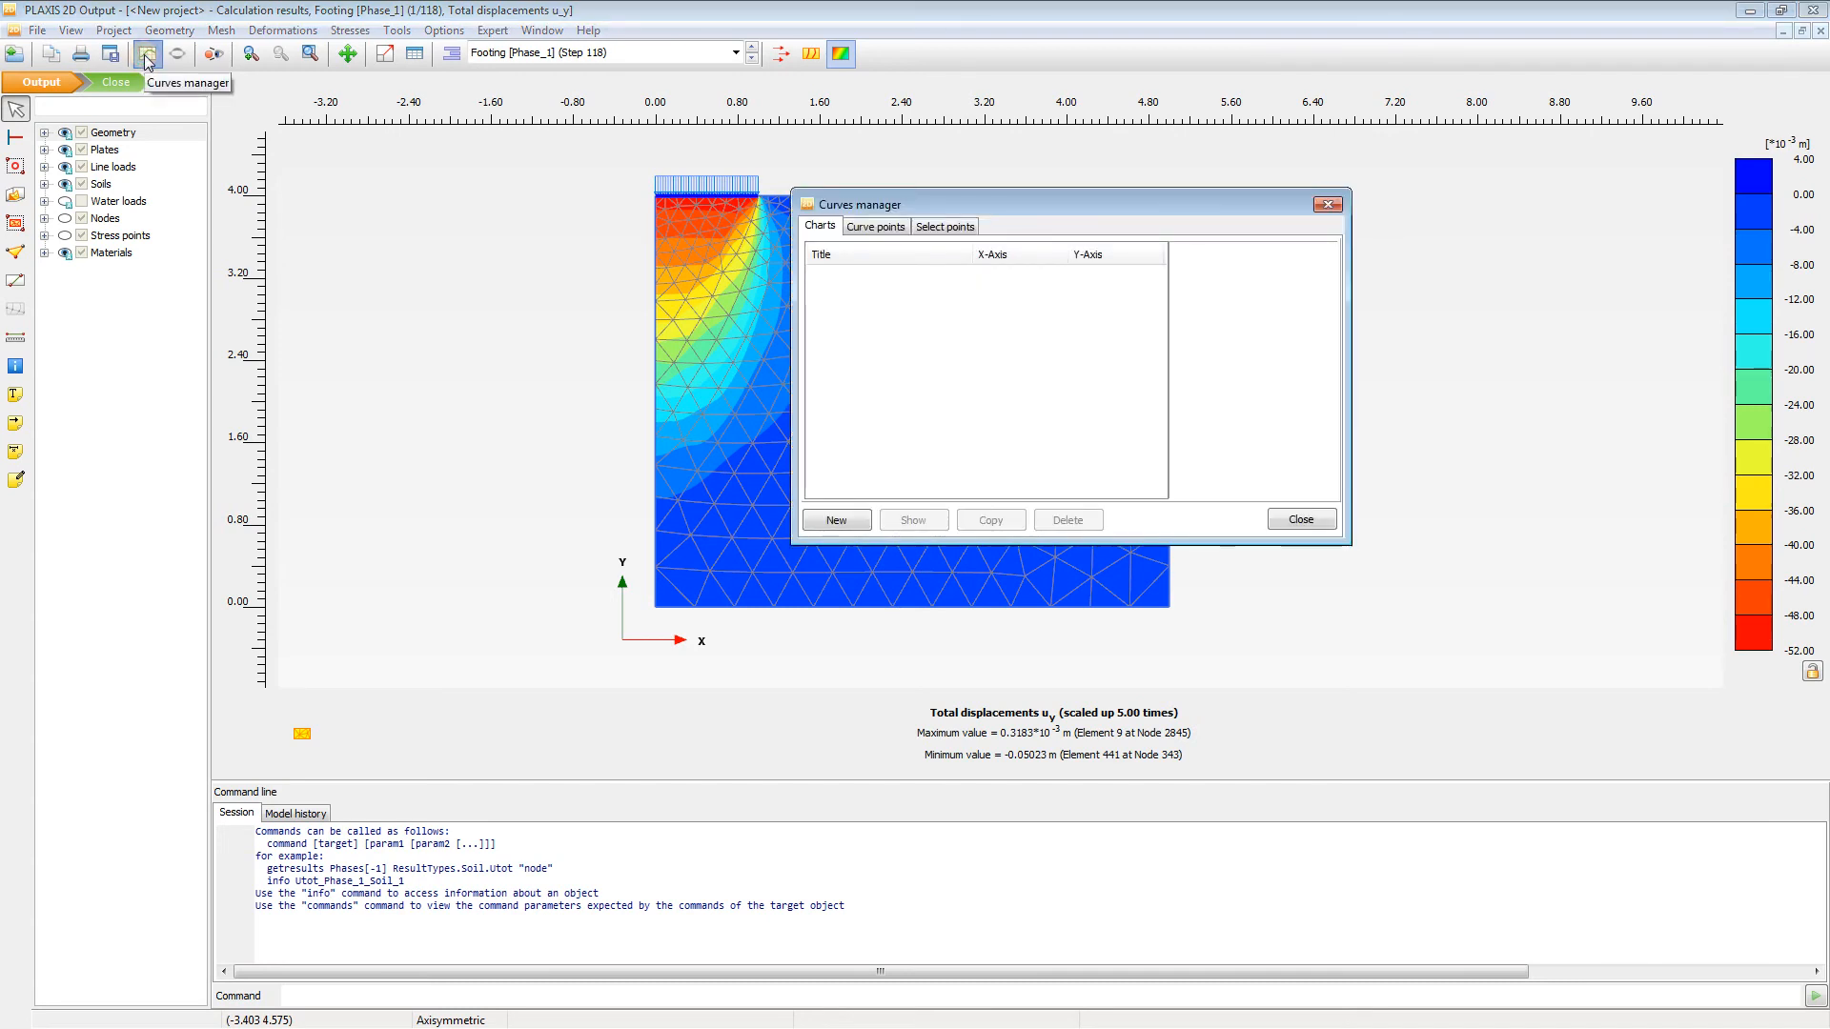
{"action": "left_click", "coordinate": [836, 520]}
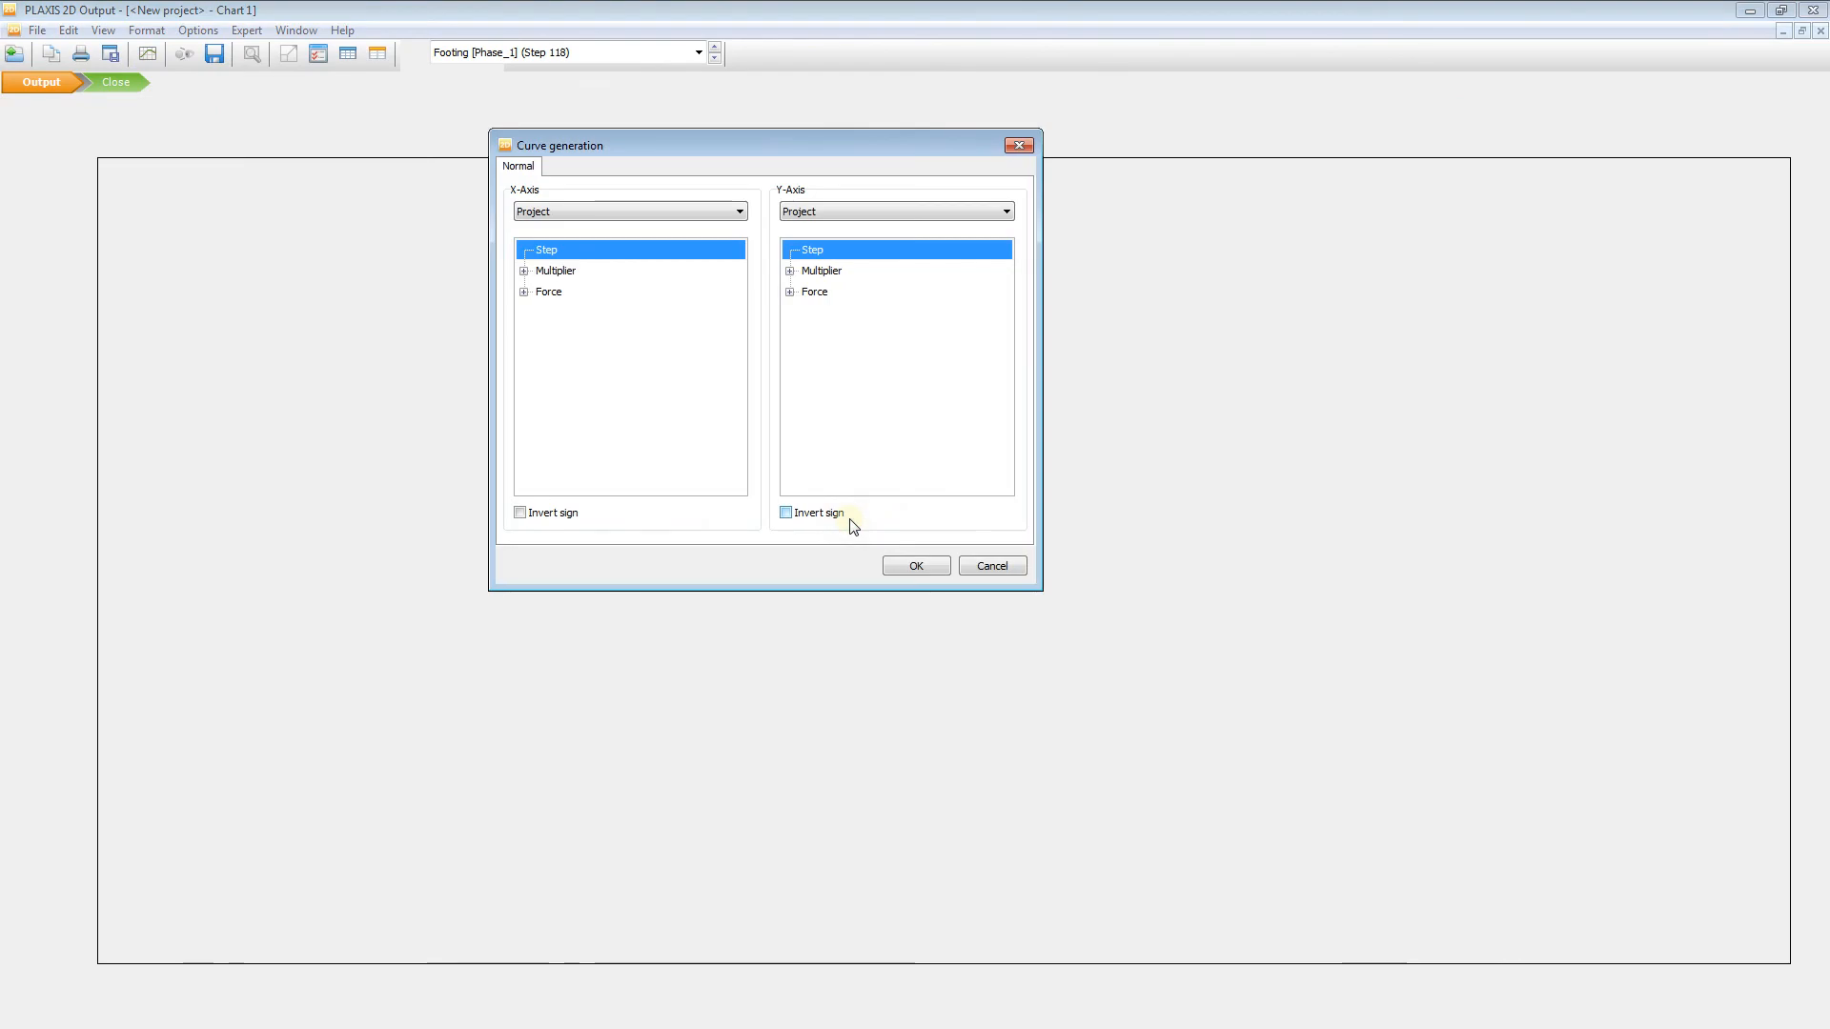
{"action": "mouse_move", "coordinate": [524, 193]}
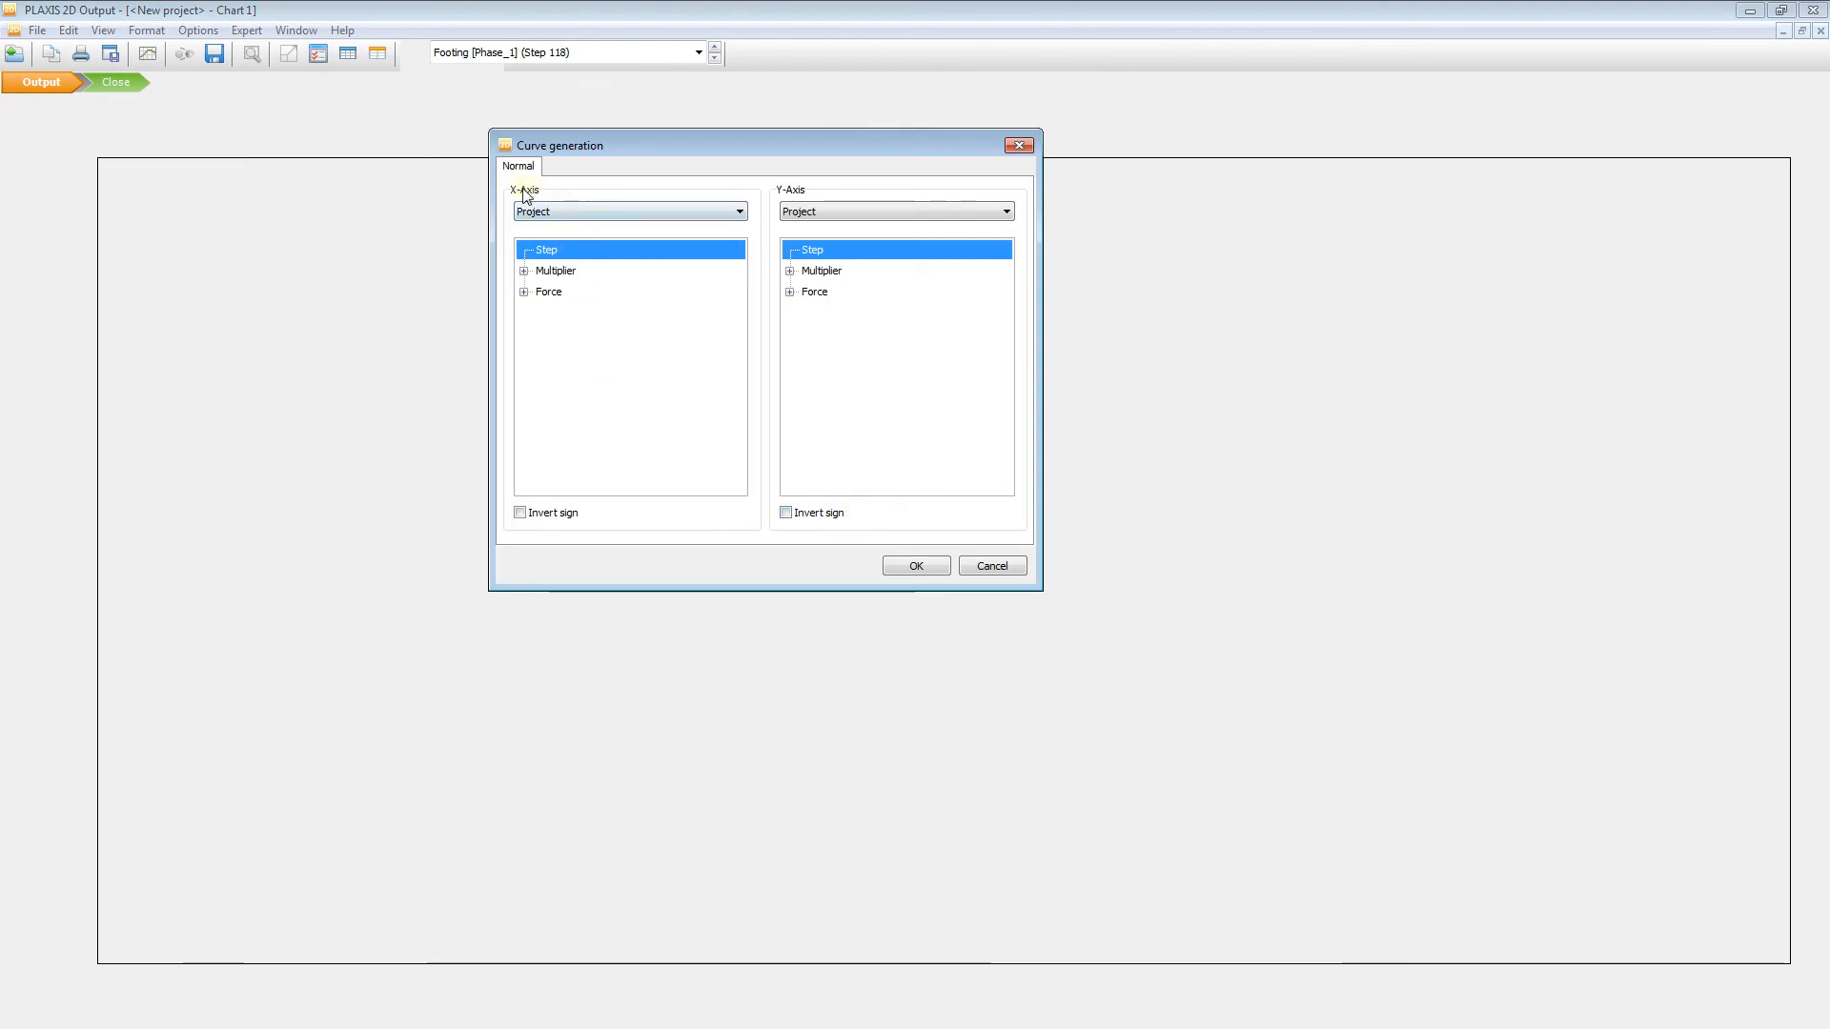
{"action": "left_click", "coordinate": [738, 211]}
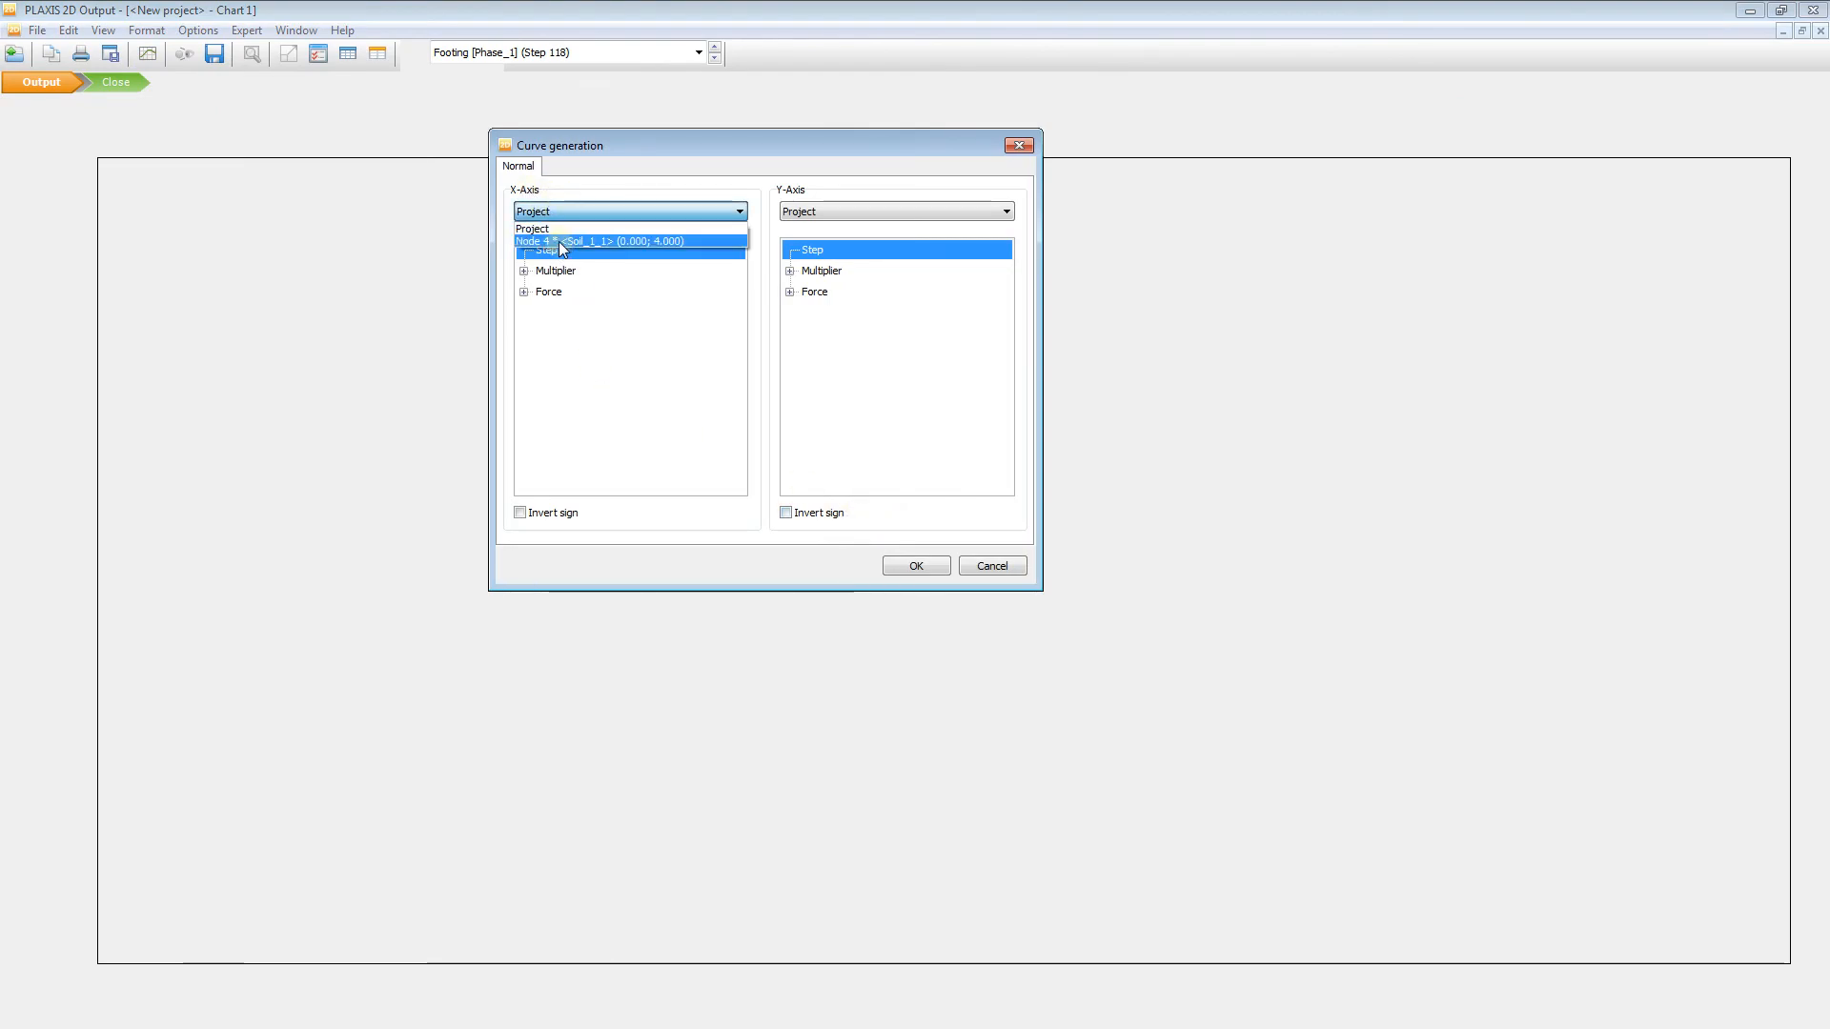
{"action": "left_click", "coordinate": [630, 241]}
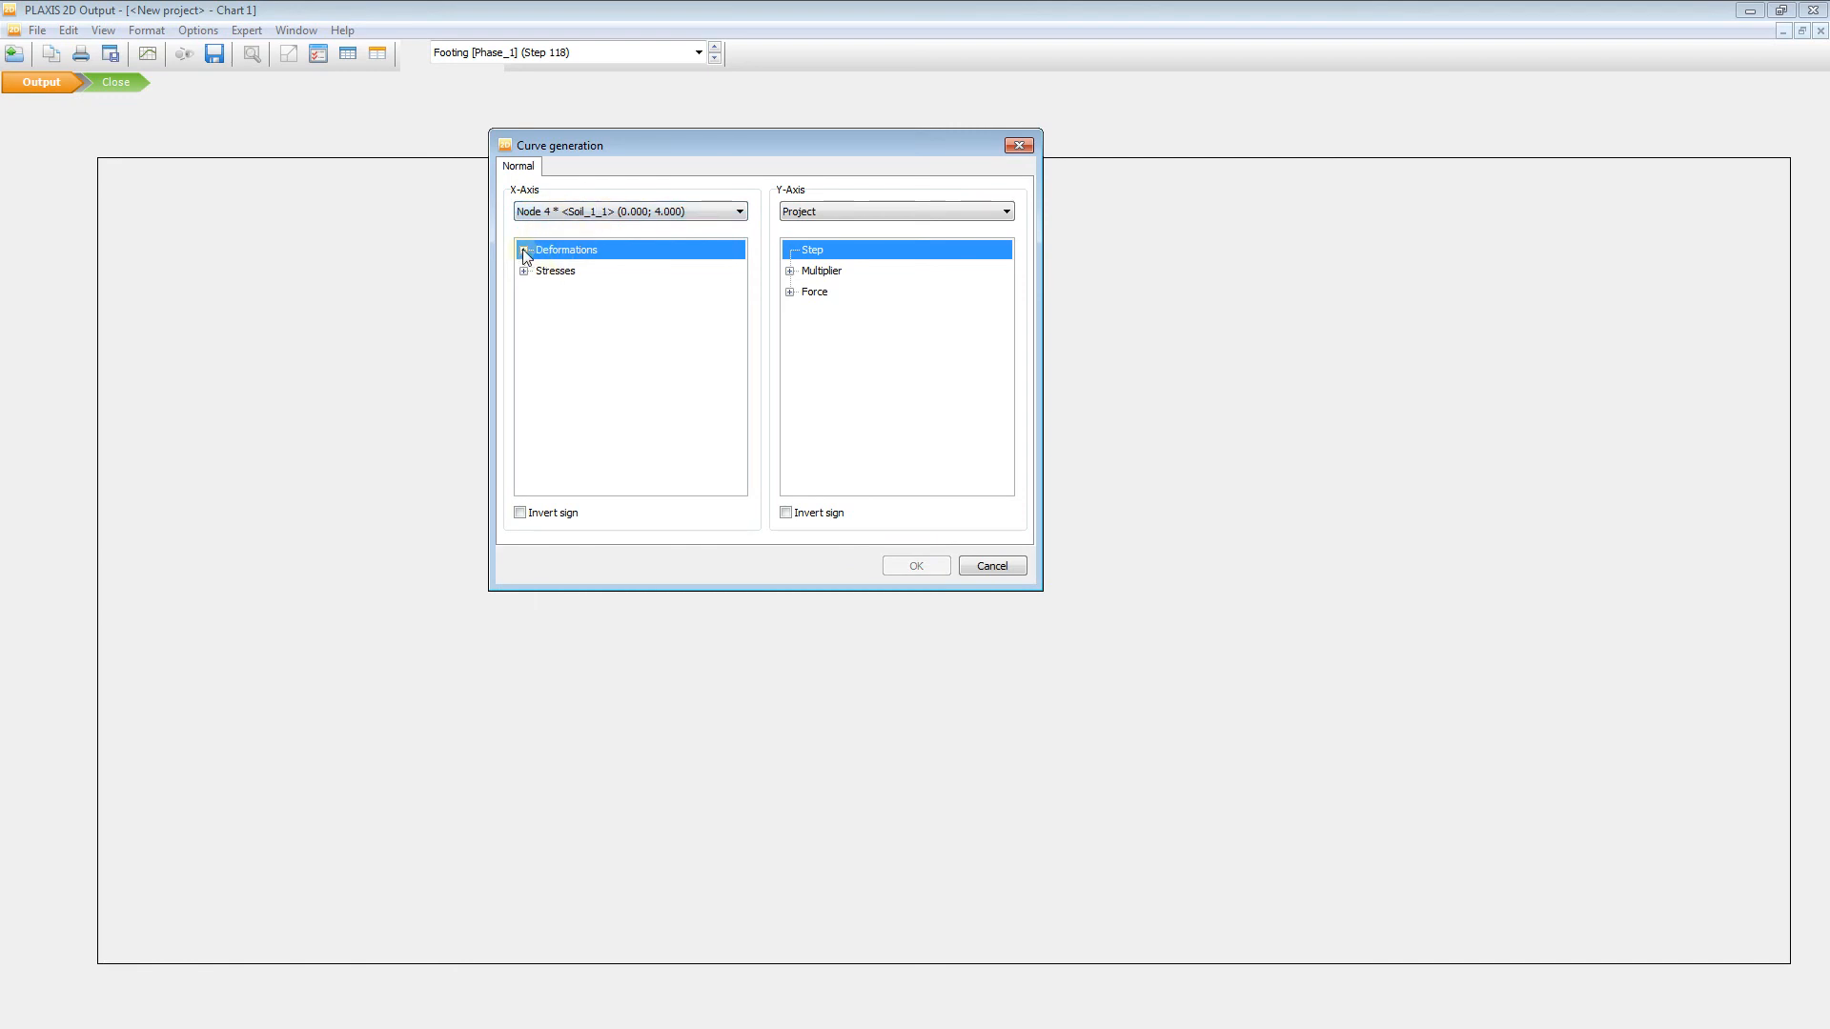
{"action": "left_click", "coordinate": [524, 250]}
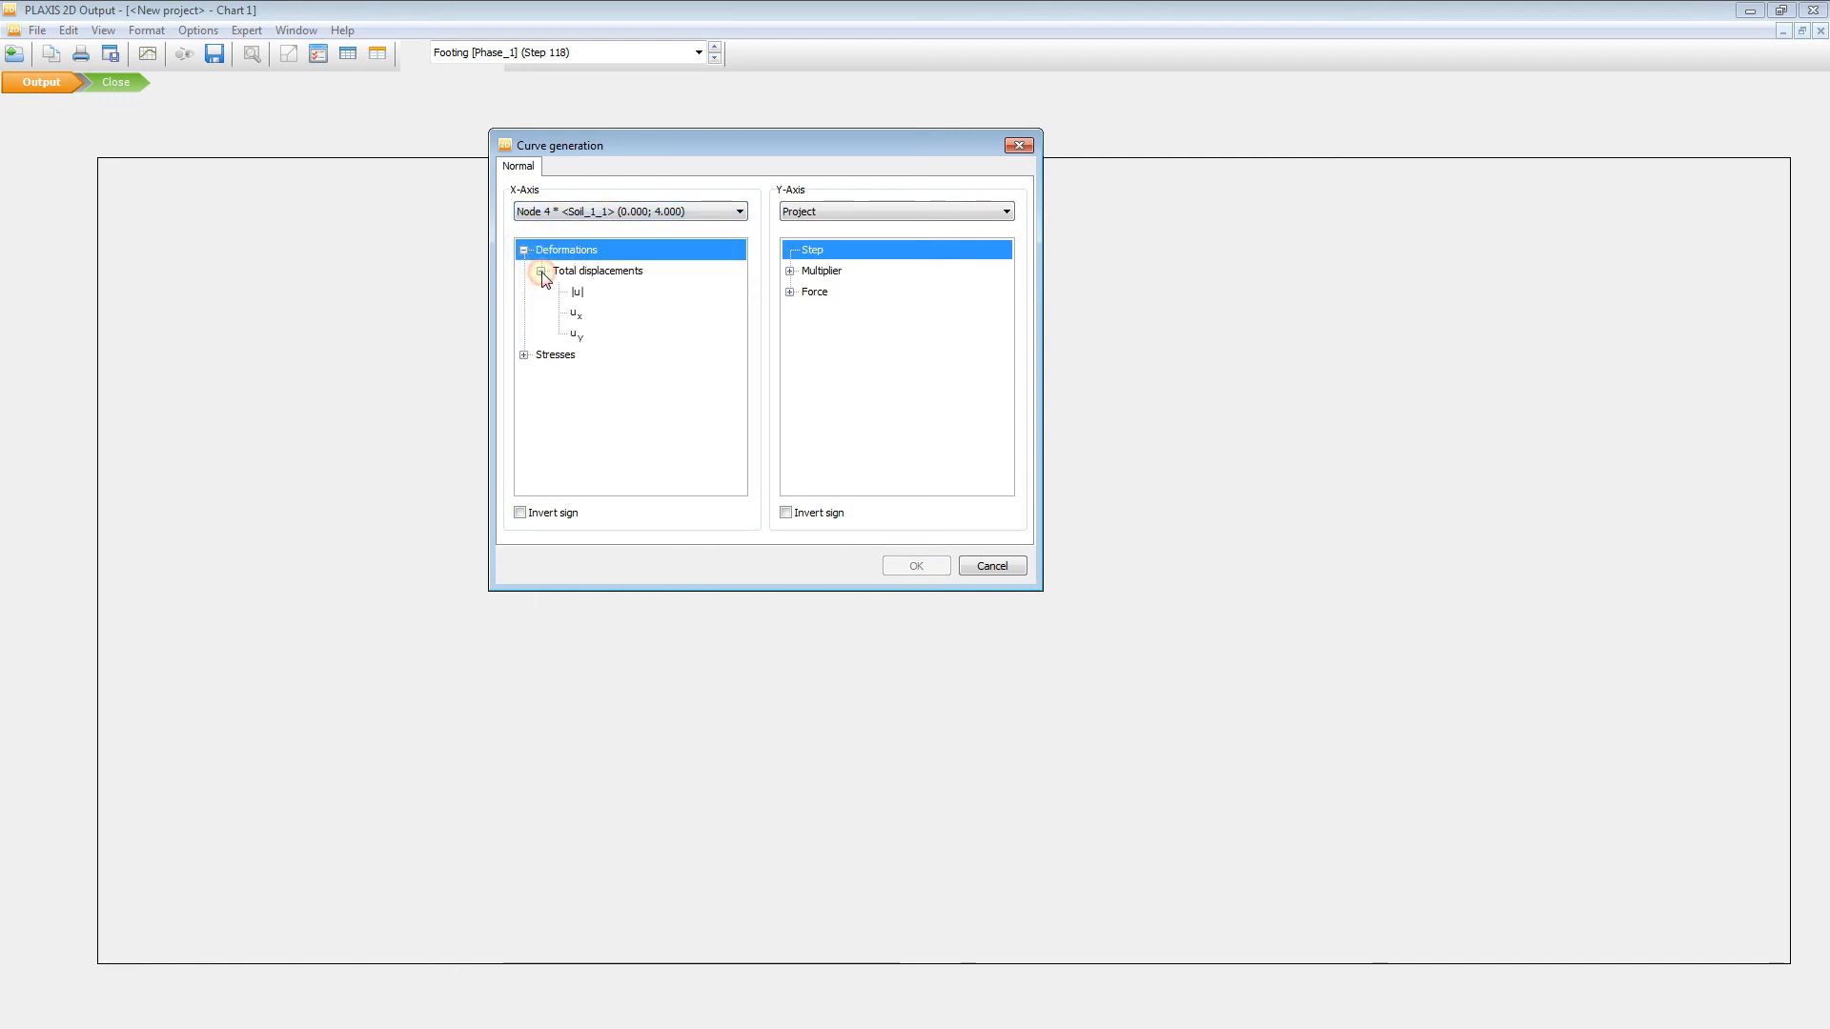
{"action": "left_click", "coordinate": [573, 292]}
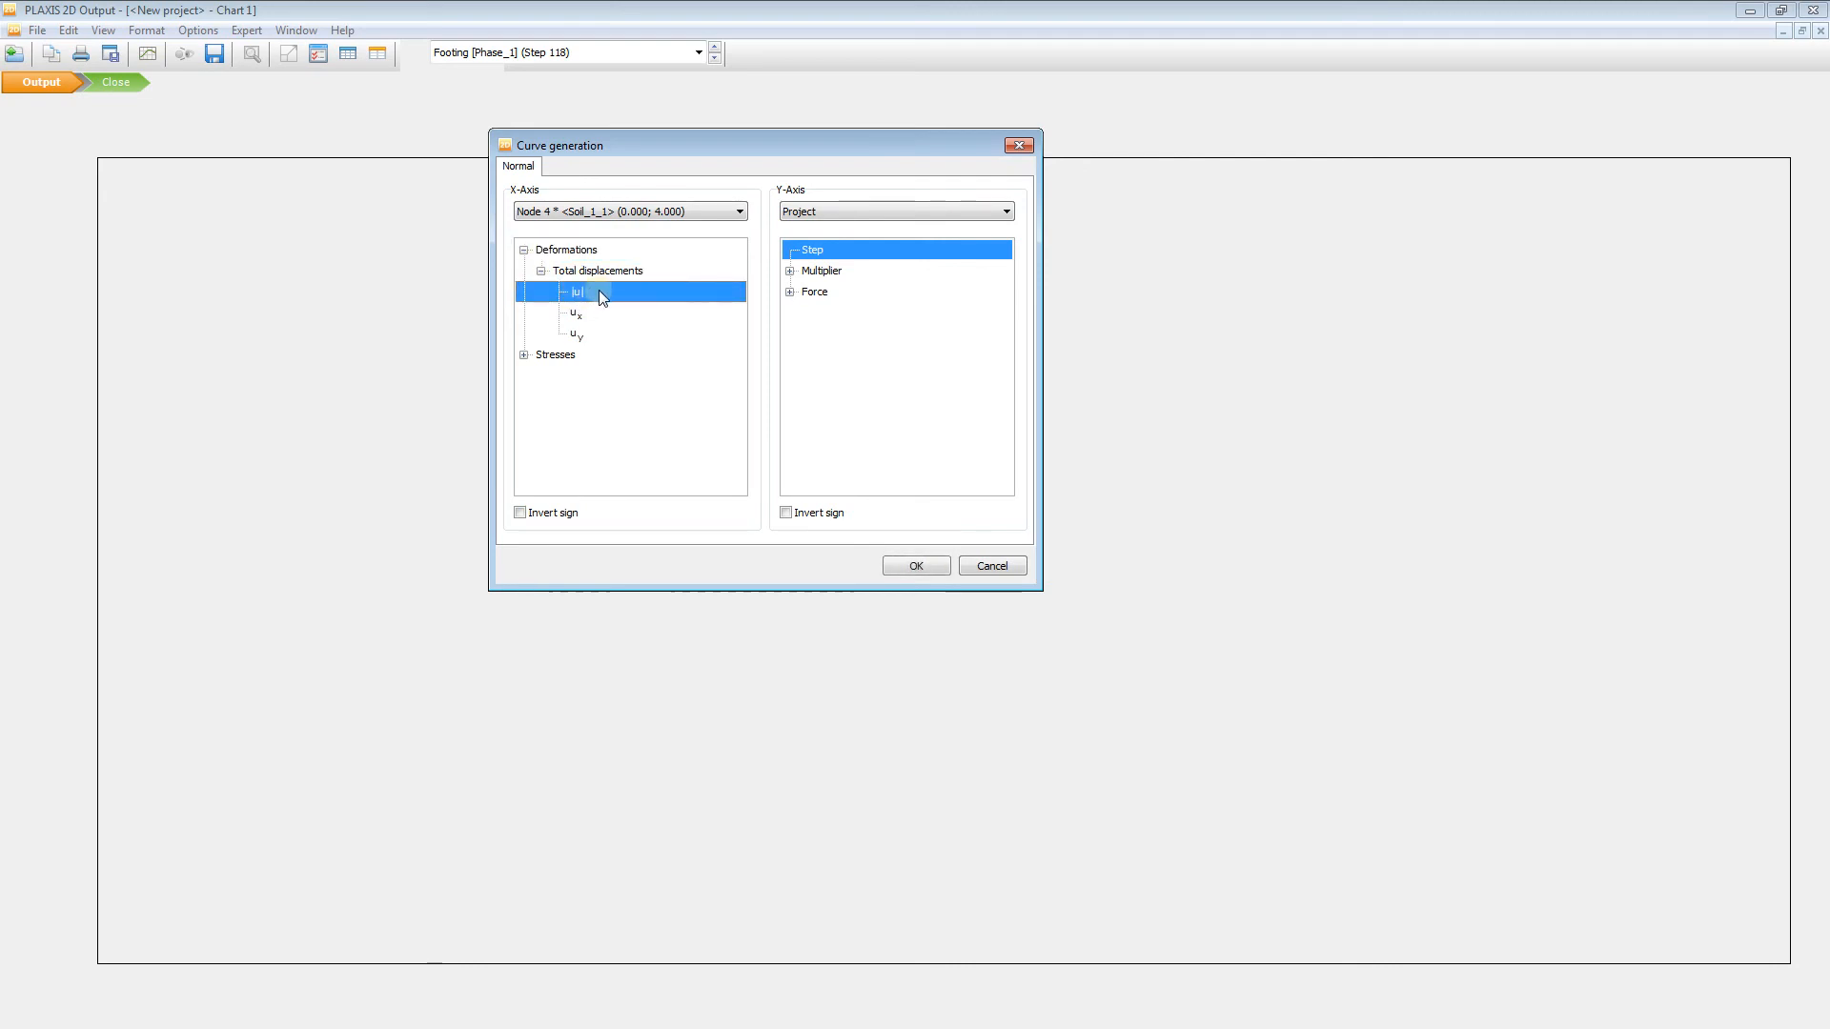
{"action": "mouse_move", "coordinate": [791, 192]}
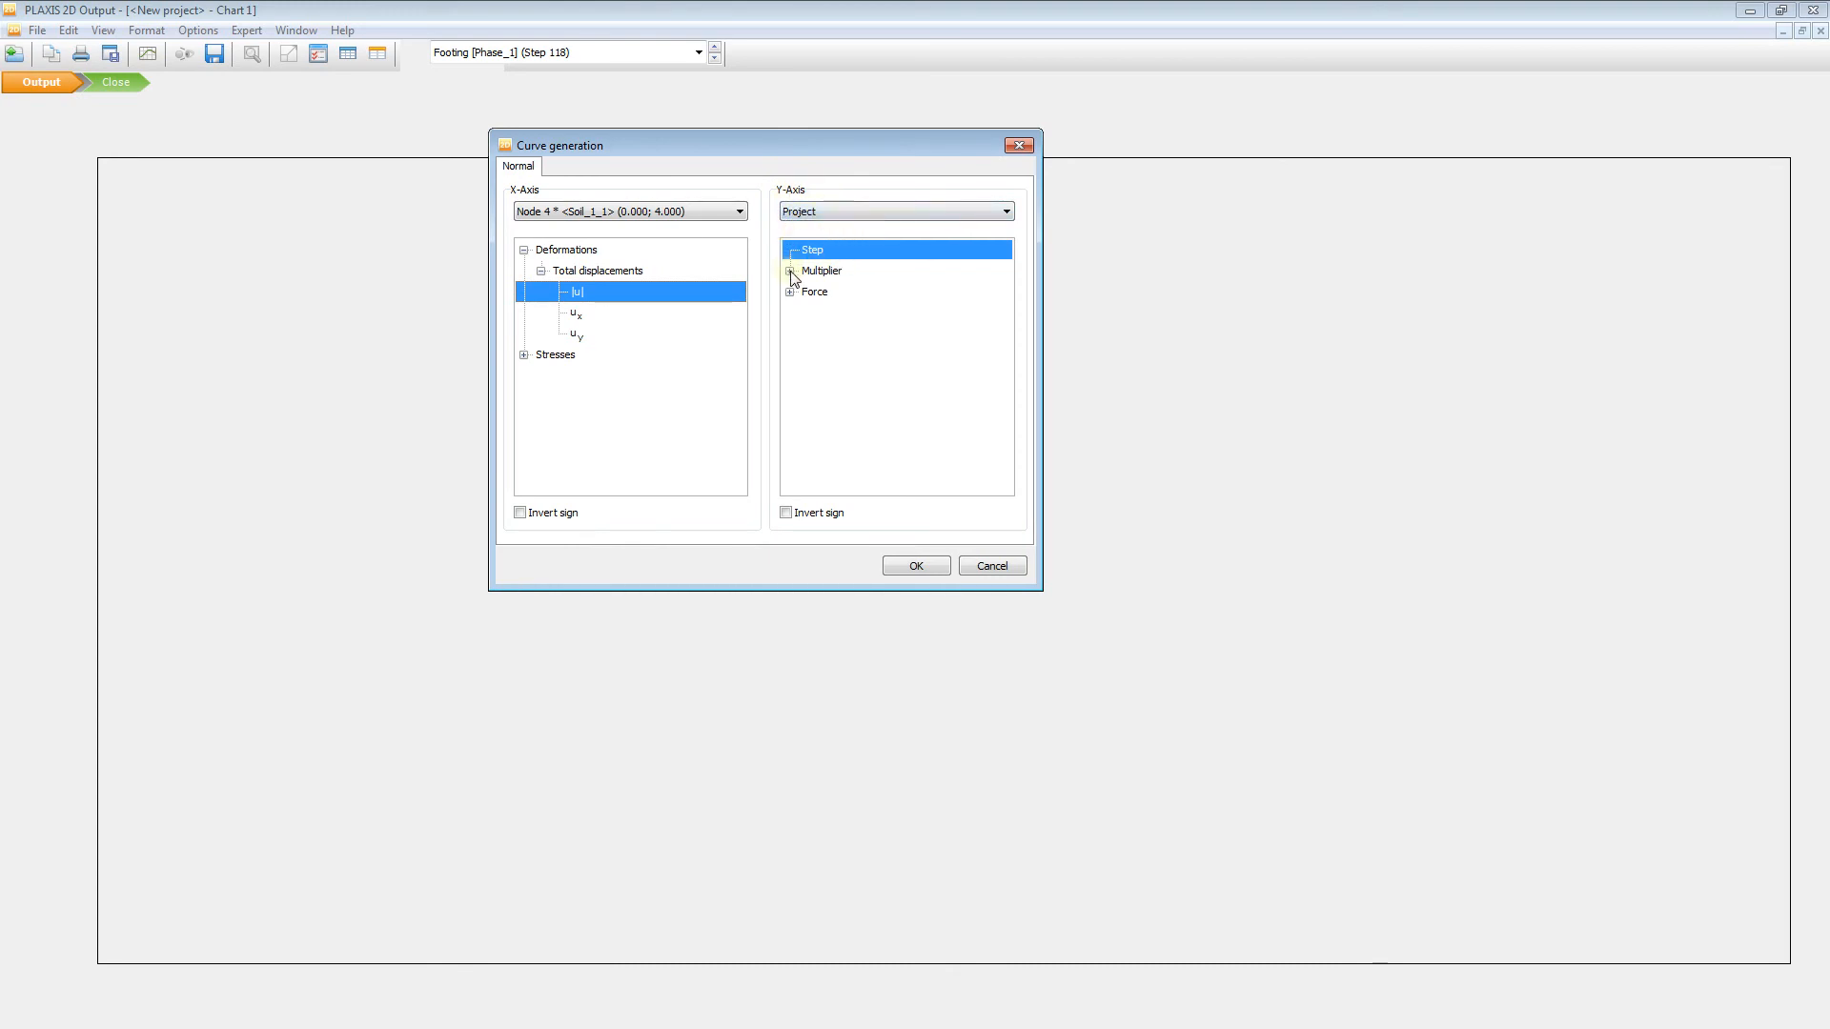
{"action": "left_click", "coordinate": [790, 270]}
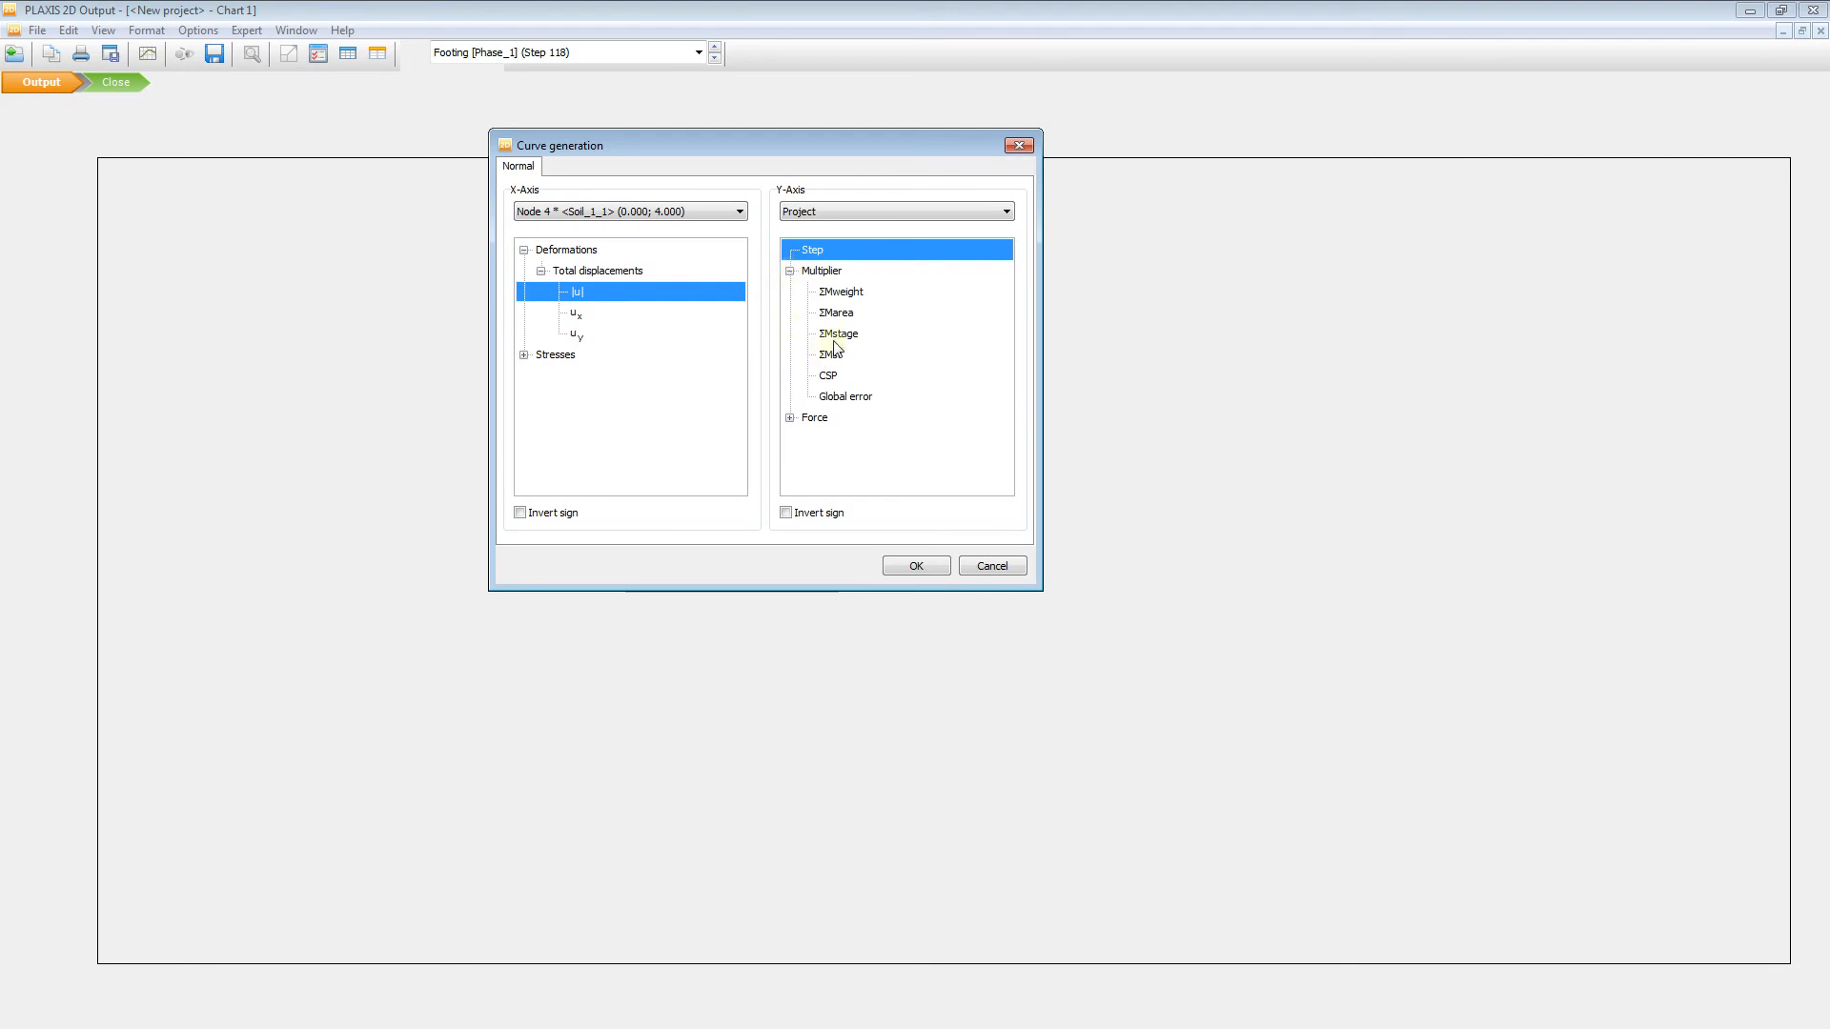
{"action": "left_click", "coordinate": [836, 332]}
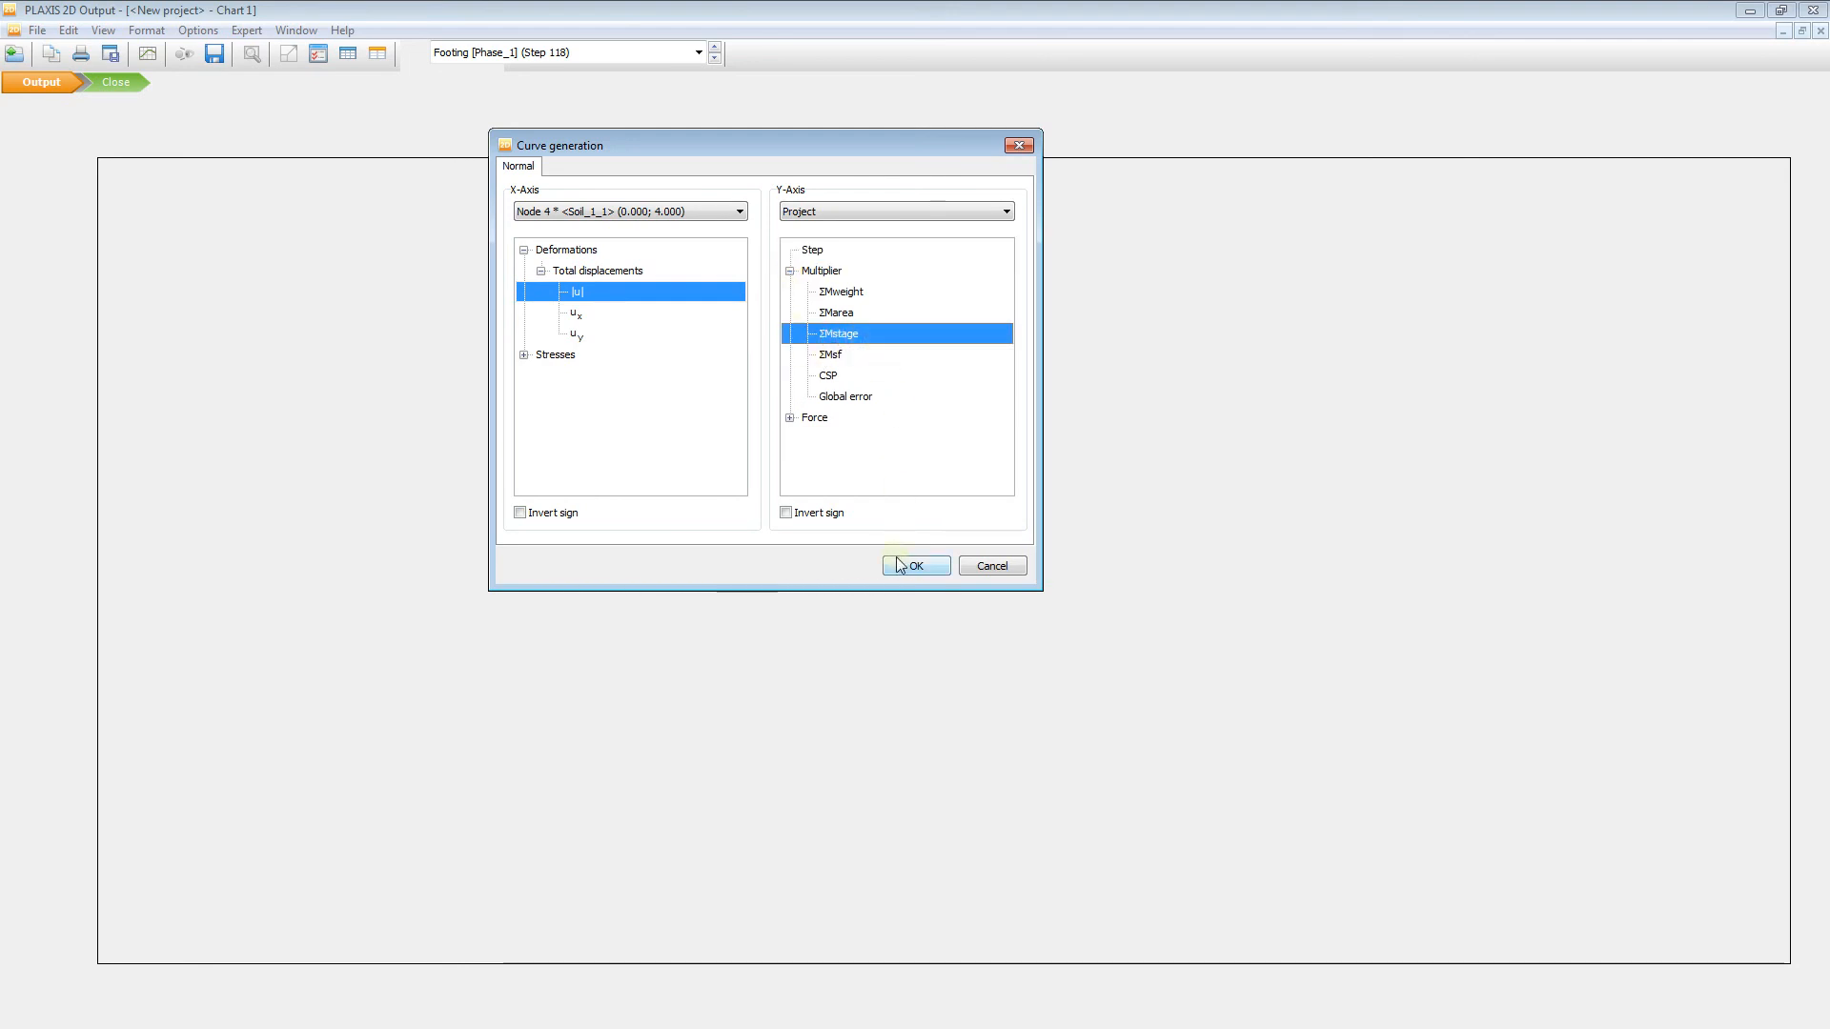
- Generate Chart 1, the ΣMstage versus |u| load–displacement curve for Node 4
{"action": "left_click", "coordinate": [915, 566]}
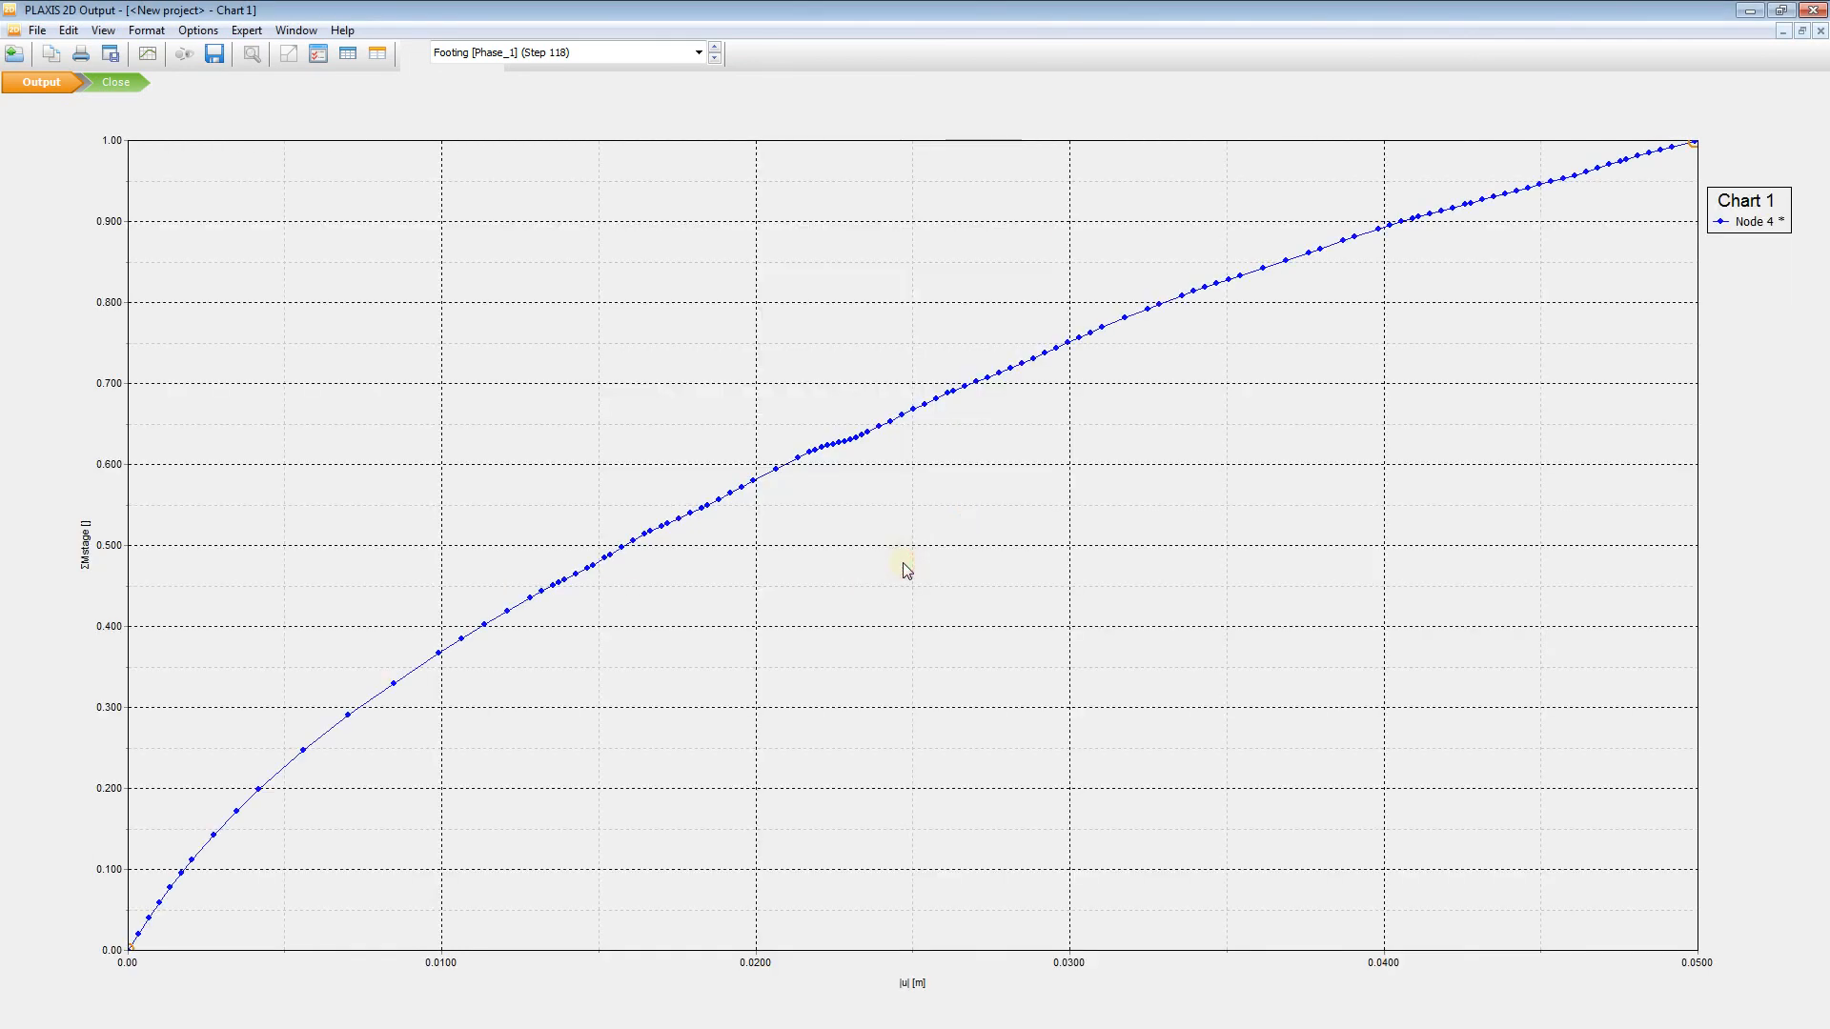
{"action": "mouse_move", "coordinate": [78, 371]}
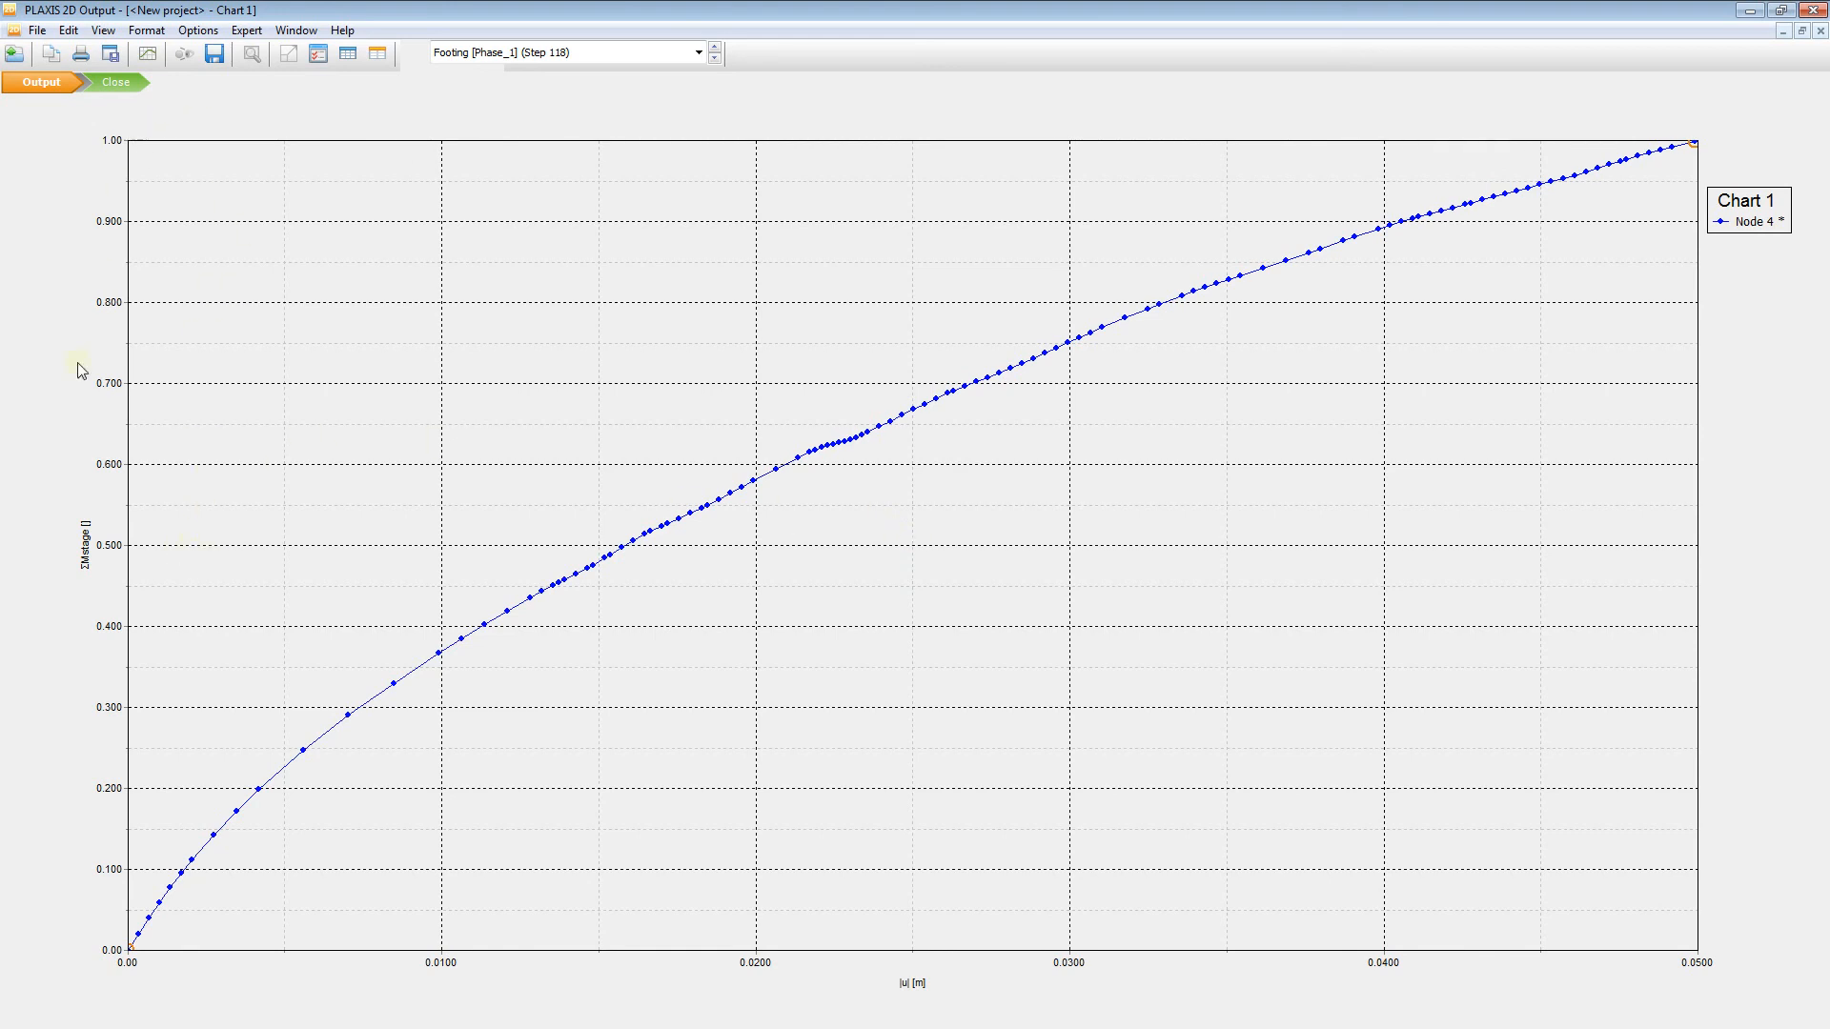
{"action": "mouse_move", "coordinate": [1029, 980]}
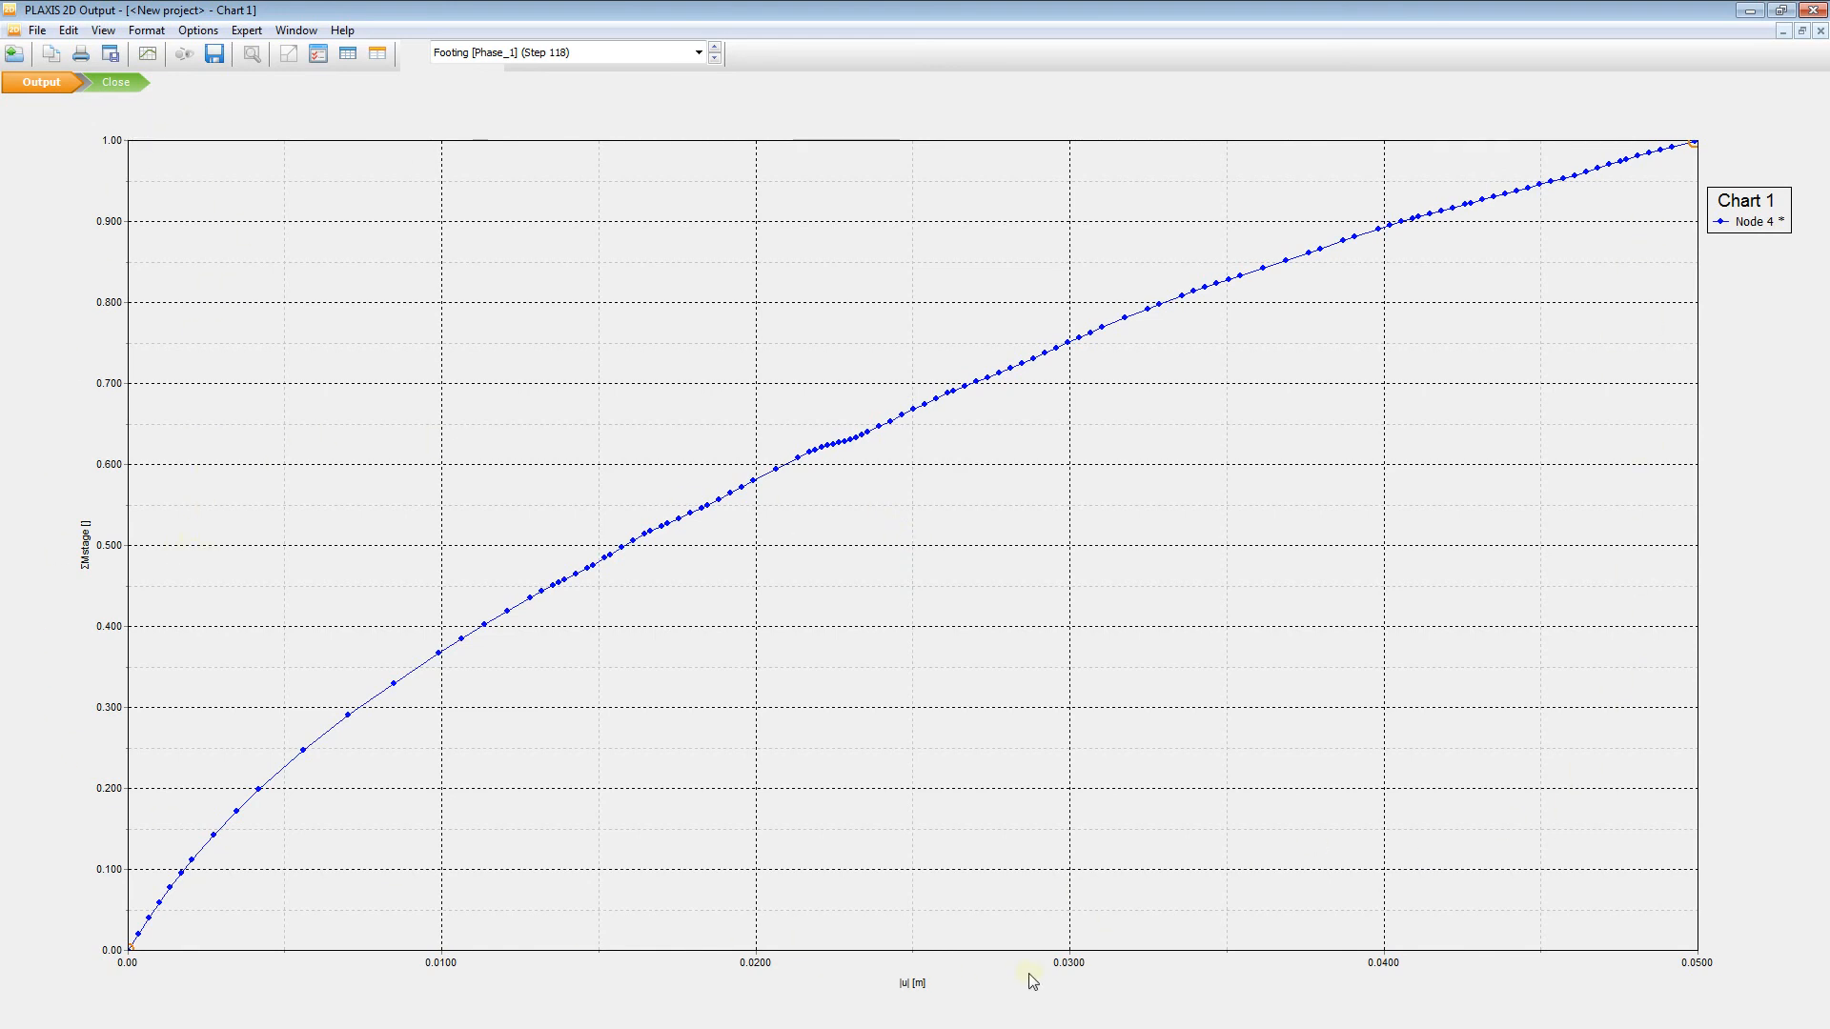
{"action": "mouse_move", "coordinate": [113, 499]}
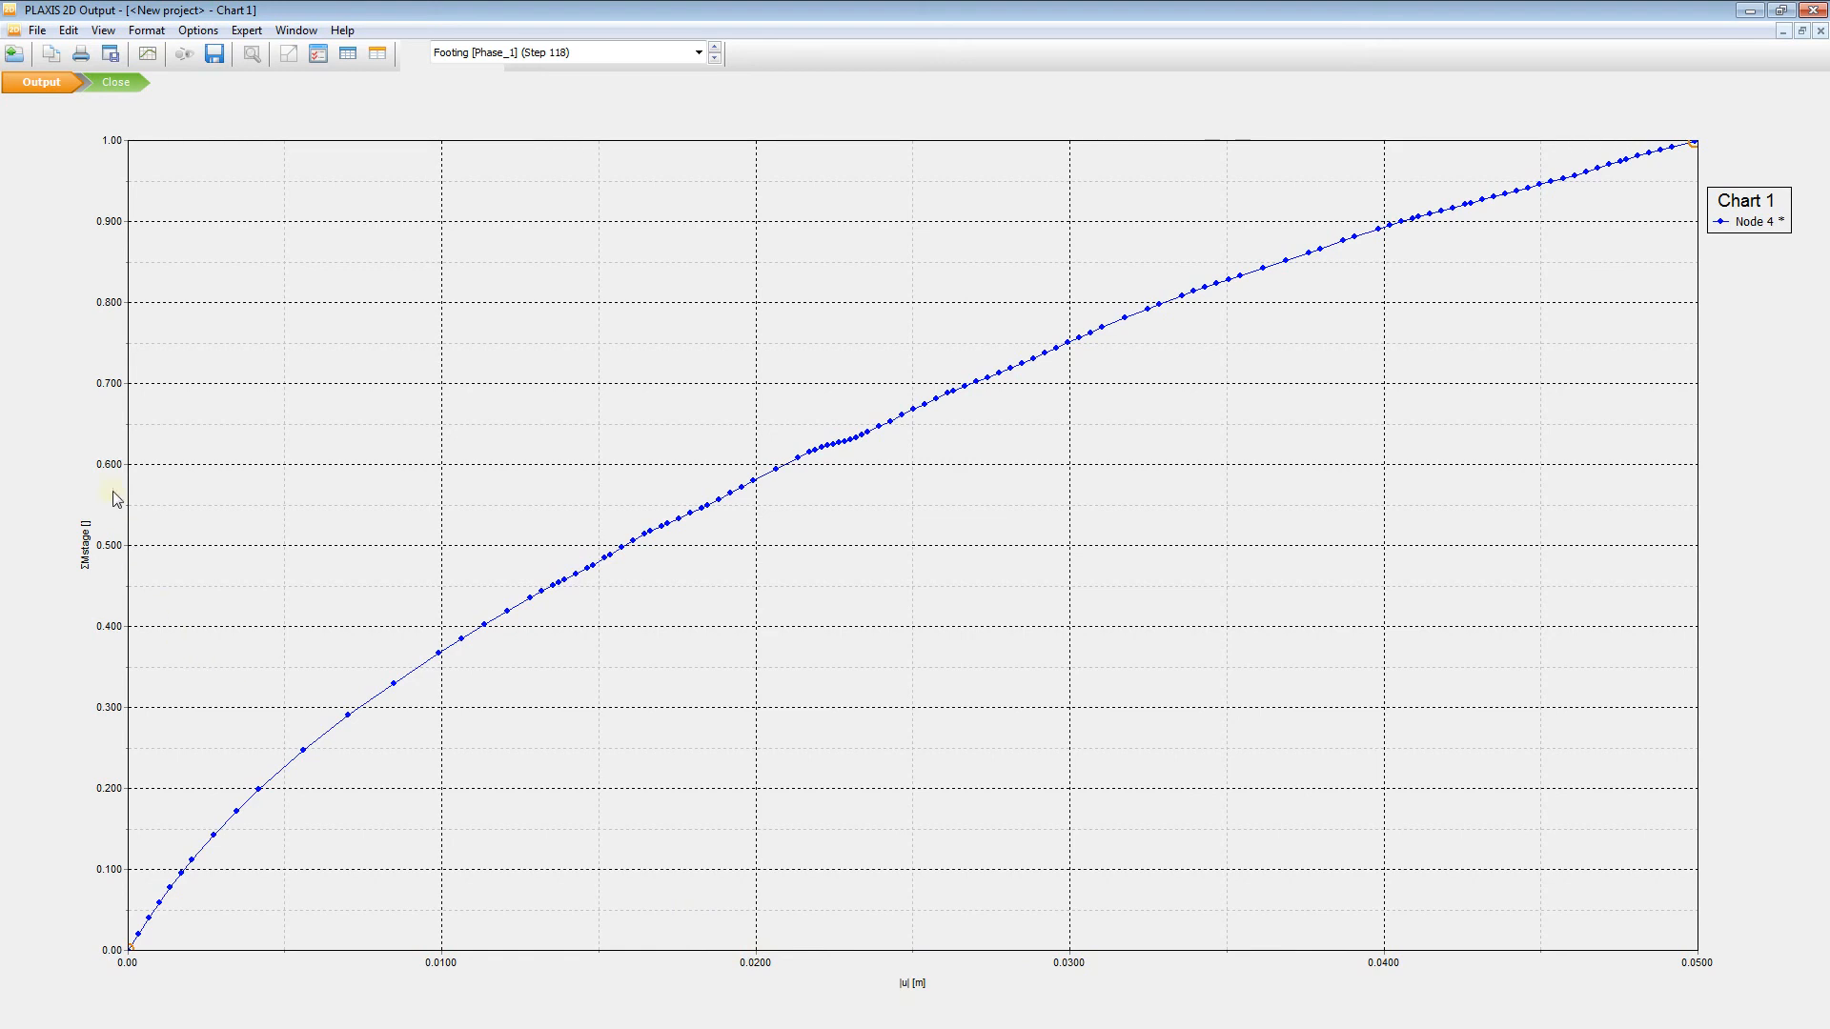
{"action": "mouse_move", "coordinate": [836, 851]}
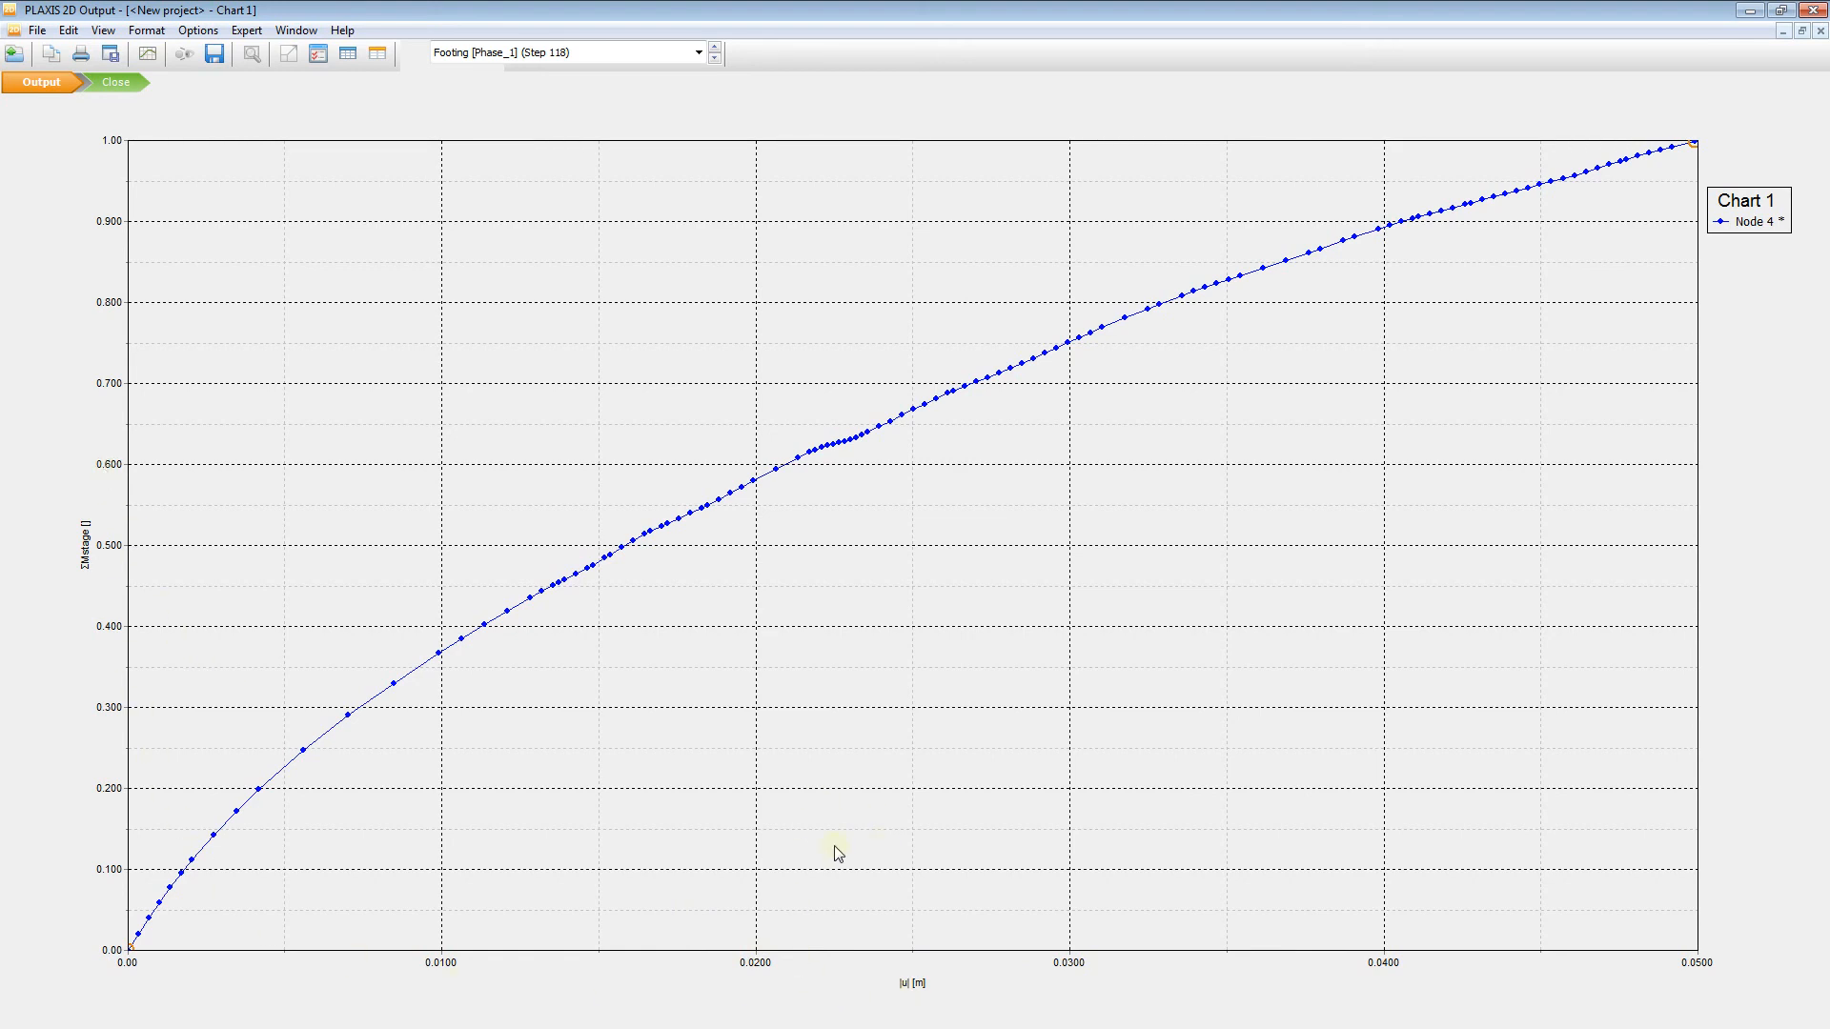
{"action": "mouse_move", "coordinate": [911, 1000]}
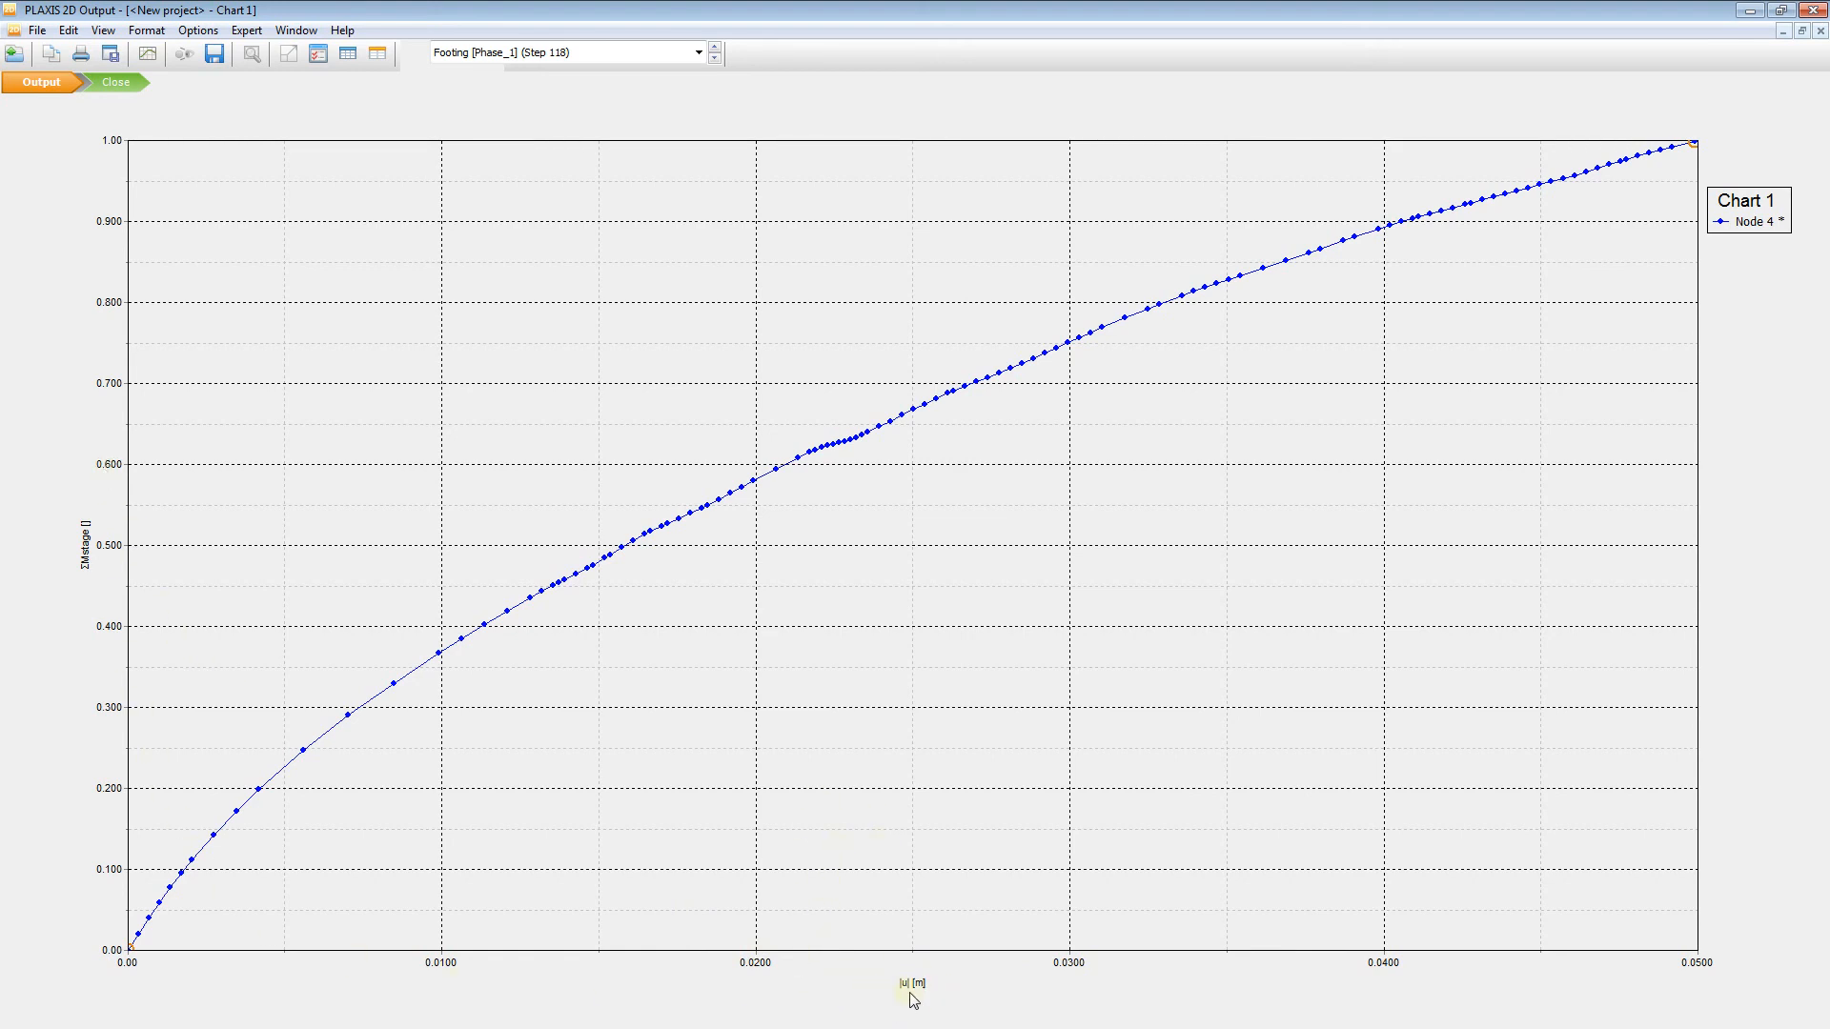
{"action": "mouse_move", "coordinate": [521, 849]}
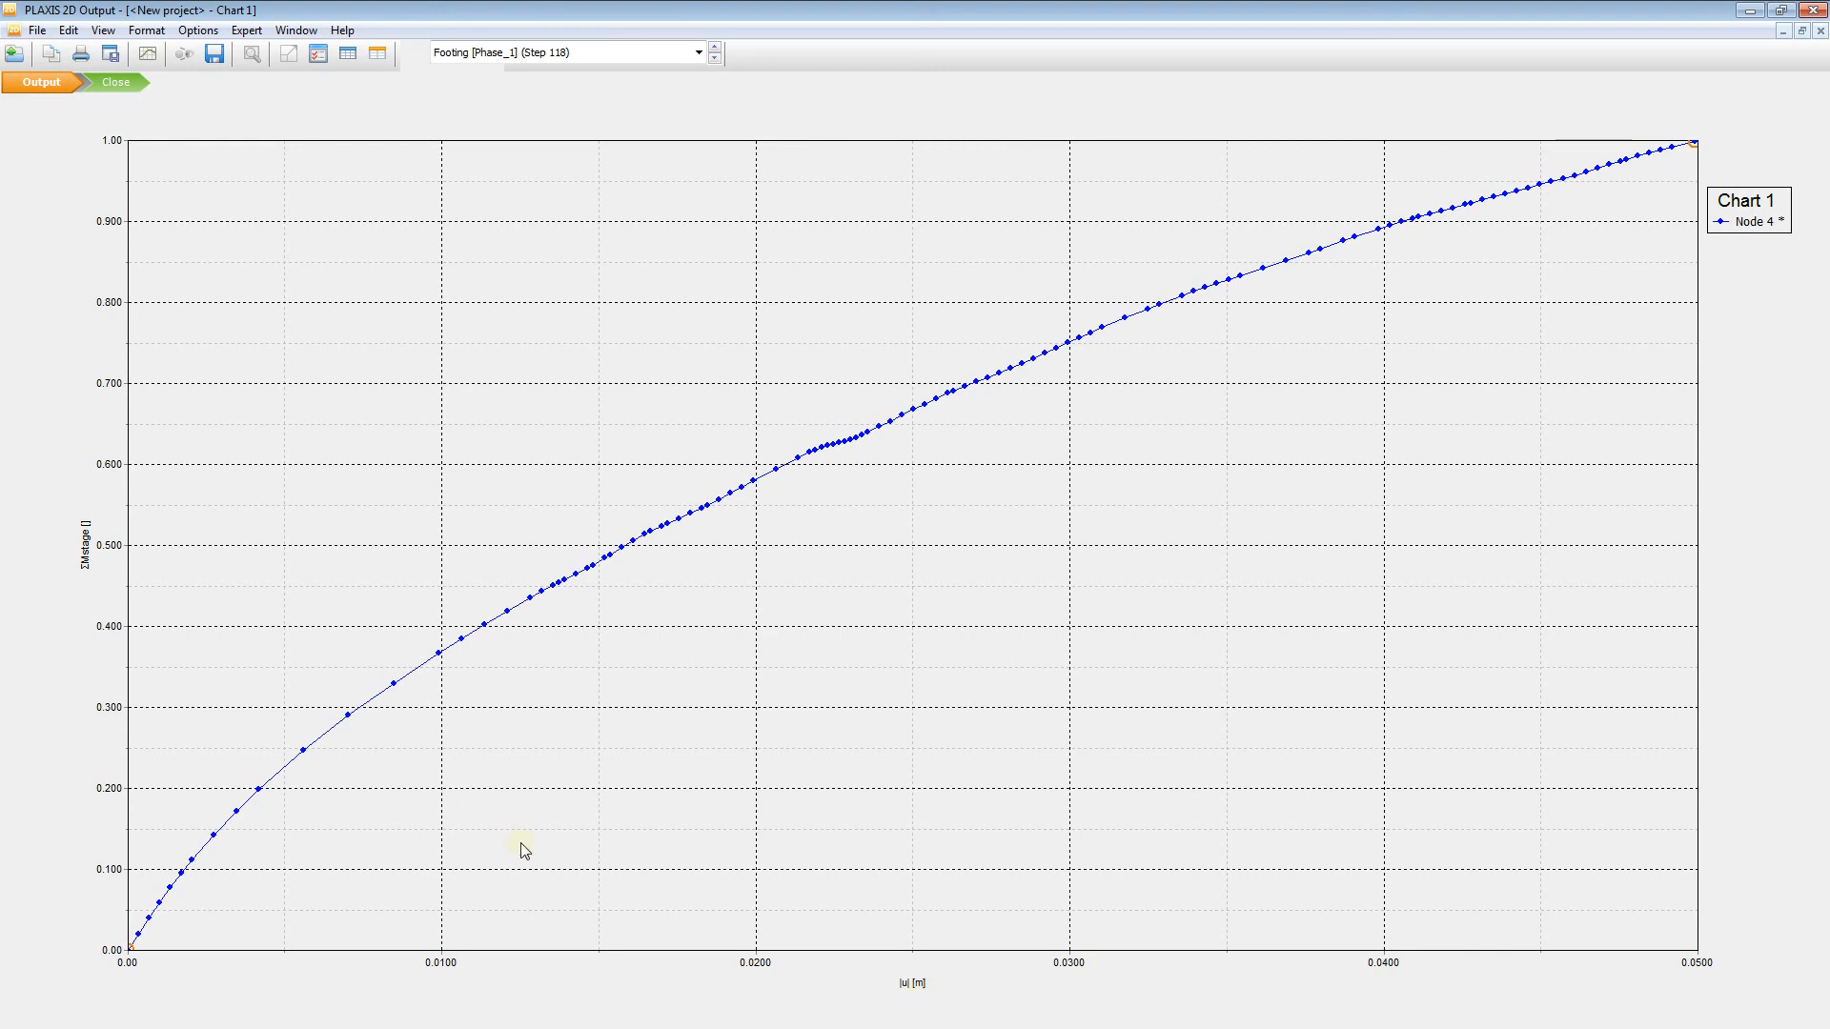
{"action": "mouse_move", "coordinate": [93, 577]}
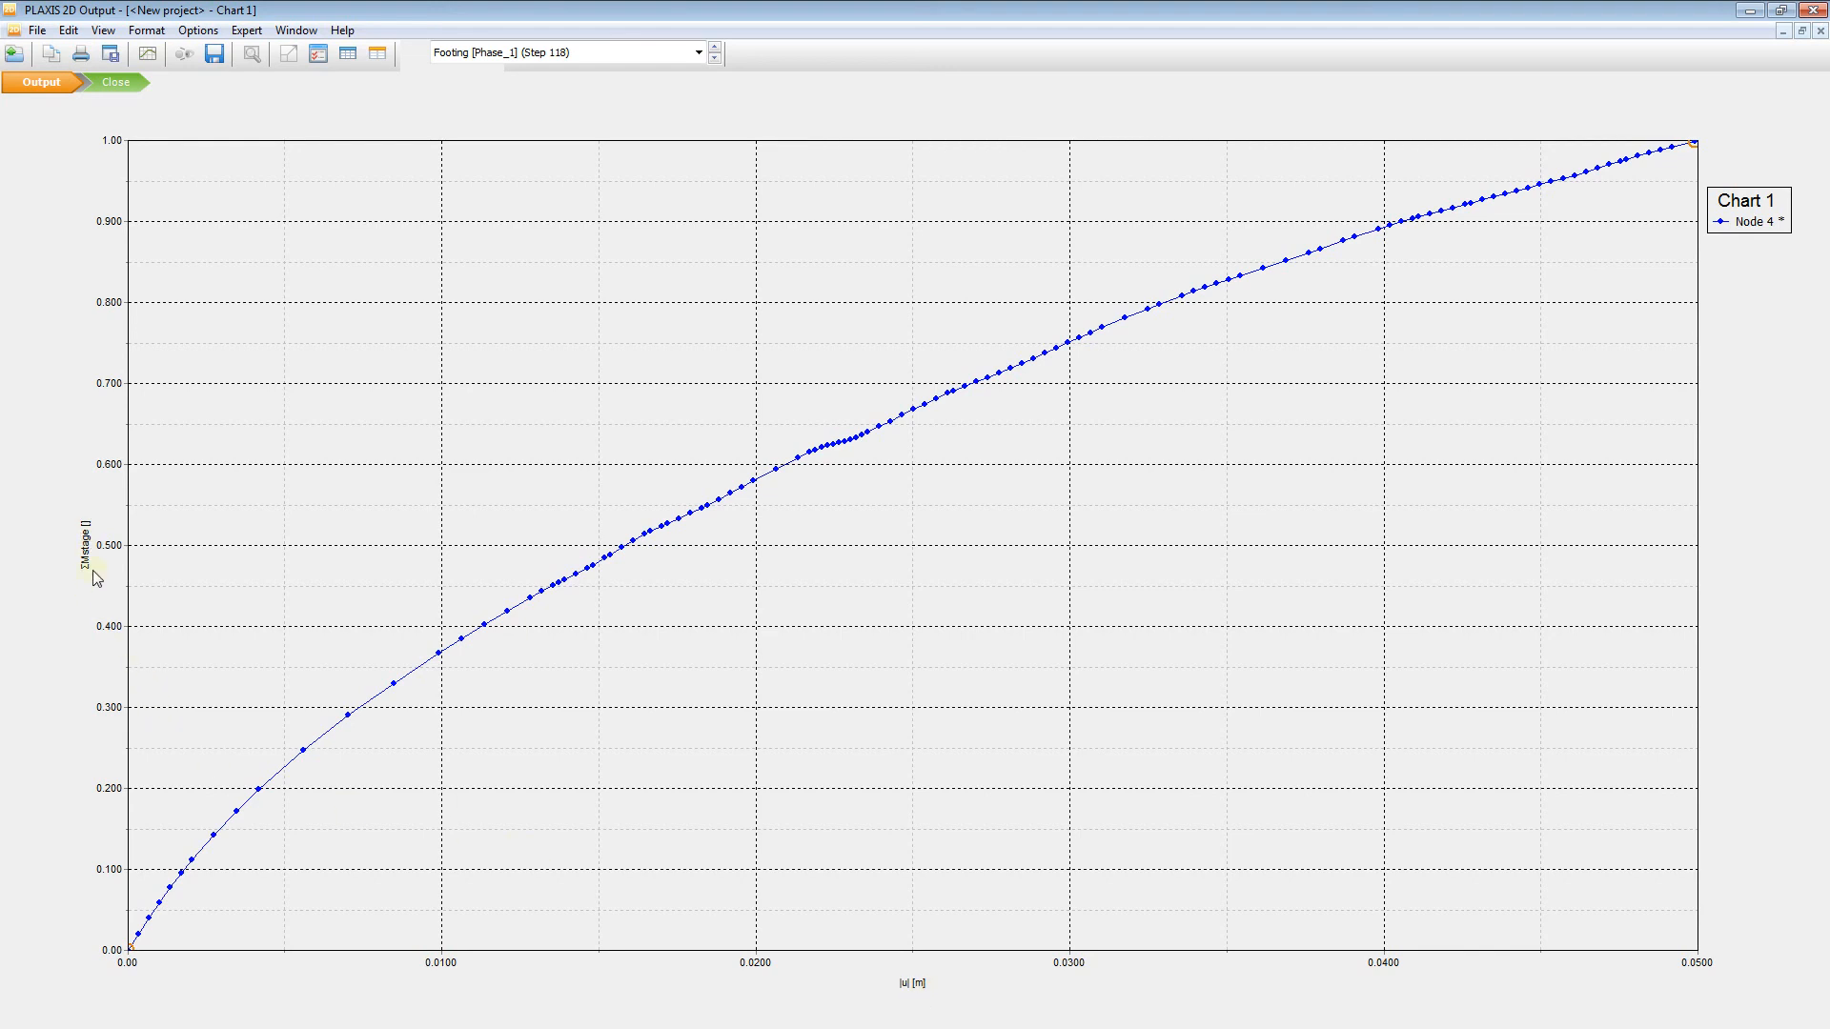
{"action": "mouse_move", "coordinate": [260, 125]}
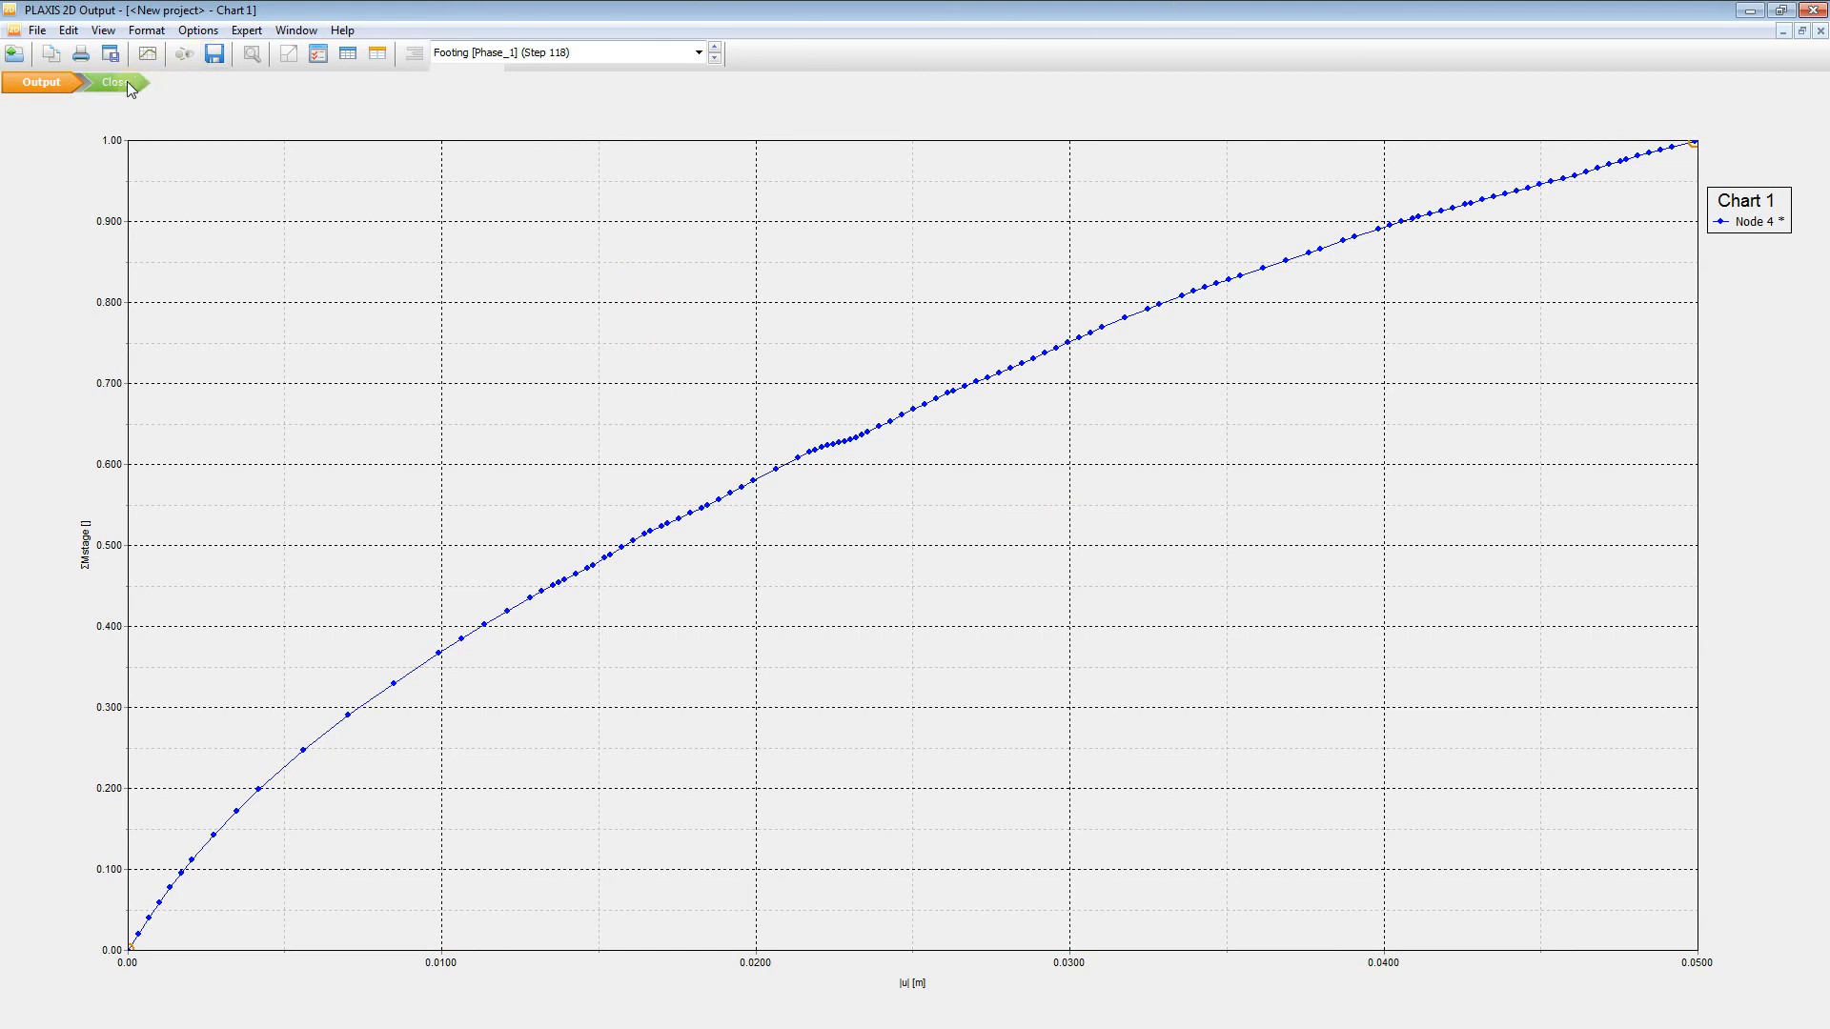
- Close Chart 1 and discard its changes without saving
{"action": "left_click", "coordinate": [113, 82]}
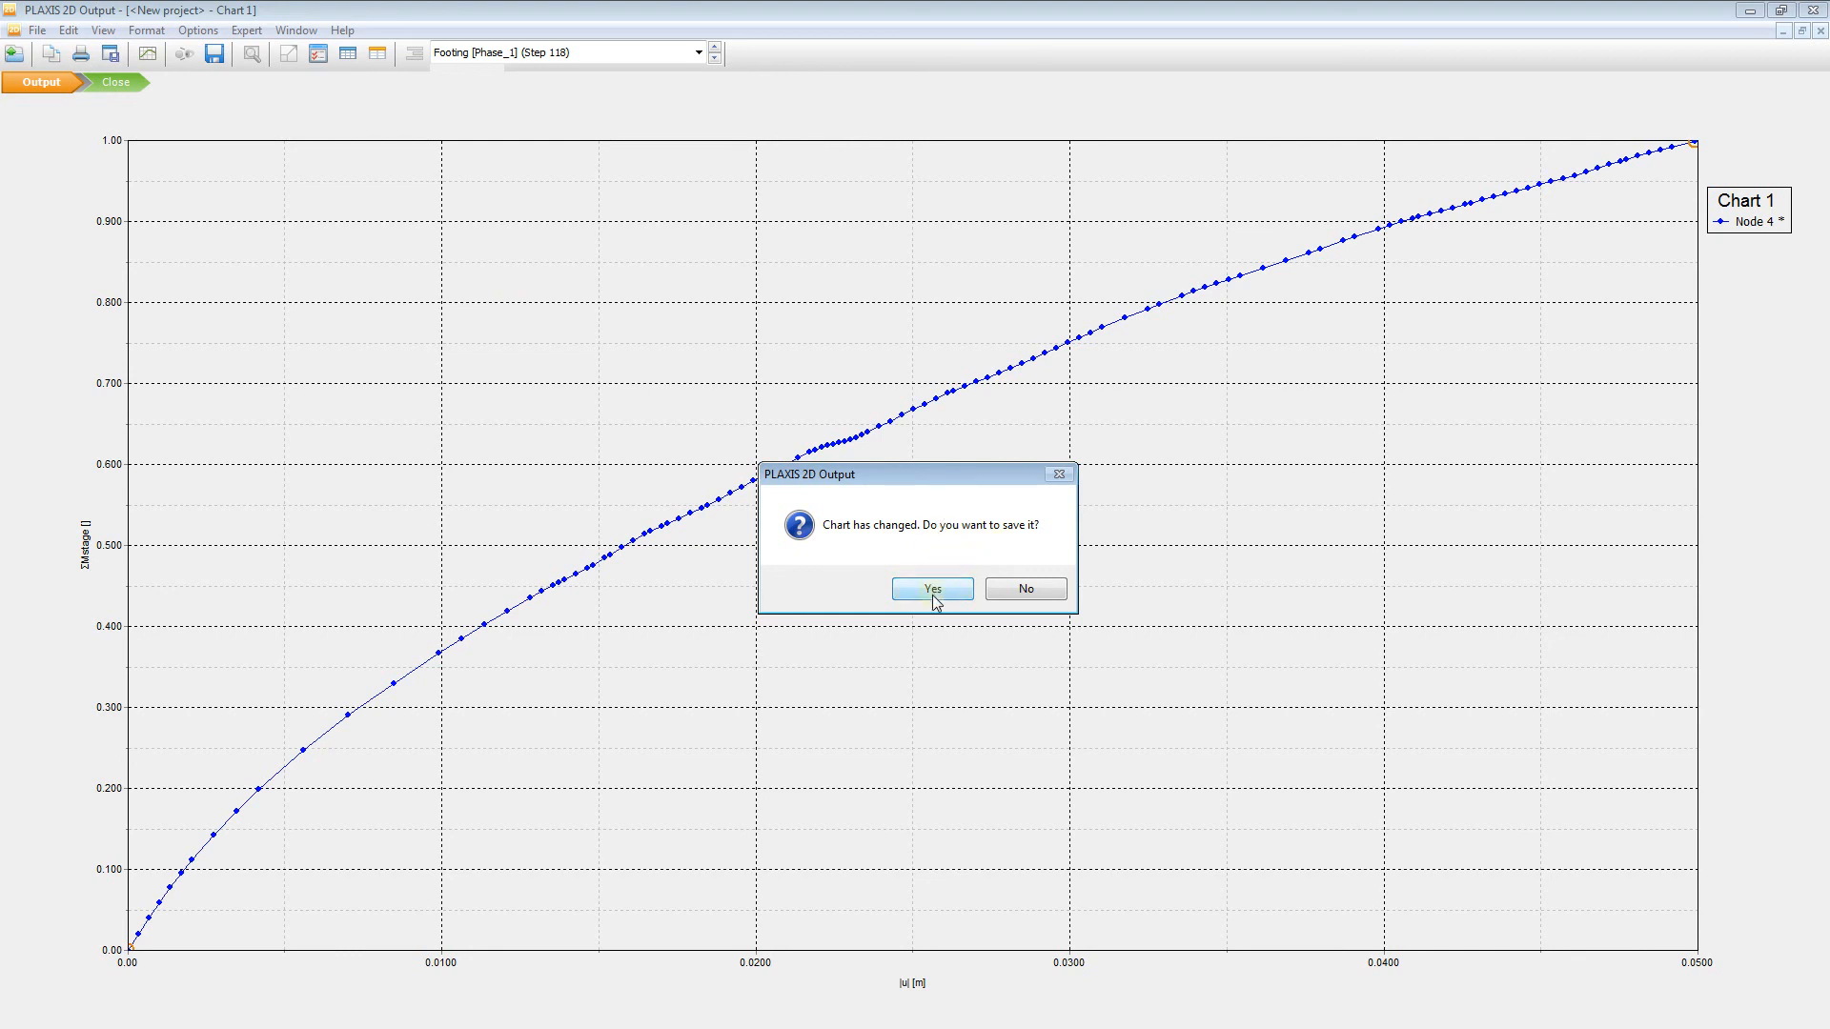
{"action": "mouse_move", "coordinate": [1010, 520]}
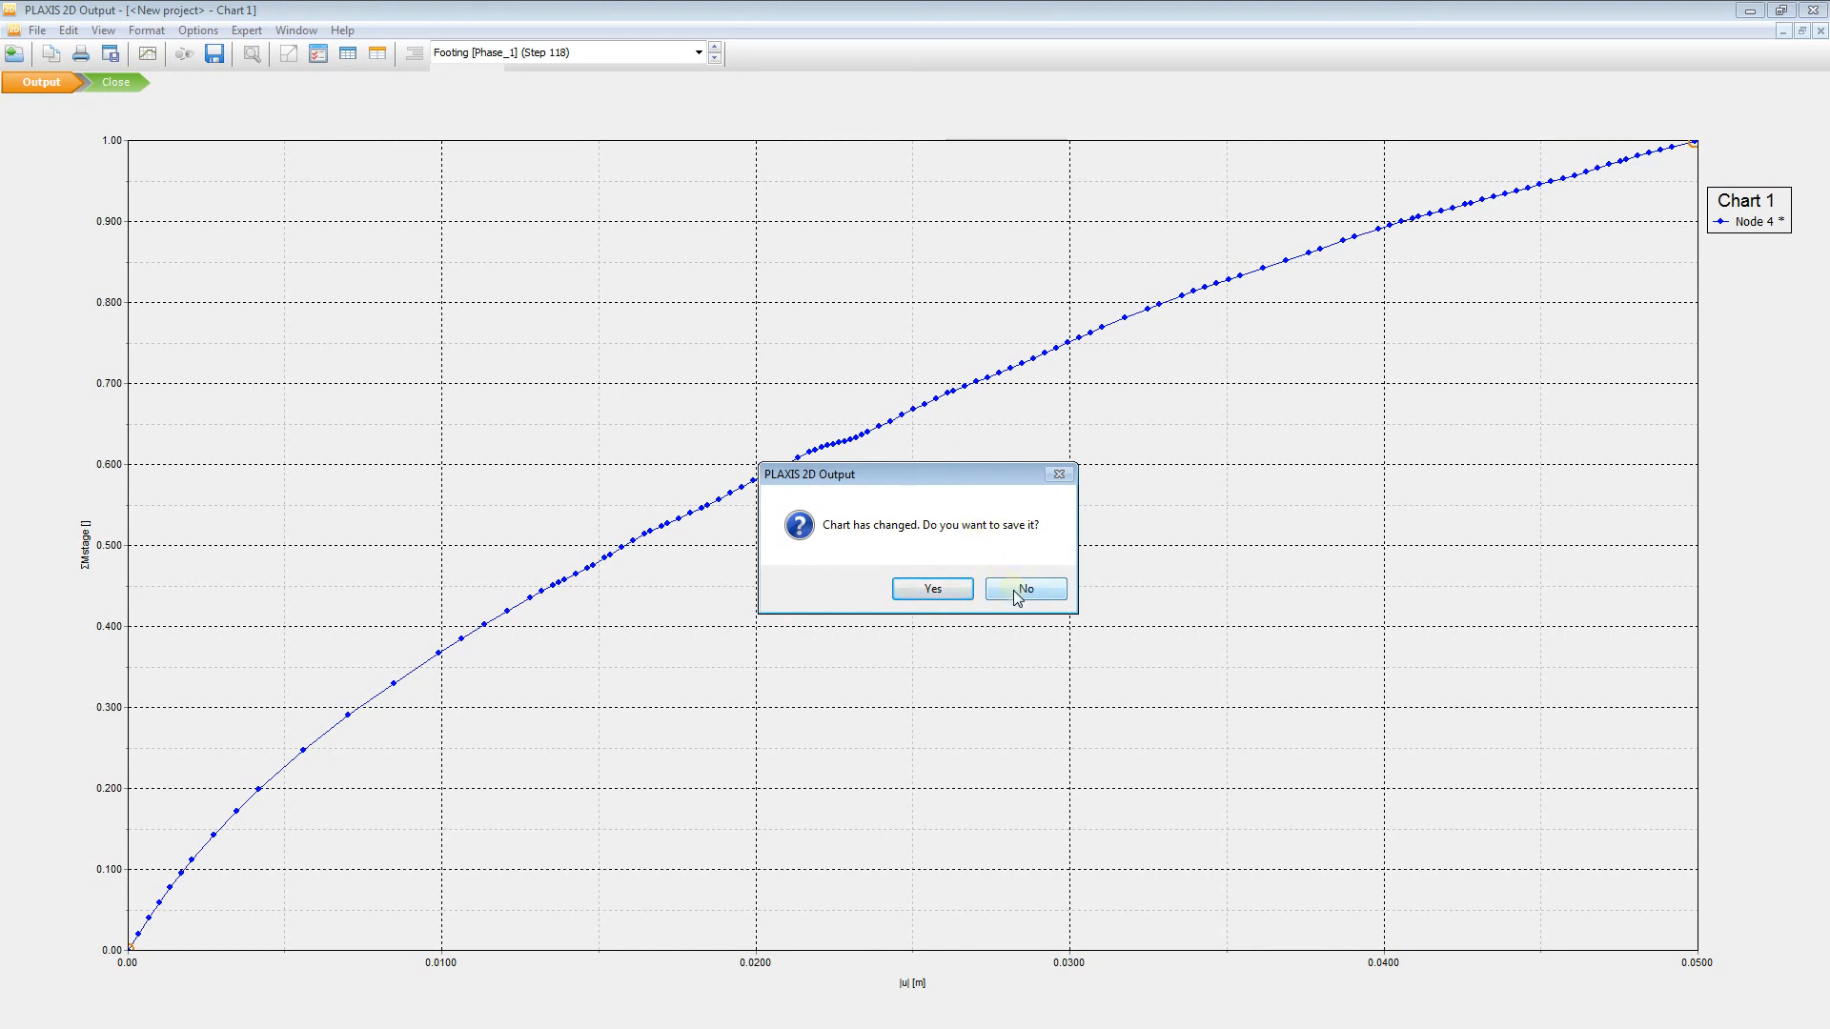
{"action": "left_click", "coordinate": [1023, 588]}
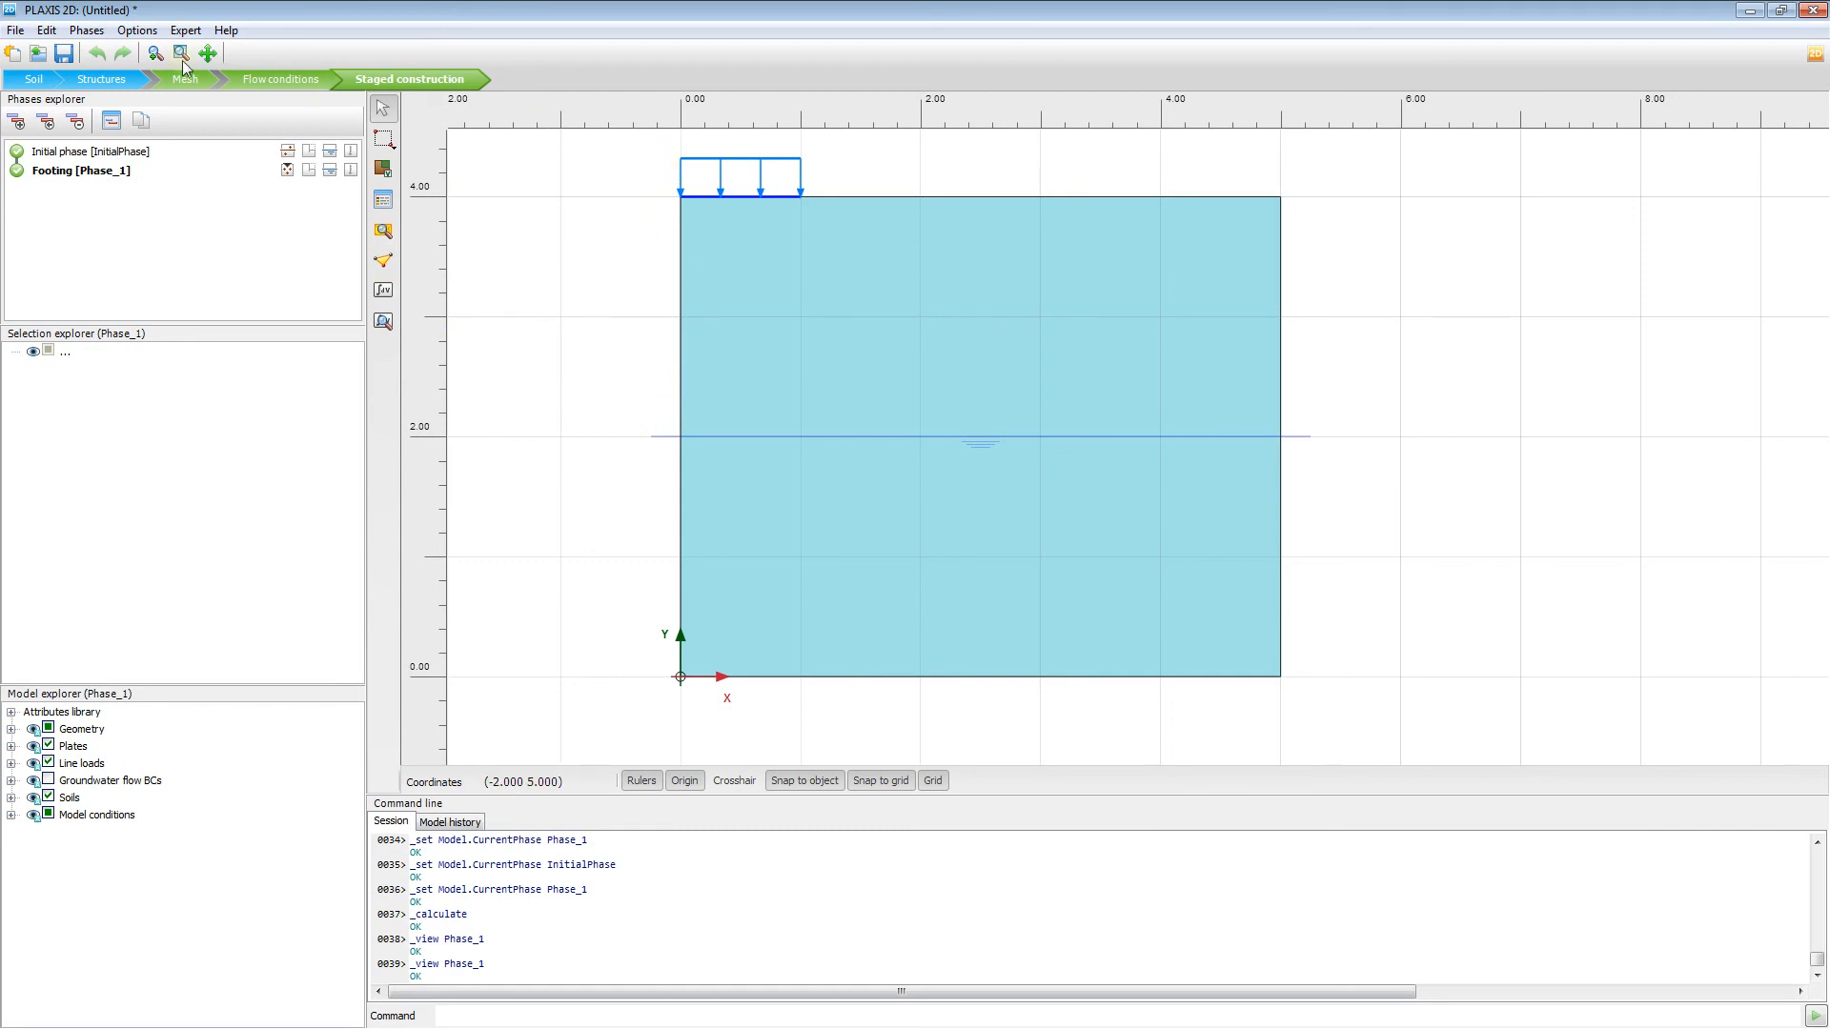
{"action": "mouse_move", "coordinate": [383, 323]}
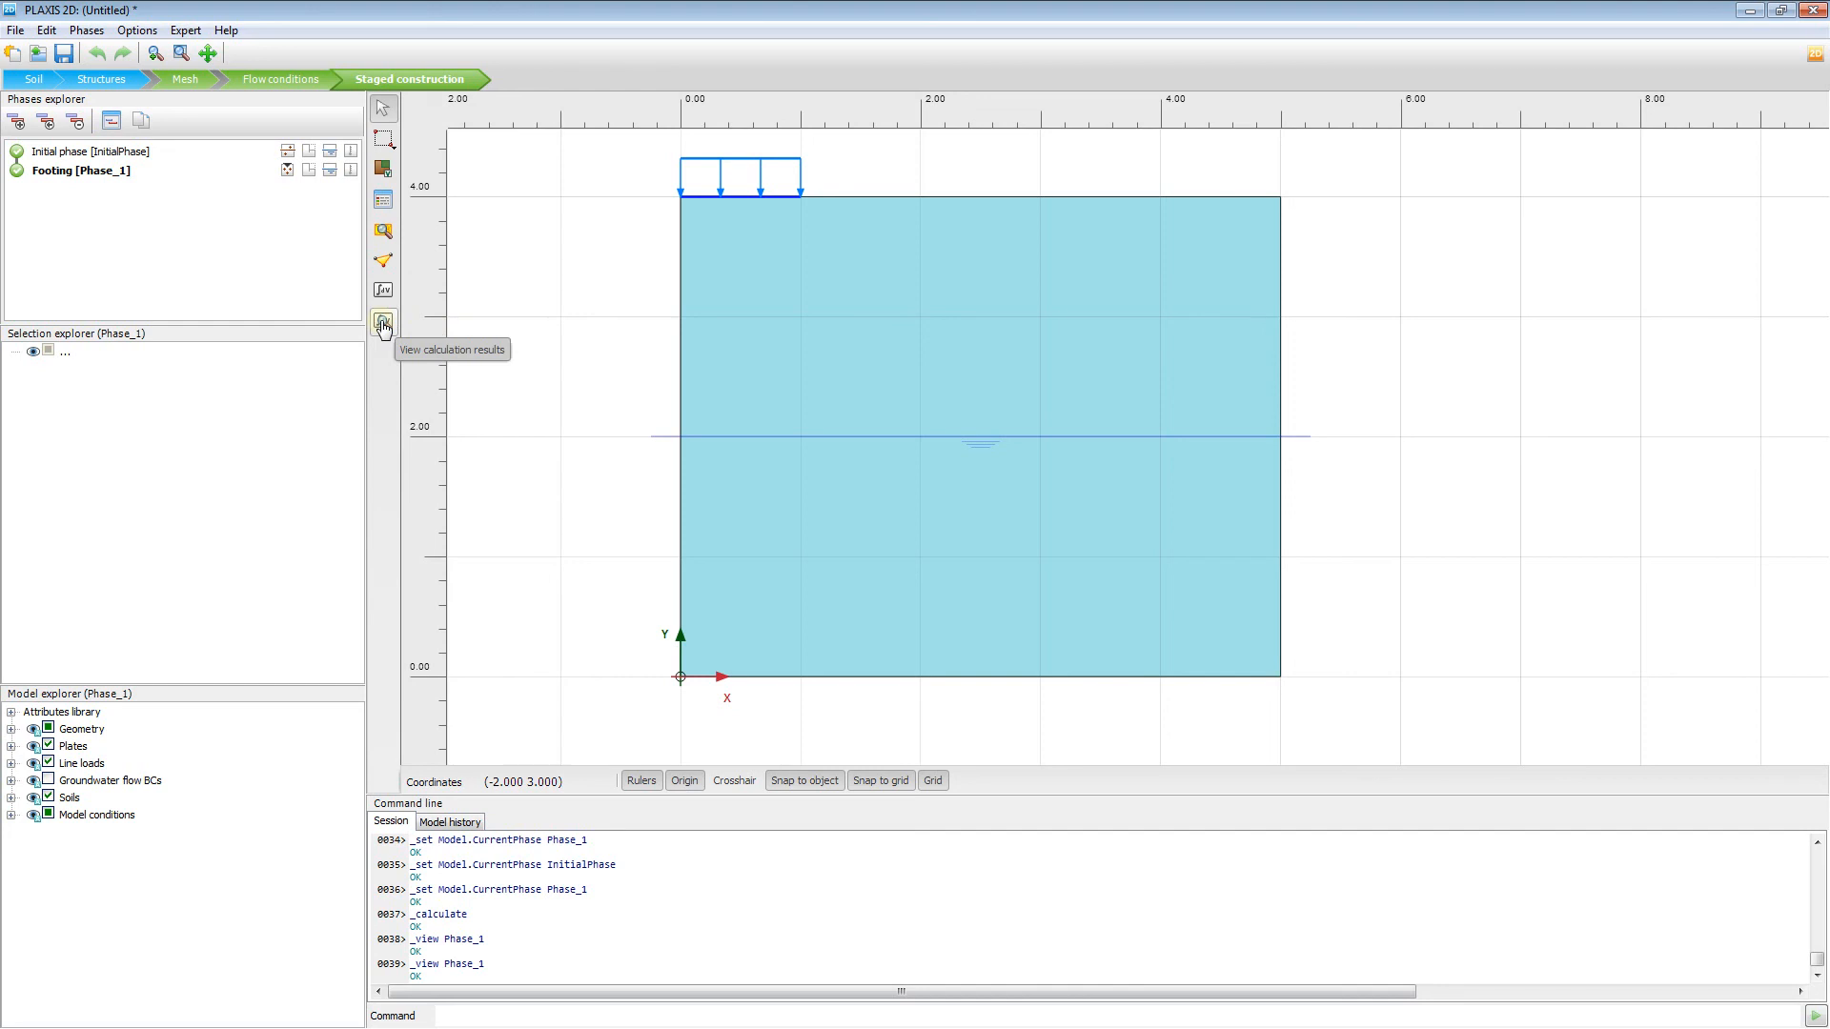
- Reopen the Footing phase calculation results in PLAXIS 2D Output
{"action": "left_click", "coordinate": [384, 322]}
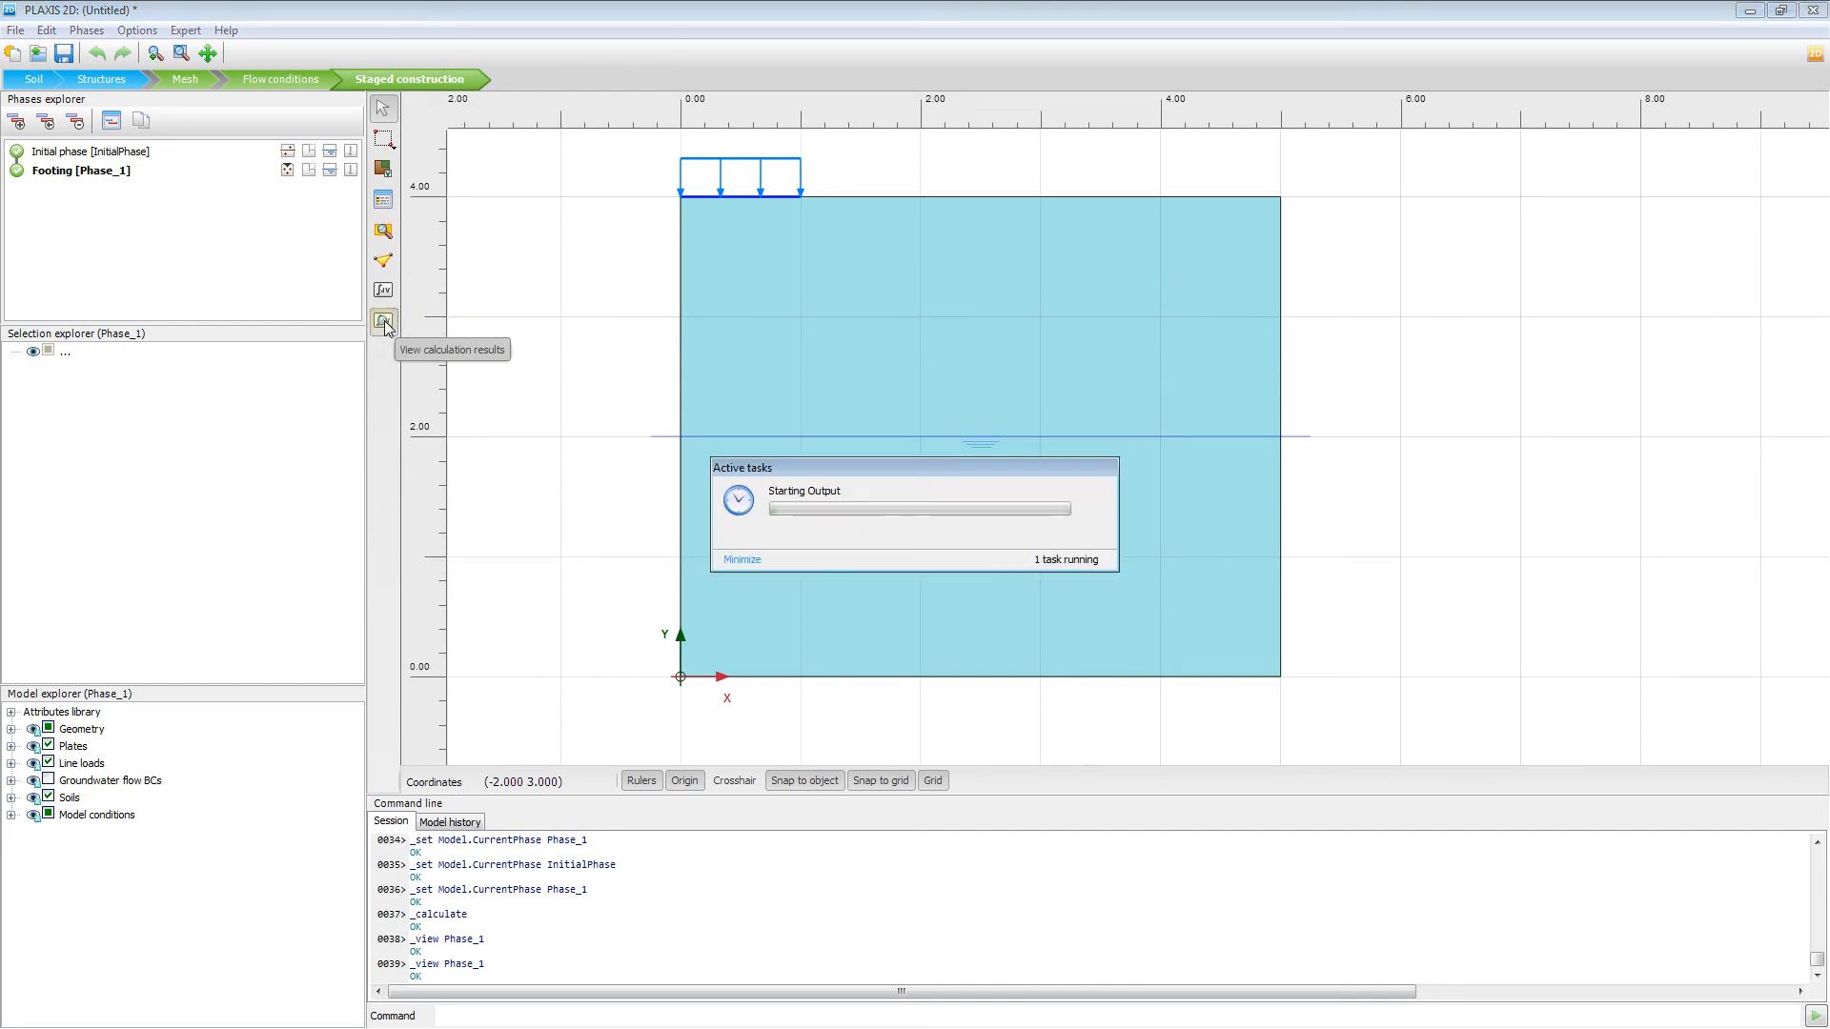
{"action": "left_click", "coordinate": [384, 322]}
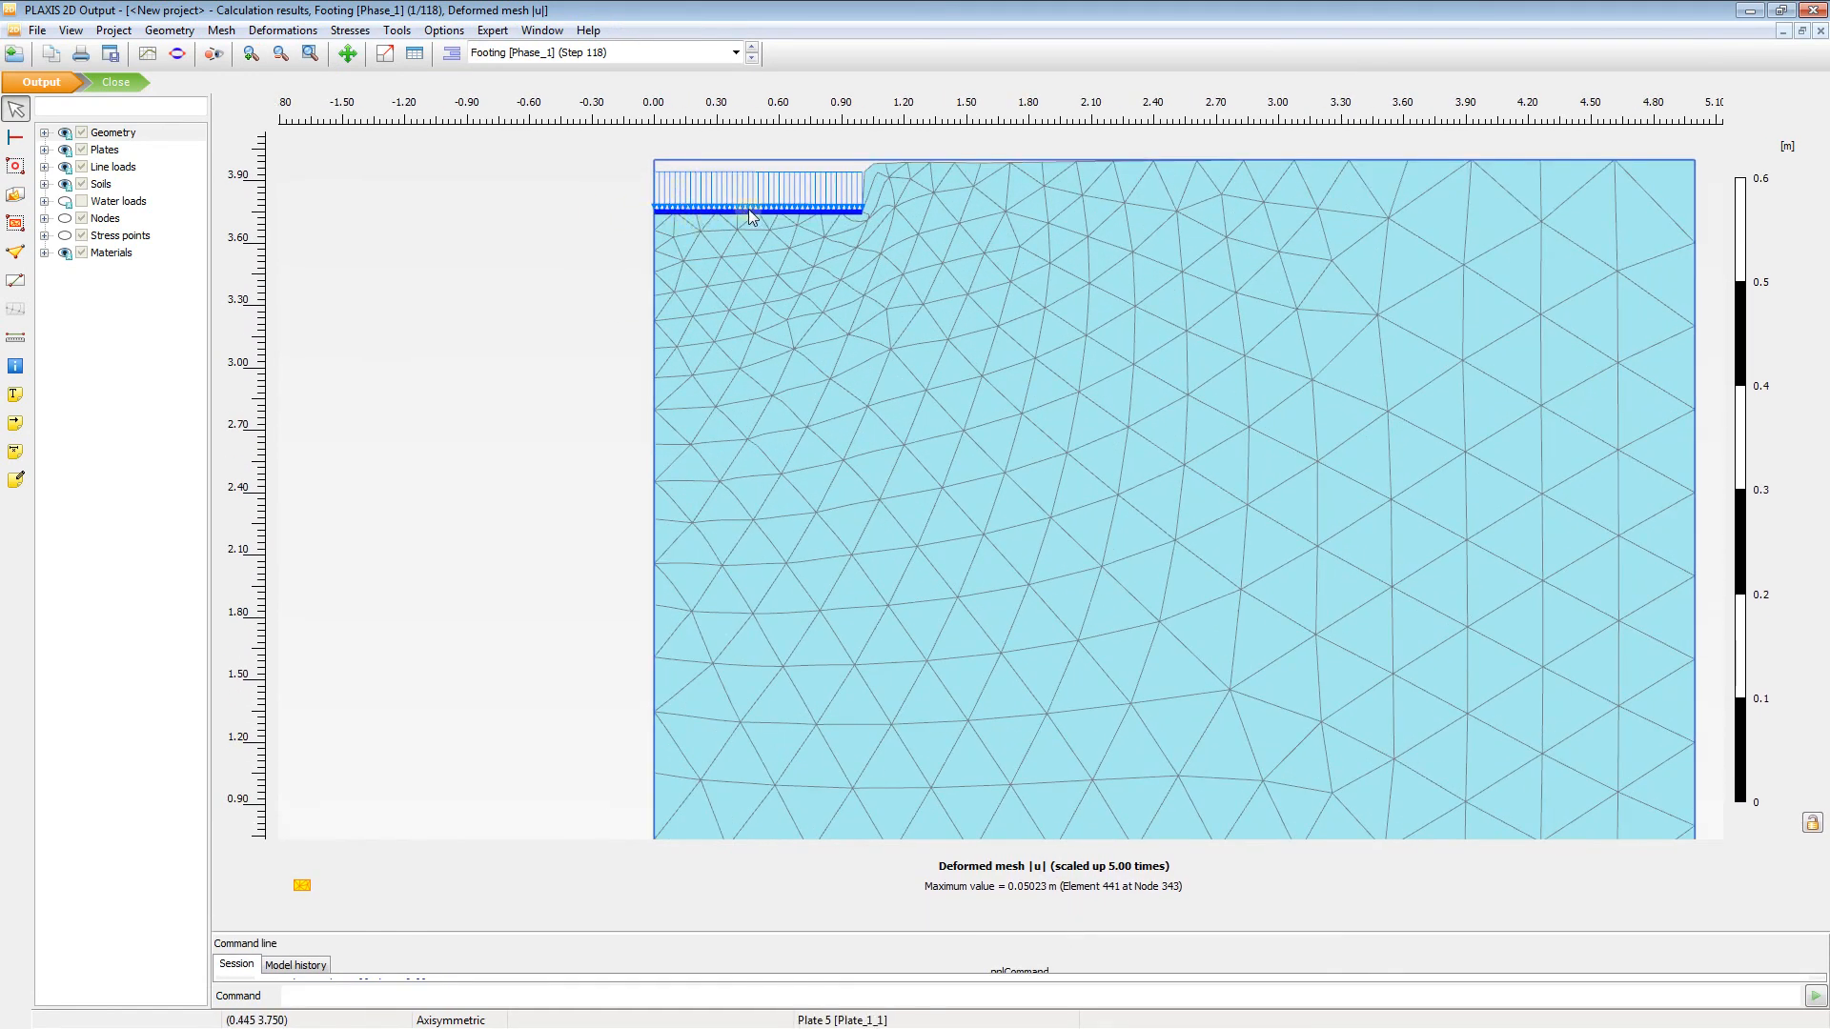
{"action": "mouse_move", "coordinate": [758, 218]}
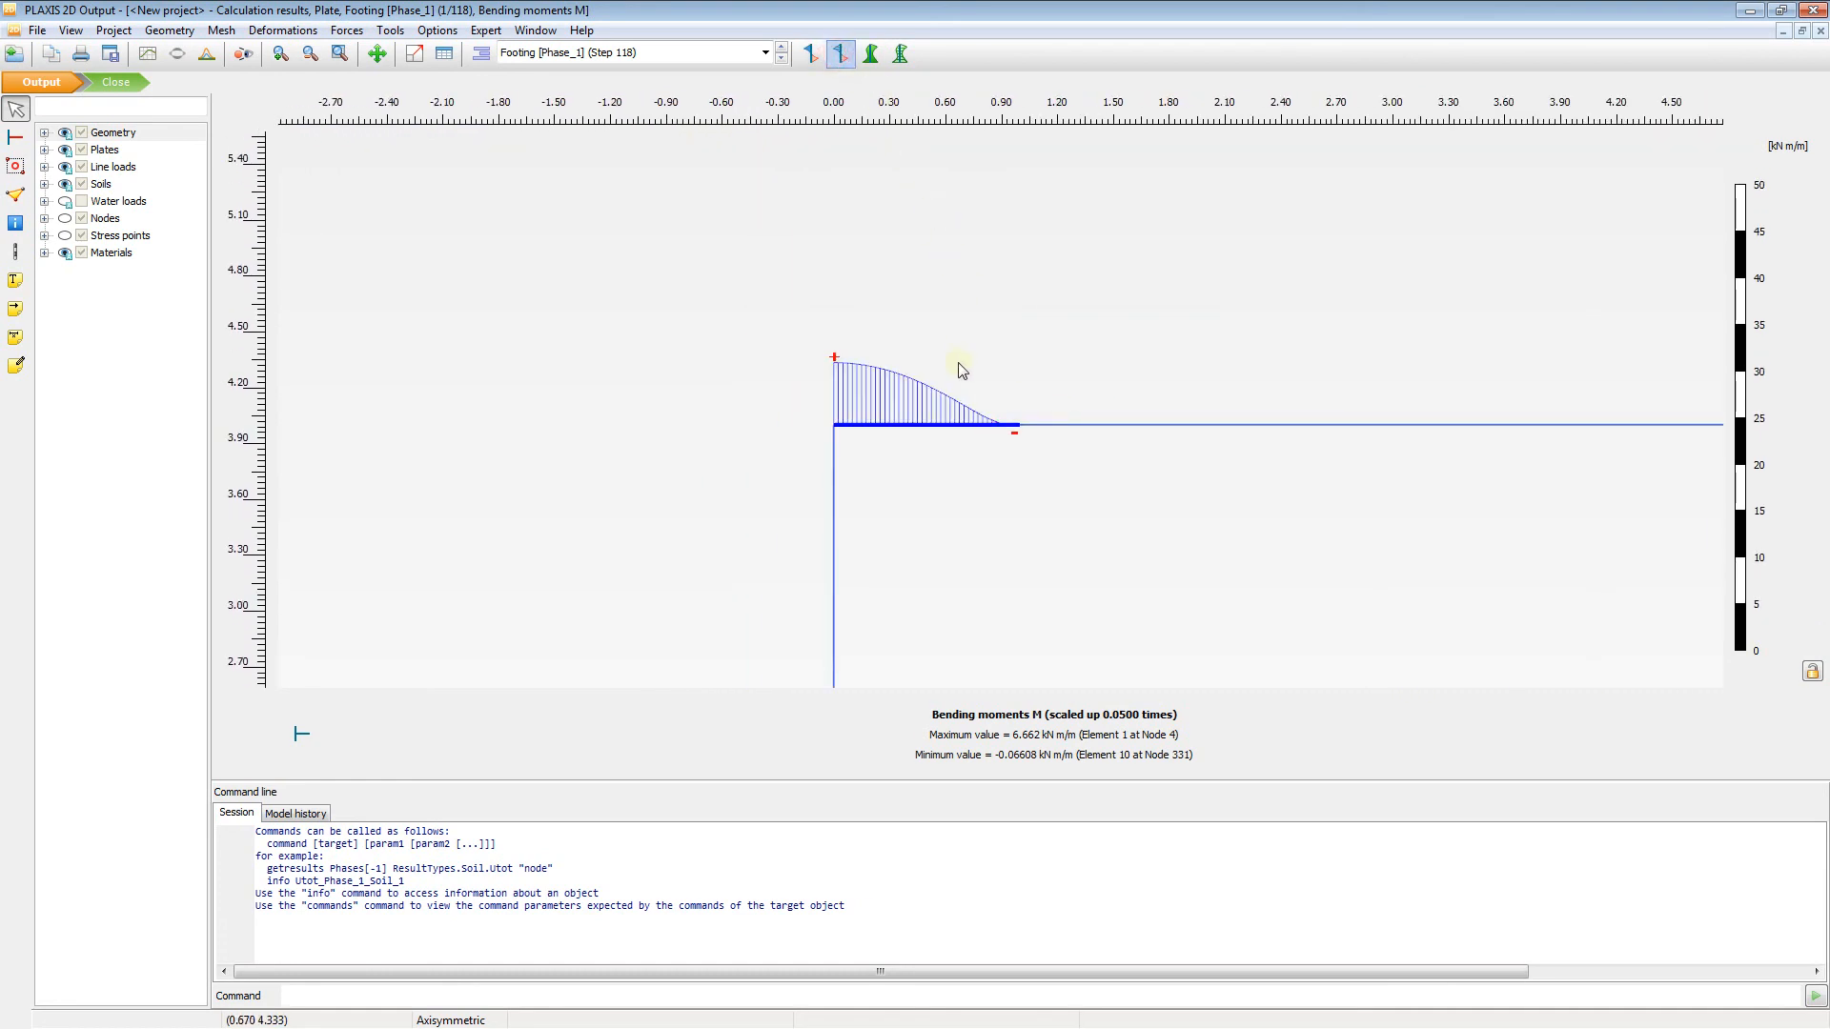
- Toggle the plate's bending moment envelope and hatching, returning to the plain distribution (max 6.66 kN m/m)
{"action": "left_click", "coordinate": [901, 53]}
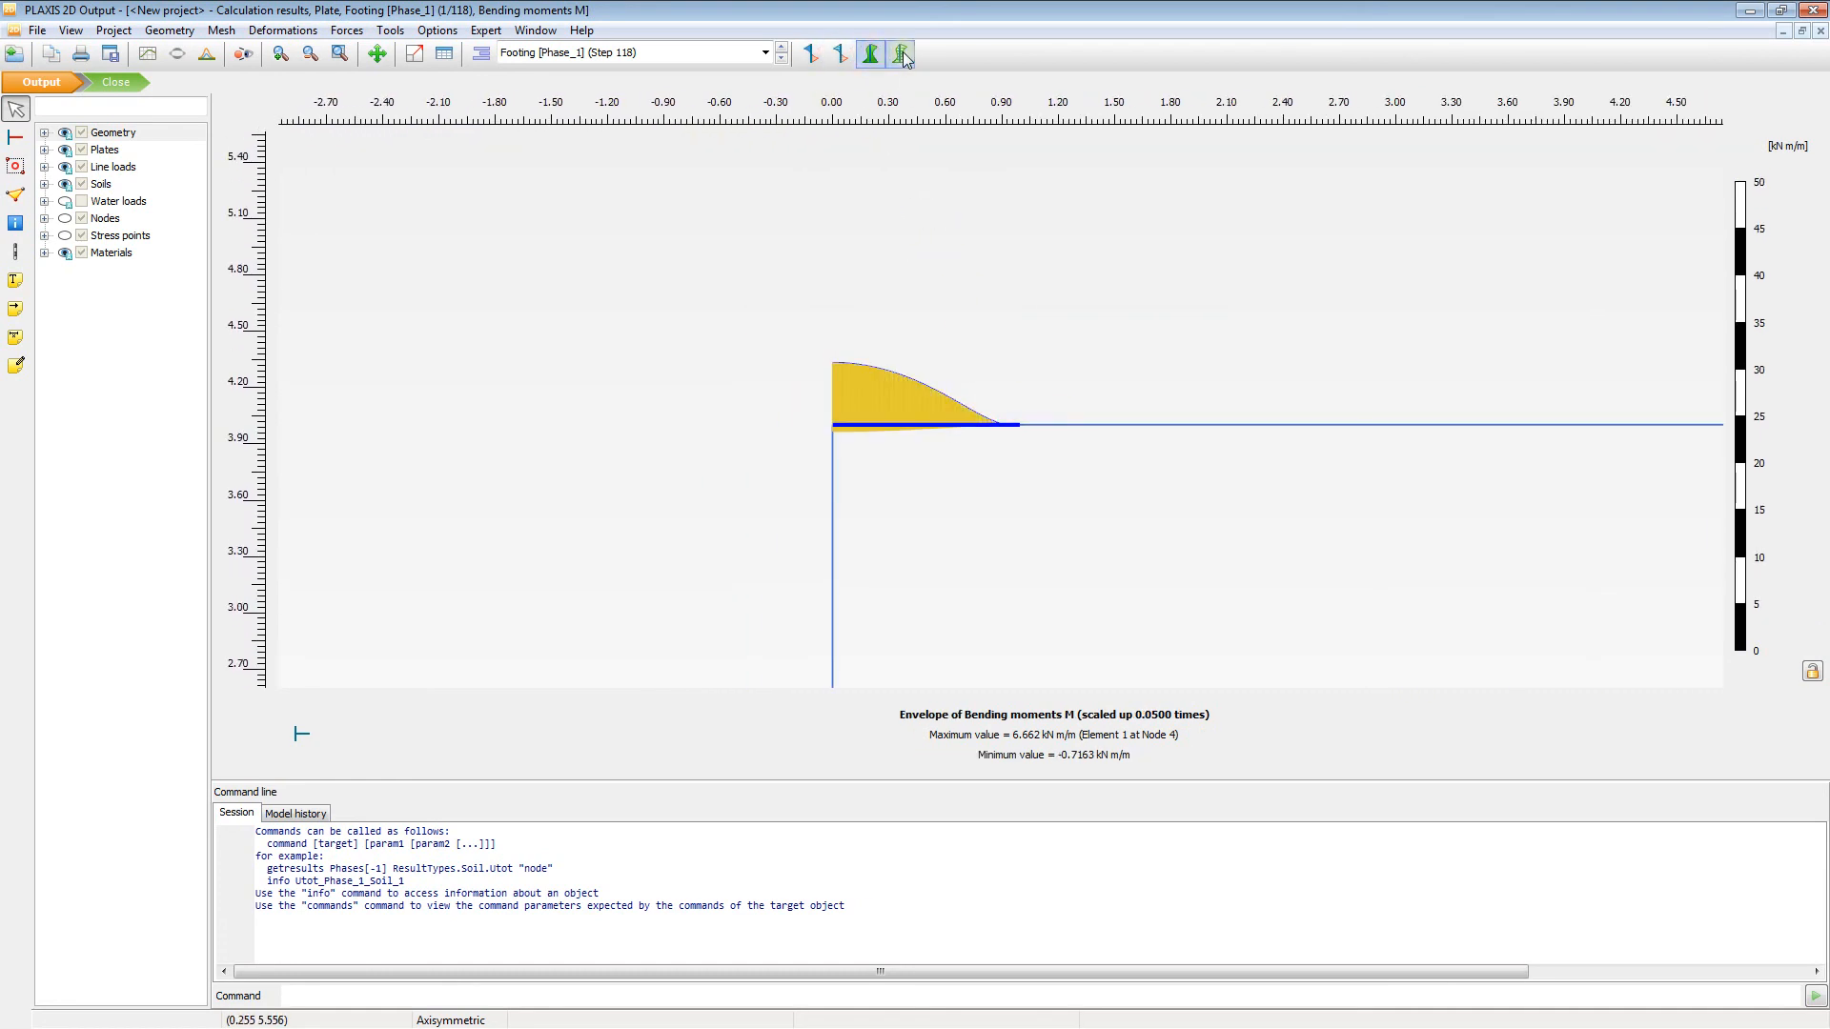
{"action": "left_click", "coordinate": [810, 52]}
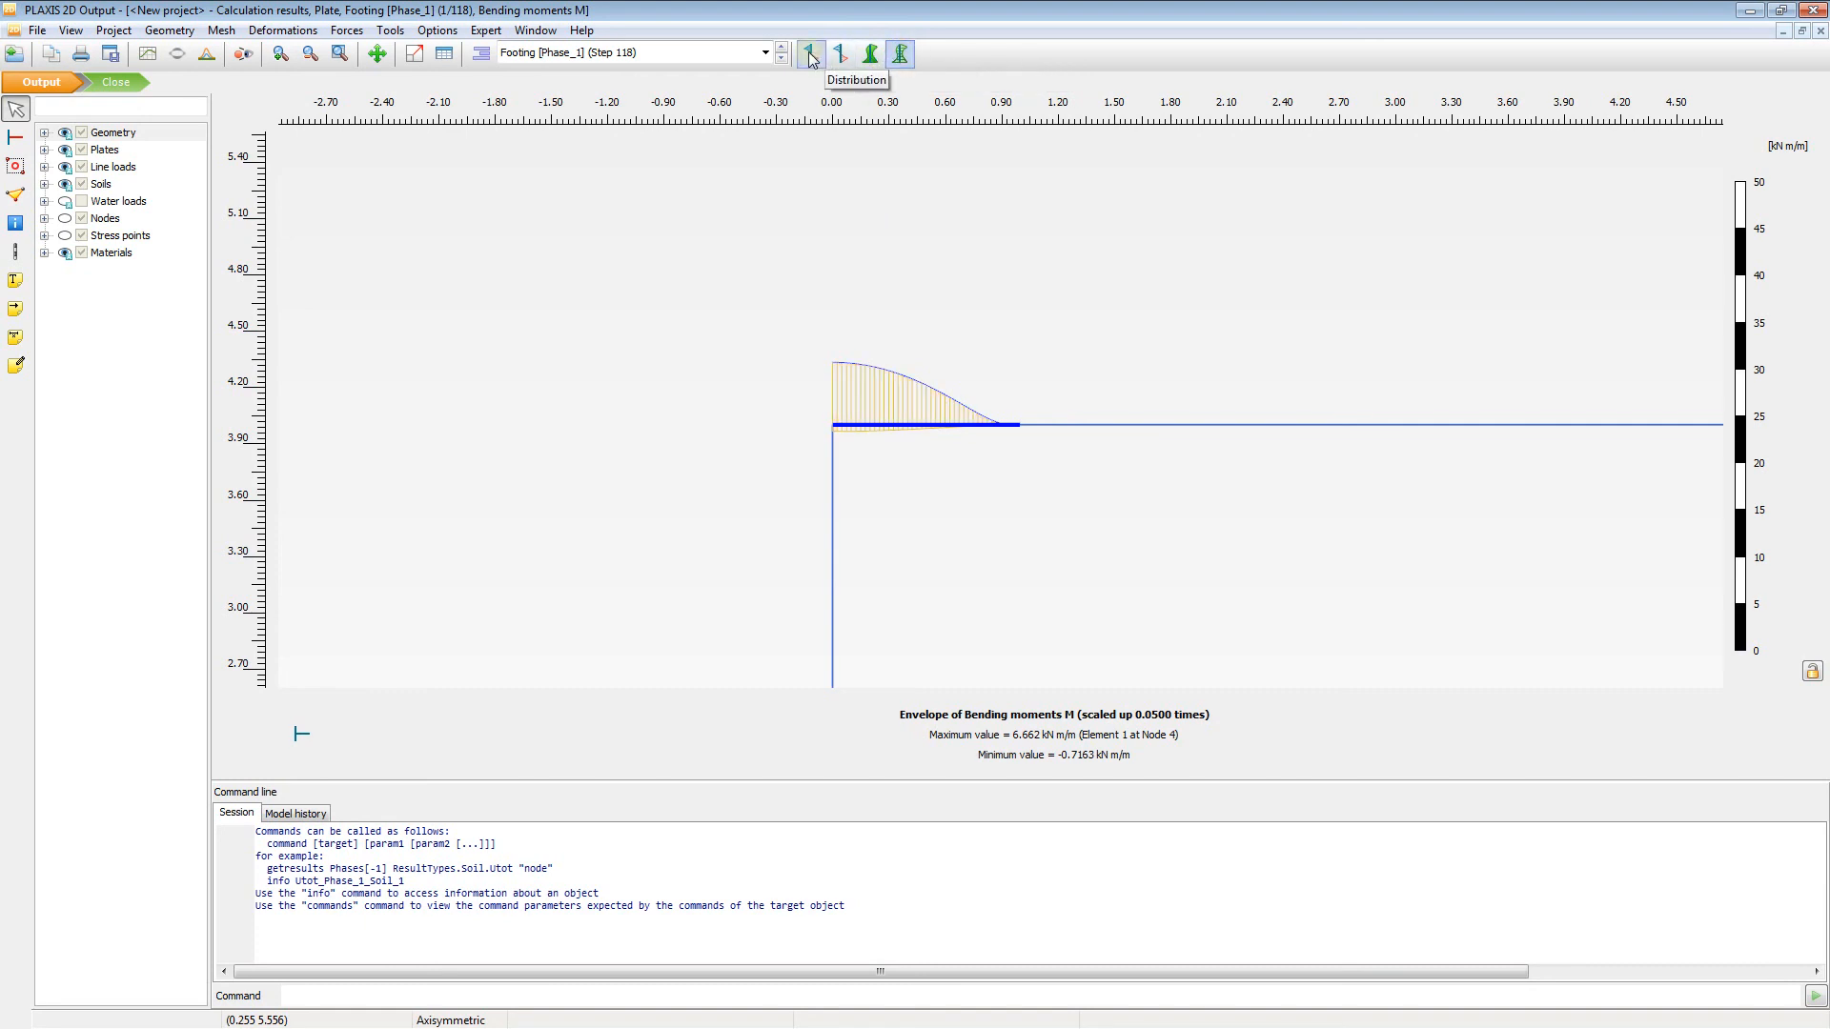
{"action": "left_click", "coordinate": [811, 53]}
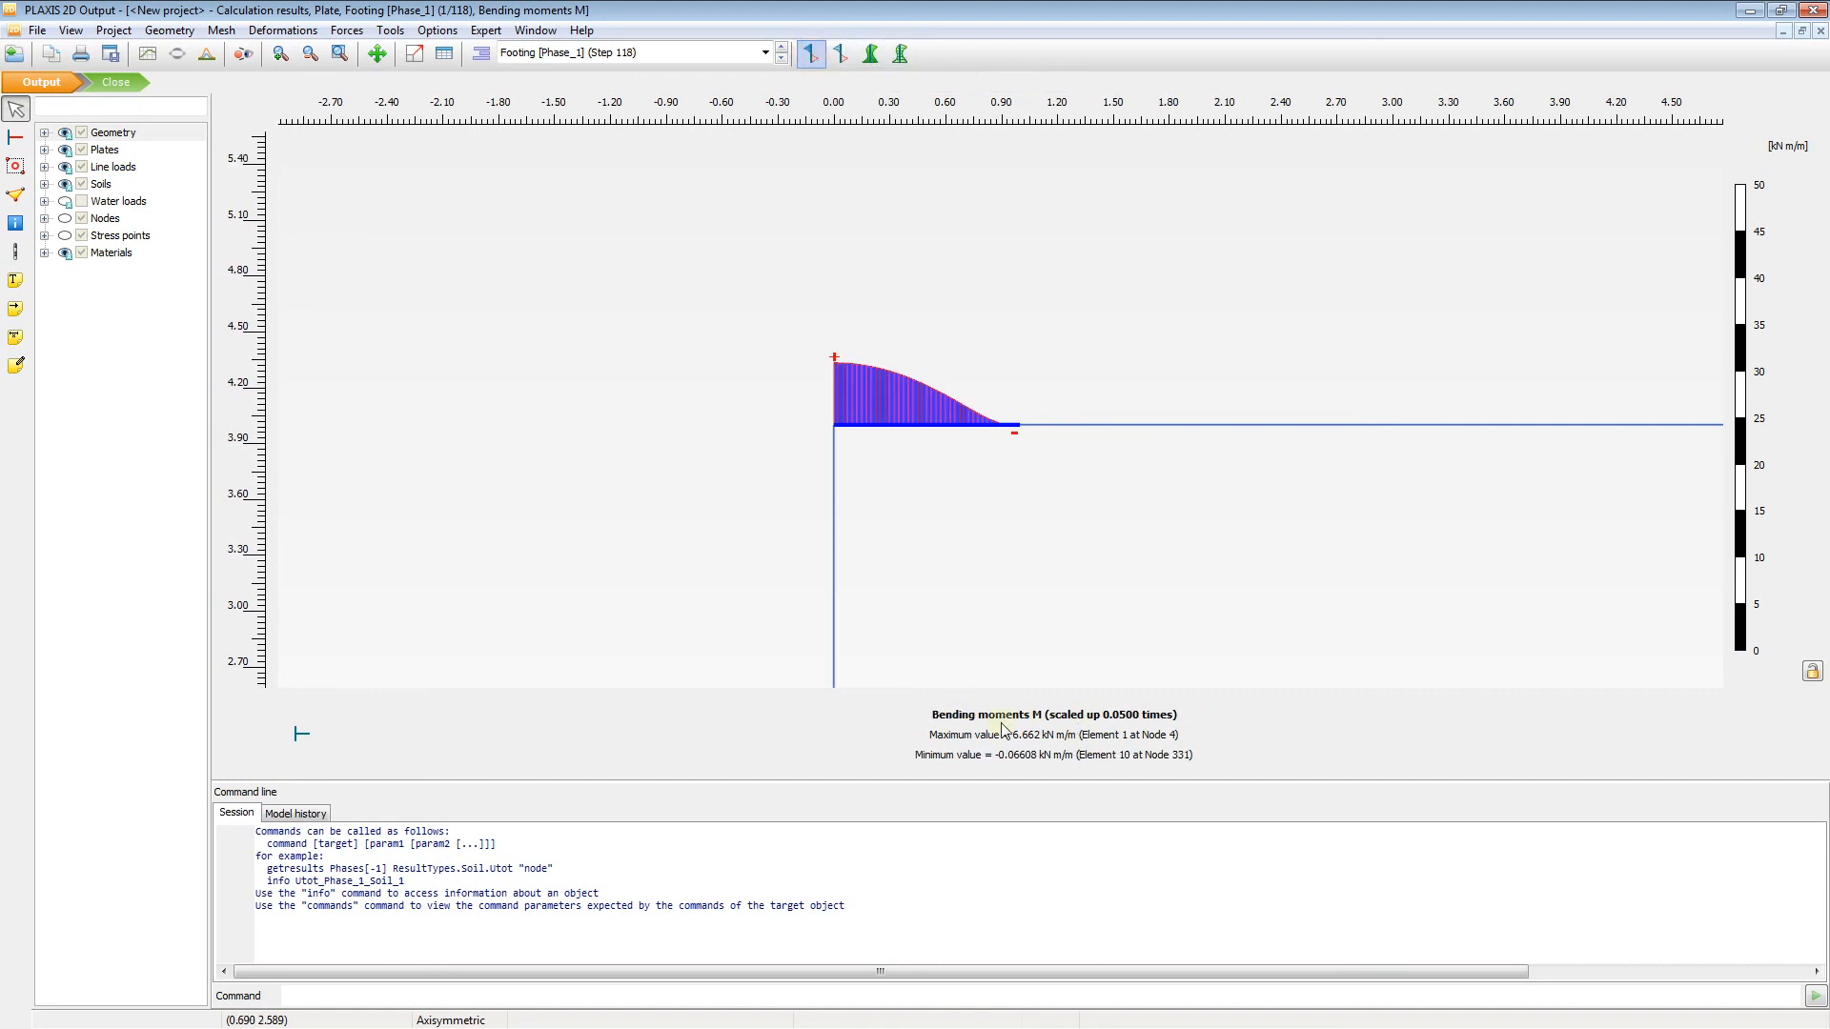
{"action": "mouse_move", "coordinate": [1025, 750]}
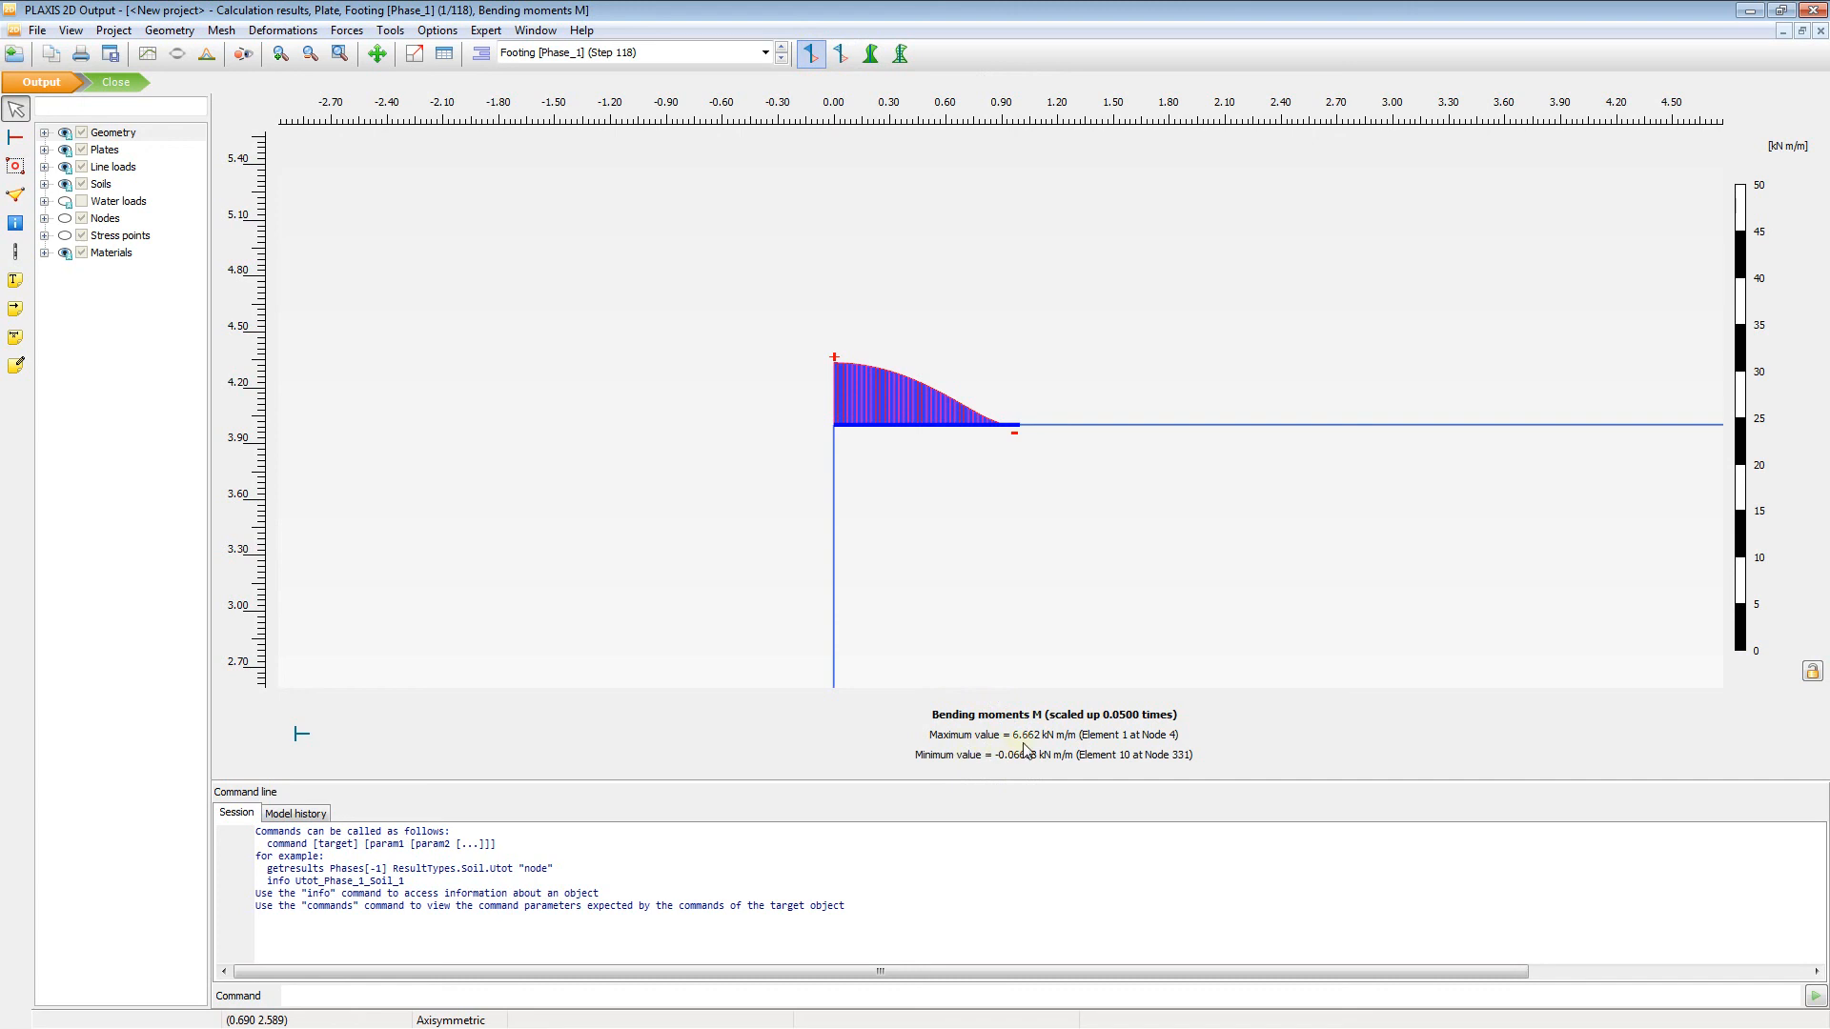
{"action": "mouse_move", "coordinate": [1082, 783]}
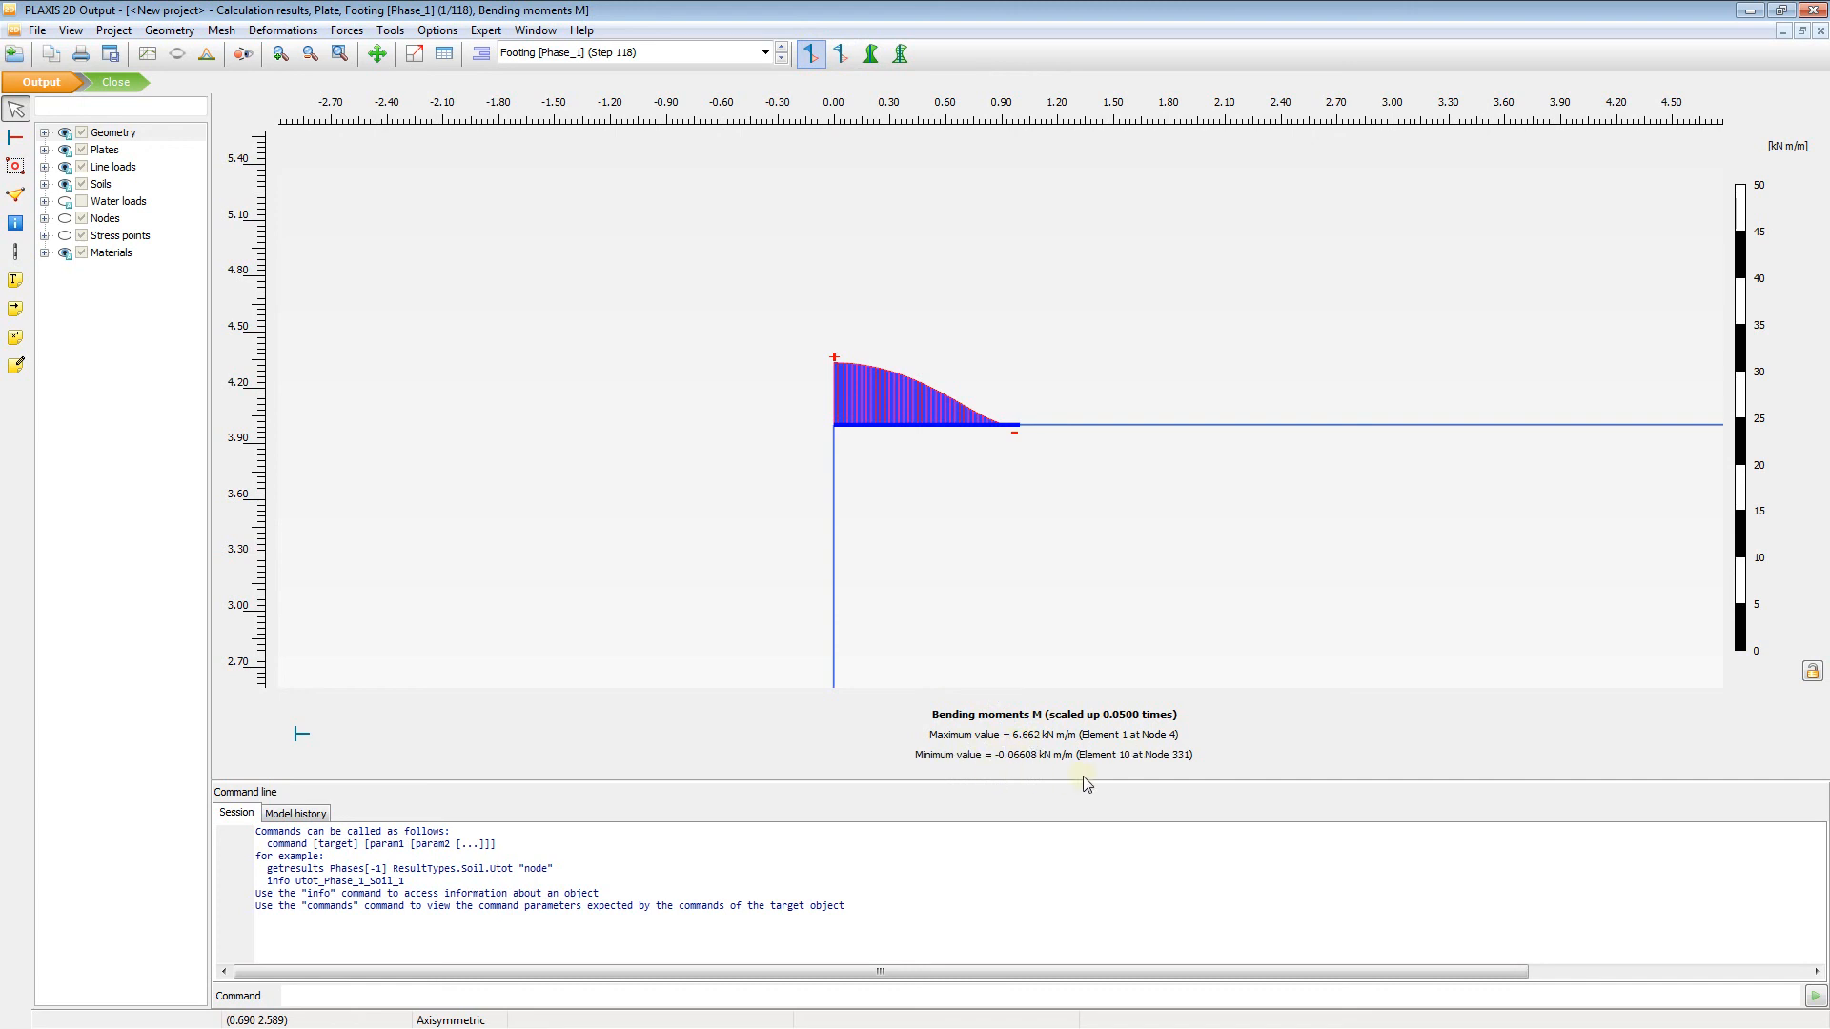
{"action": "left_click", "coordinate": [345, 29]}
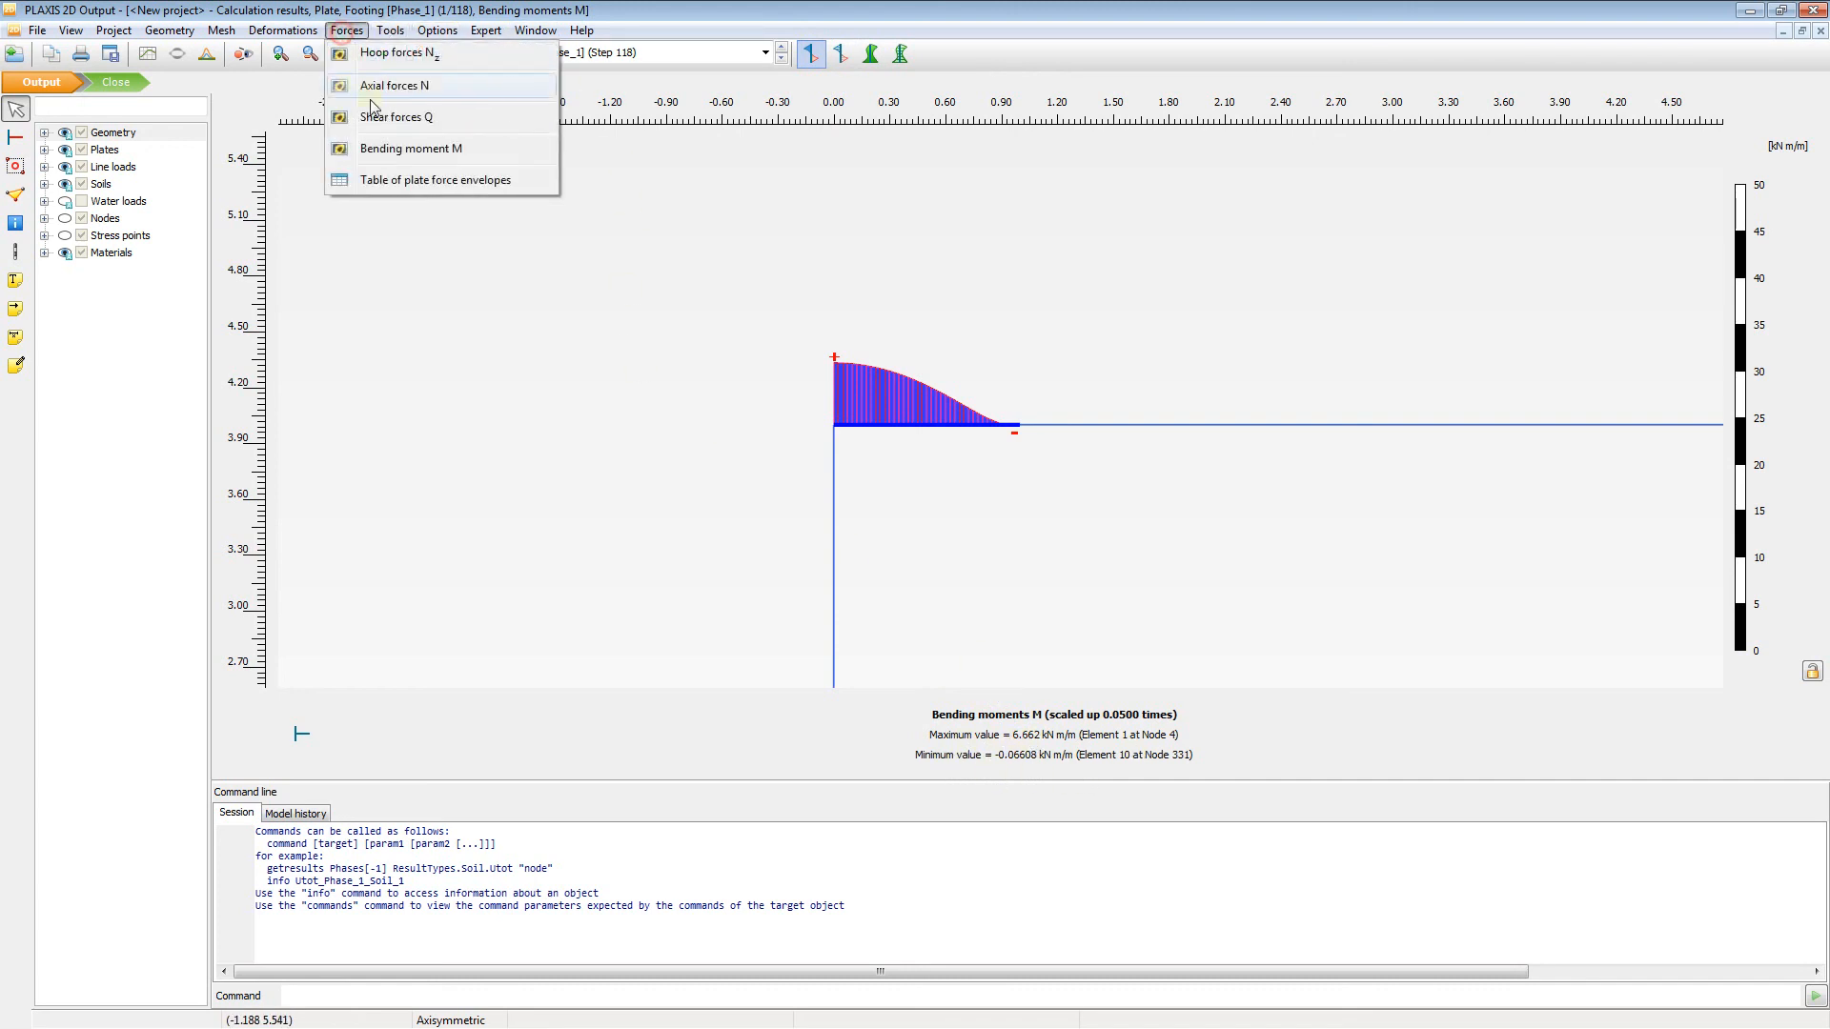
- Show the plate's shear force Q diagram, minimum -15.80 kN/m at Node 185
{"action": "left_click", "coordinate": [396, 116]}
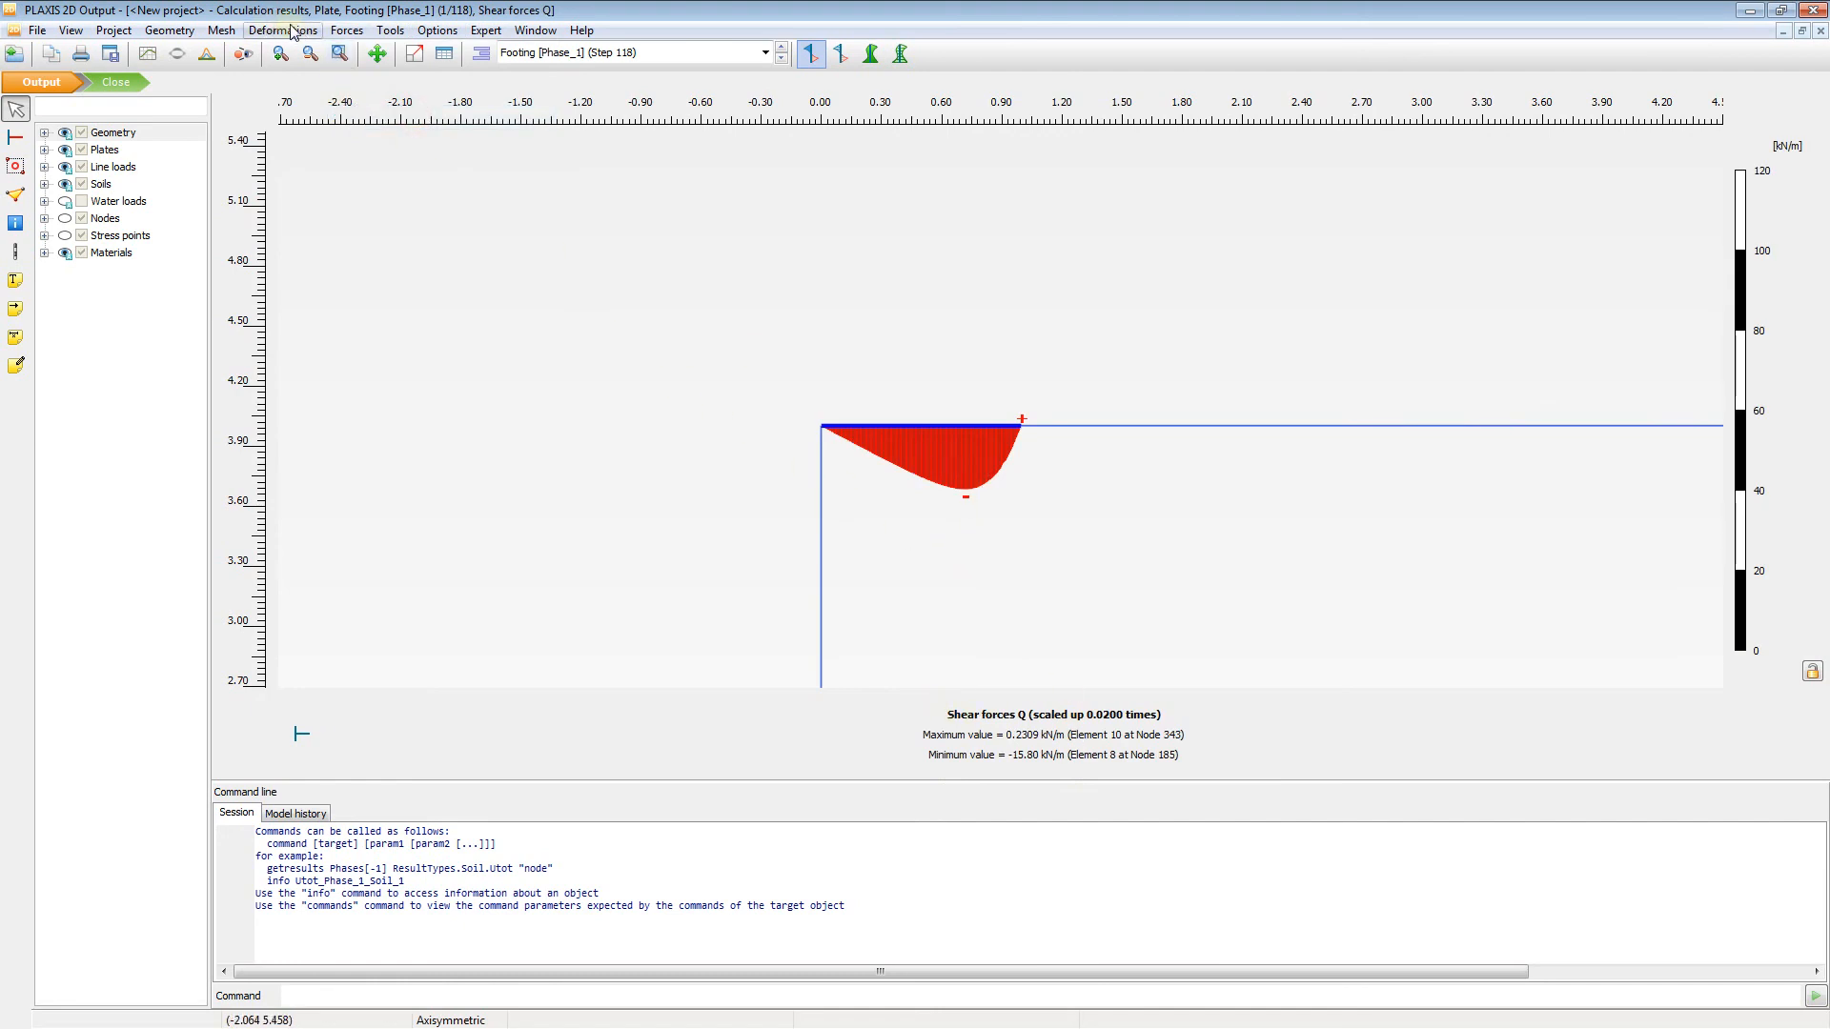
{"action": "left_click", "coordinate": [281, 30]}
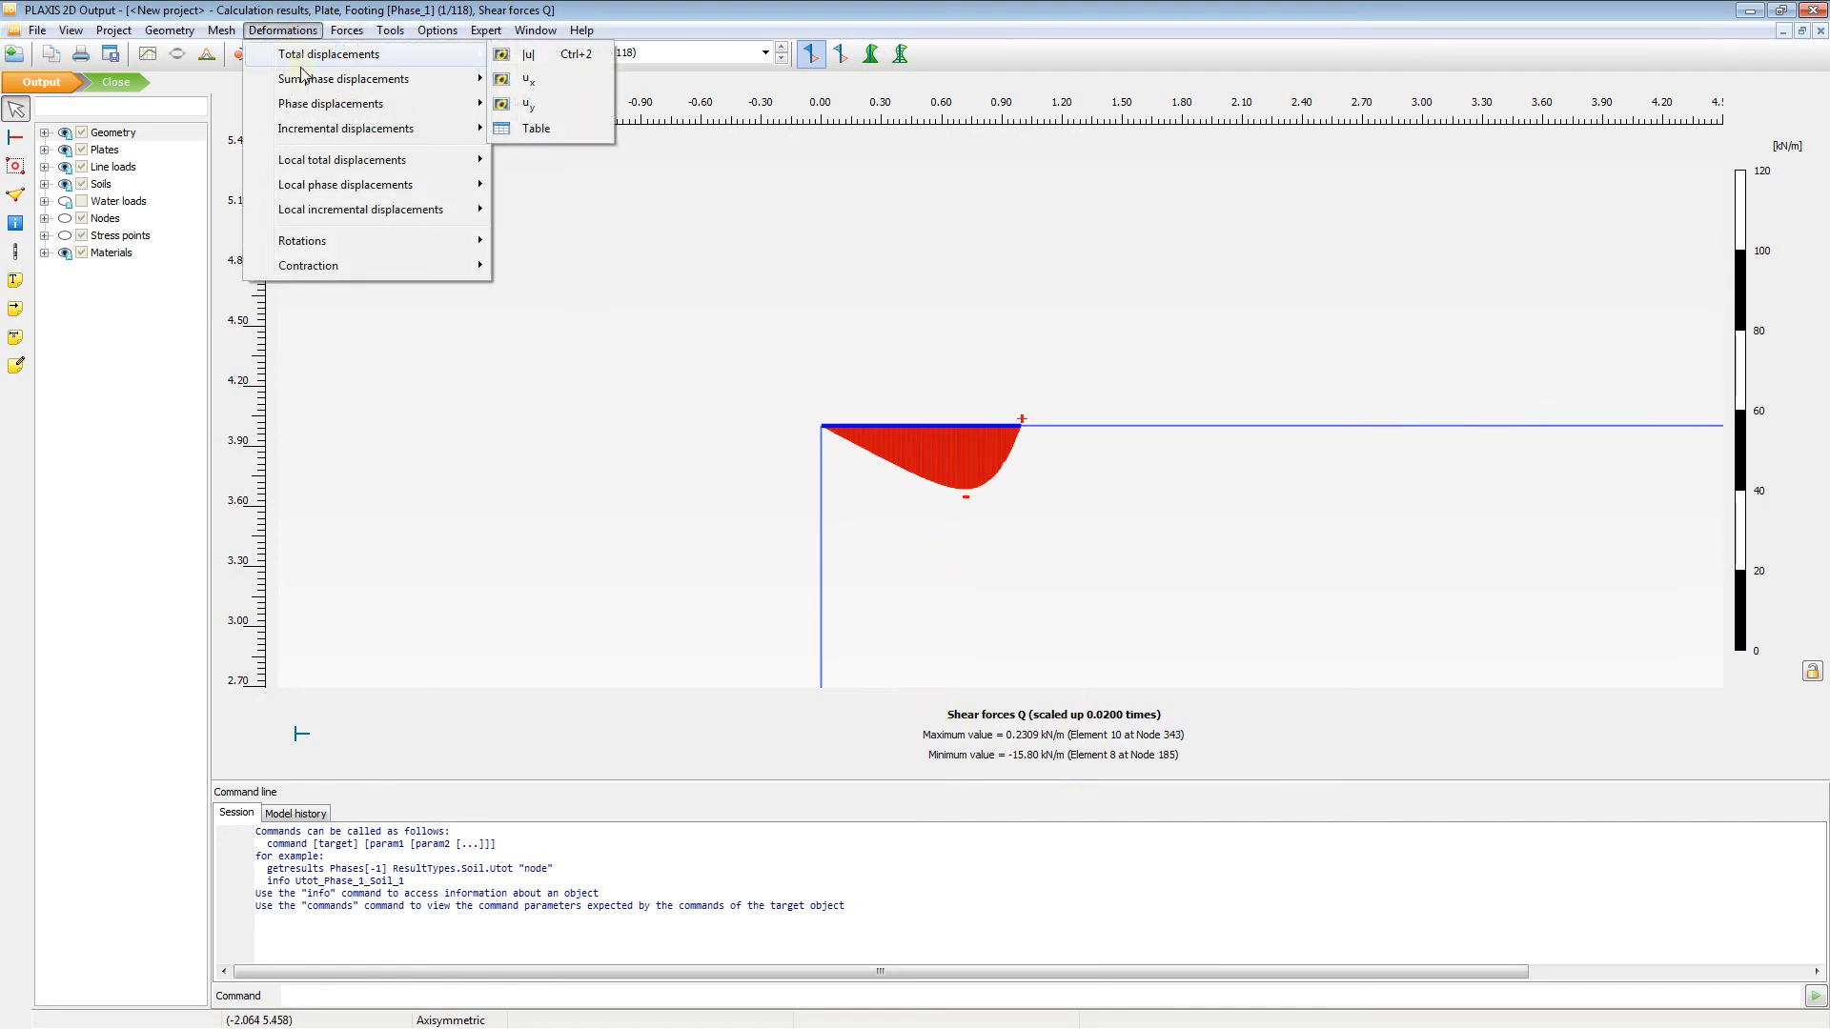
{"action": "mouse_move", "coordinate": [525, 54]}
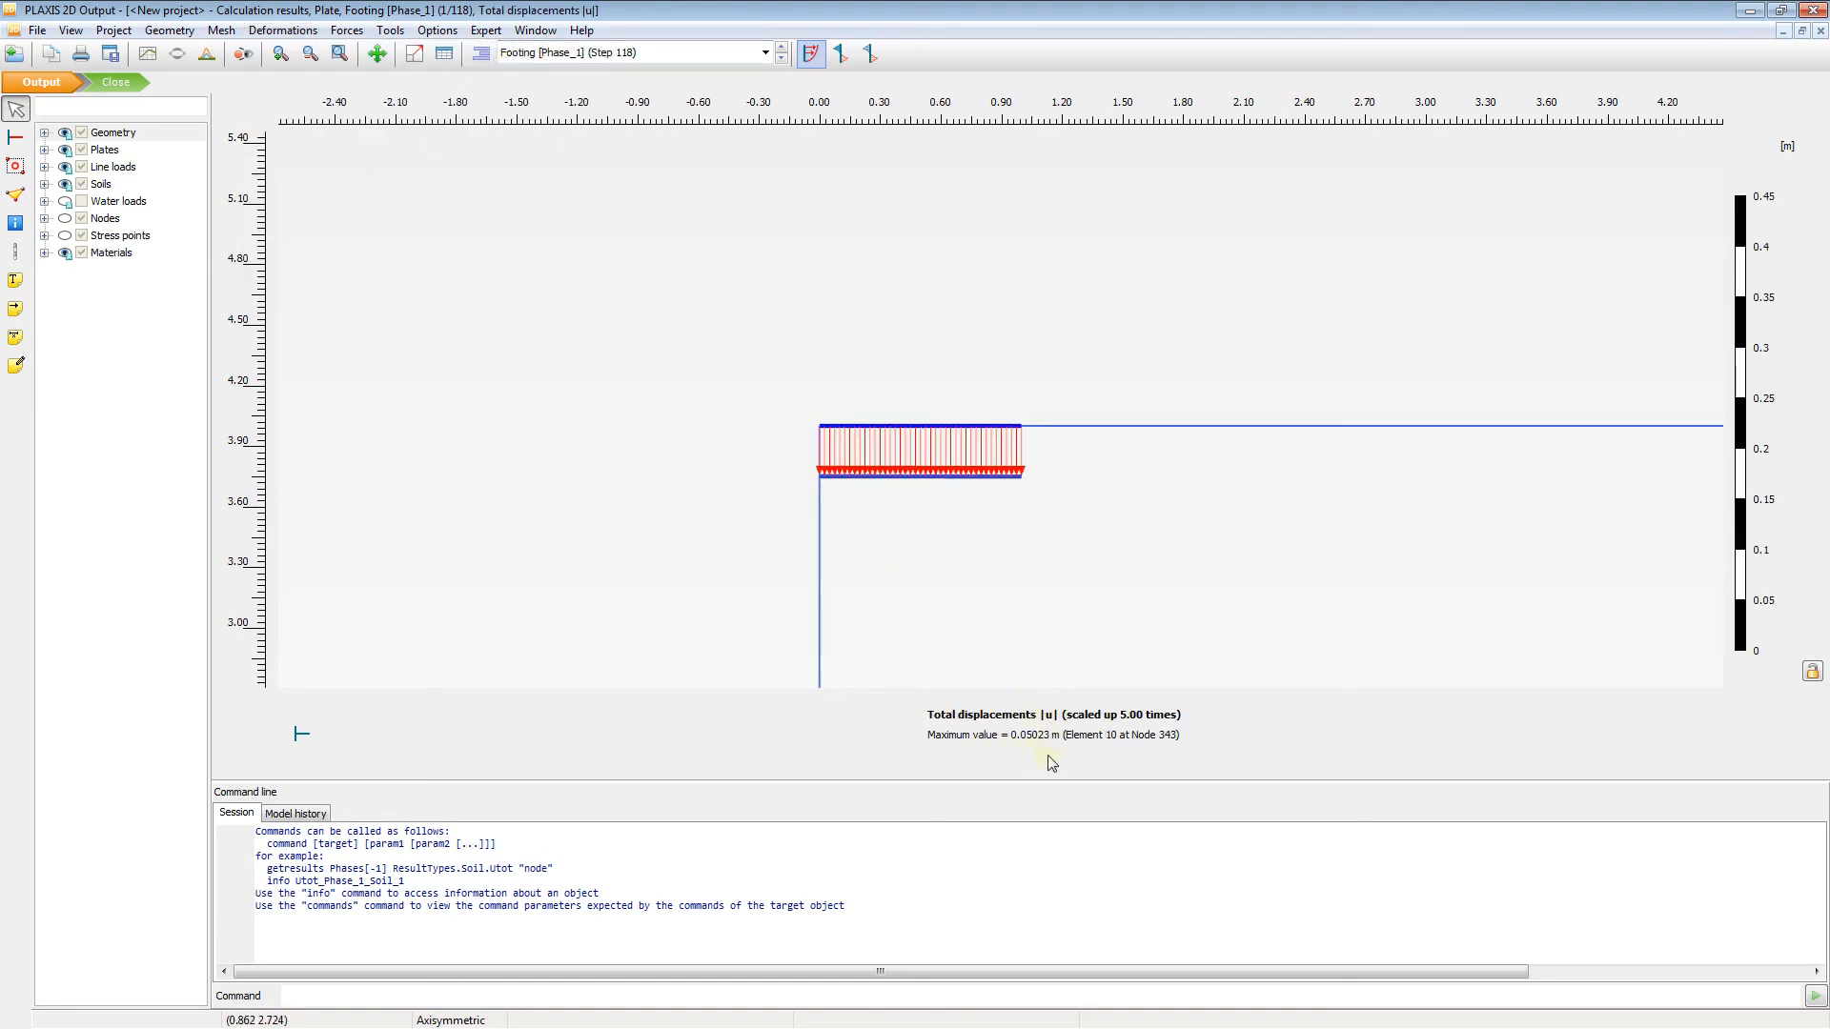
{"action": "mouse_move", "coordinate": [847, 264]}
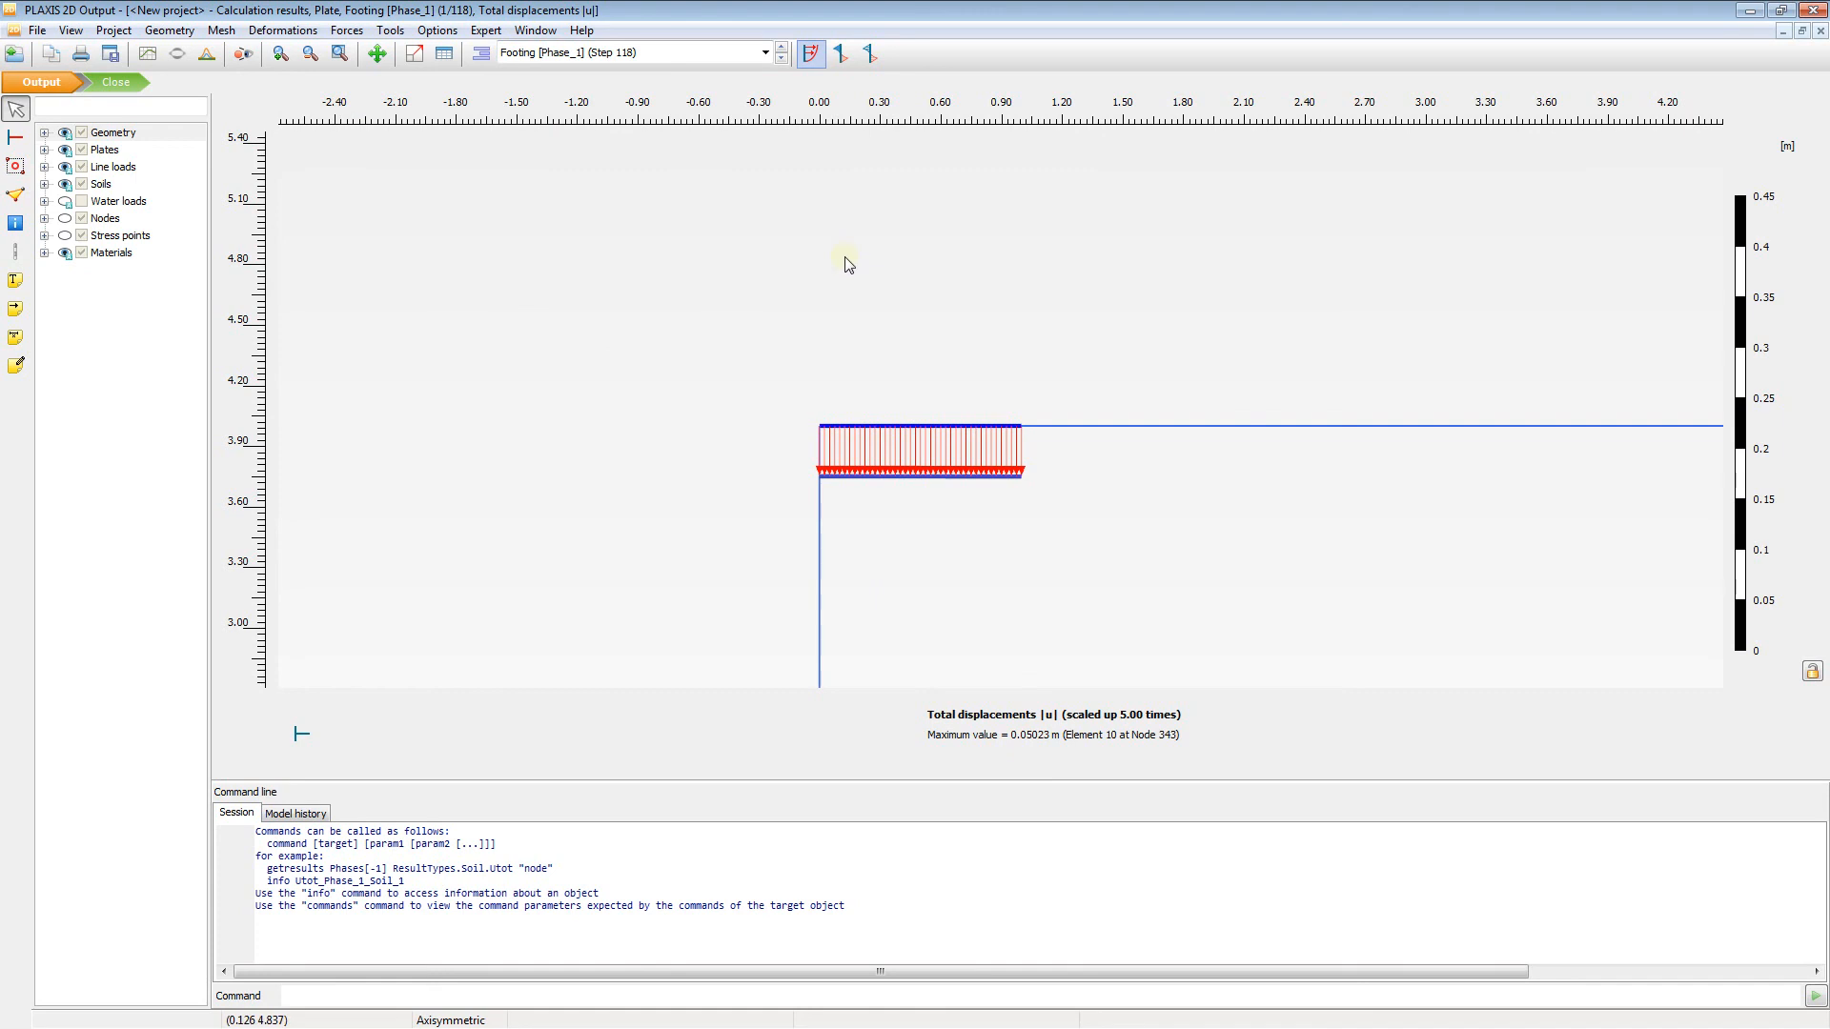
{"action": "mouse_move", "coordinate": [841, 253]}
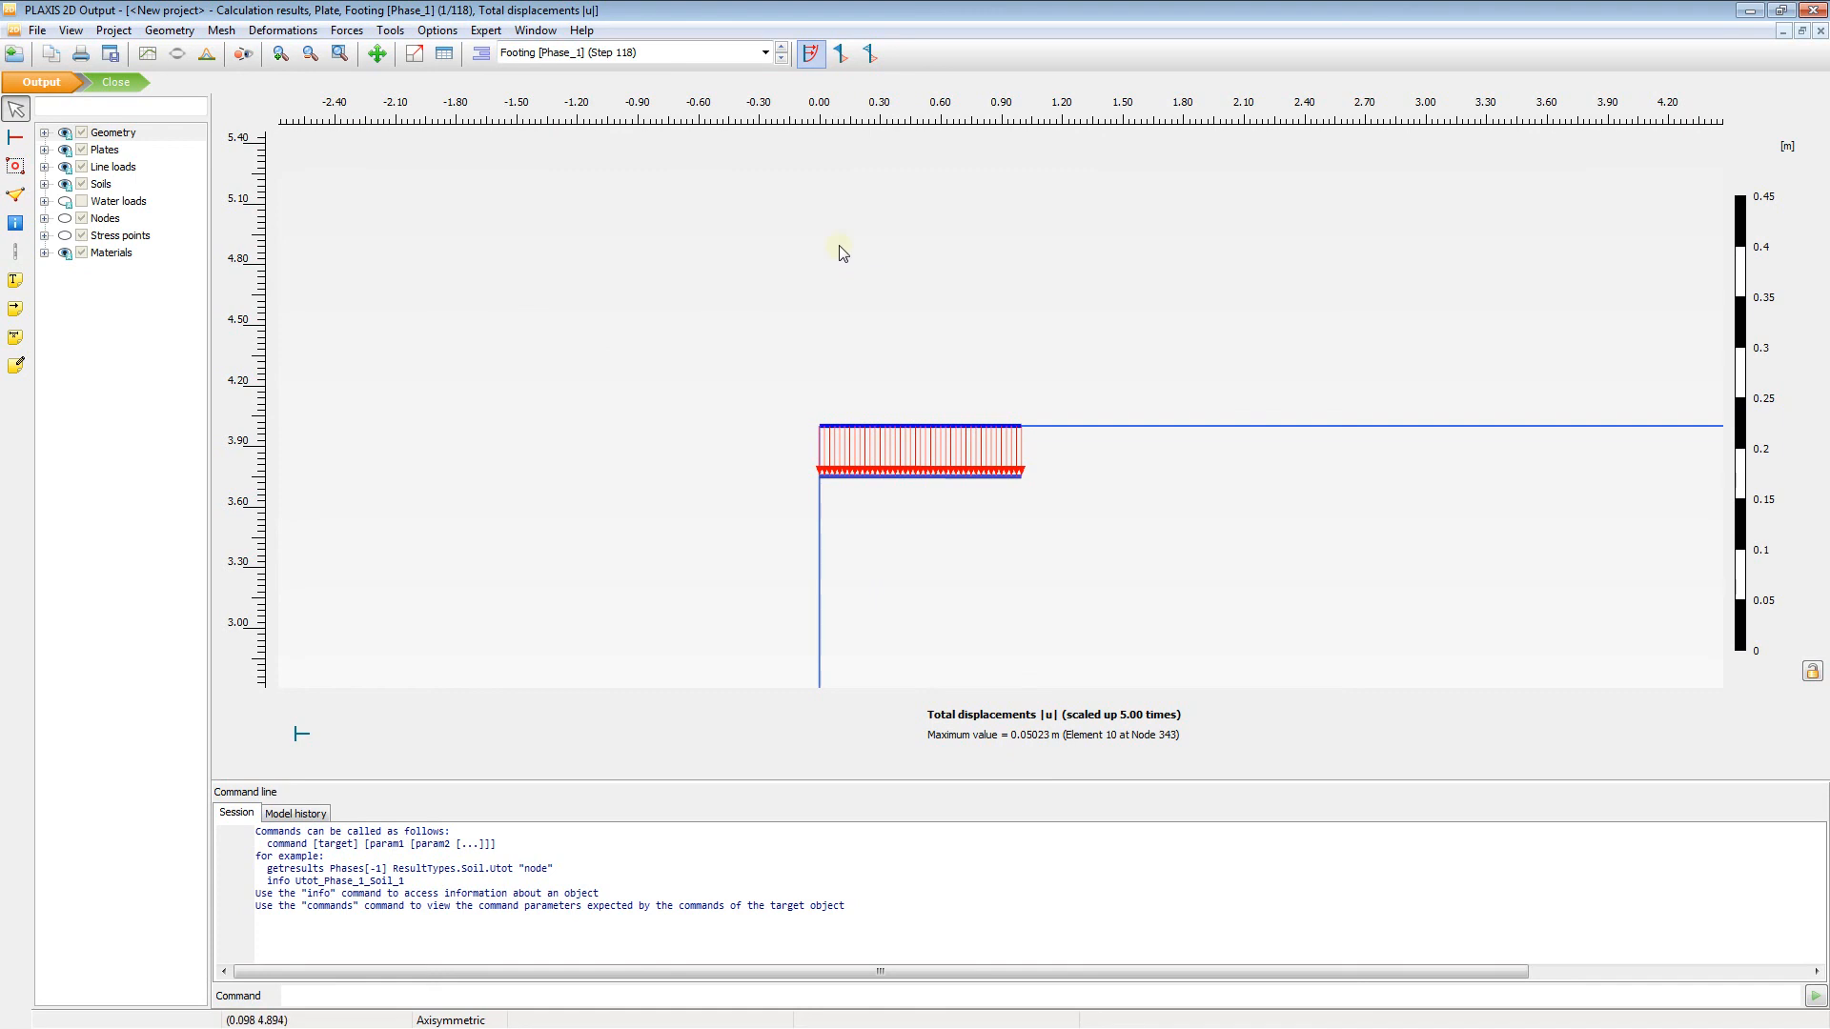